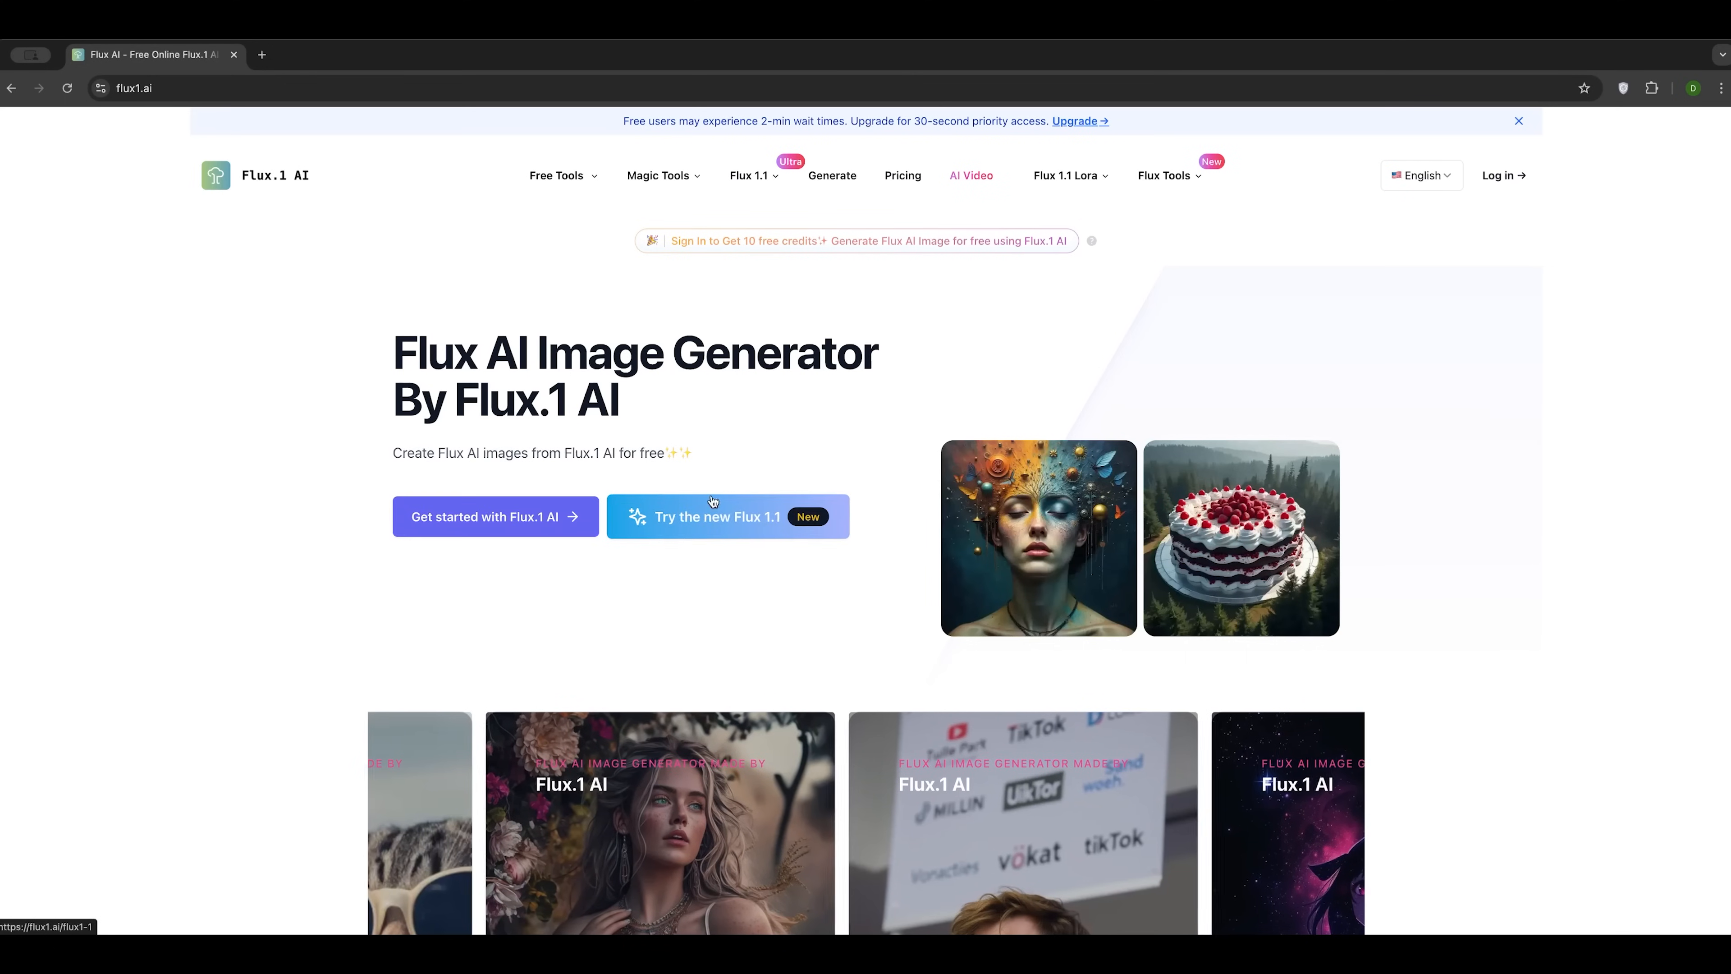
Step: Launch the Flux 1.1 generator and view the girl-reading-a-book image at full size
left_click(714, 516)
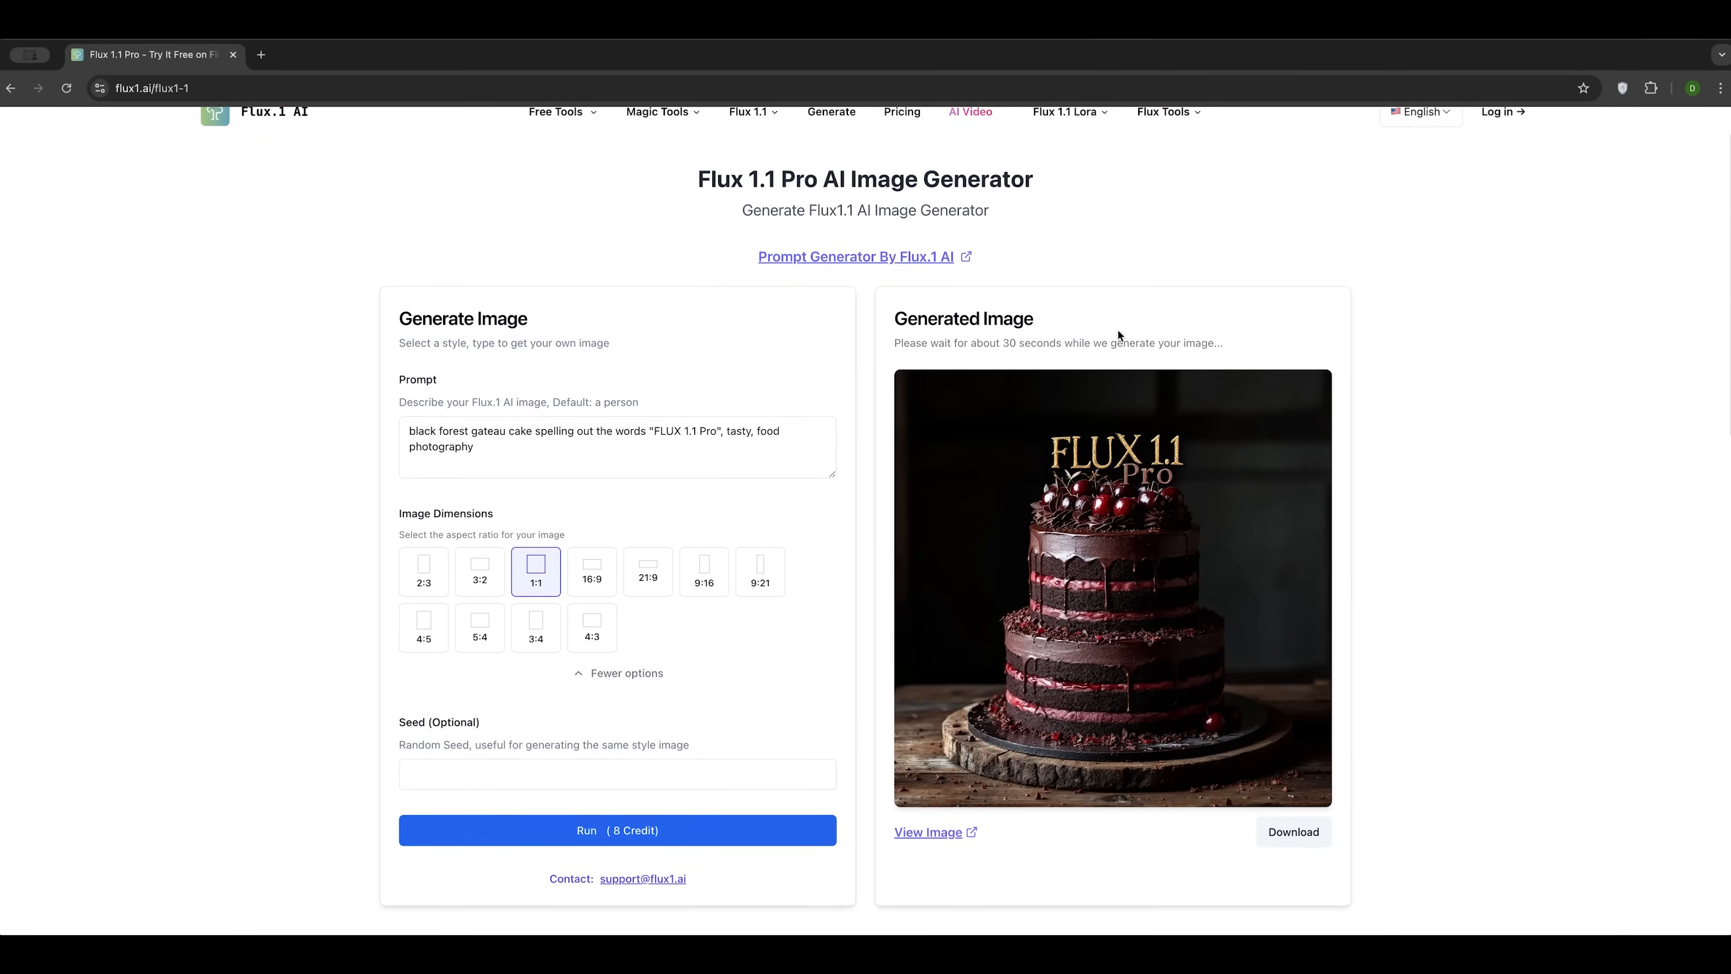
left_click(928, 832)
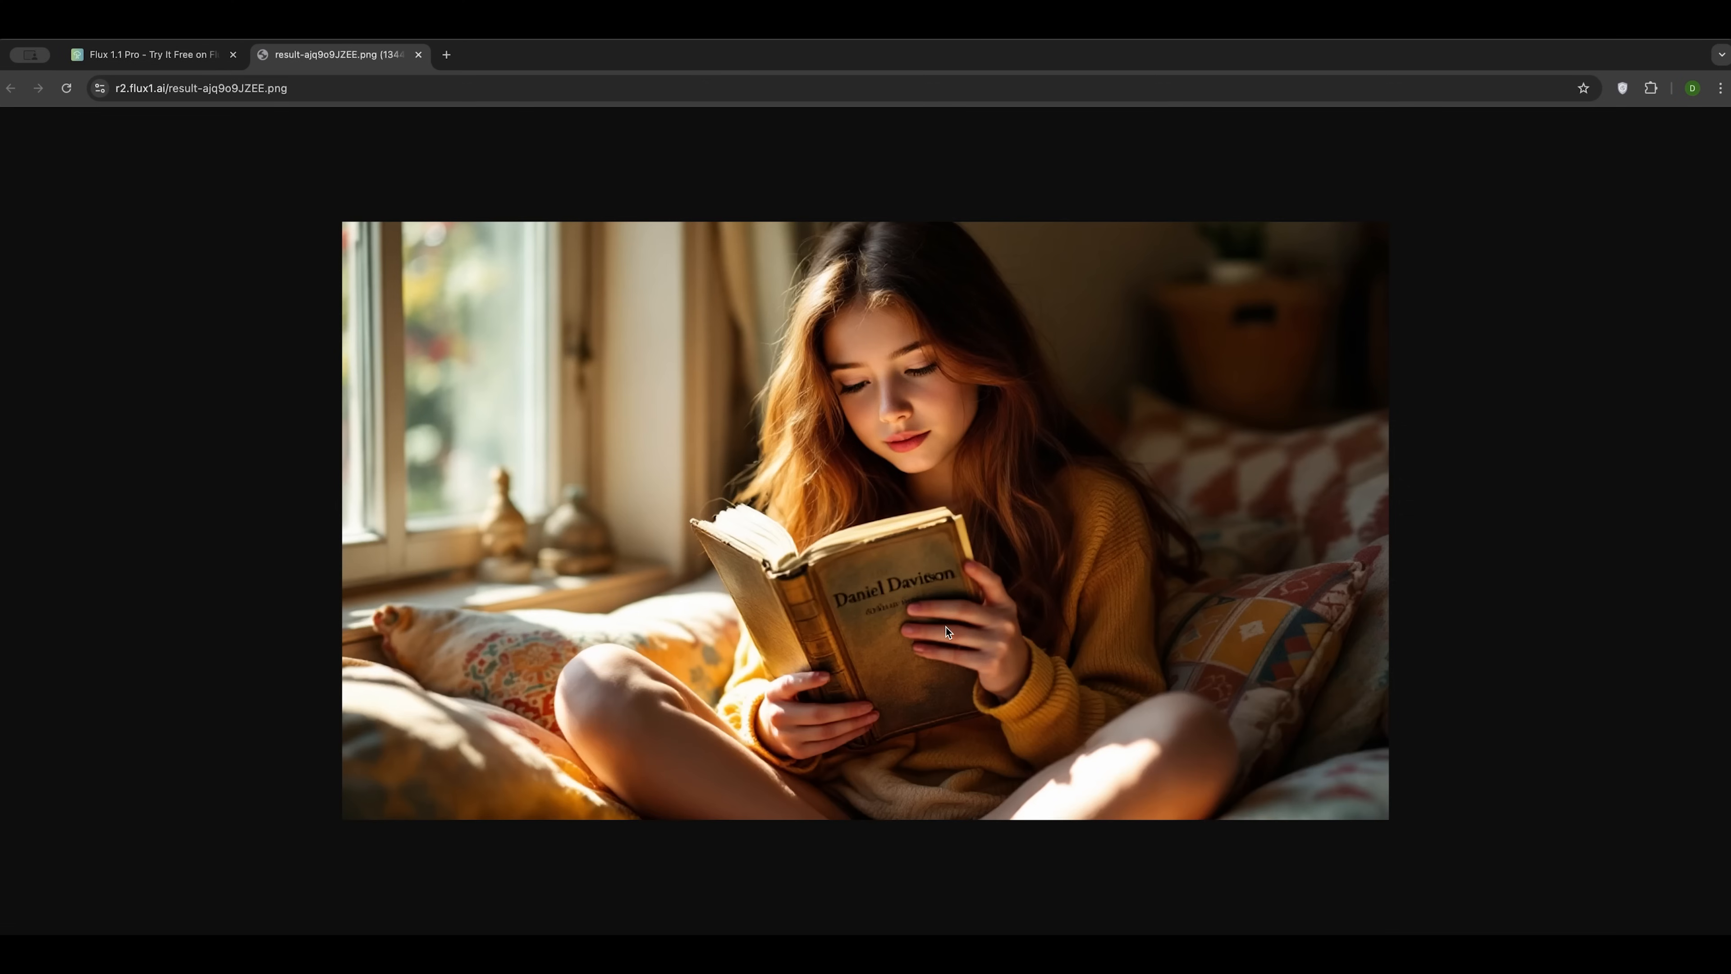
left_click(418, 55)
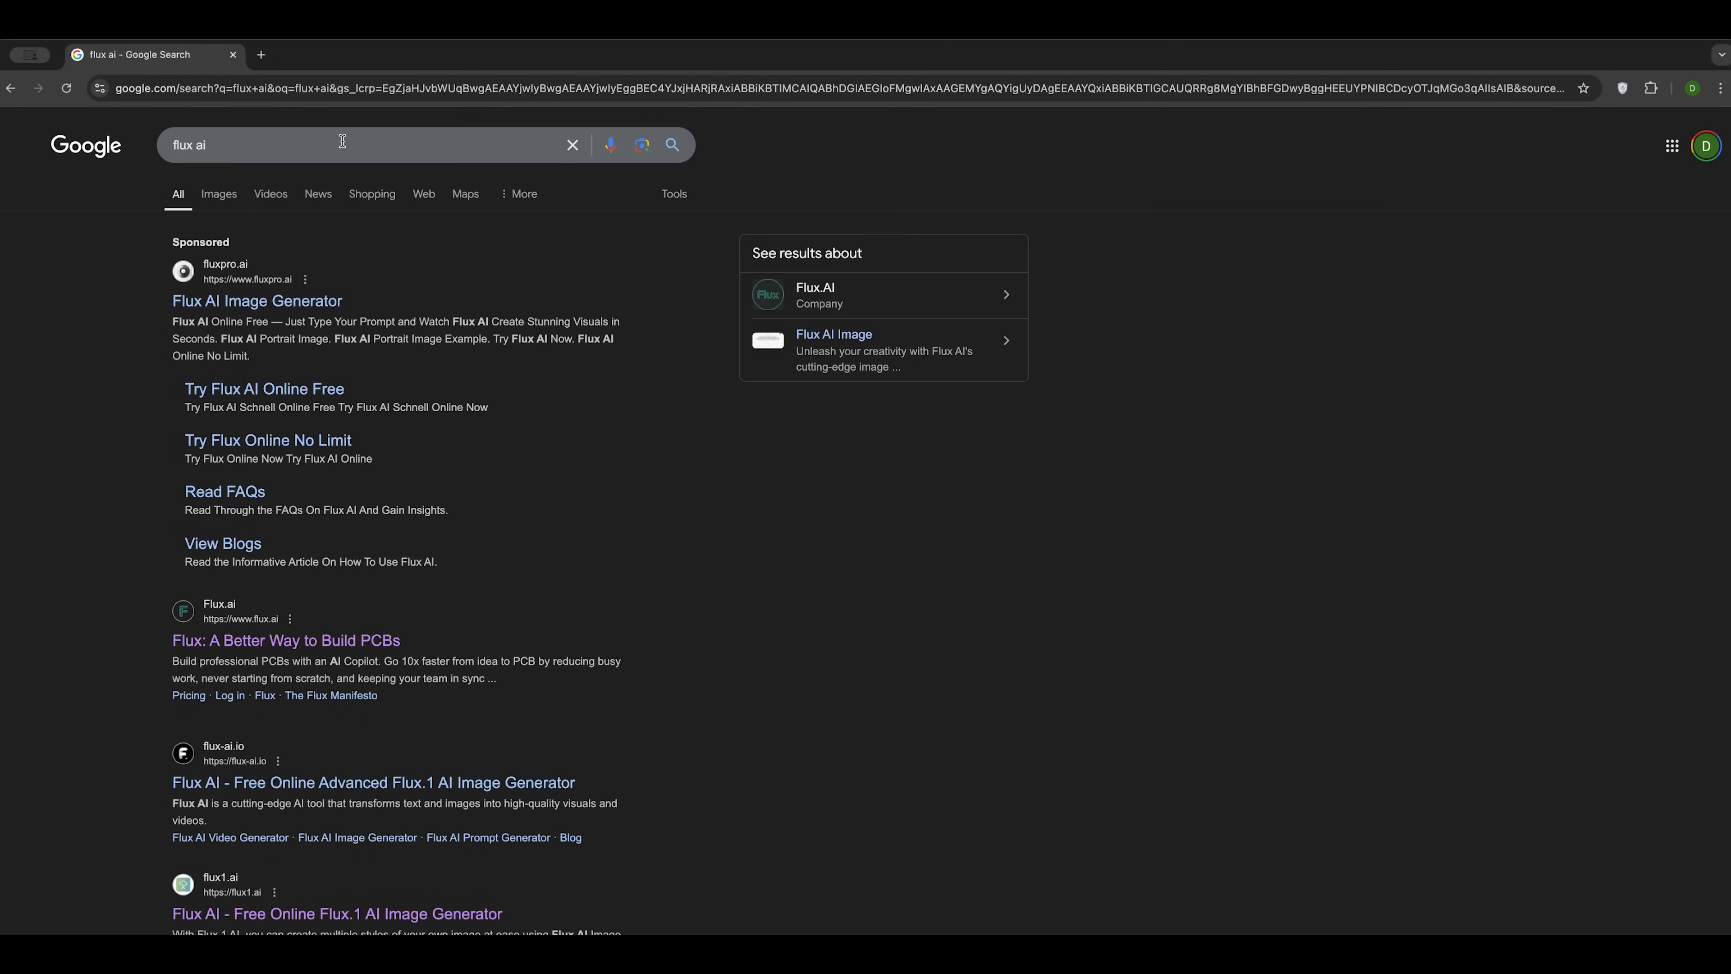
mouse_move(715, 235)
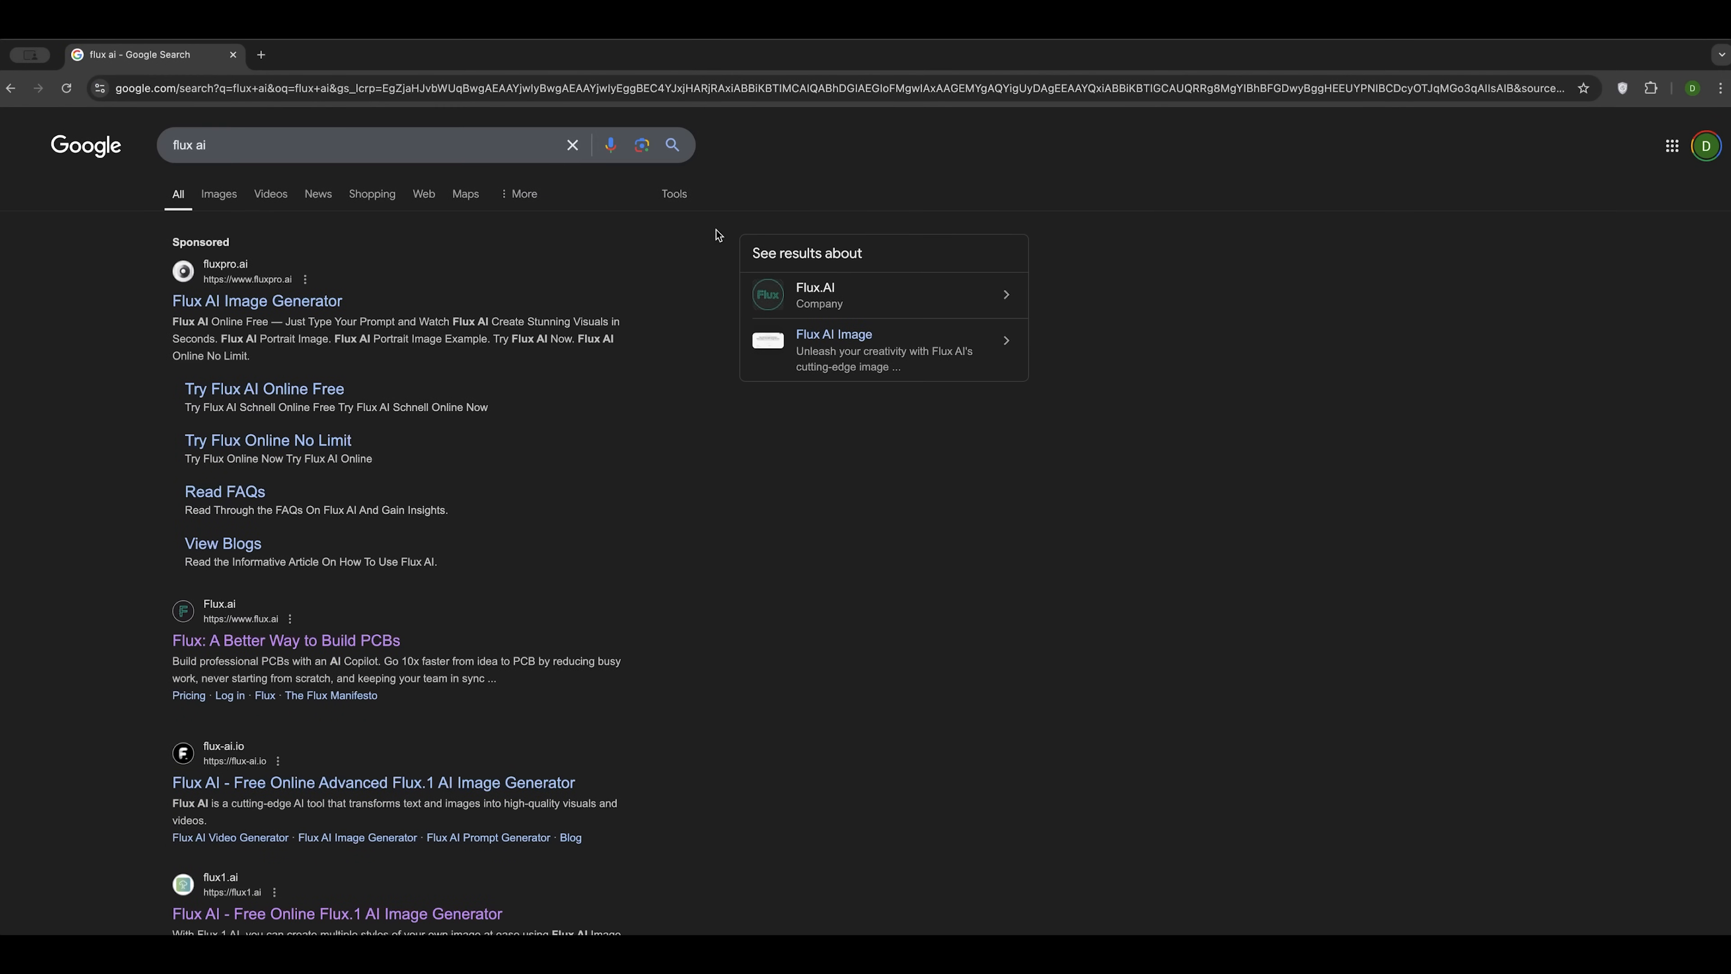
mouse_move(717, 234)
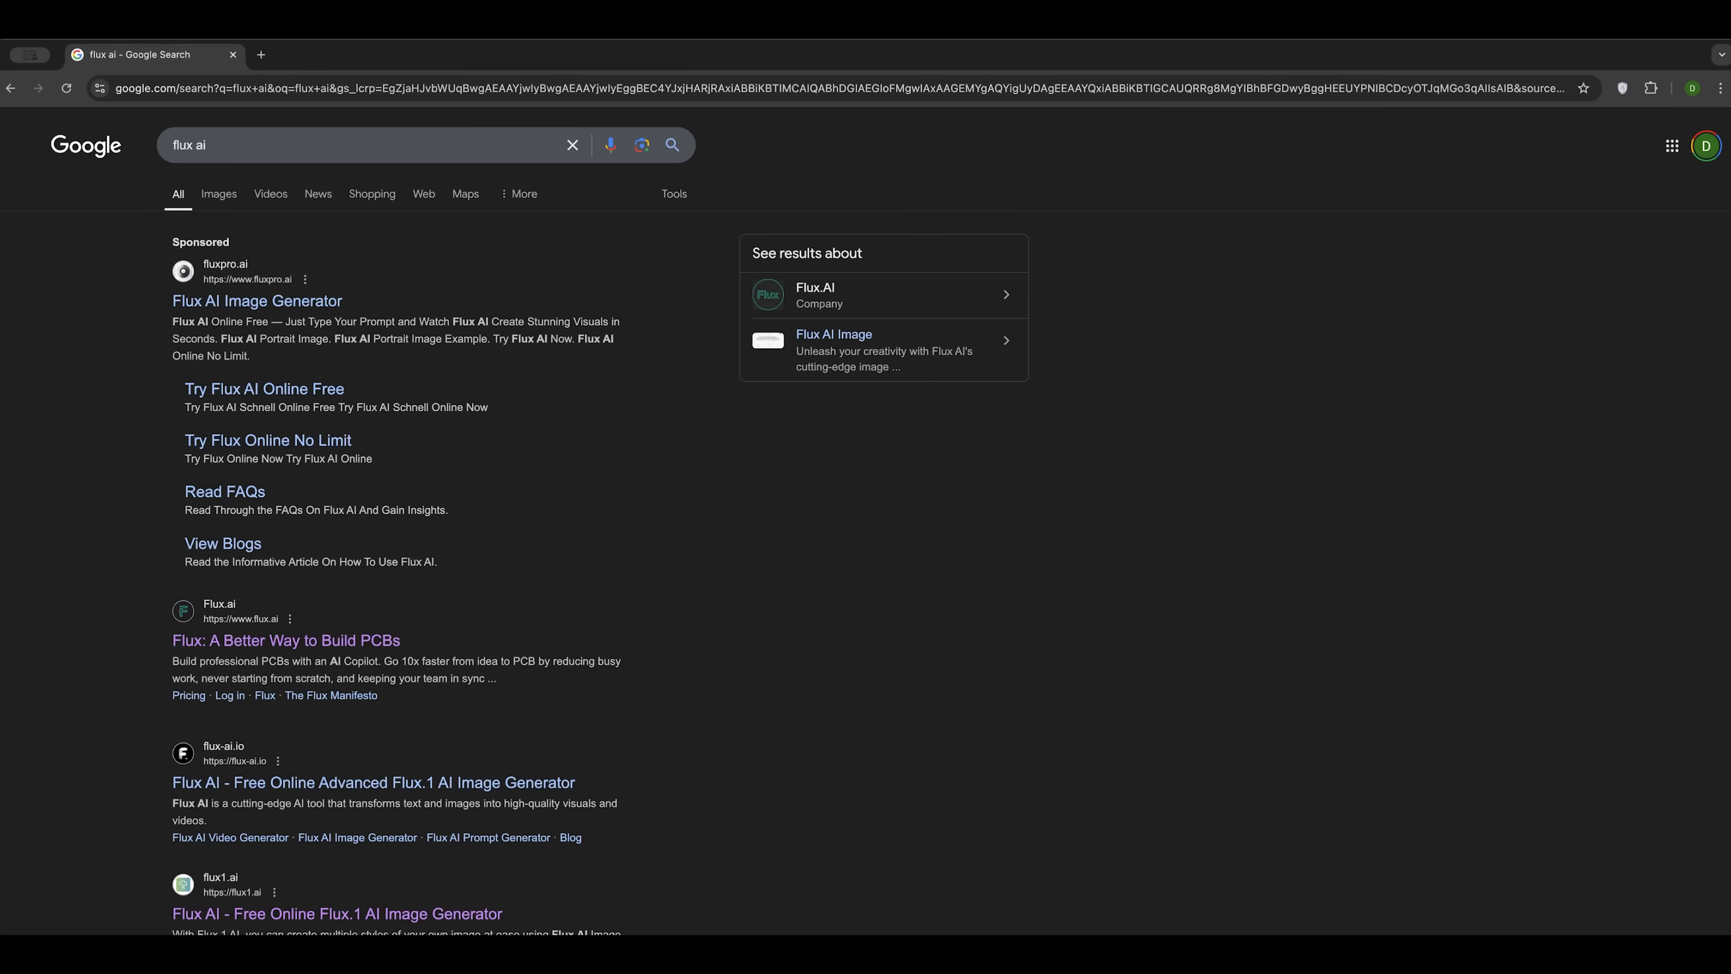
mouse_move(295, 646)
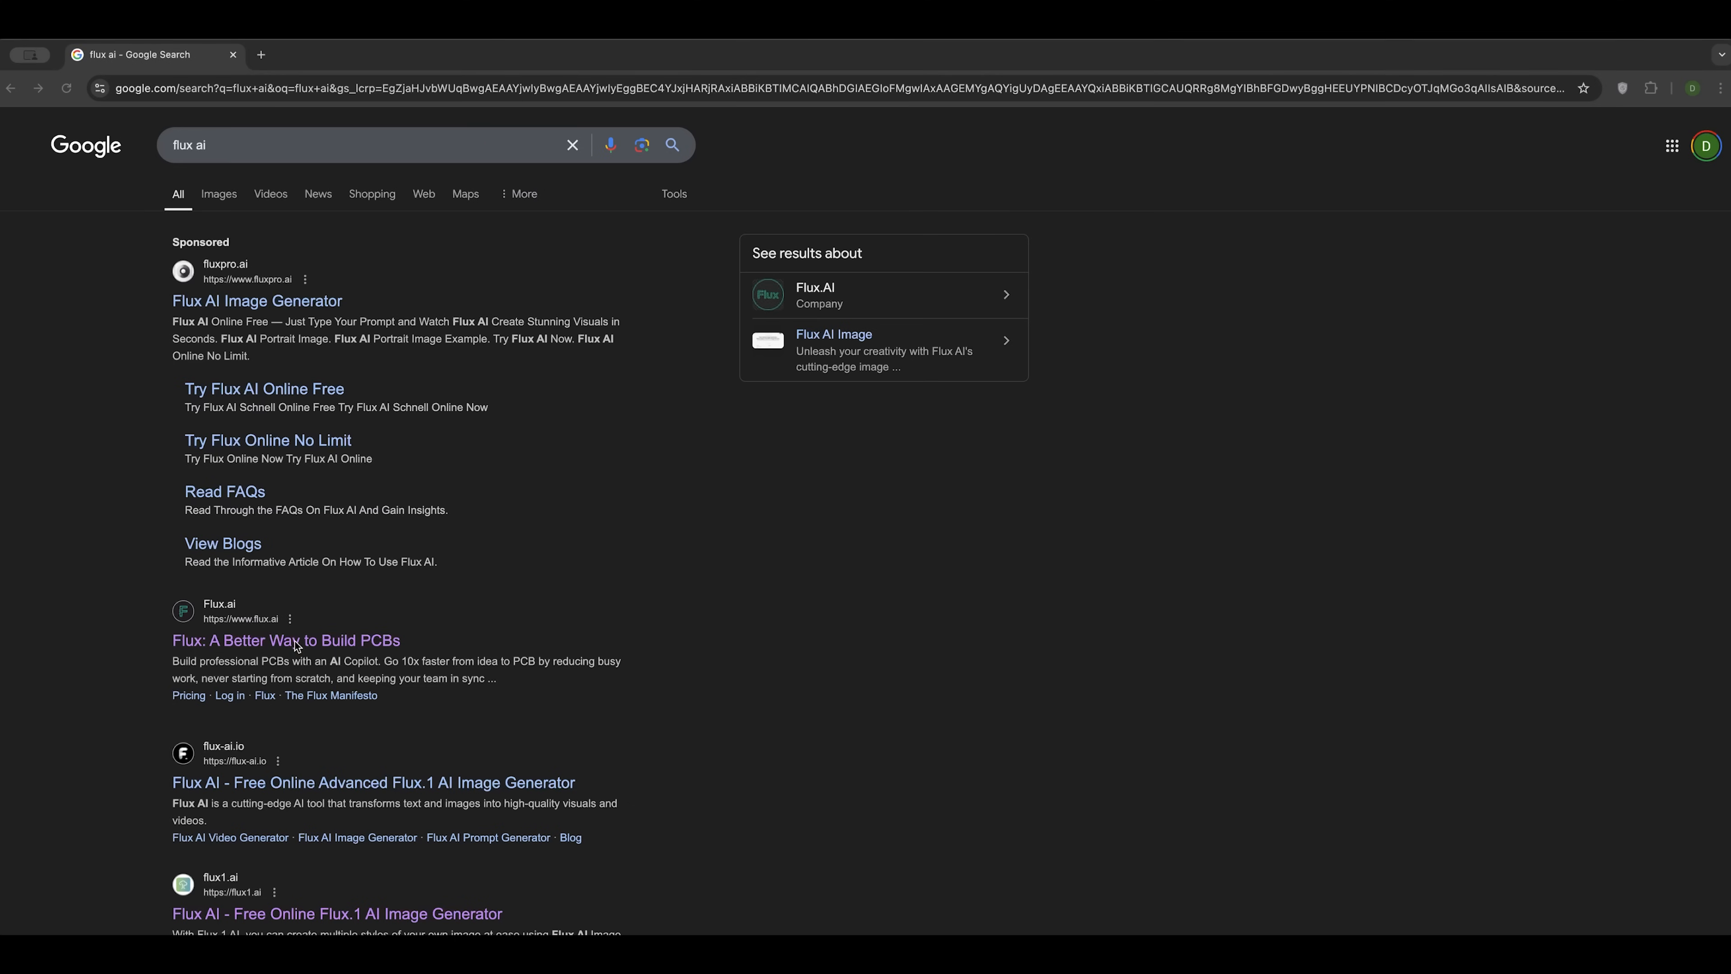
Step: Follow the 'Flux: A Better Way to Build PCBs' search result to the Flux.ai site
left_click(286, 640)
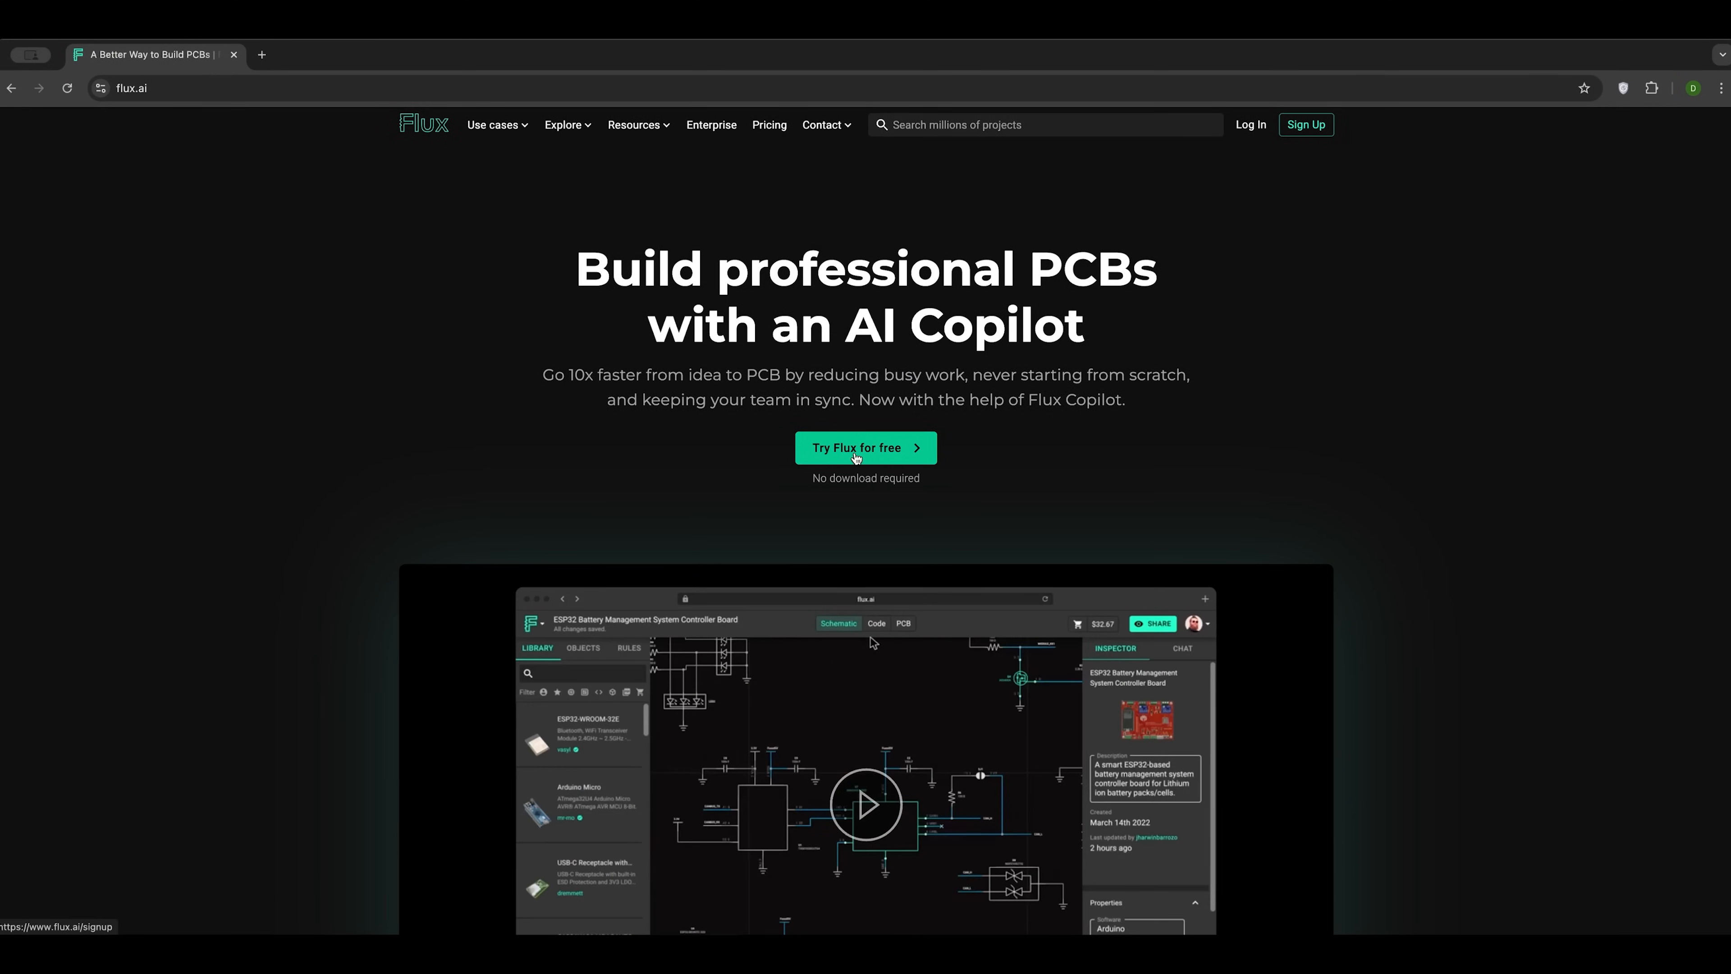
Step: Start the free Flux sign-up and choose 'I want to create images' over hardware
left_click(865, 447)
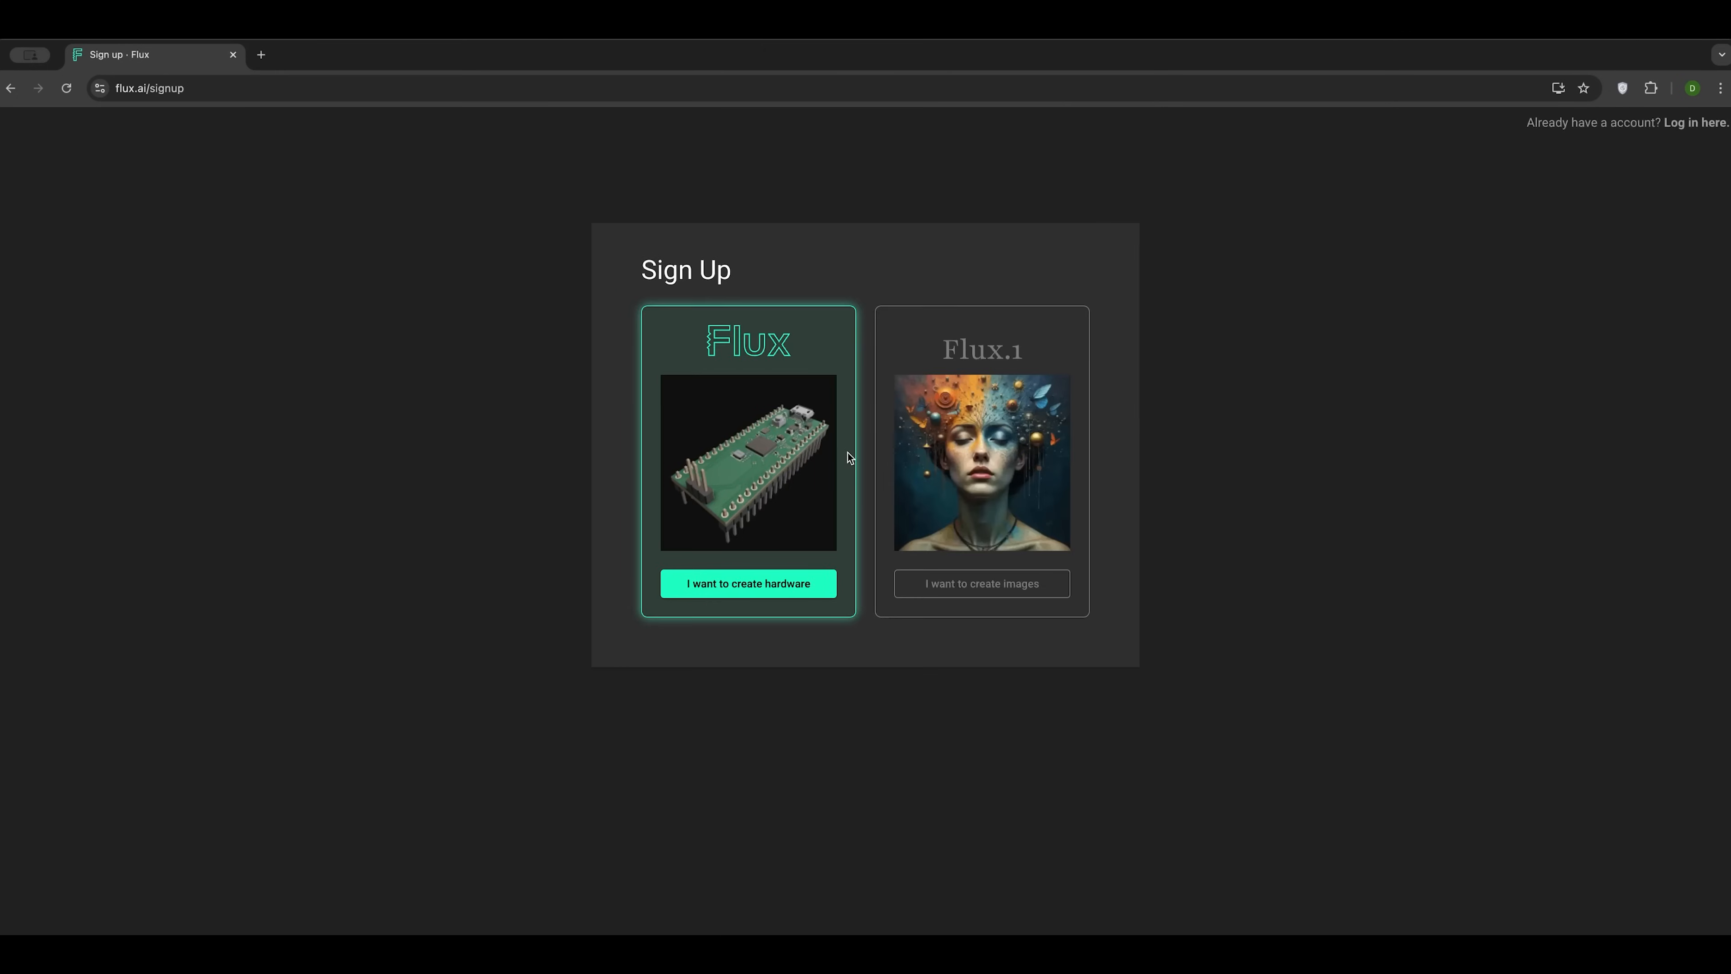
mouse_move(808, 399)
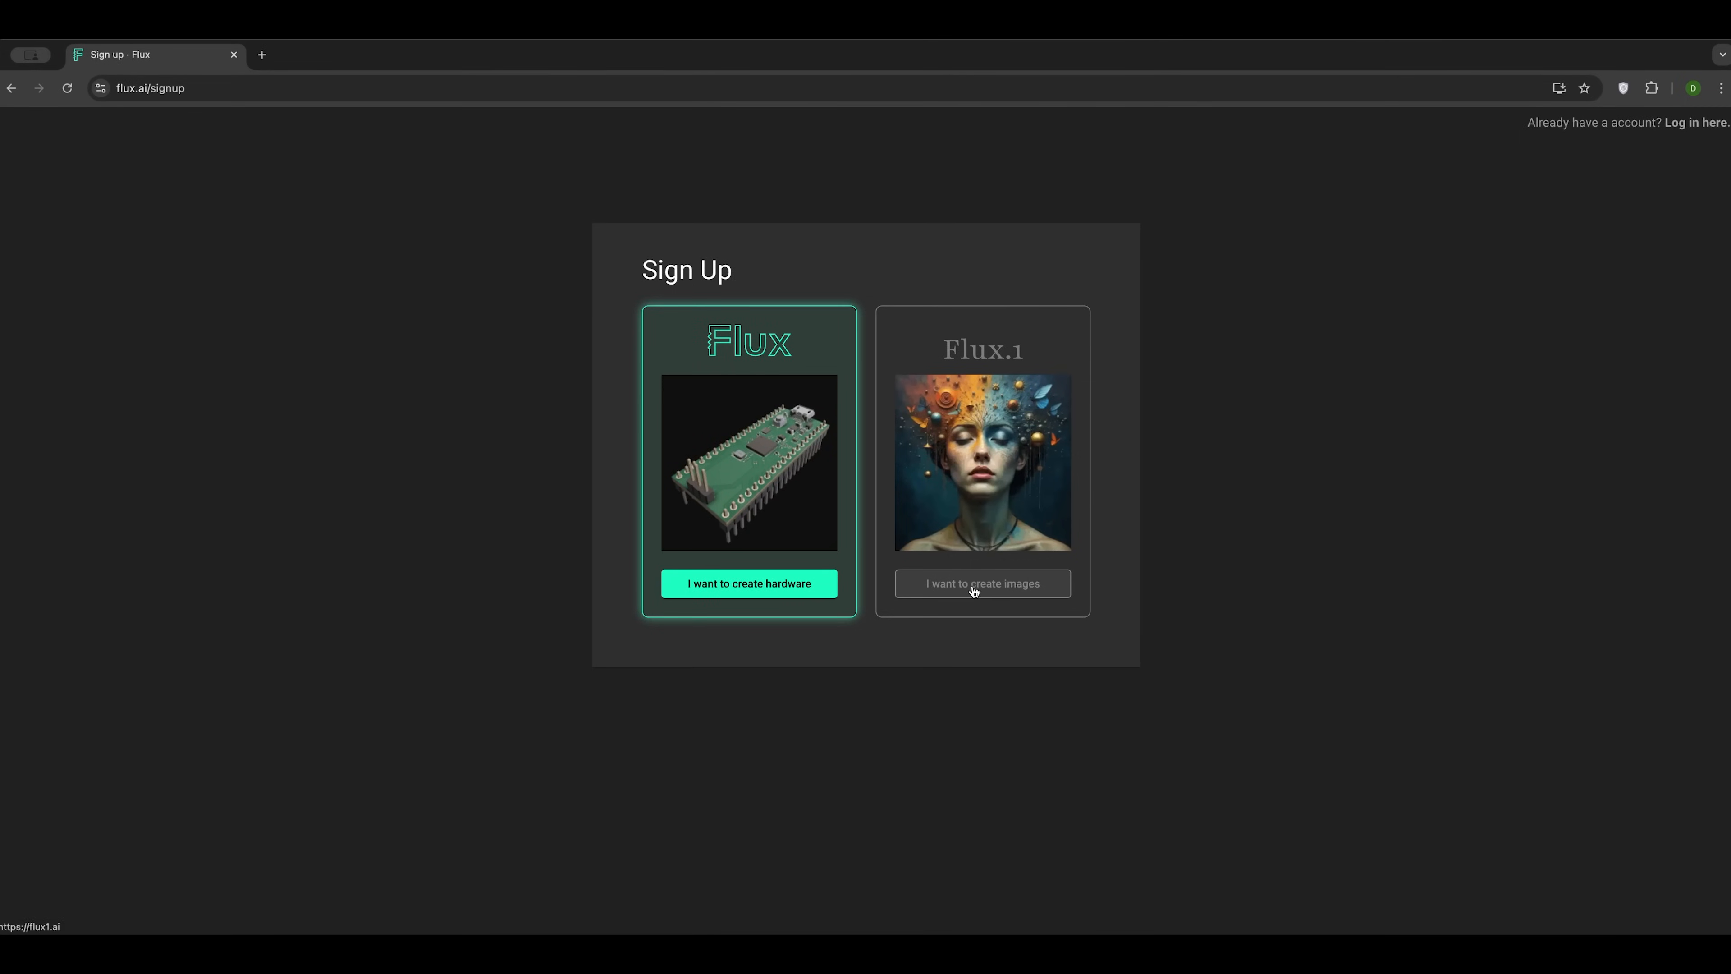
left_click(983, 583)
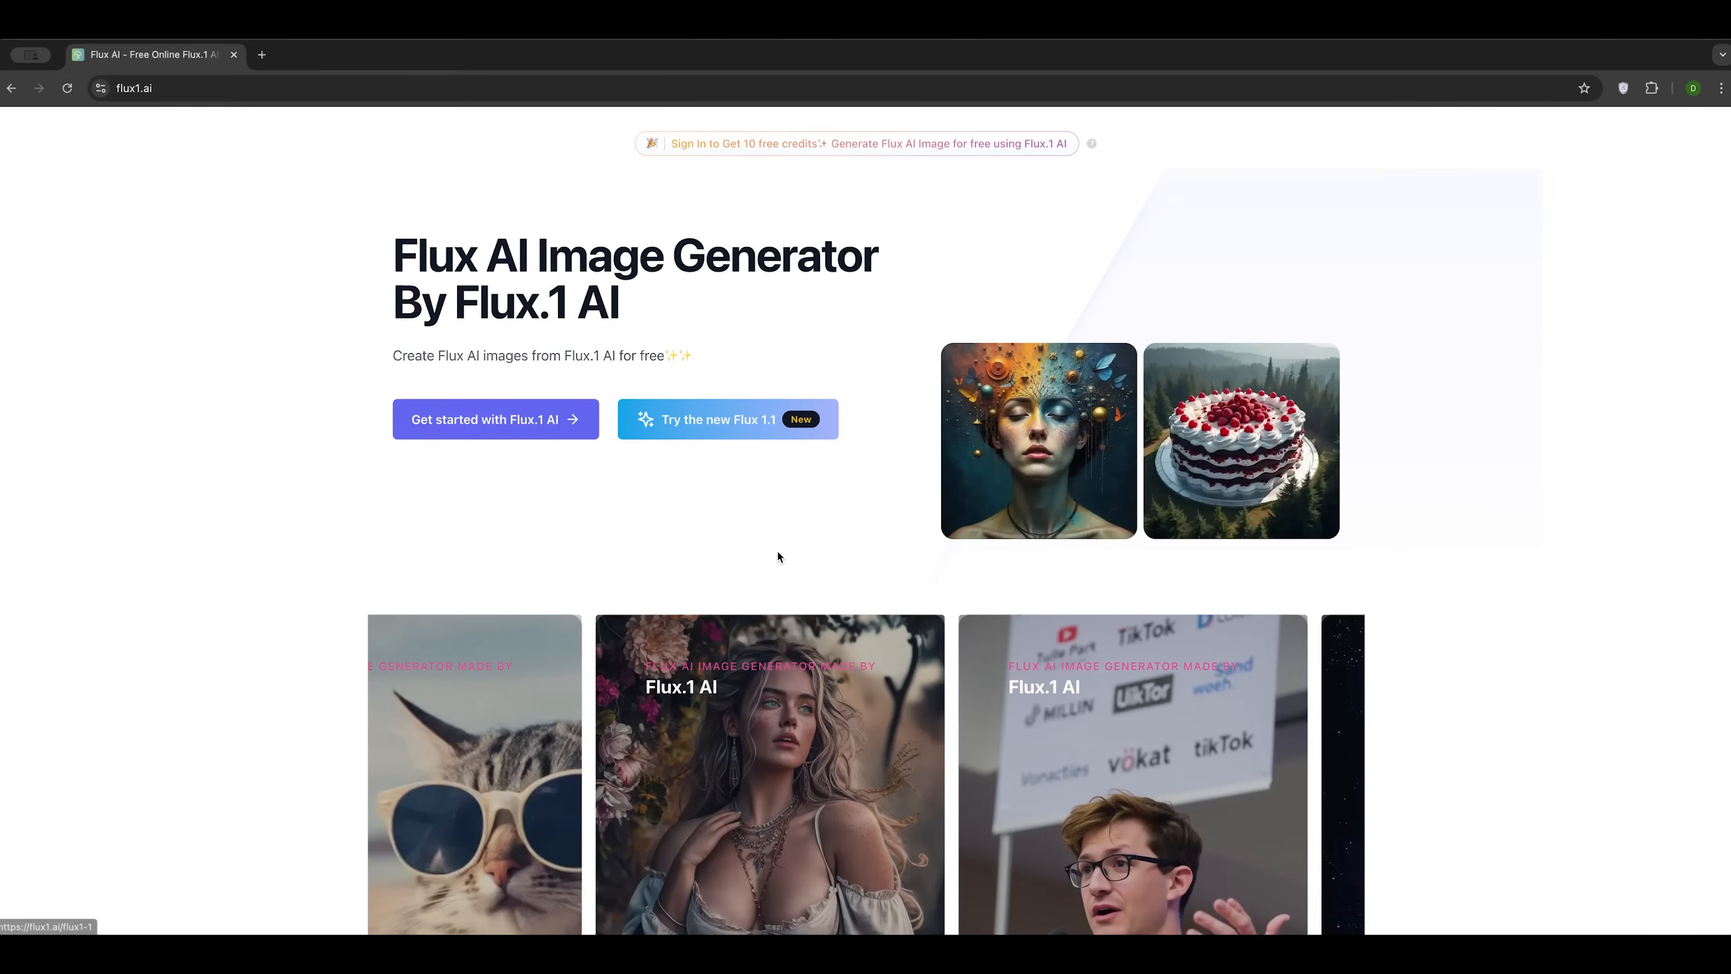
Step: Browse the homepage, launch Flux 1.1 Pro and select 'photography' in the cake prompt
scroll("down", 3)
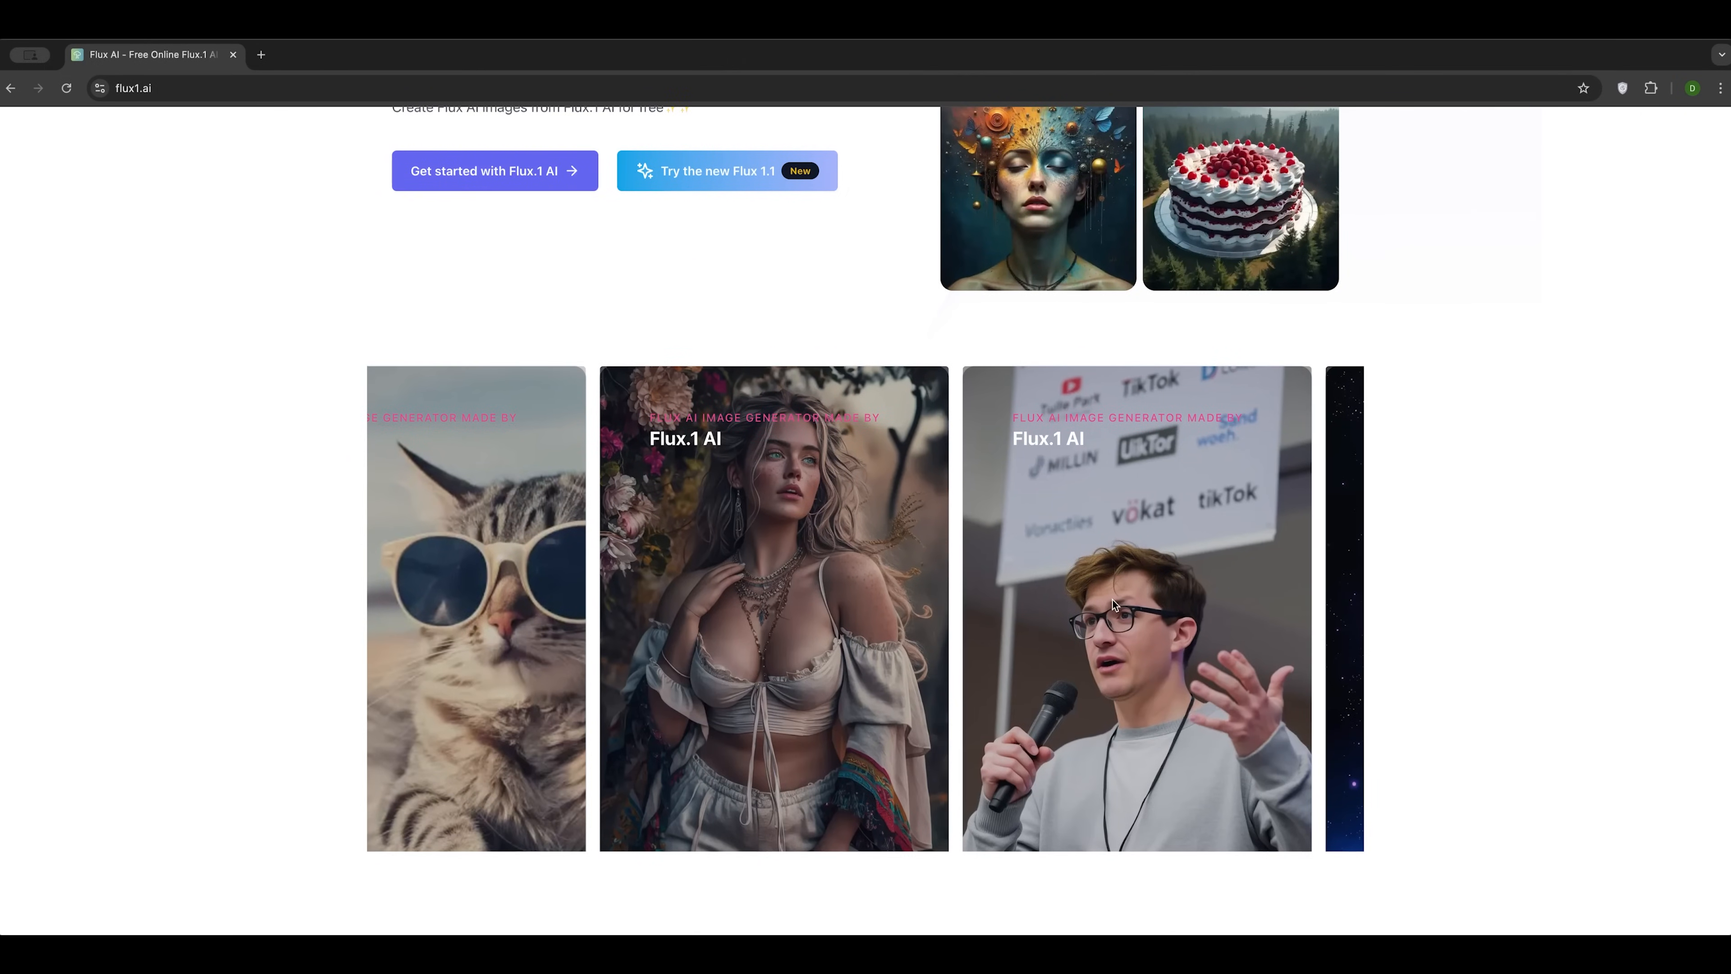
scroll("down", 3)
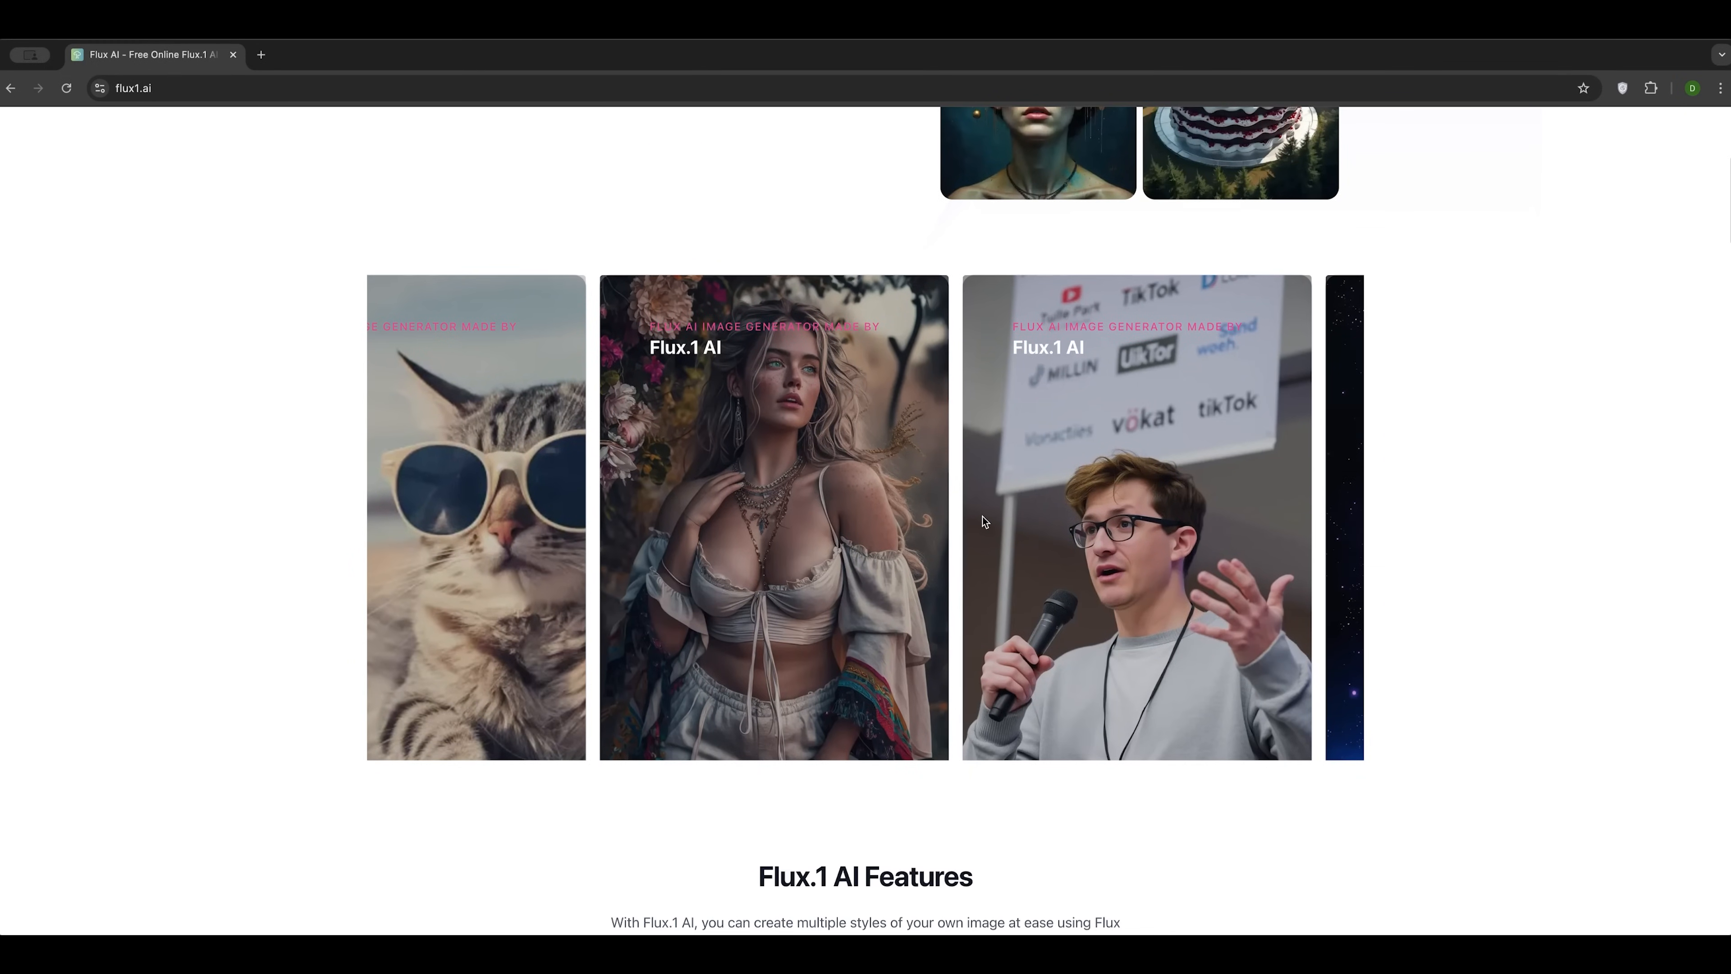
scroll("up", 3)
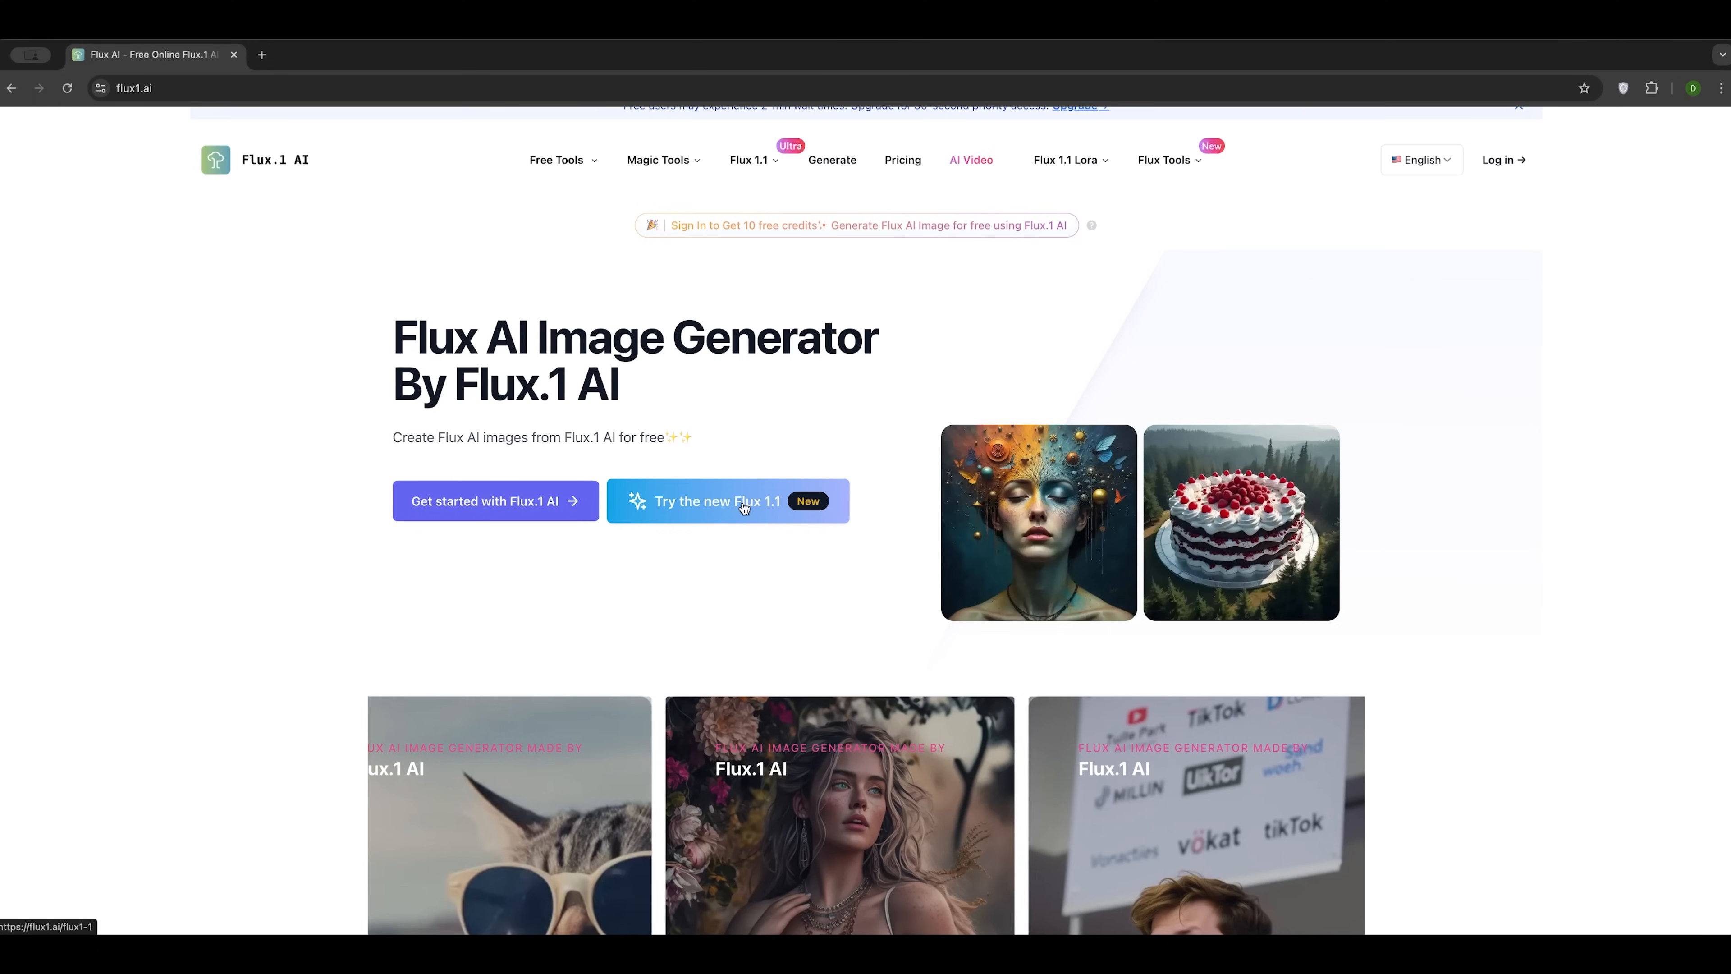
left_click(744, 507)
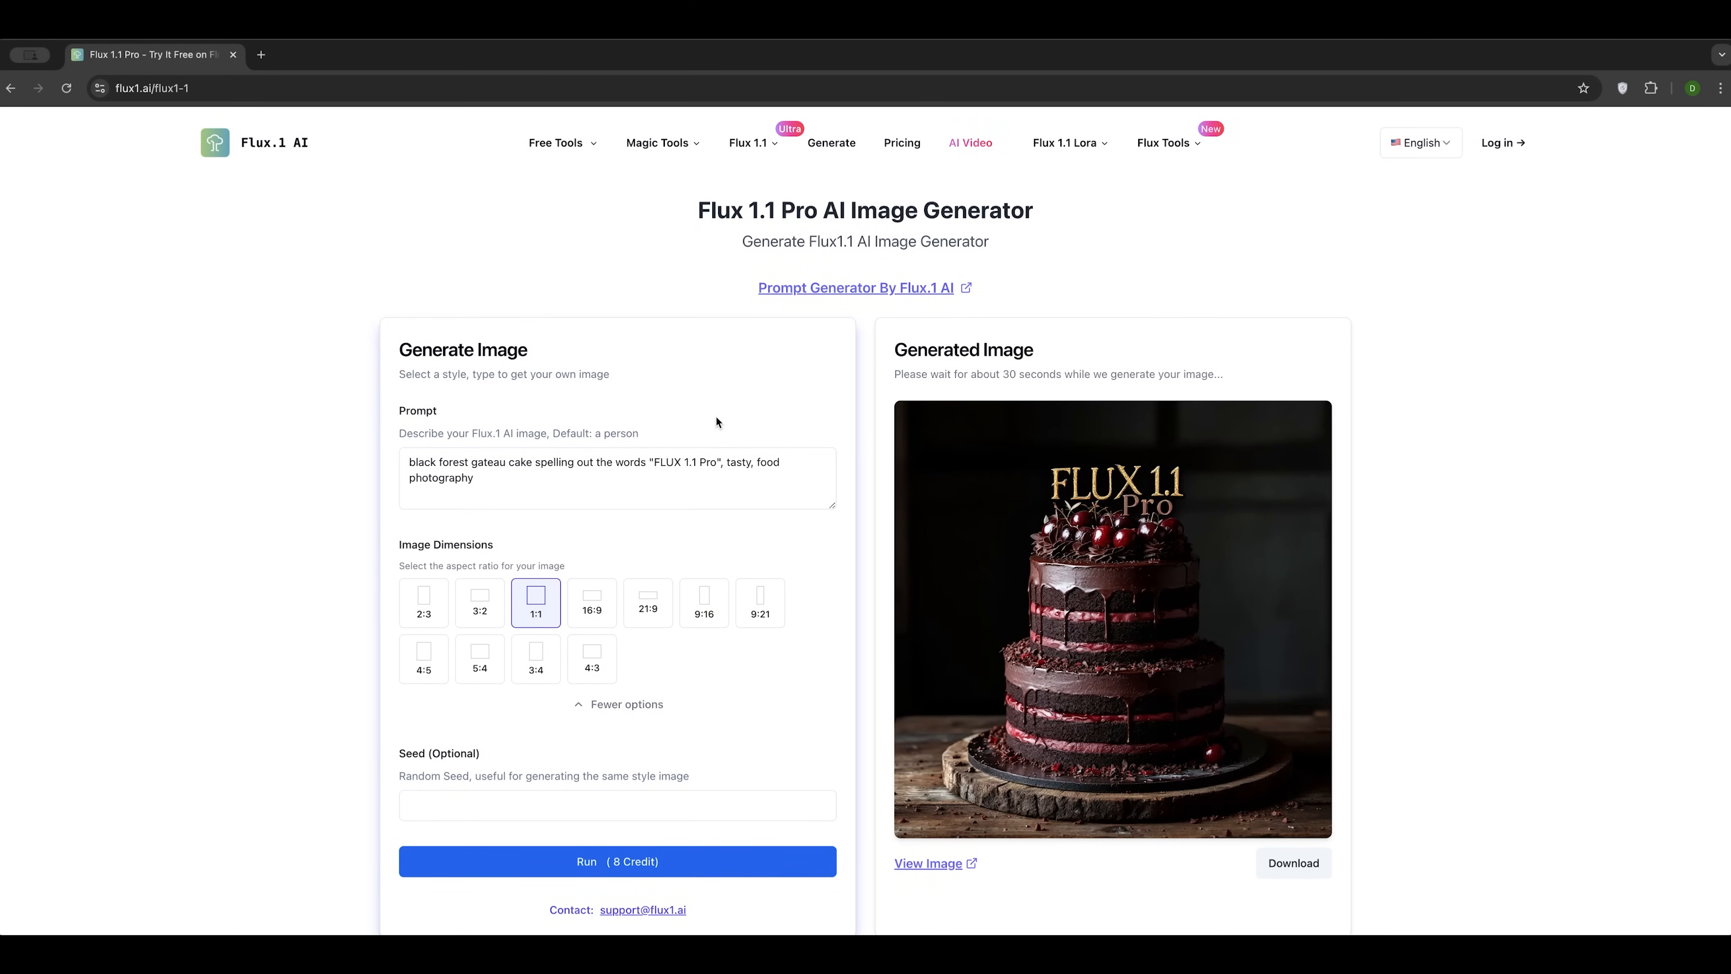
double_click(440, 477)
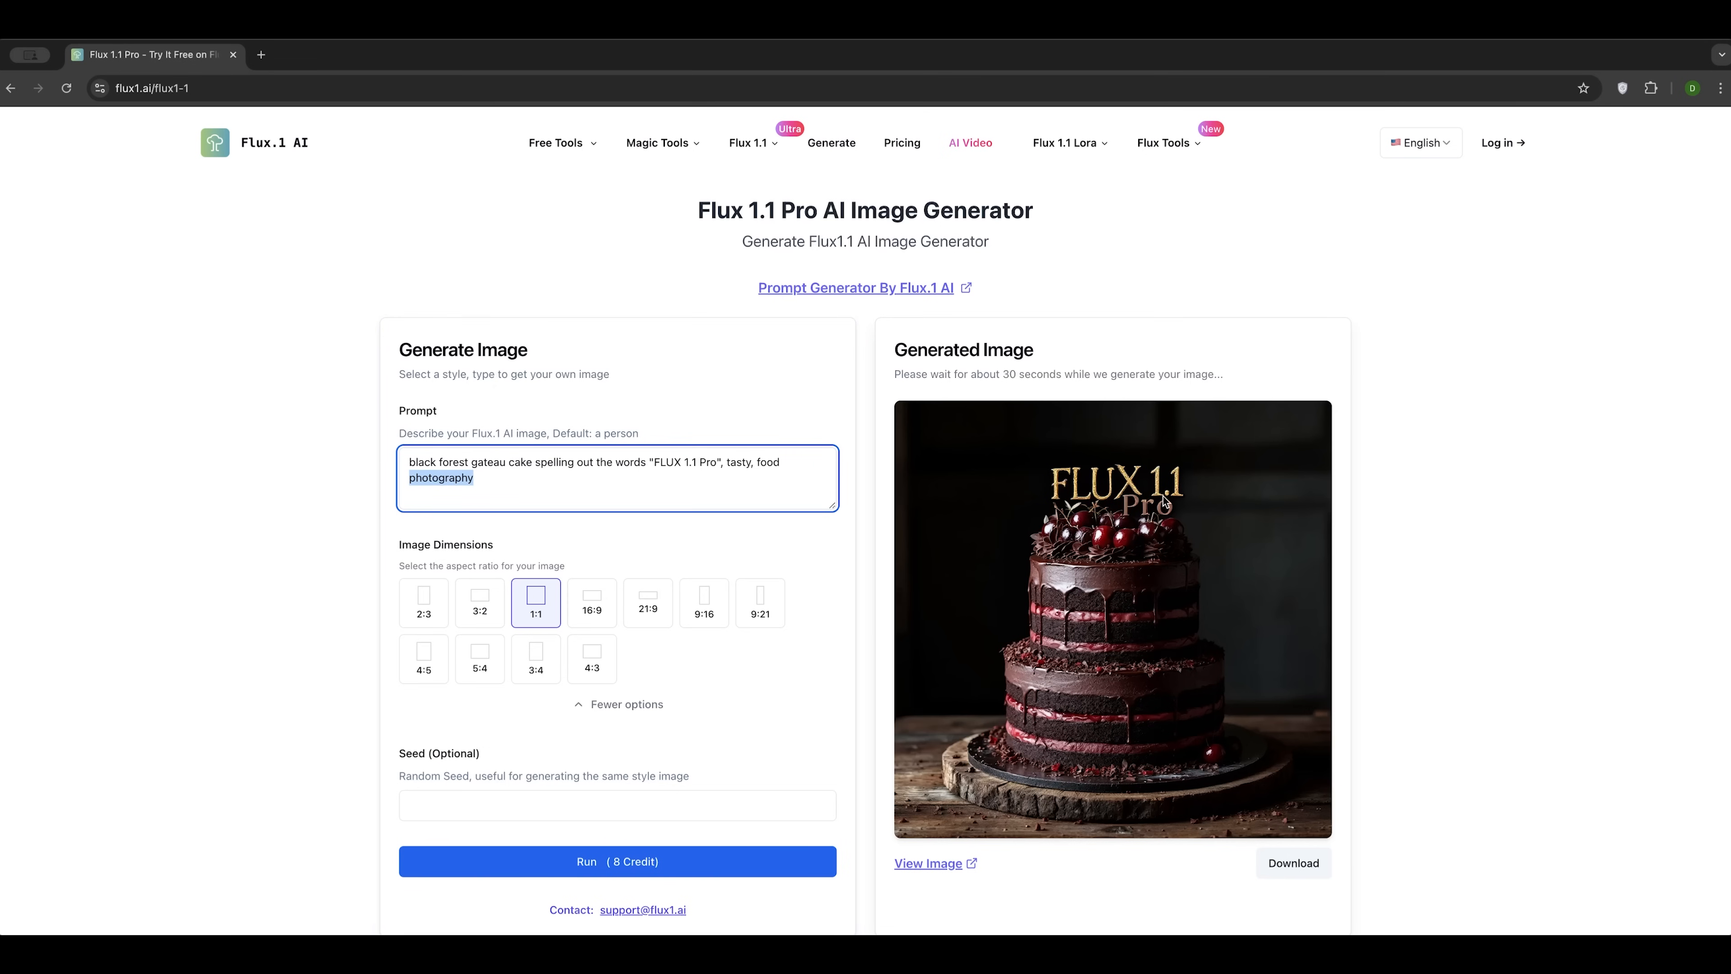
scroll("down", 3)
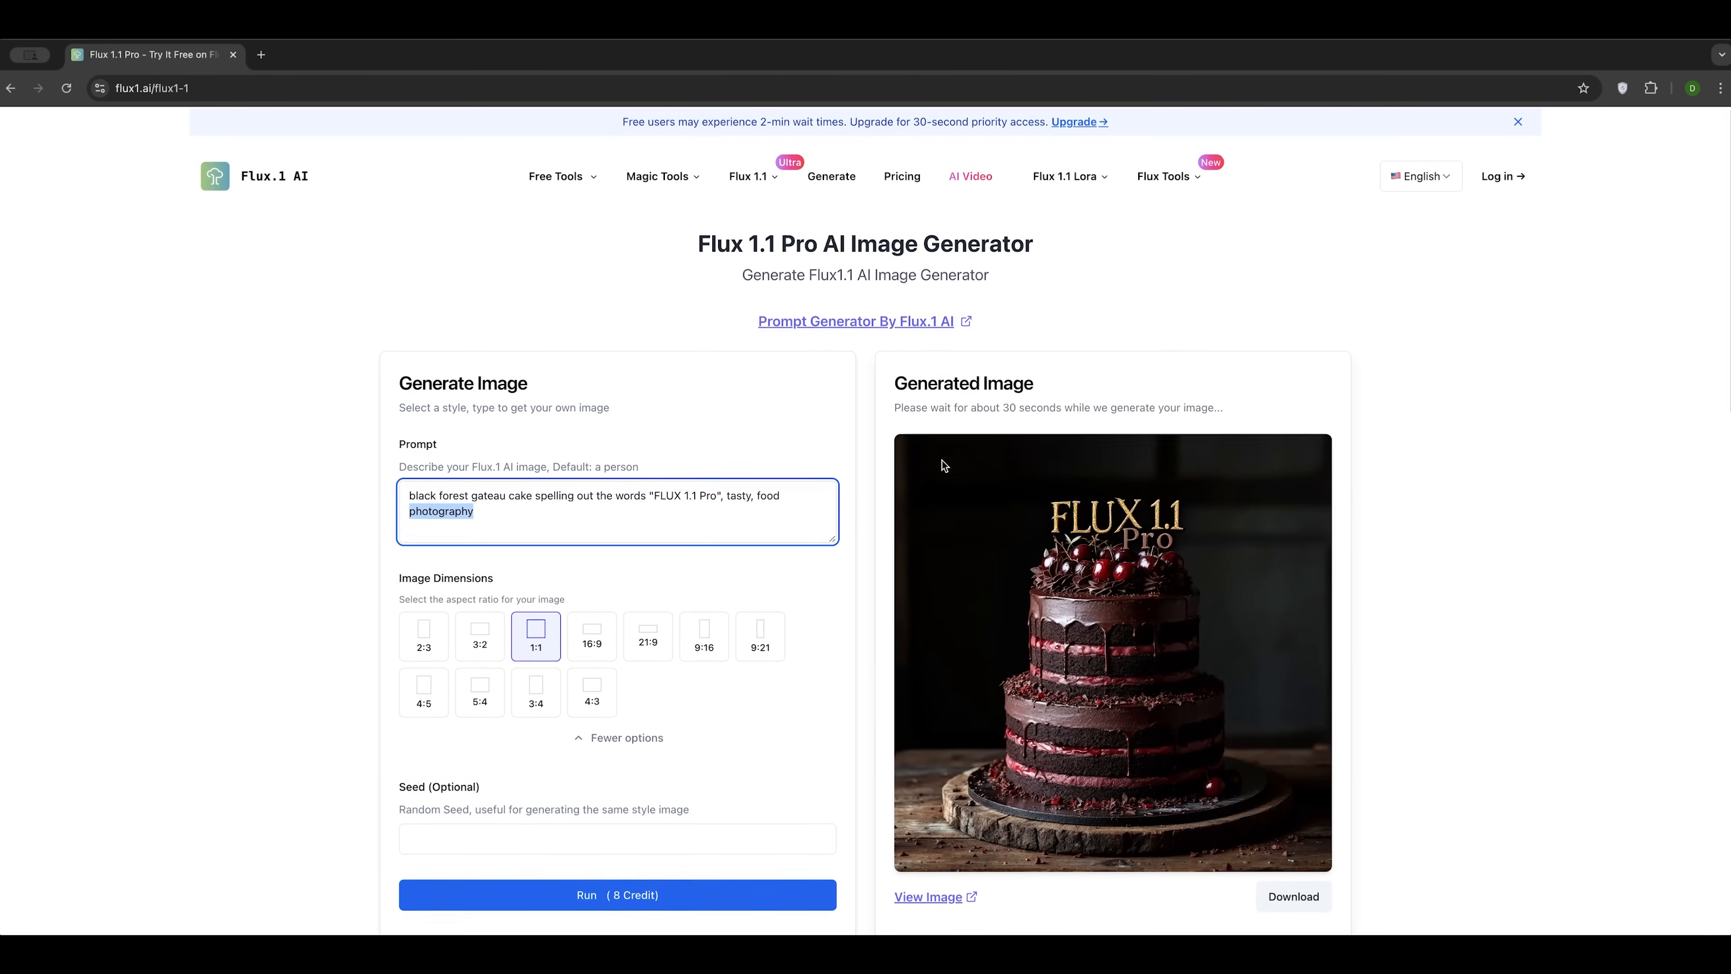
Step: In Free Tools > Prompt Generator, request a girl with a Daniel Davidson book in her hands
left_click(555, 176)
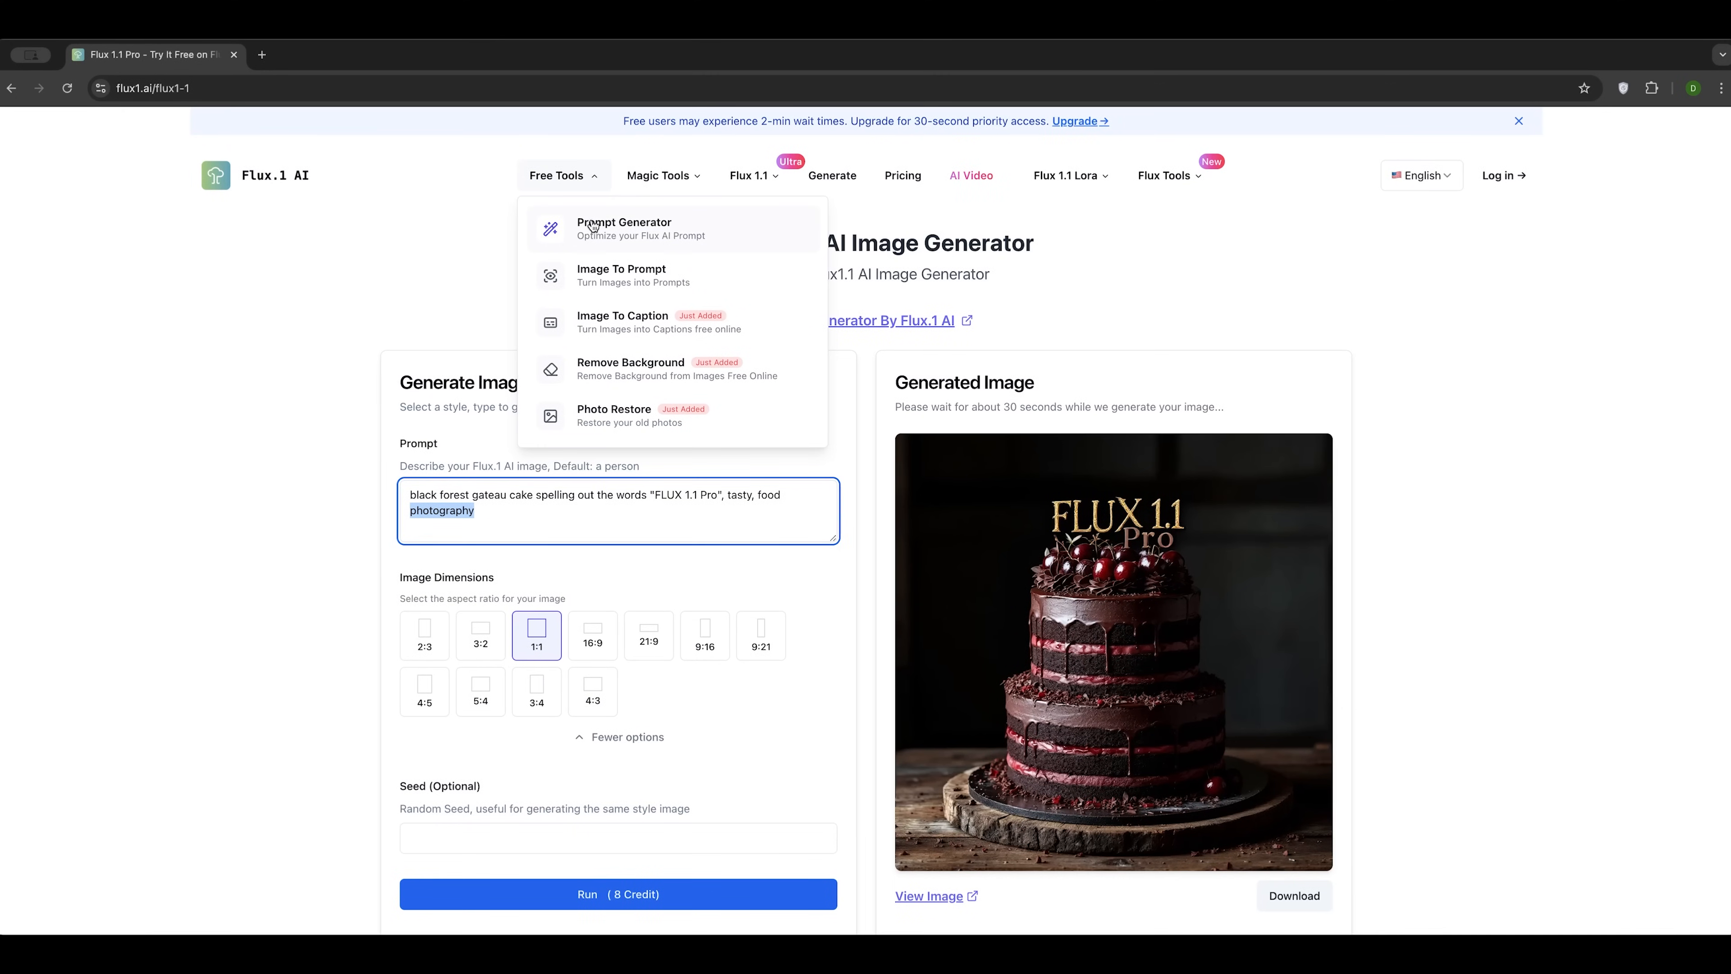
mouse_move(597, 230)
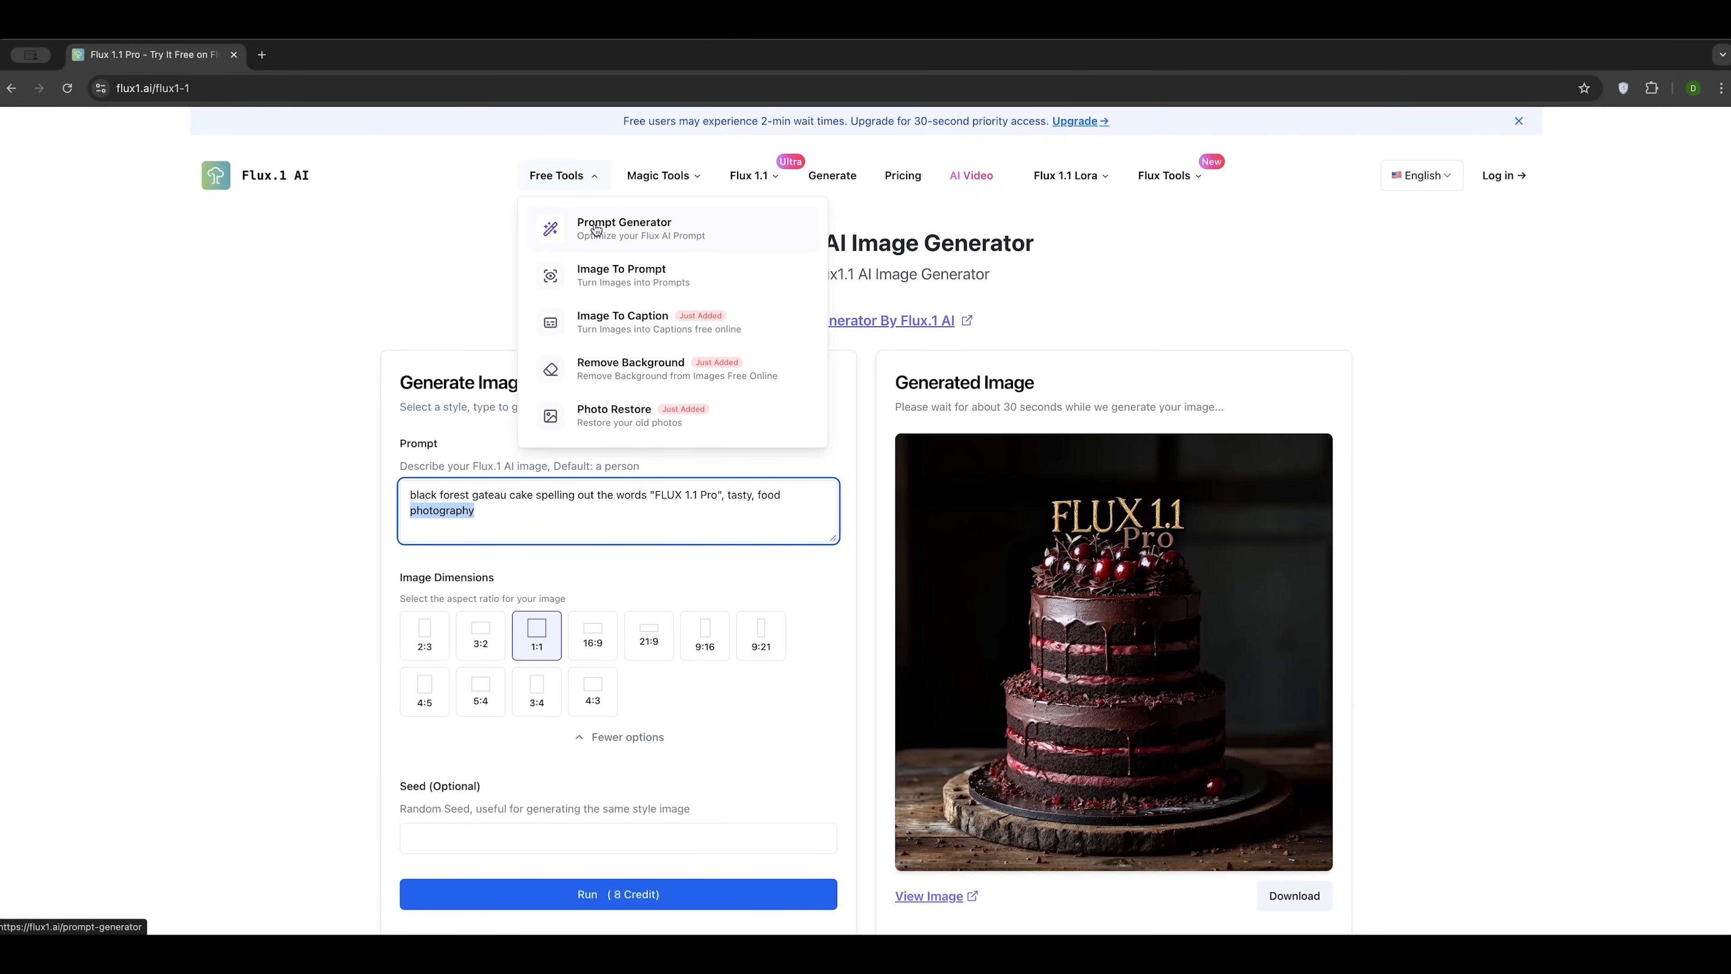
mouse_move(613, 235)
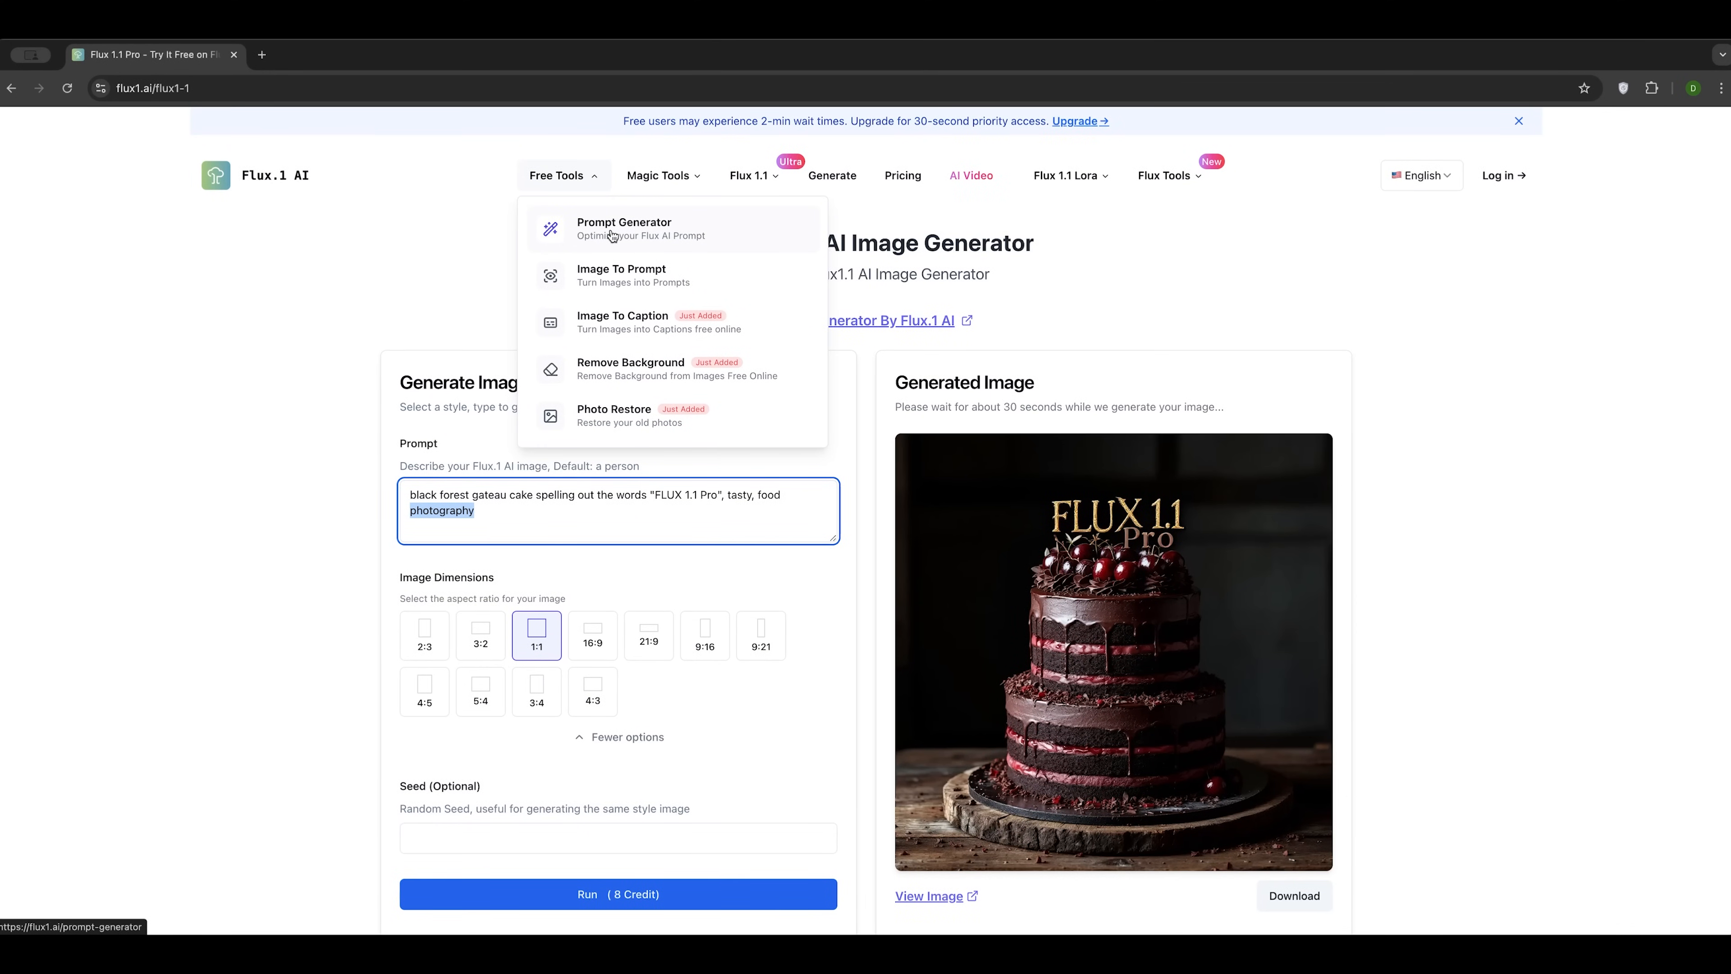
left_click(623, 229)
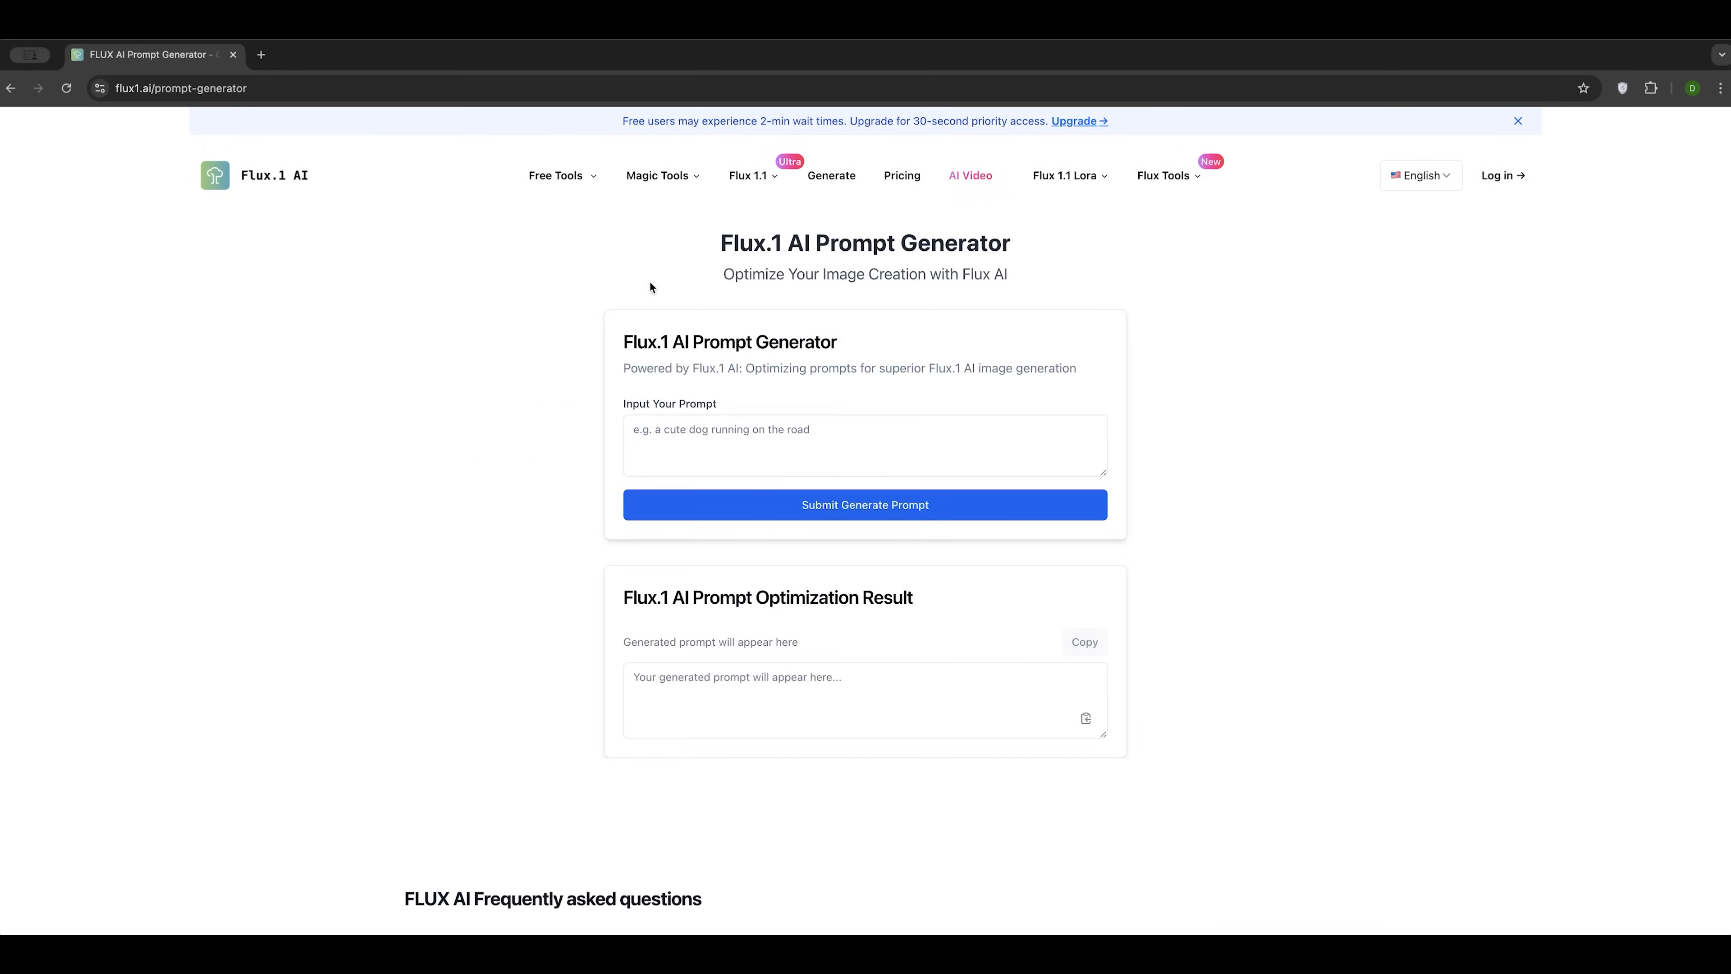
mouse_move(1085, 693)
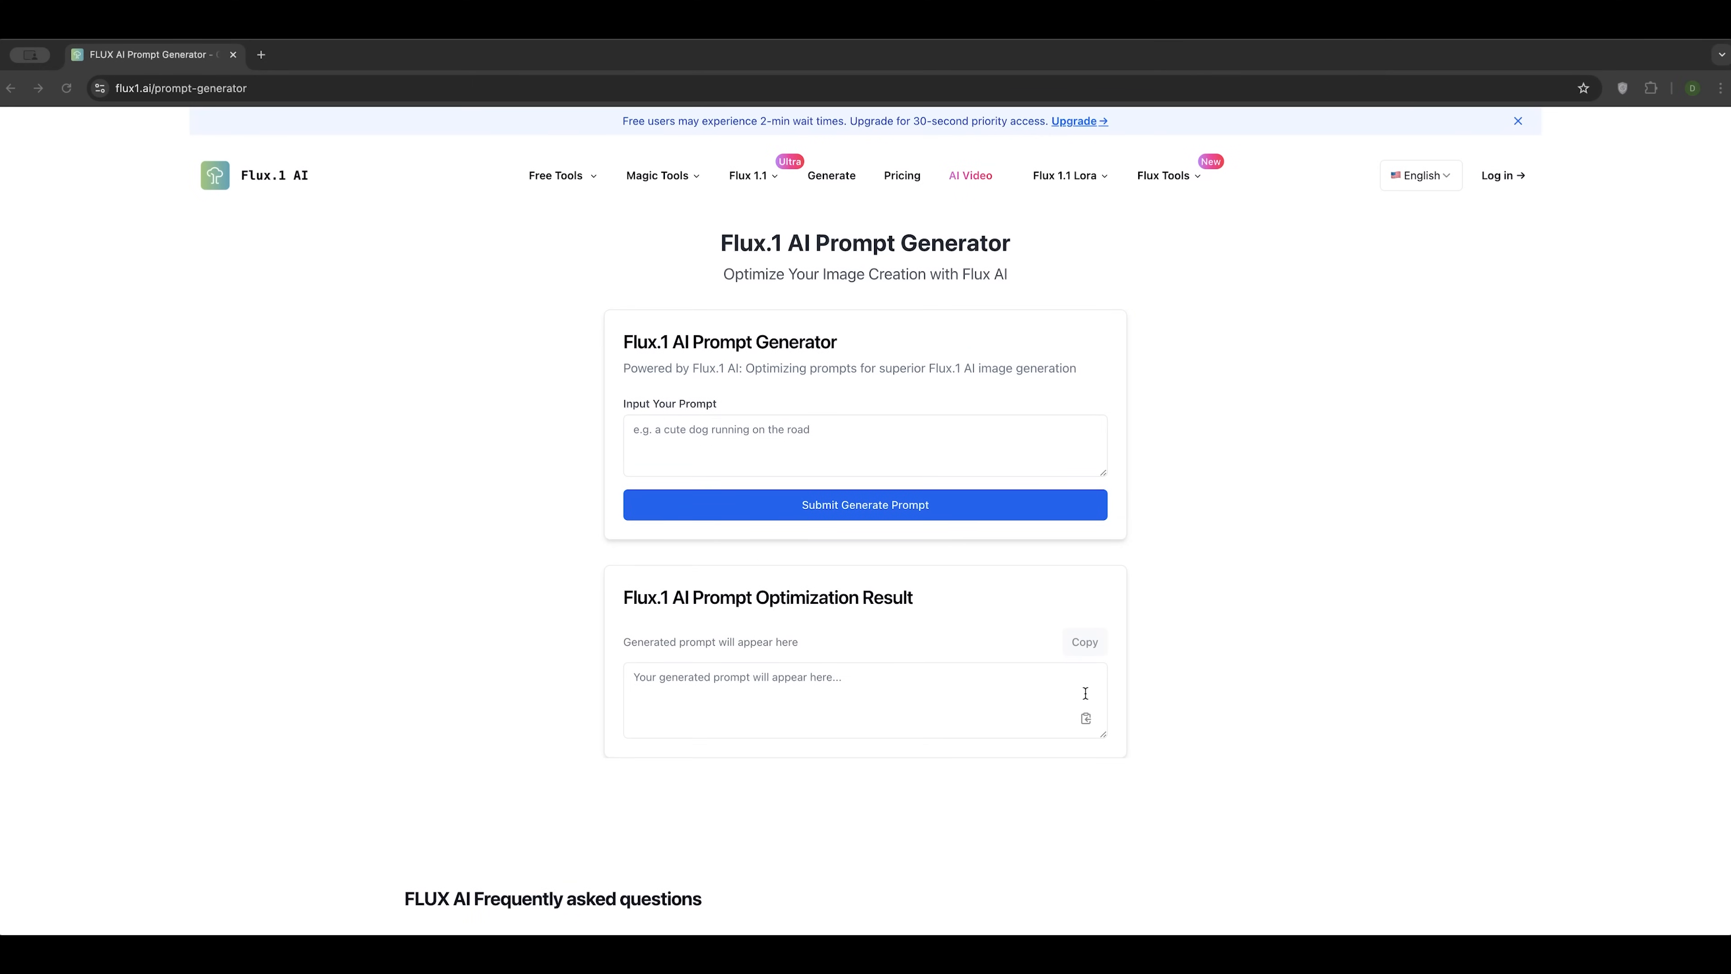
type("I want generate a girl with book of Daniel Davidson in her hands")
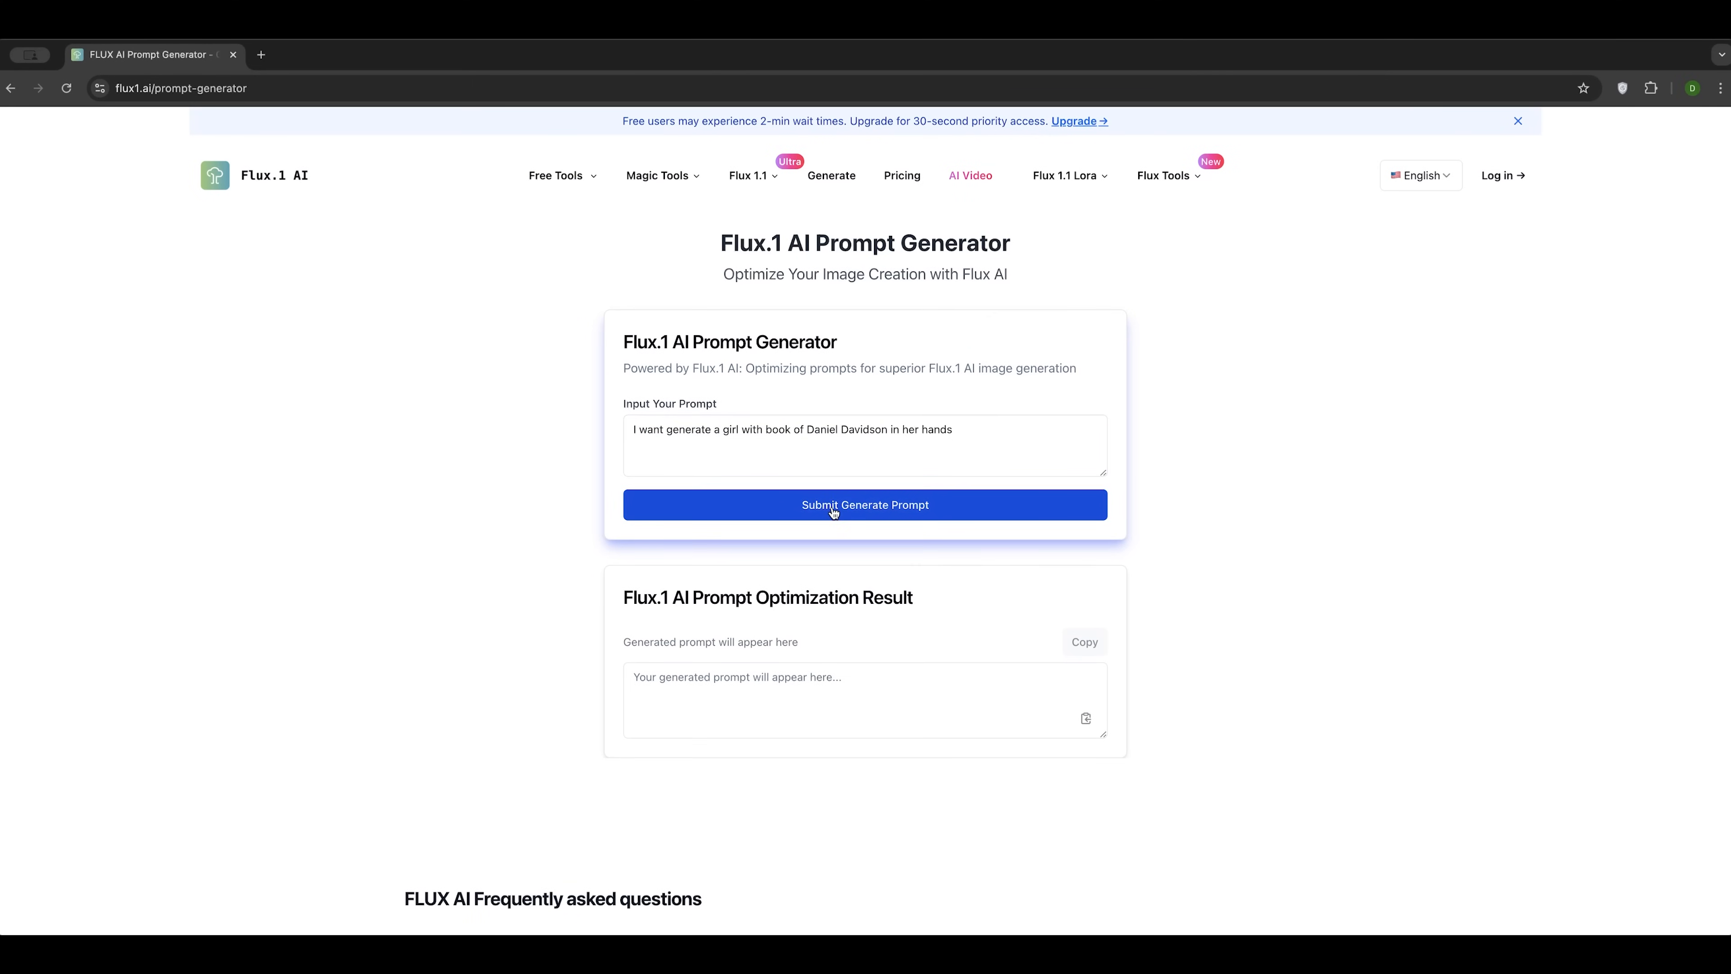
Step: Submit the prompt request and sign in to Flux.1 AI with the Google account
left_click(832, 505)
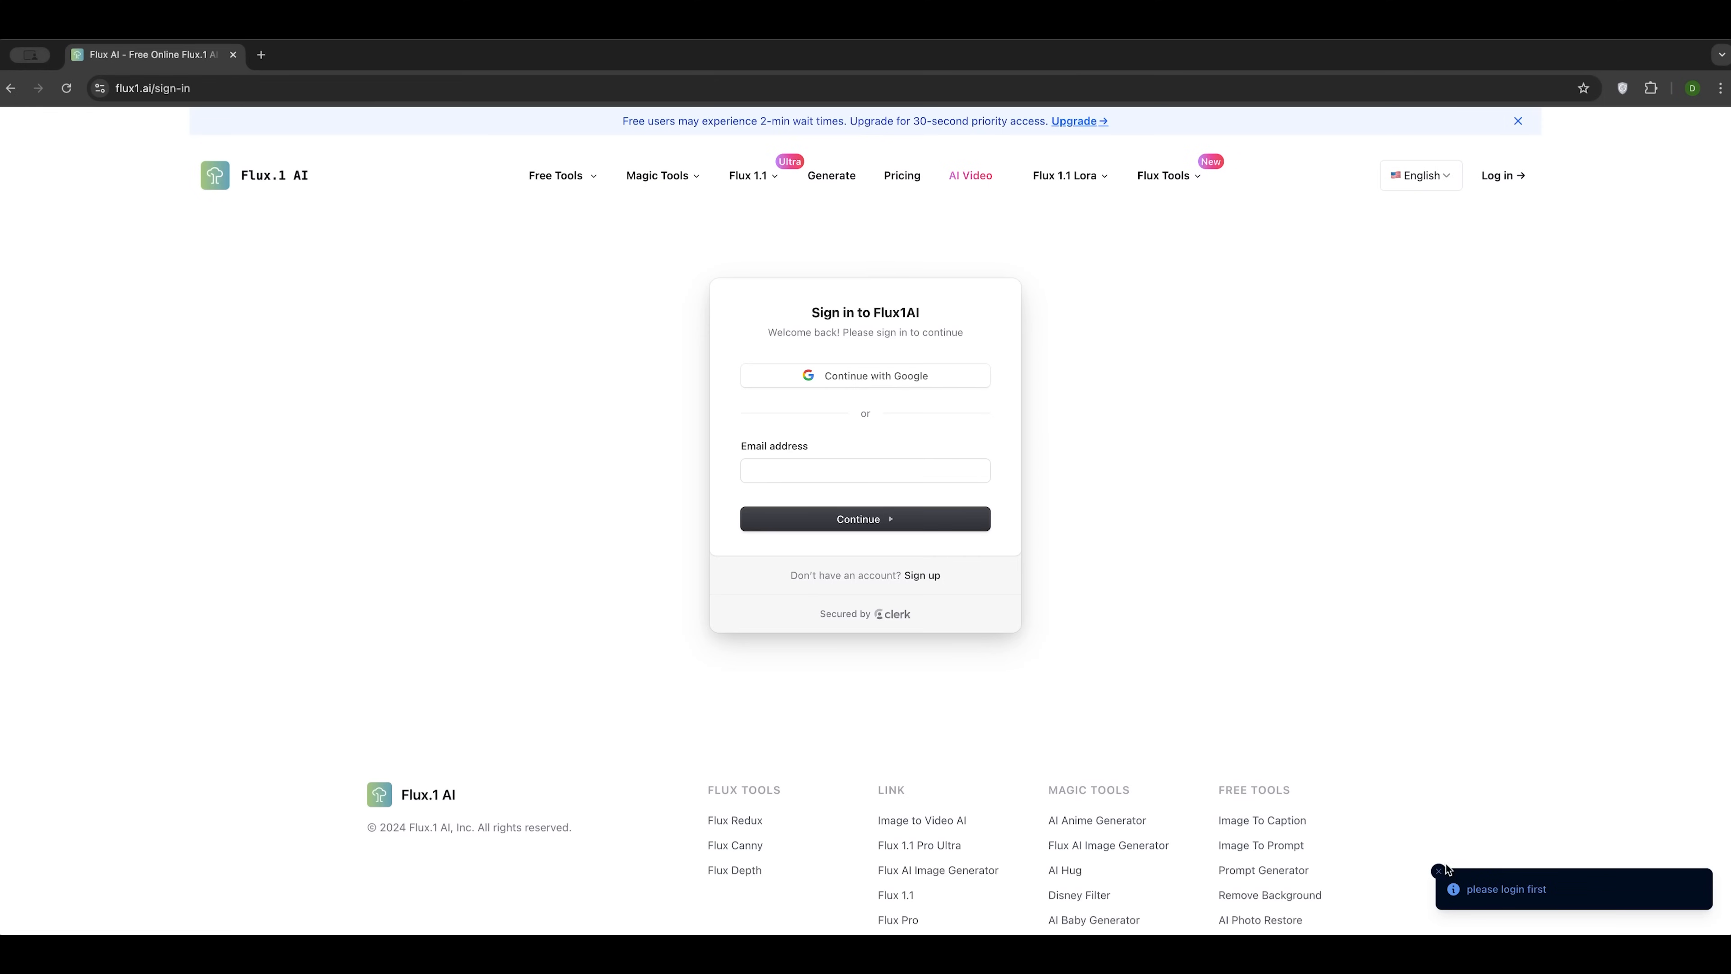
left_click(865, 376)
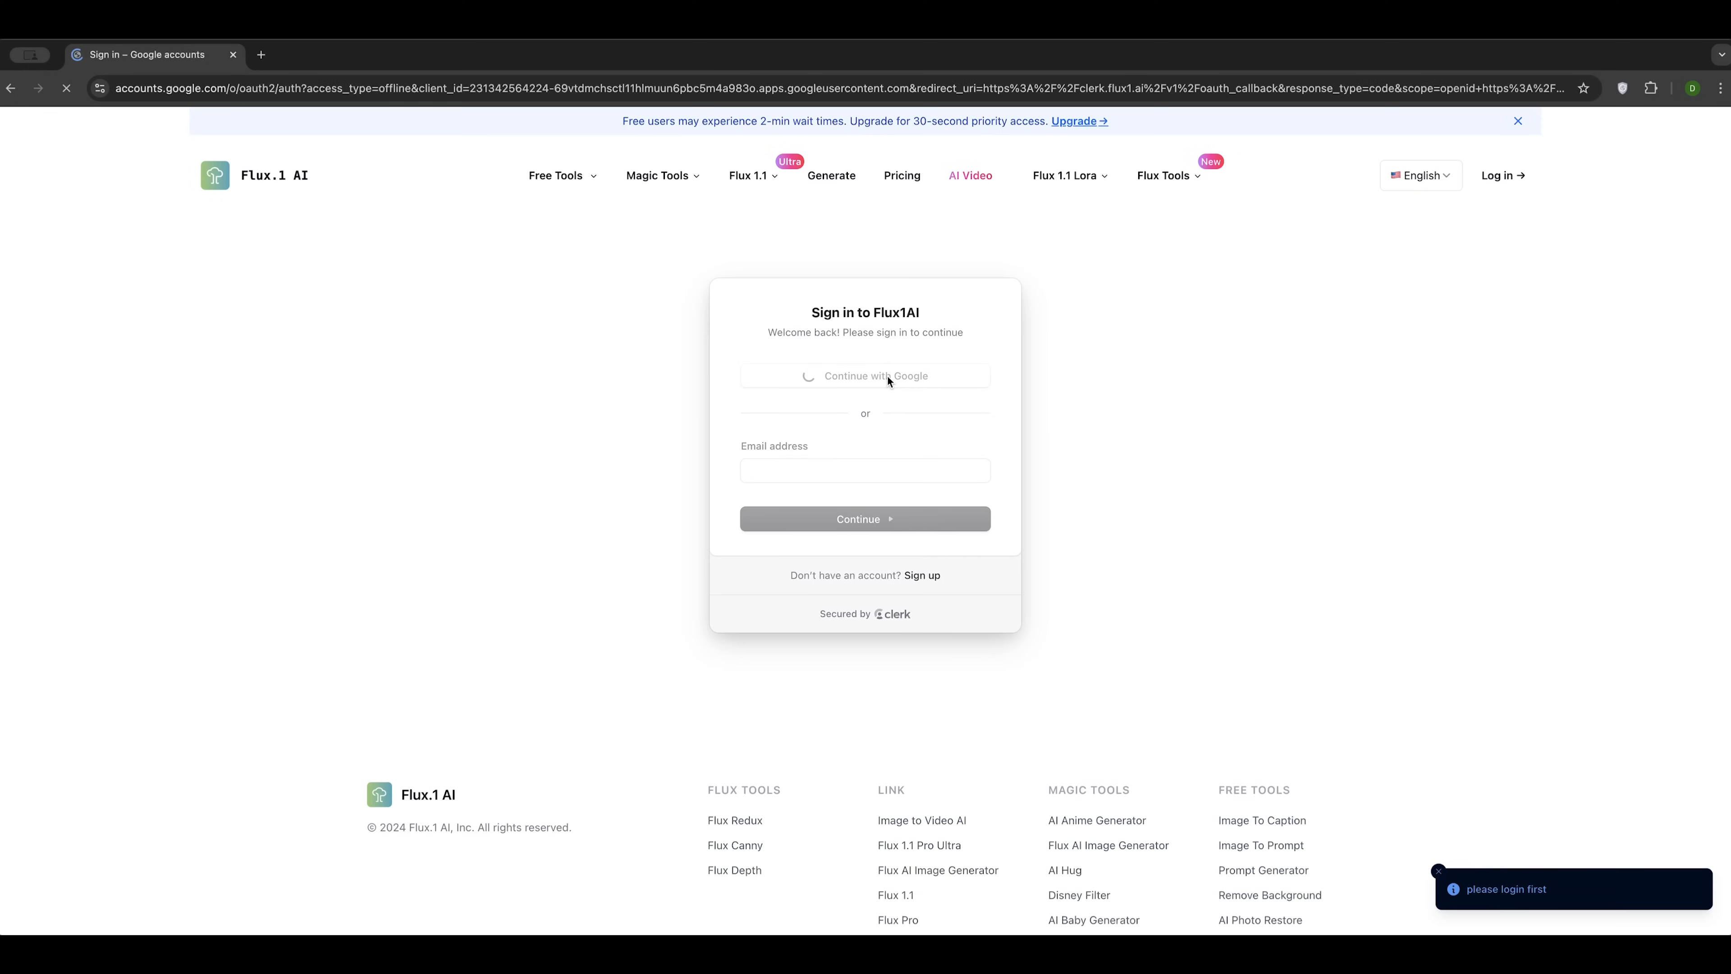
left_click(876, 376)
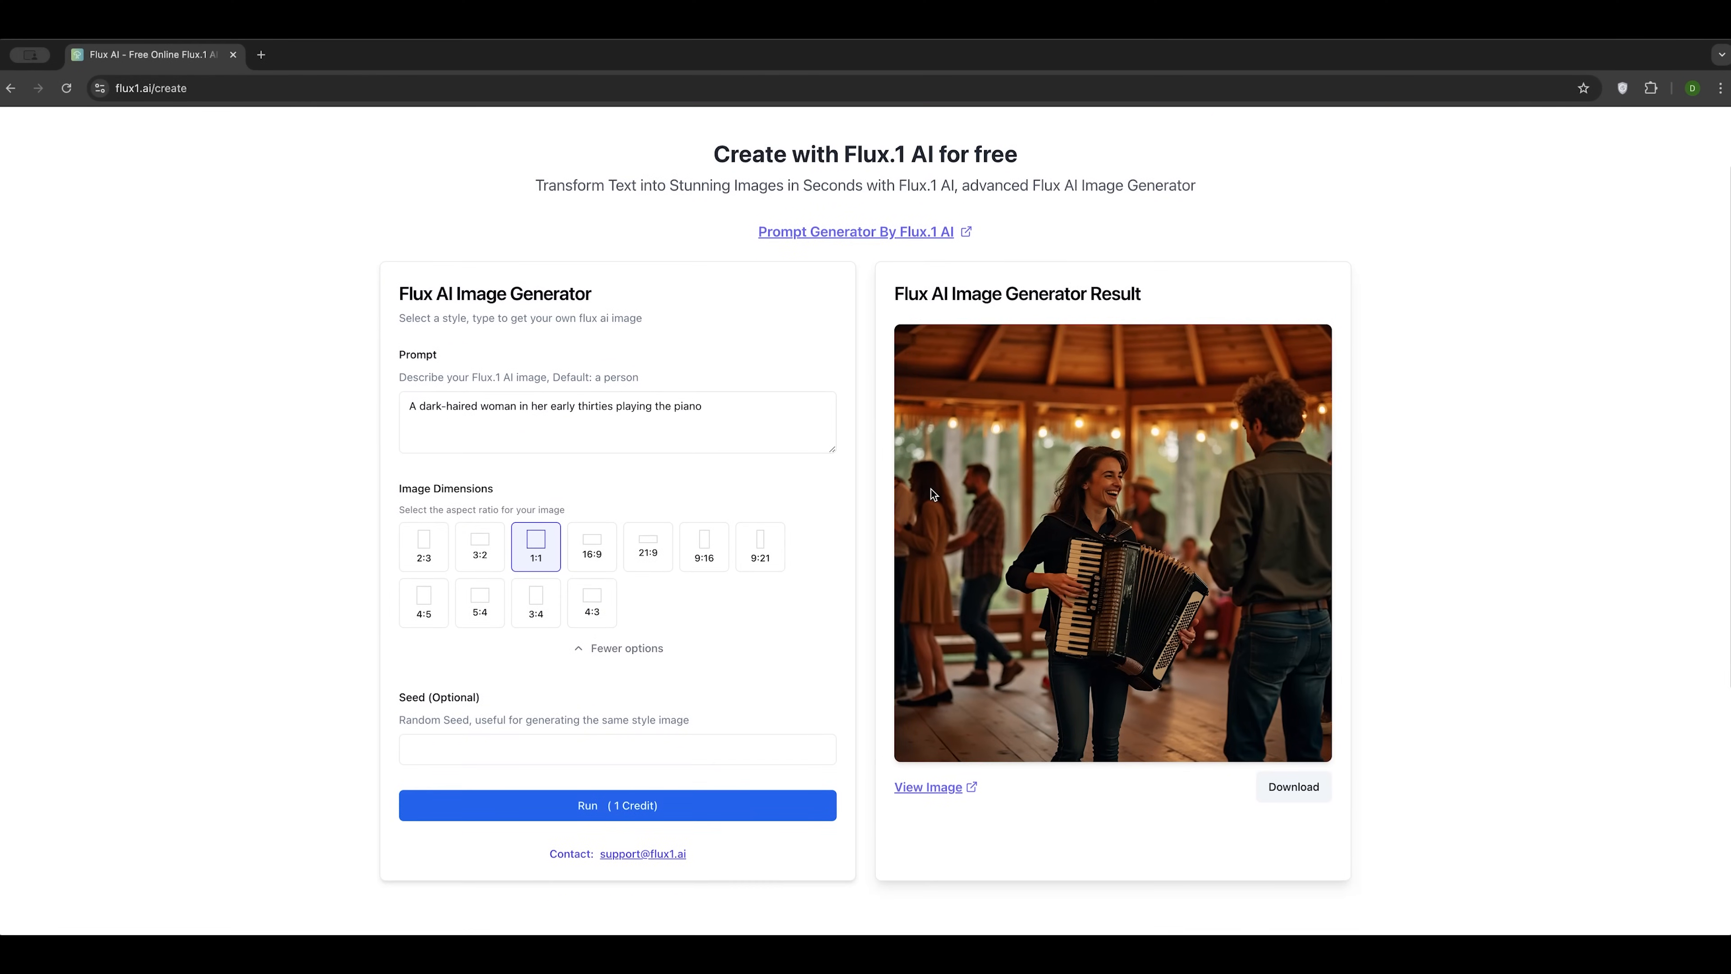
scroll("down", 3)
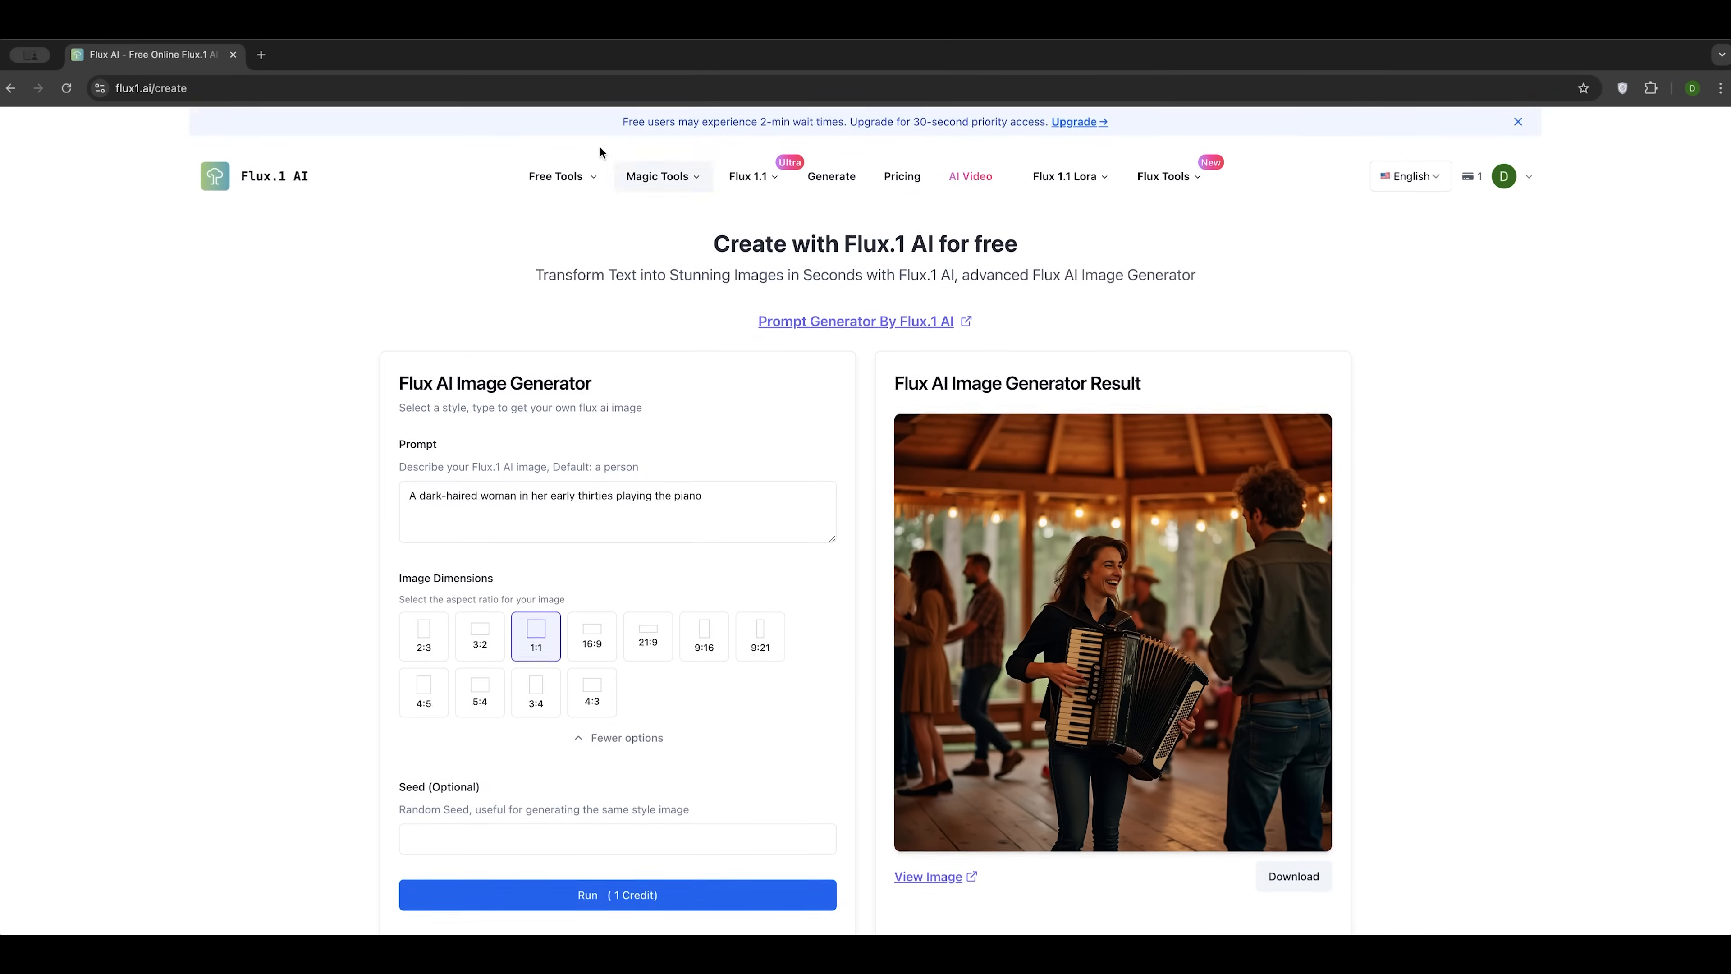
Step: Generate the optimized chestnut-haired-girl prompt and select the author's name in the result
left_click(556, 176)
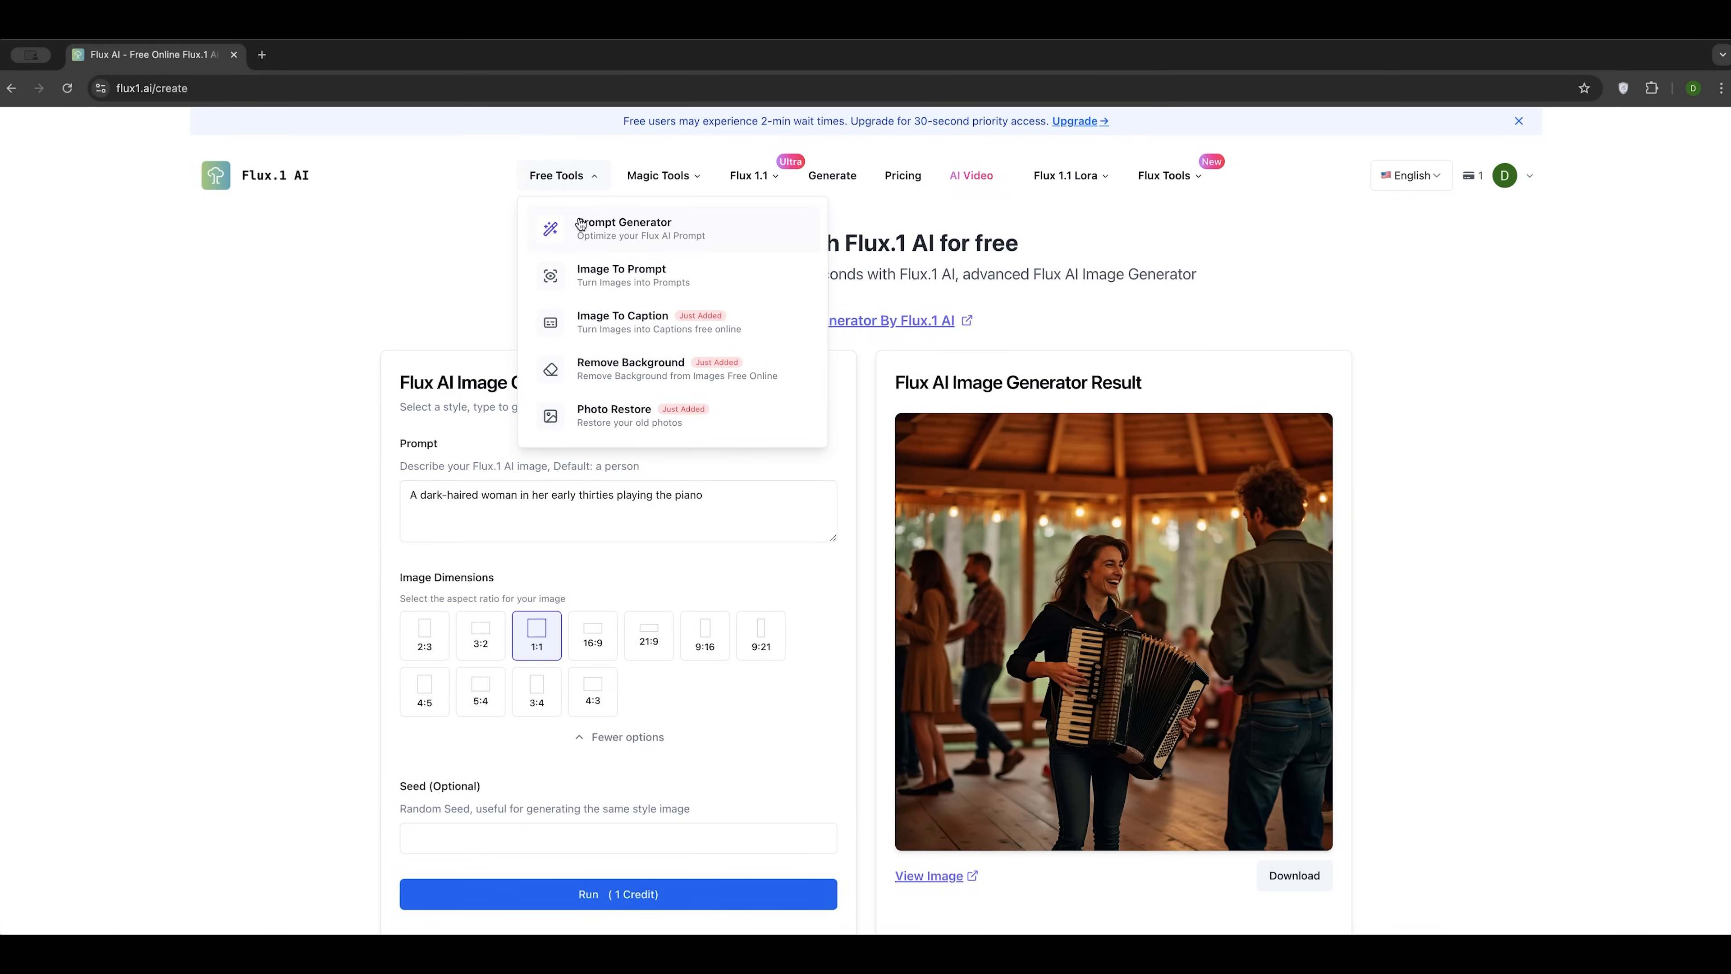
left_click(591, 229)
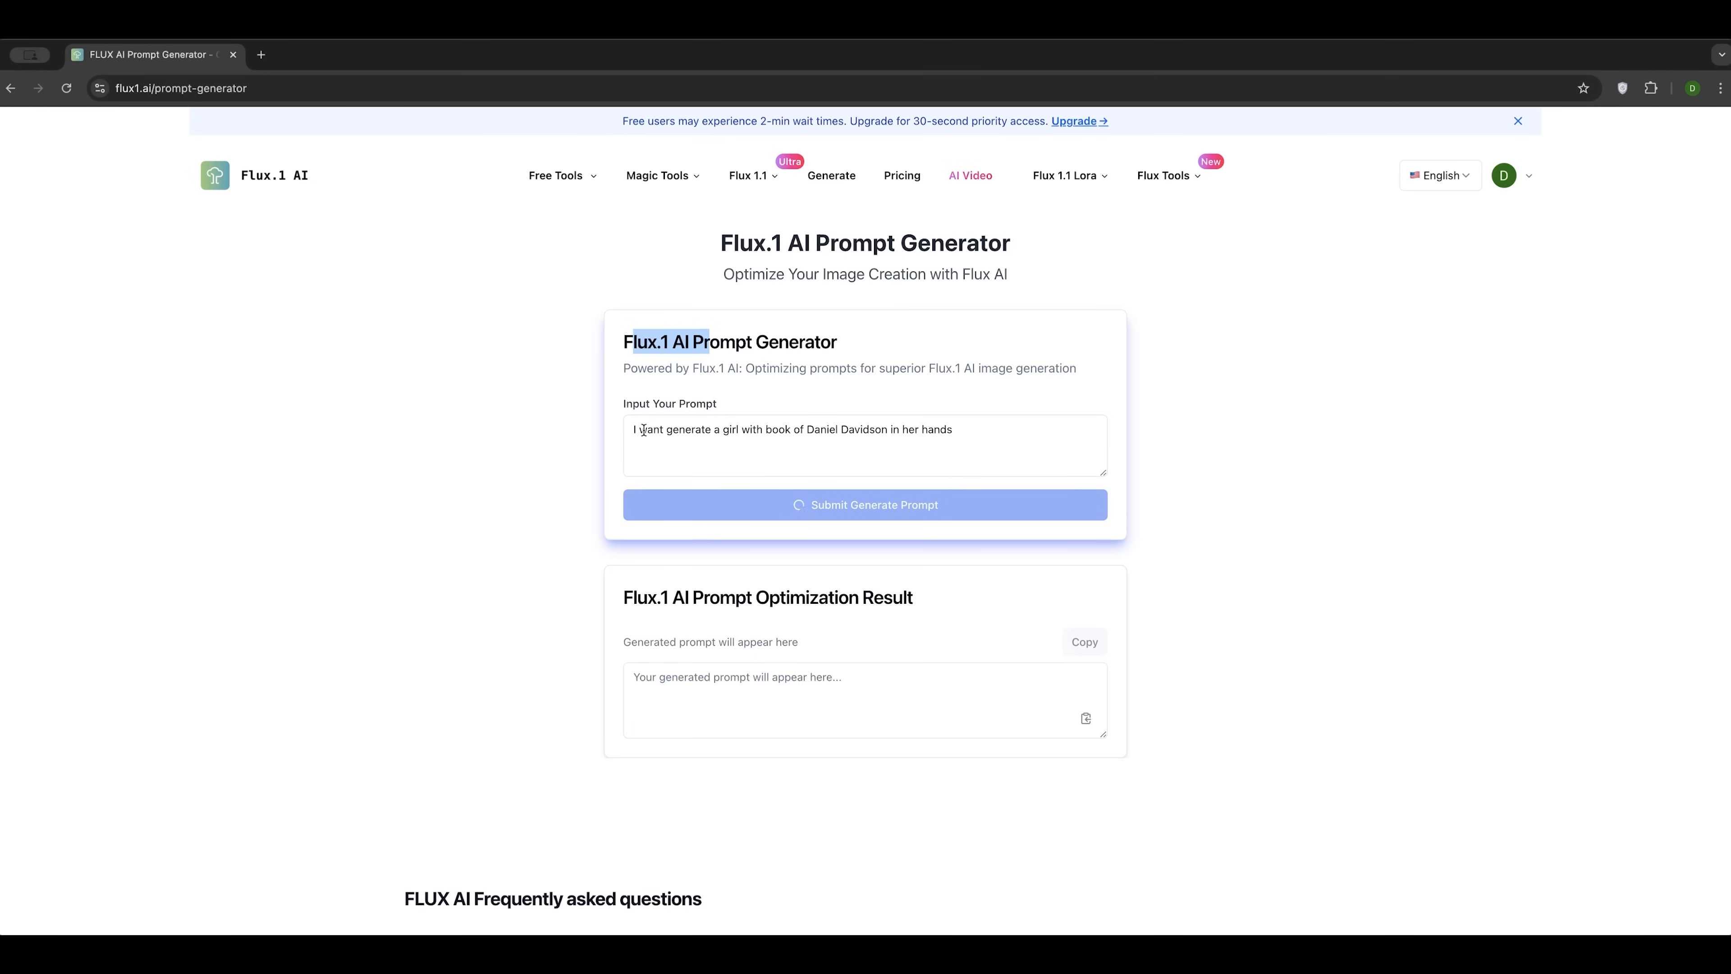
left_click(866, 505)
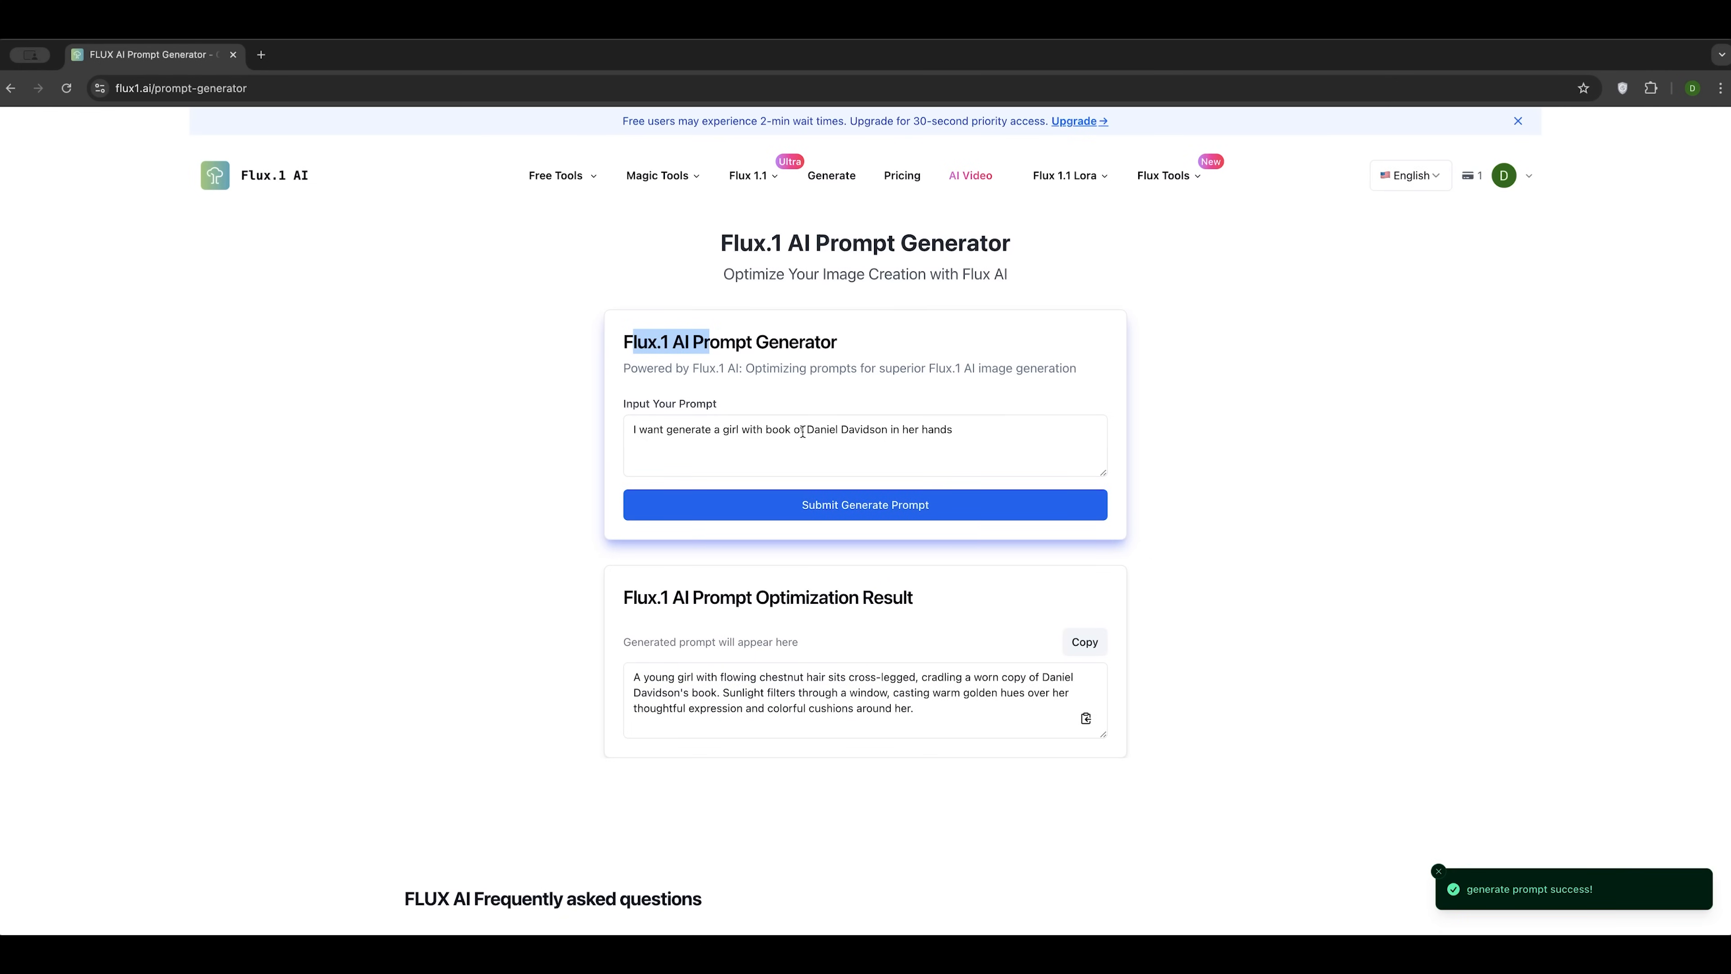
double_click(827, 429)
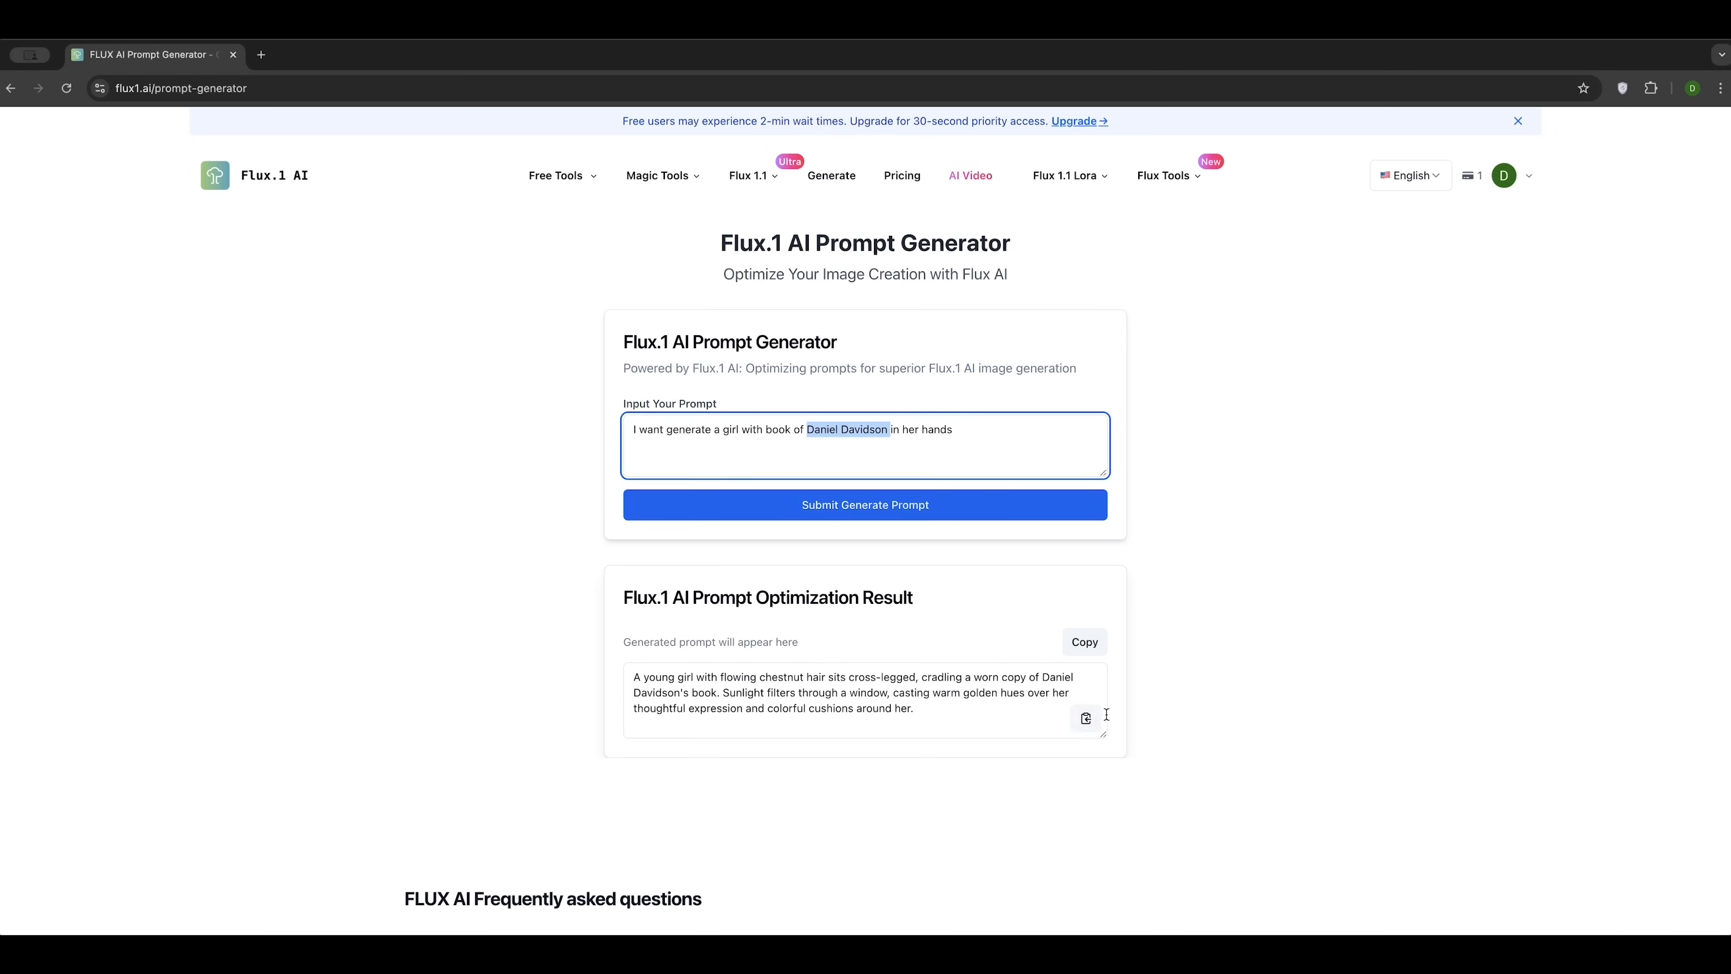
left_click(1085, 641)
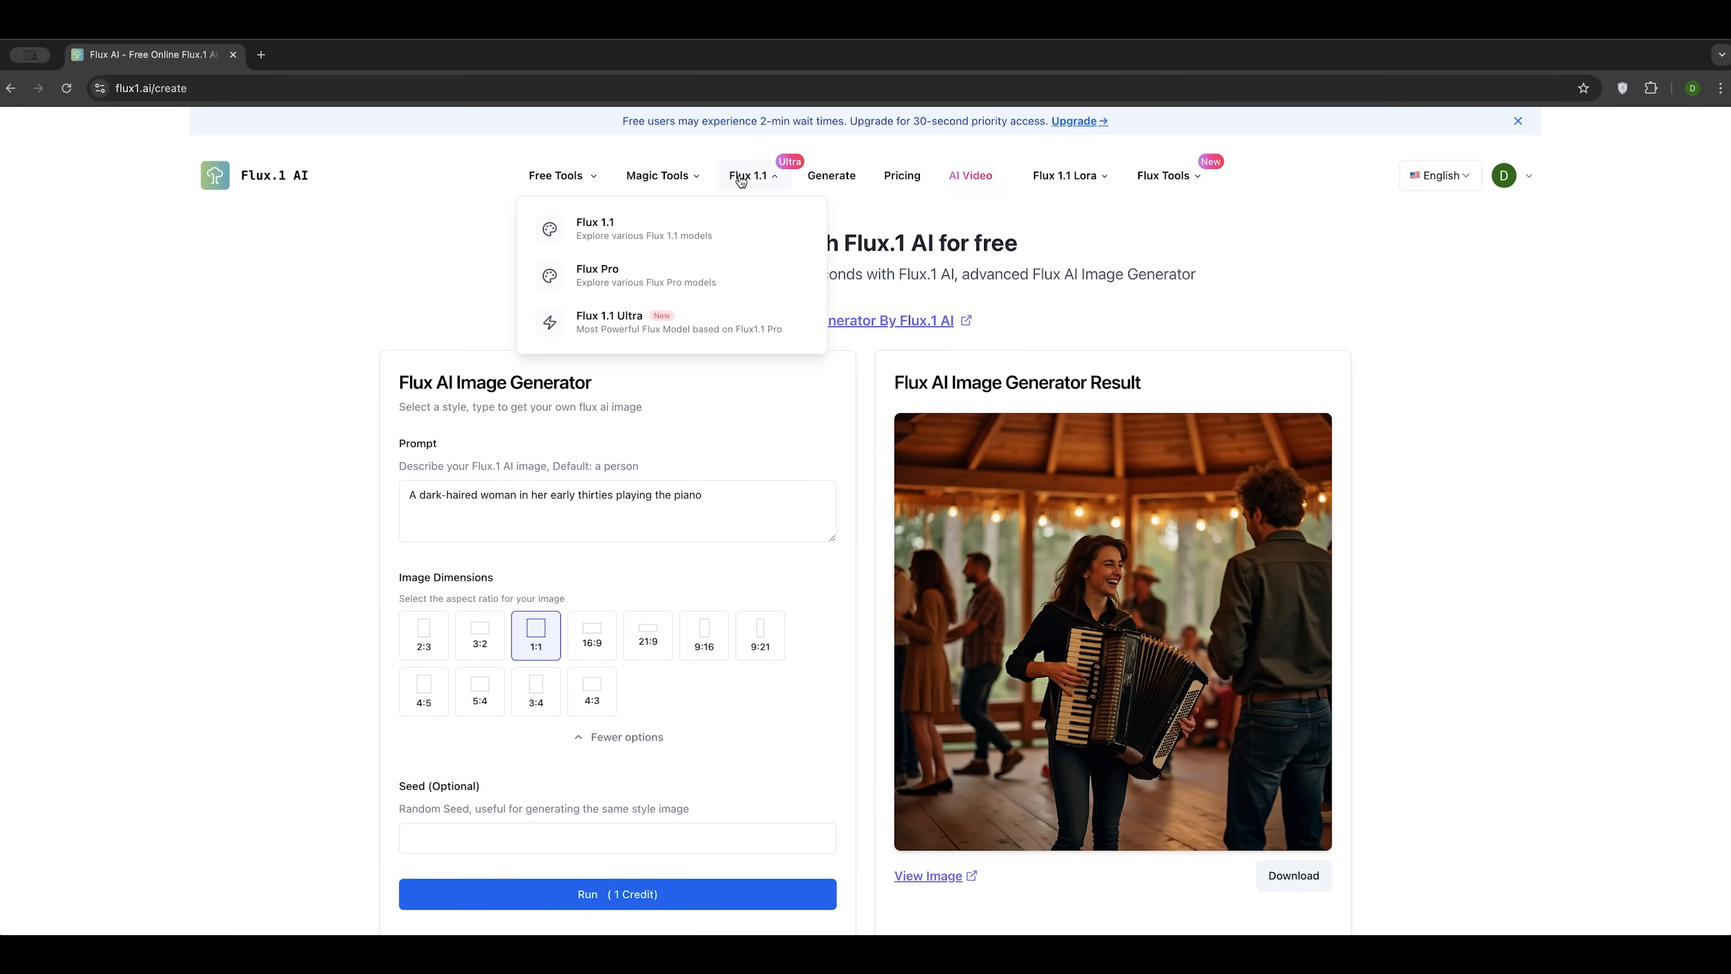
Step: Replace the cake prompt with the reading-girl description and run a 16:9 Flux 1.1 Pro generation
left_click(678, 218)
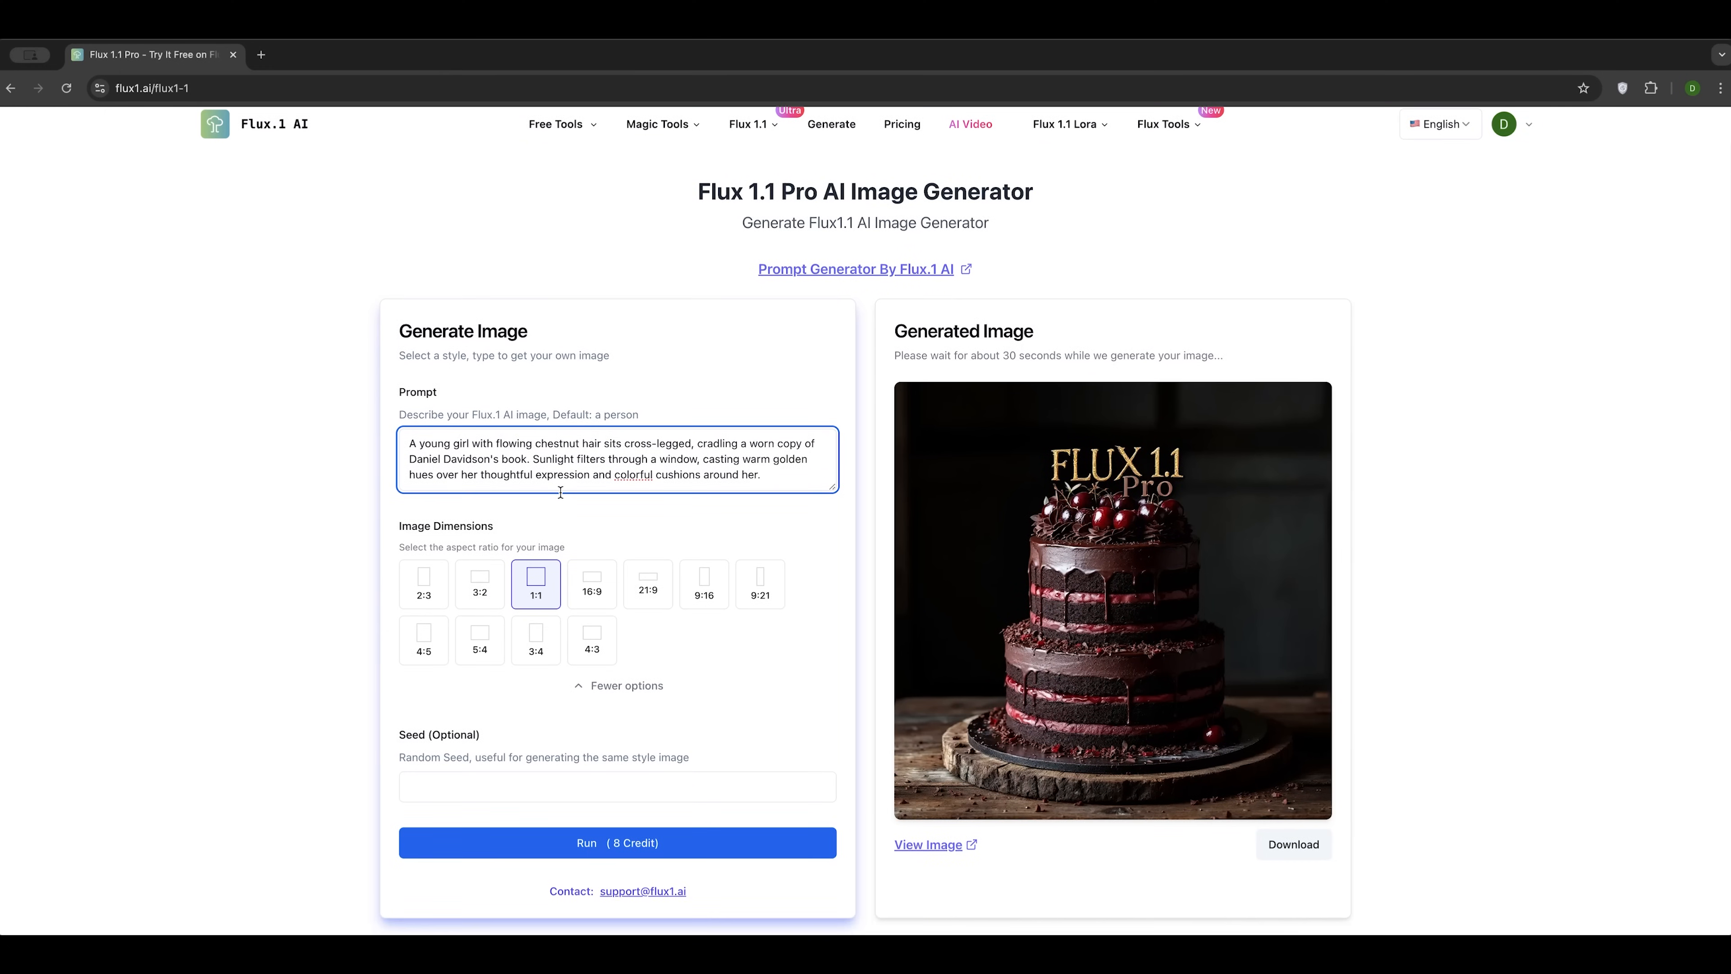
type("black forest gateau cake spelling out the words \"FLUX 1.1 Pro\", tasty, food photography")
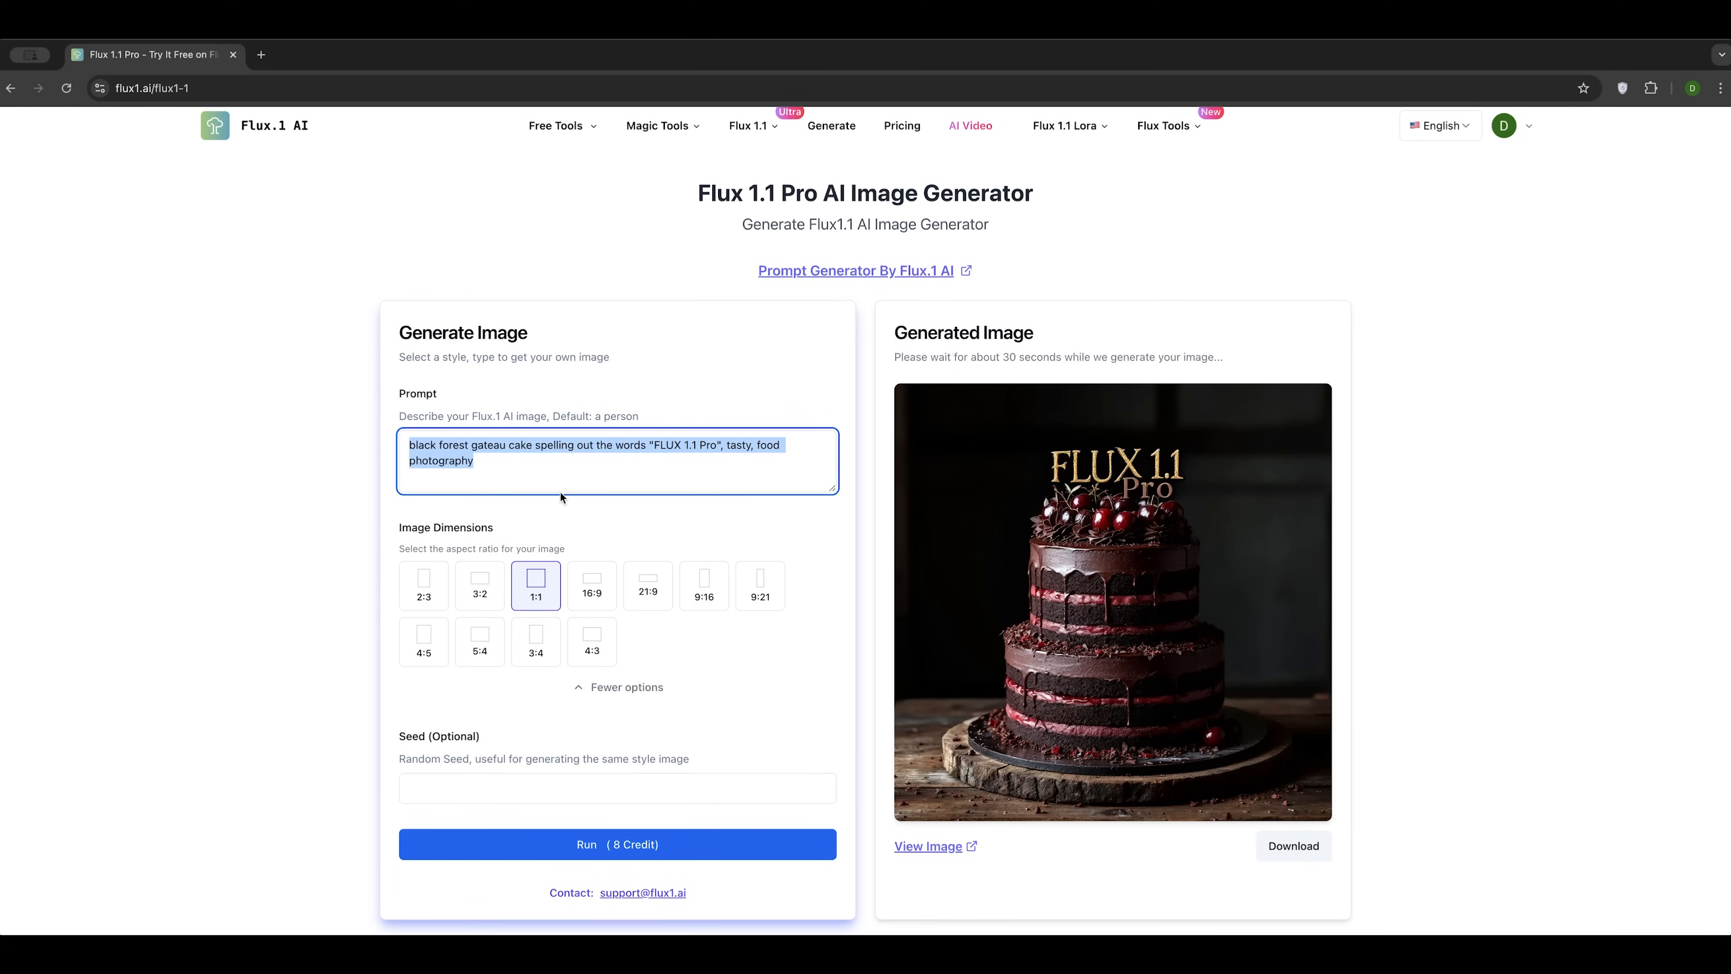
type("A young girl with flowing chestnut hair sits cross-legged, cradling a worn copy of Daniel Davidson's book. Sunlight filters through a window, casting warm golden hues over her thoughtful expression and colorful cushions around her.")
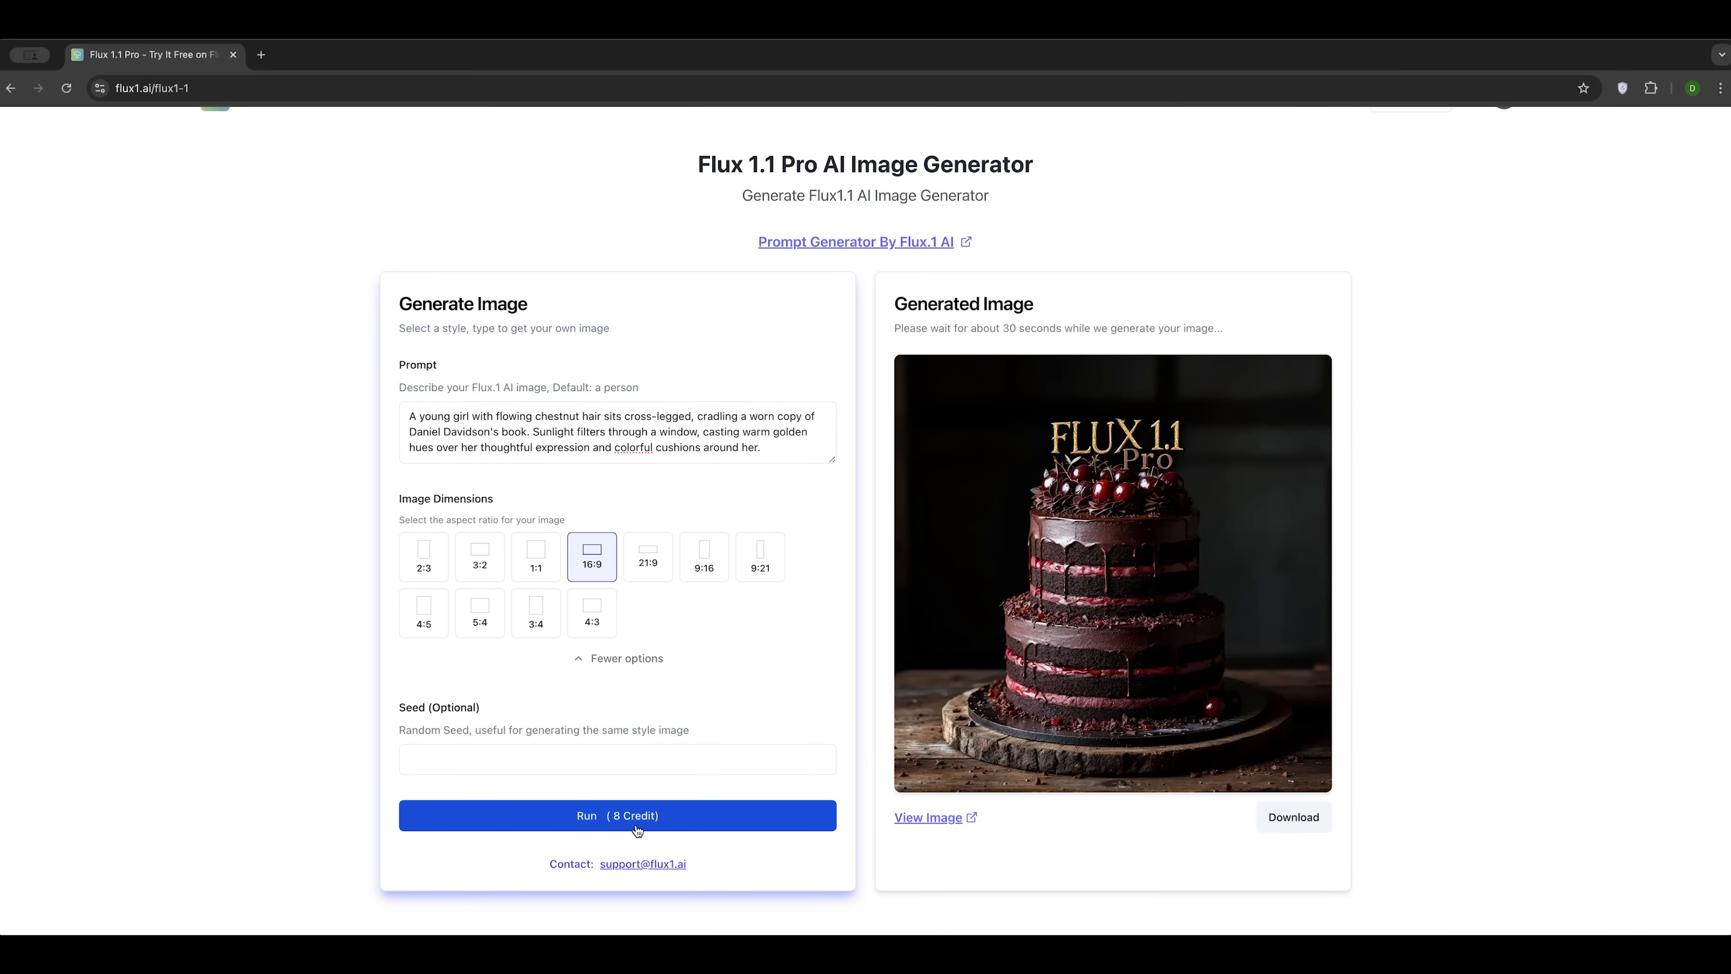
left_click(635, 815)
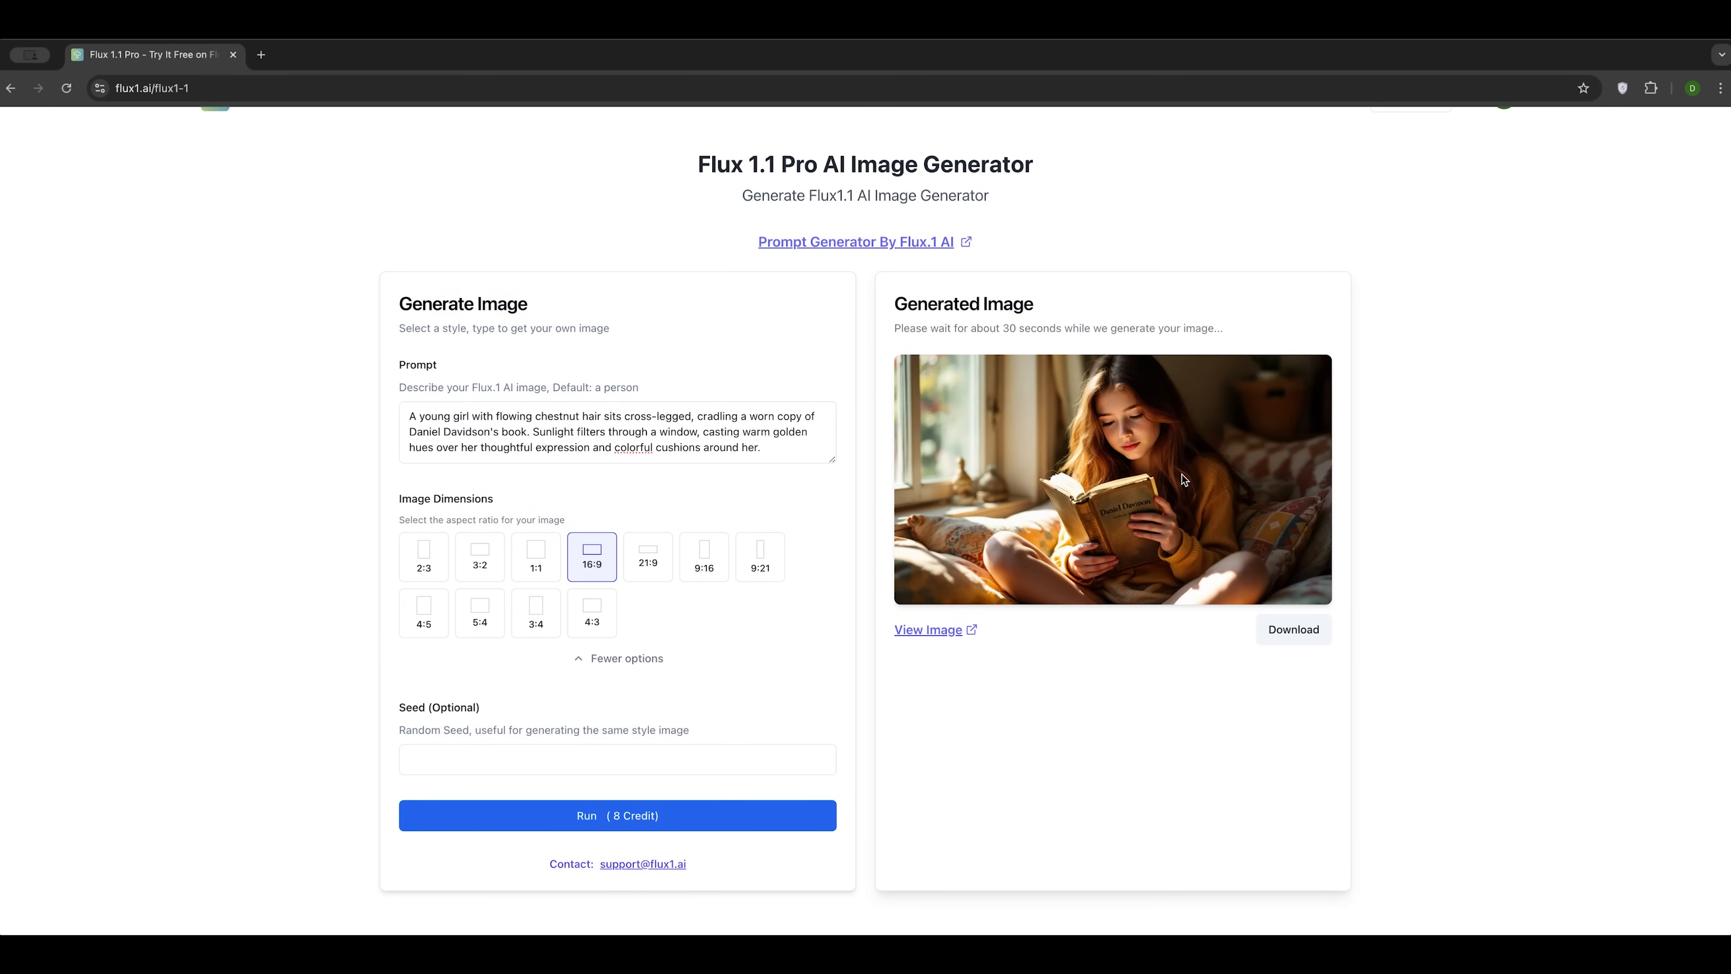
mouse_move(1124, 523)
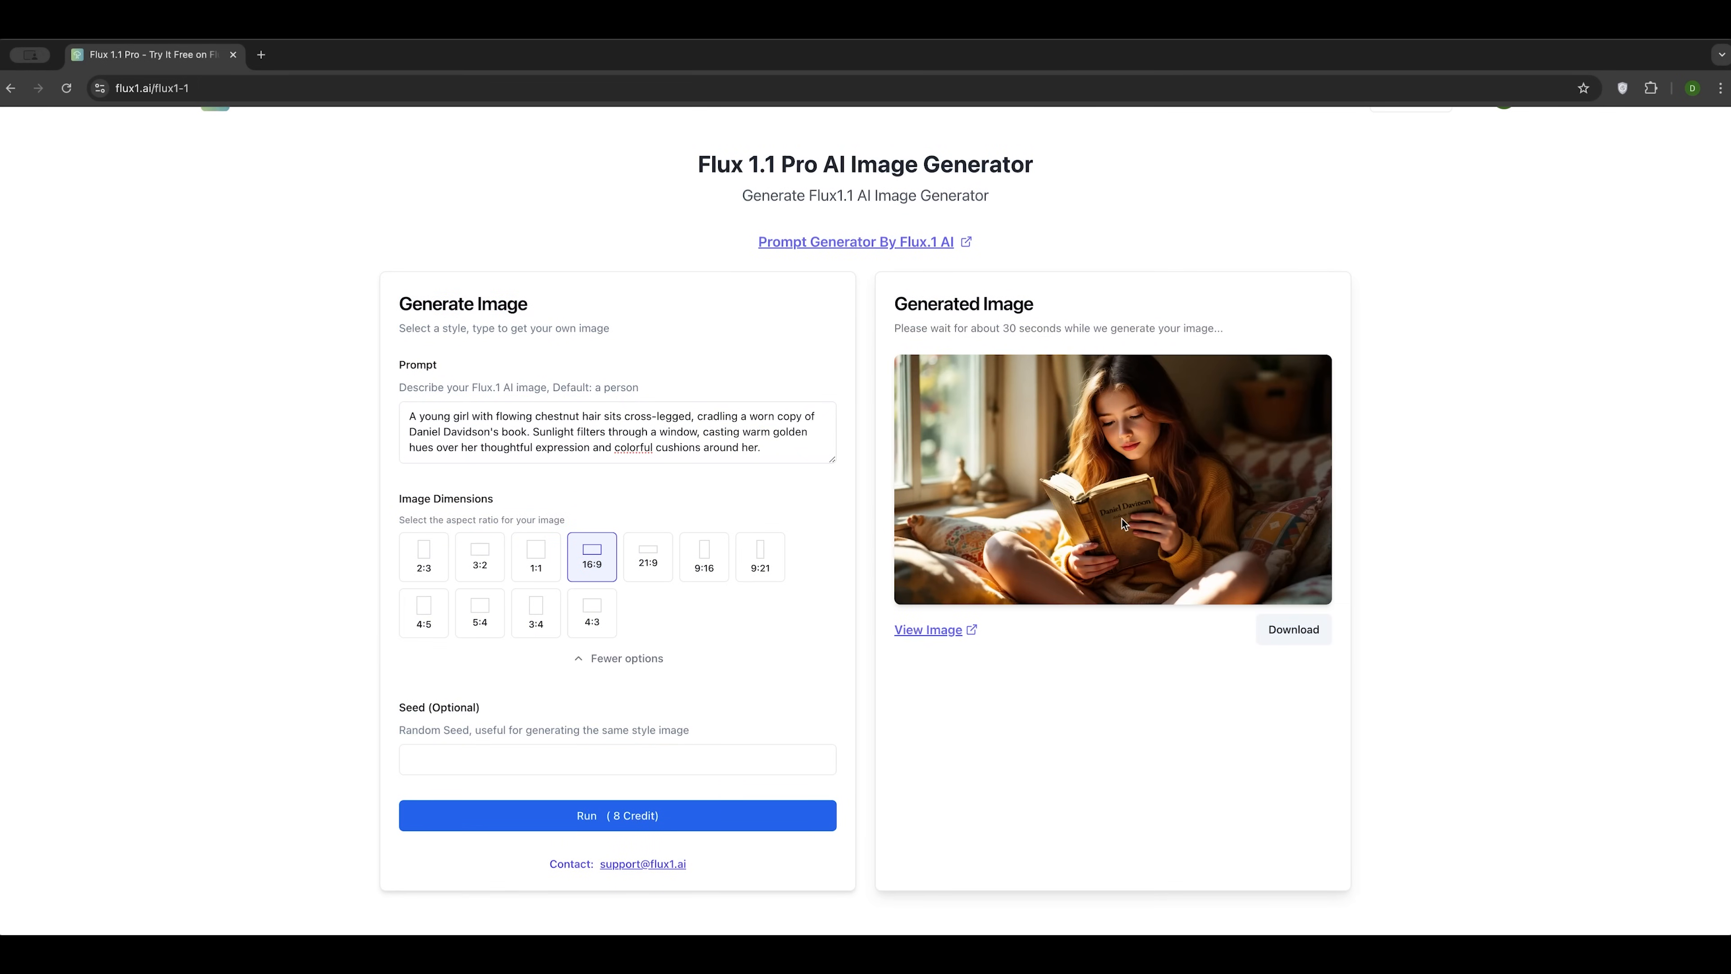
mouse_move(949, 631)
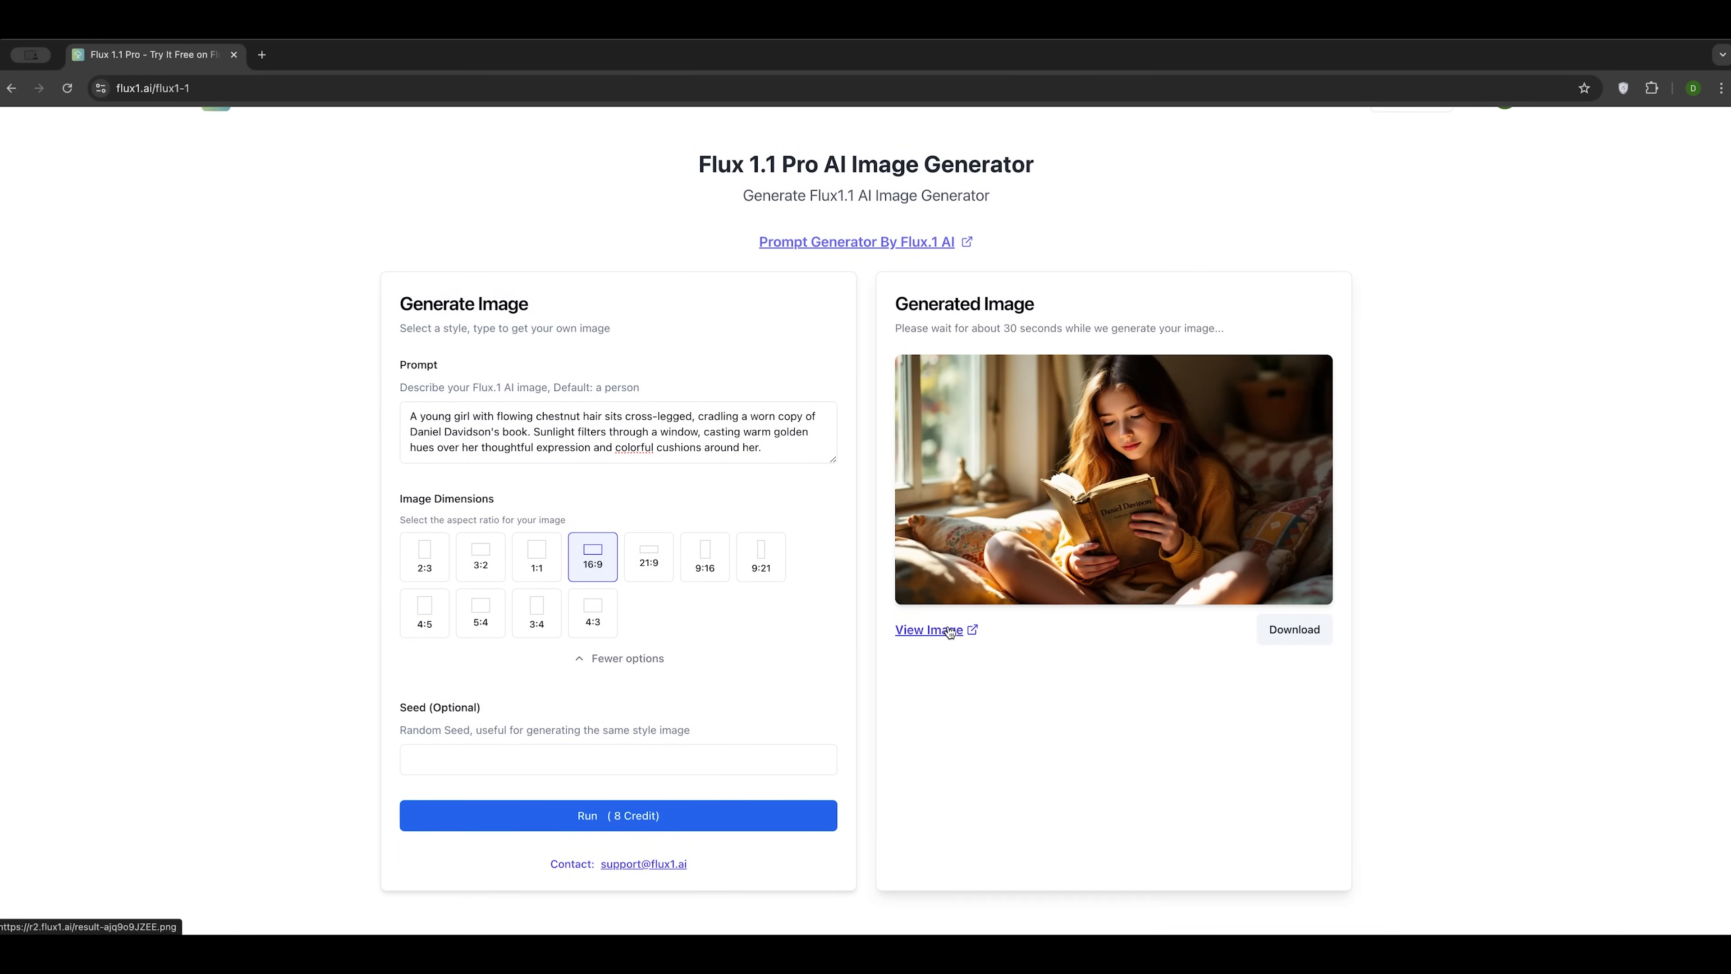
Step: View the reading-girl image in its own tab and zoom in and out on the book cover lettering
left_click(928, 630)
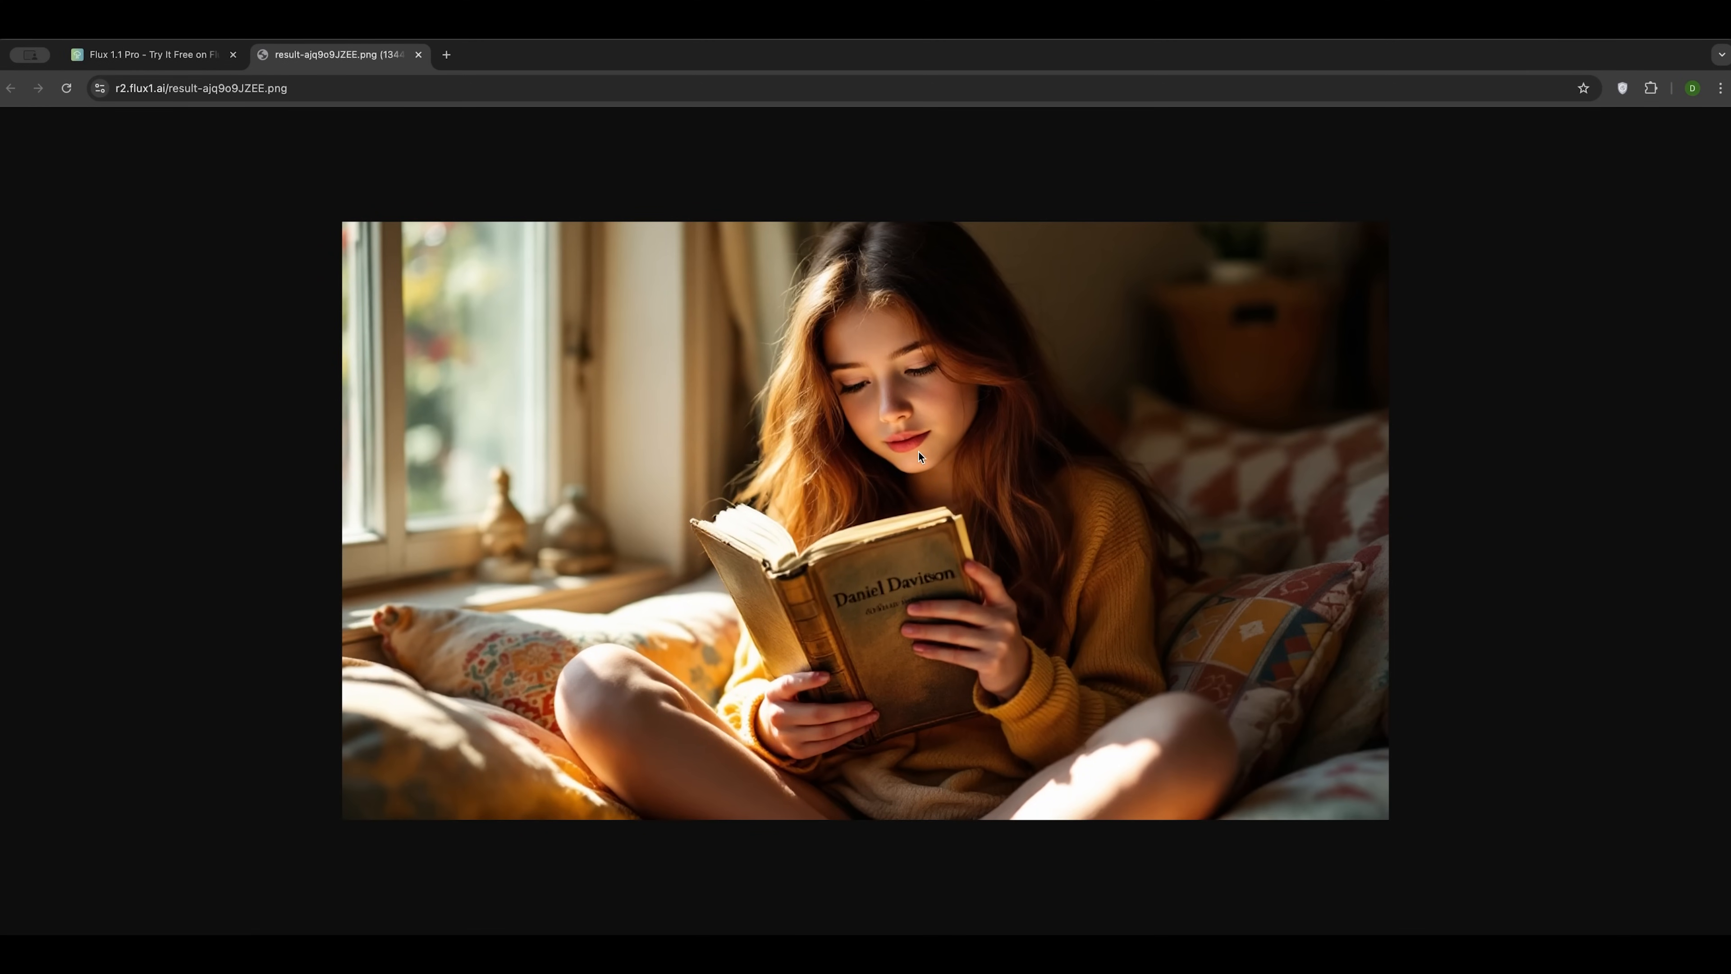
mouse_move(1718, 88)
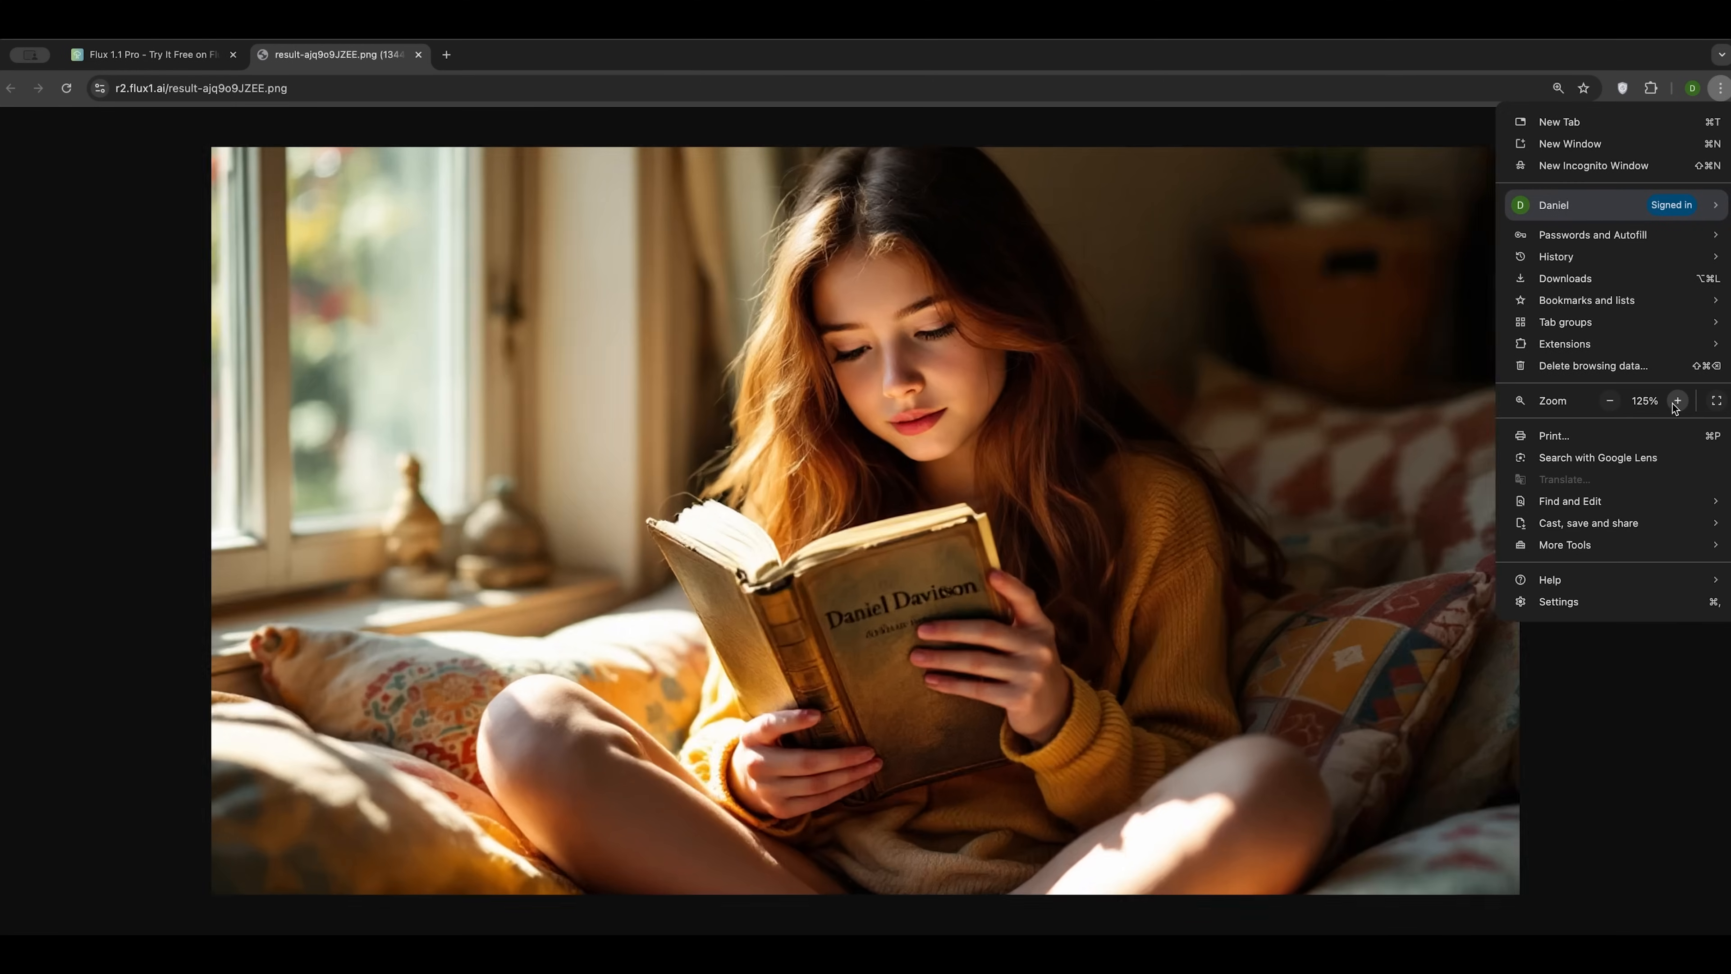
left_click(1678, 400)
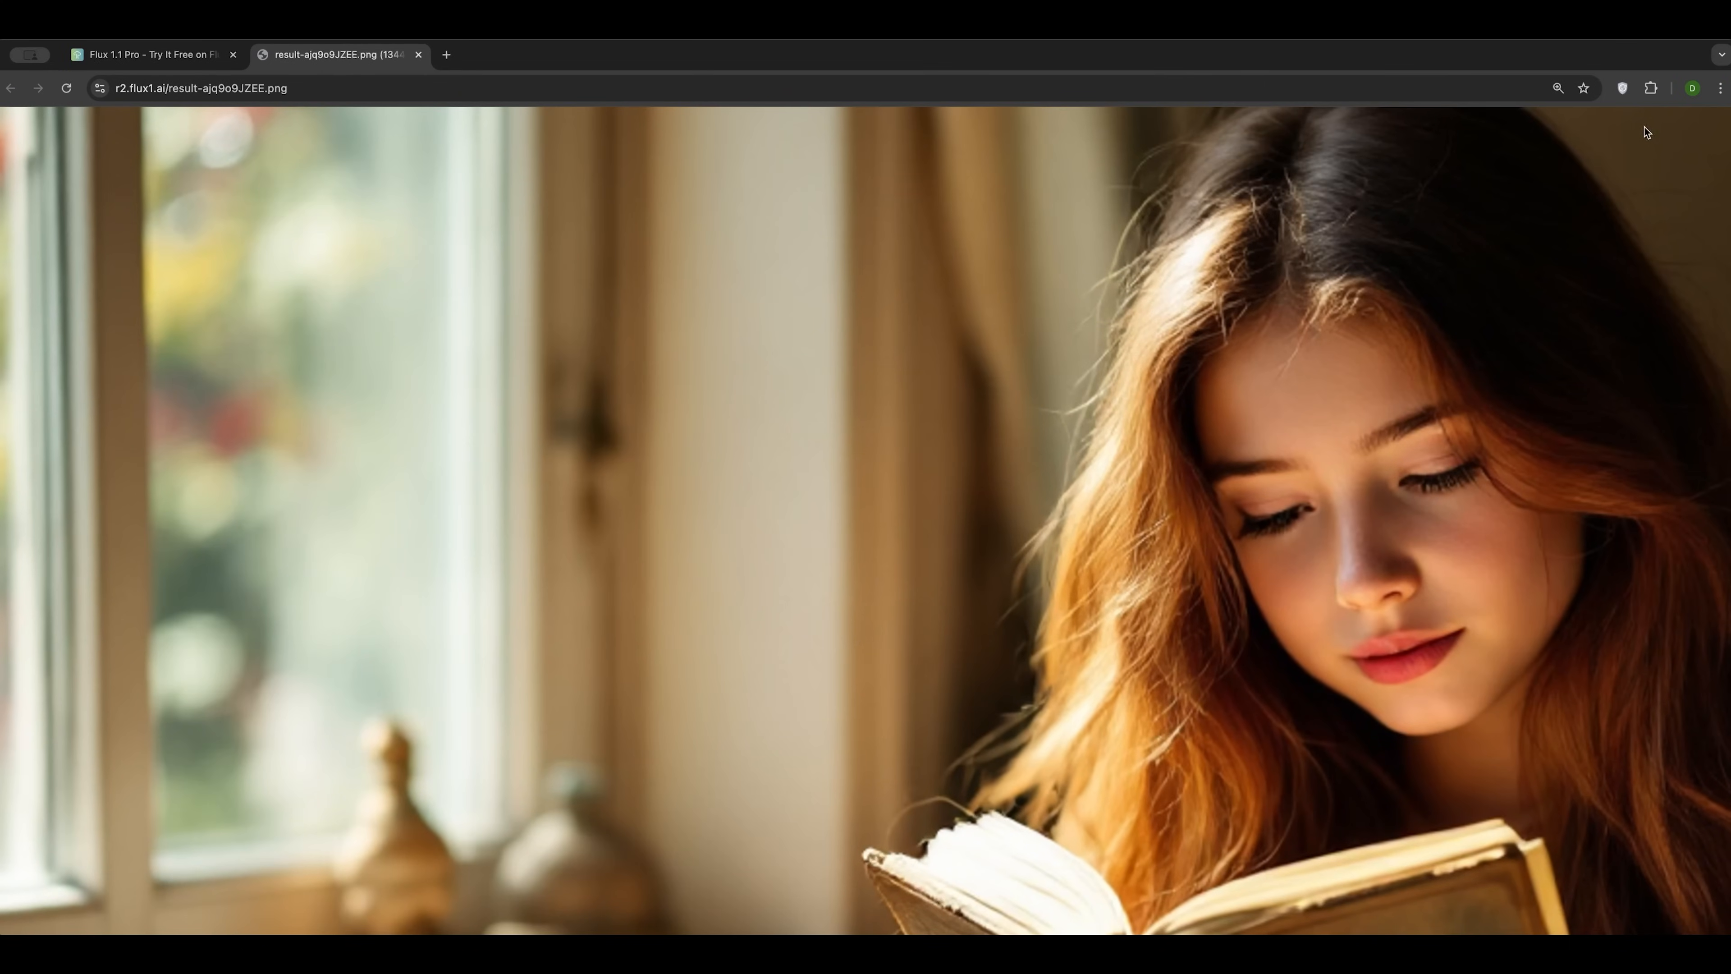
left_click(1719, 87)
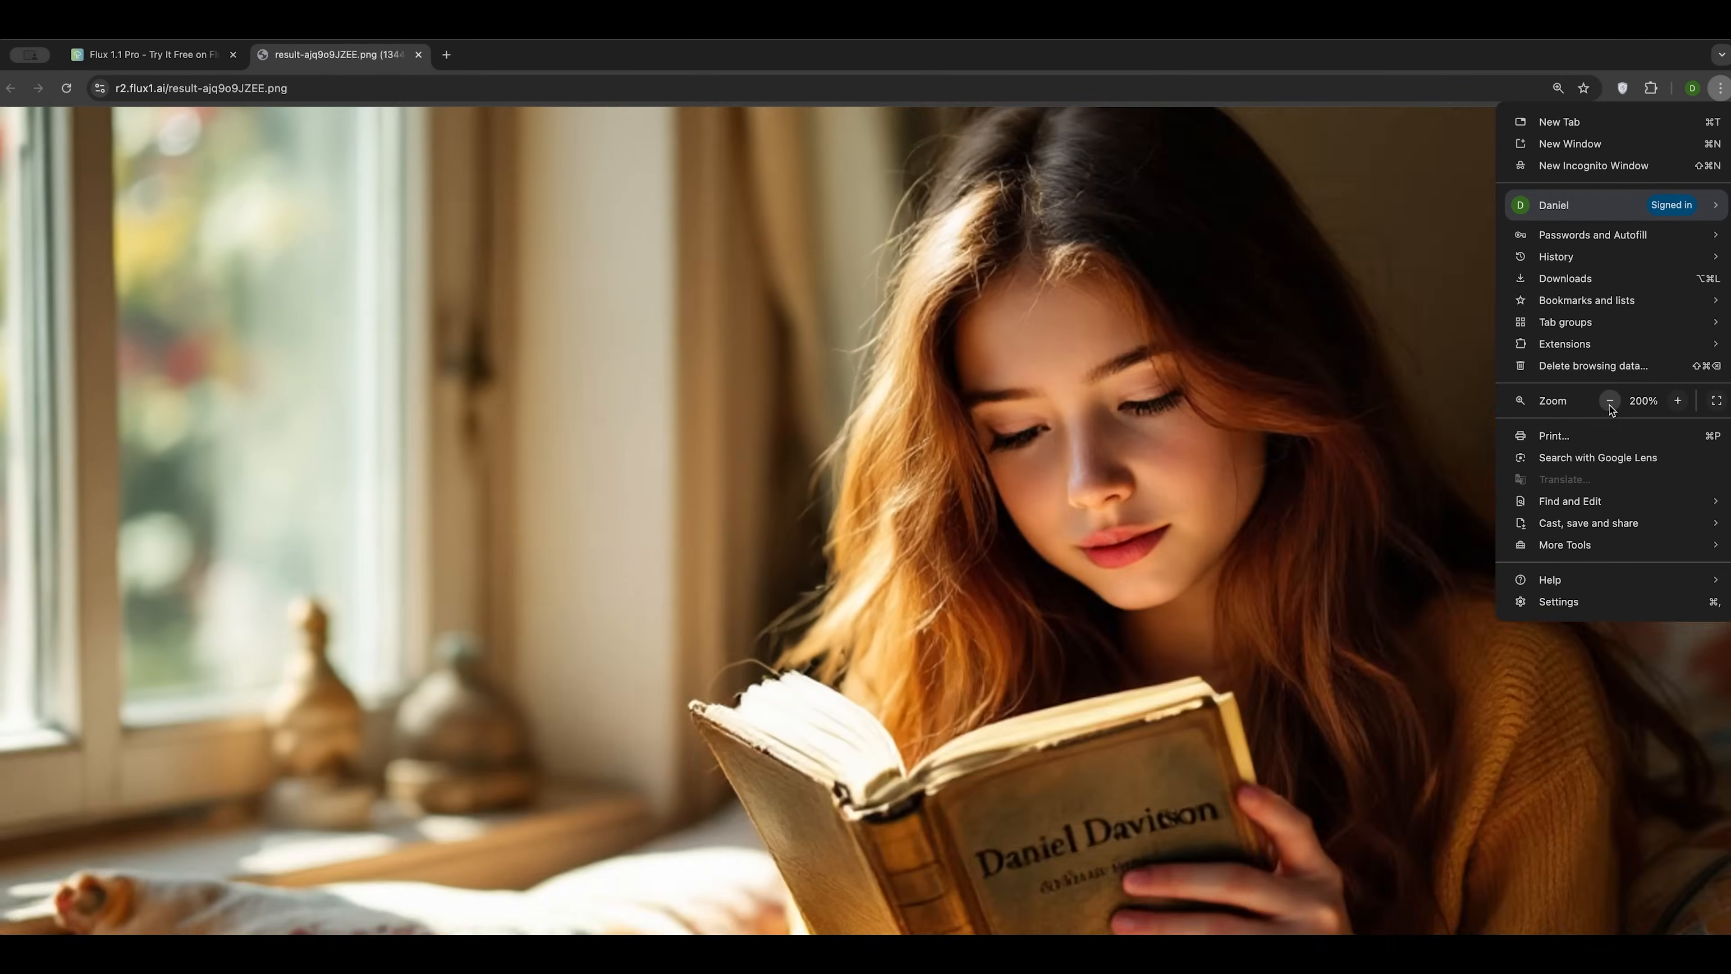
left_click(1610, 400)
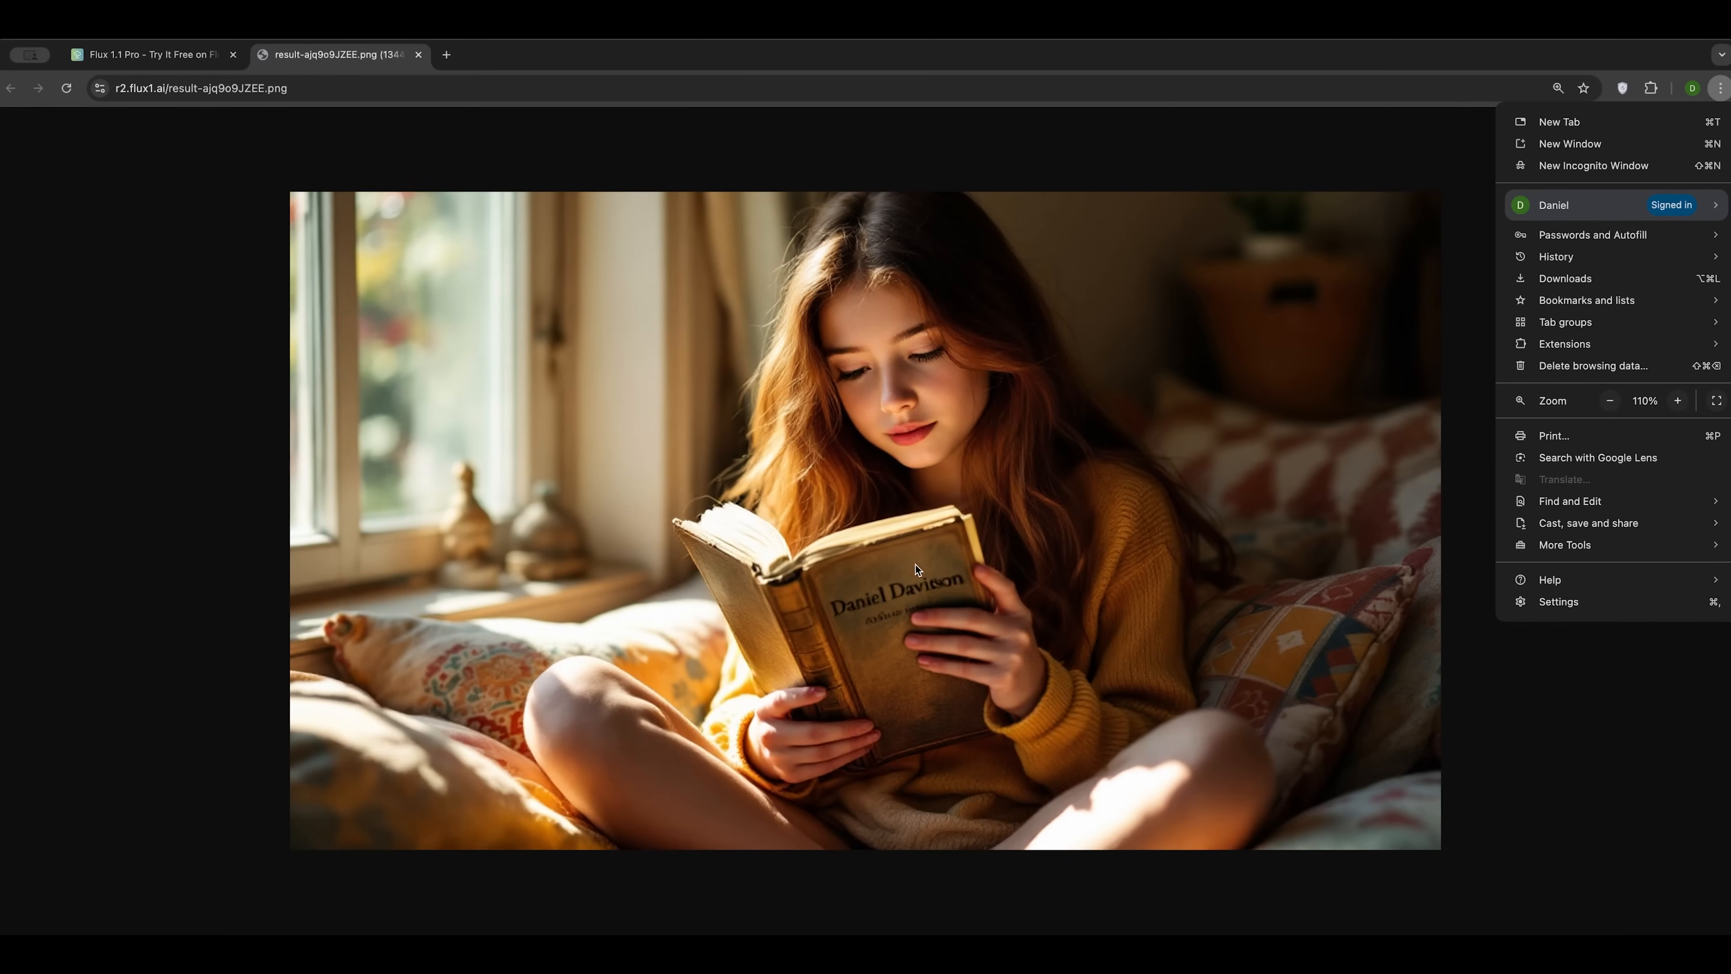
mouse_move(972, 622)
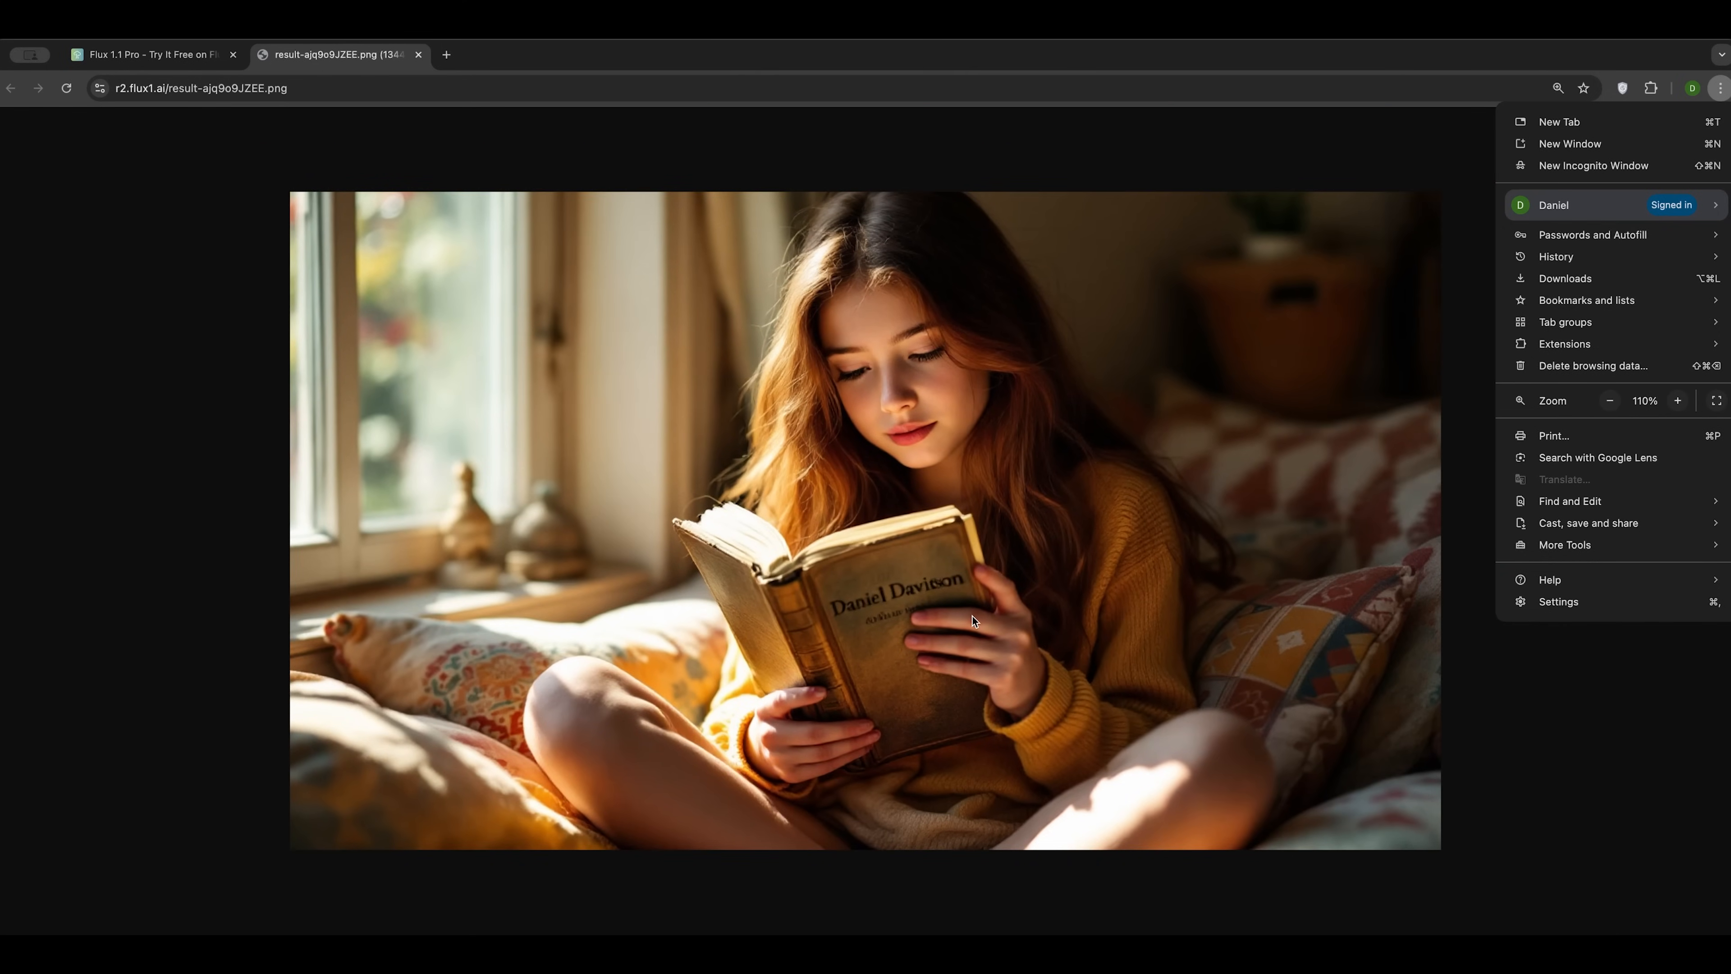
mouse_move(774, 455)
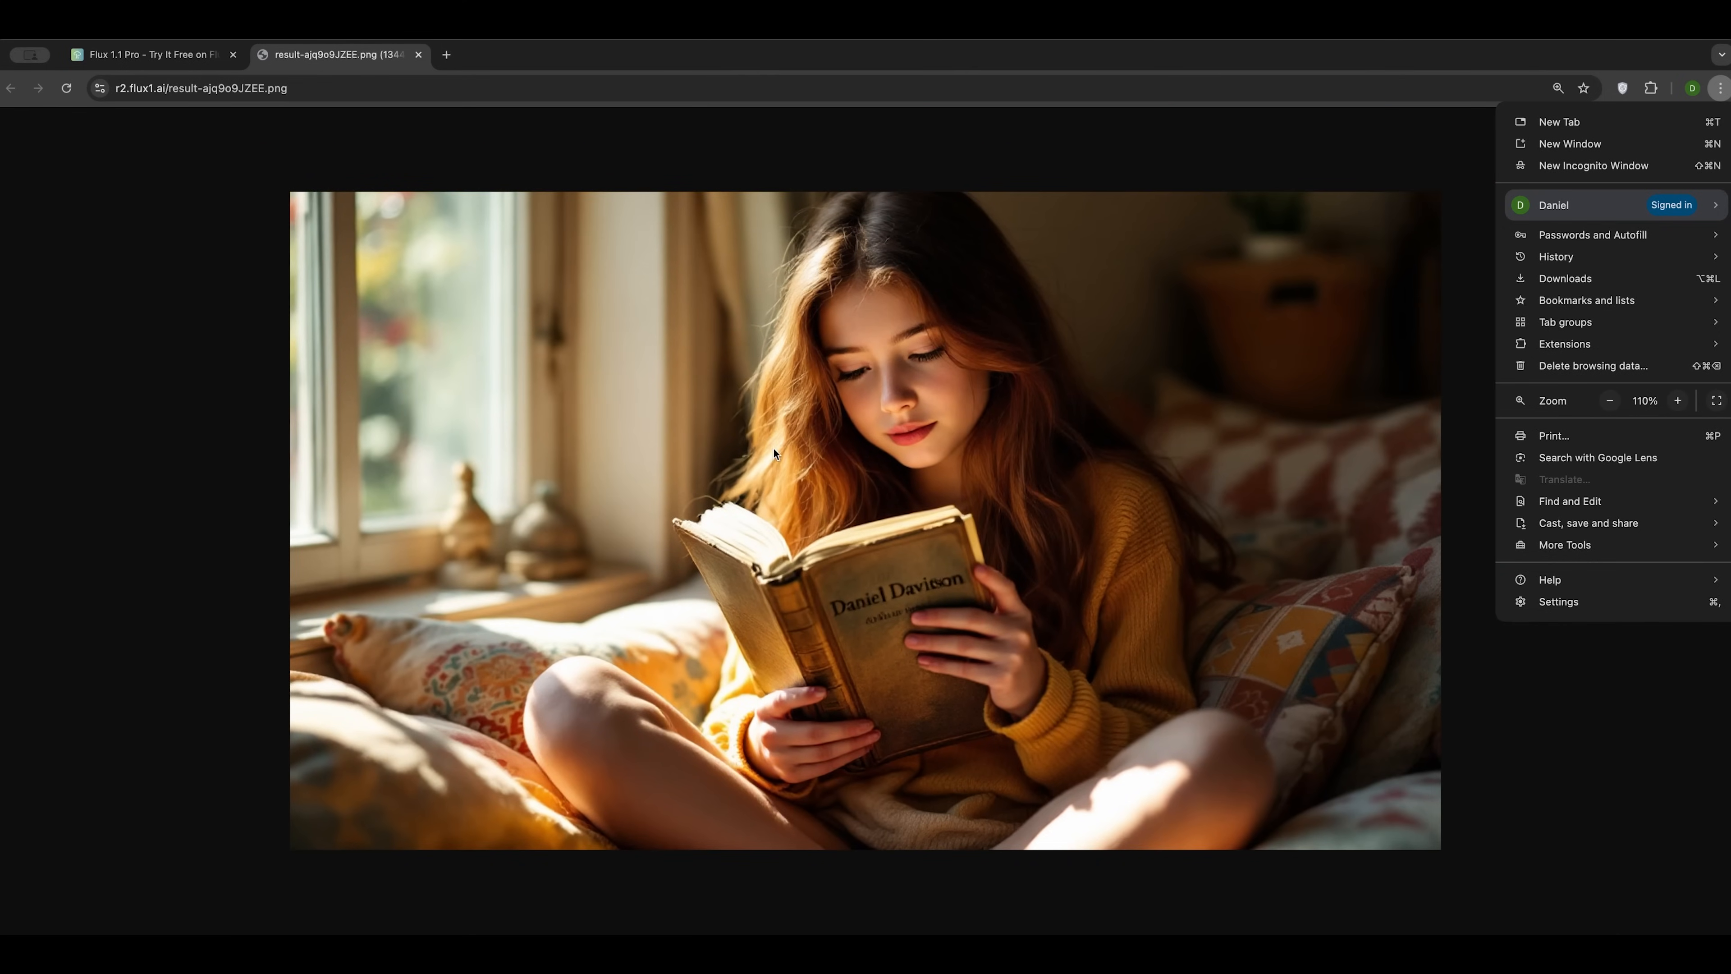
mouse_move(846, 424)
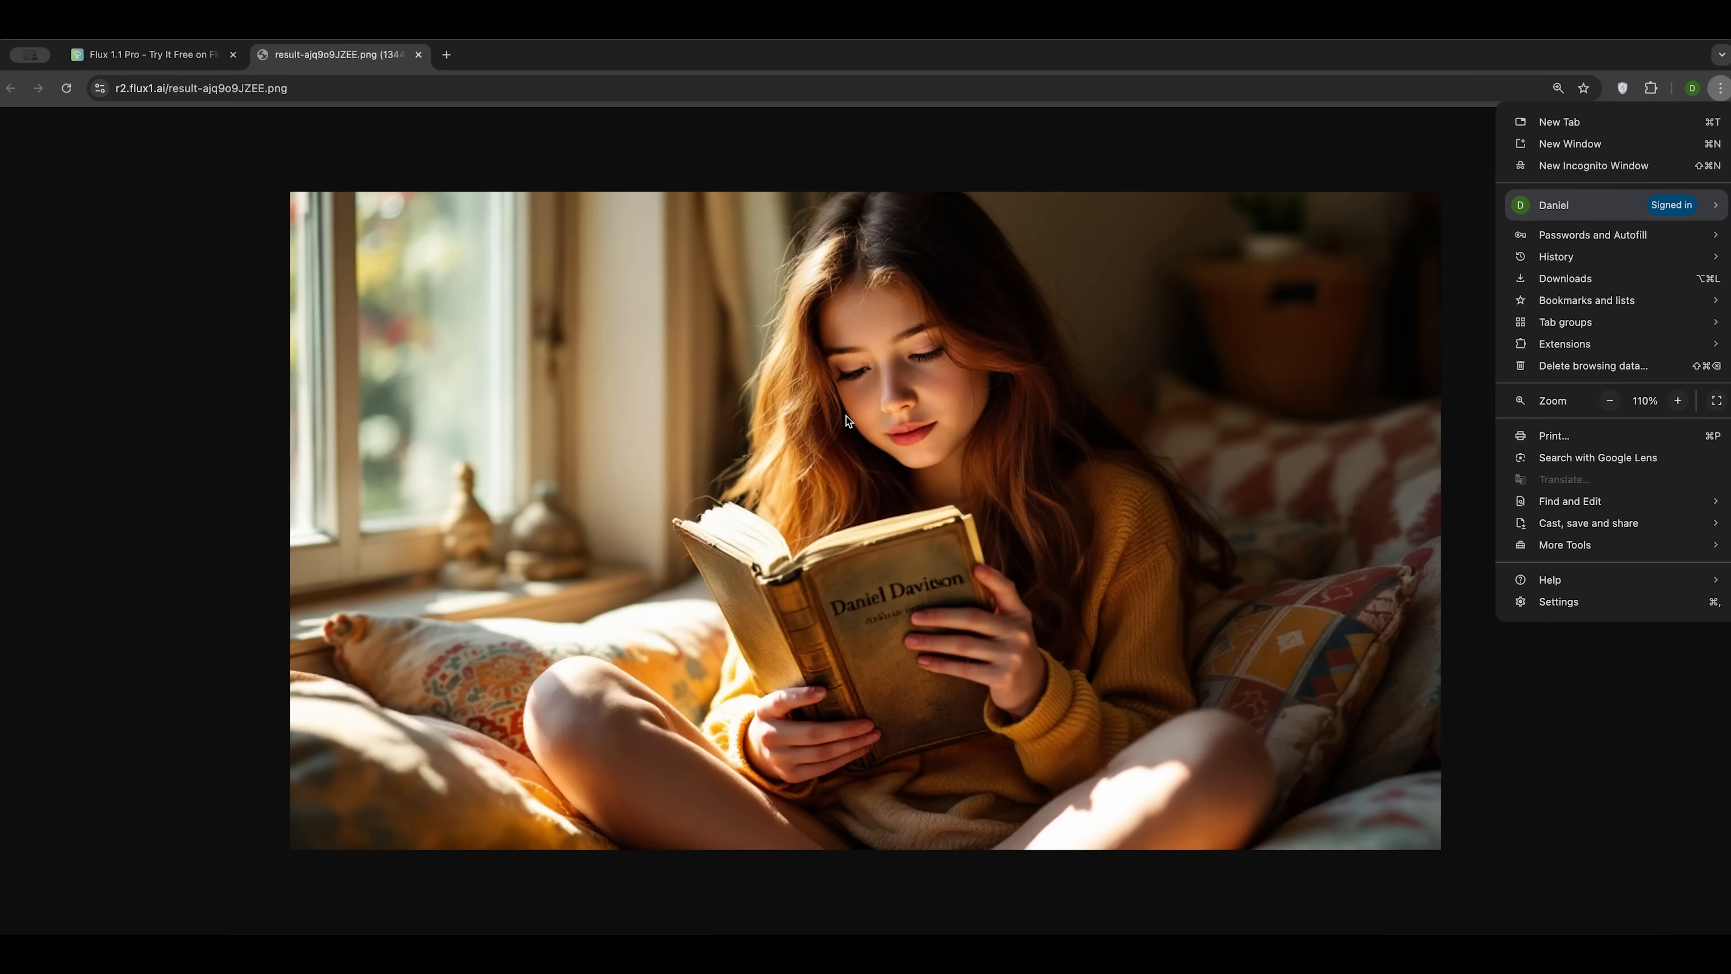
mouse_move(562, 457)
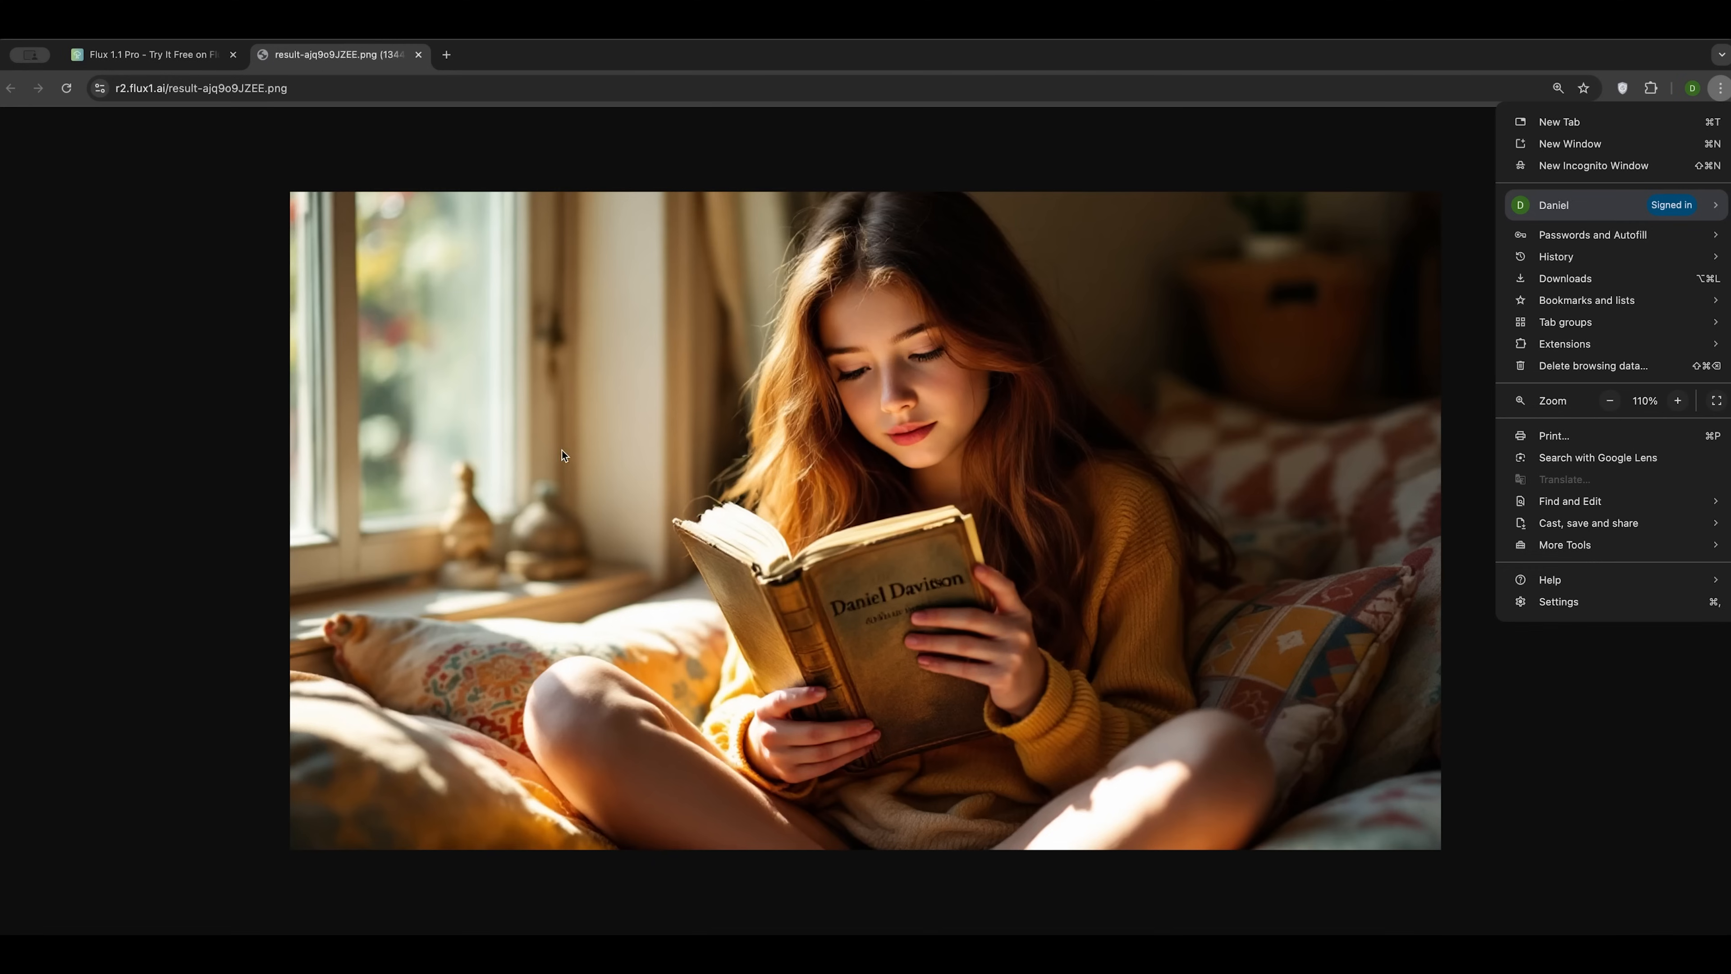
mouse_move(1281, 305)
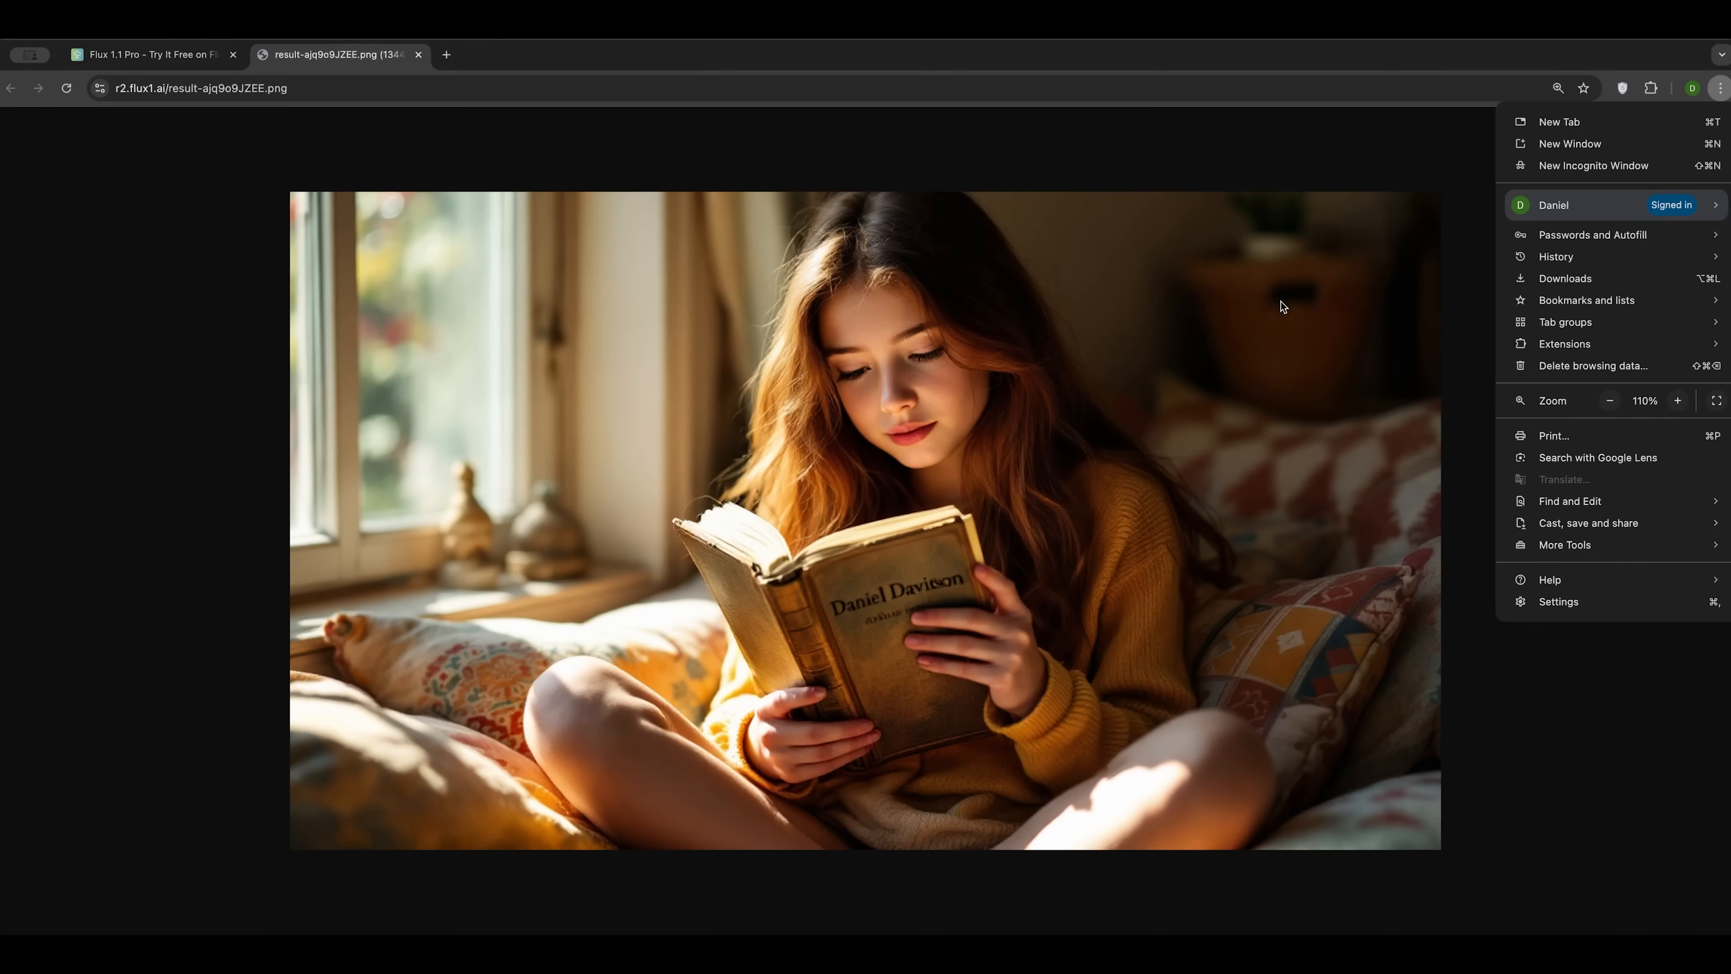
mouse_move(530, 451)
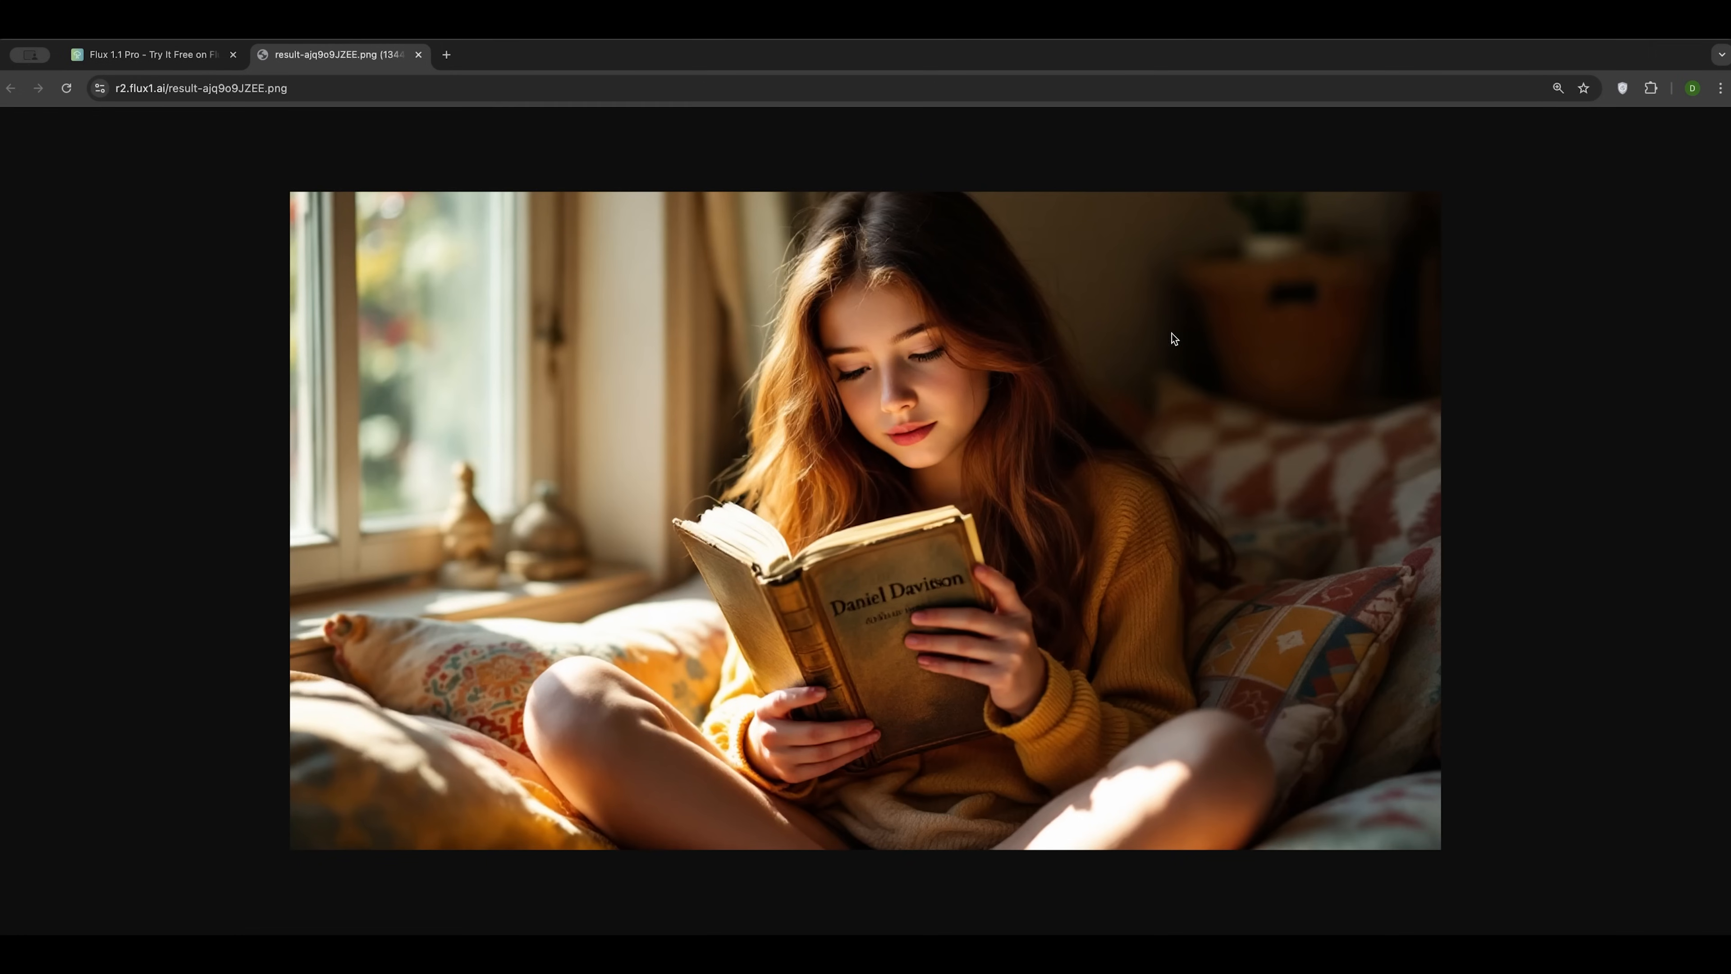
mouse_move(708, 373)
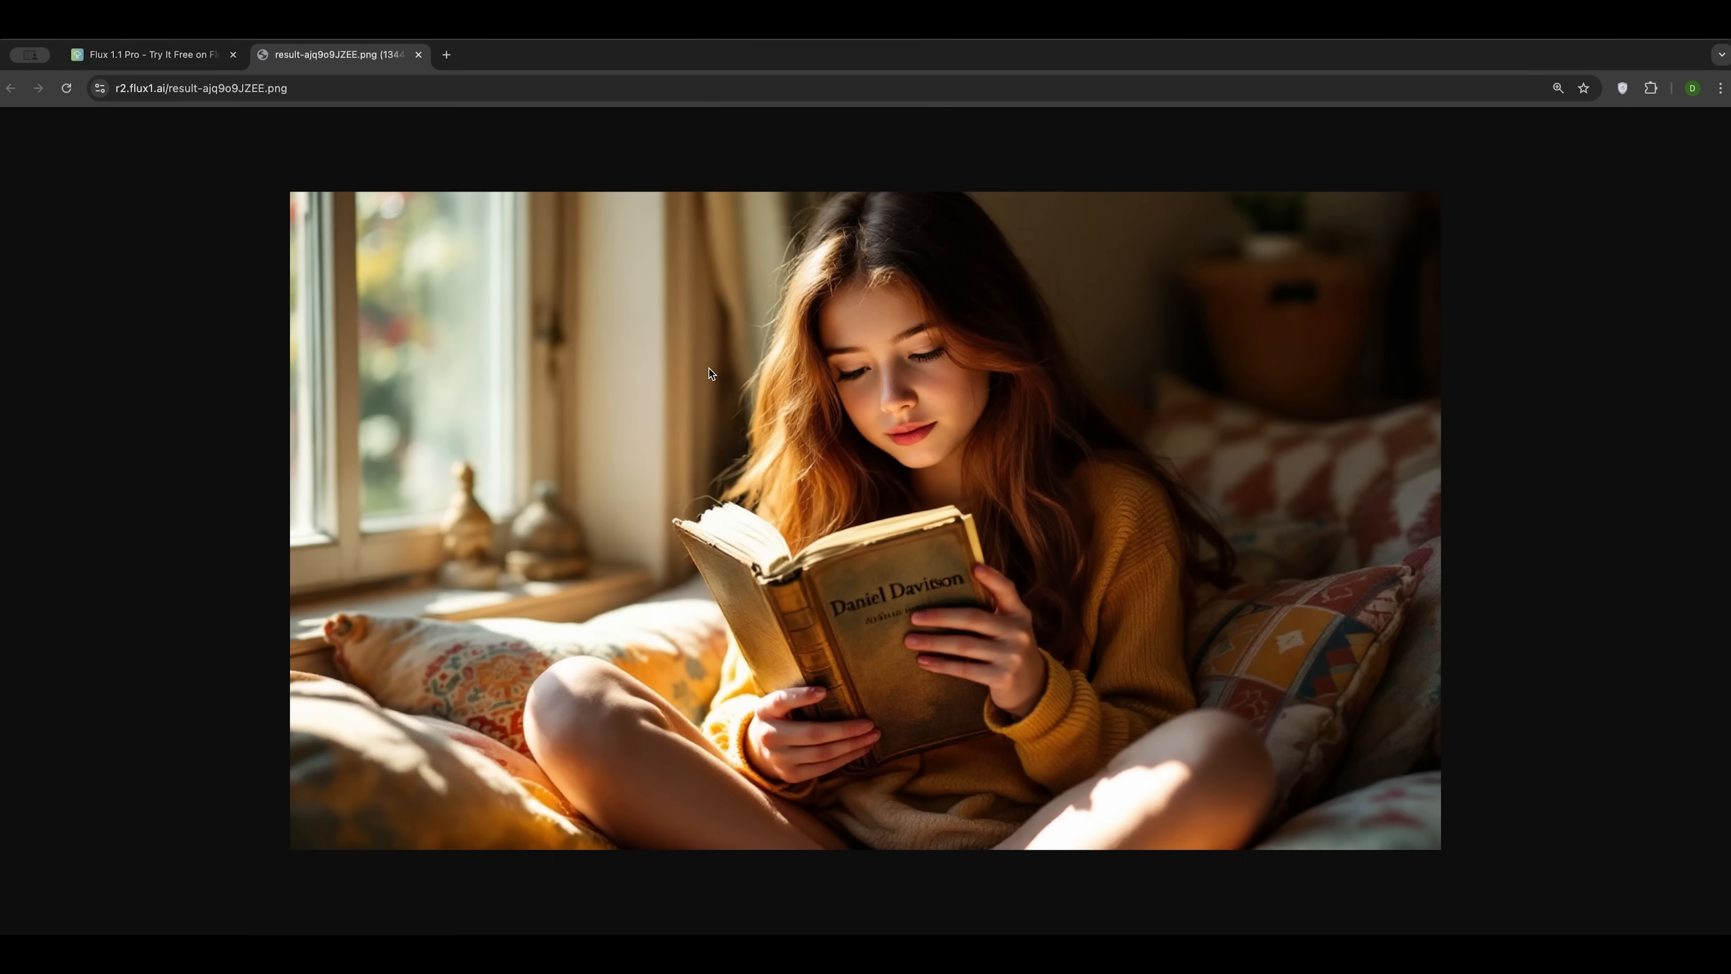
left_click(111, 55)
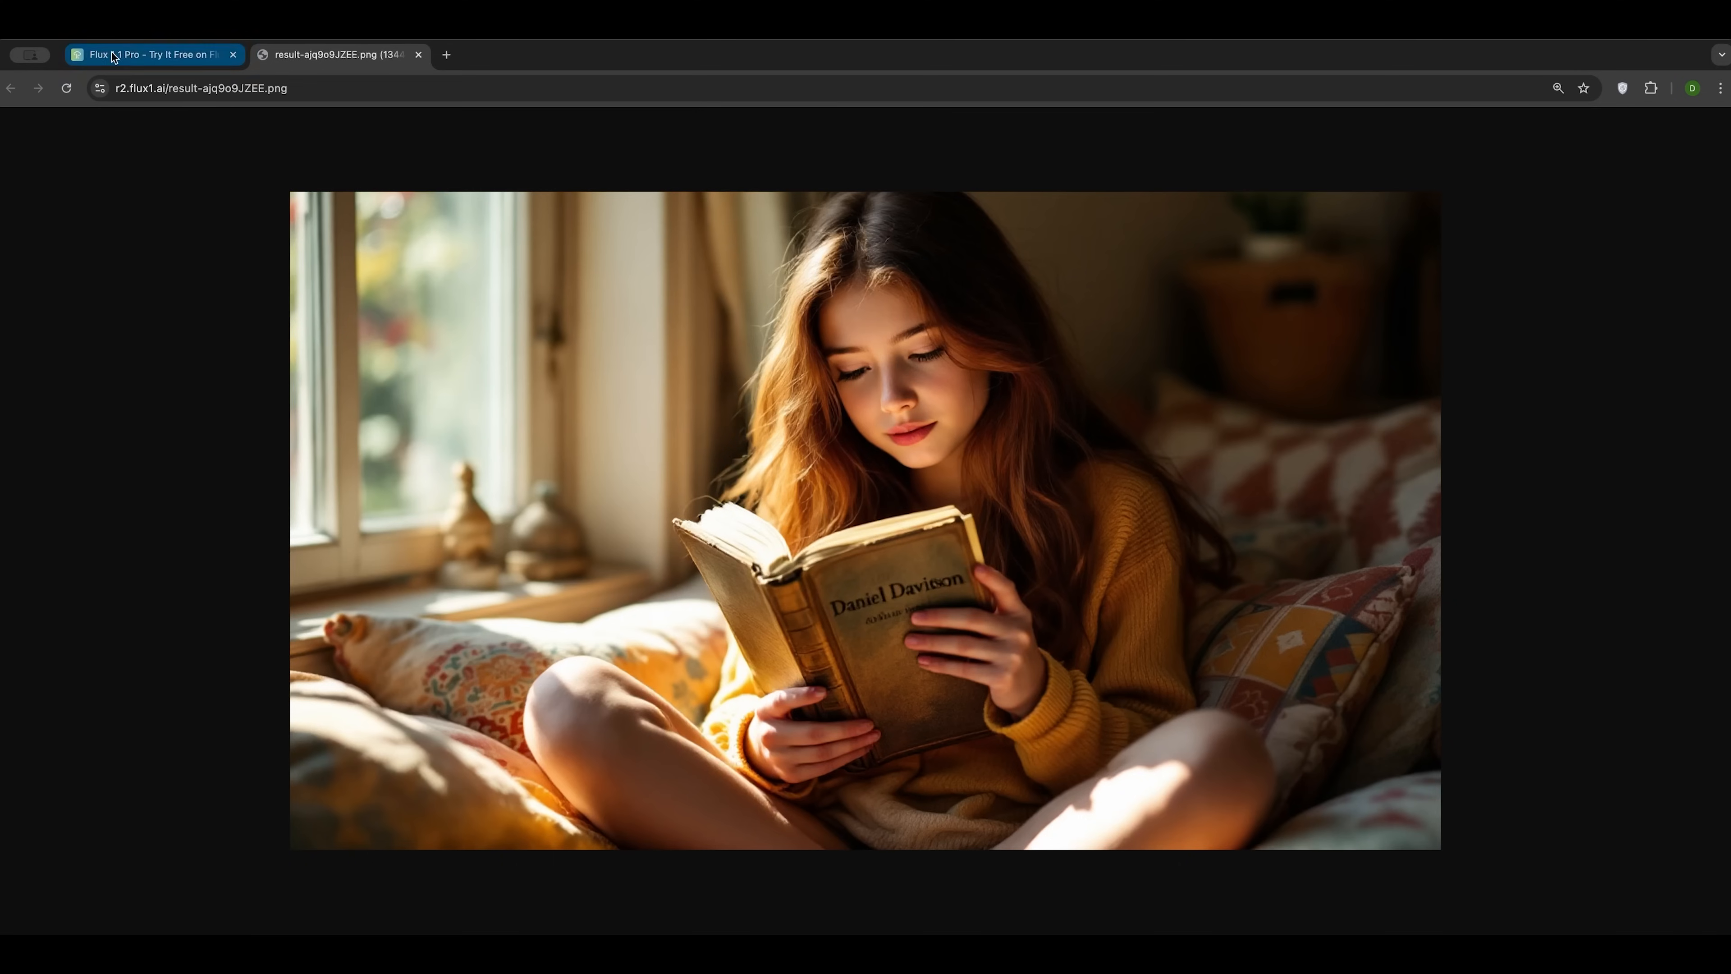
Step: Enter the prompt IMG_1024.HEIC and run a 1:1 generation, which fails for lack of credits
left_click(149, 55)
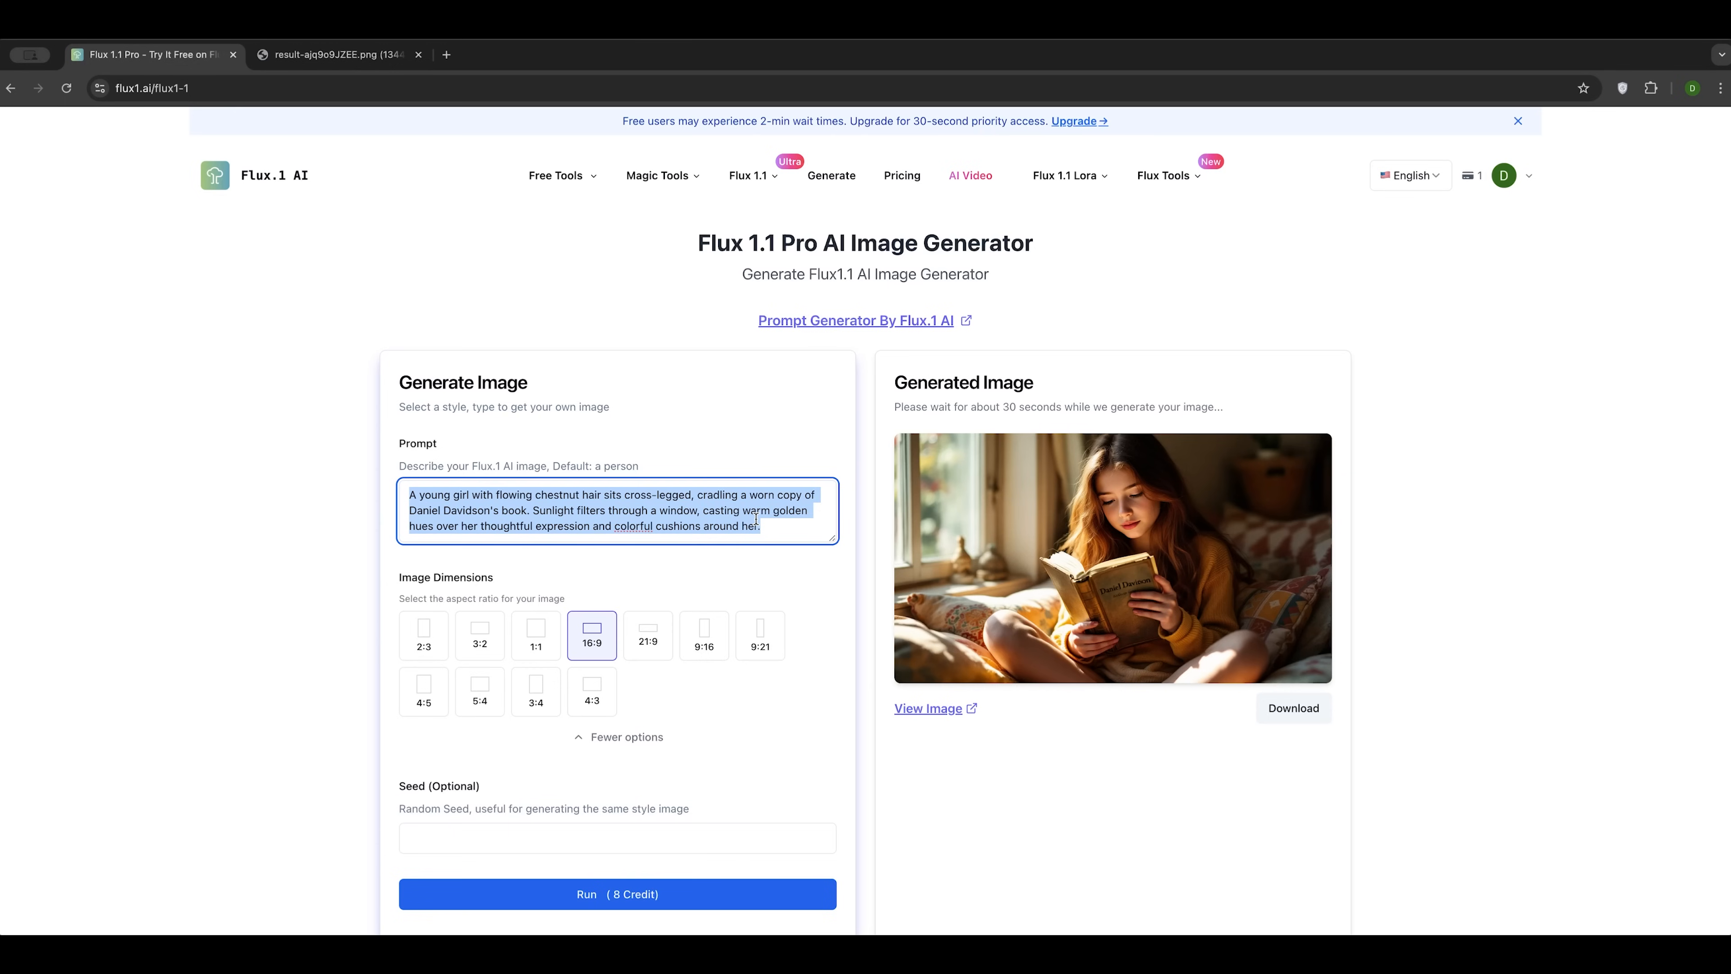
type("IMG_1024")
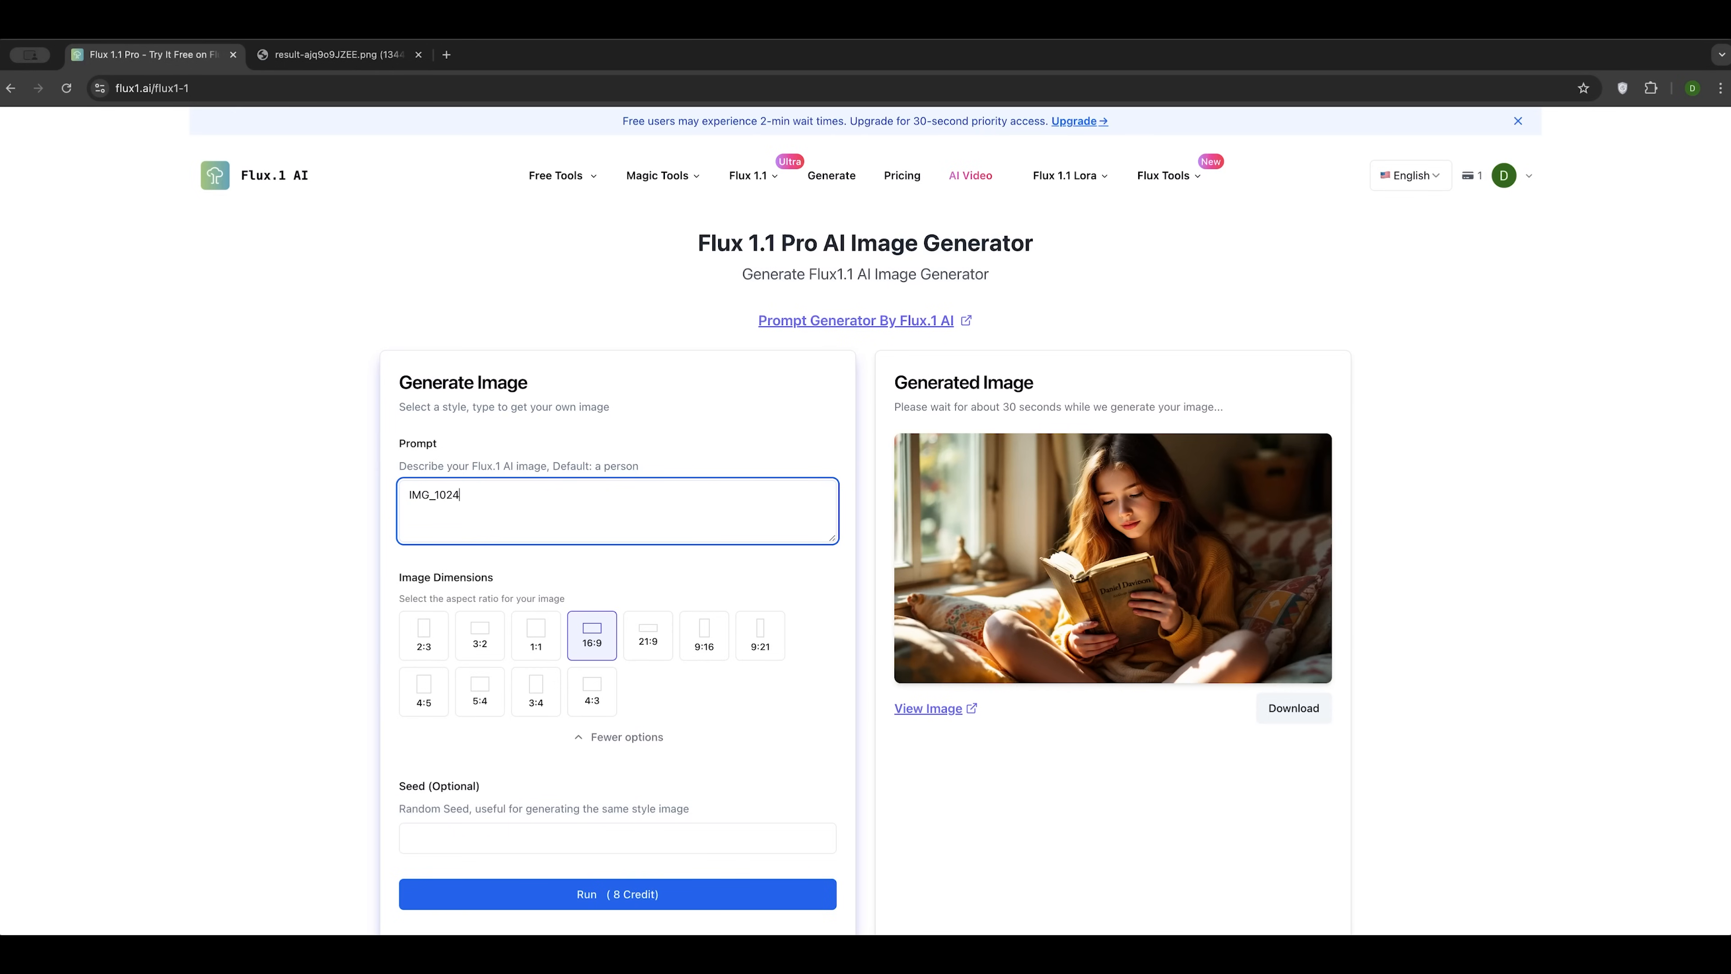
type(".HEIC")
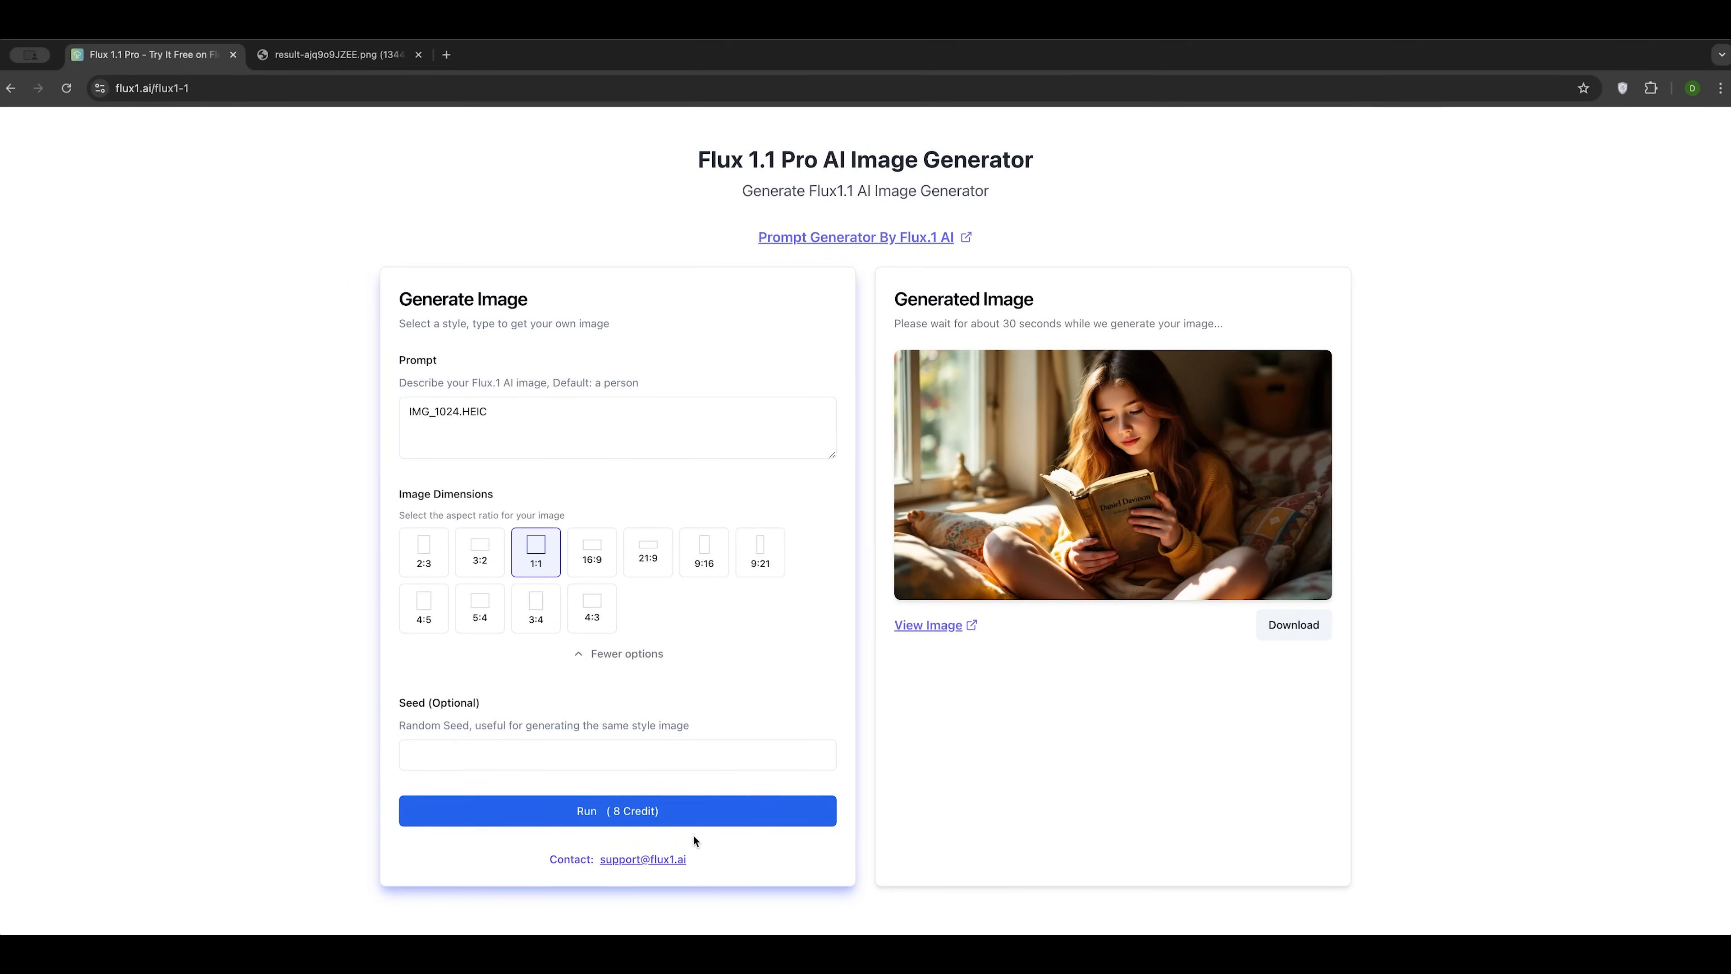
left_click(616, 812)
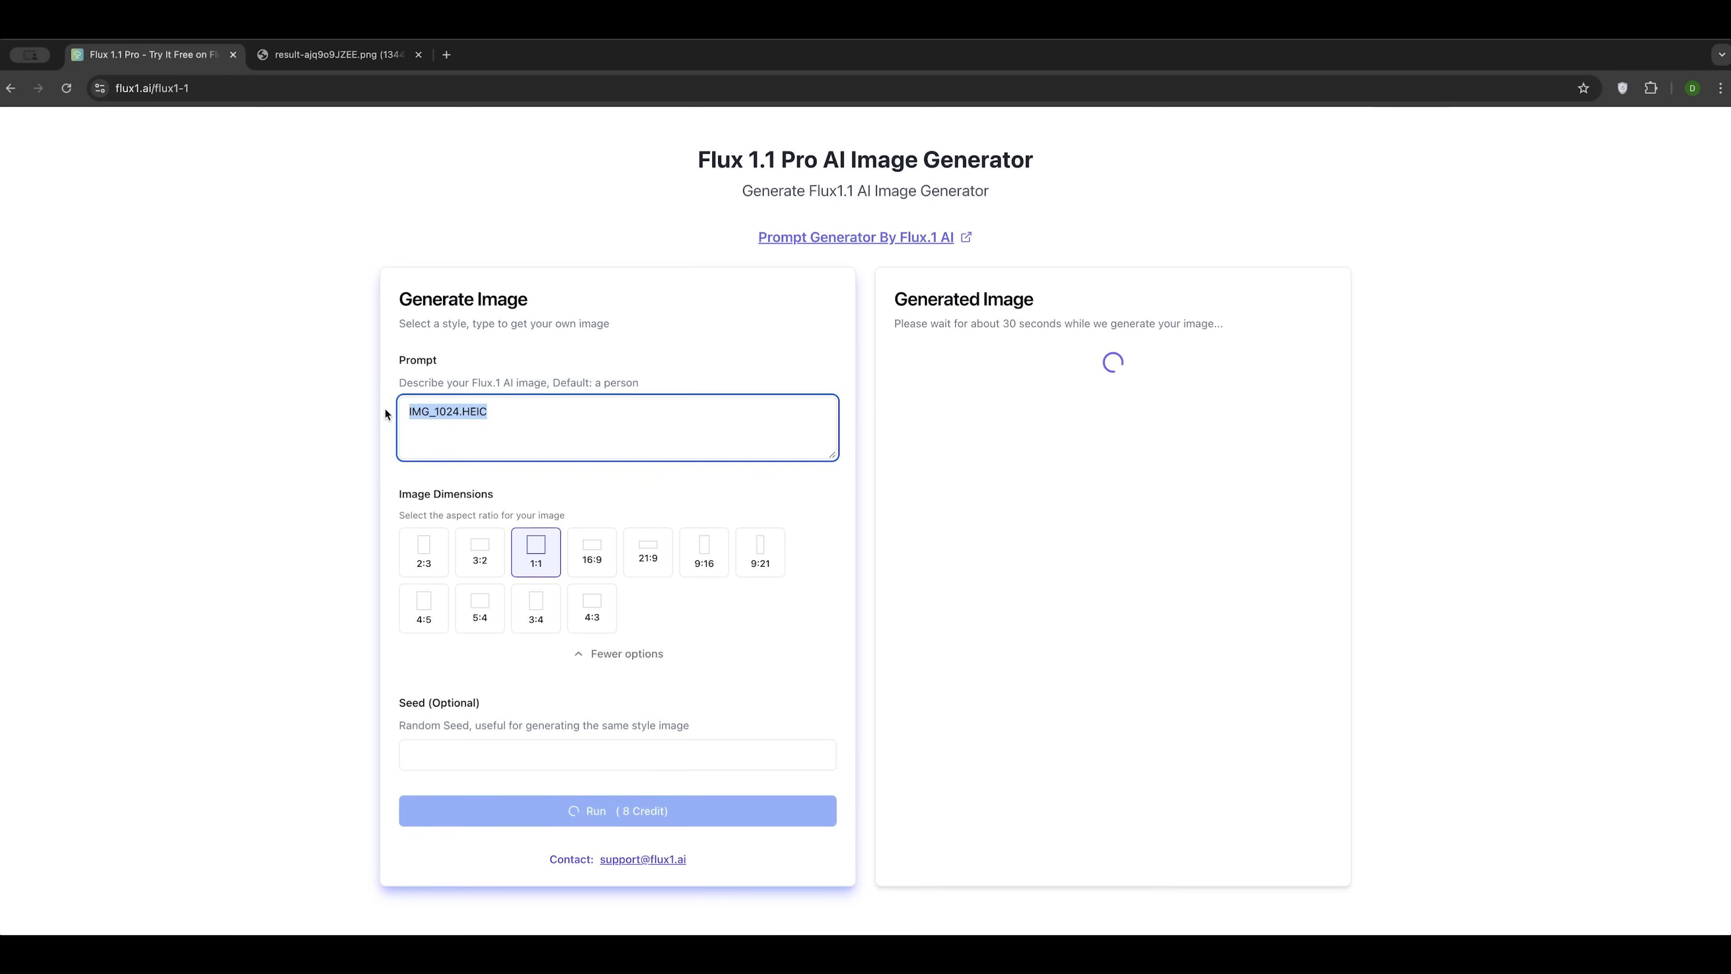
left_click(617, 811)
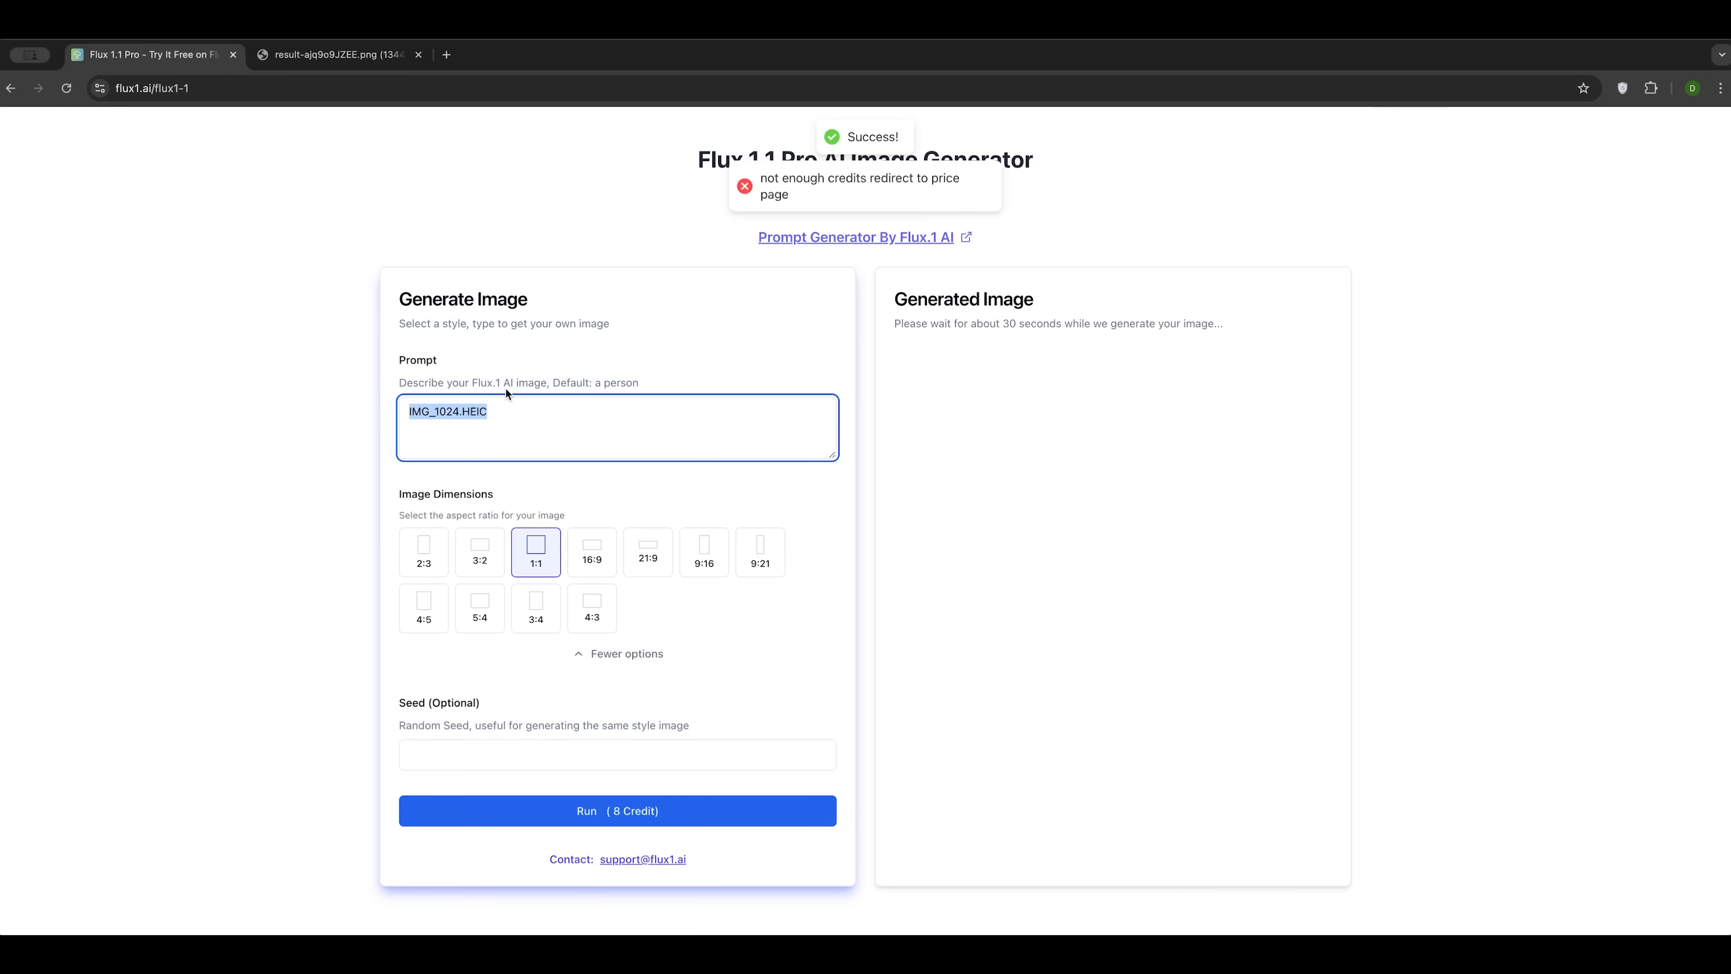
left_click(617, 811)
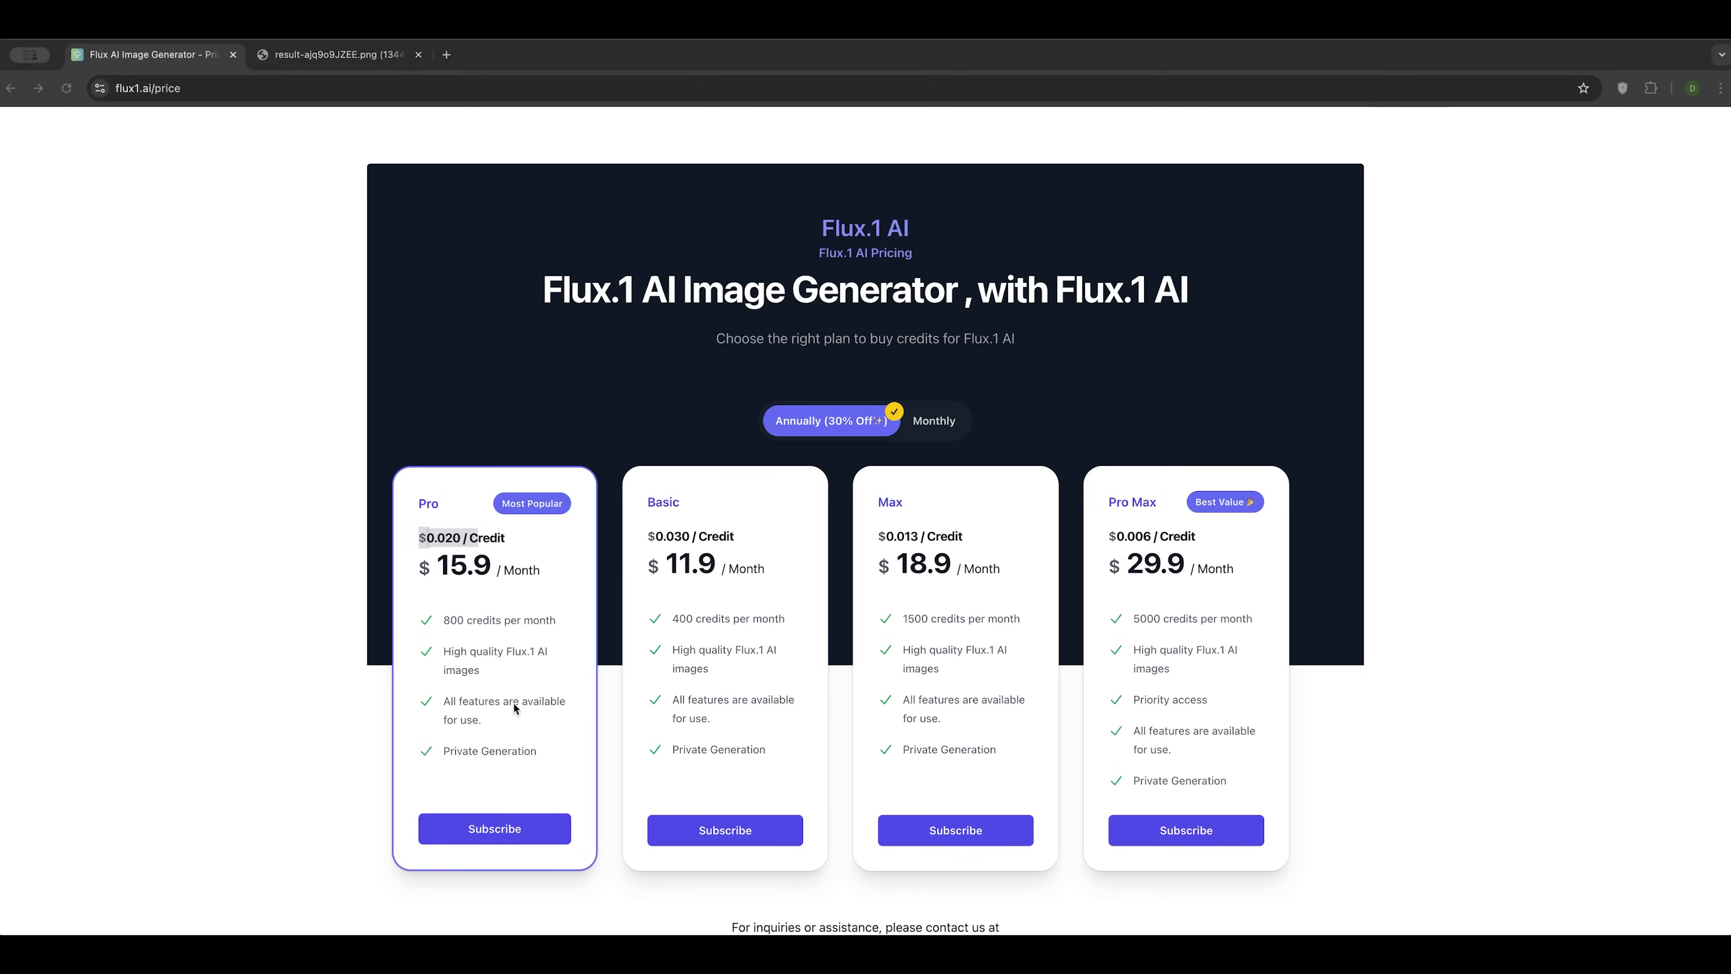
mouse_move(478, 351)
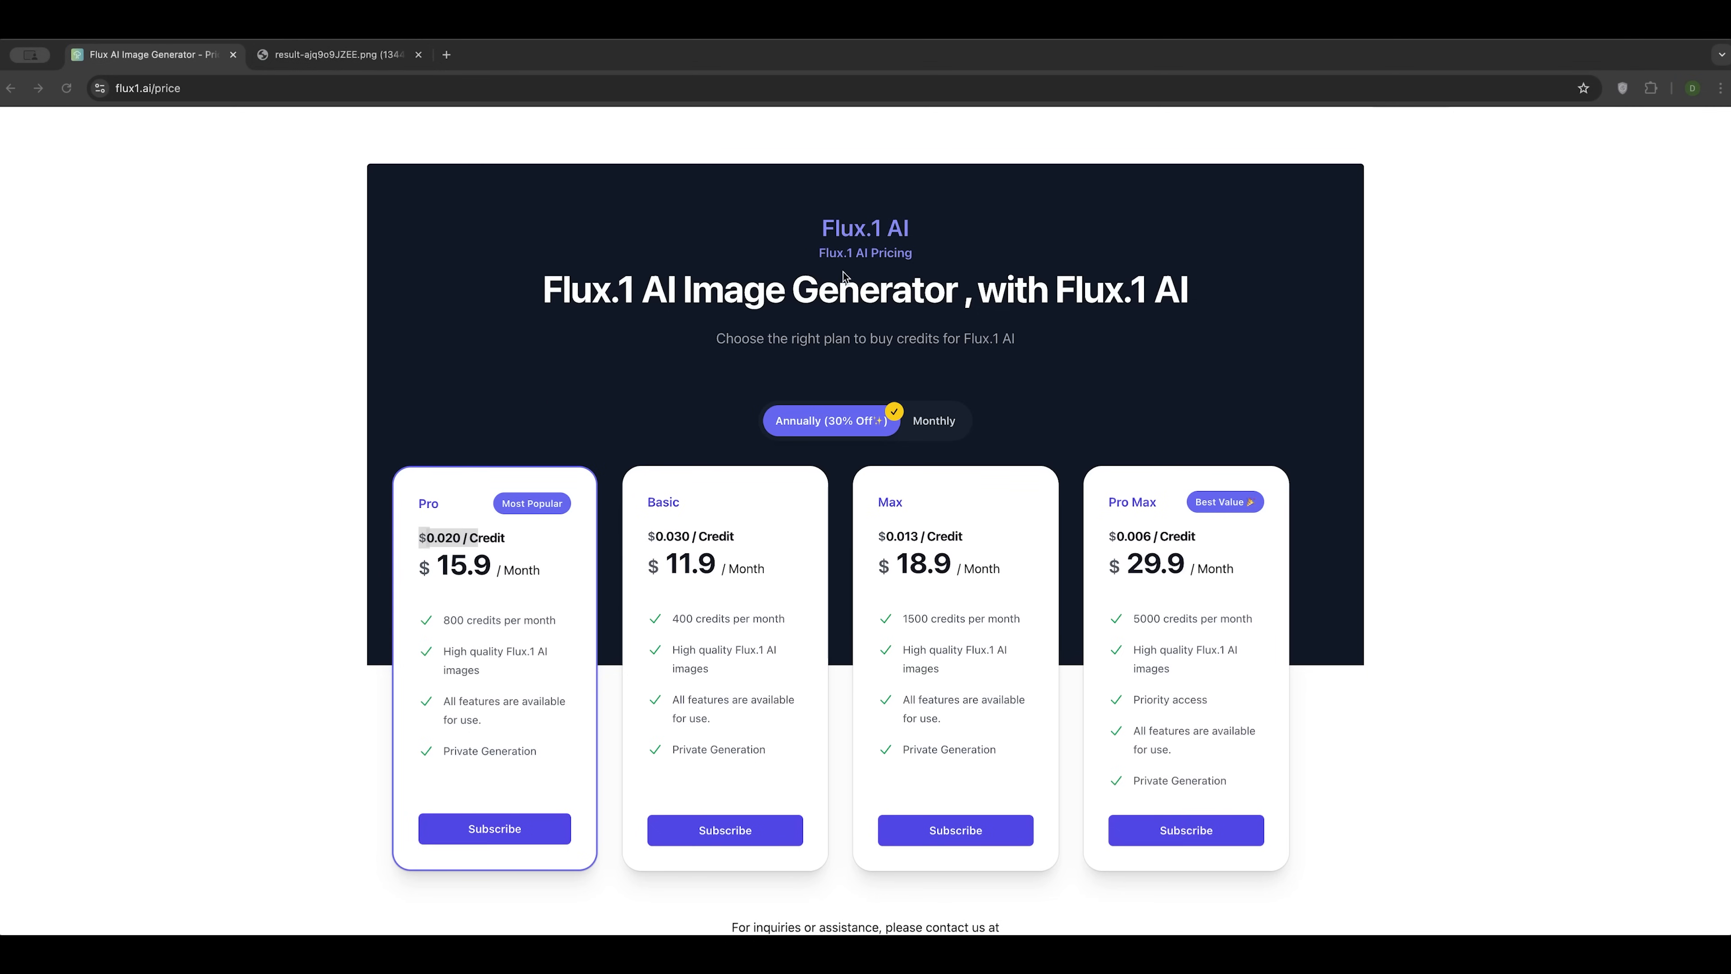
mouse_move(447, 51)
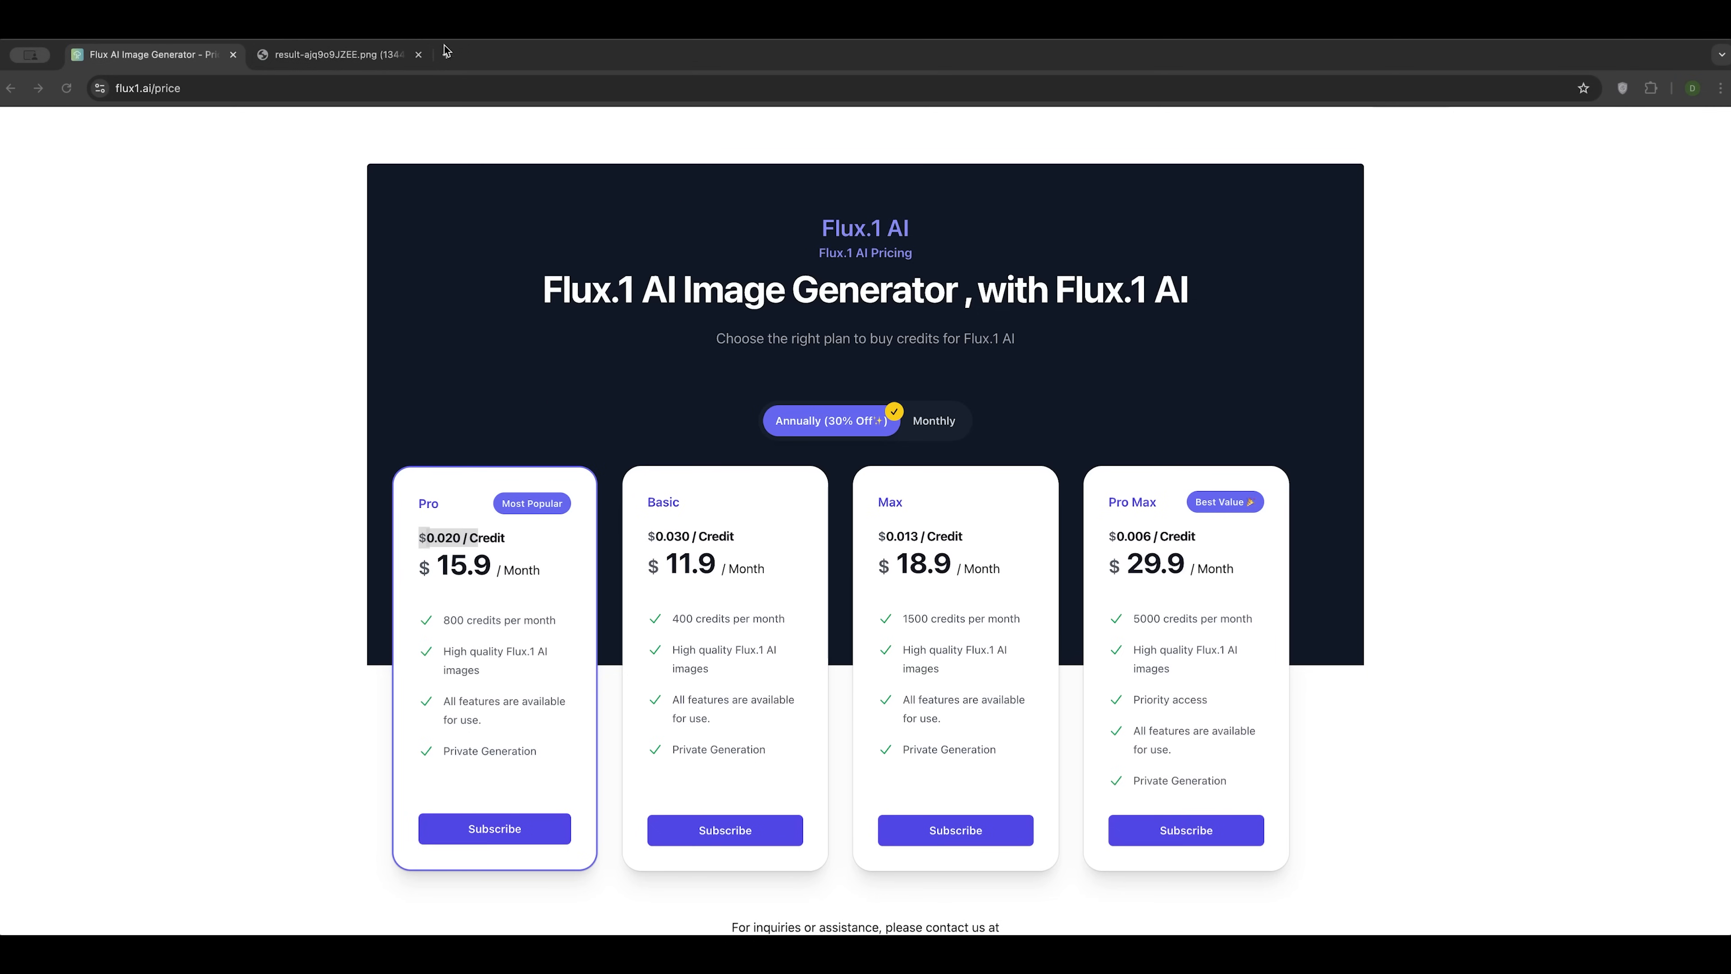
Step: Reach the Together AI homepage in a new tab via a Google search for 'together ai'
left_click(629, 55)
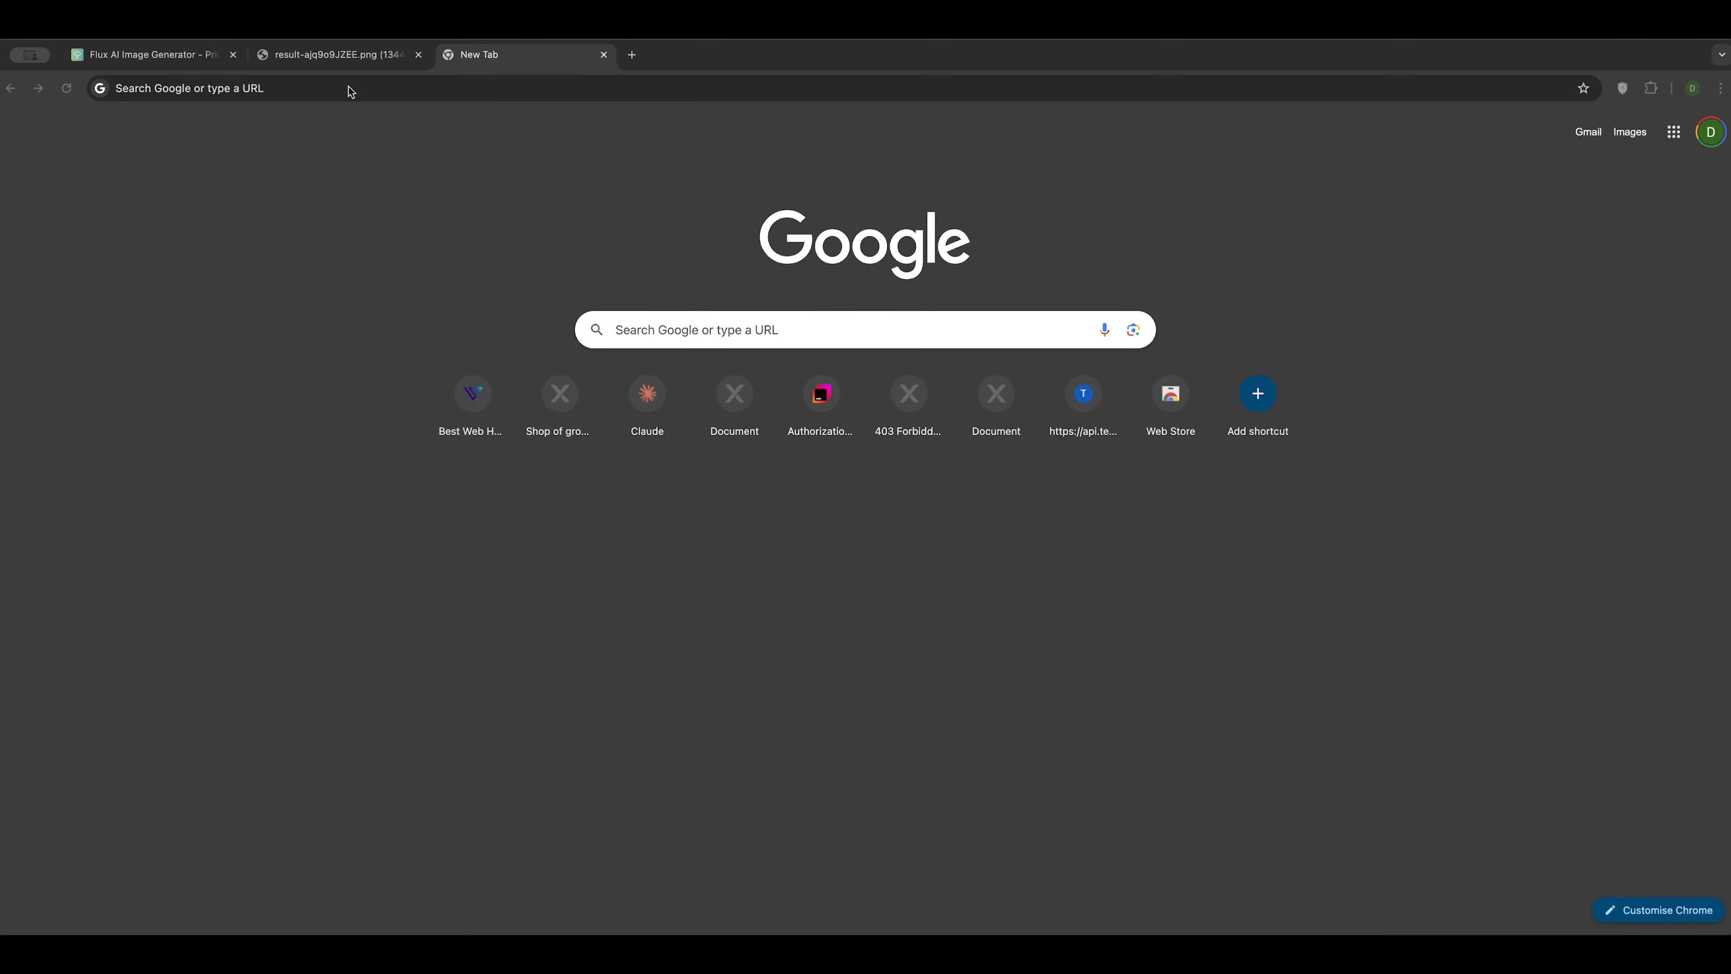
type("together ai")
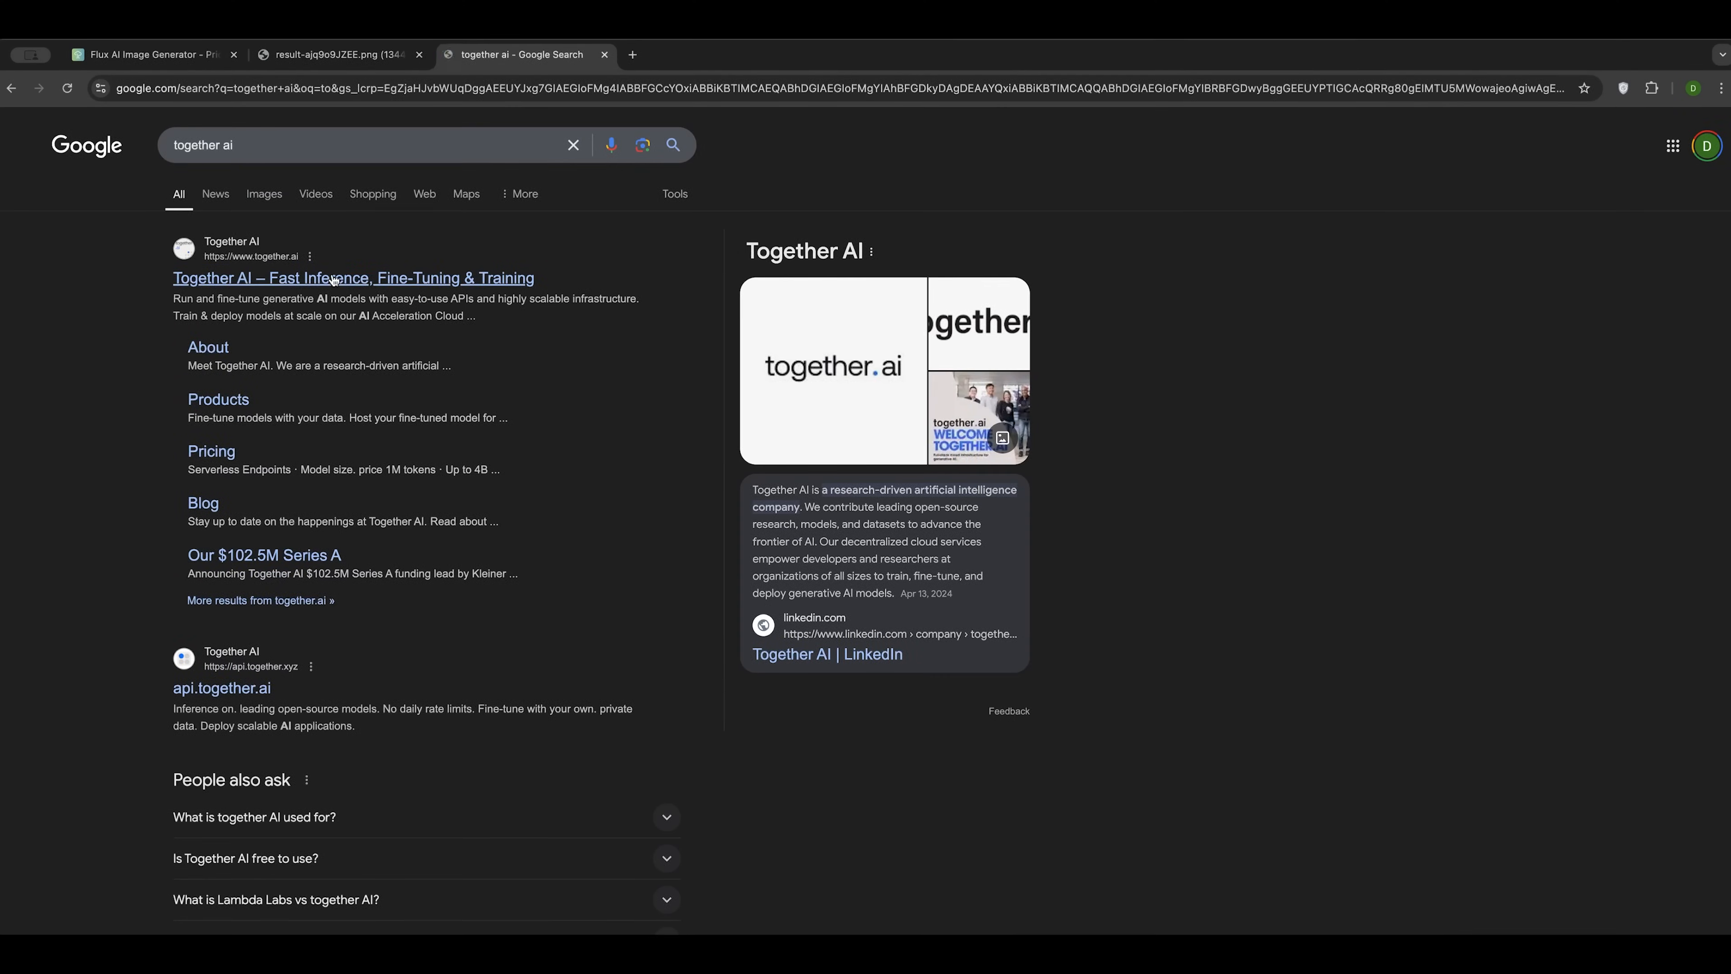
left_click(331, 278)
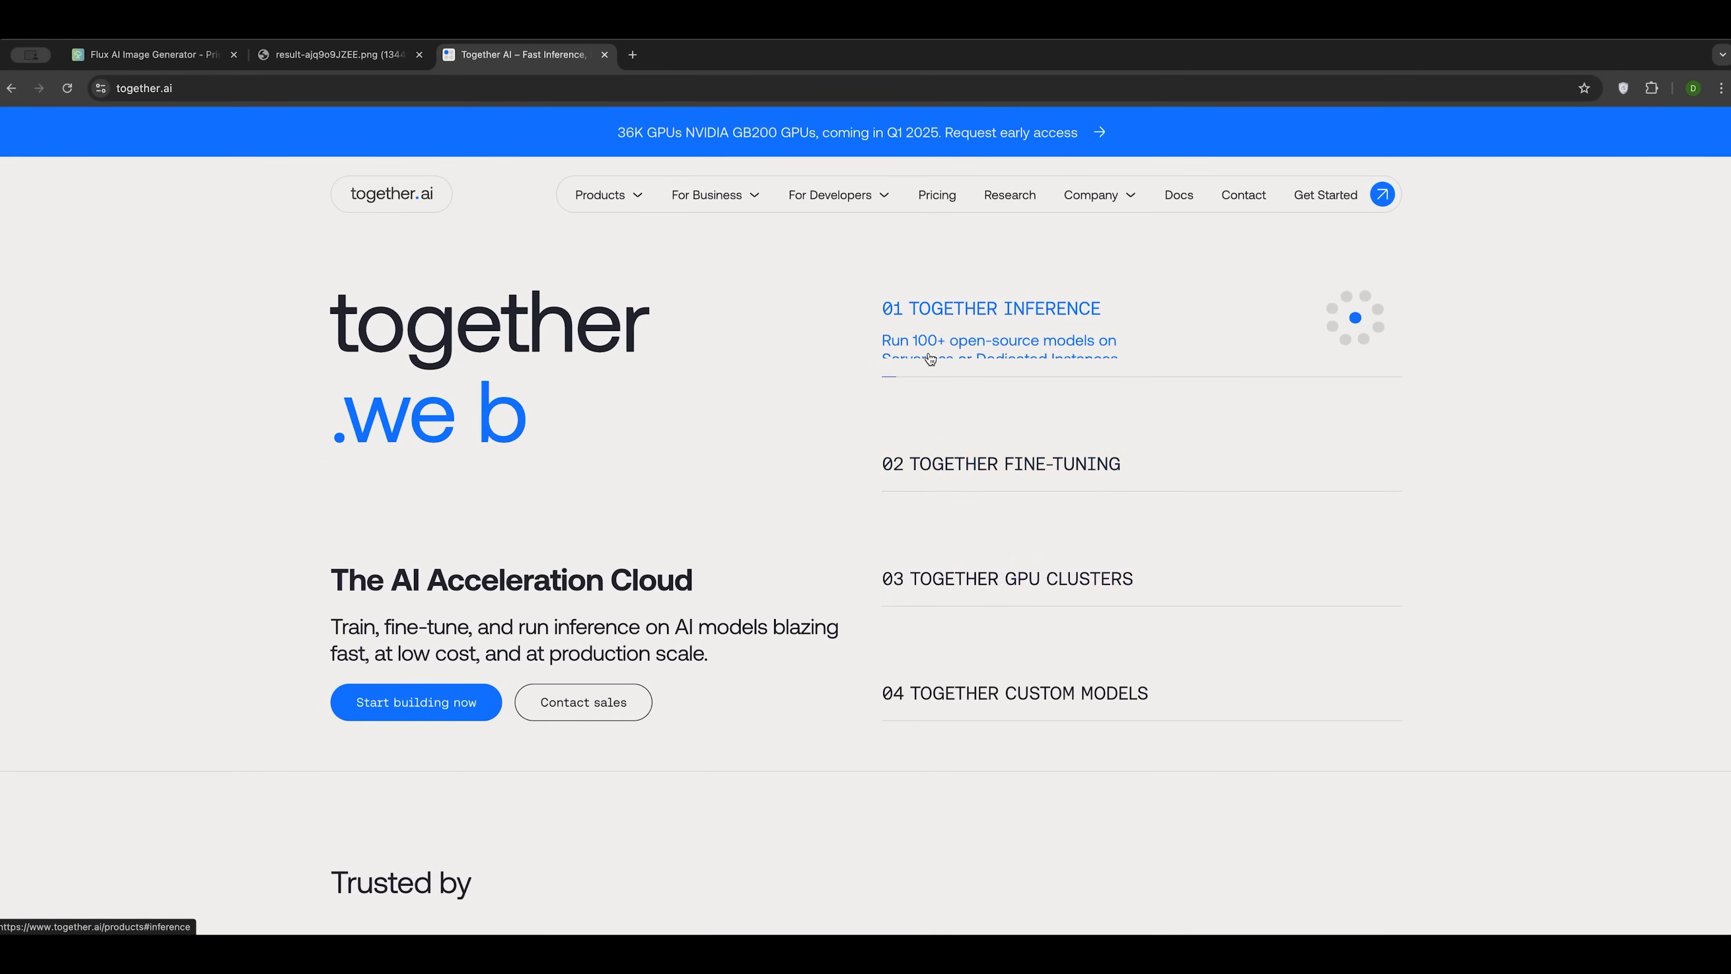
mouse_move(1320, 204)
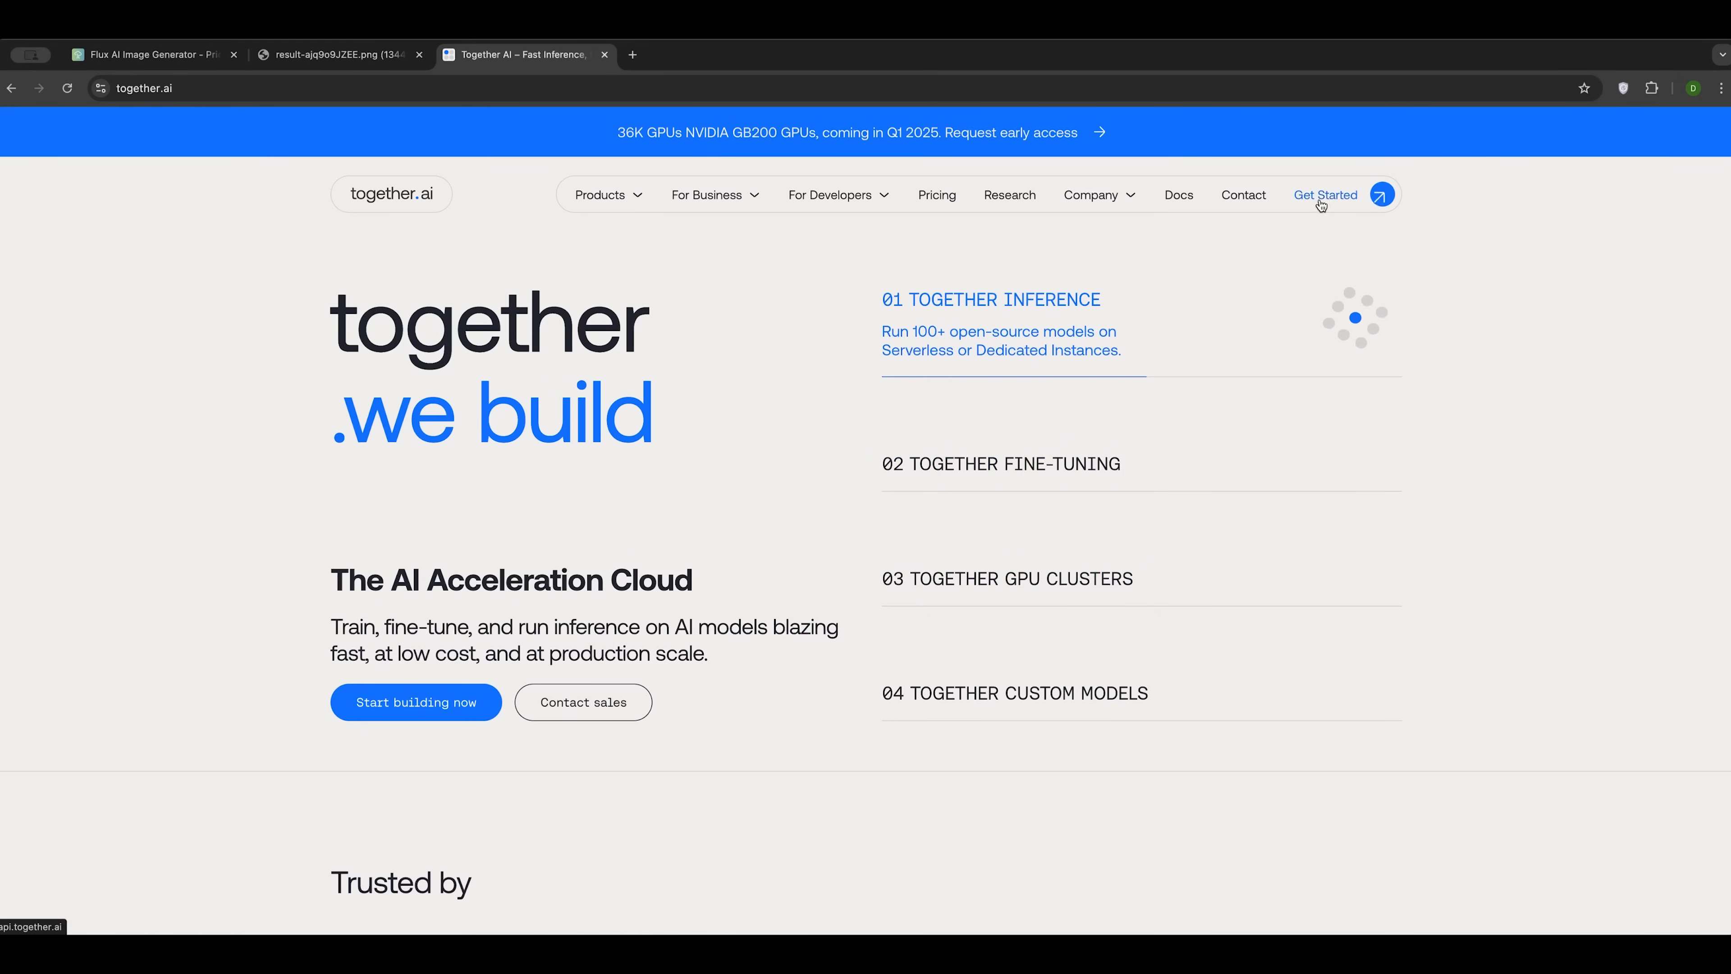
Step: Sign in to Together AI with a Google account from Get Started, reaching the account setup form
left_click(1325, 194)
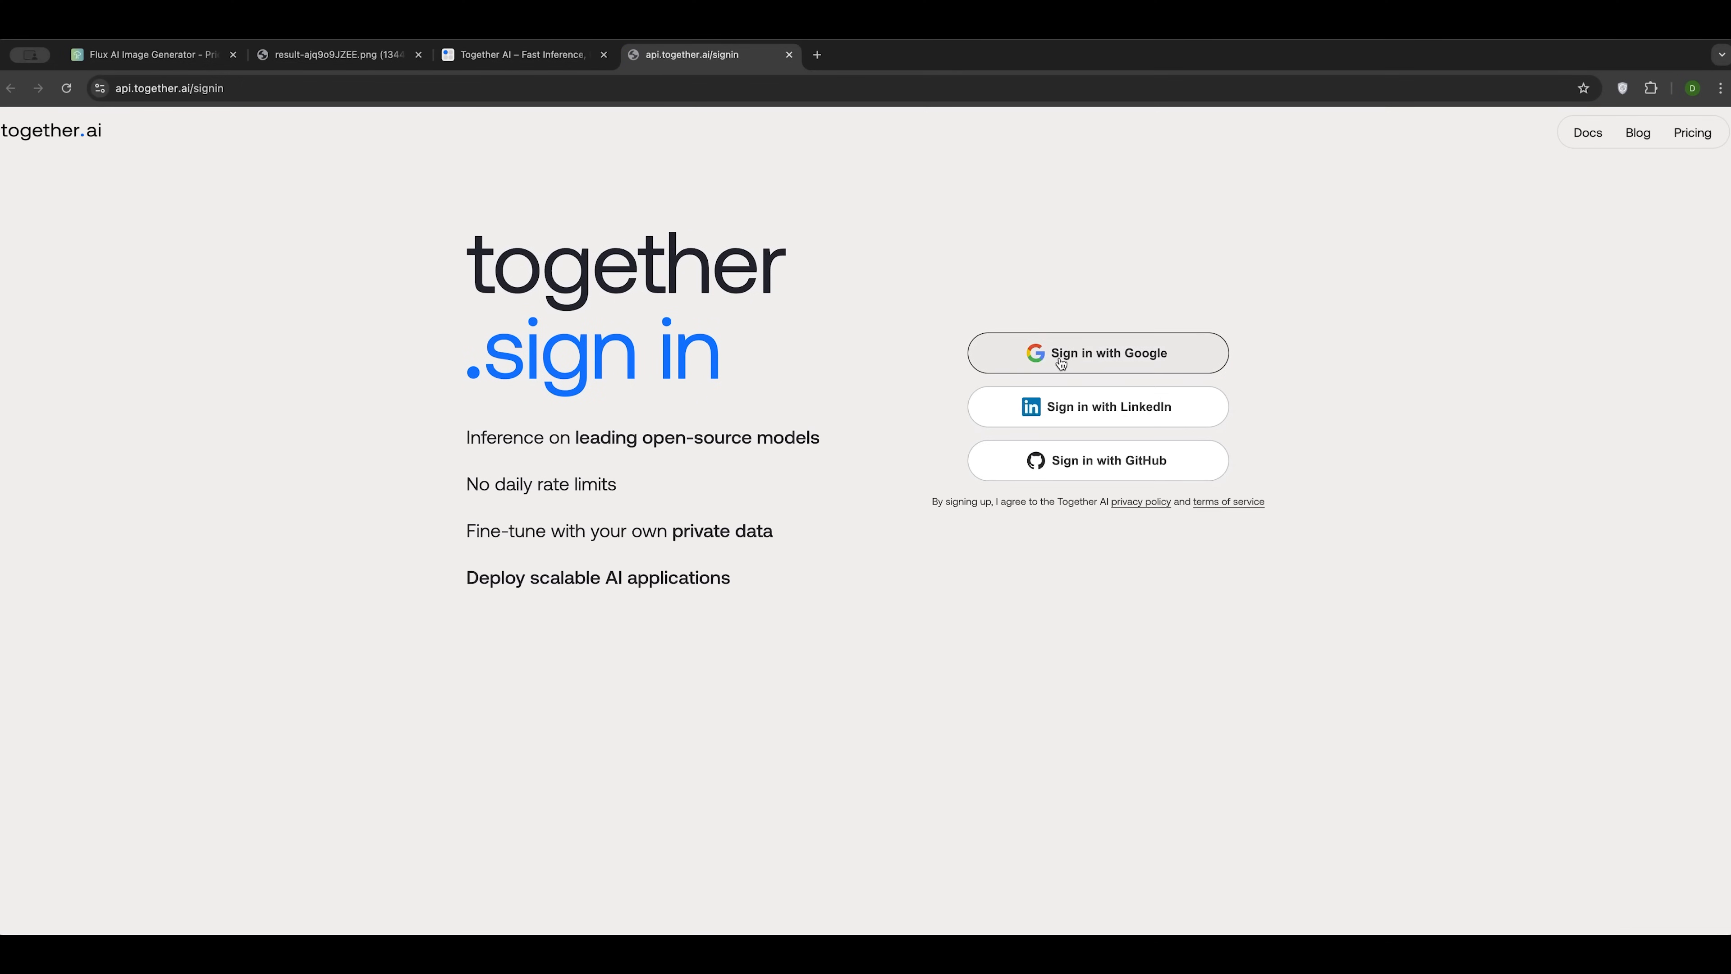
mouse_move(1124, 365)
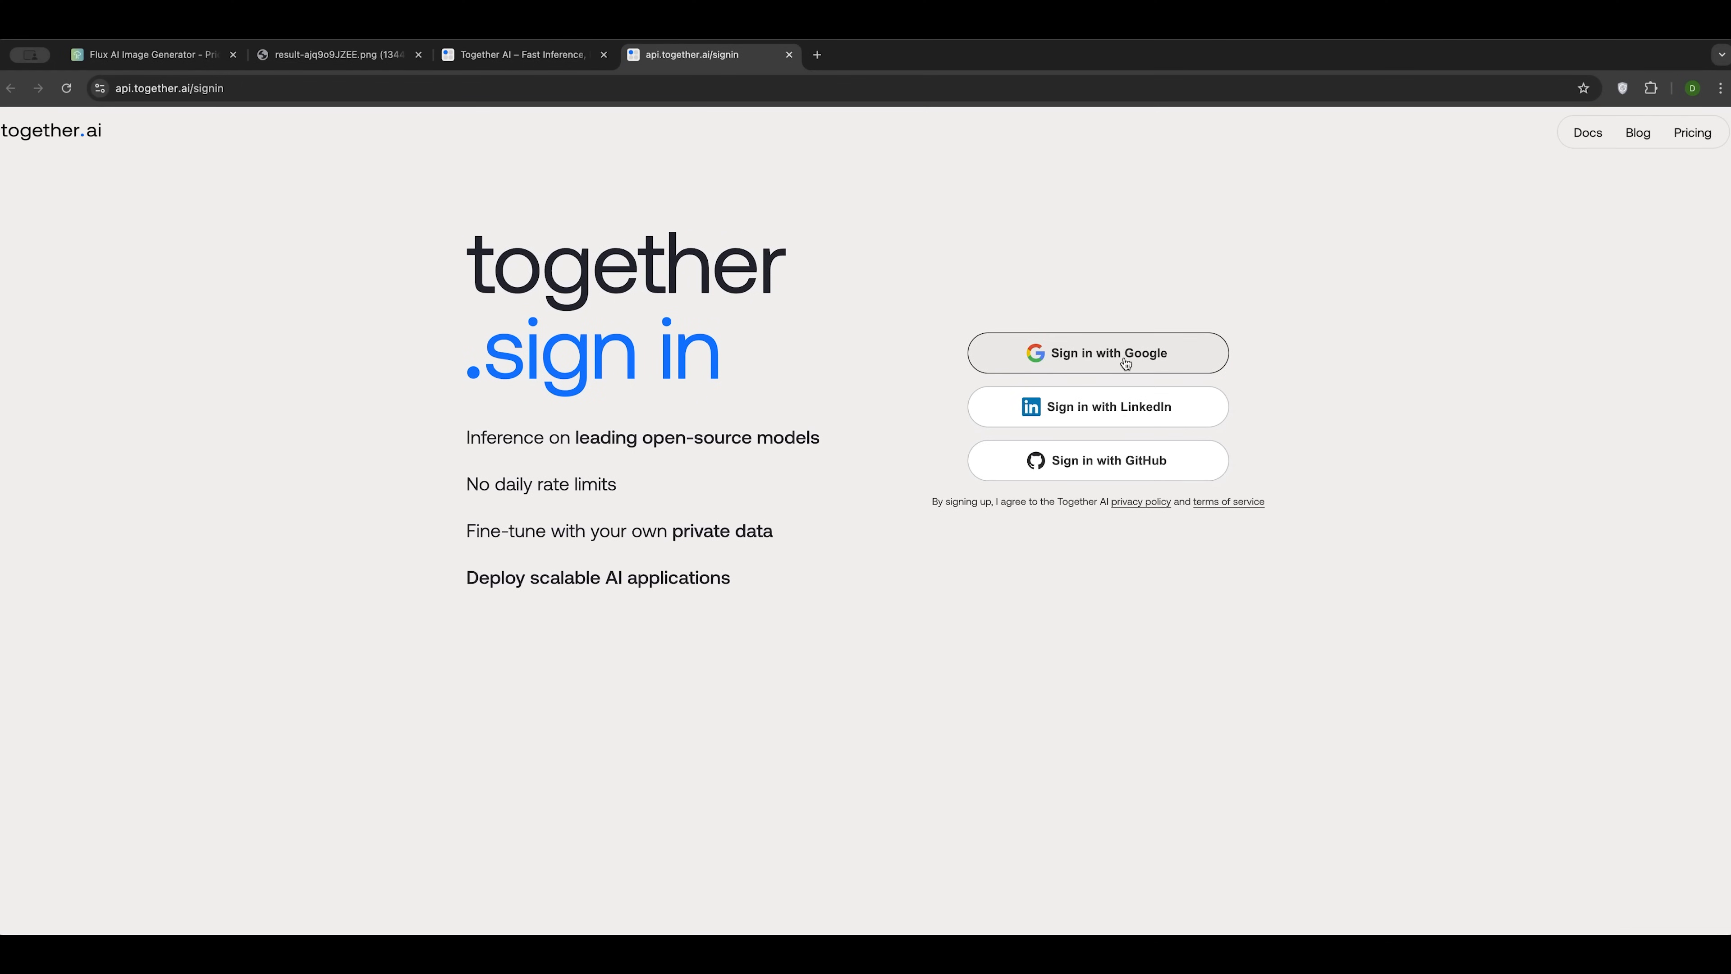
mouse_move(1069, 427)
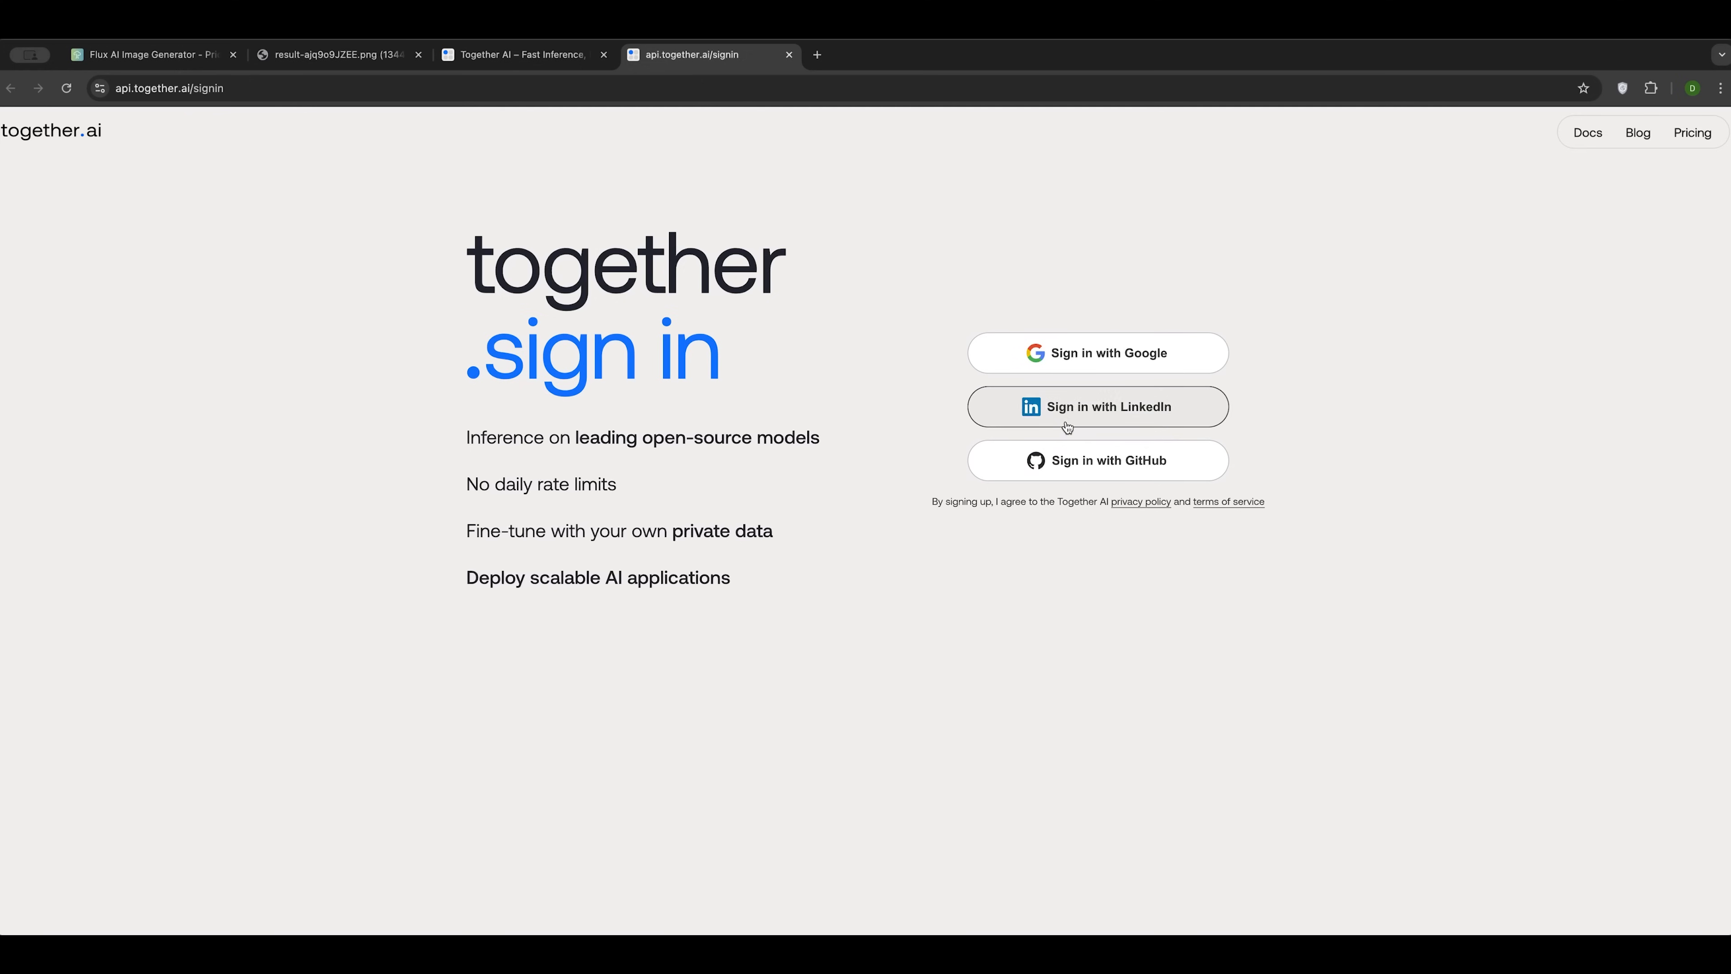
mouse_move(1097, 359)
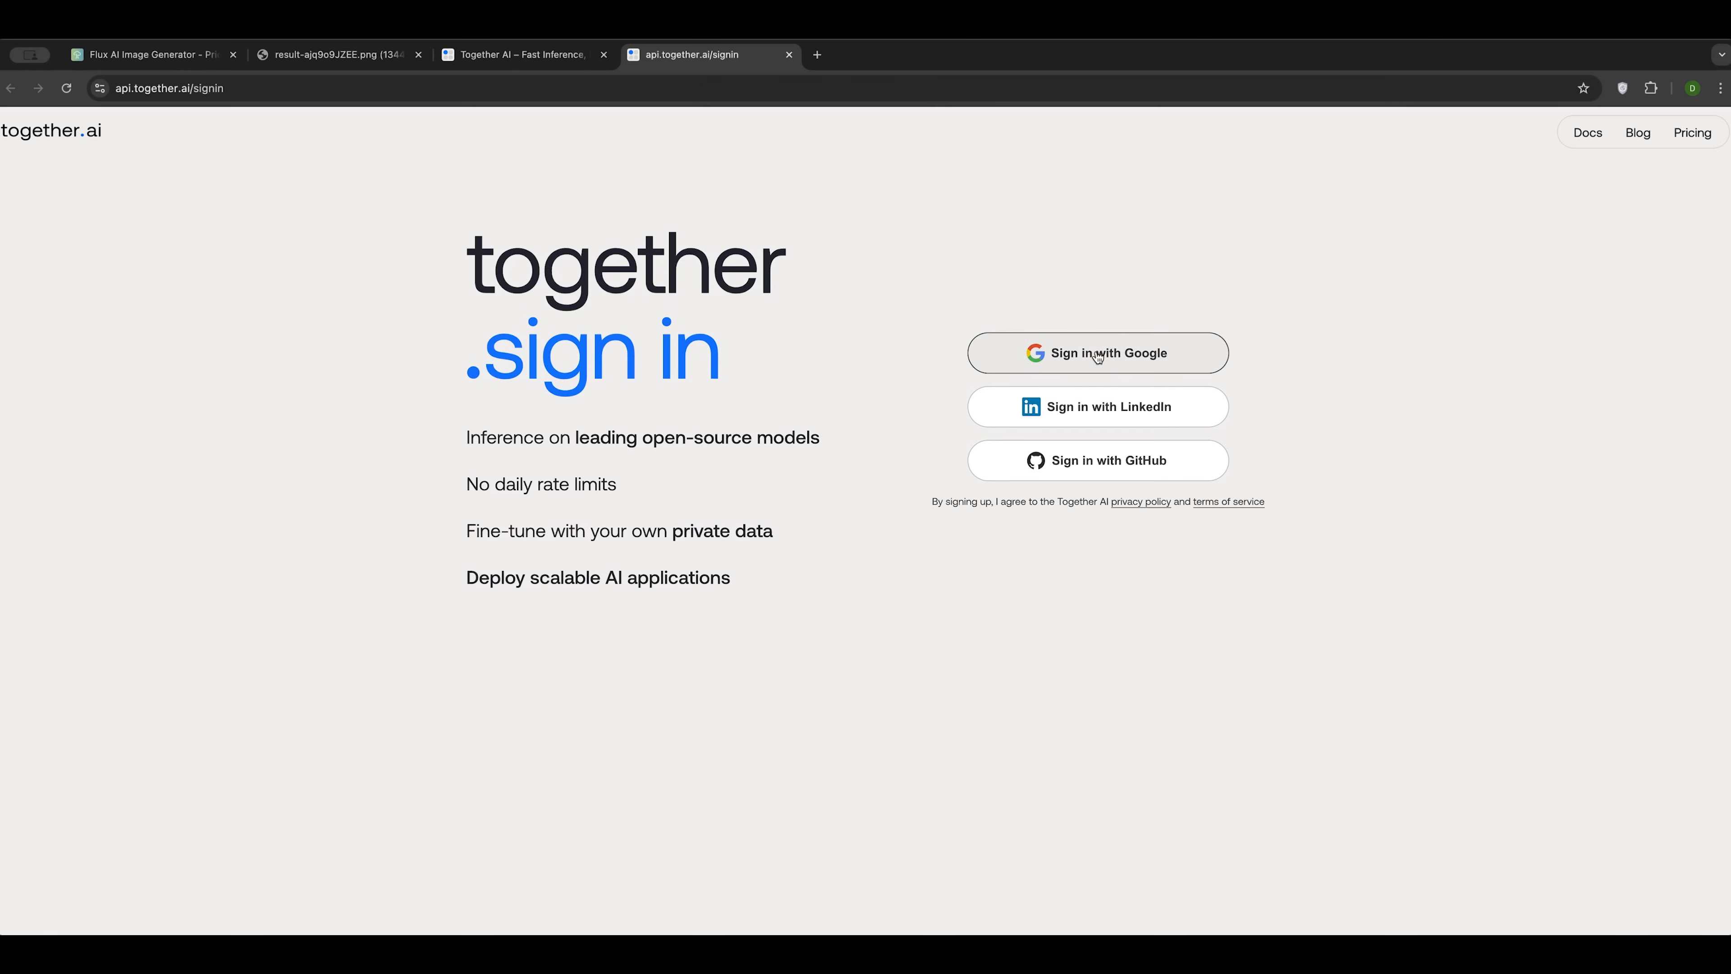
left_click(1099, 353)
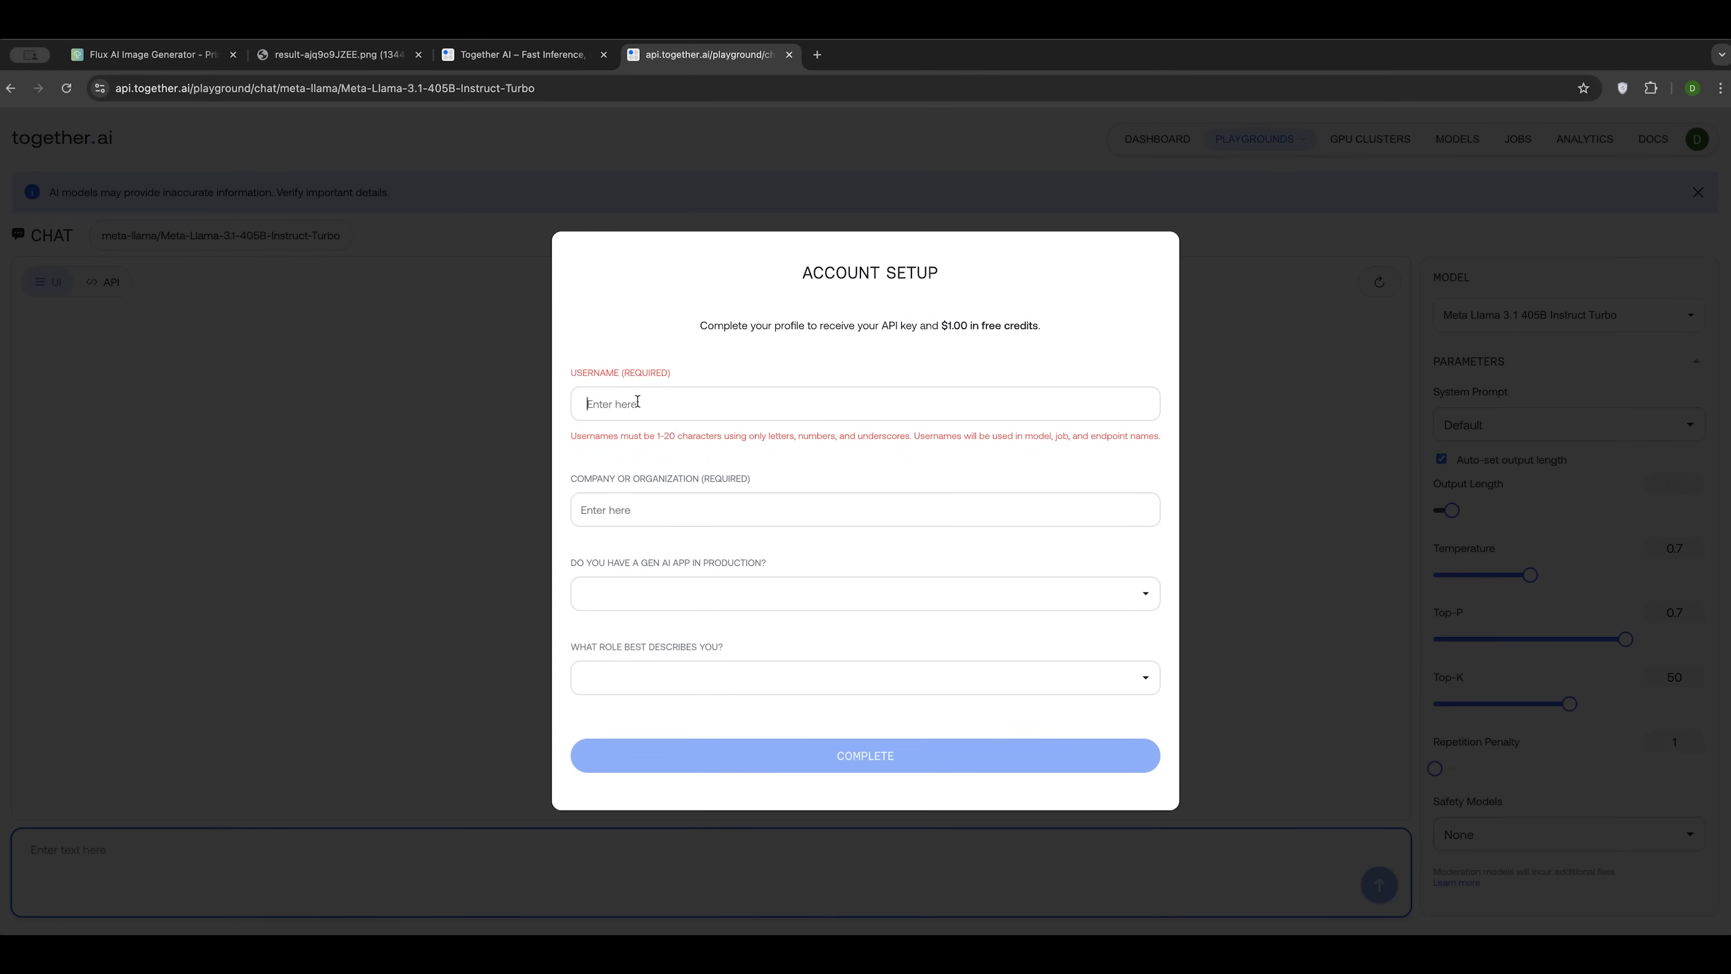
Step: Complete the profile with username 'Dani', organization 'Canada', app live now and Enthusiast role
type("DanielDavidson")
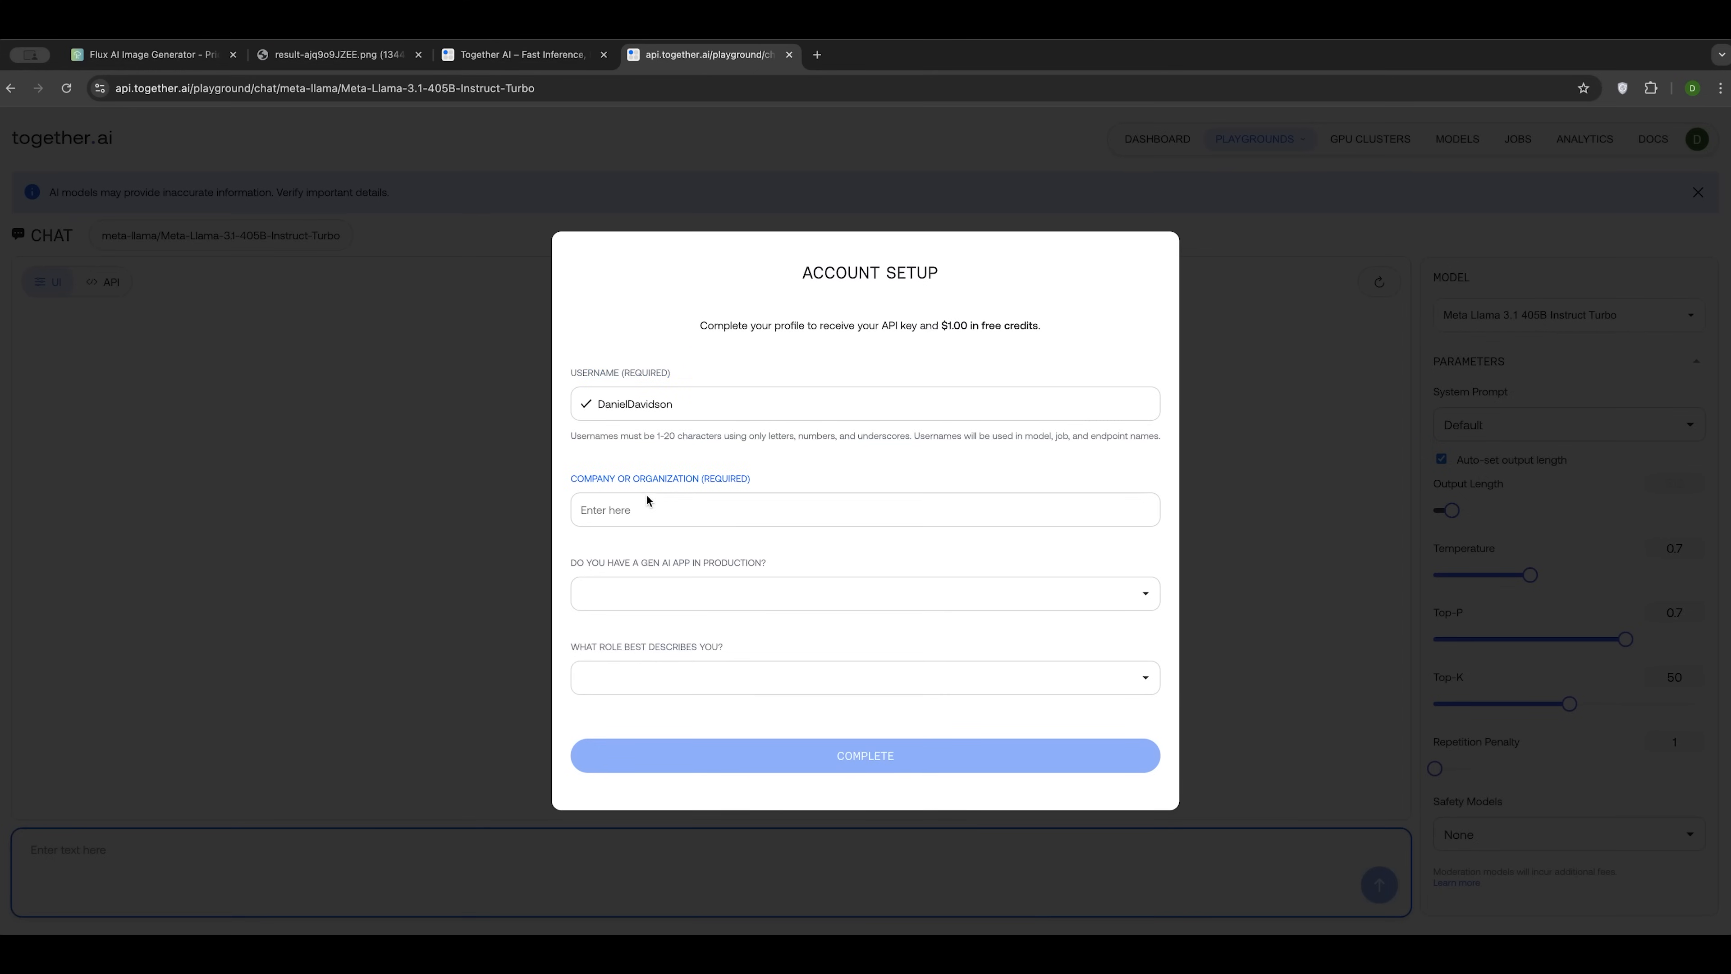
type("Canada")
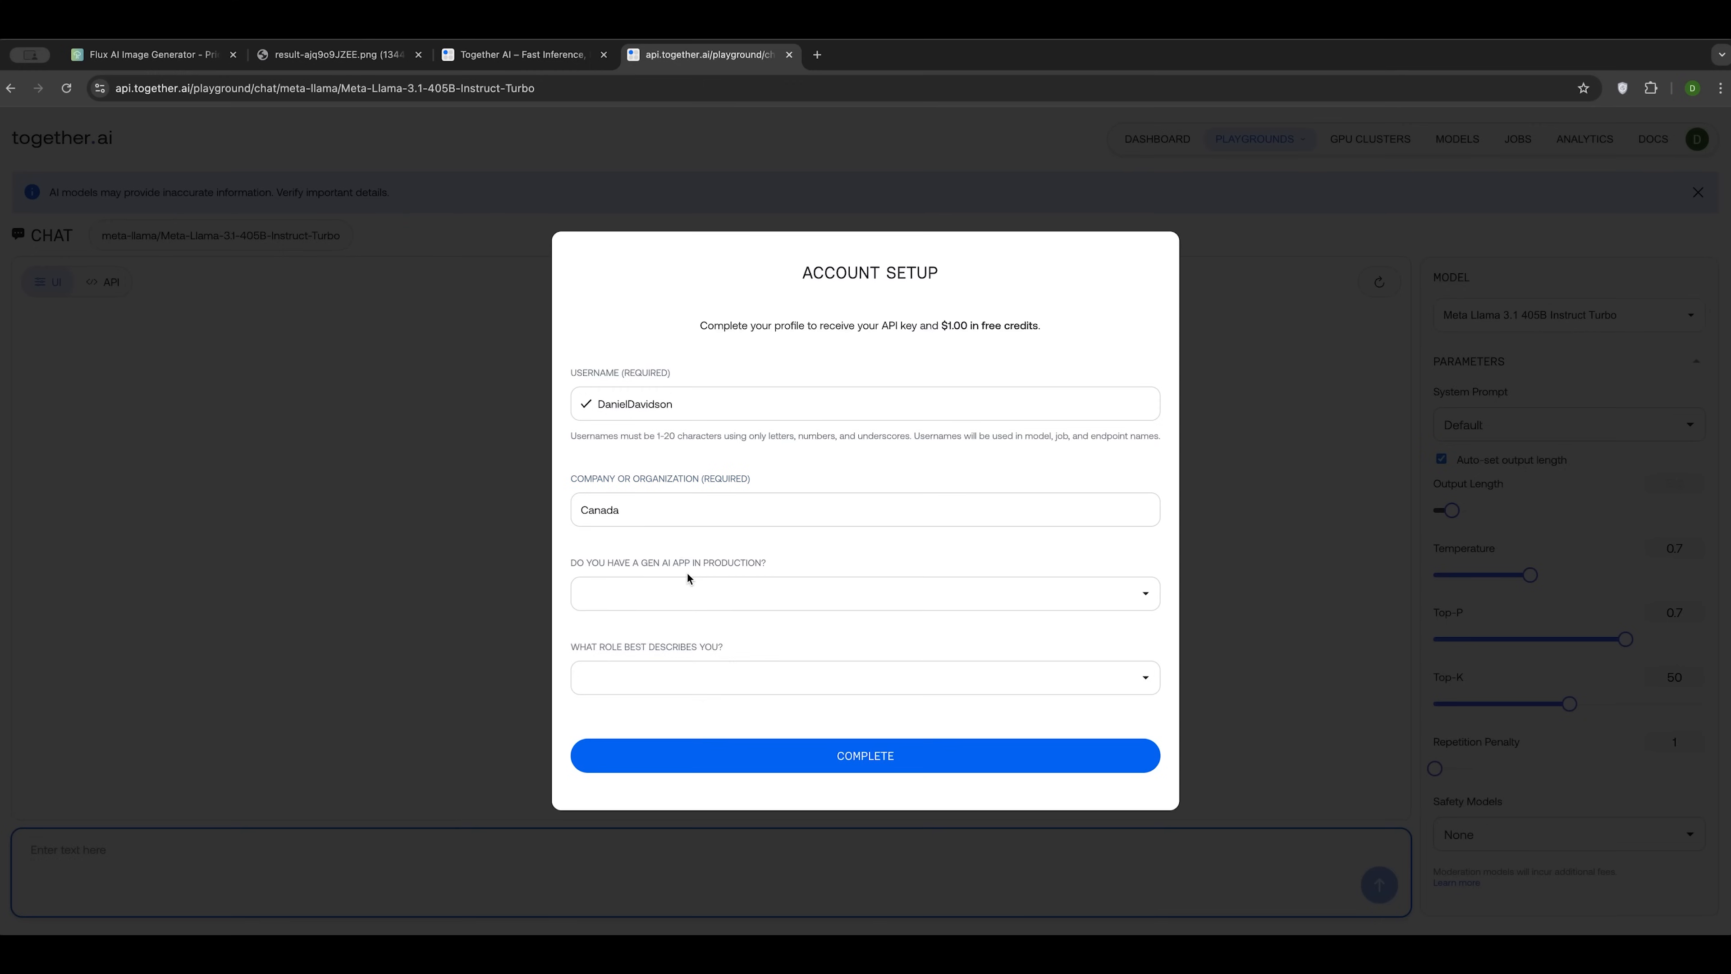
left_click(836, 593)
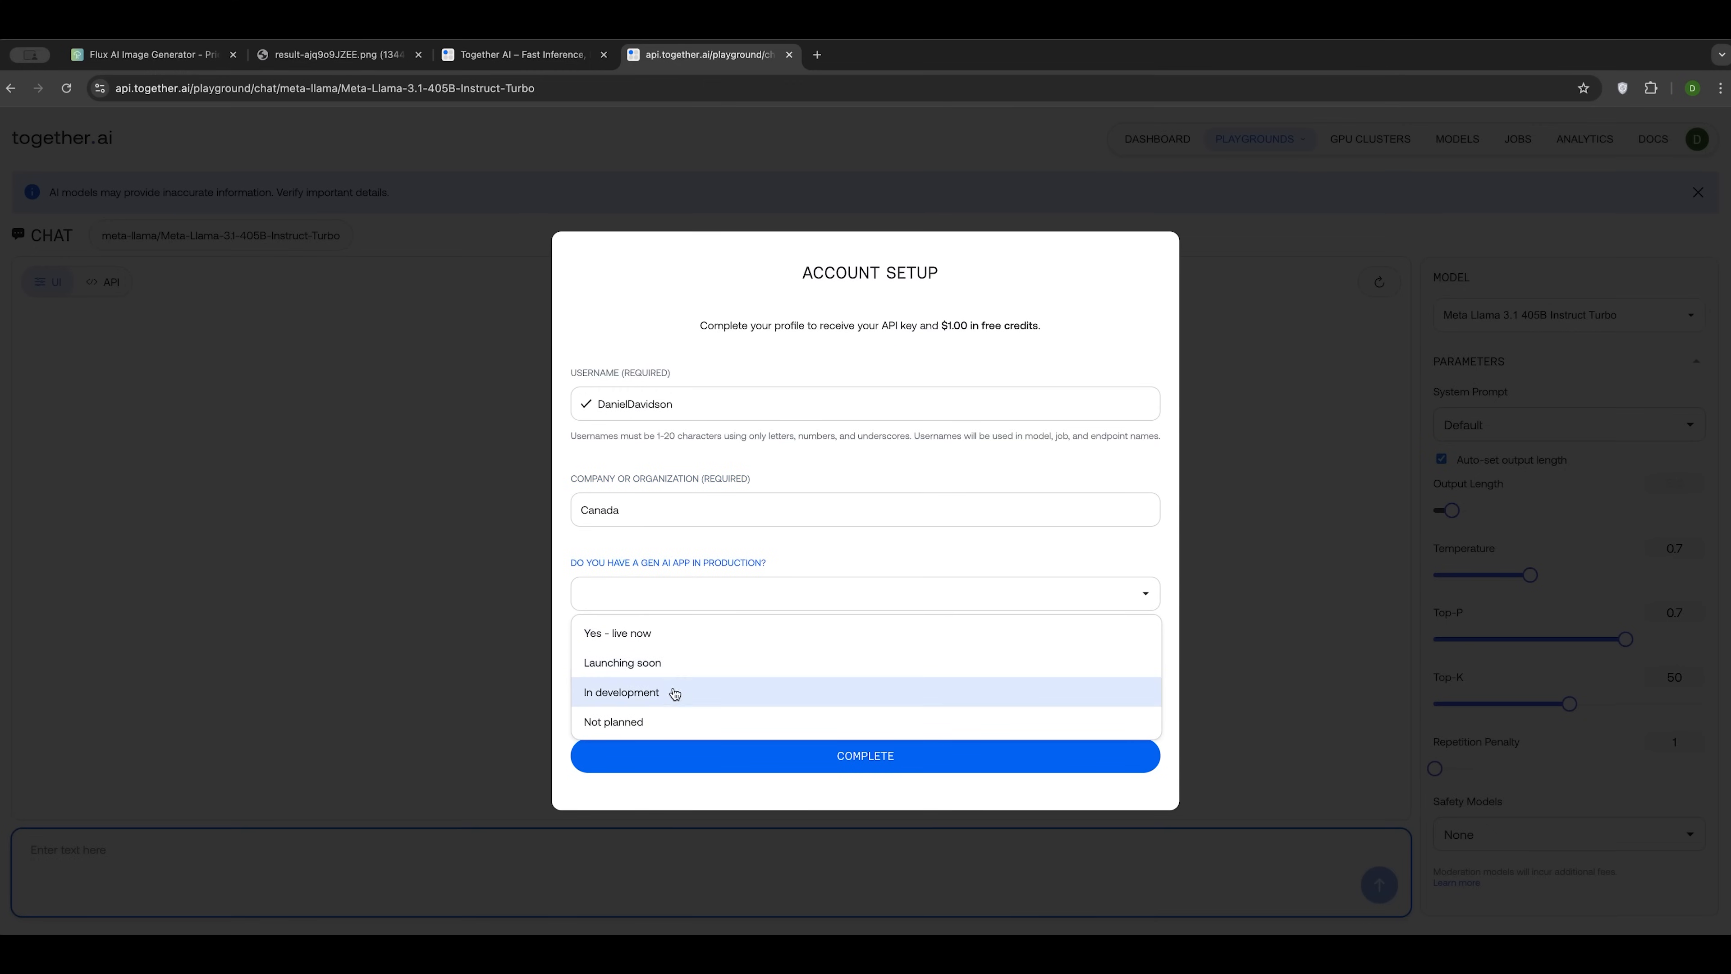
mouse_move(636, 642)
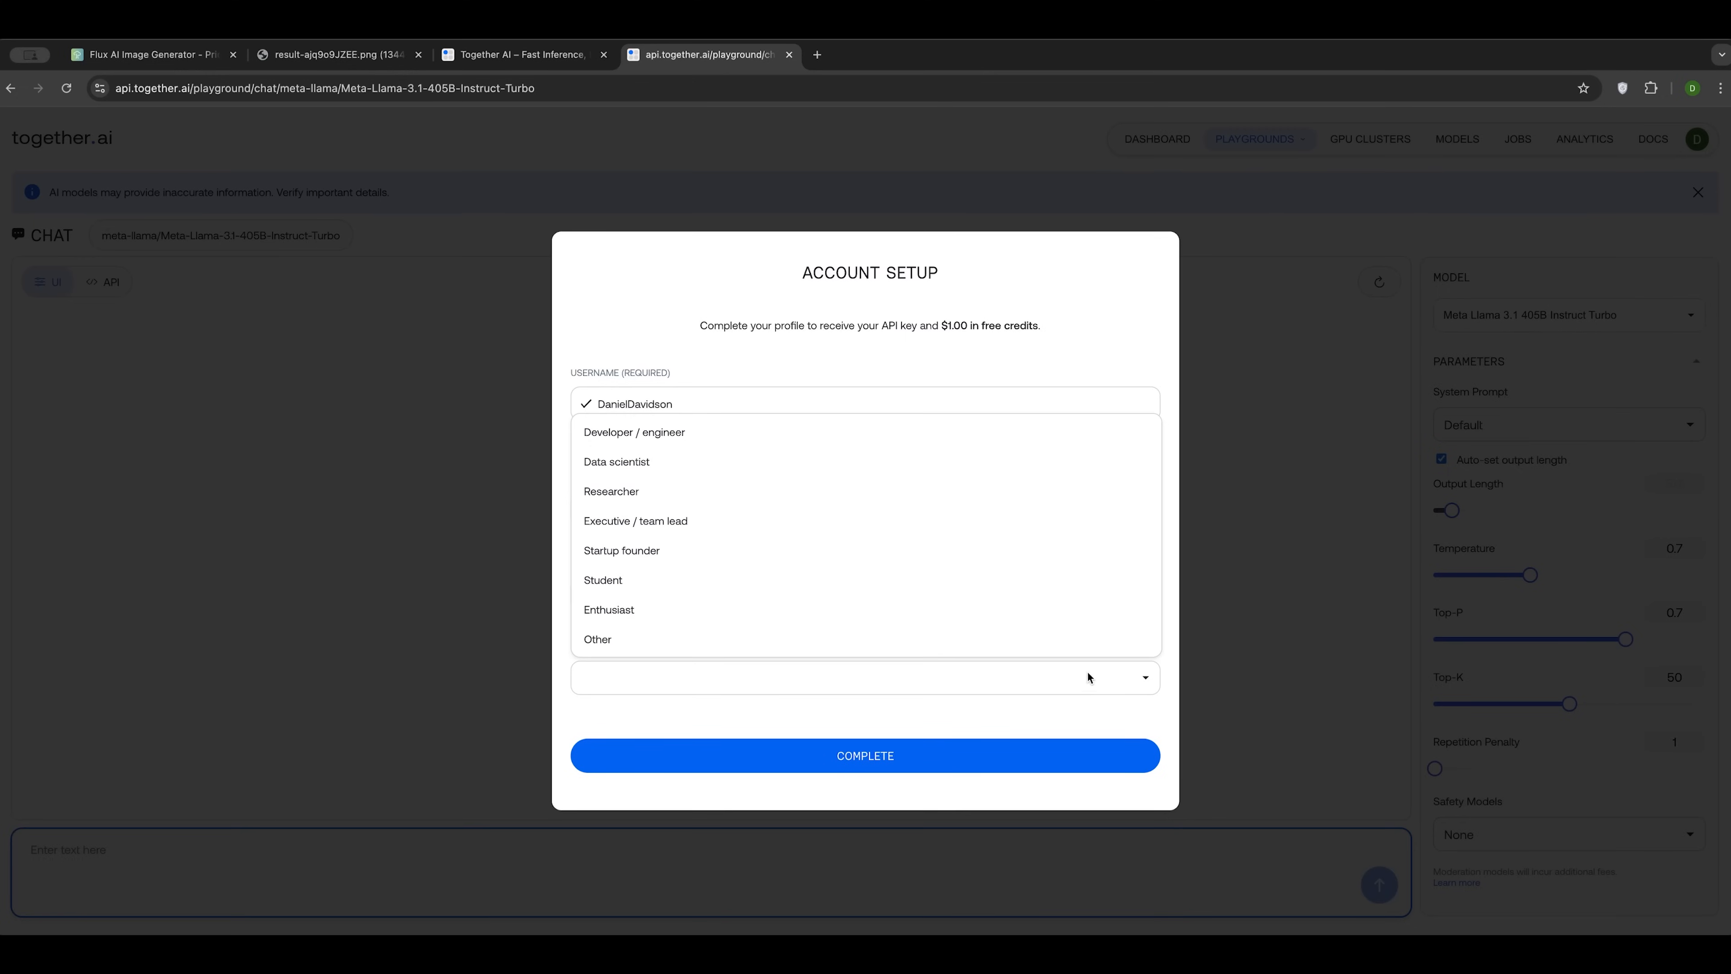
mouse_move(624, 591)
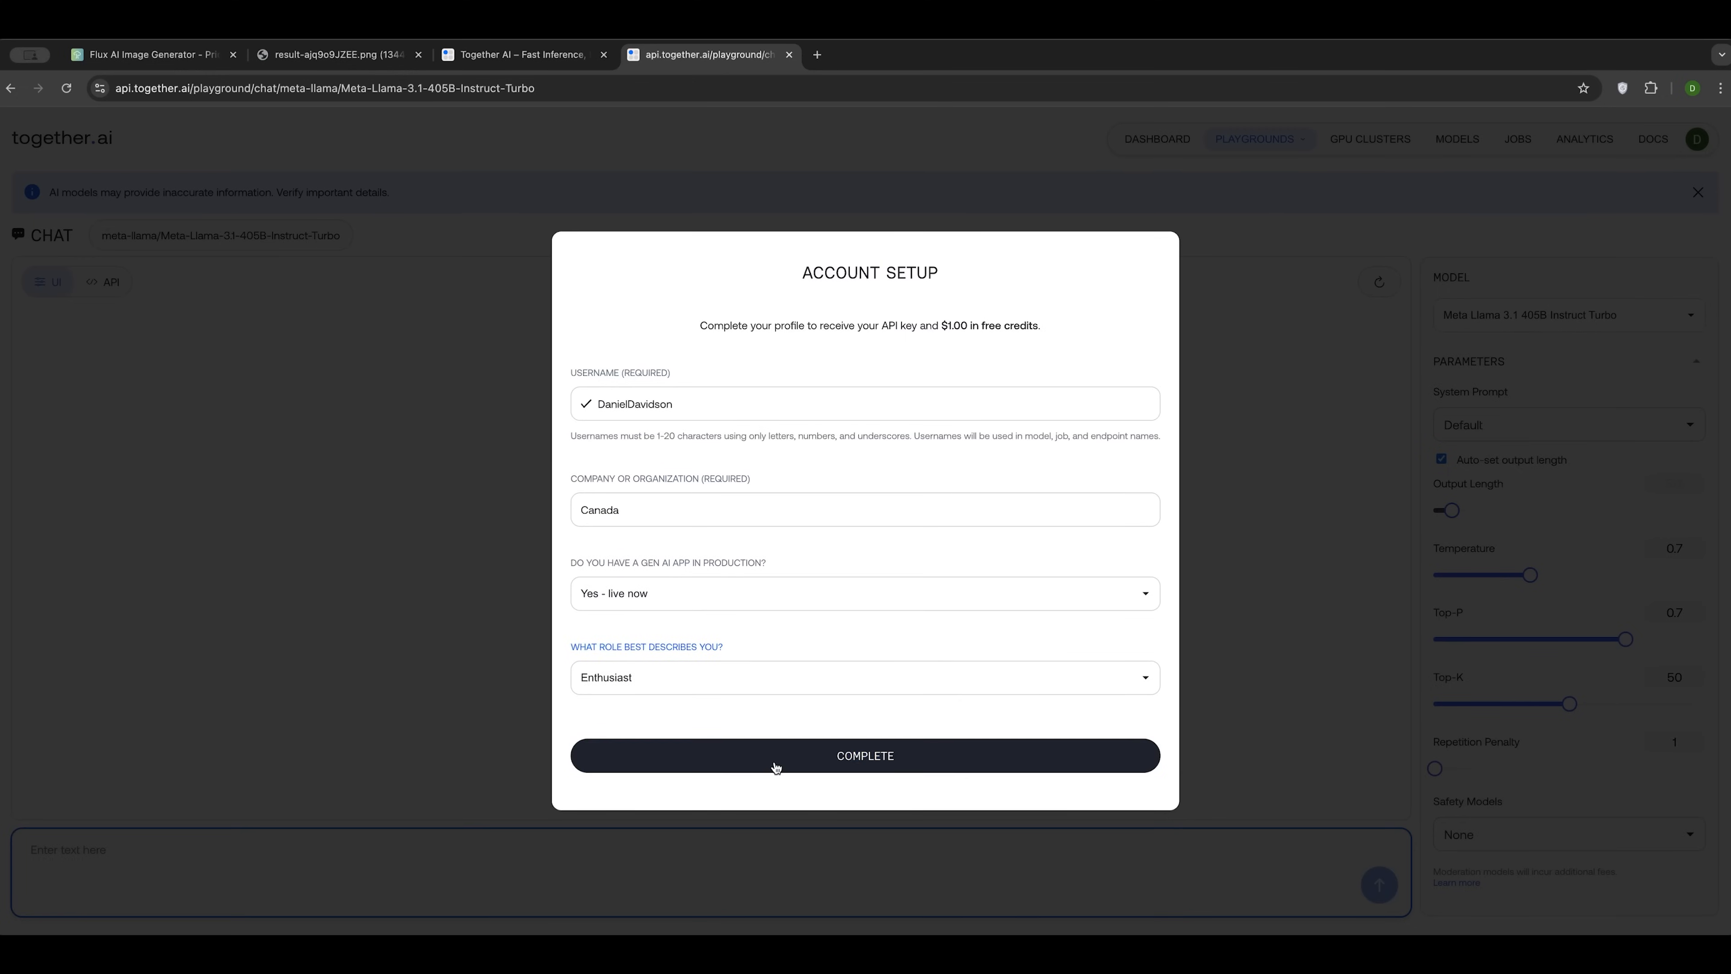
left_click(865, 756)
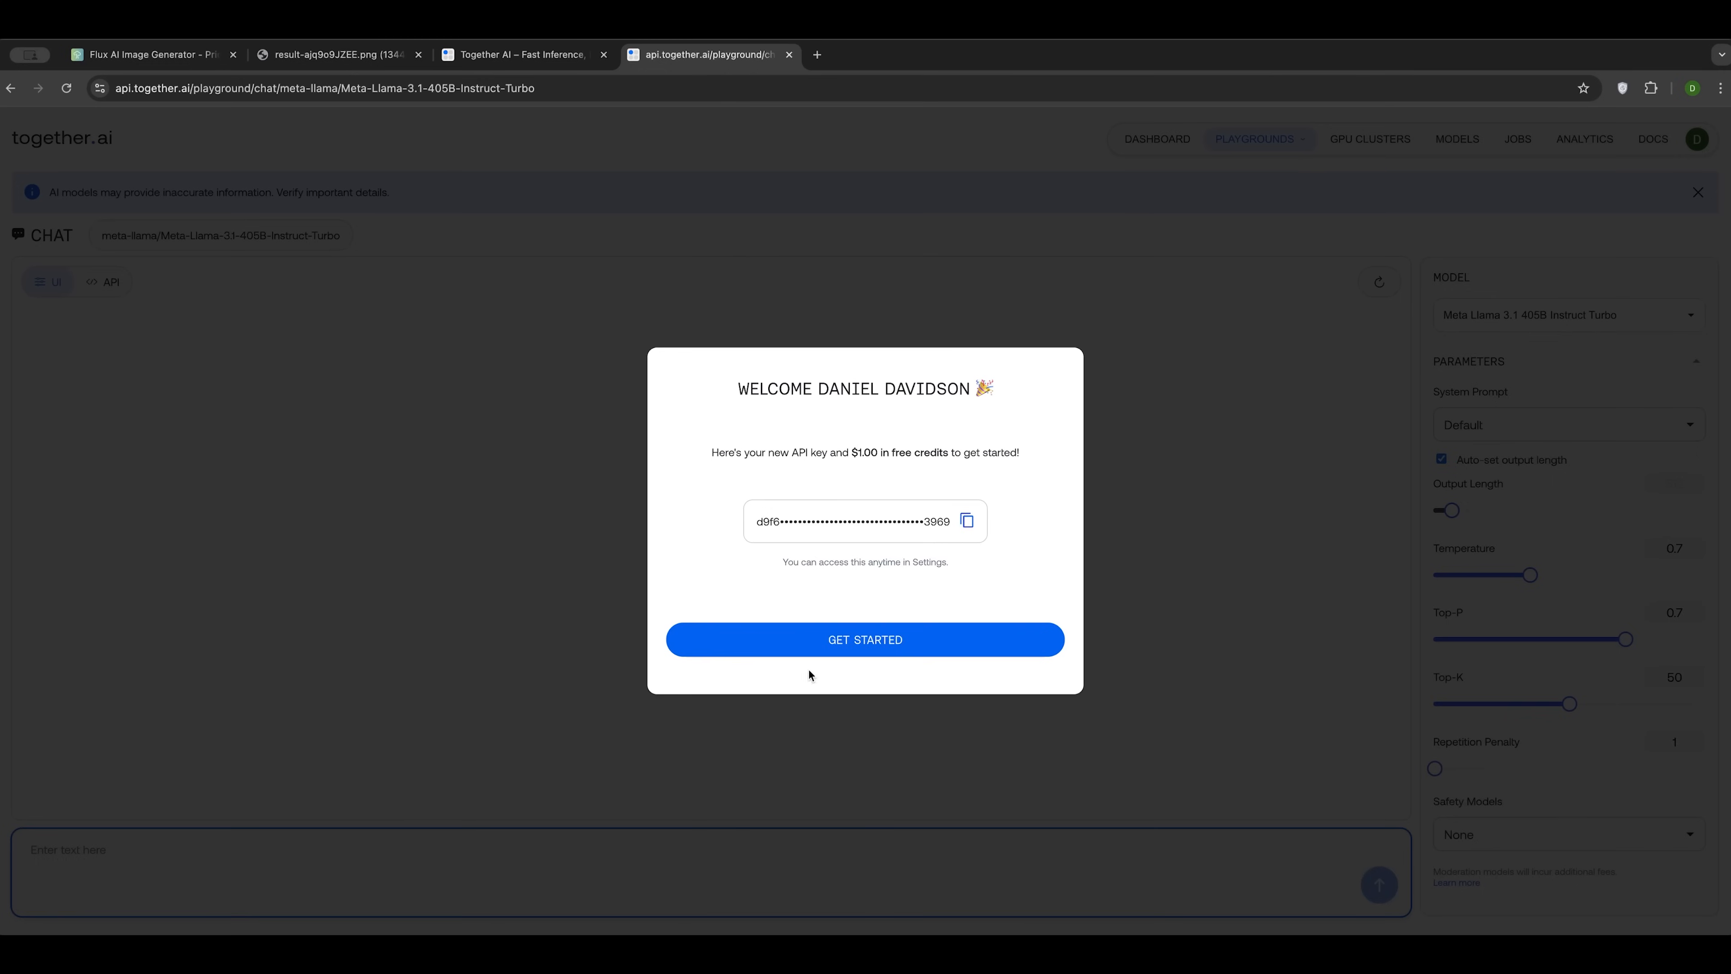
mouse_move(825, 519)
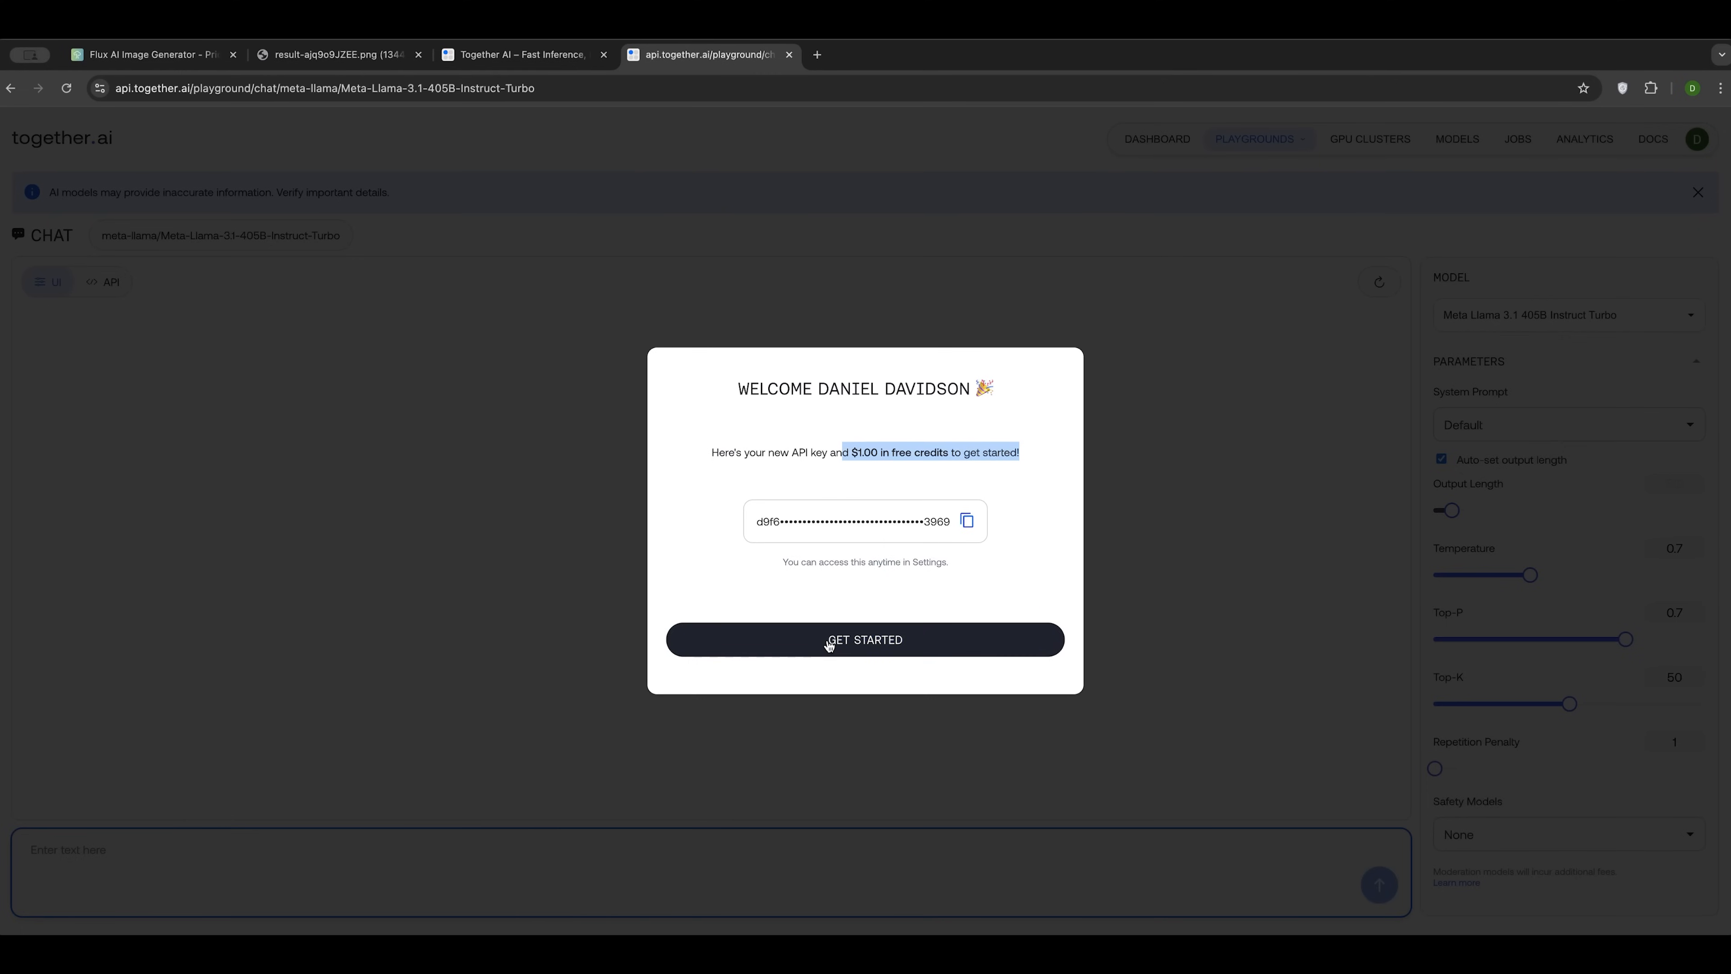
Step: Dismiss the welcome dialog with the new API key and $1.00 credits to reach the chat playground
left_click(831, 640)
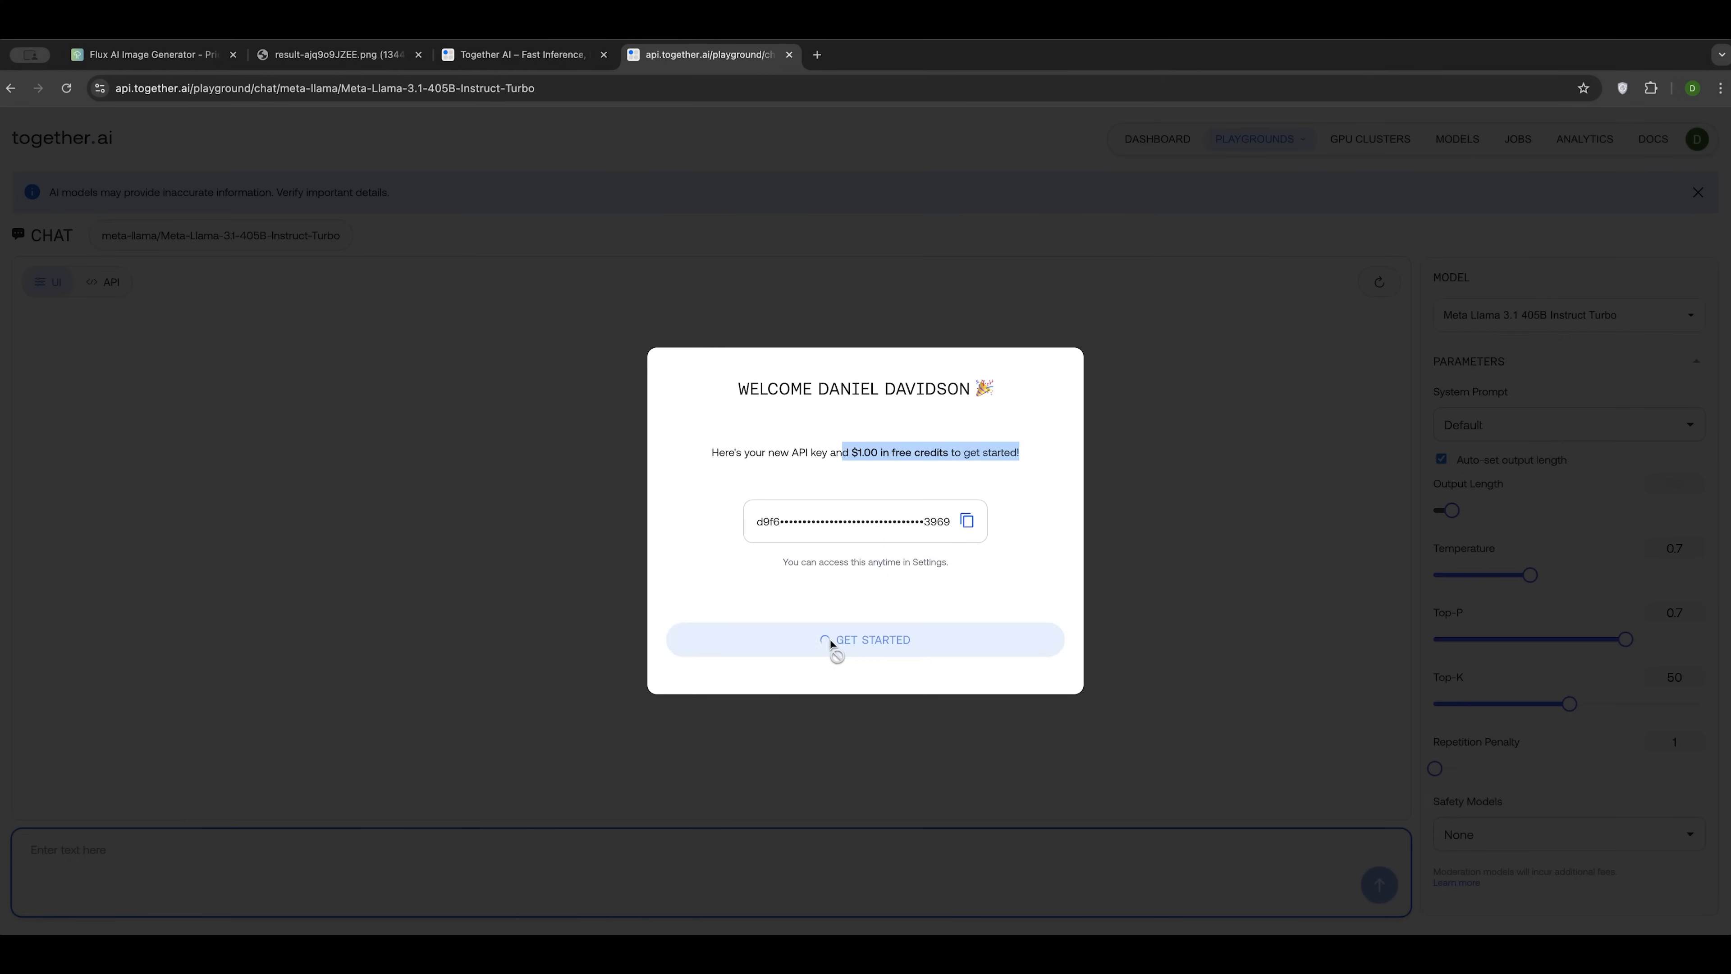
left_click(865, 640)
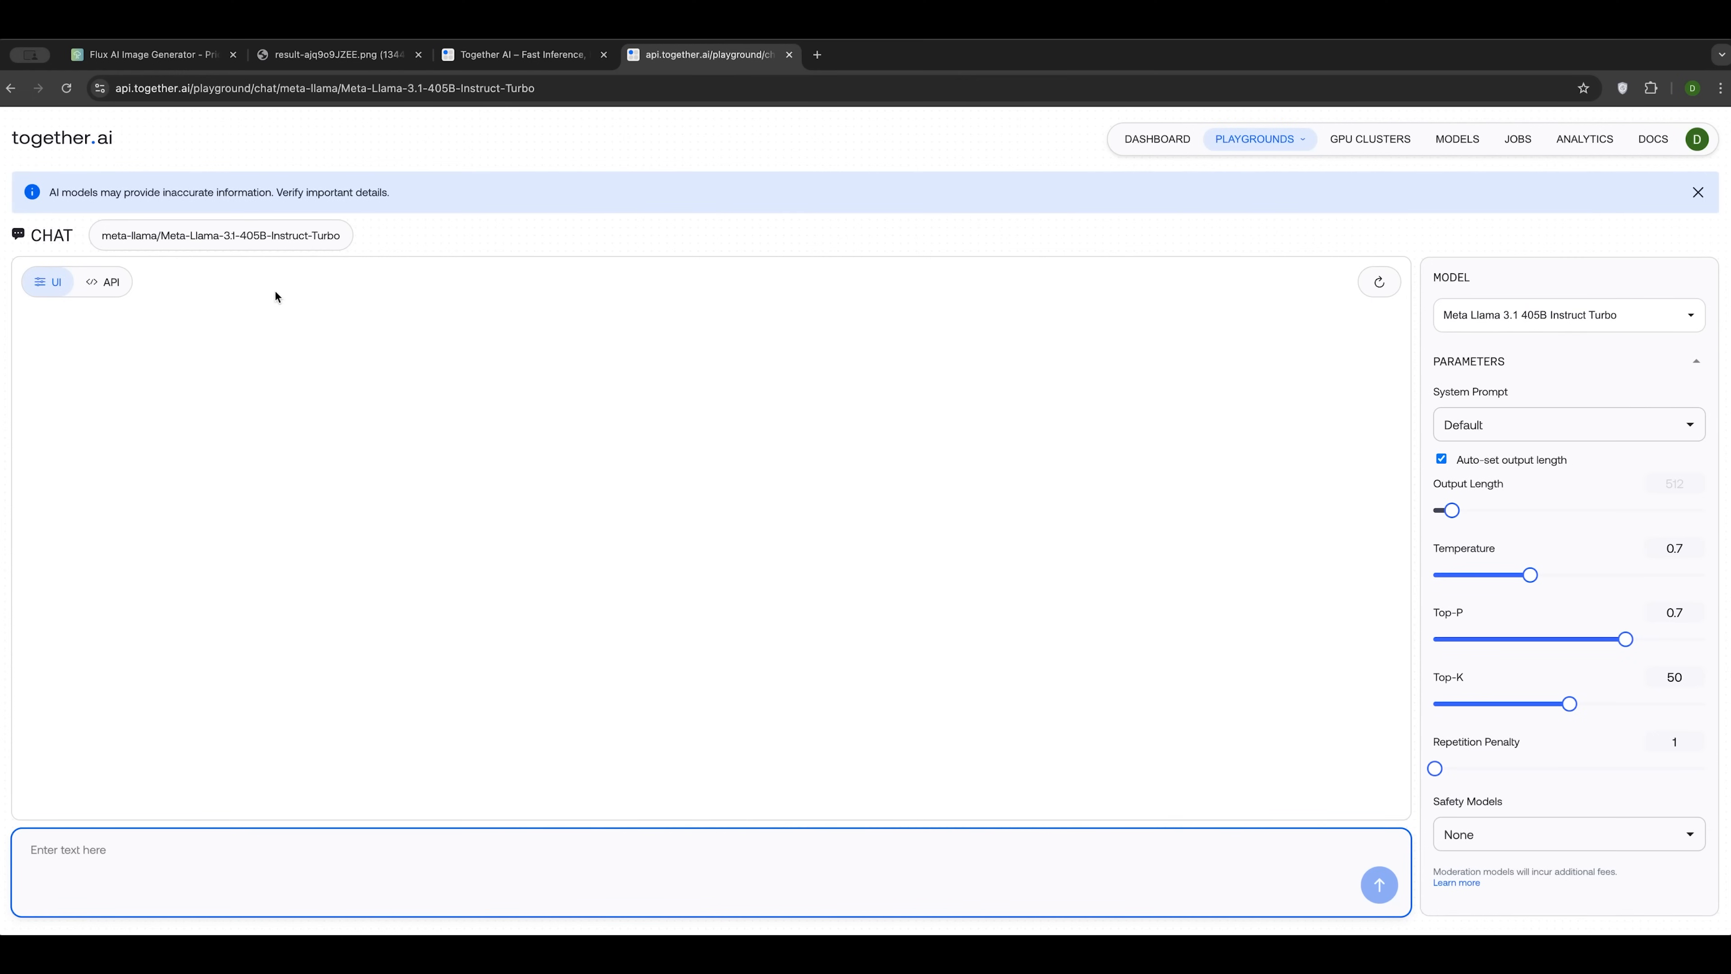
mouse_move(1161, 387)
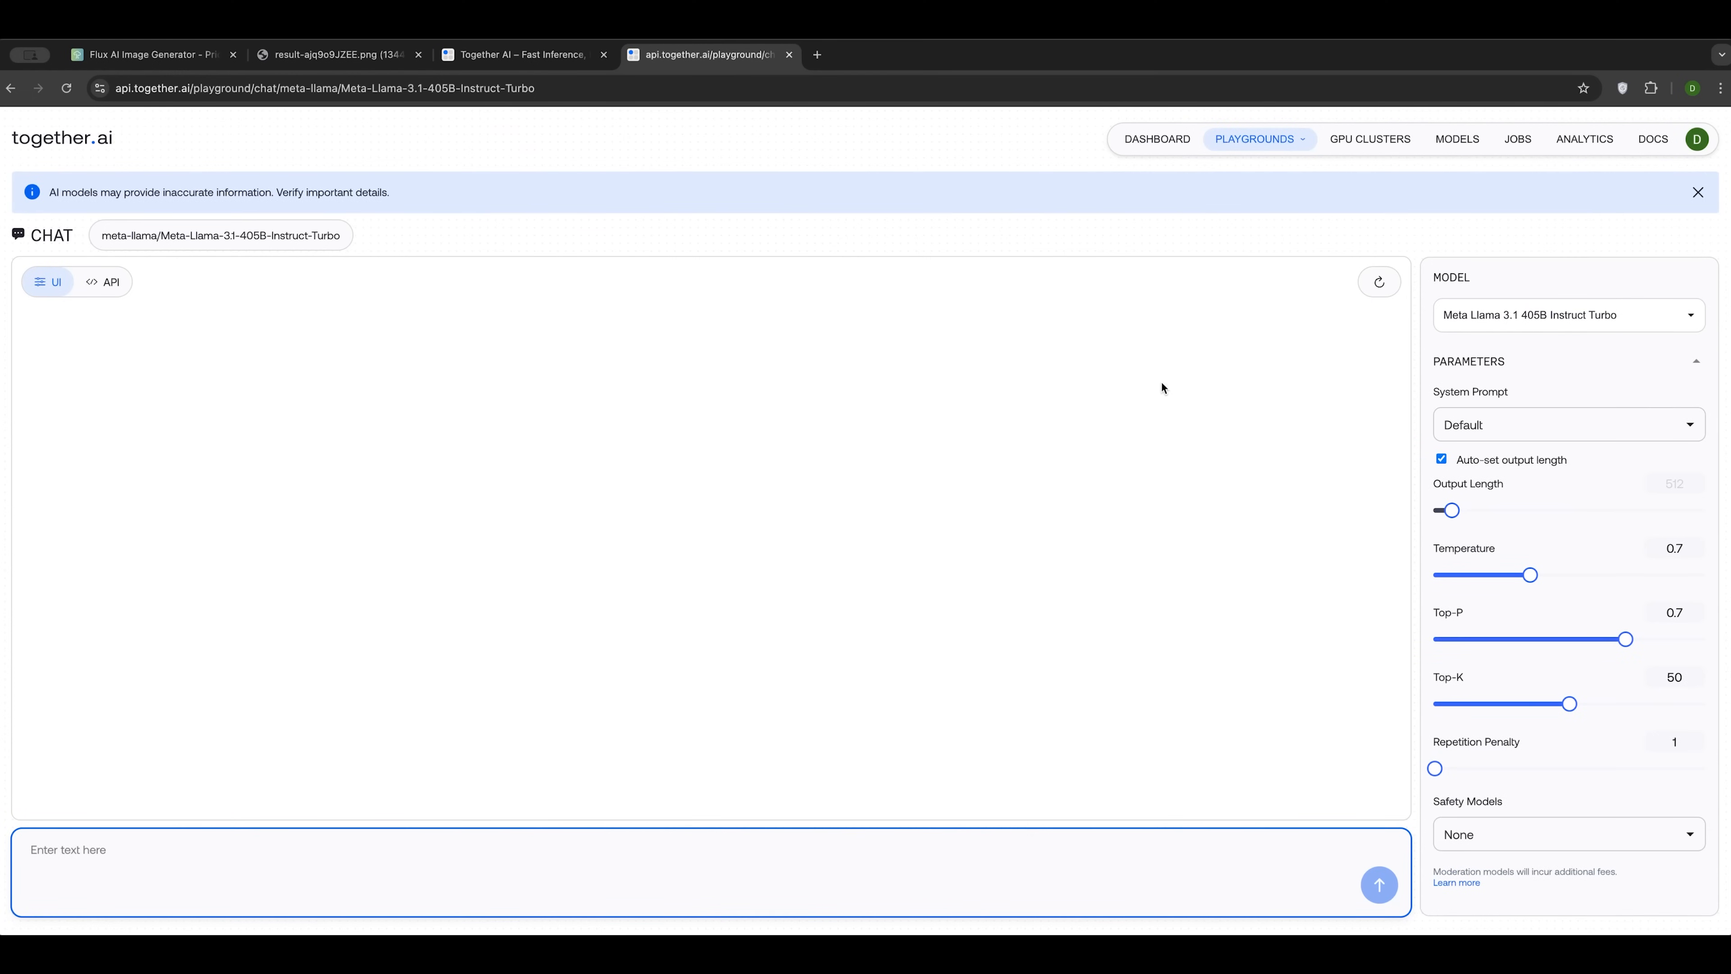
Step: Browse the full models list and open FLUX1.1 [pro] in the image playground
left_click(1568, 315)
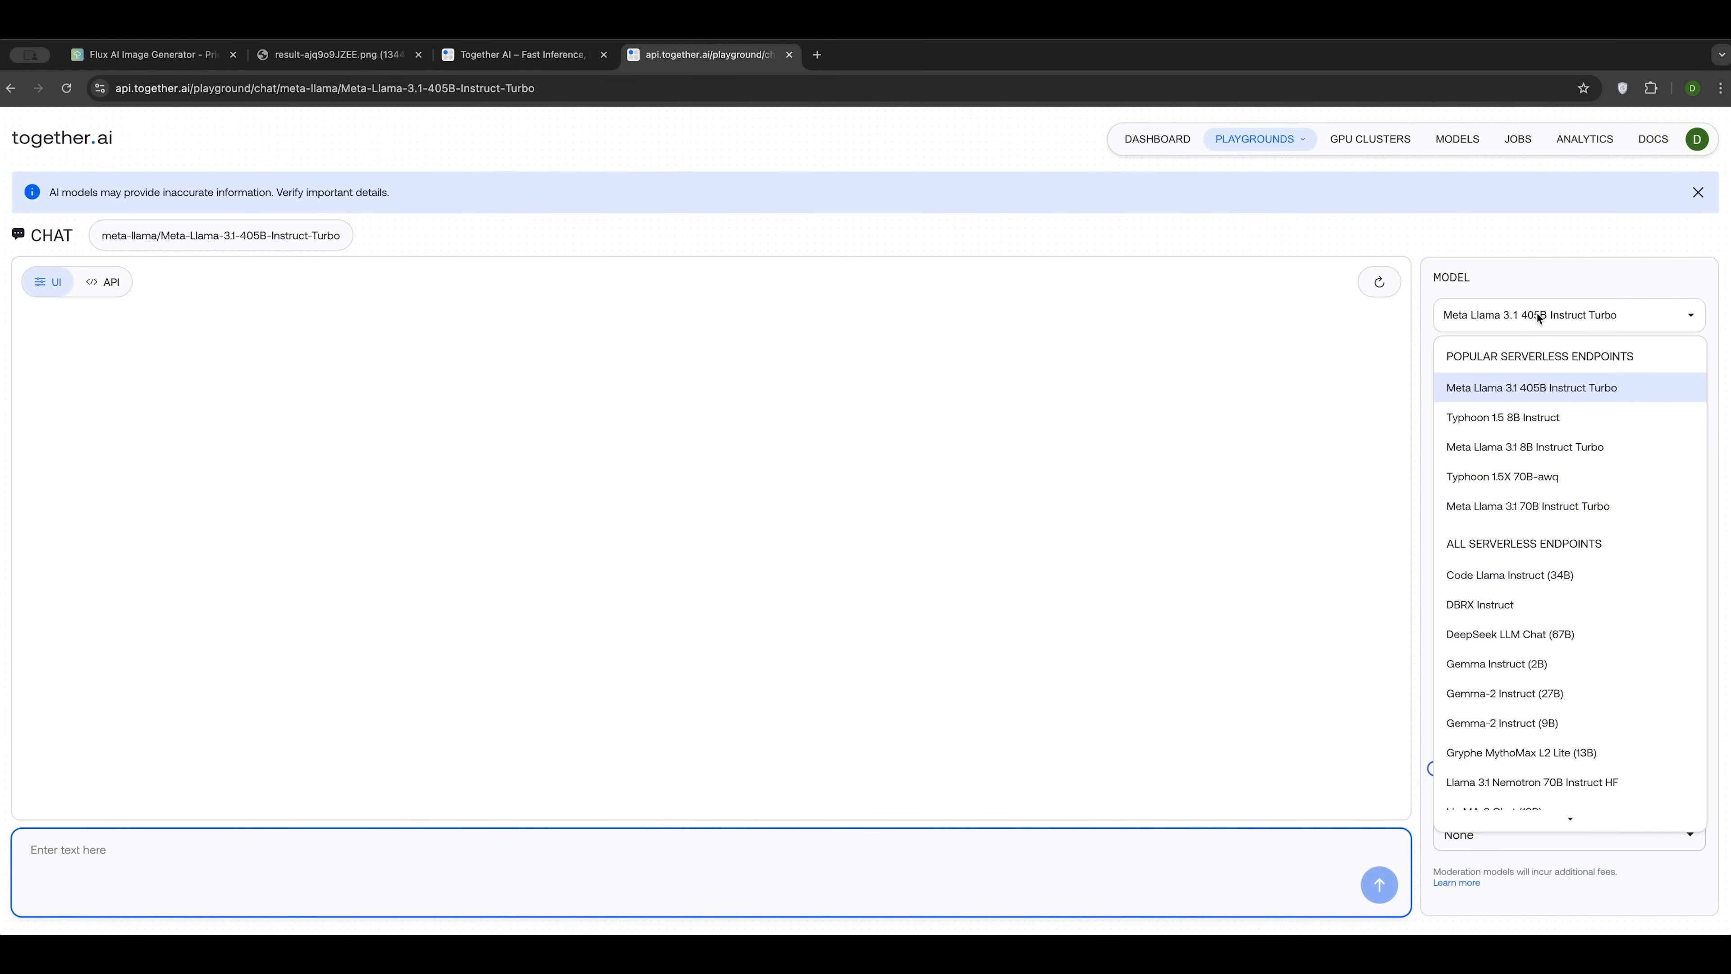
scroll("down", 3)
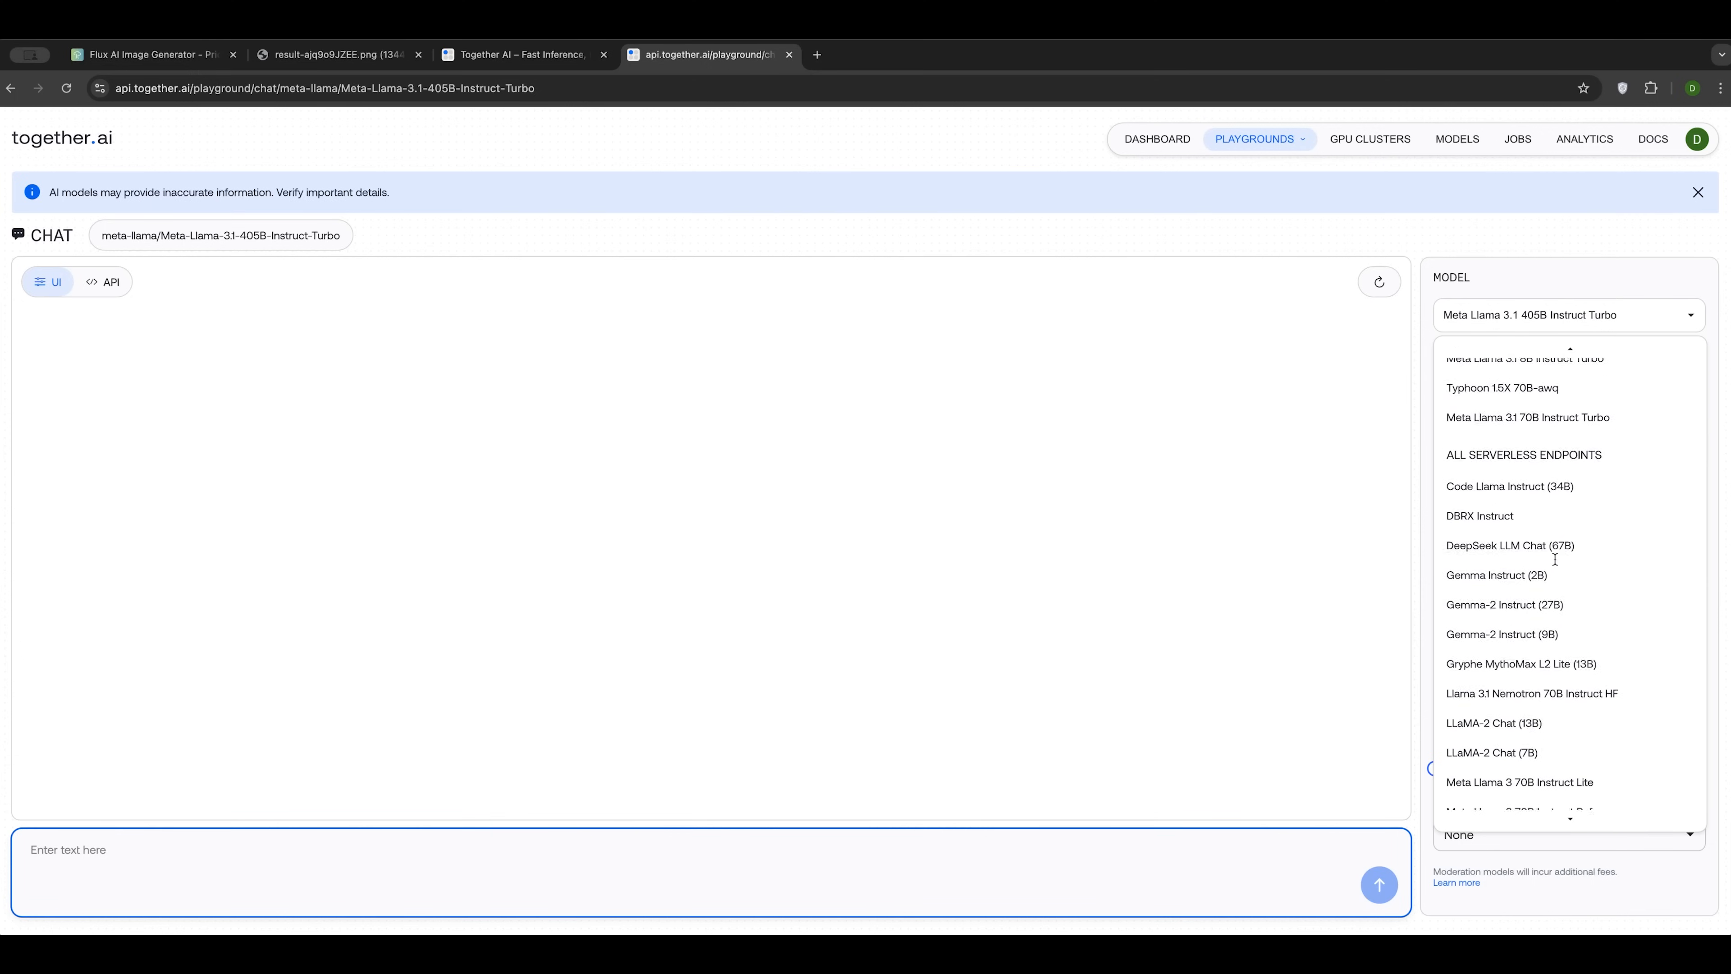
scroll("down", 3)
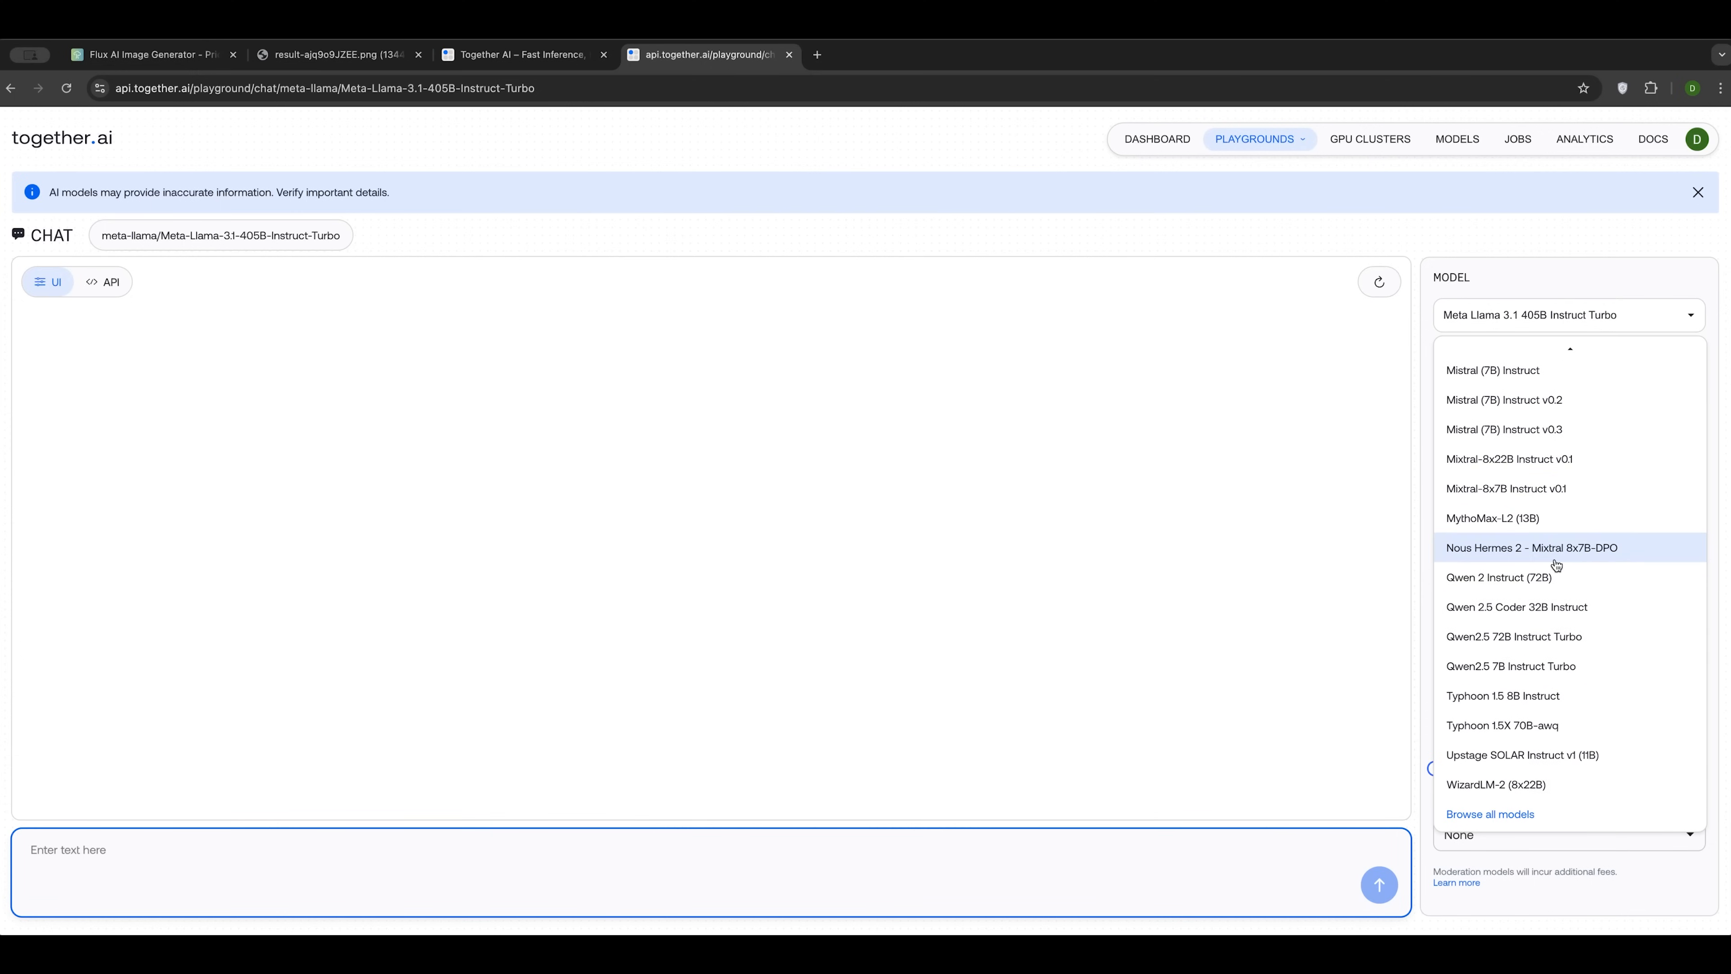
left_click(1457, 139)
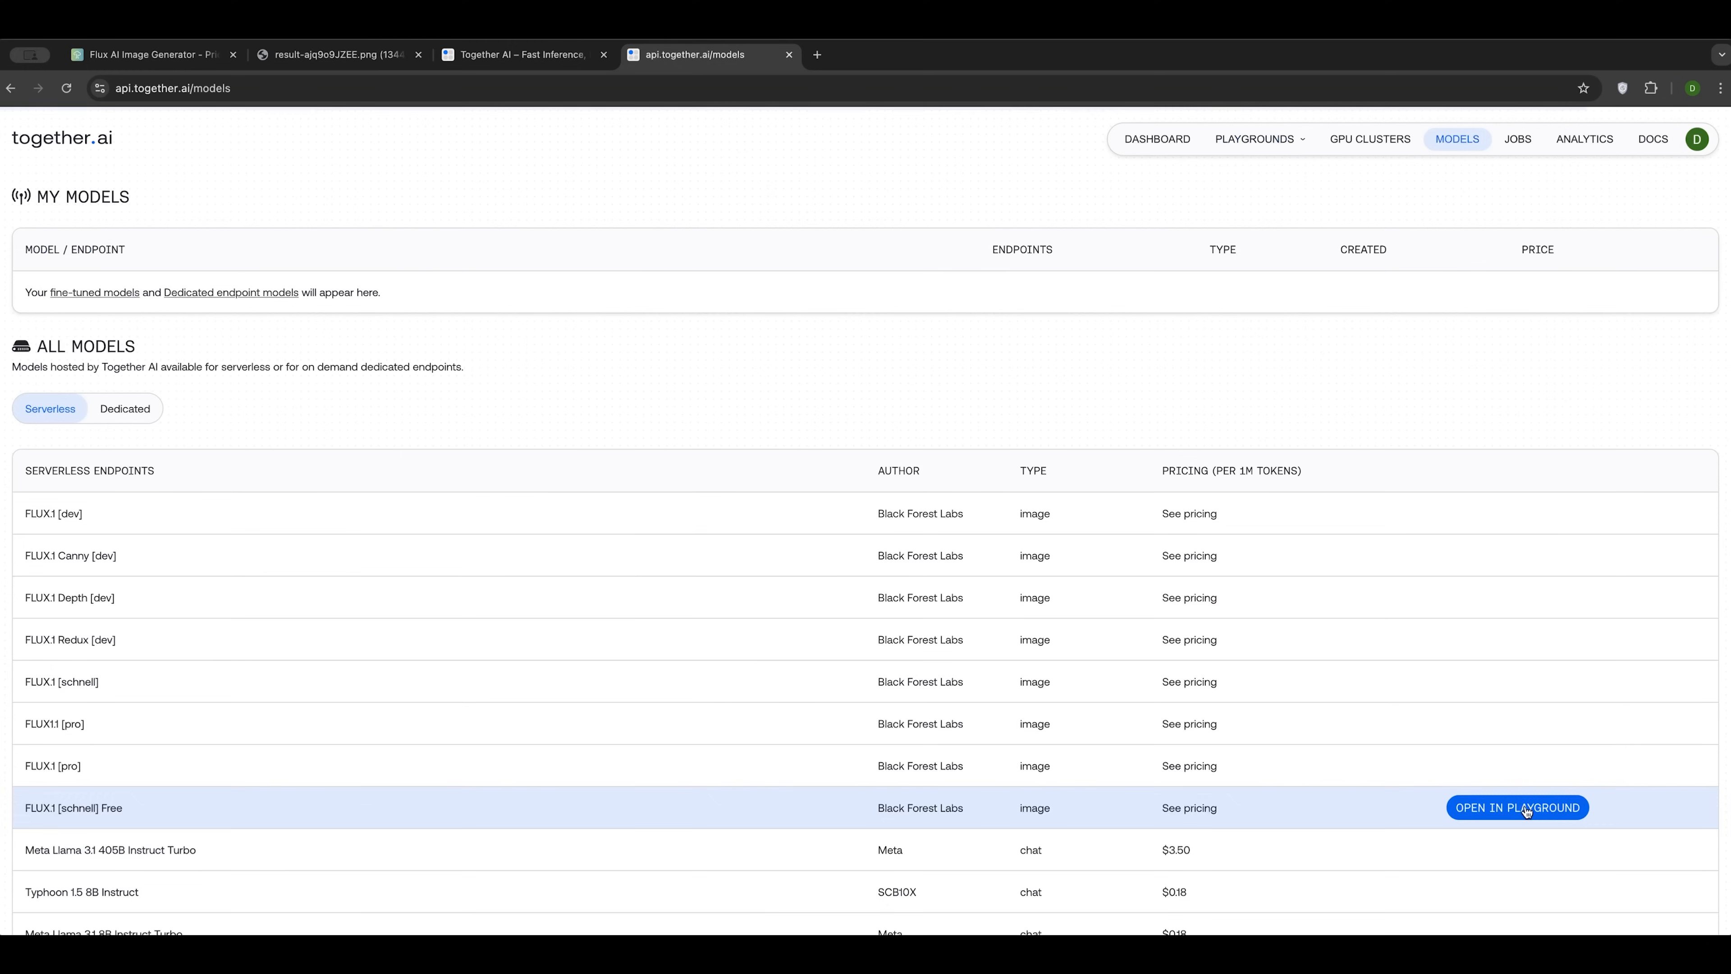
mouse_move(259, 575)
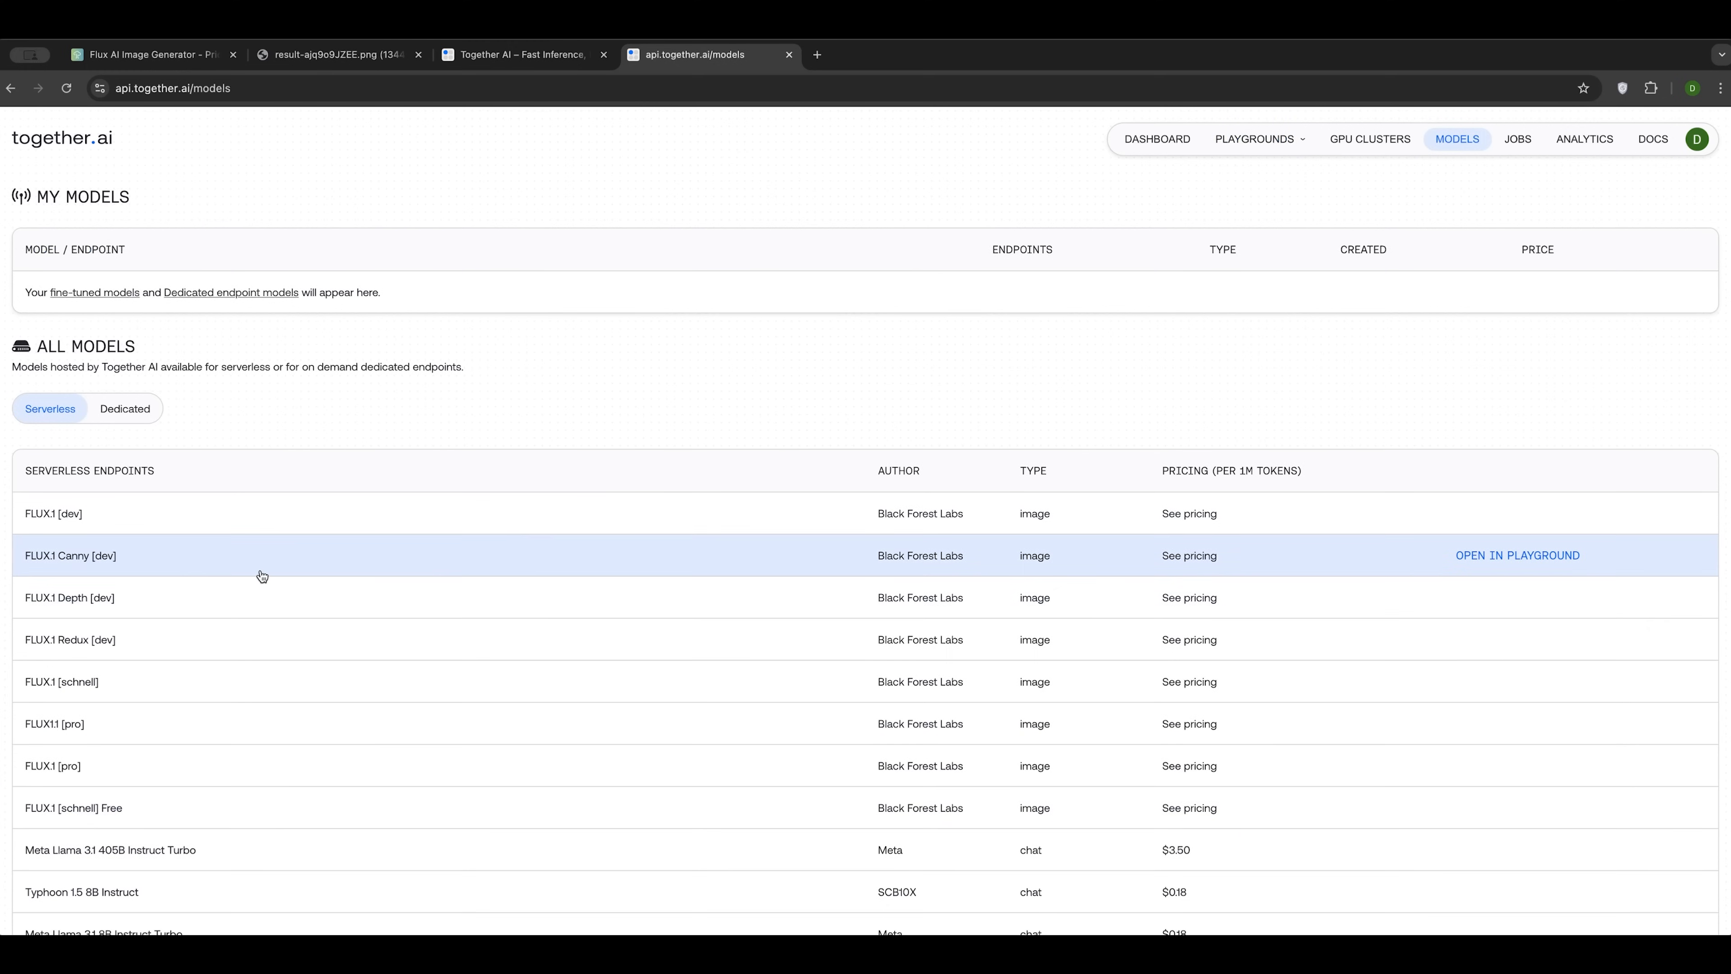
scroll("down", 3)
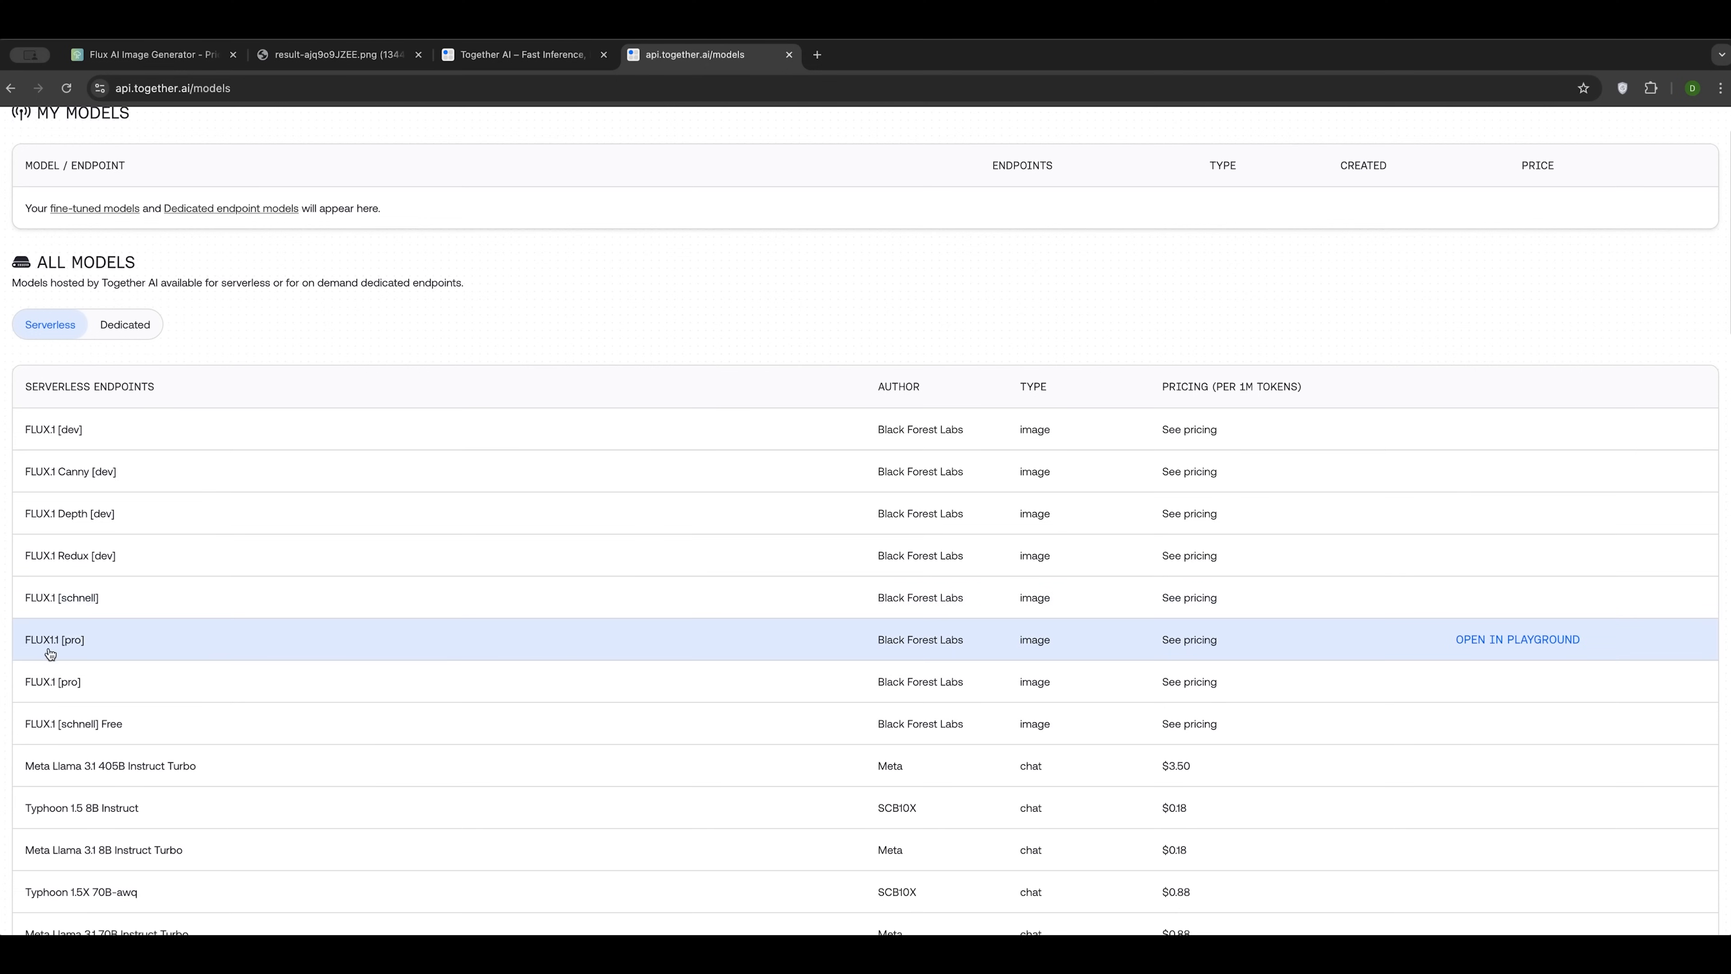
mouse_move(83, 651)
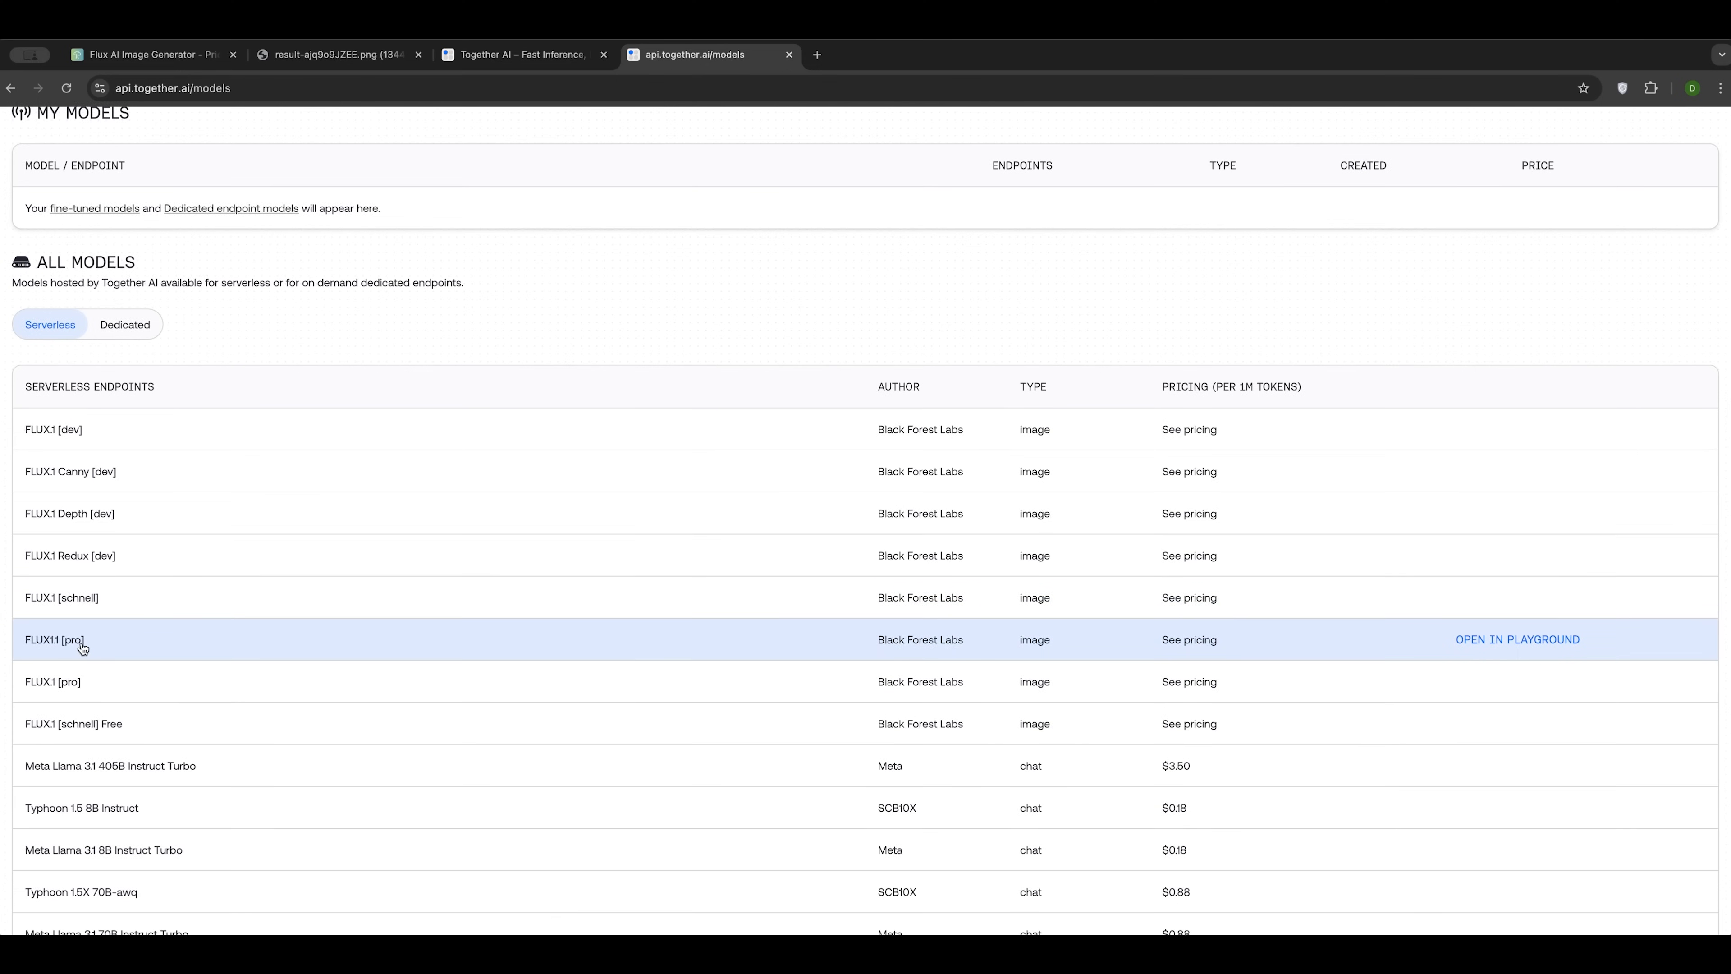
mouse_move(1505, 643)
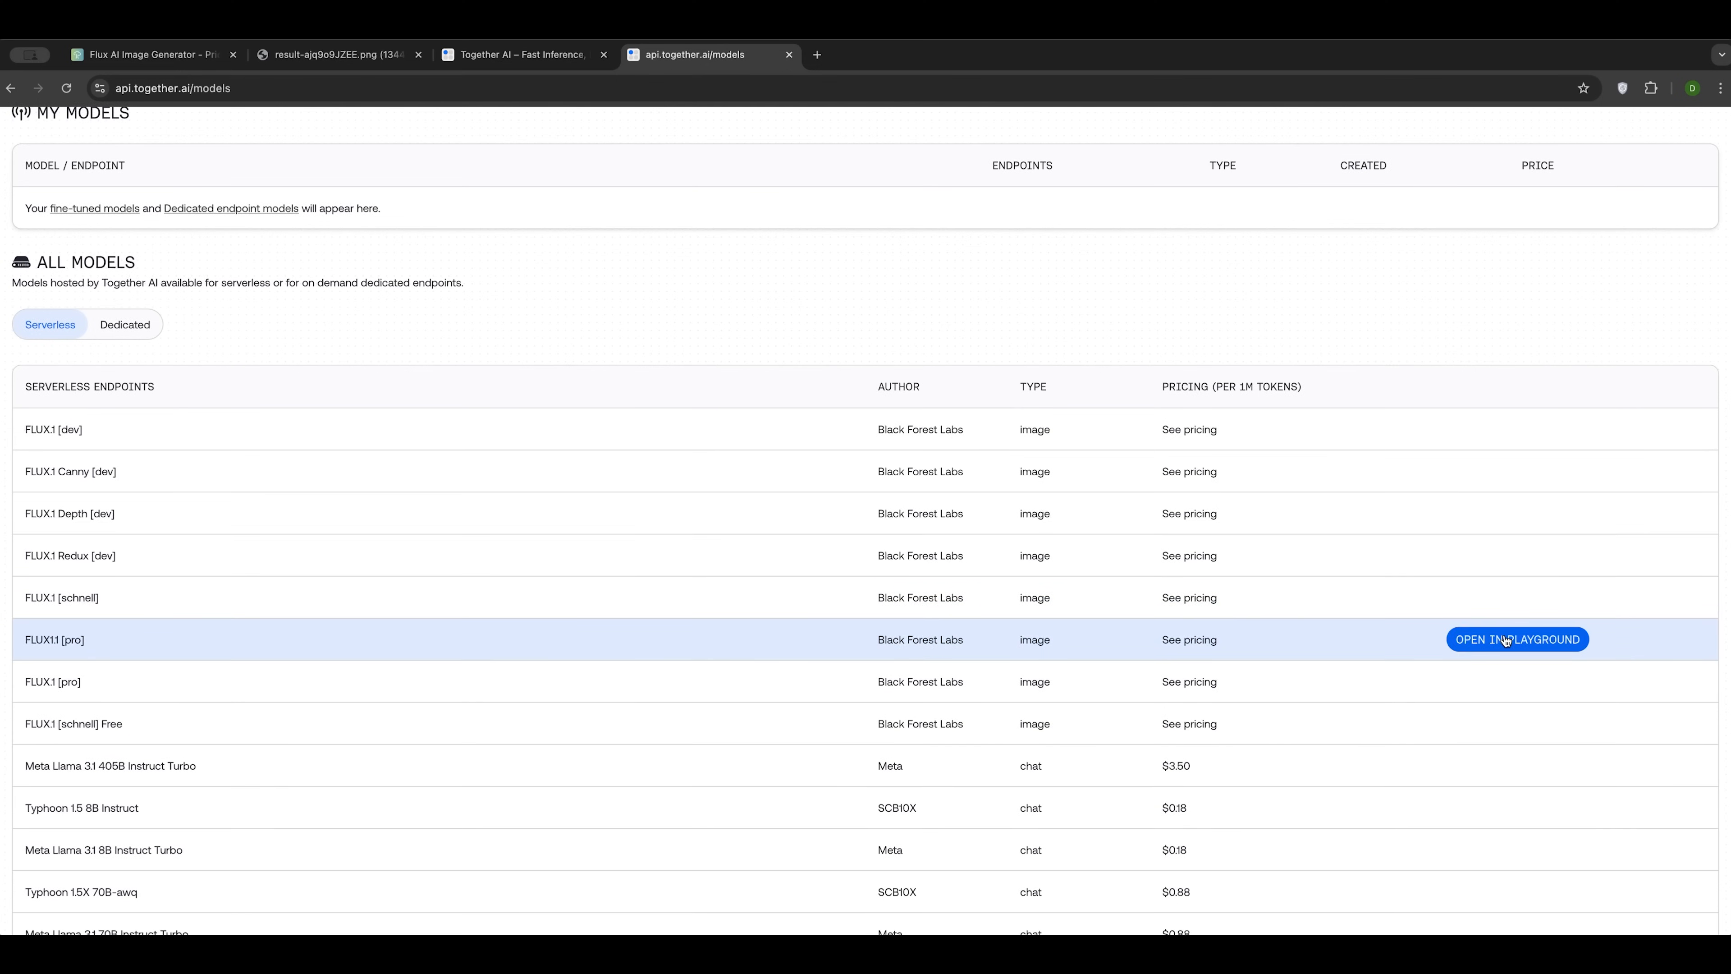
left_click(1516, 639)
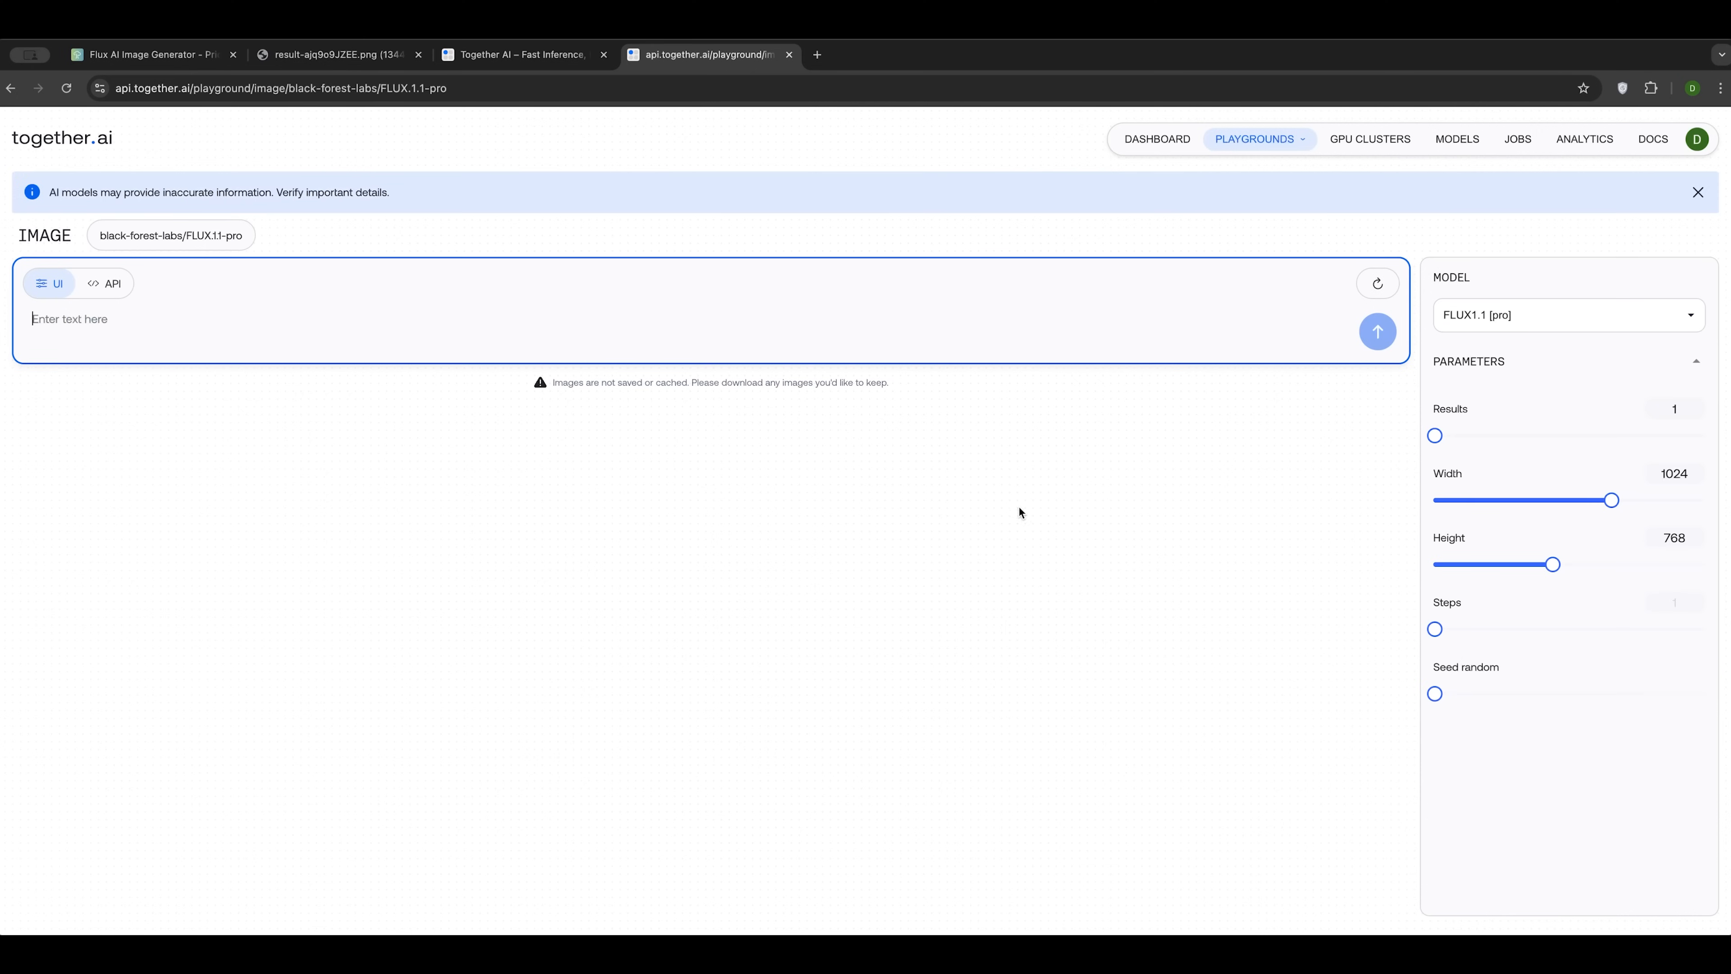
mouse_move(1334, 418)
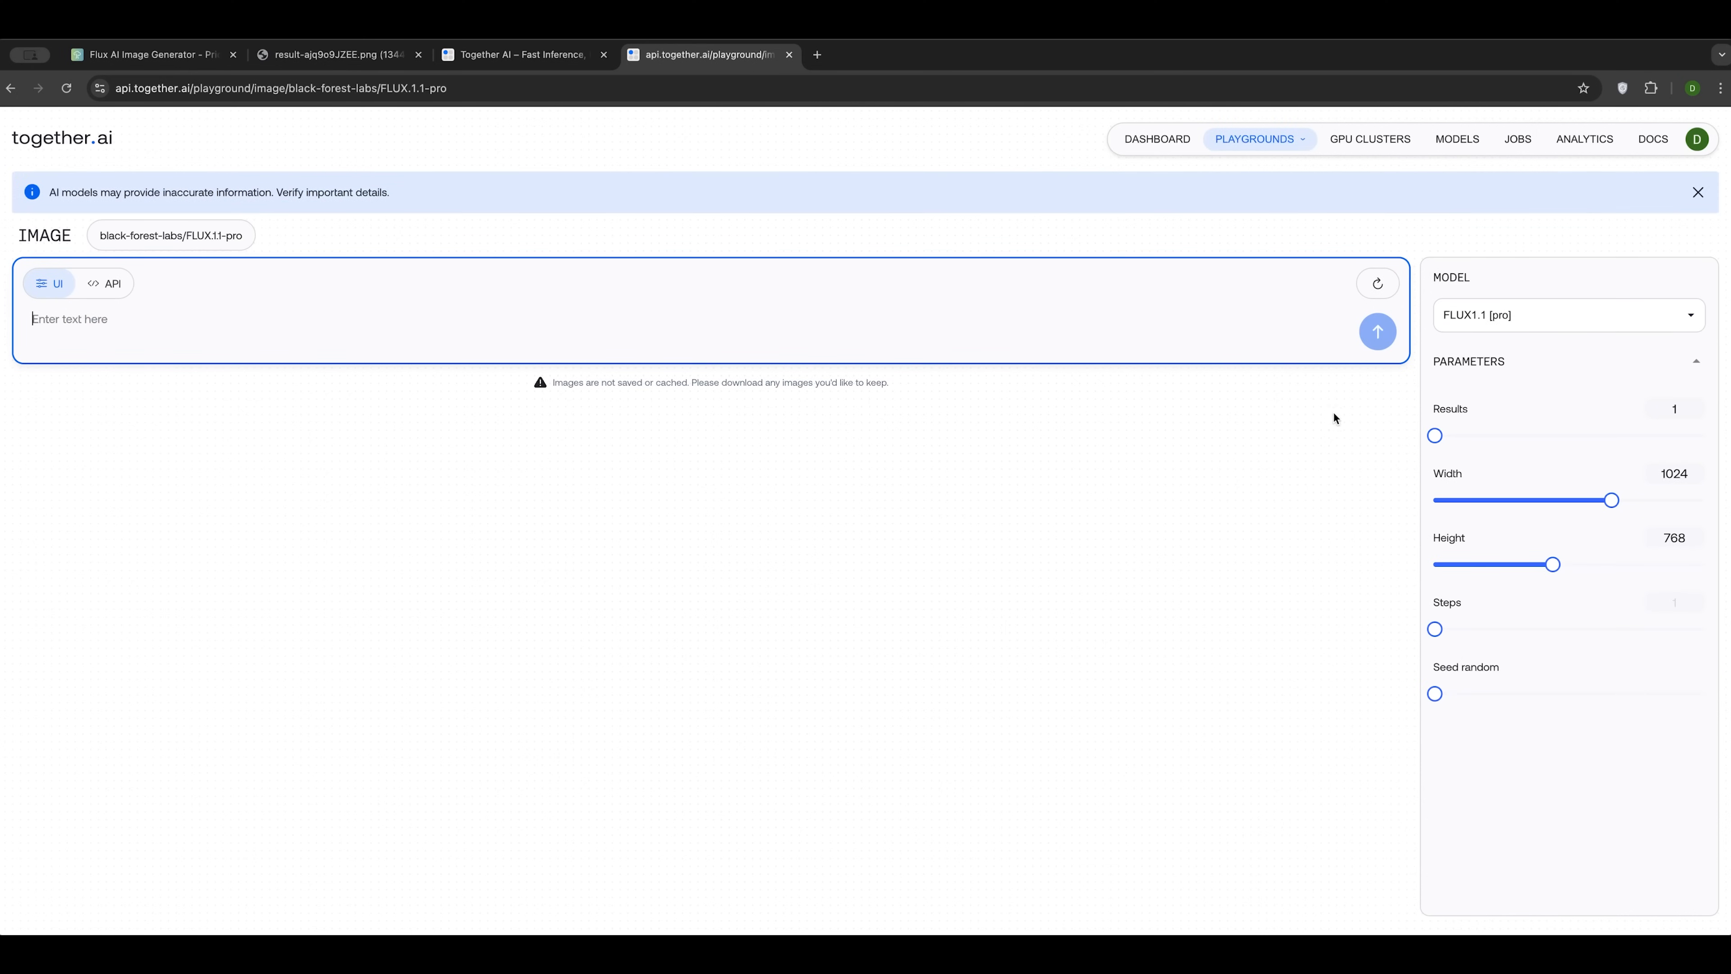
mouse_move(1437, 283)
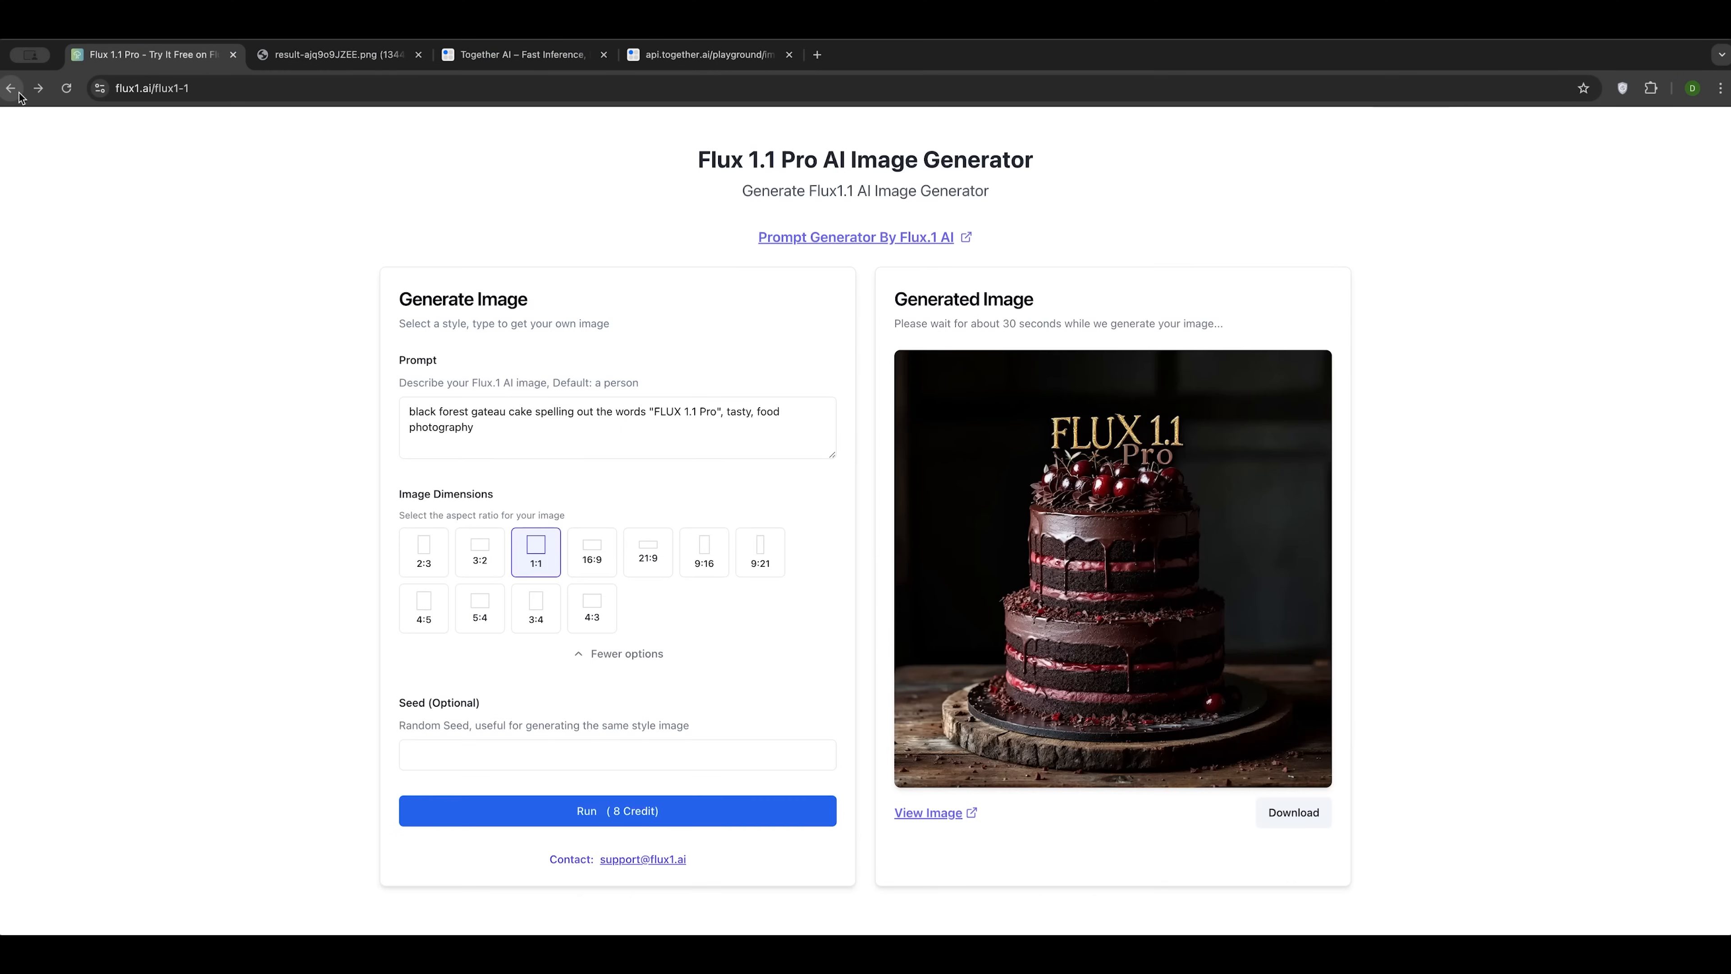
left_click(706, 54)
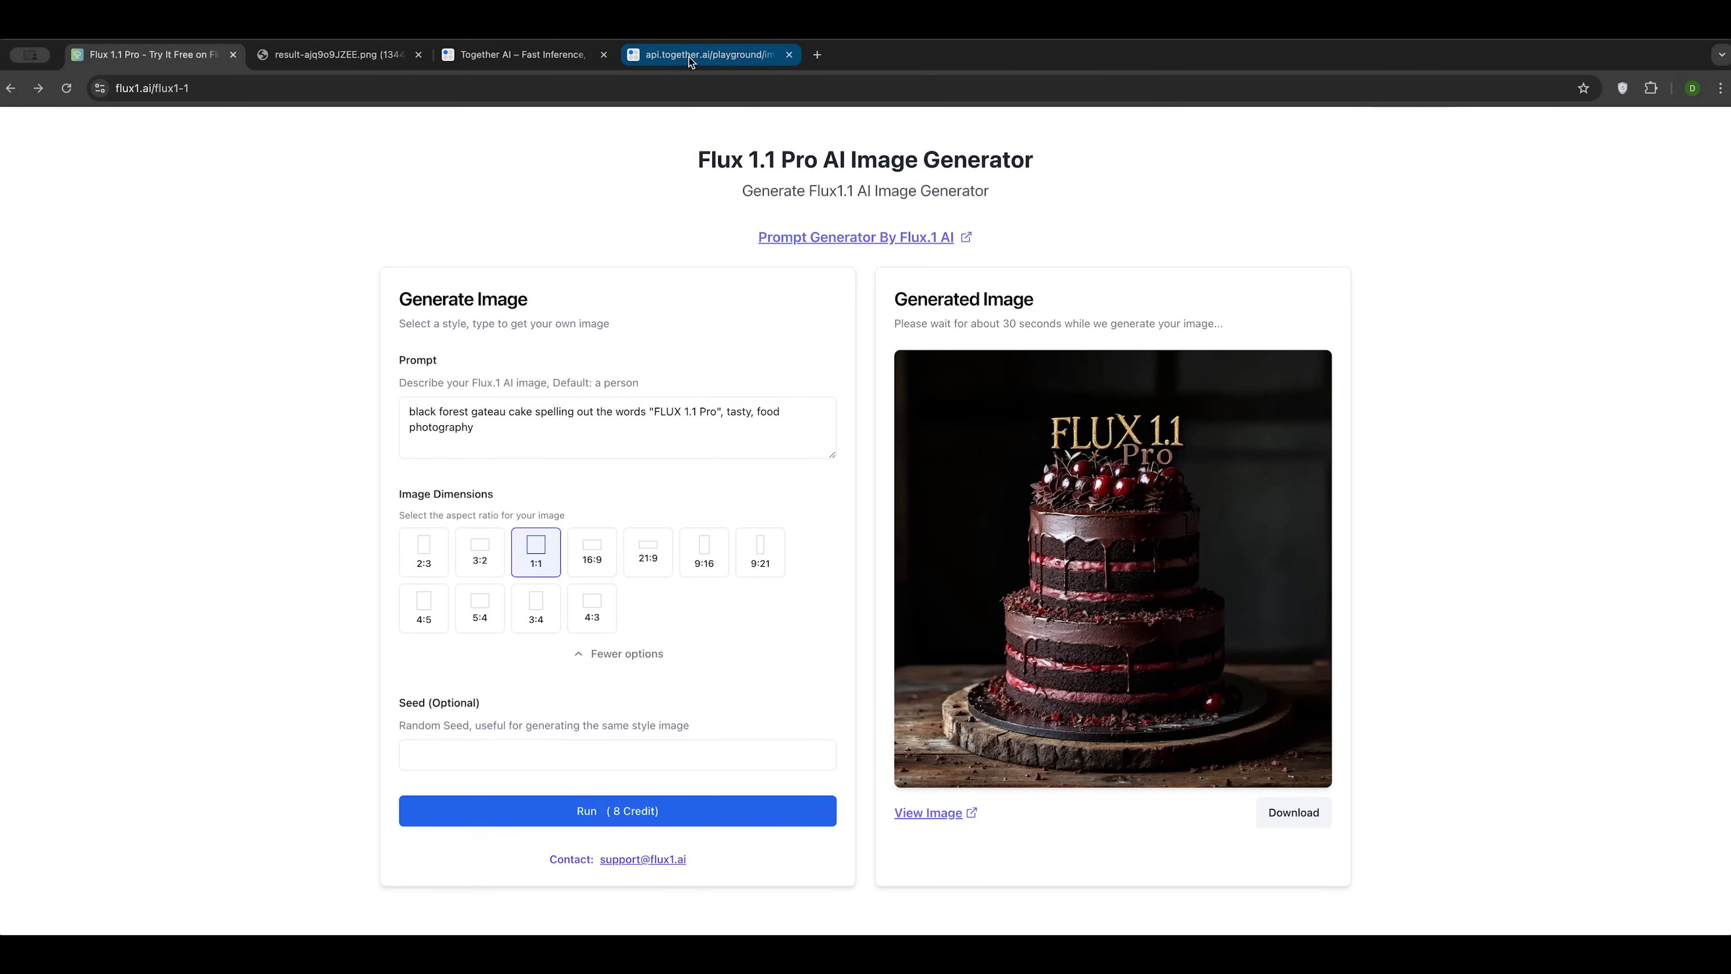
mouse_move(712, 67)
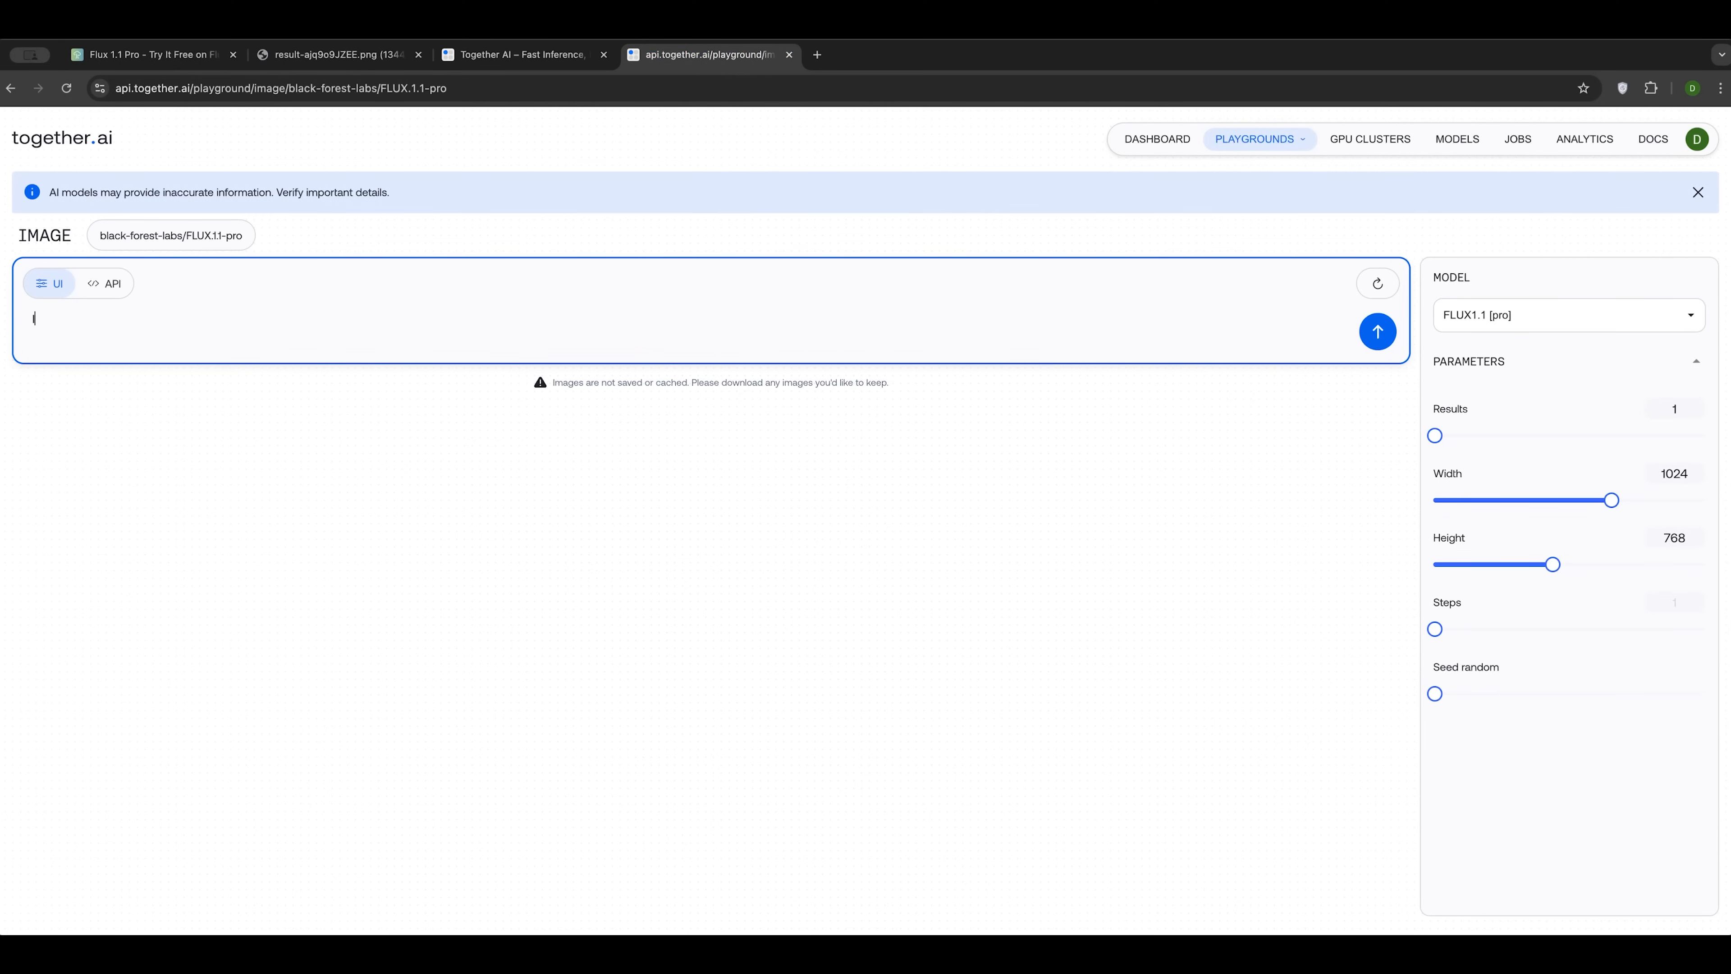
Step: Try generating from the IMG_1024 prompt, dismiss the no-credit-card warning and switch to the homepage tab
type("IMG_")
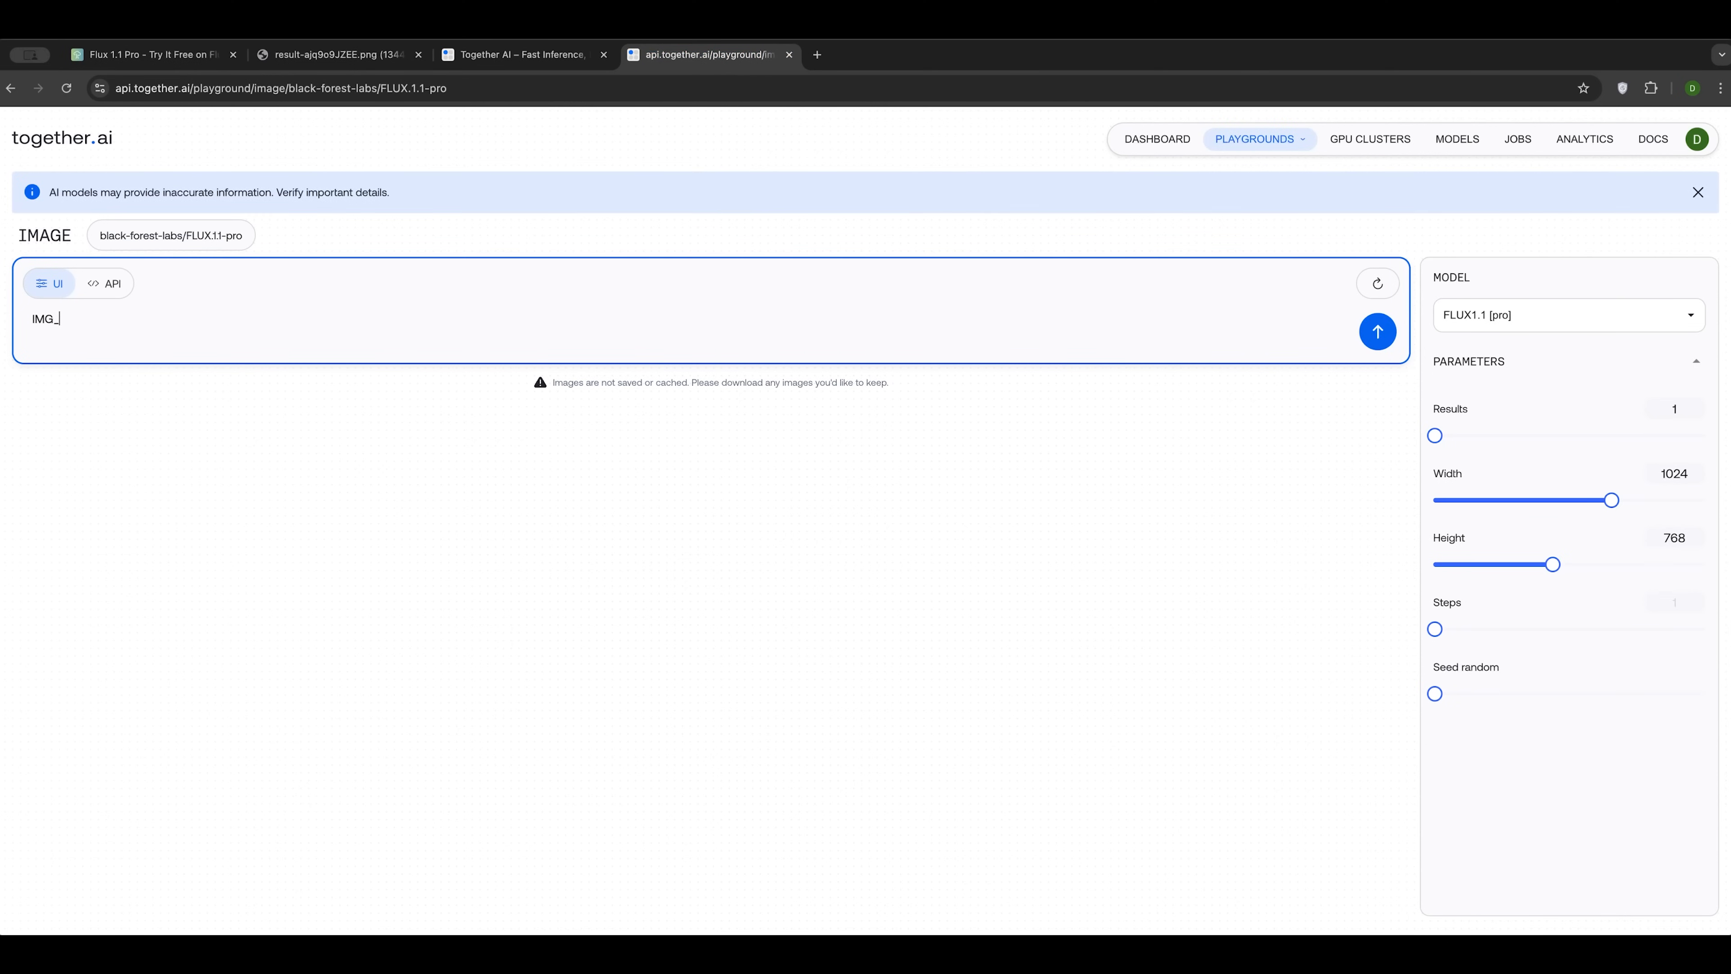
type("1024.HEIC")
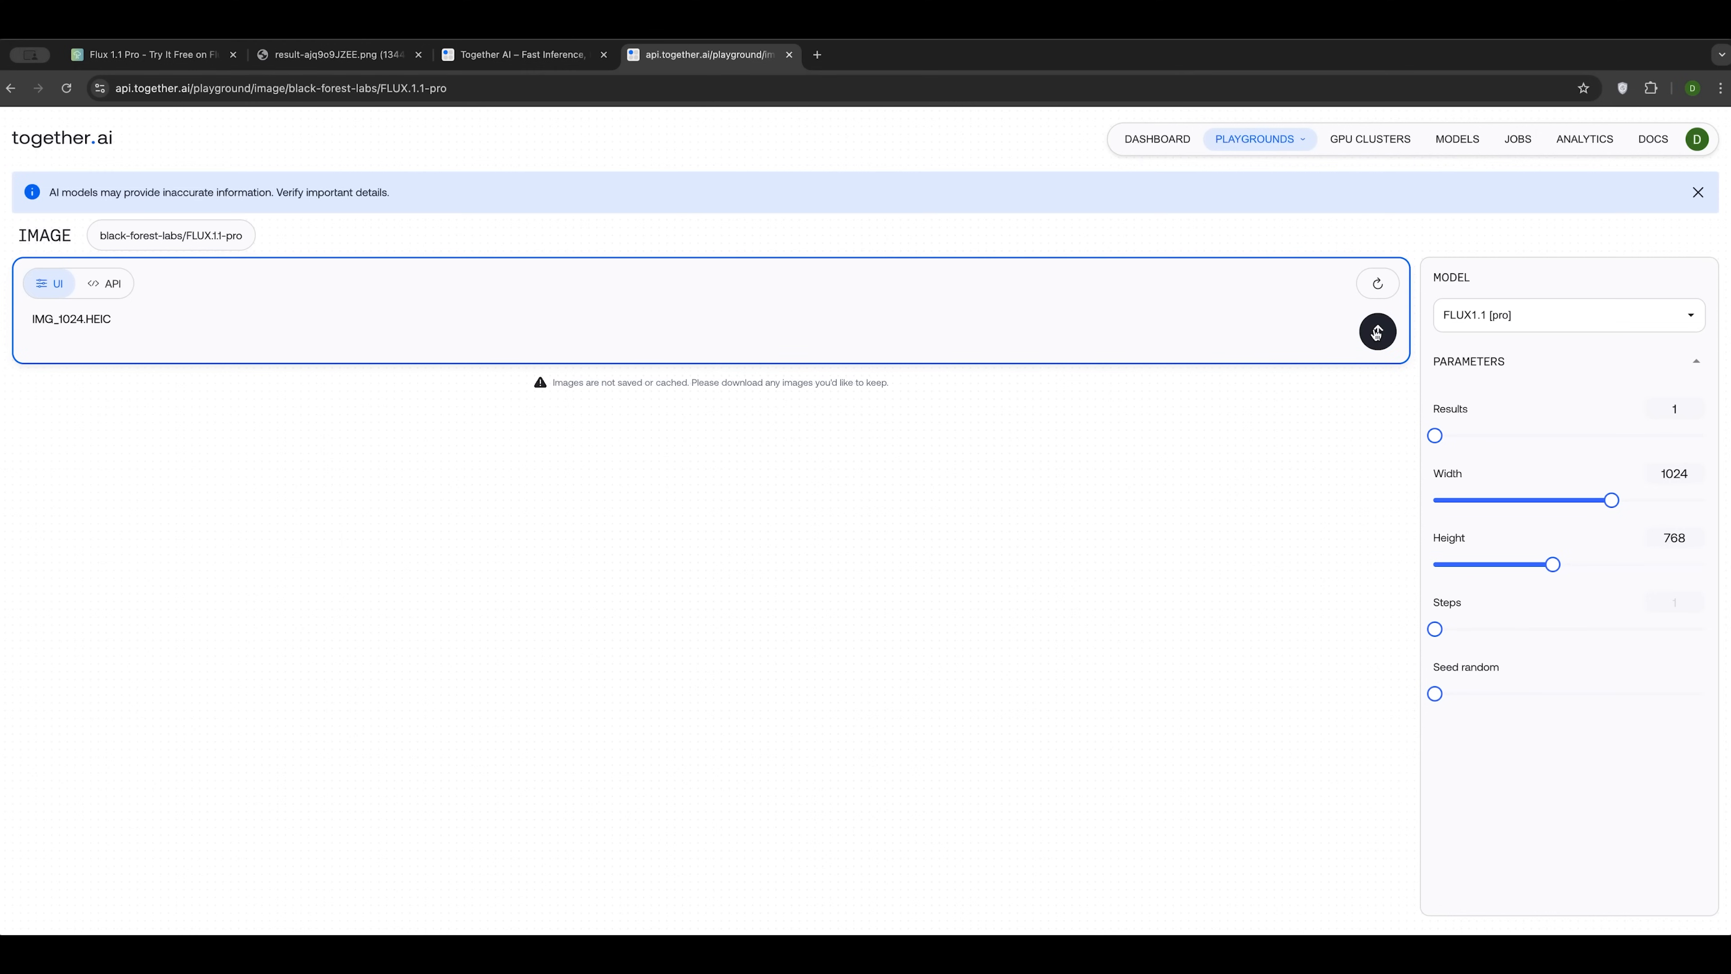
left_click(1377, 332)
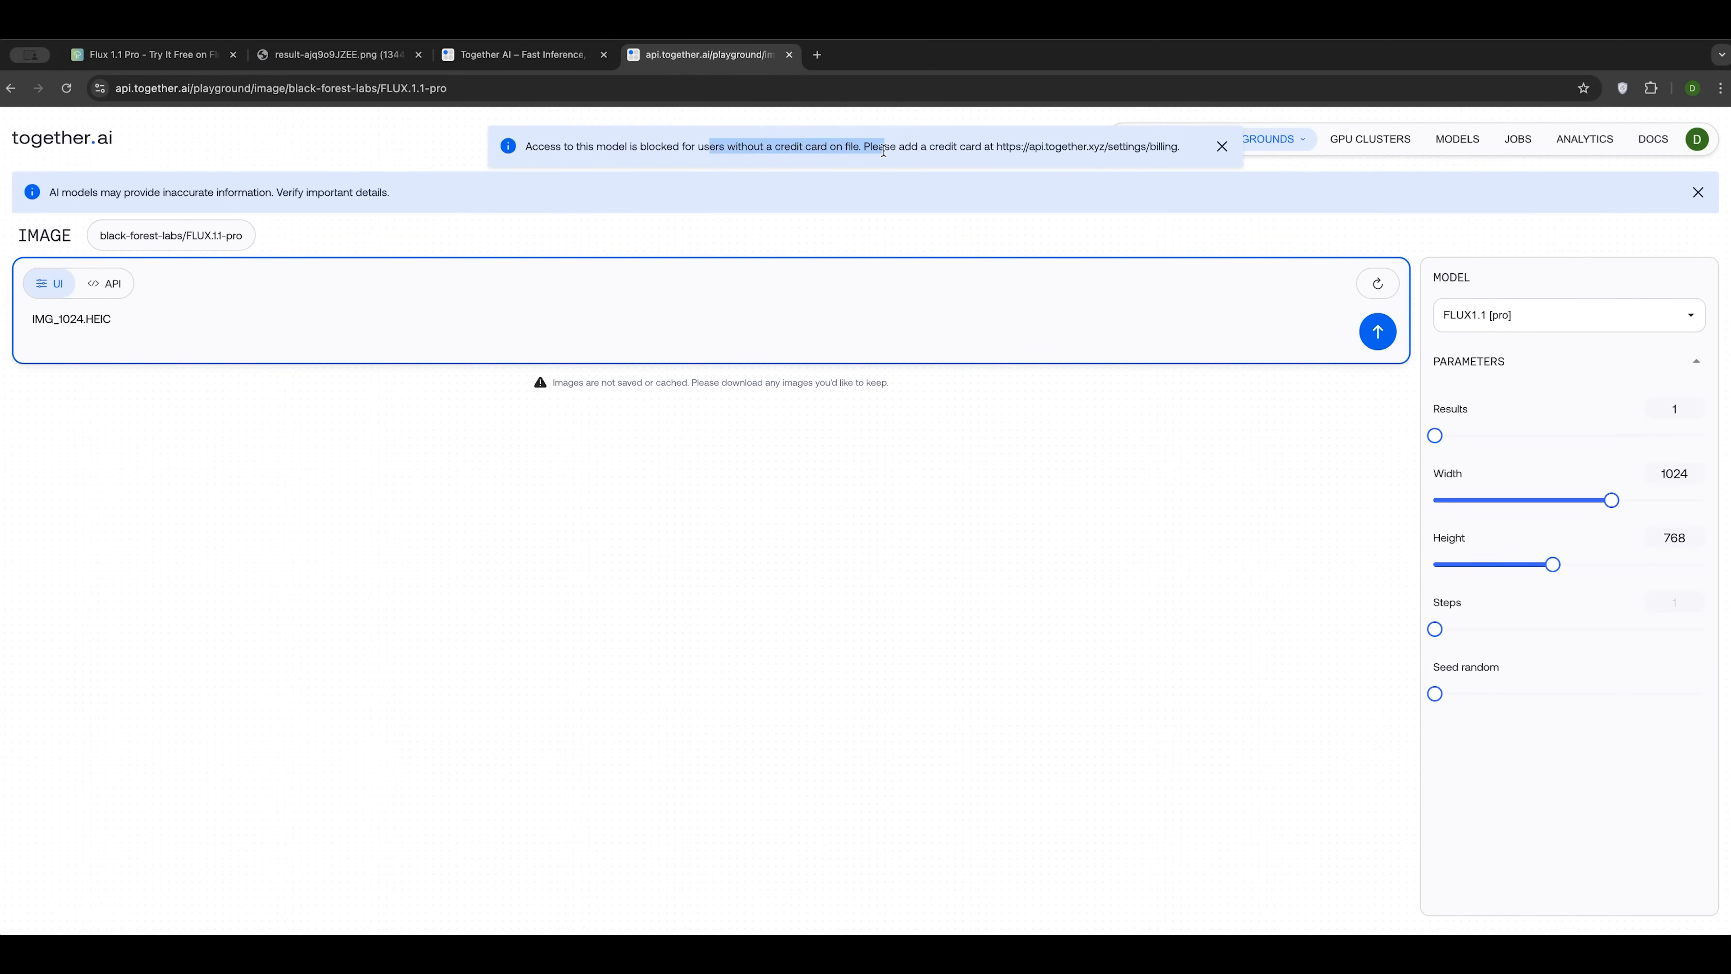
left_click(1223, 147)
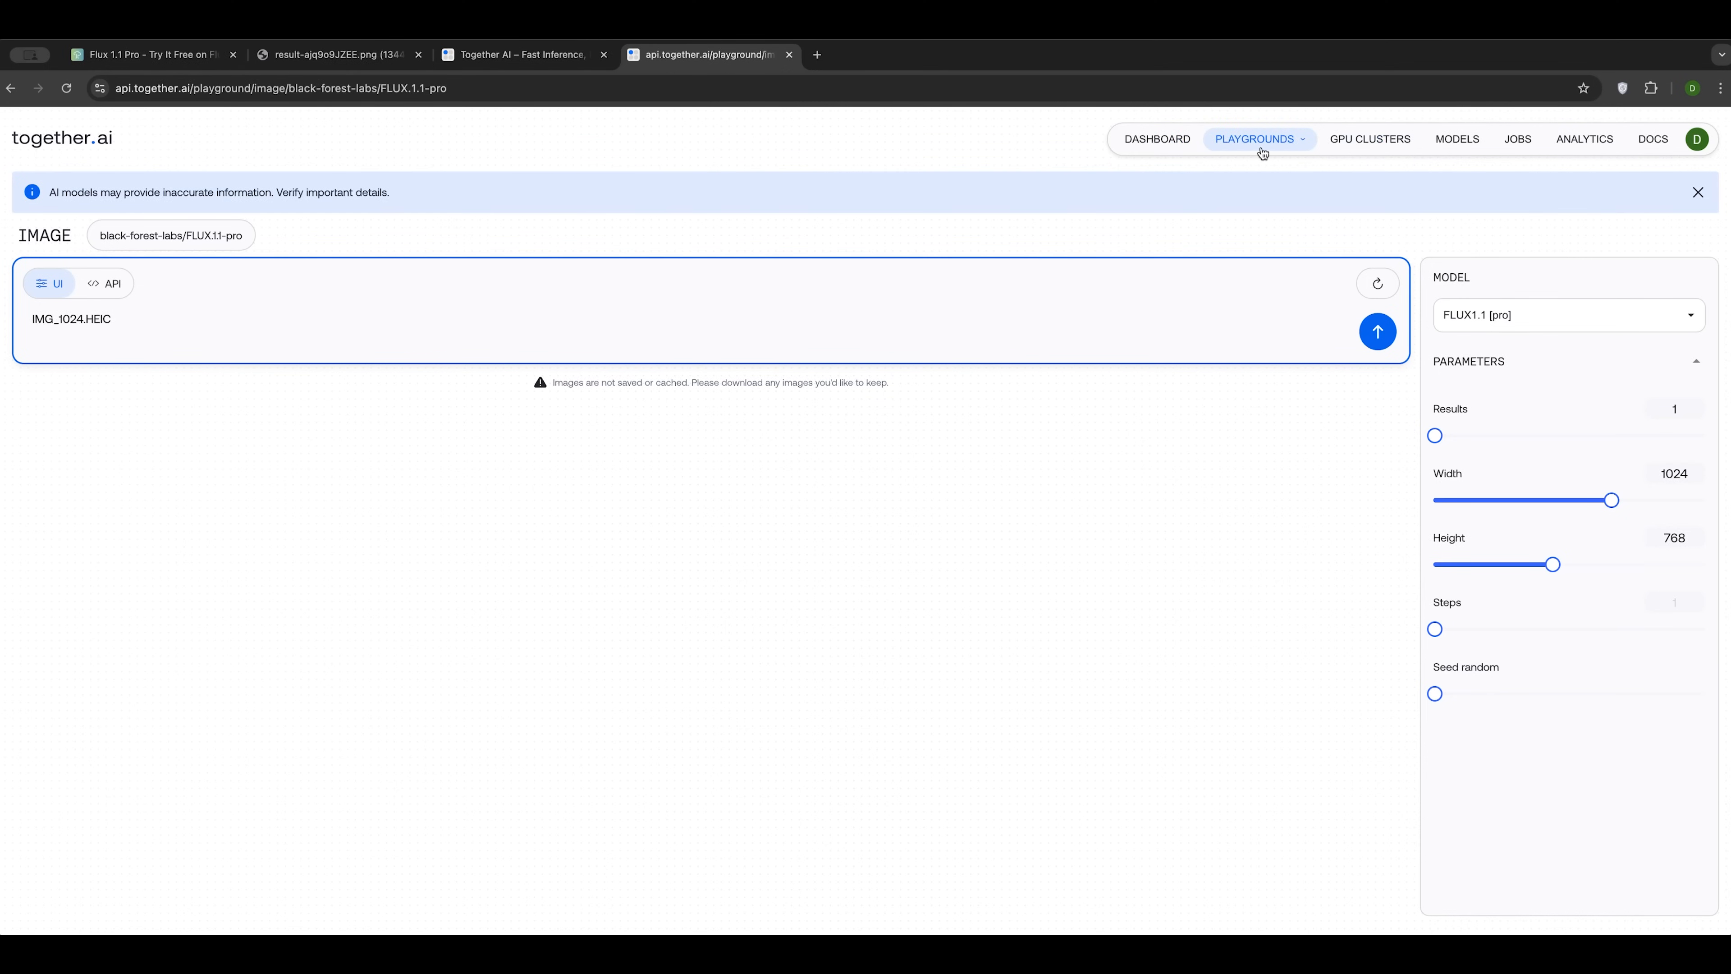
mouse_move(1372, 144)
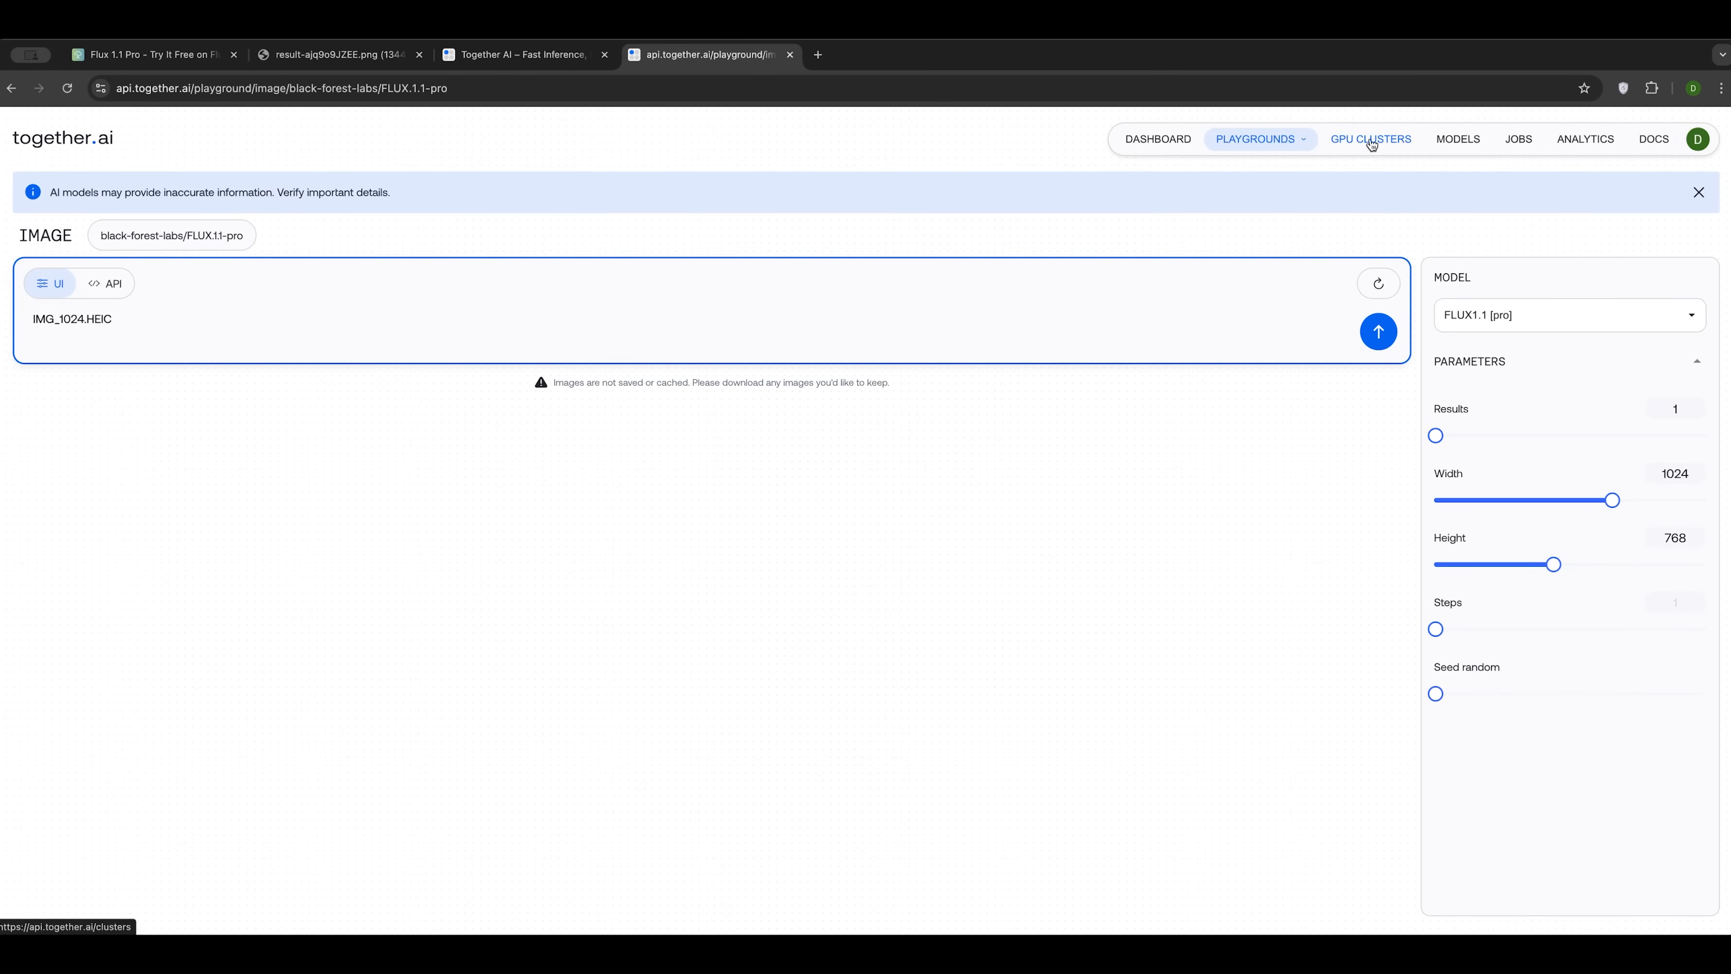
mouse_move(1486, 146)
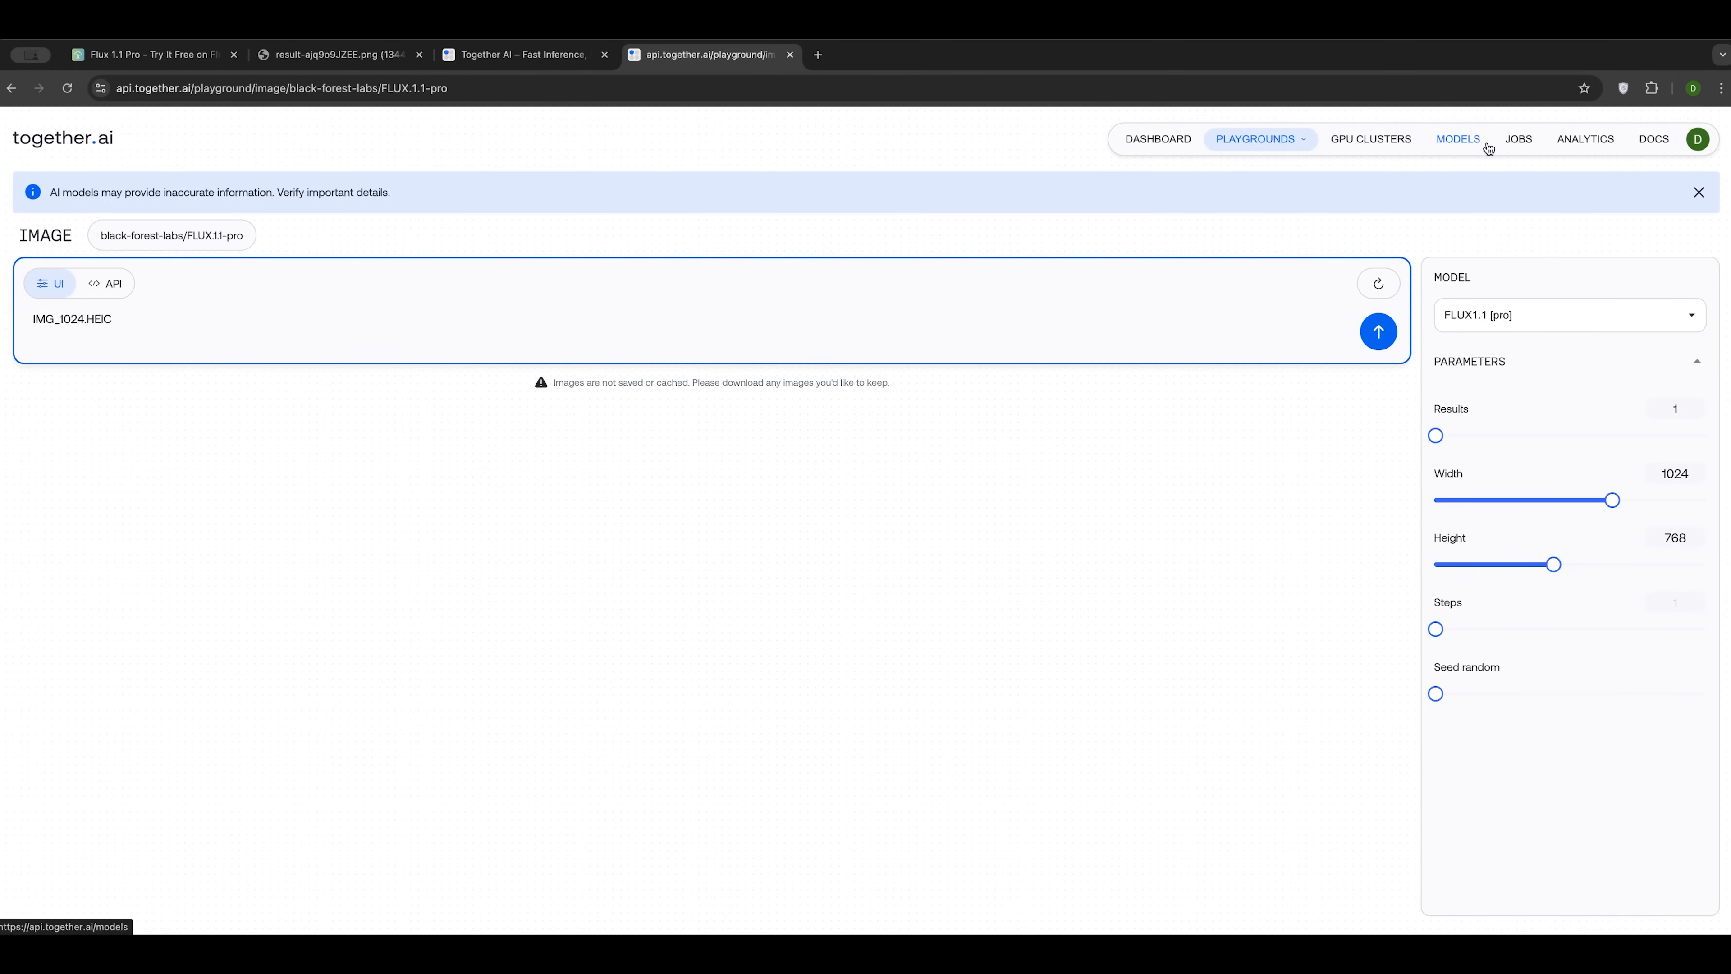
left_click(519, 55)
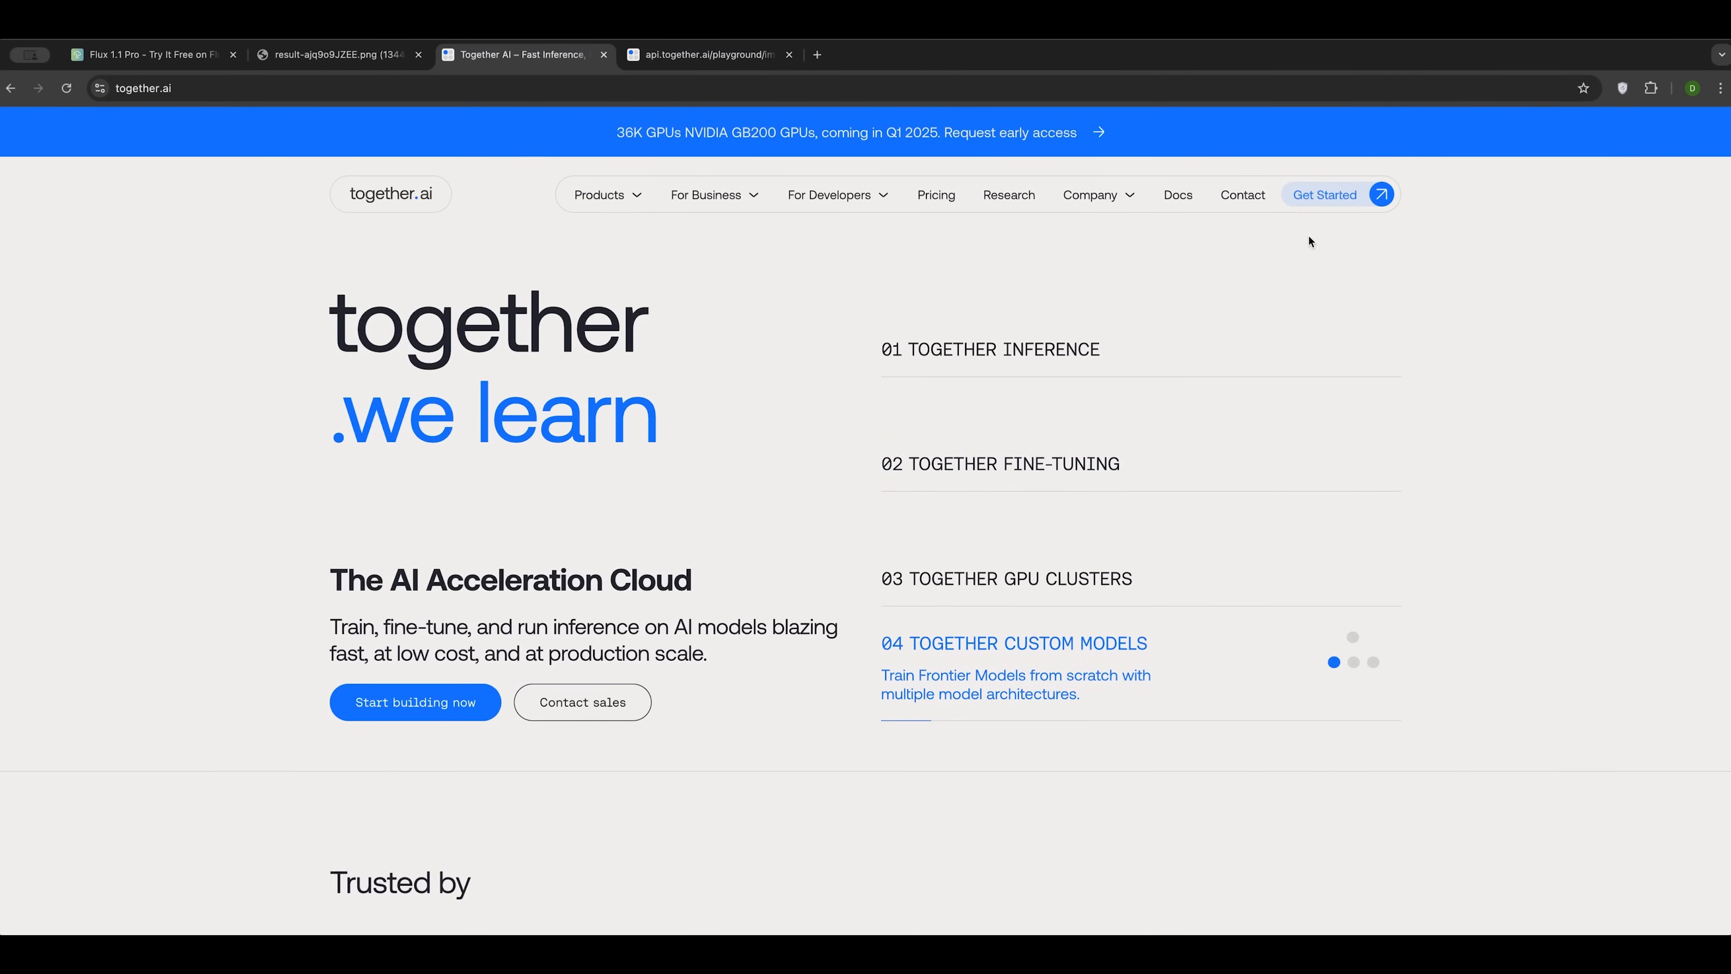
Step: Review the Build, Scale and Enterprise pricing plans and start the Build plan's account dashboard
left_click(936, 195)
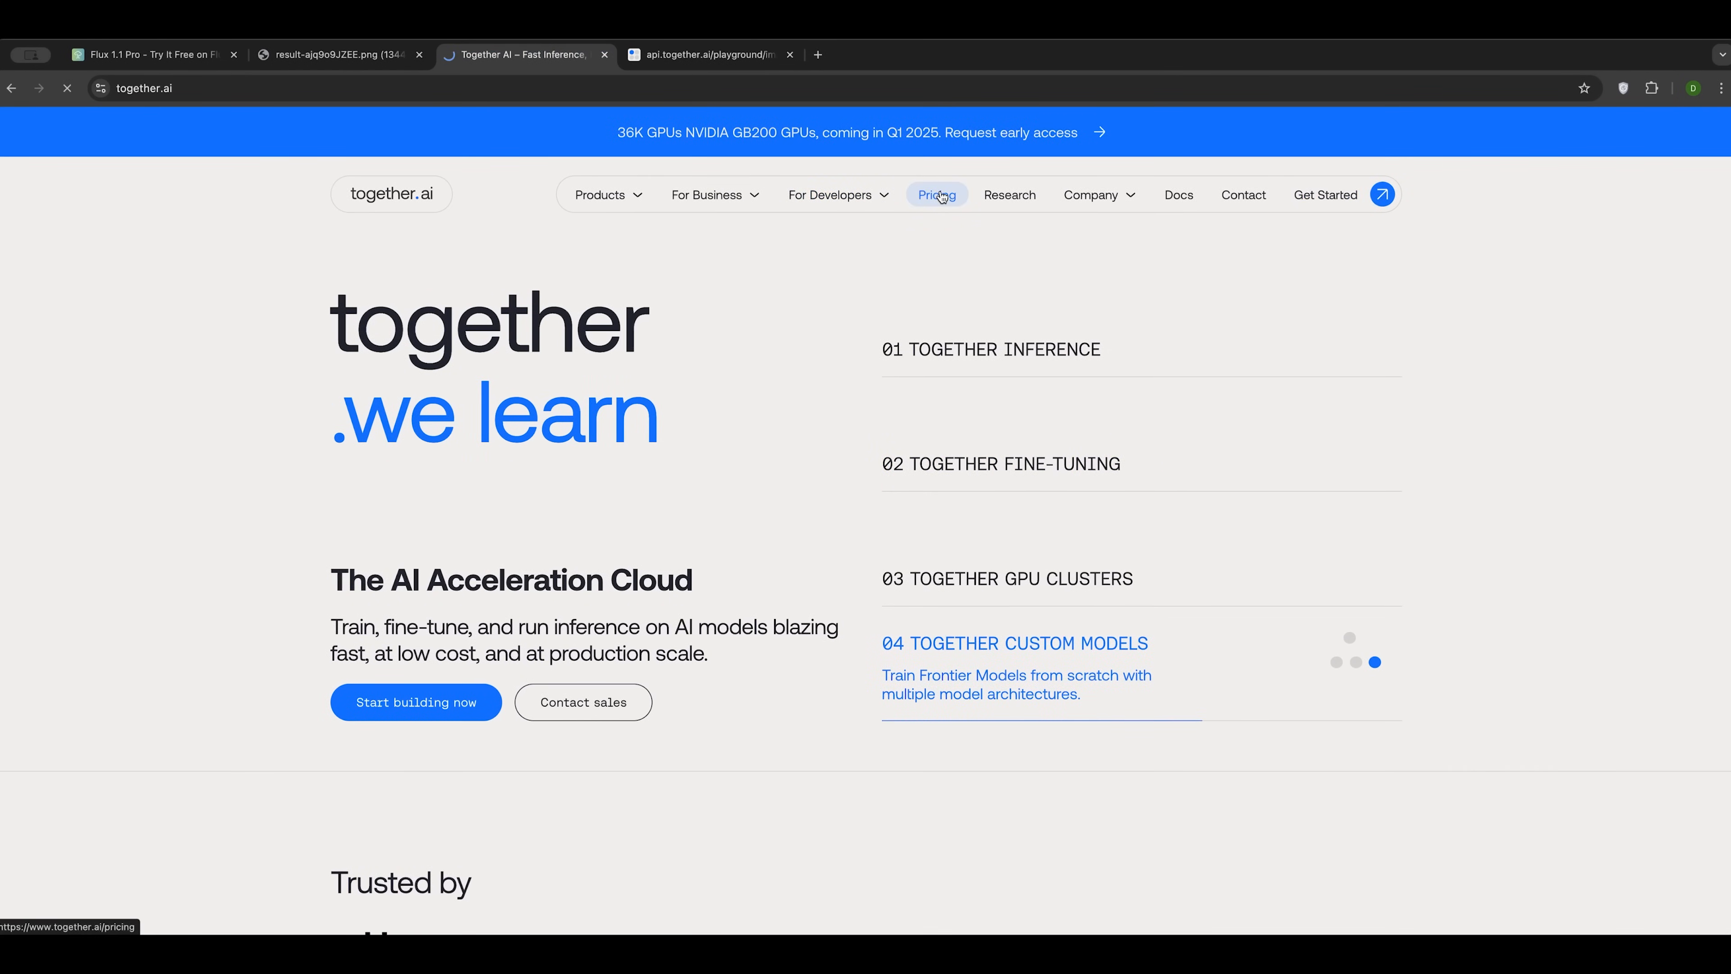
left_click(936, 194)
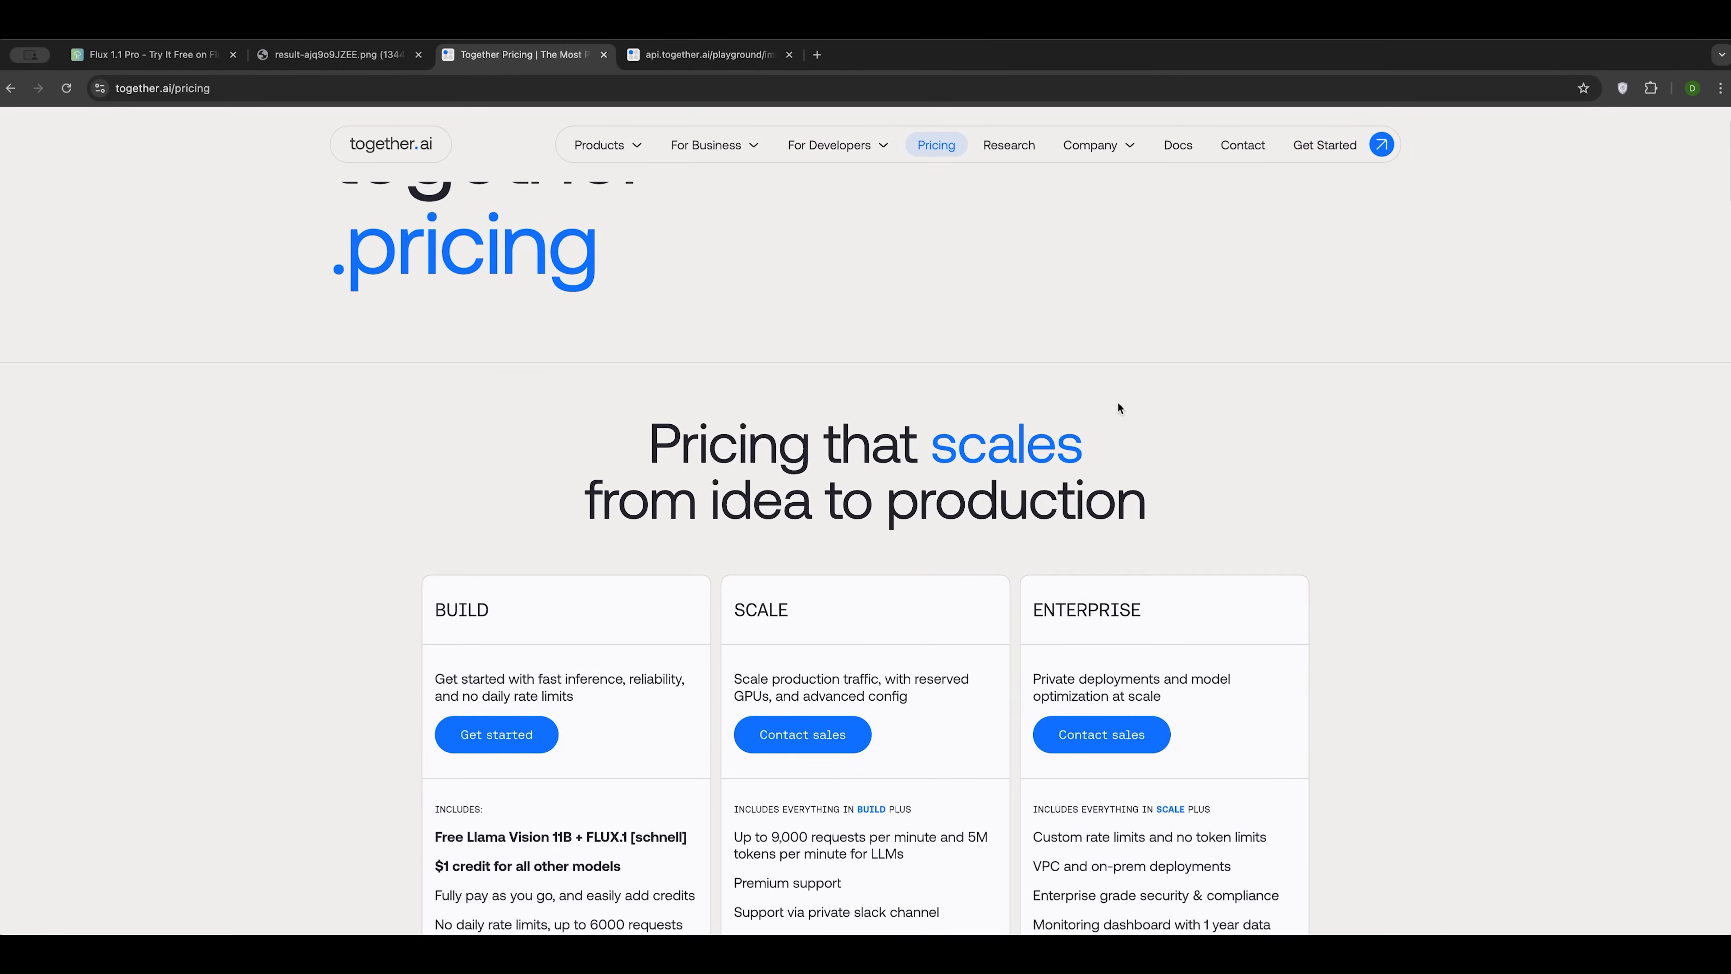
scroll("down", 3)
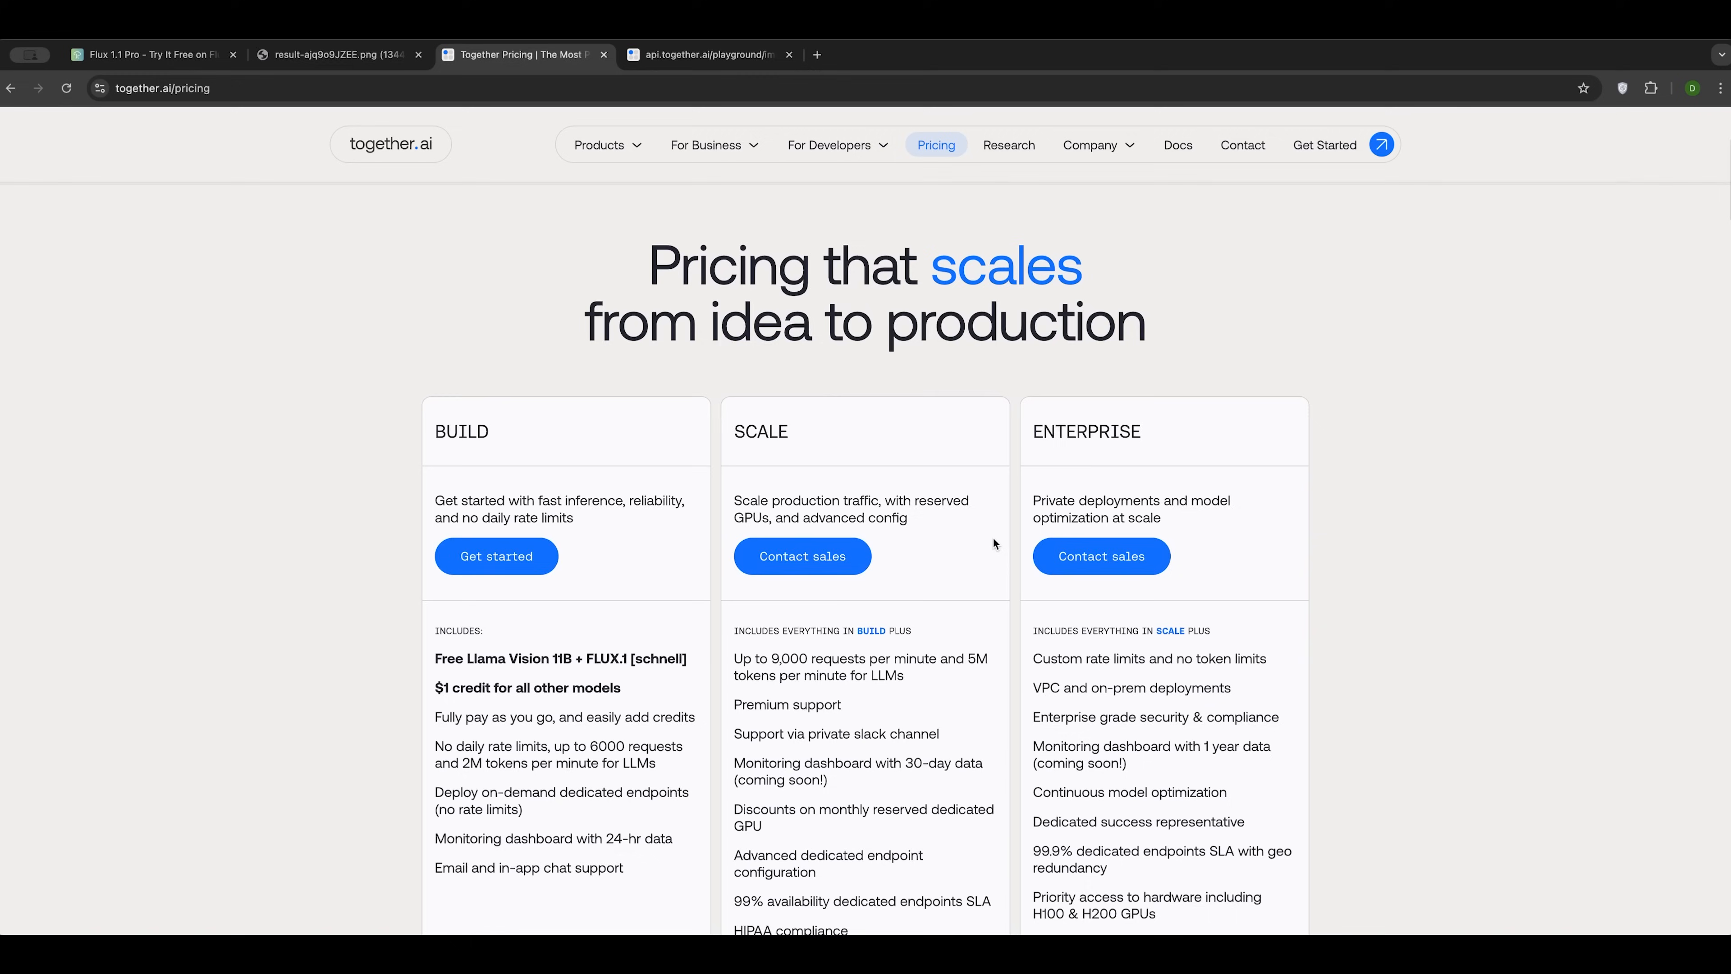
scroll("down", 3)
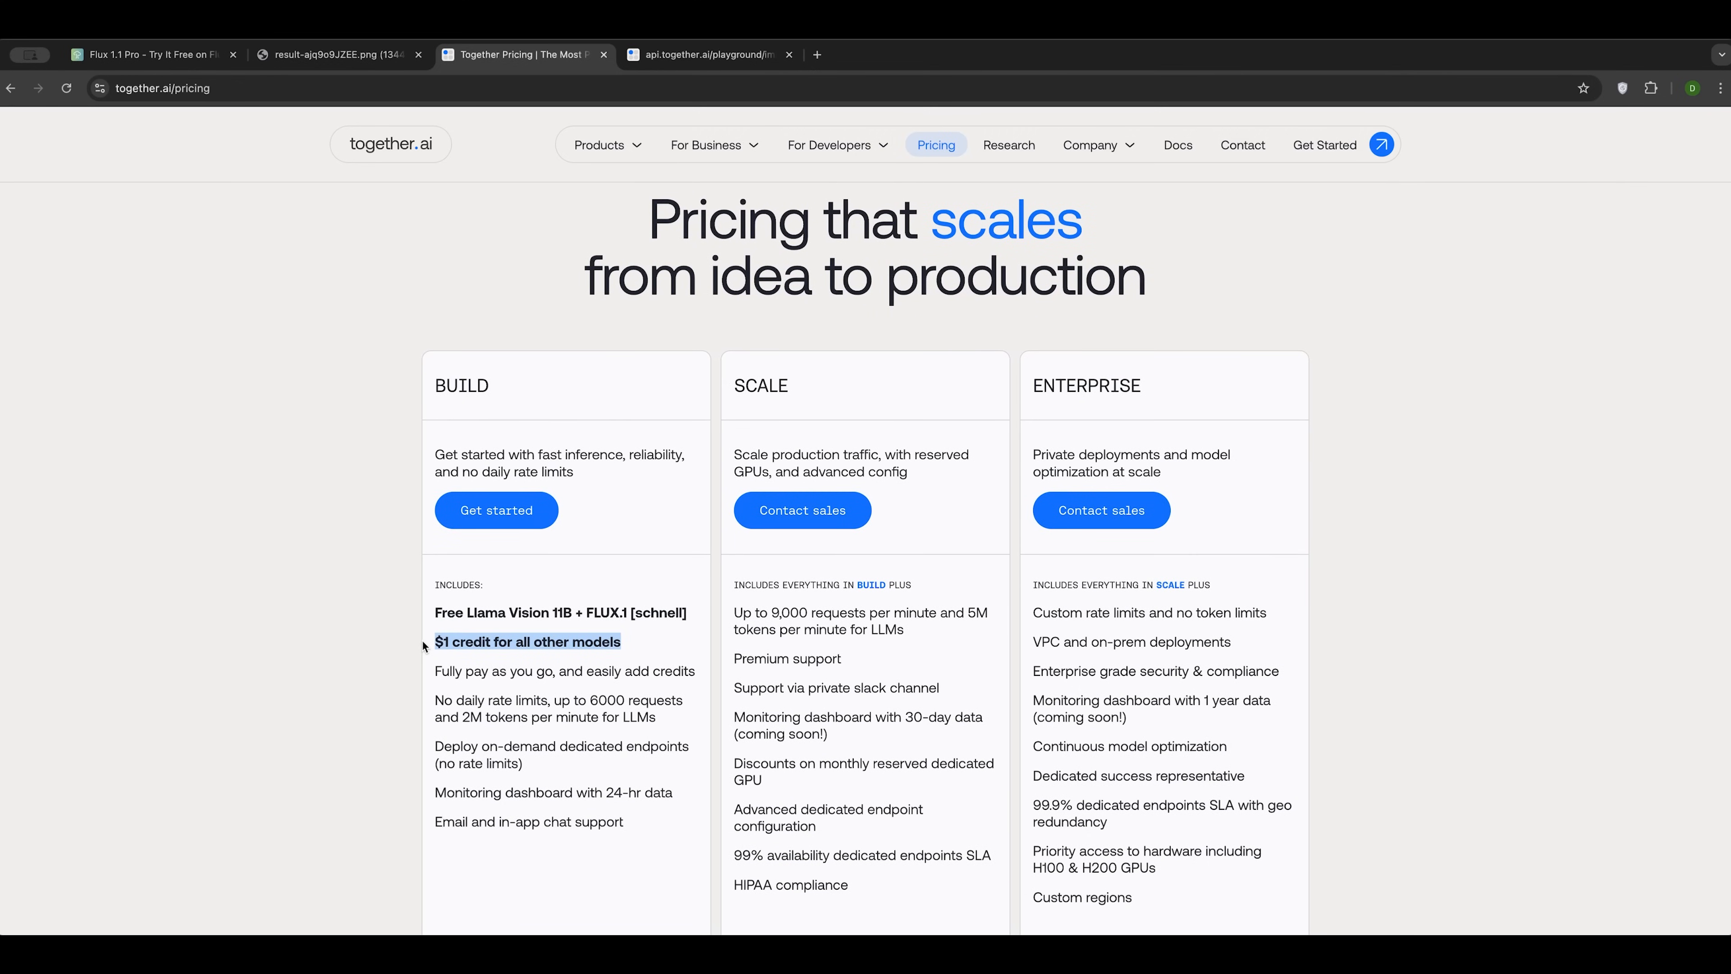
scroll("down", 3)
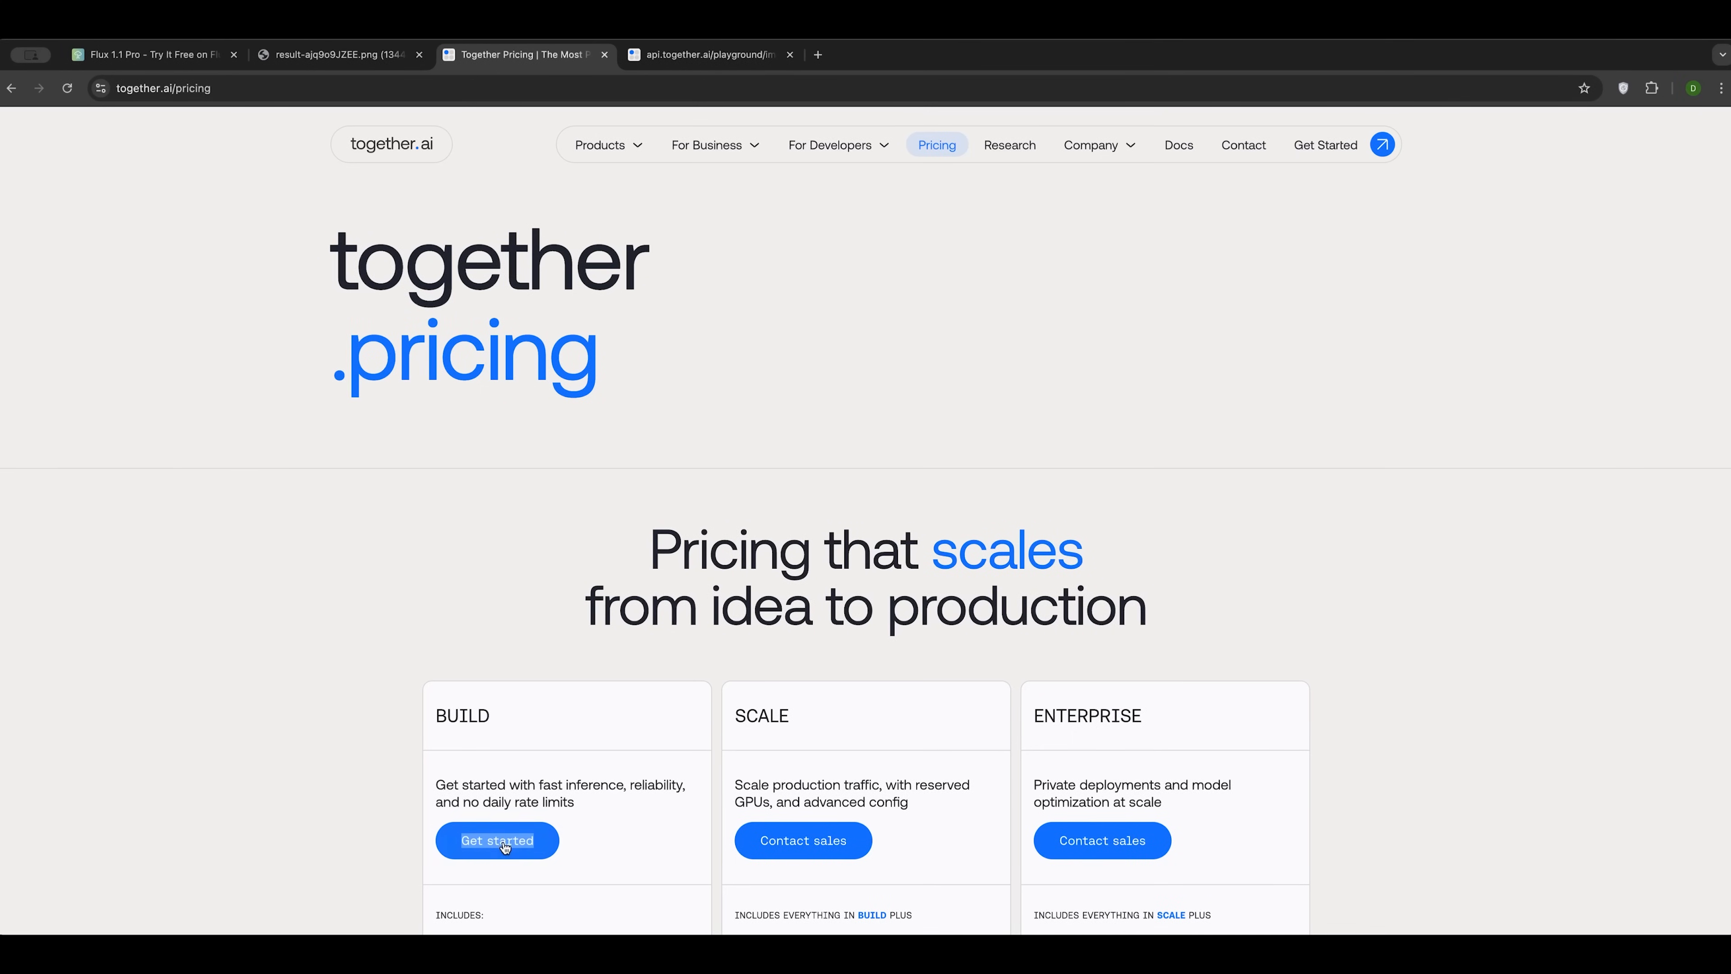
left_click(497, 840)
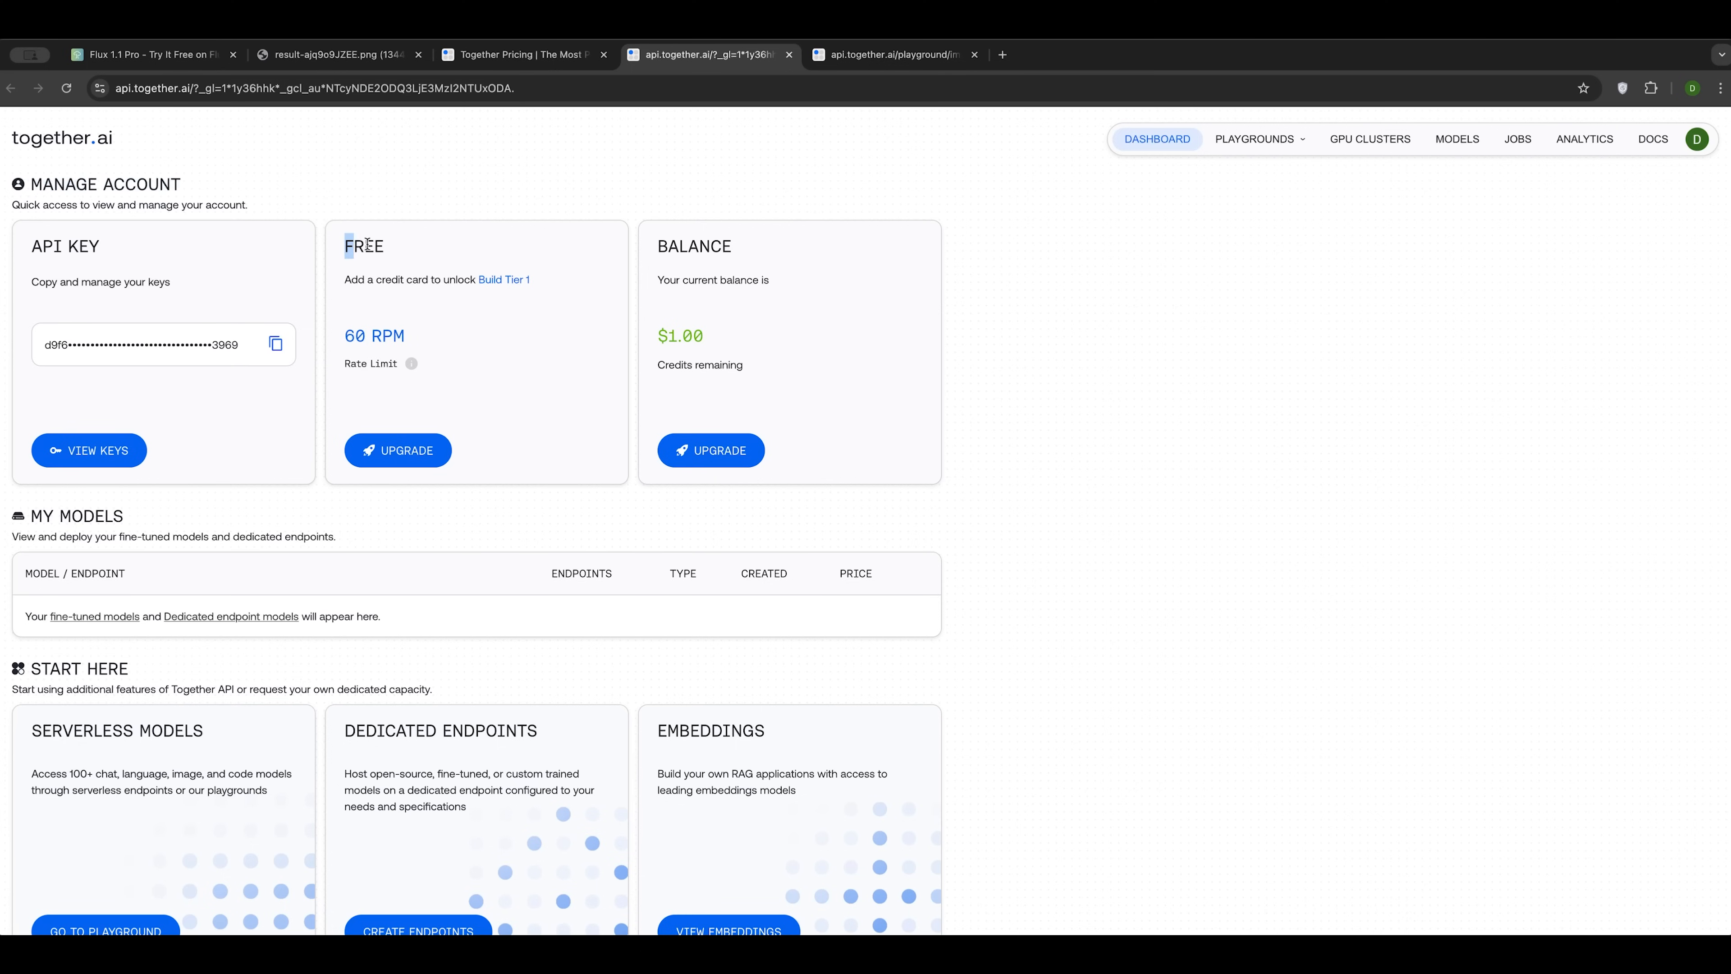
Step: Look over the dashboard's $1.00 balance and plan listings, then return to the FLUX1.1 [pro] playground tab
left_click_drag(344, 245, 463, 280)
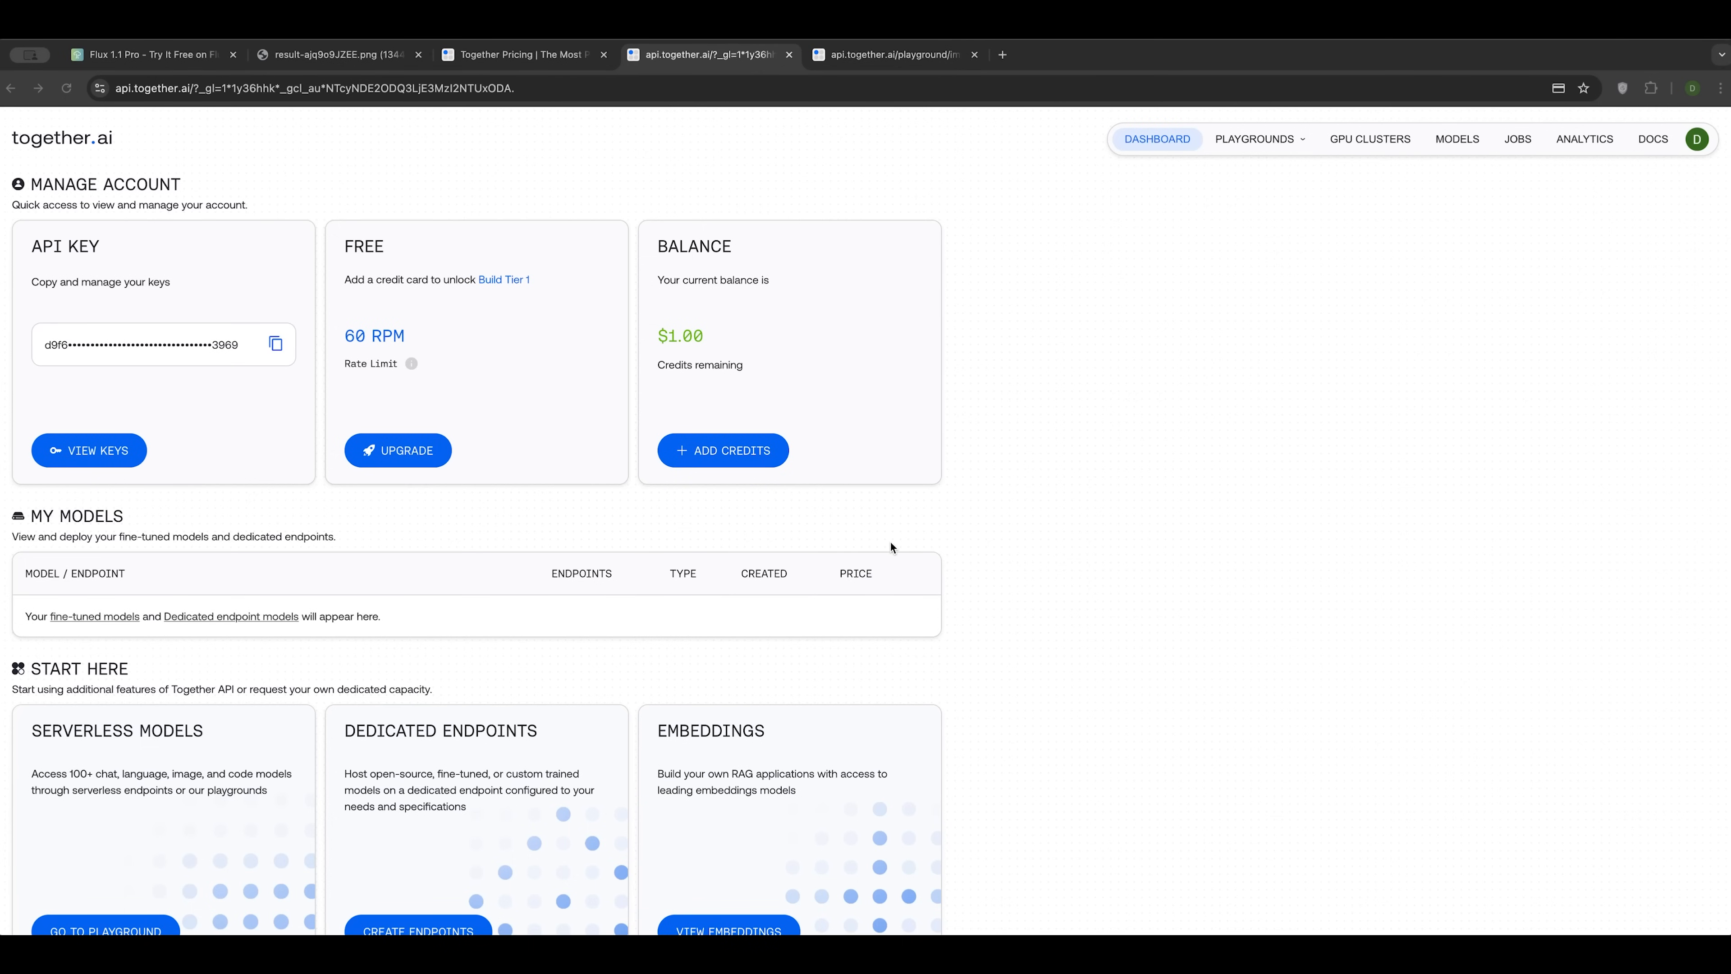
scroll("down", 3)
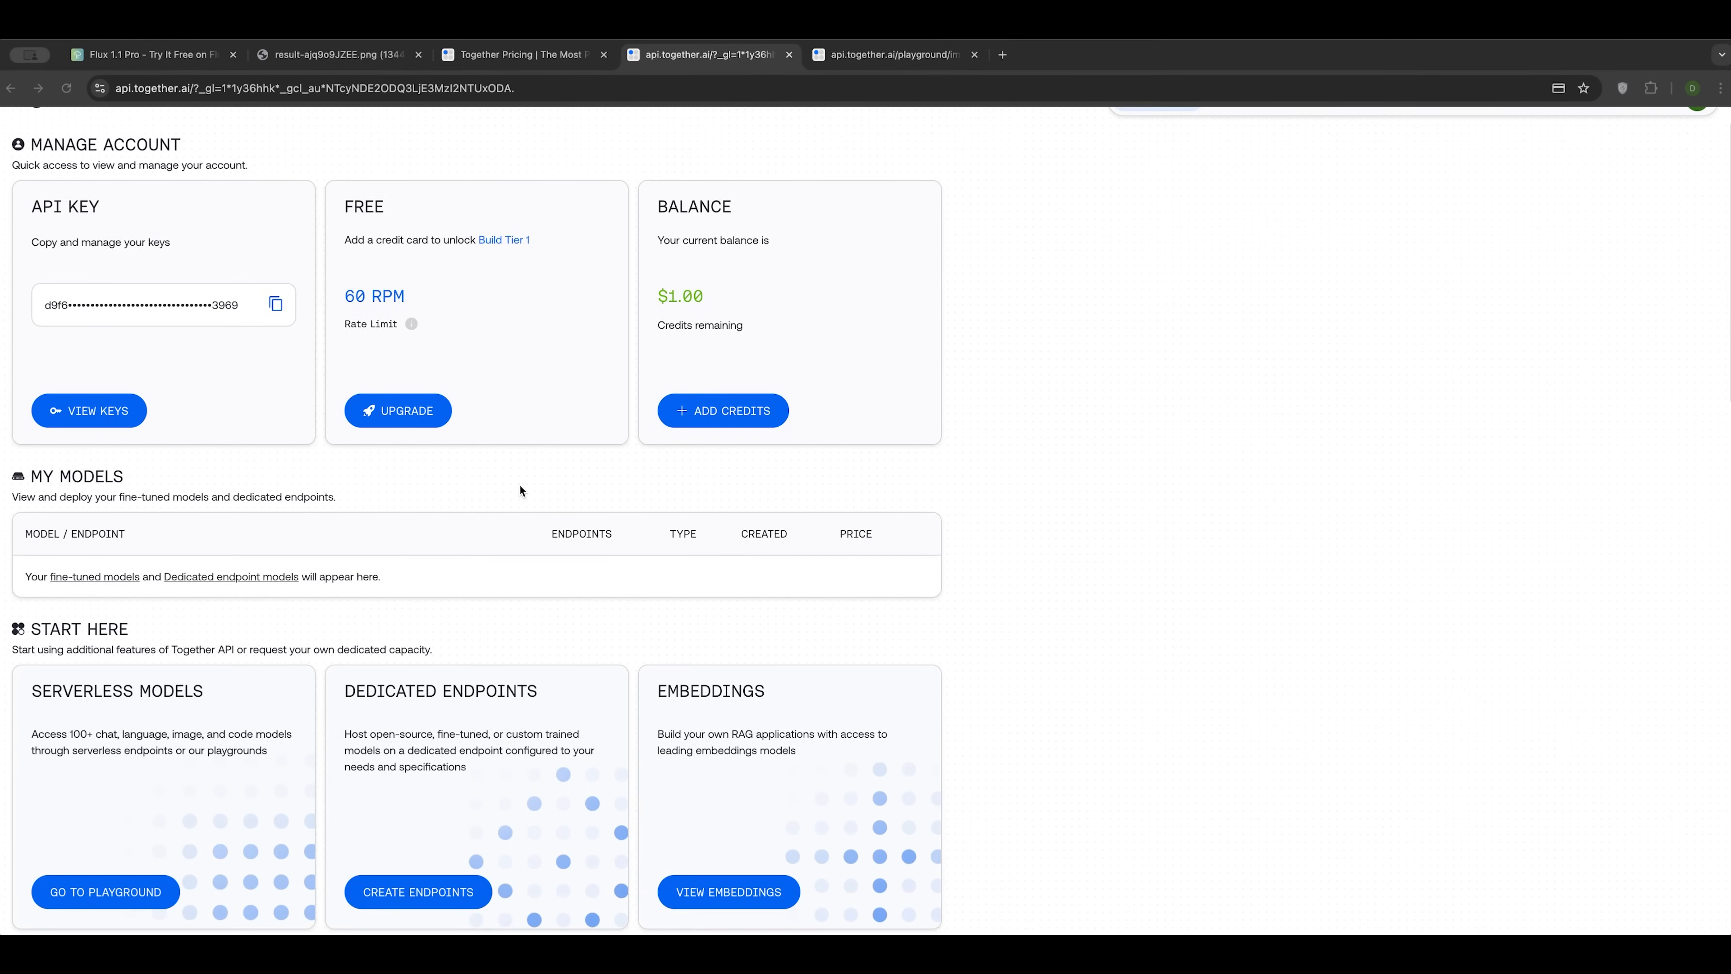
mouse_move(842, 407)
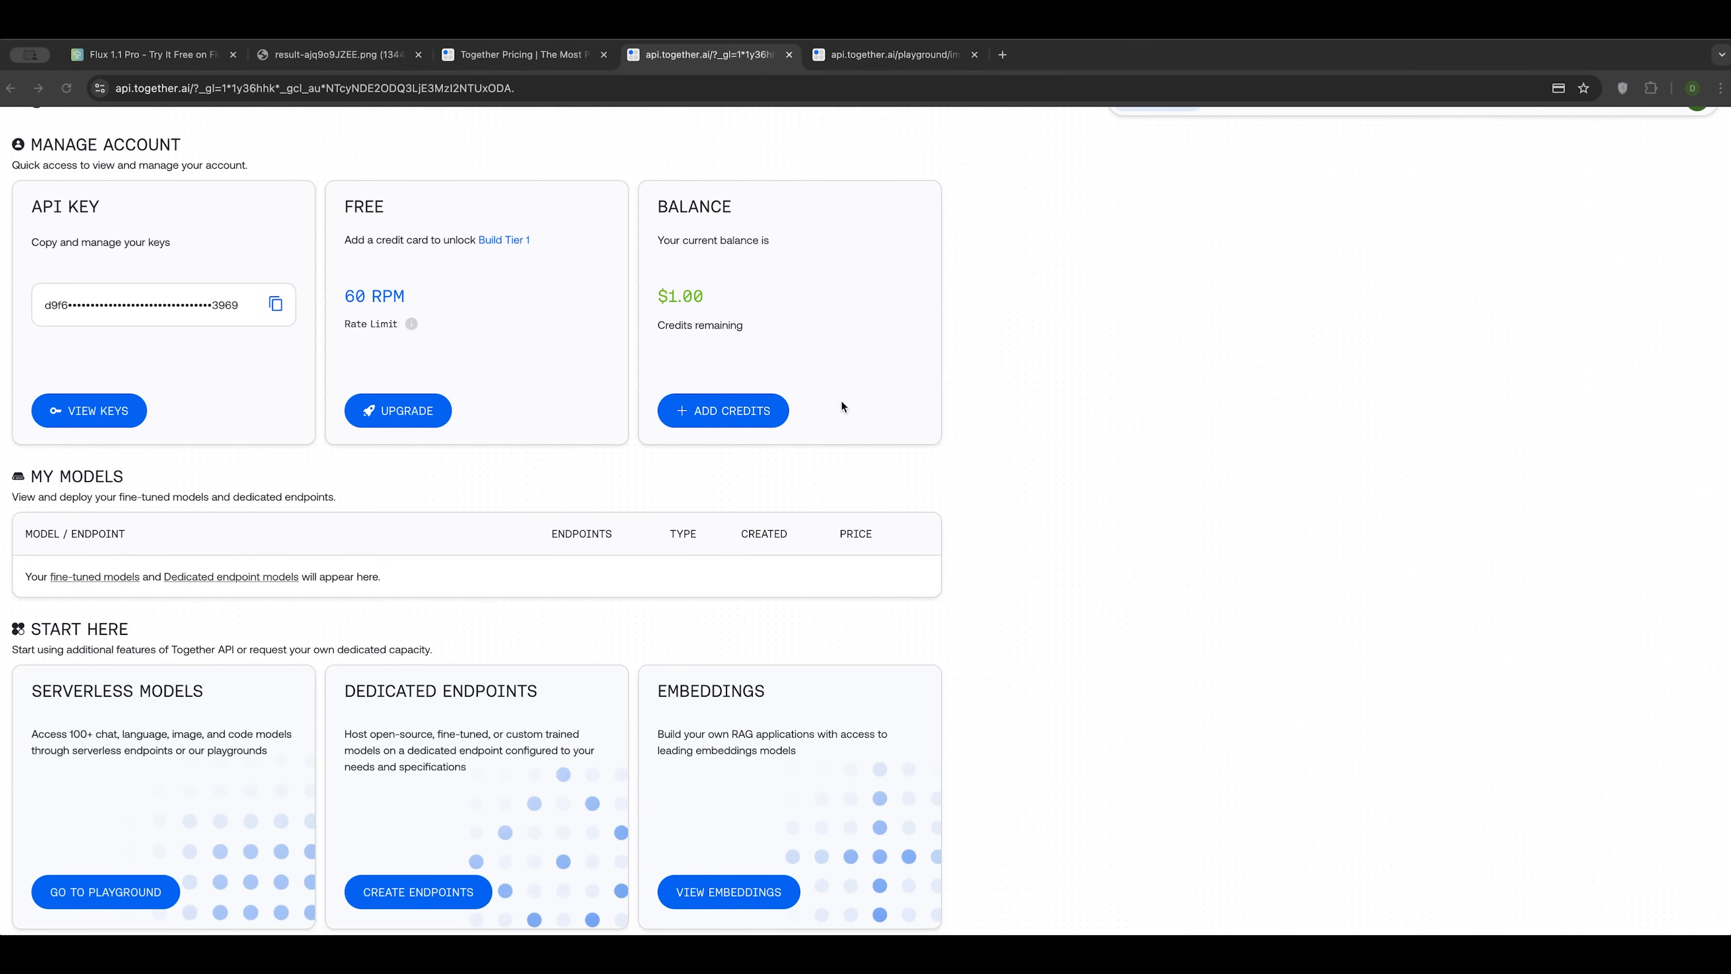
scroll("down", 3)
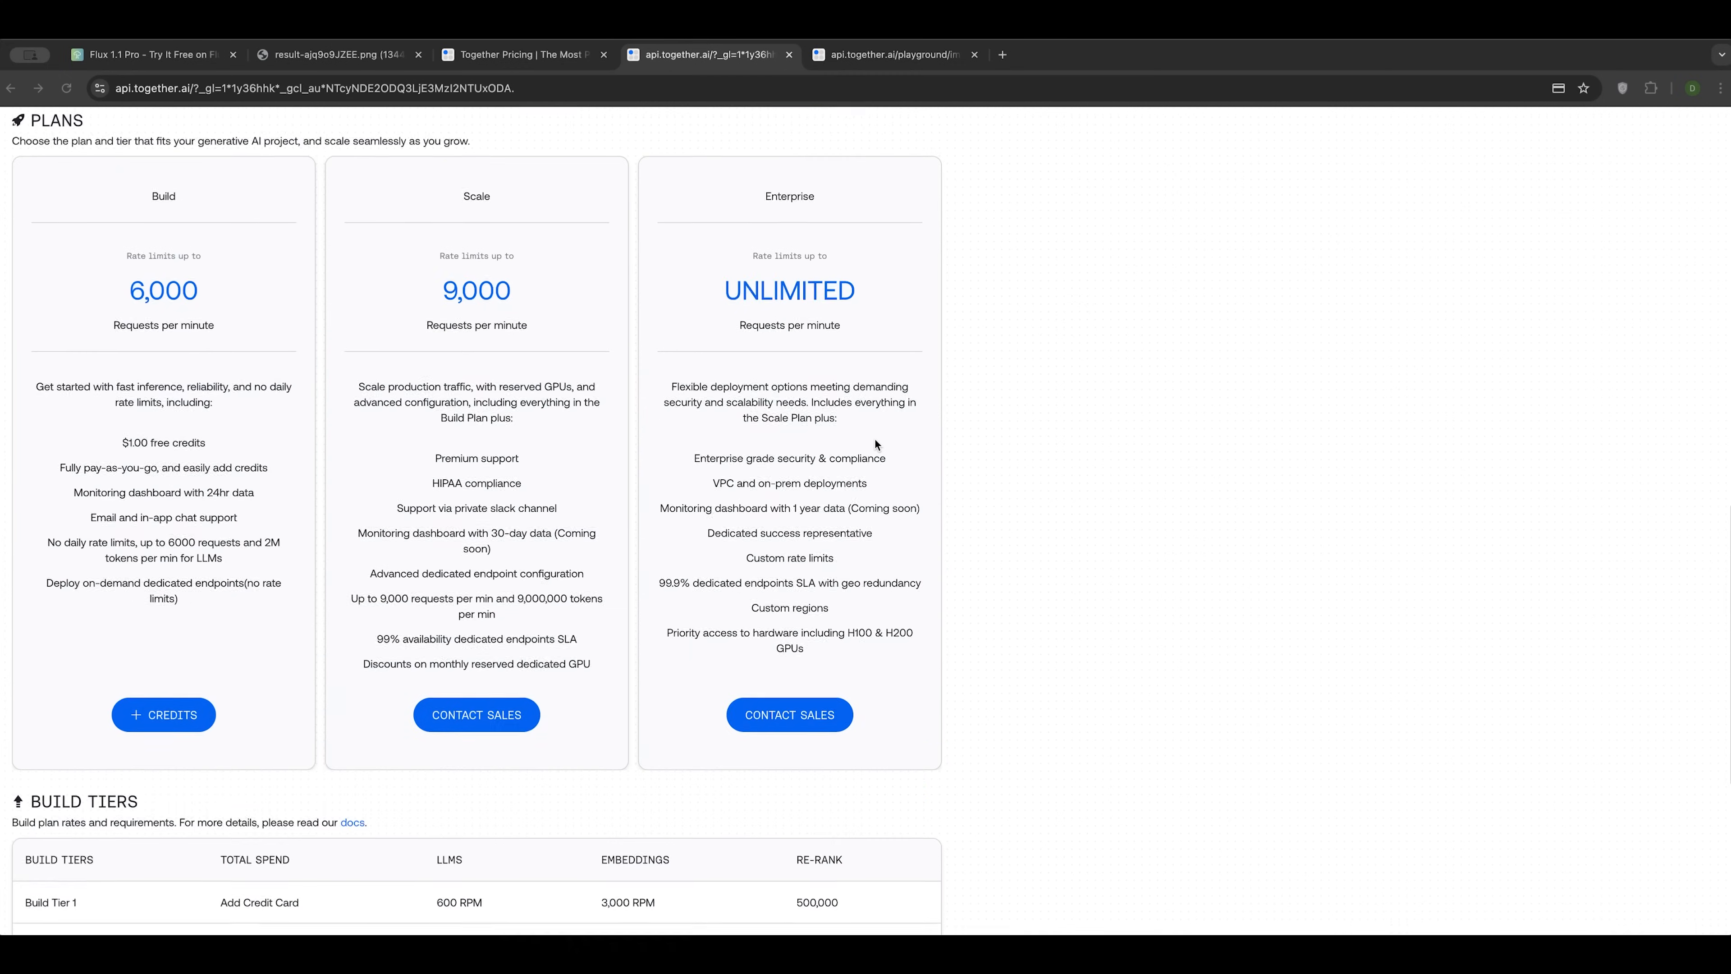
scroll("down", 3)
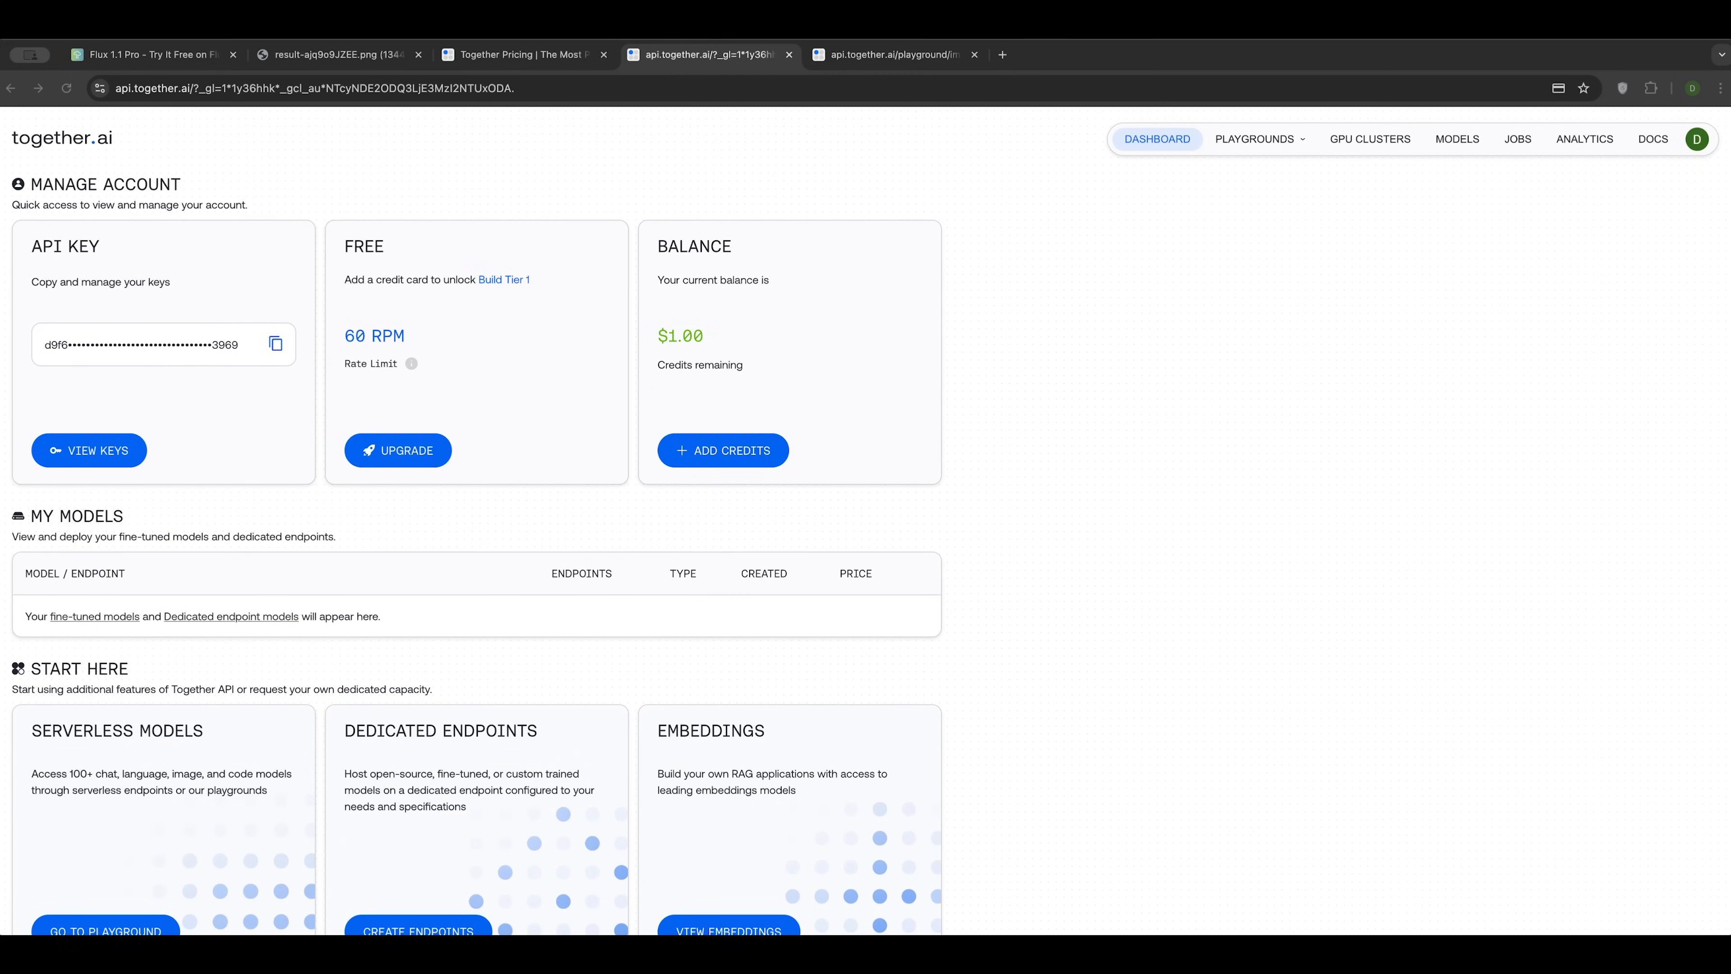
mouse_move(816, 524)
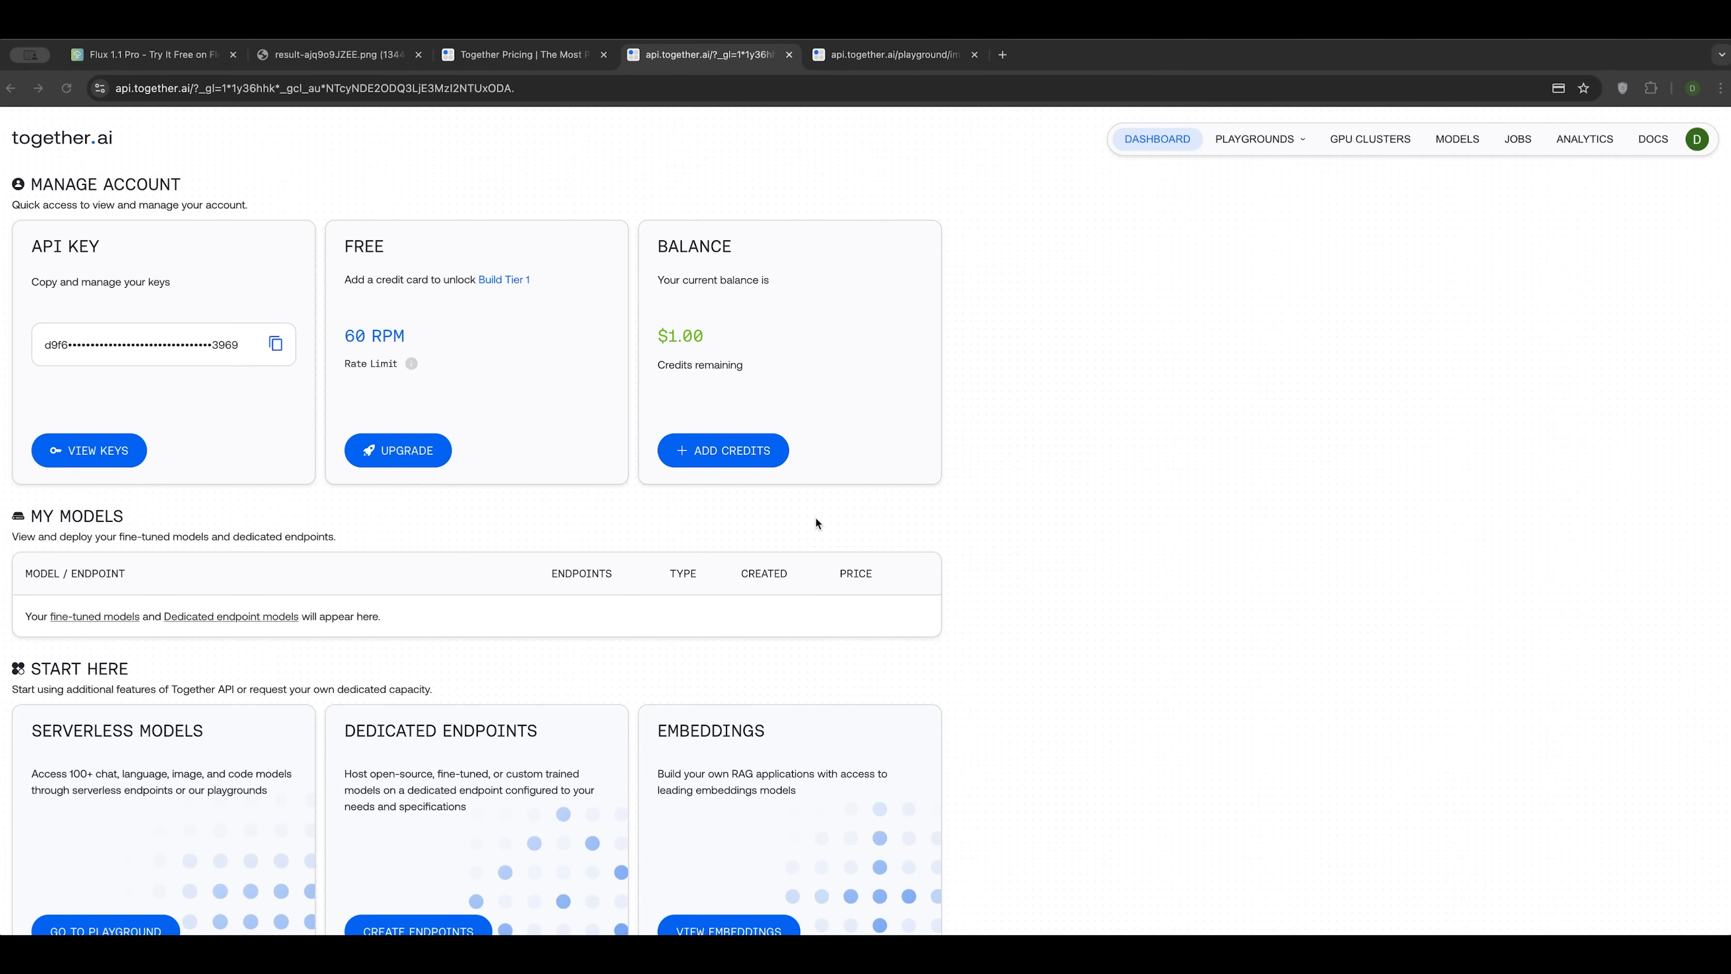
mouse_move(620, 599)
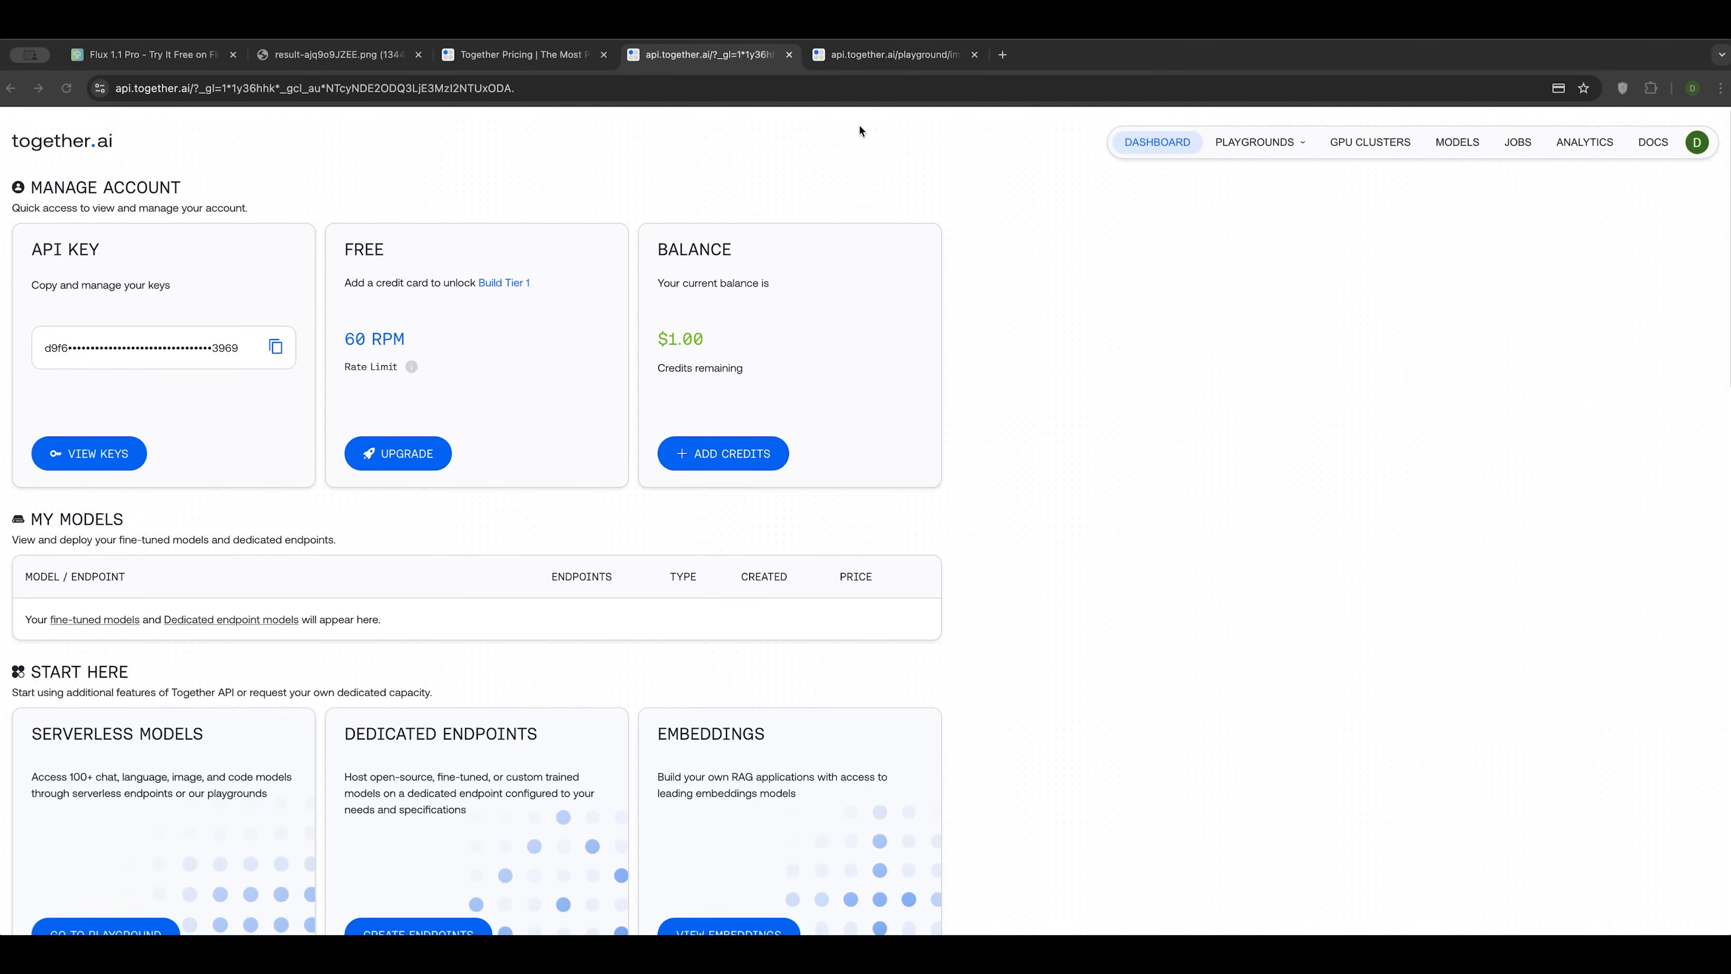
left_click(892, 55)
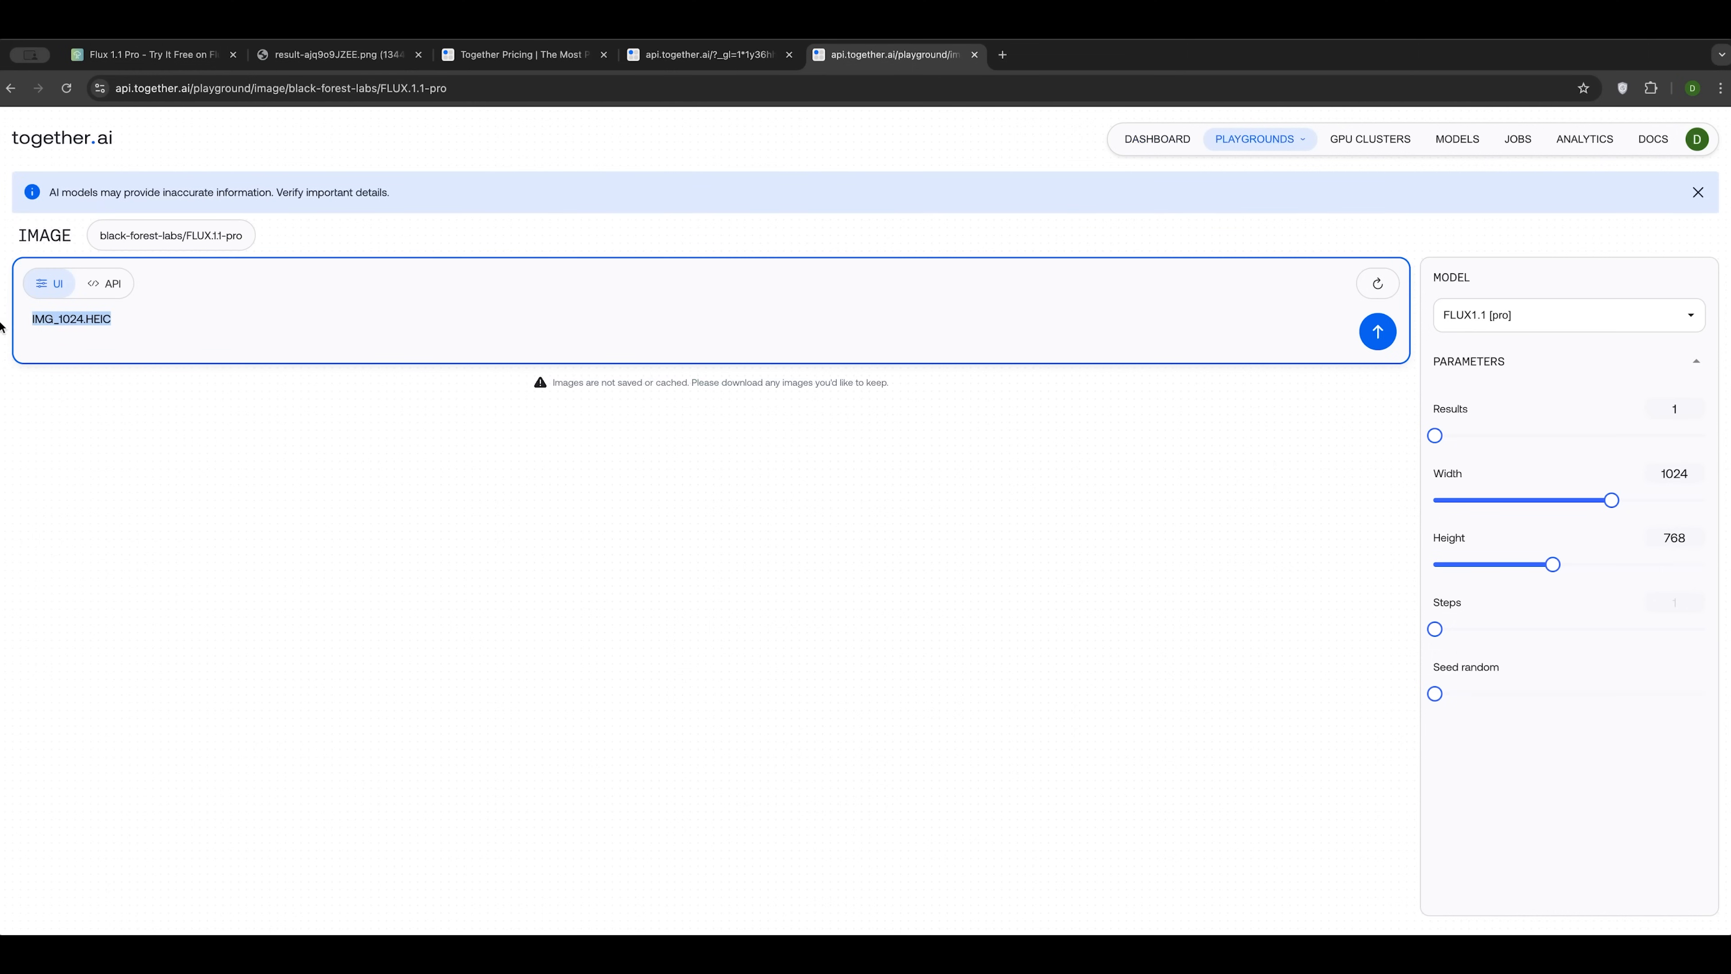
mouse_move(30, 250)
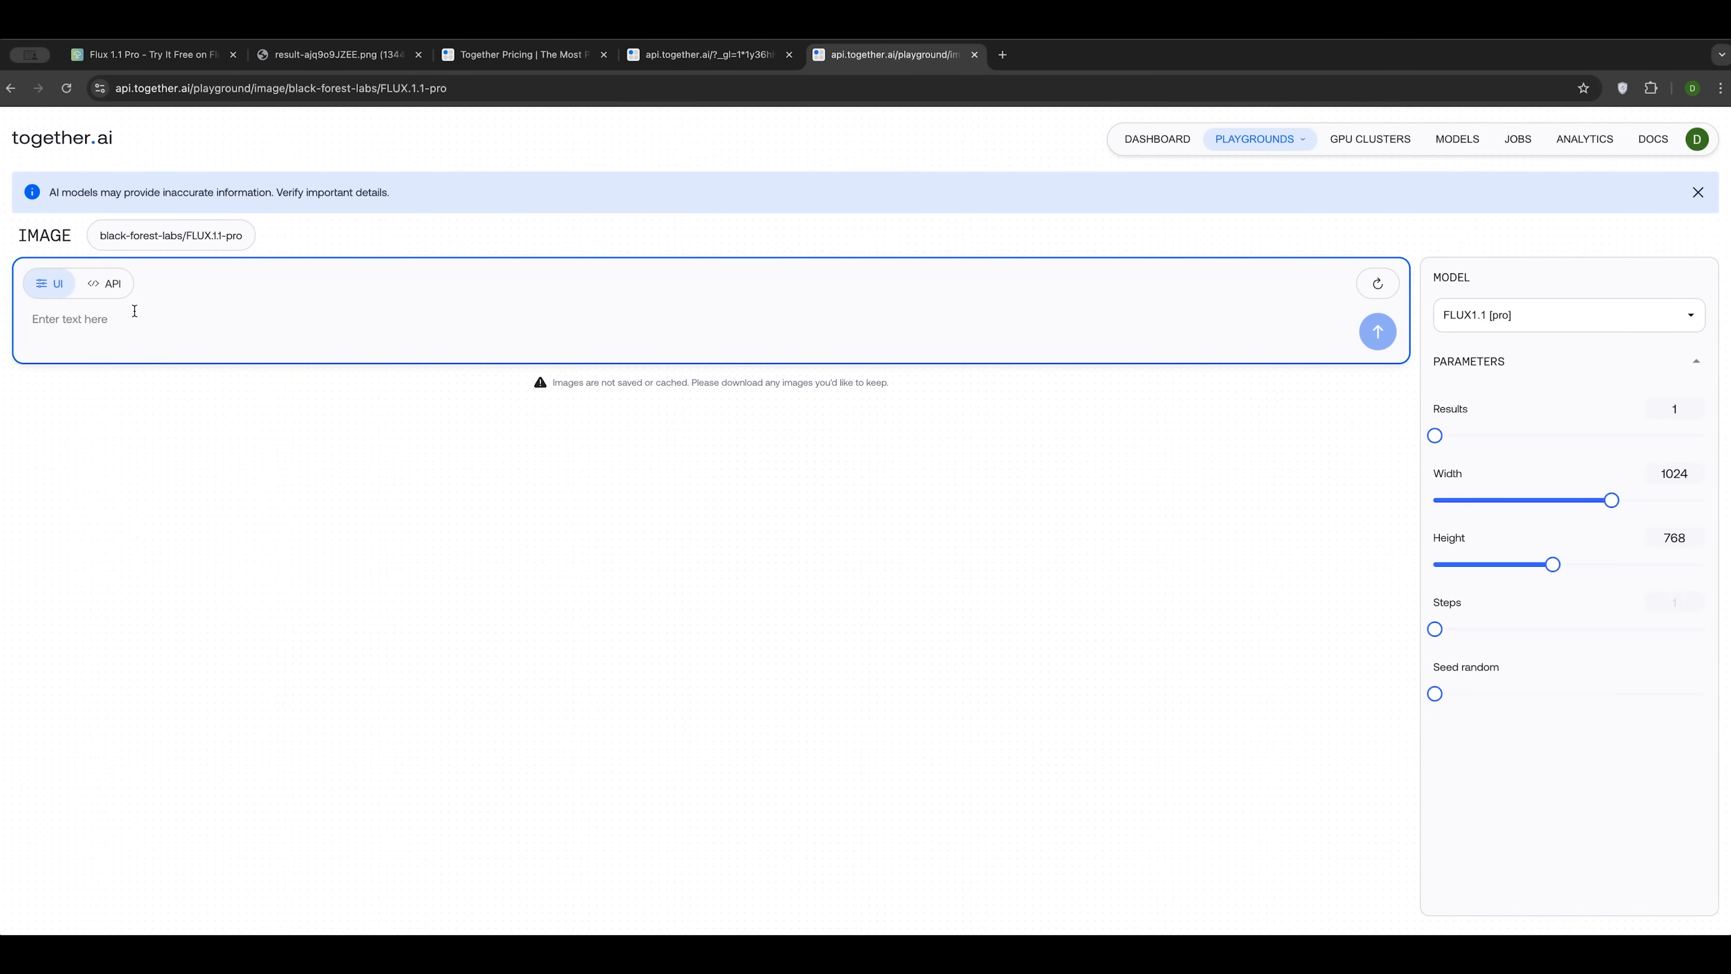
Step: Generate a dog photo from 'IMG_1024.HEIC', download it as PNG, and extend the prompt with 'selfie'
type("IMG_1024.HEIC")
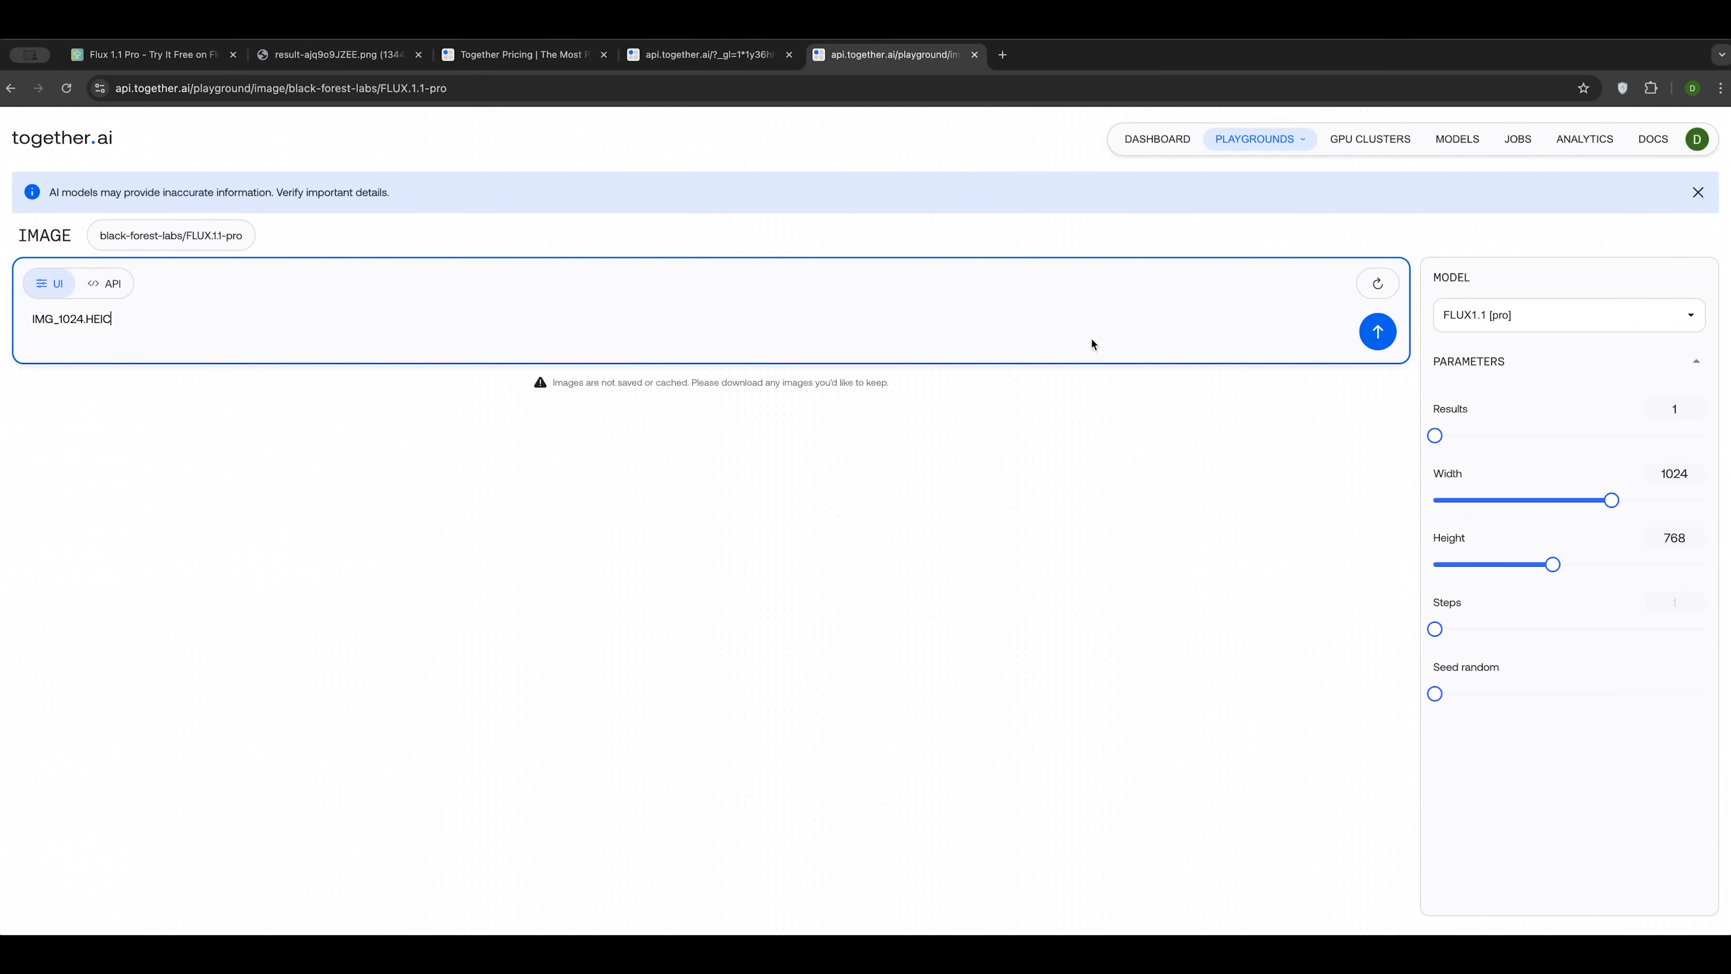
mouse_move(1524, 351)
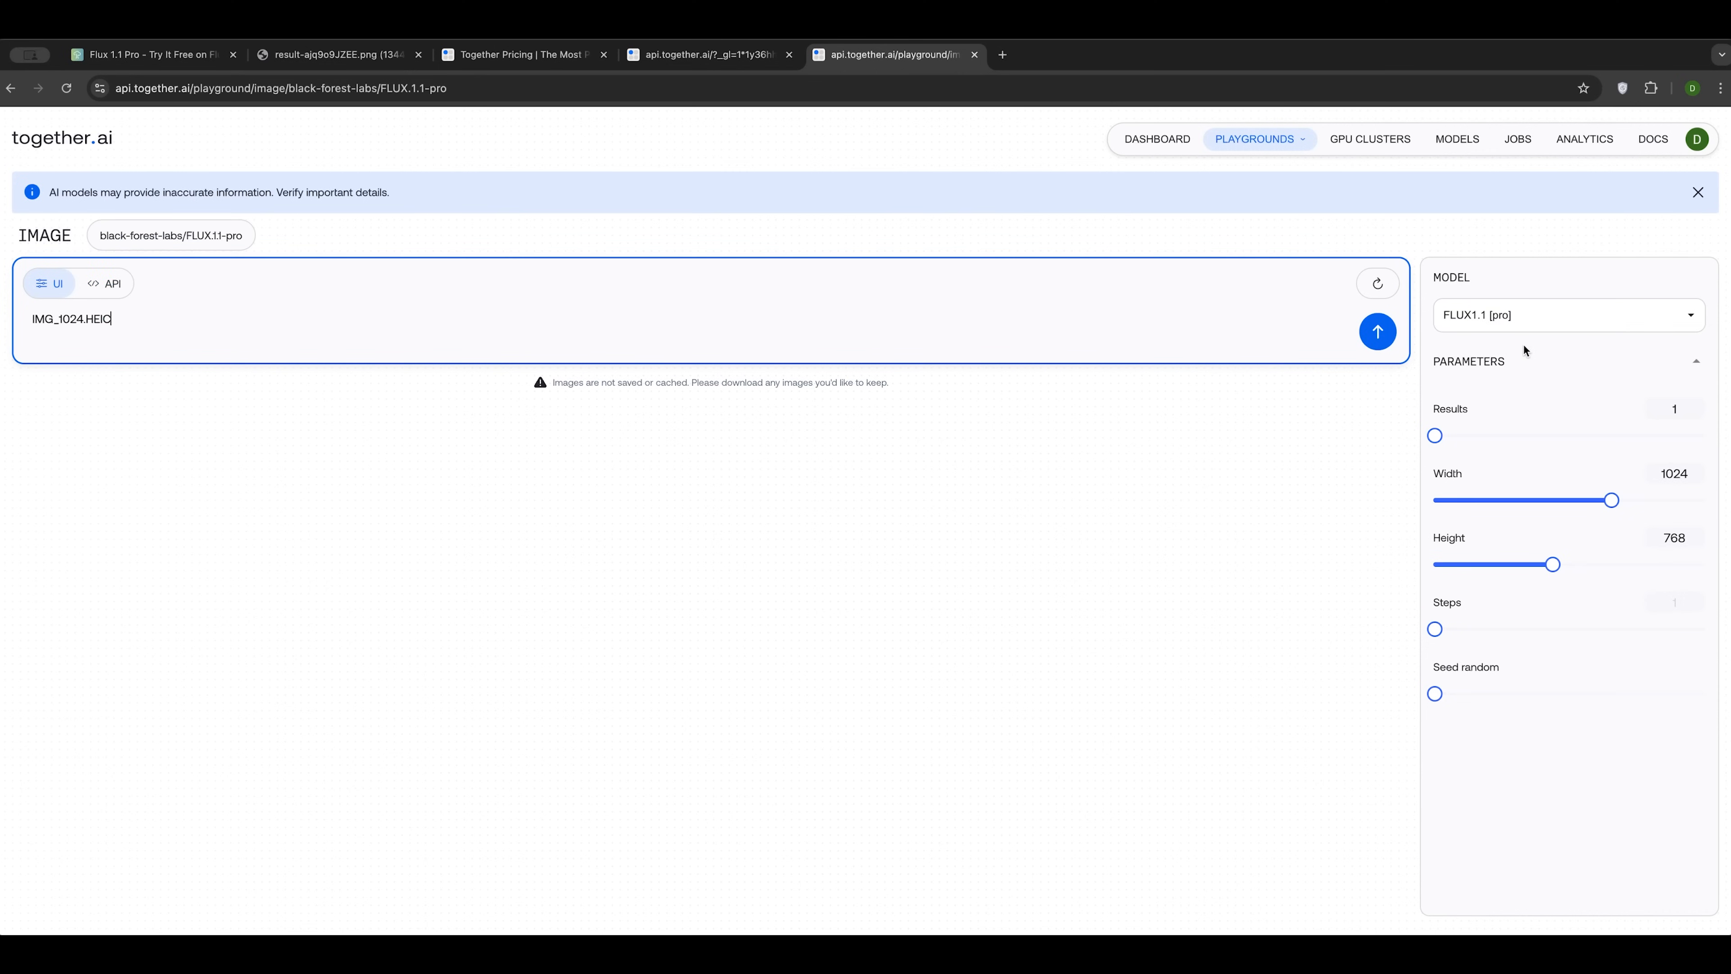
left_click(1377, 331)
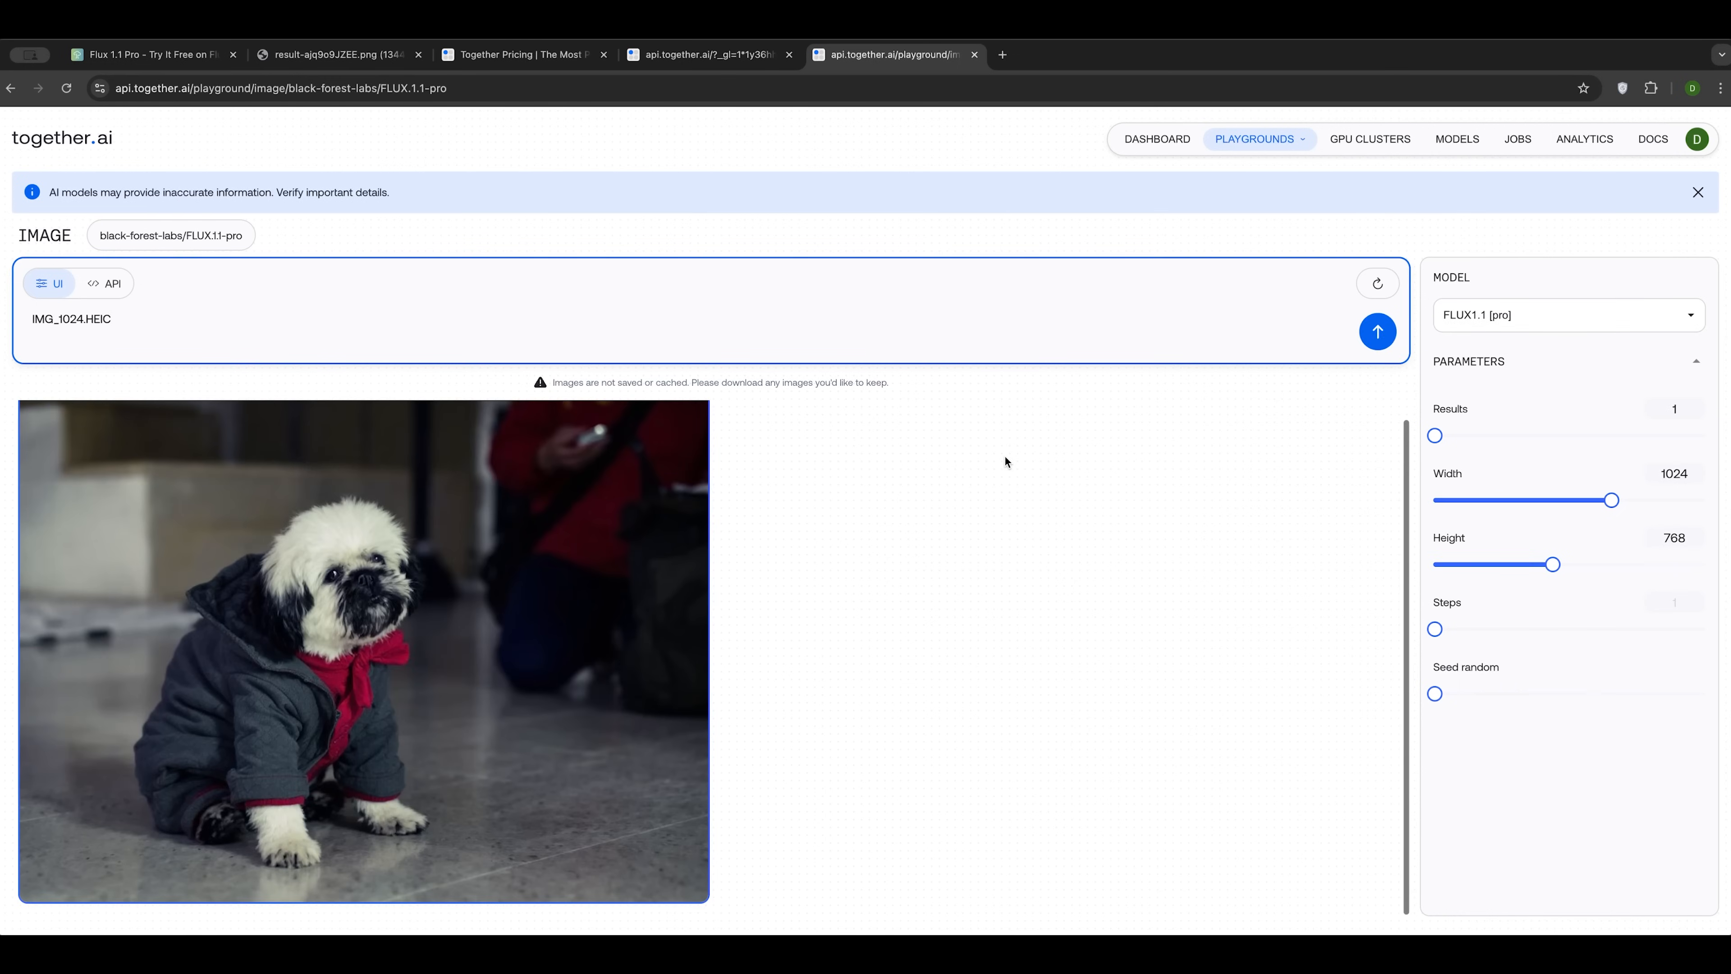
mouse_move(684, 659)
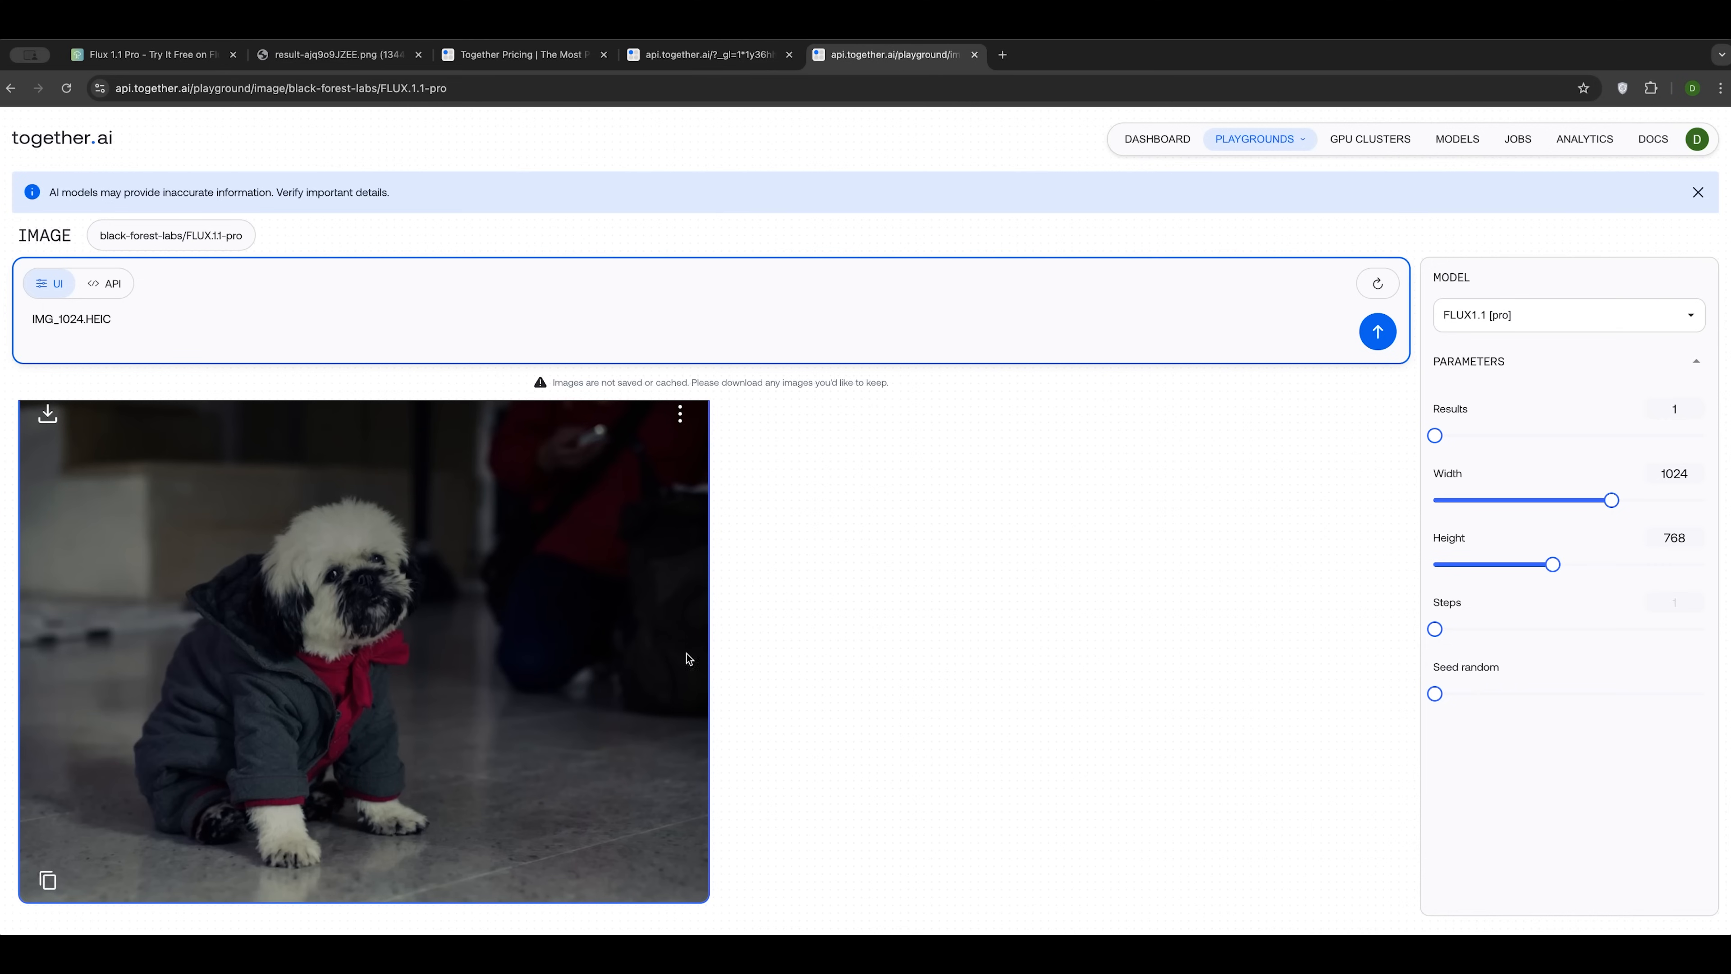
mouse_move(85, 427)
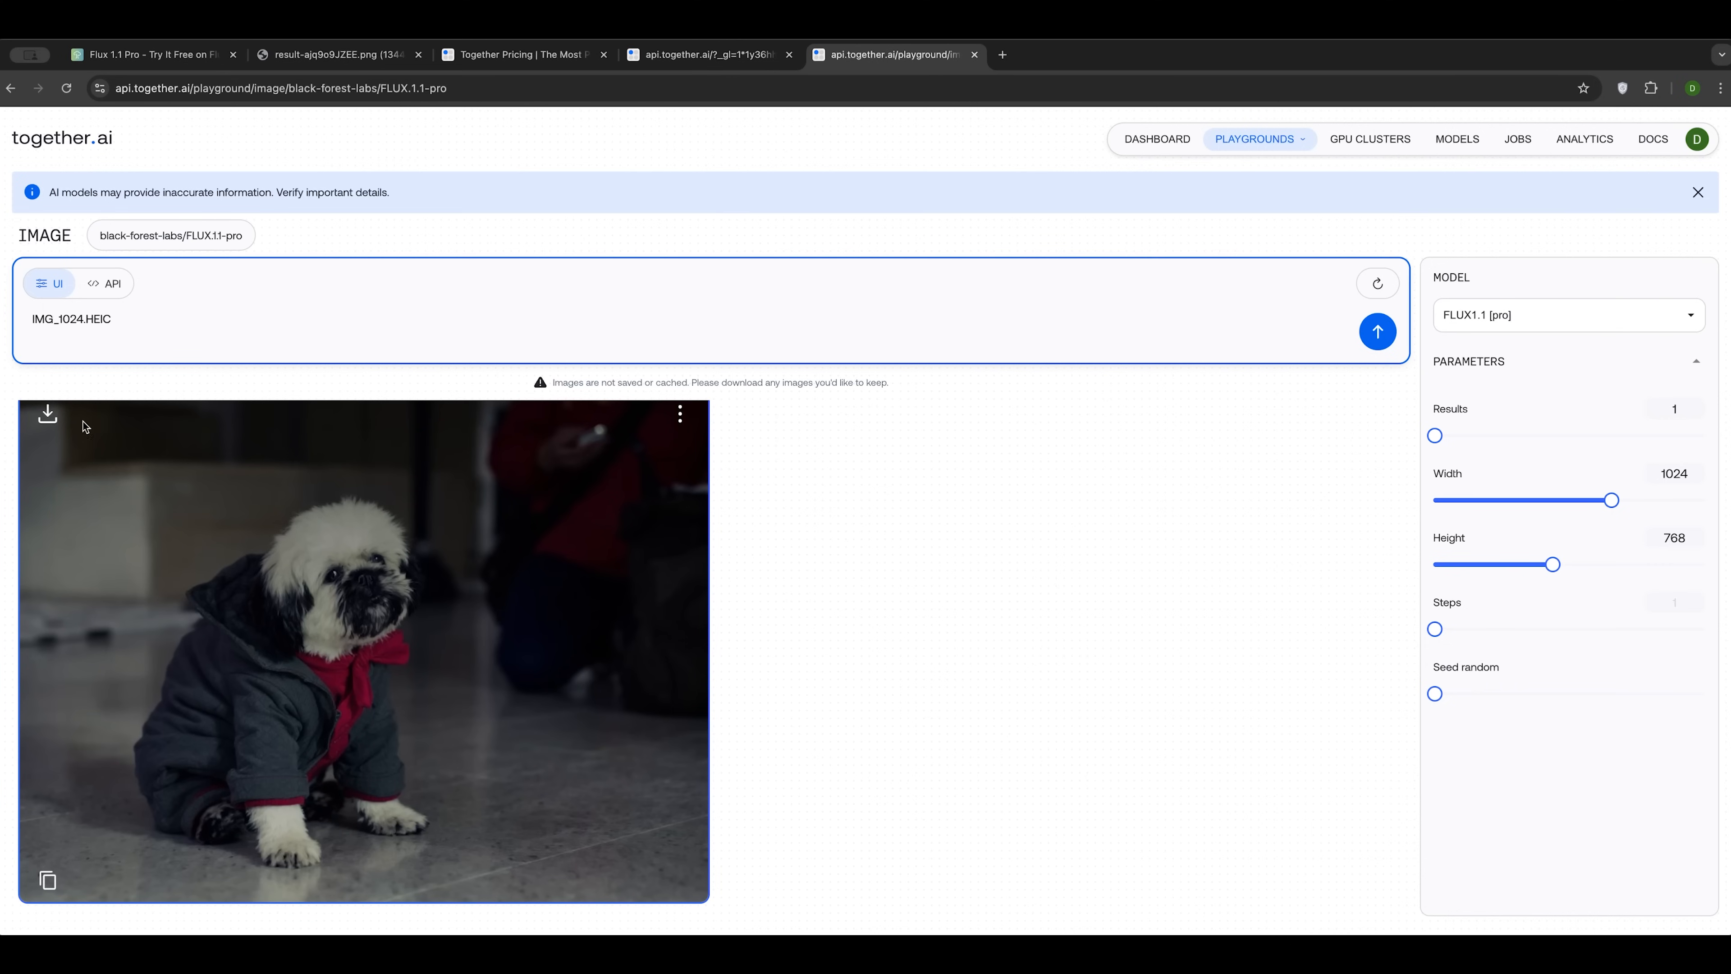
left_click(47, 416)
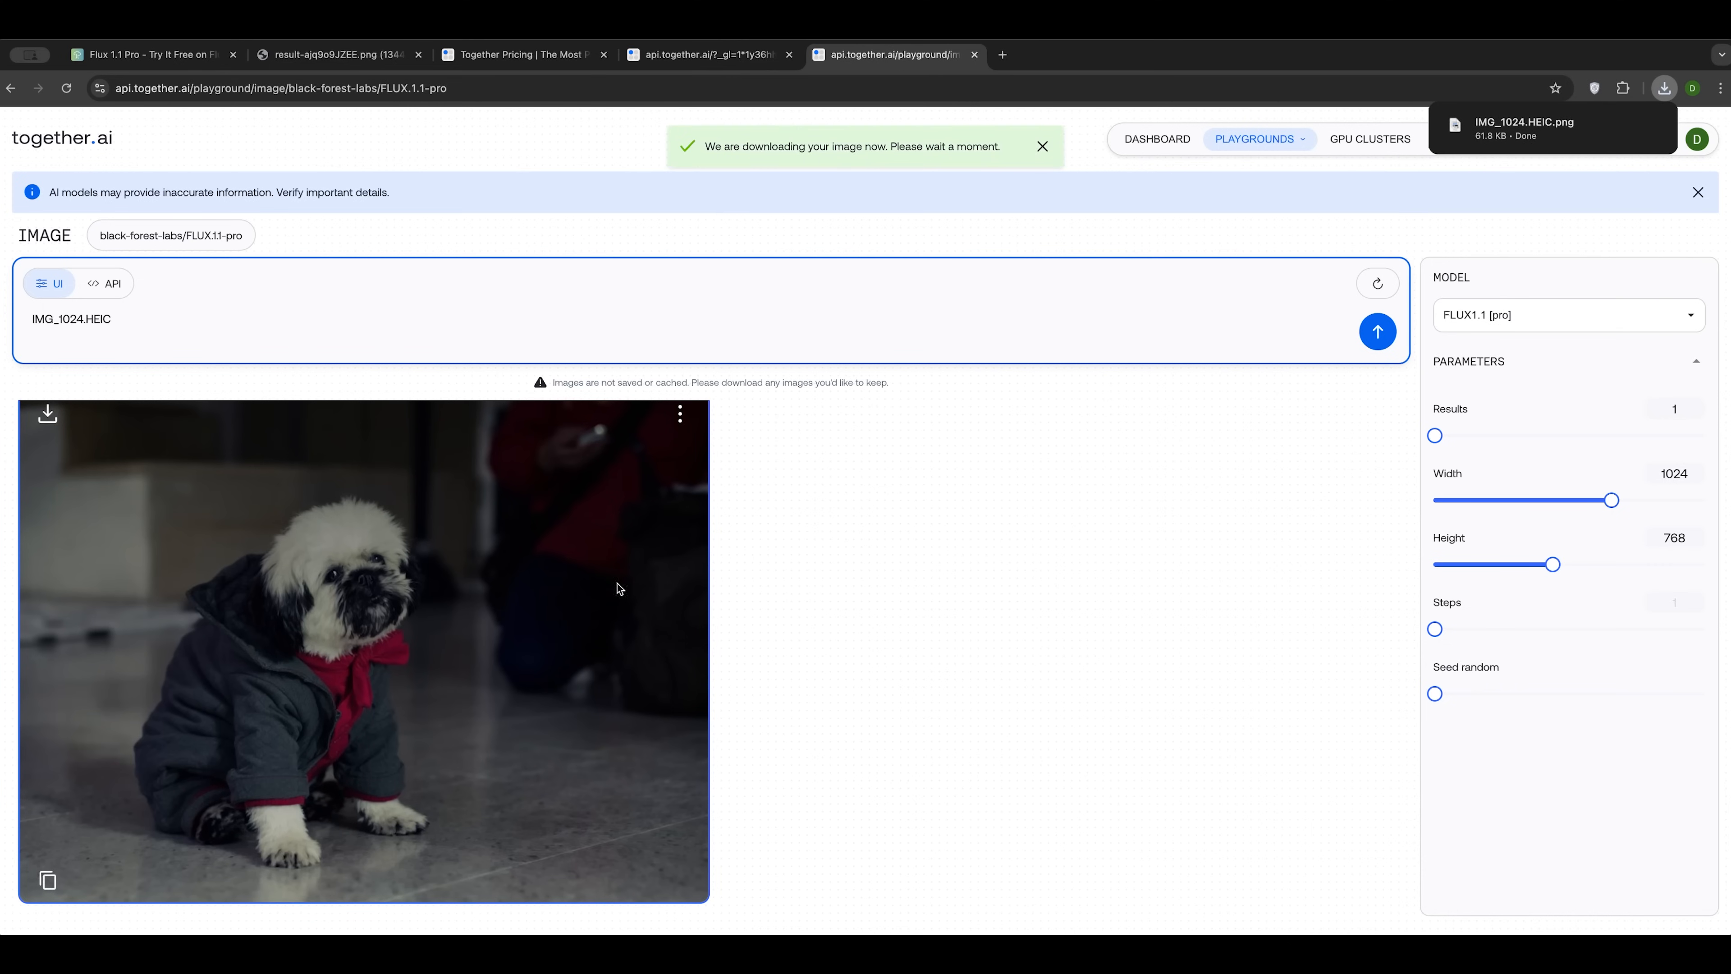
mouse_move(675, 474)
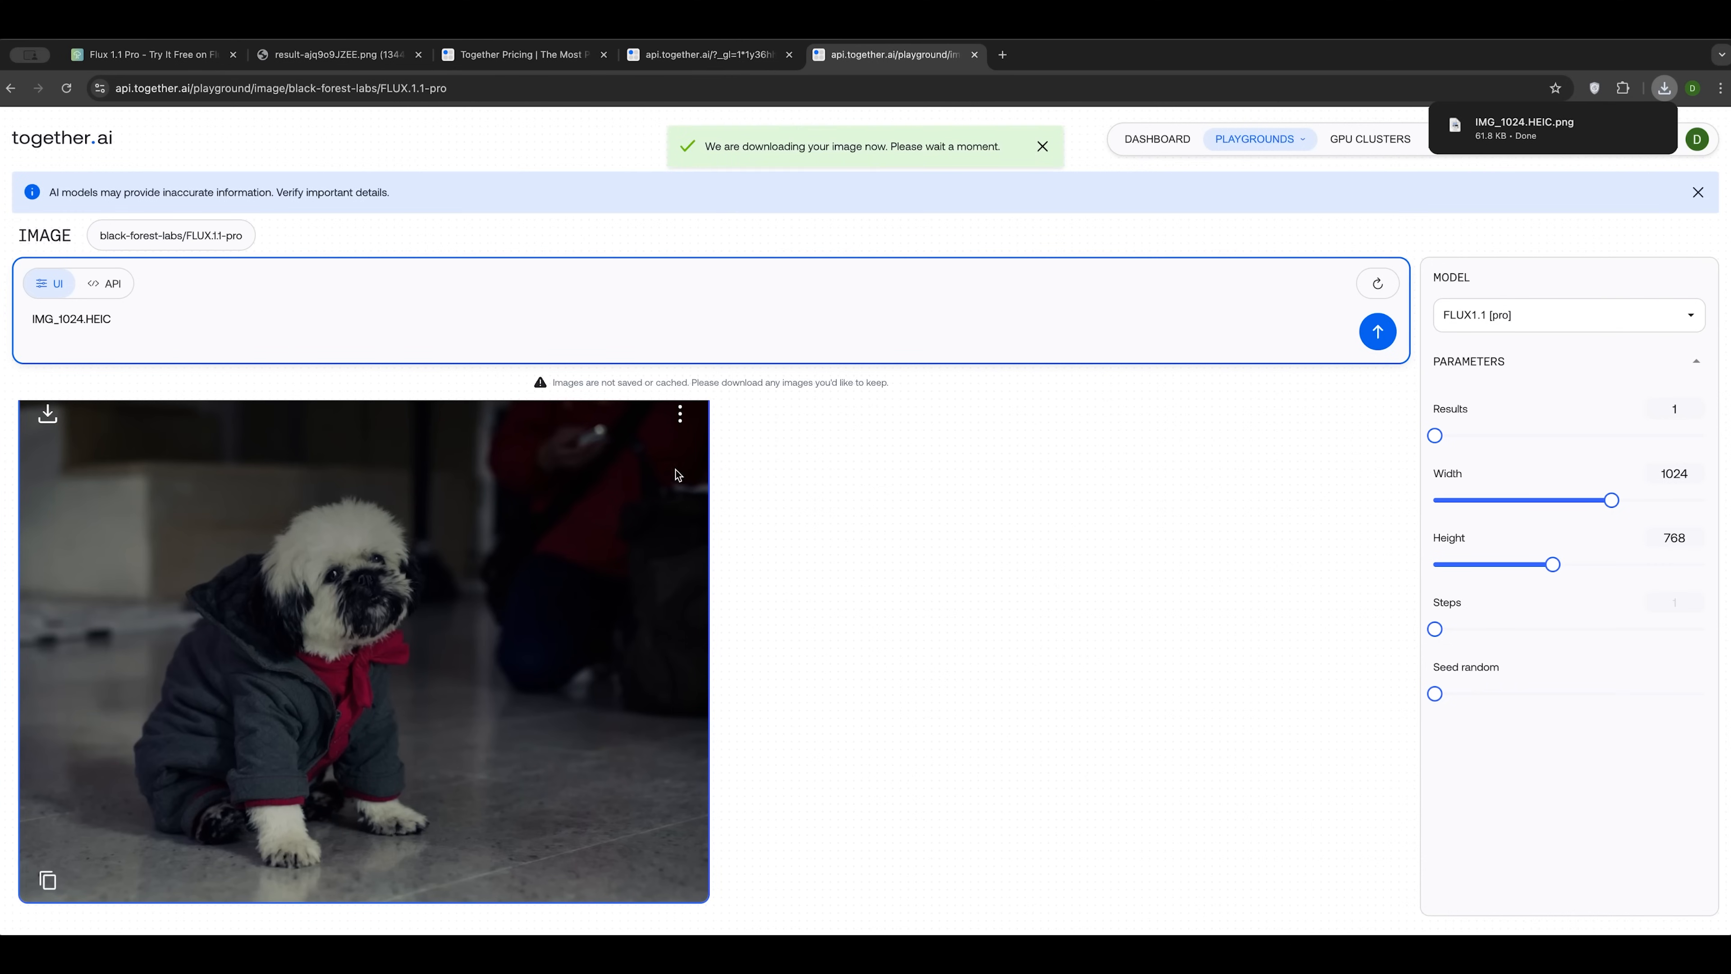
left_click(679, 414)
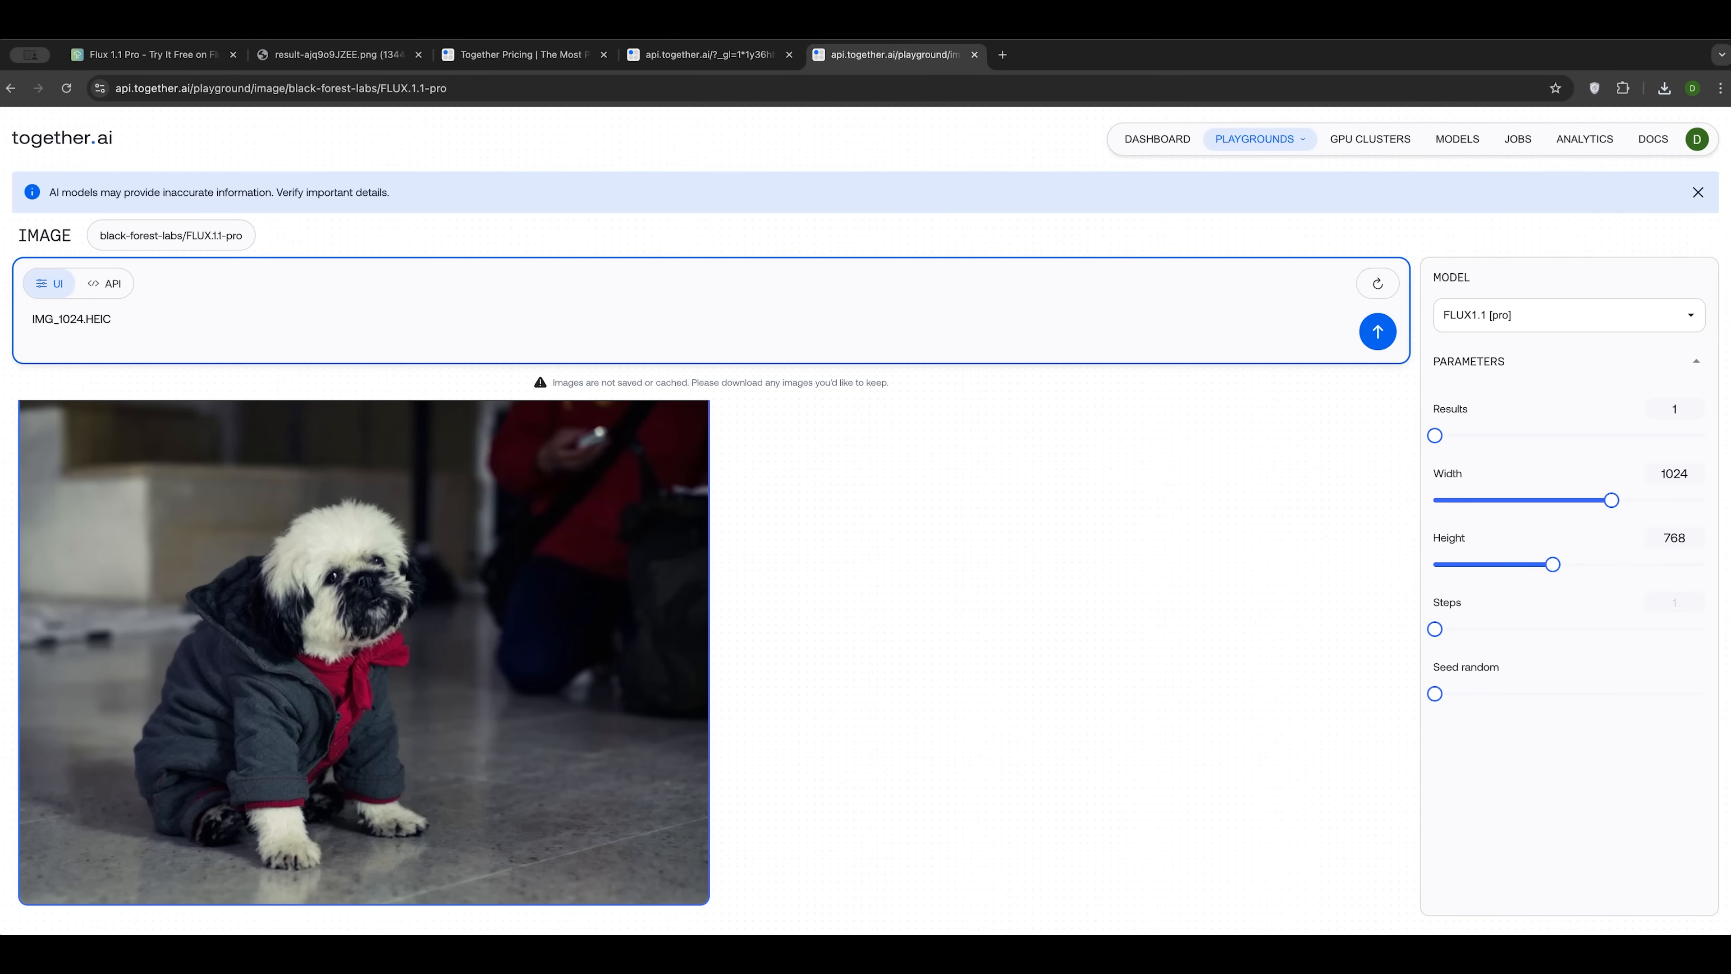
type("selfie")
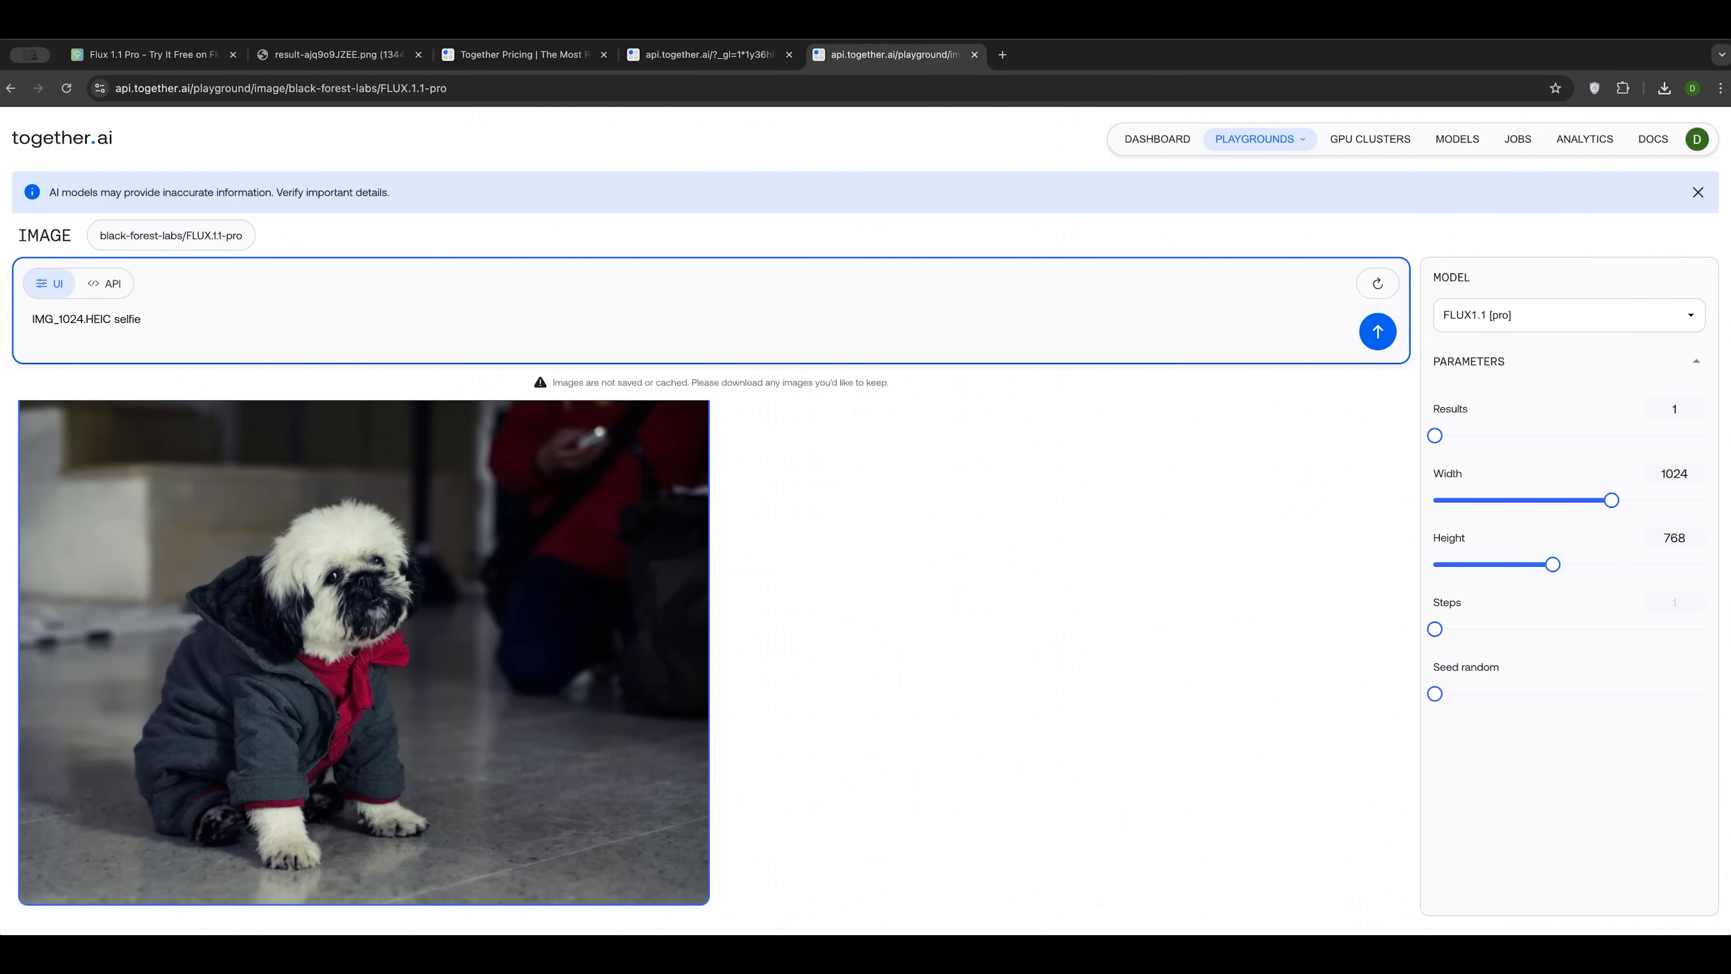
left_click(1377, 332)
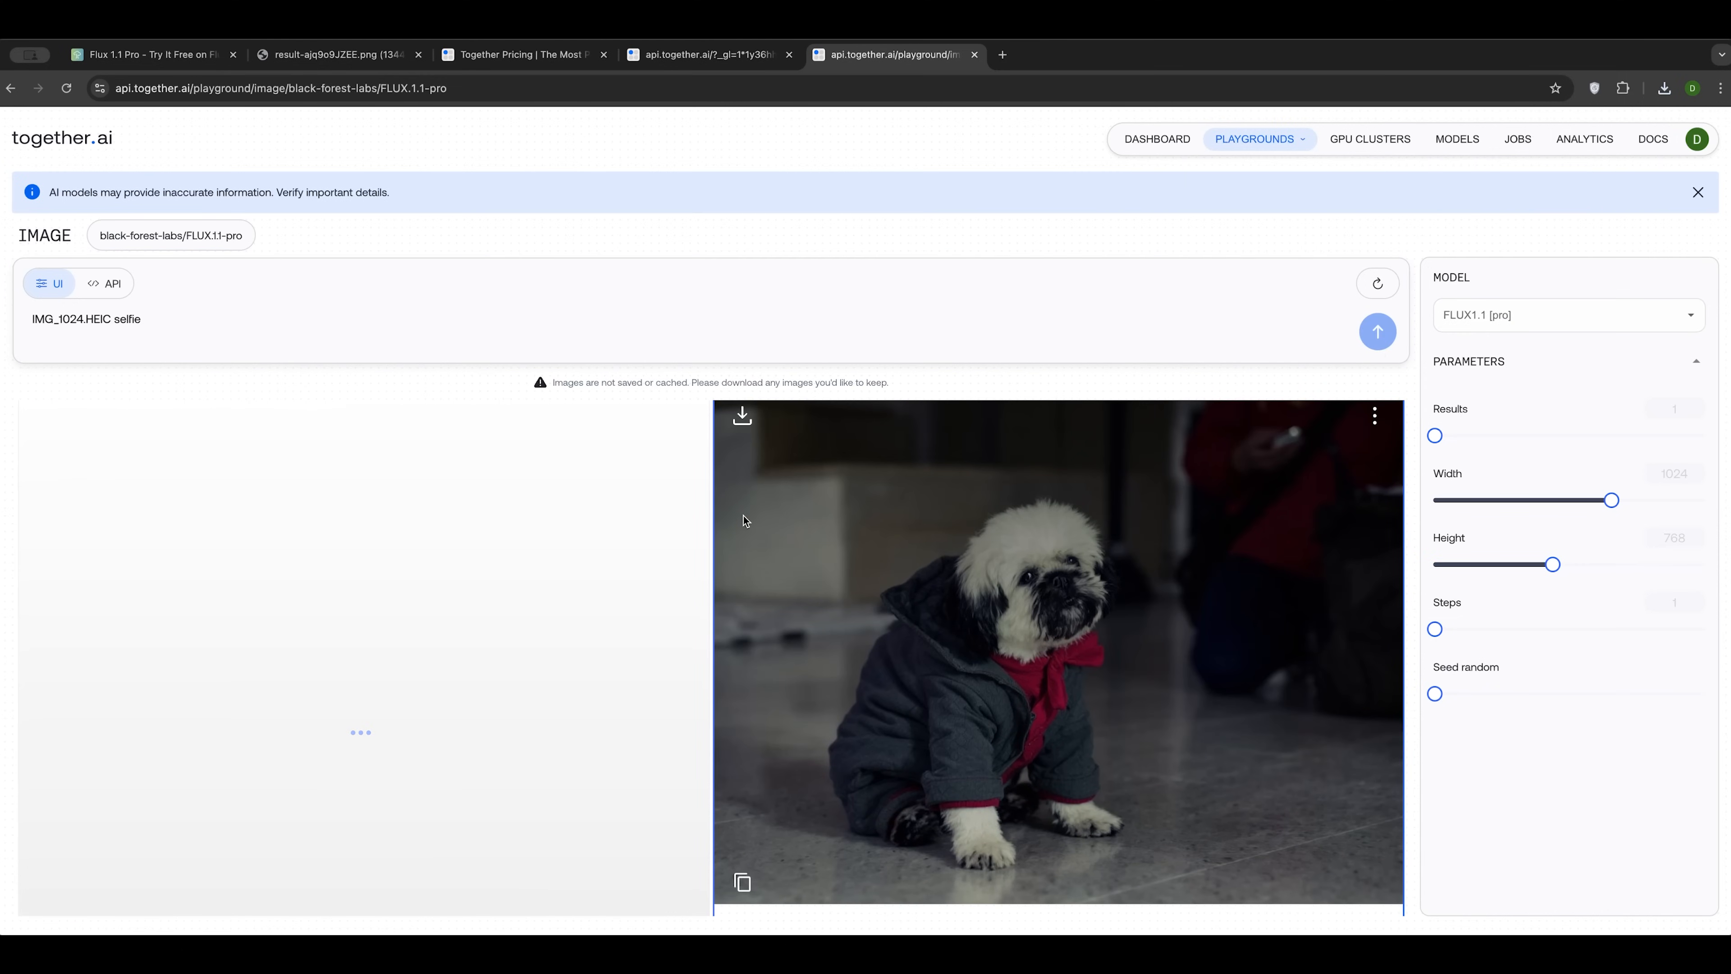
left_click(1377, 331)
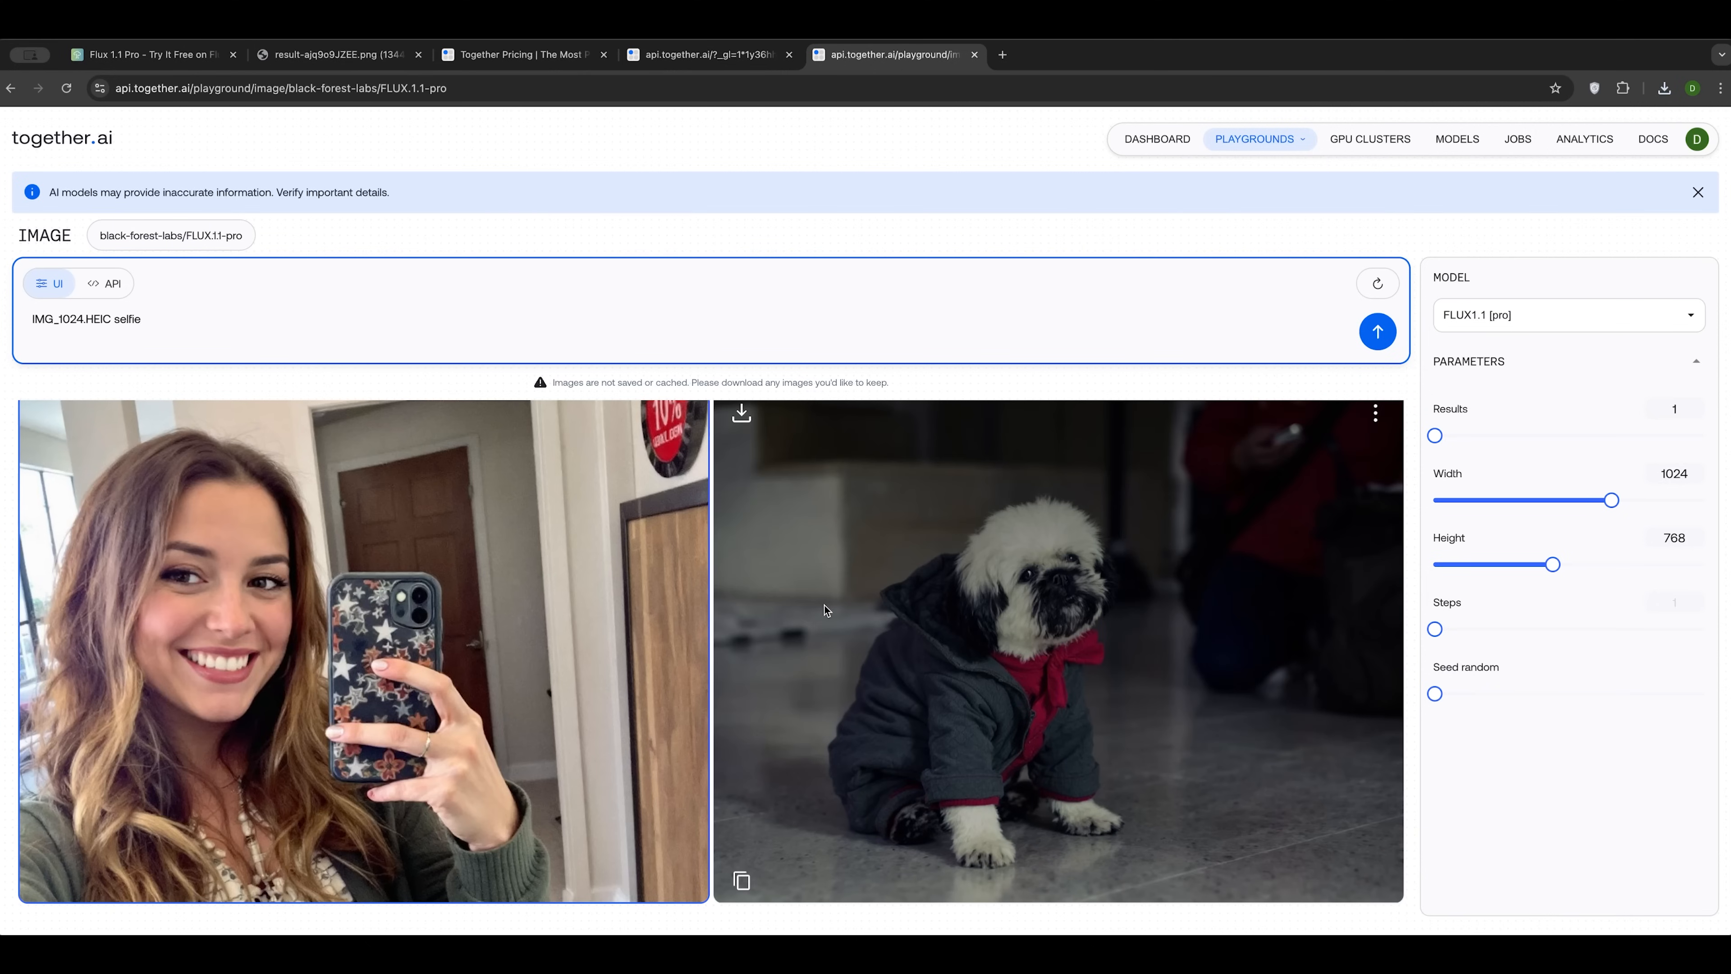
mouse_move(291, 631)
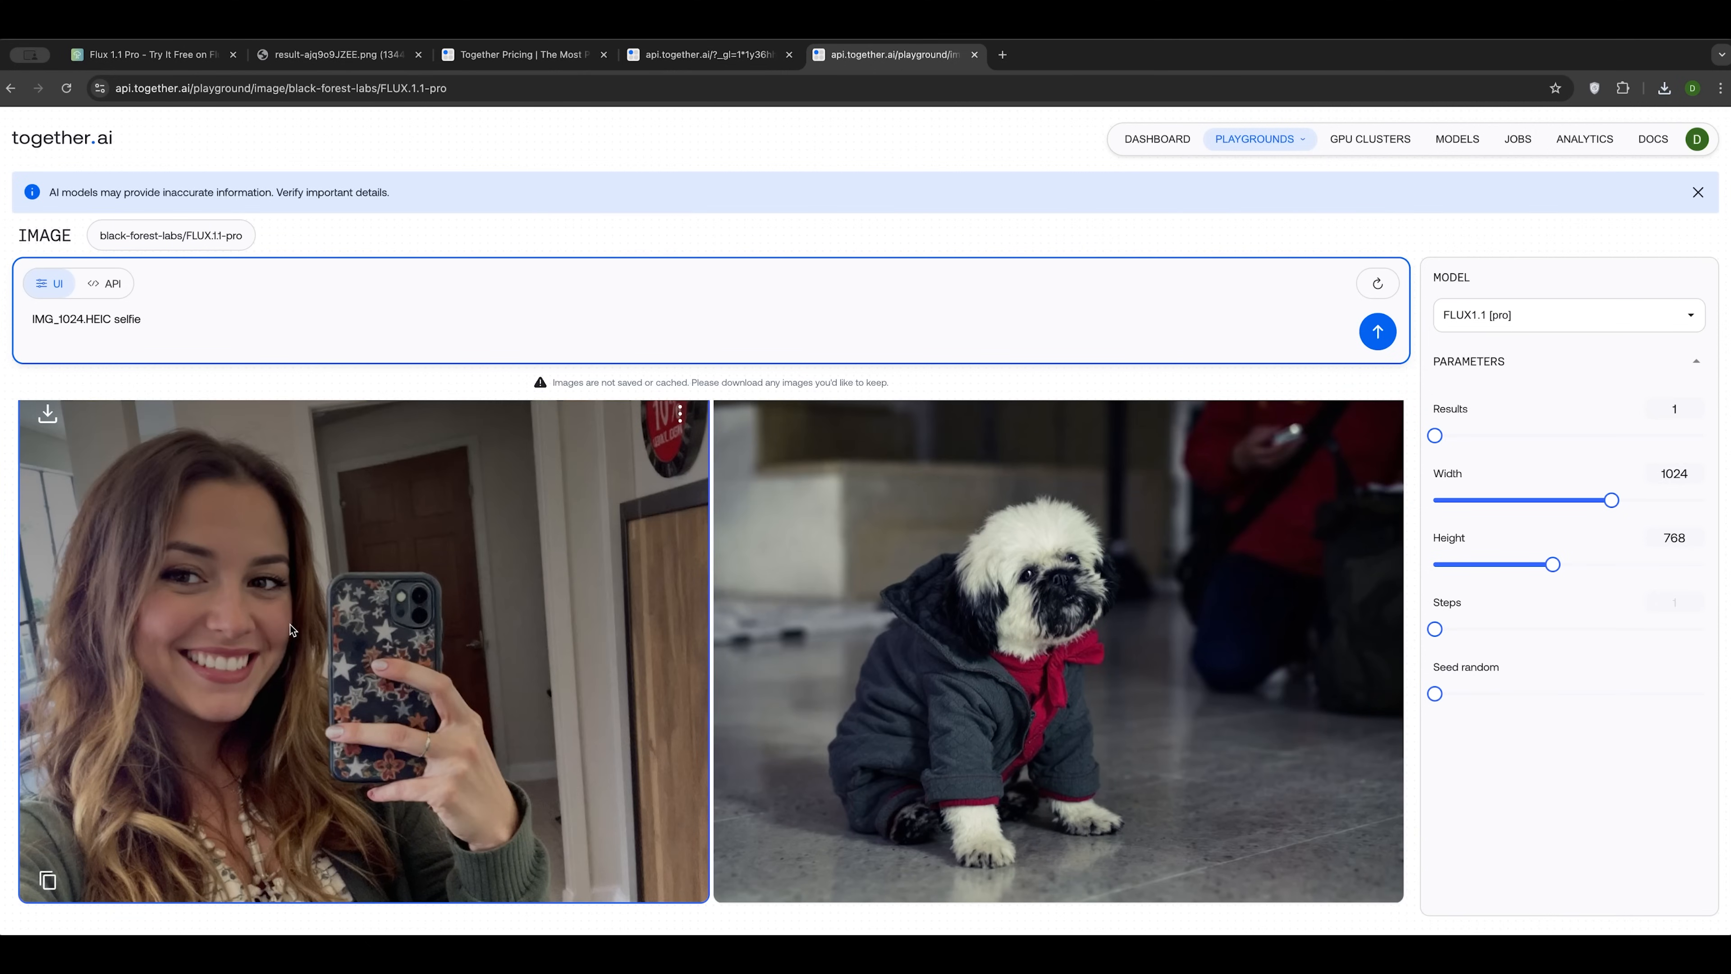
mouse_move(335, 650)
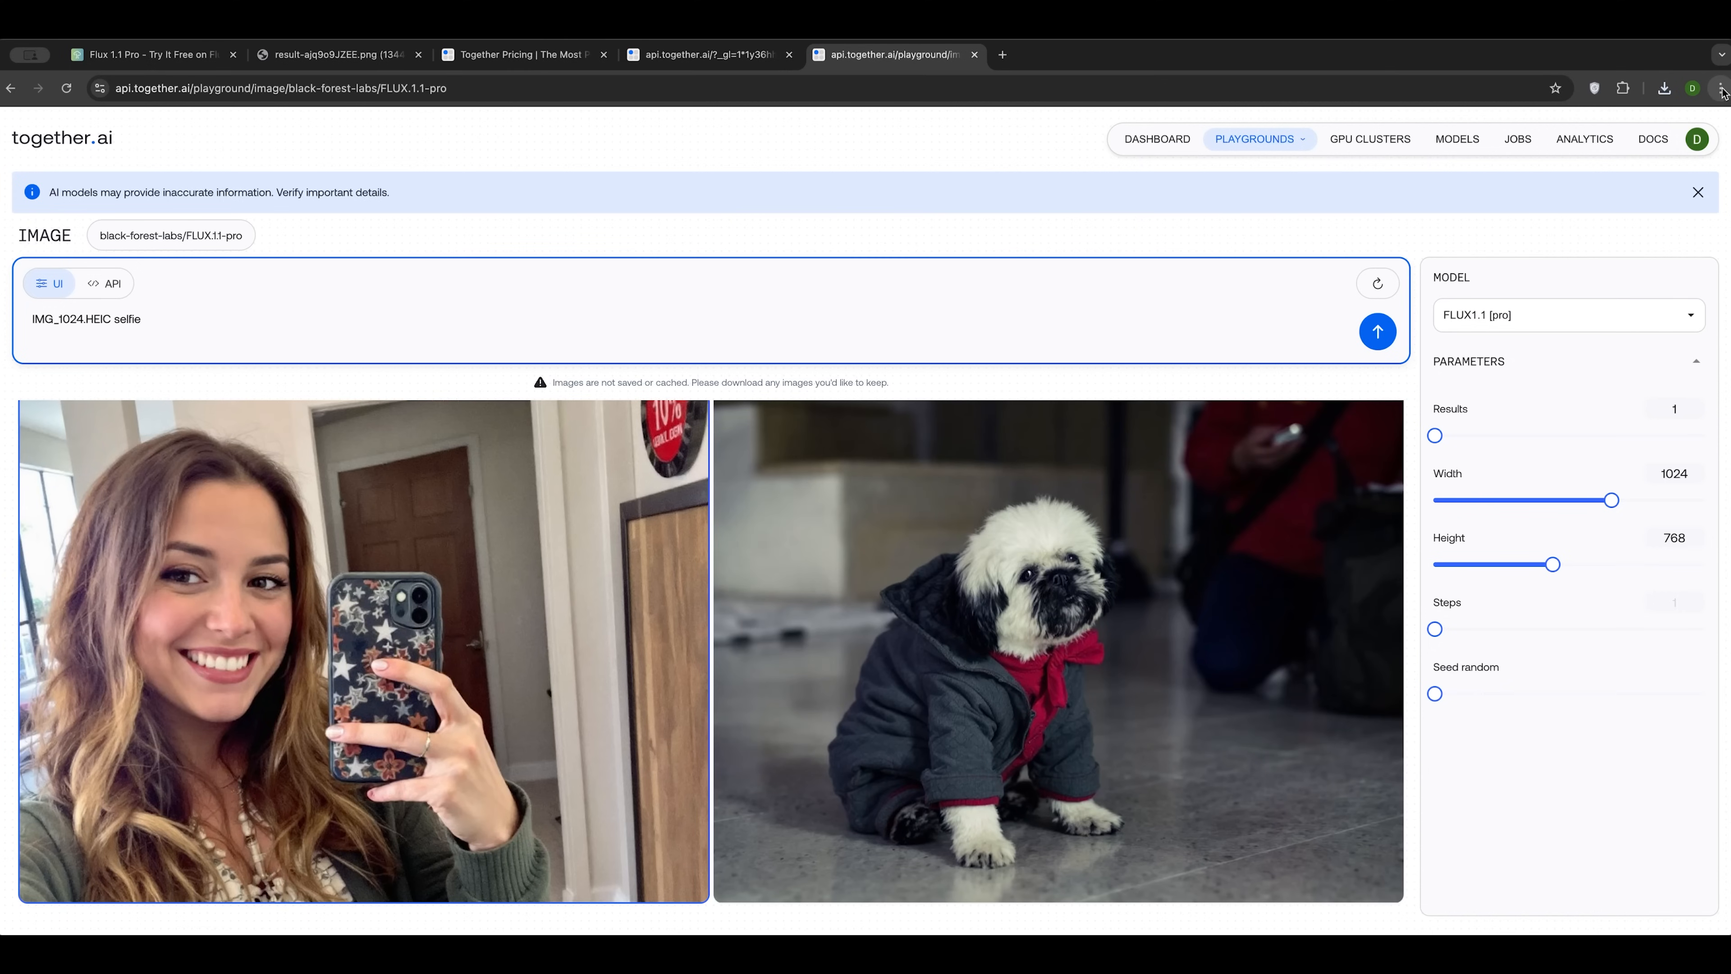
mouse_move(613, 658)
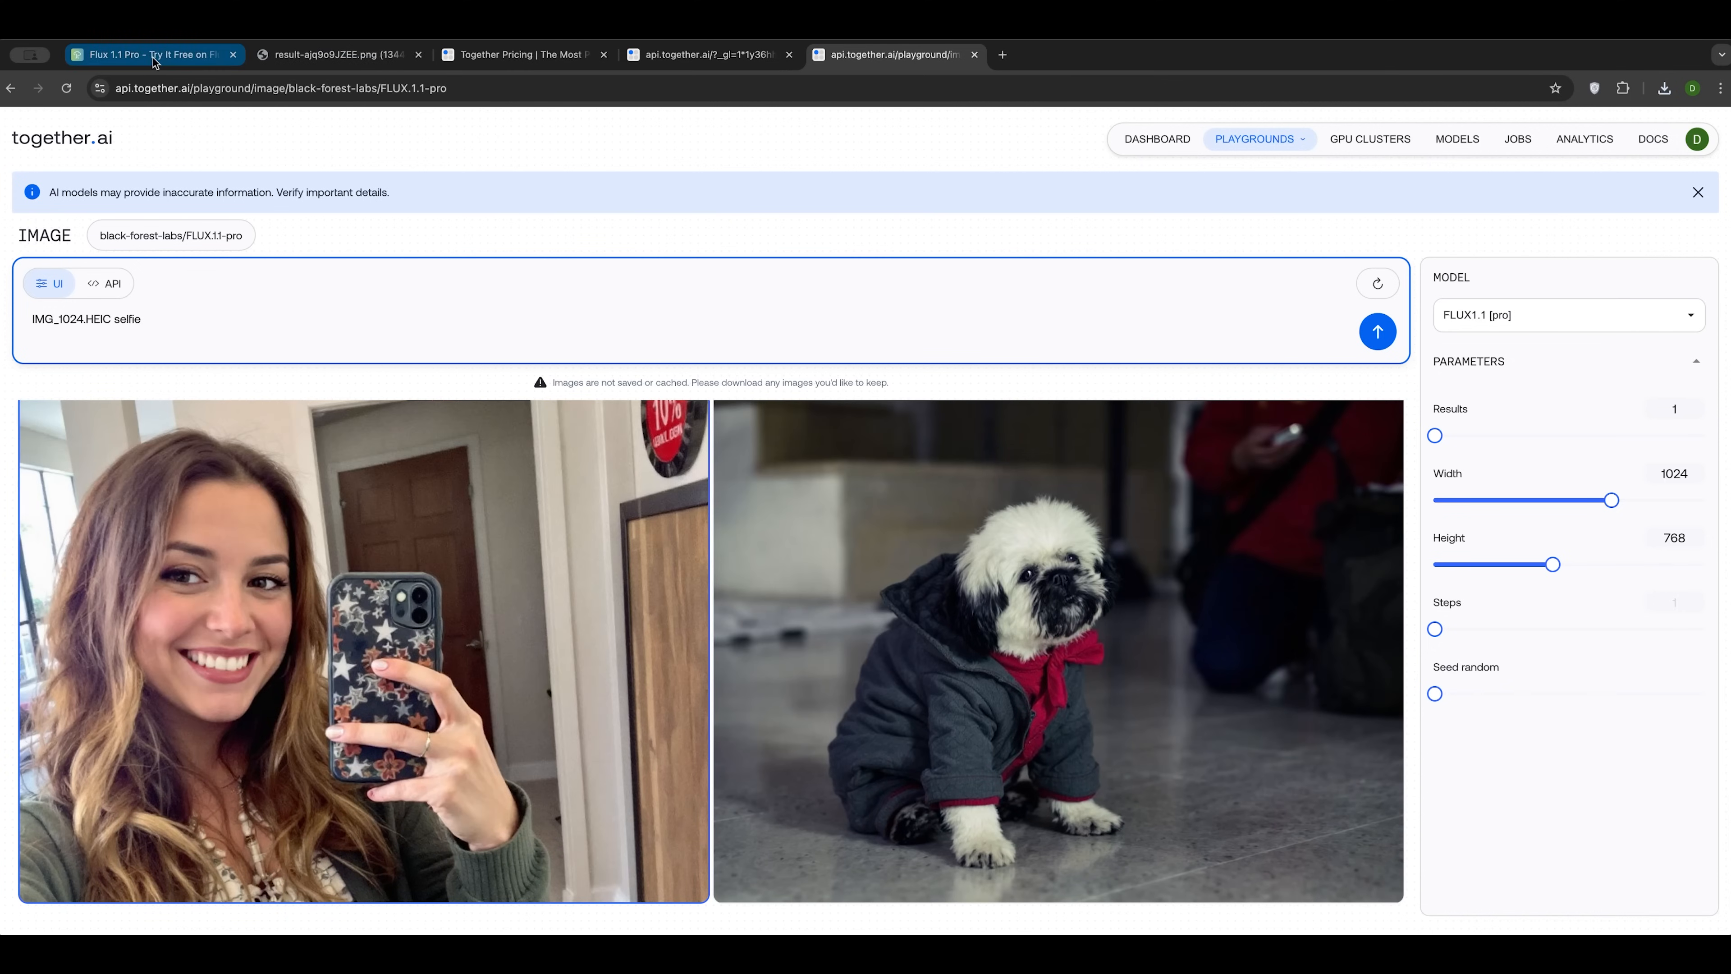
Step: Use Flux.1 AI's Prompt Generator for a girl holding a Daniel Davidson book, then return to Together AI
left_click(149, 55)
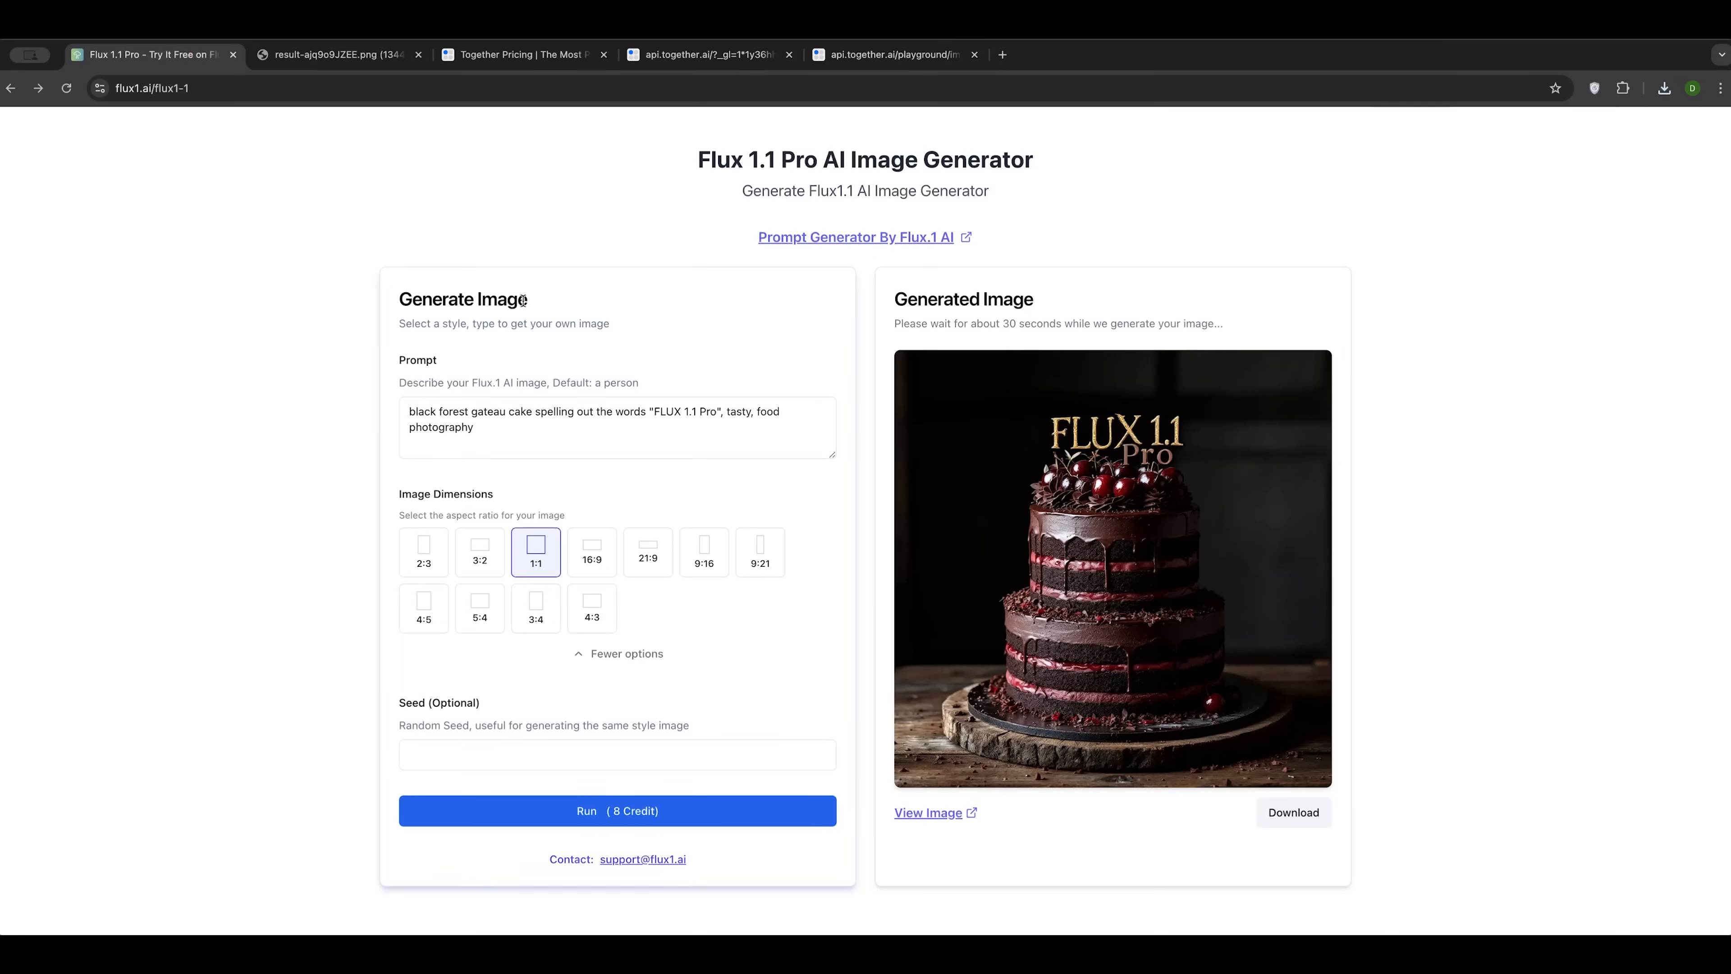
left_click(548, 175)
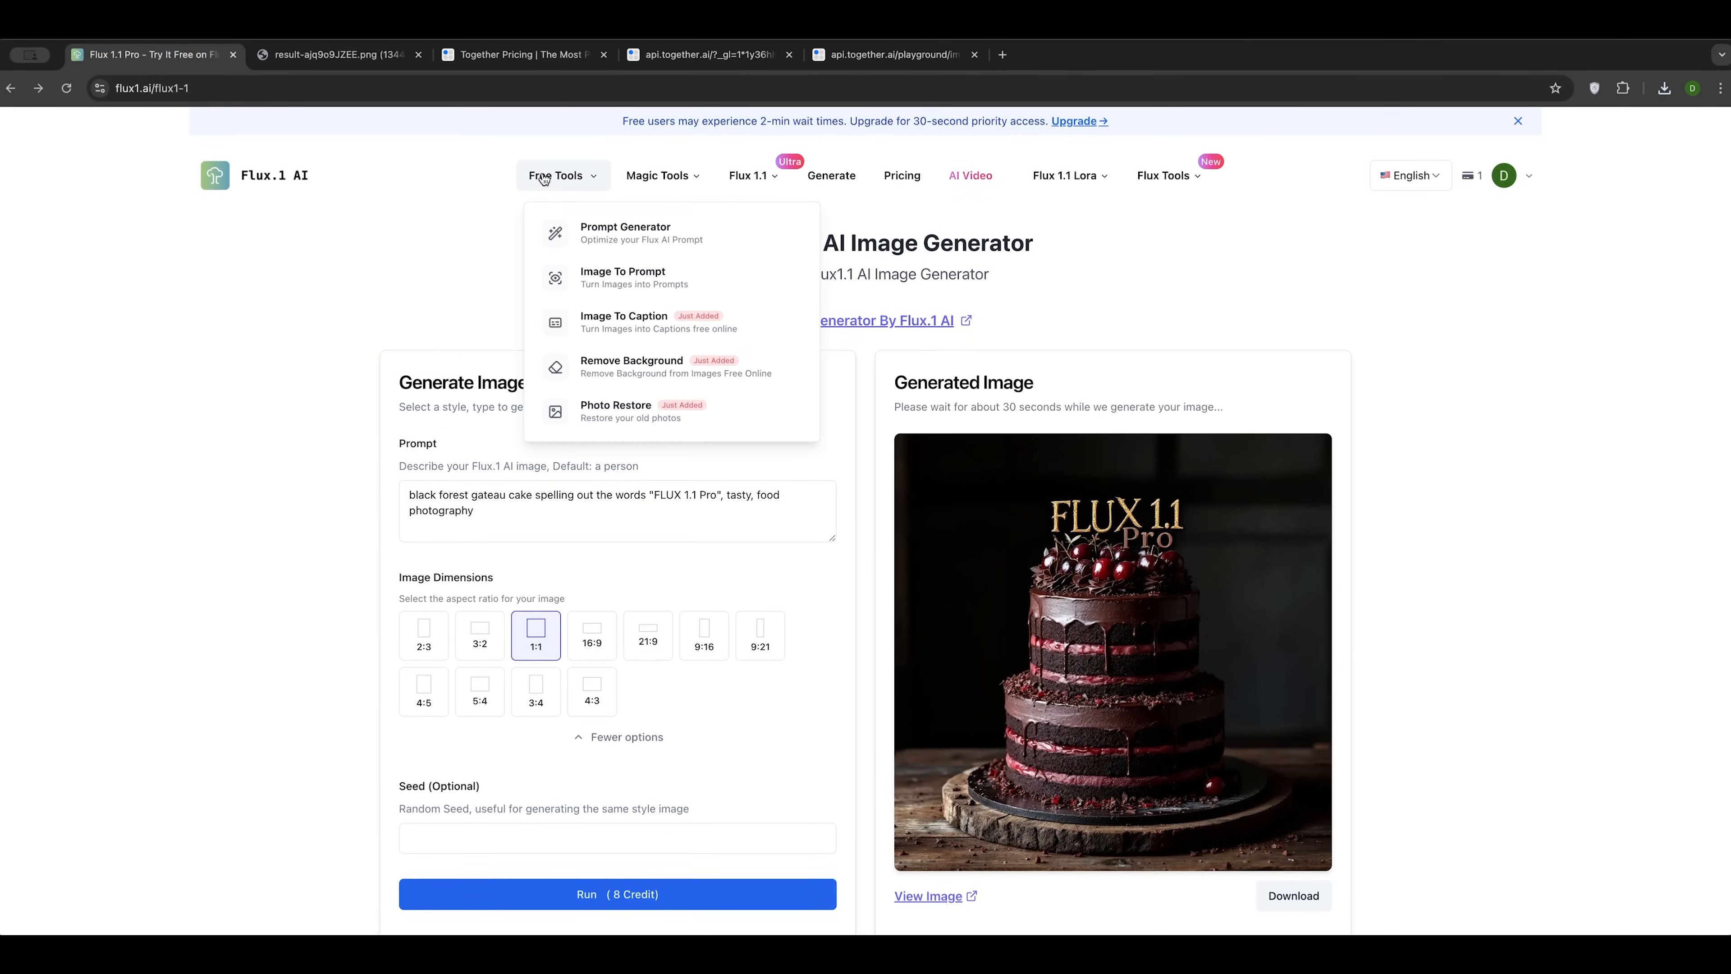
left_click(626, 233)
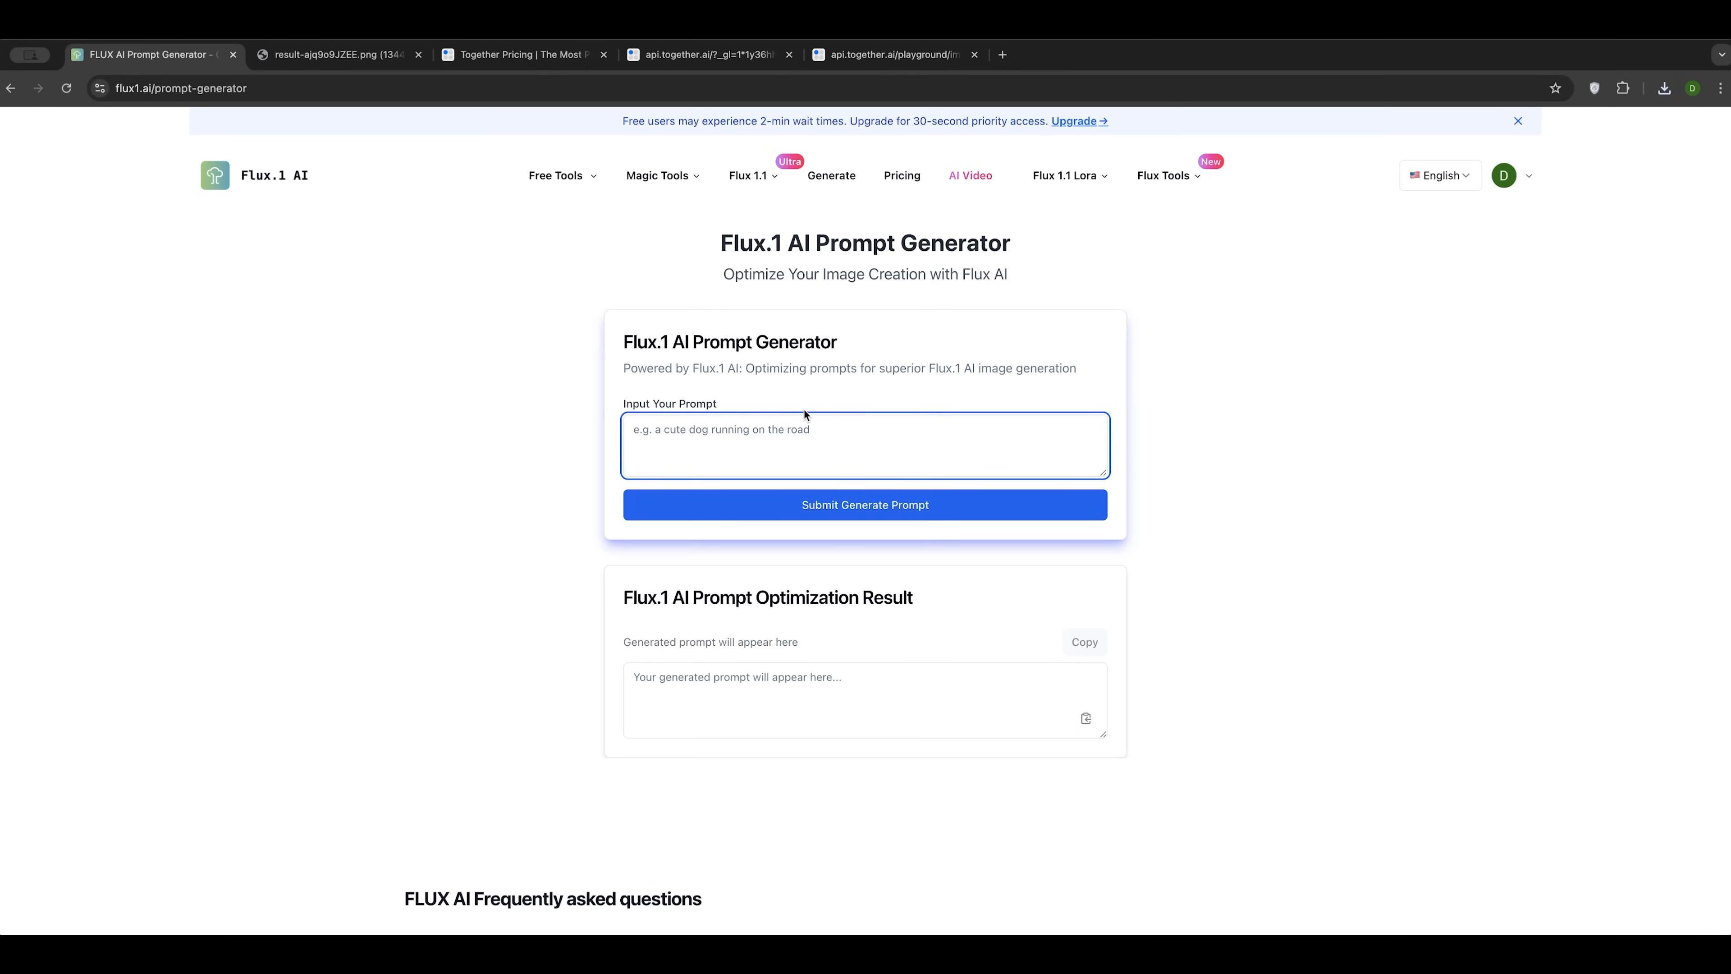
left_click(866, 505)
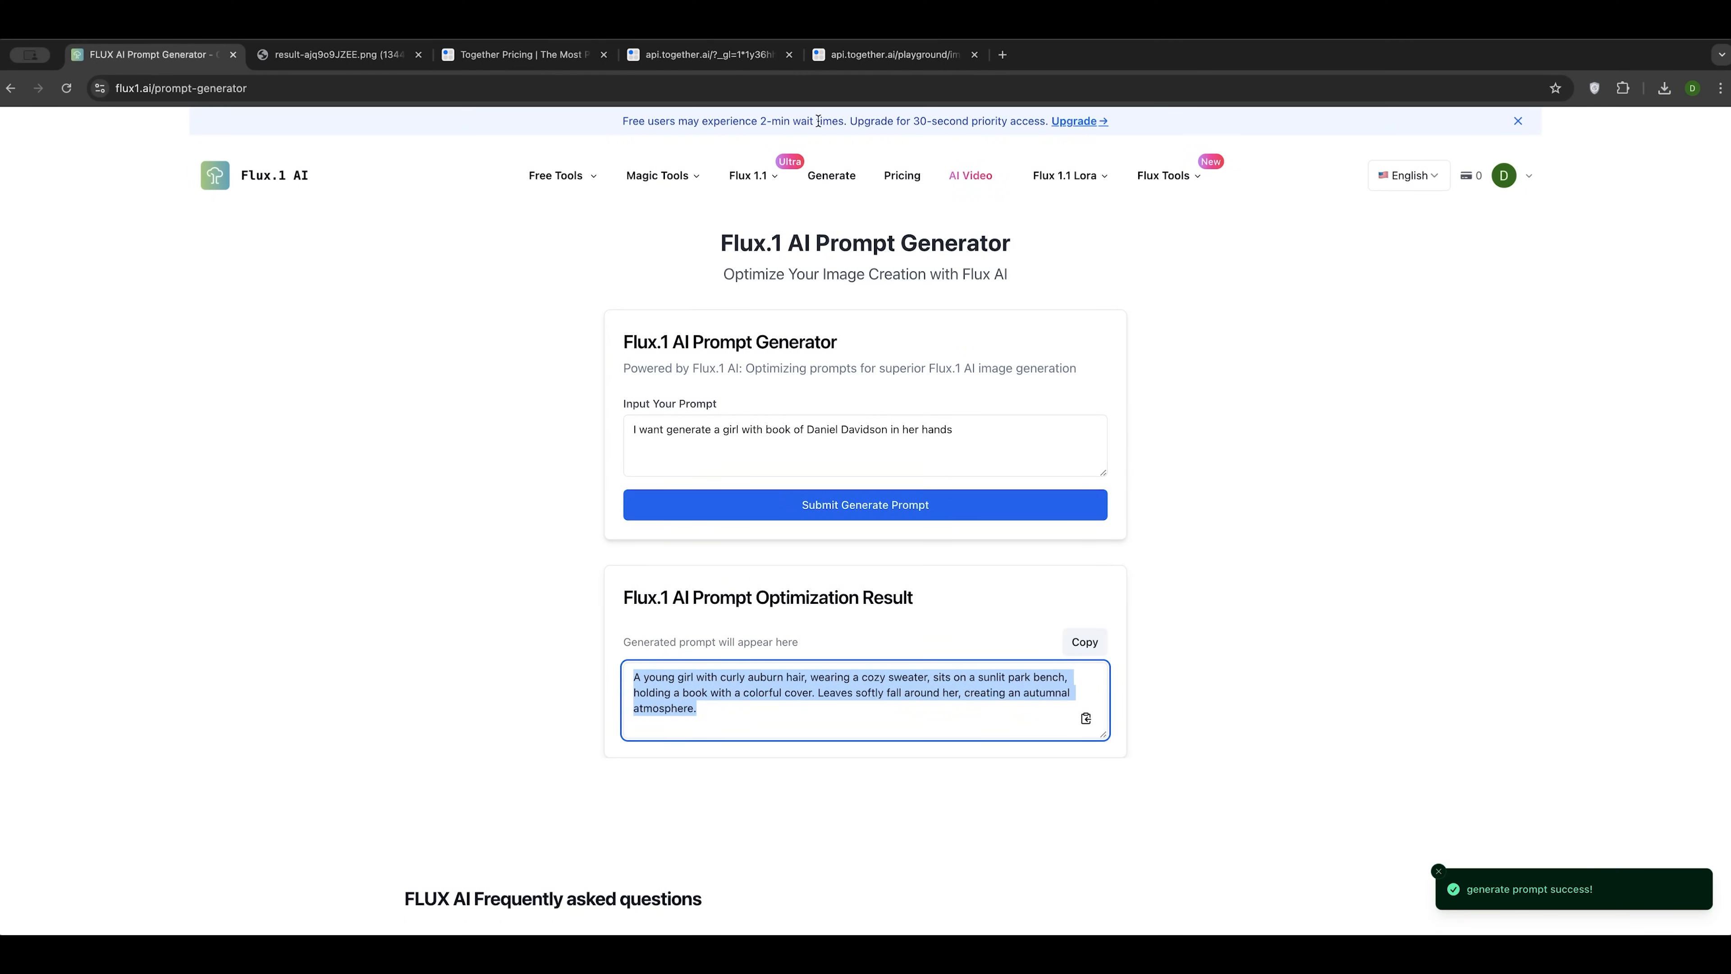
left_click(889, 55)
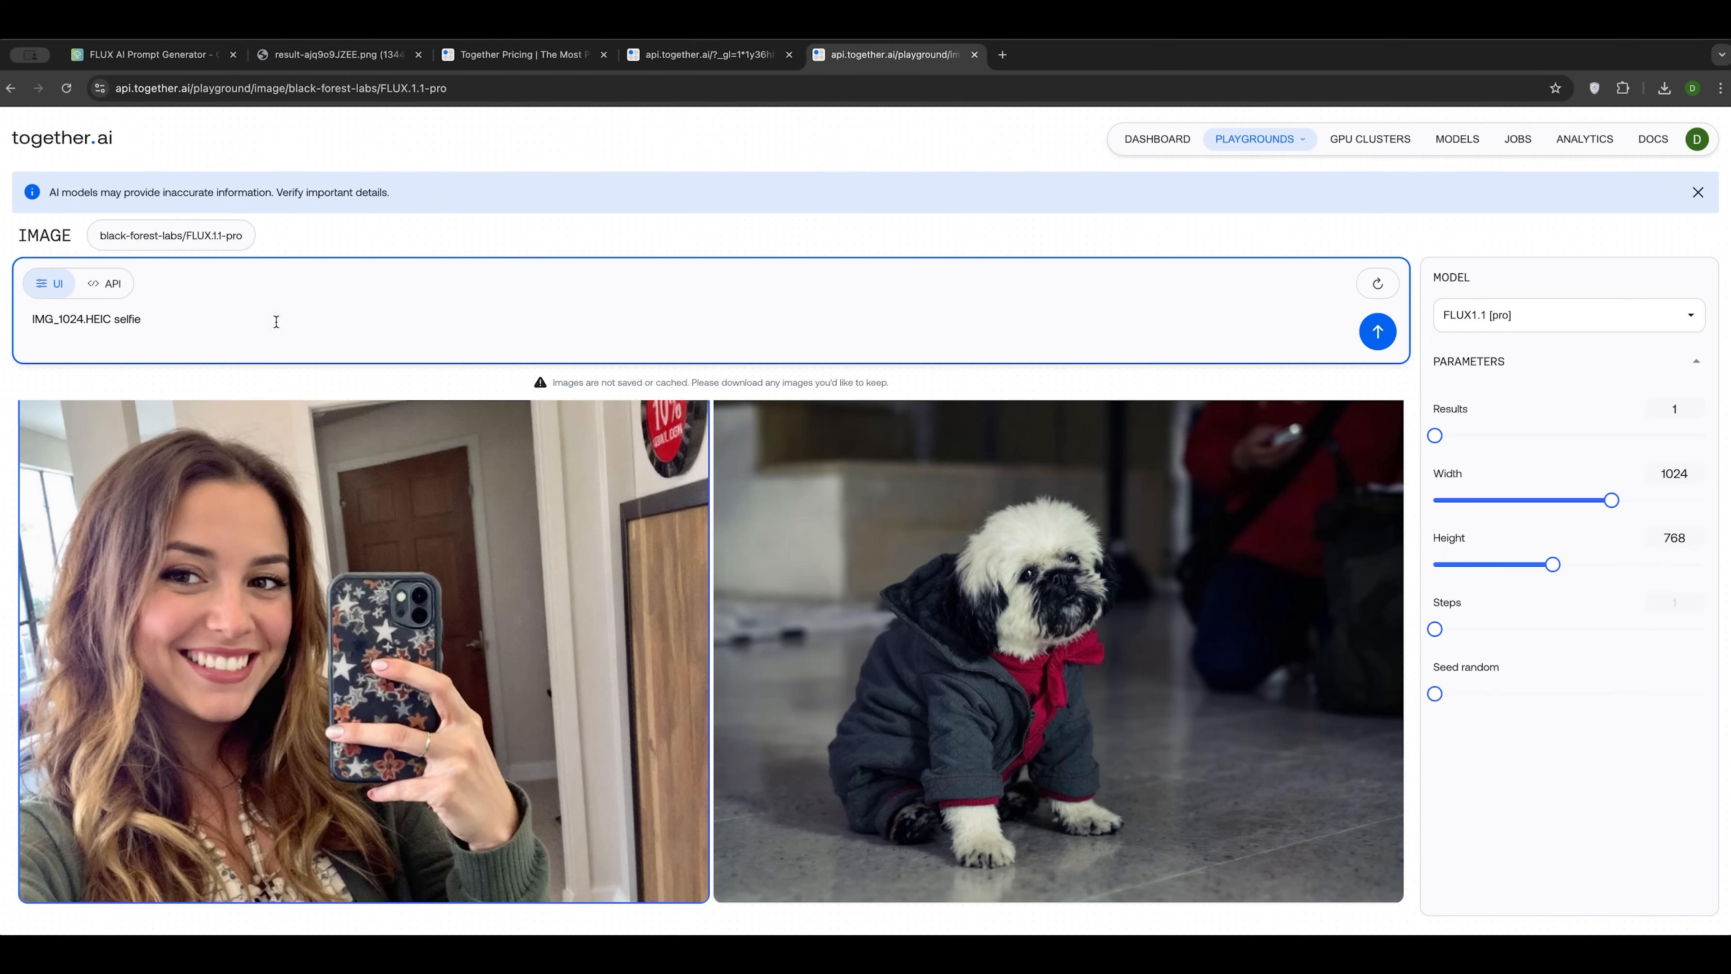
Step: Generate the curly auburn-haired girl reading on a sunlit autumn park bench, then start a new tab
type("A young girl with curly auburn hair, wearing a cozy sweater, sits on a sunlit park bench, holding a book with a colorful cover. Leaves softly fall around her, creating an autumnal atmosphere.")
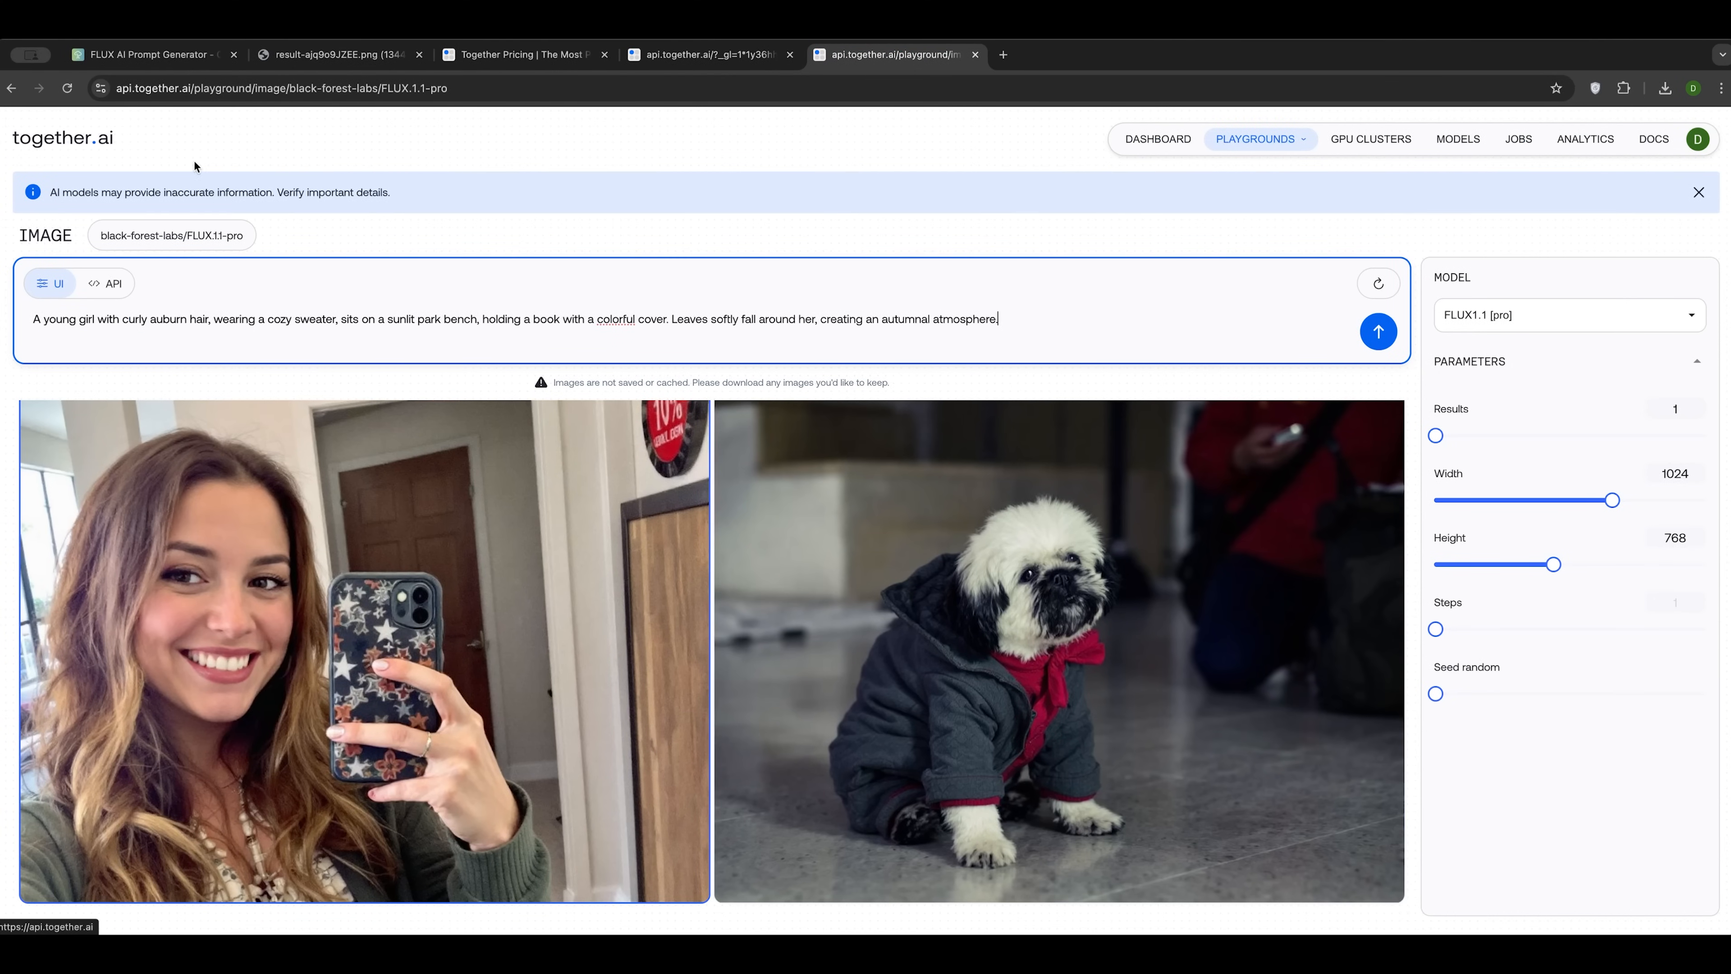
left_click(1379, 332)
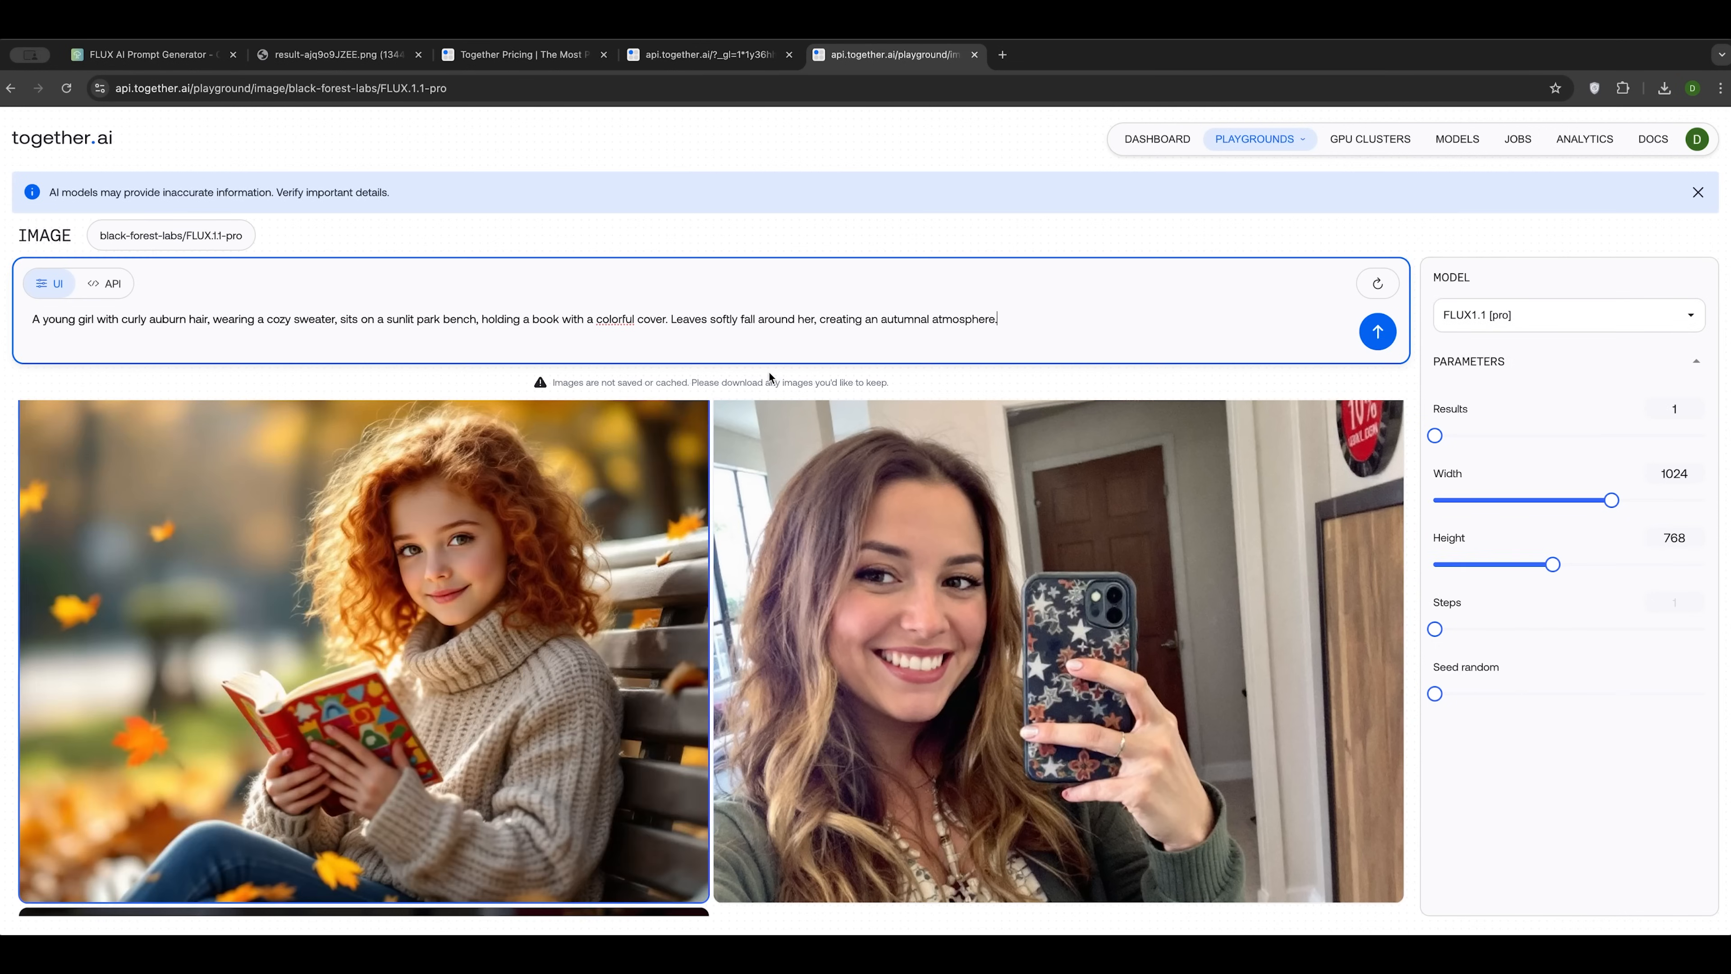
mouse_move(248, 707)
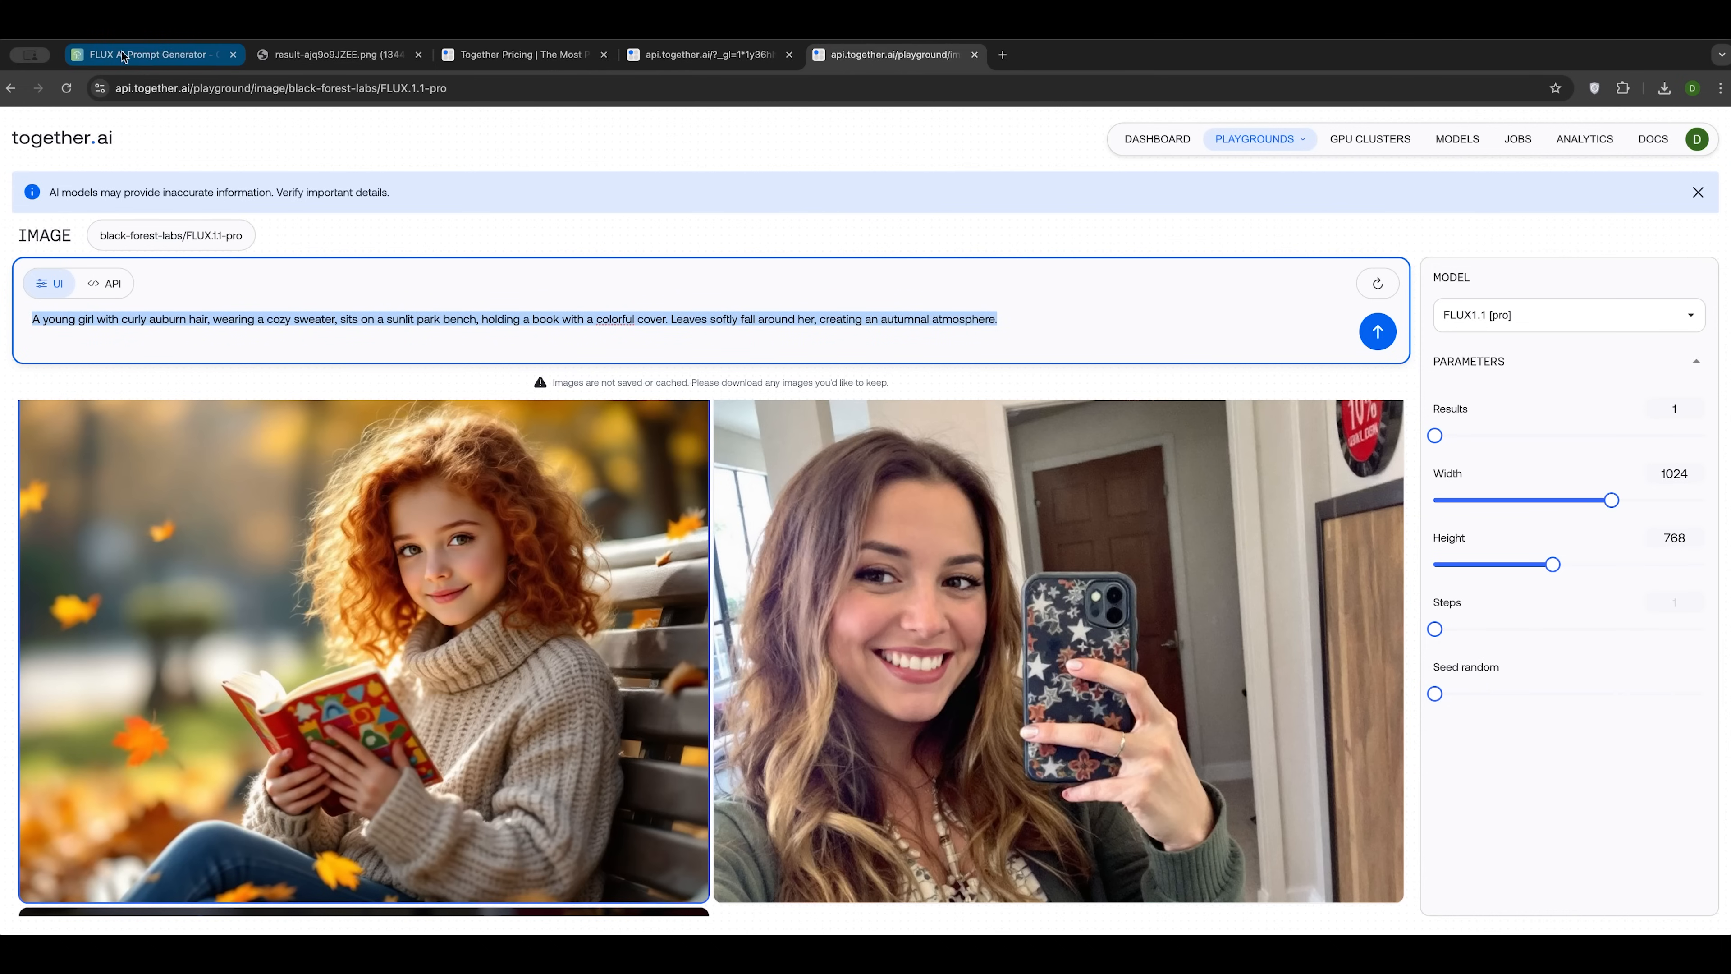
left_click(1187, 55)
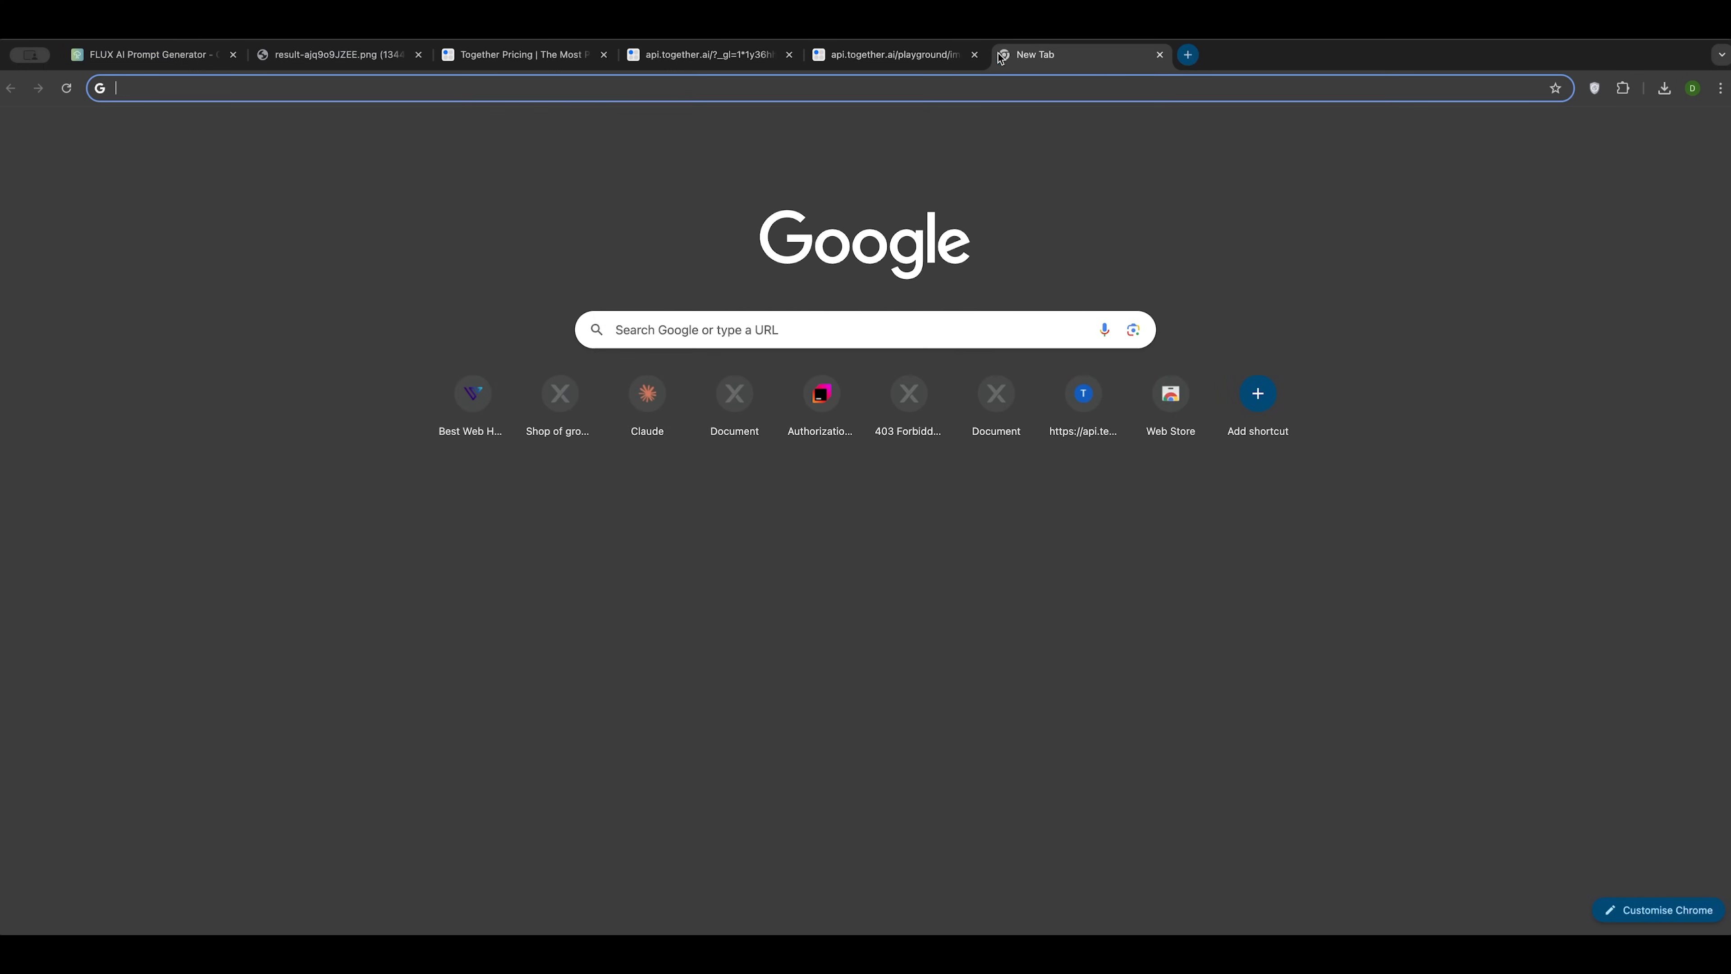
Step: Search the ChatGPT GPT store for 'flux prompts' and view the Flux Prompt, Midjourney Image Prompt Maker GPT
type("chatgpt.com/gpts")
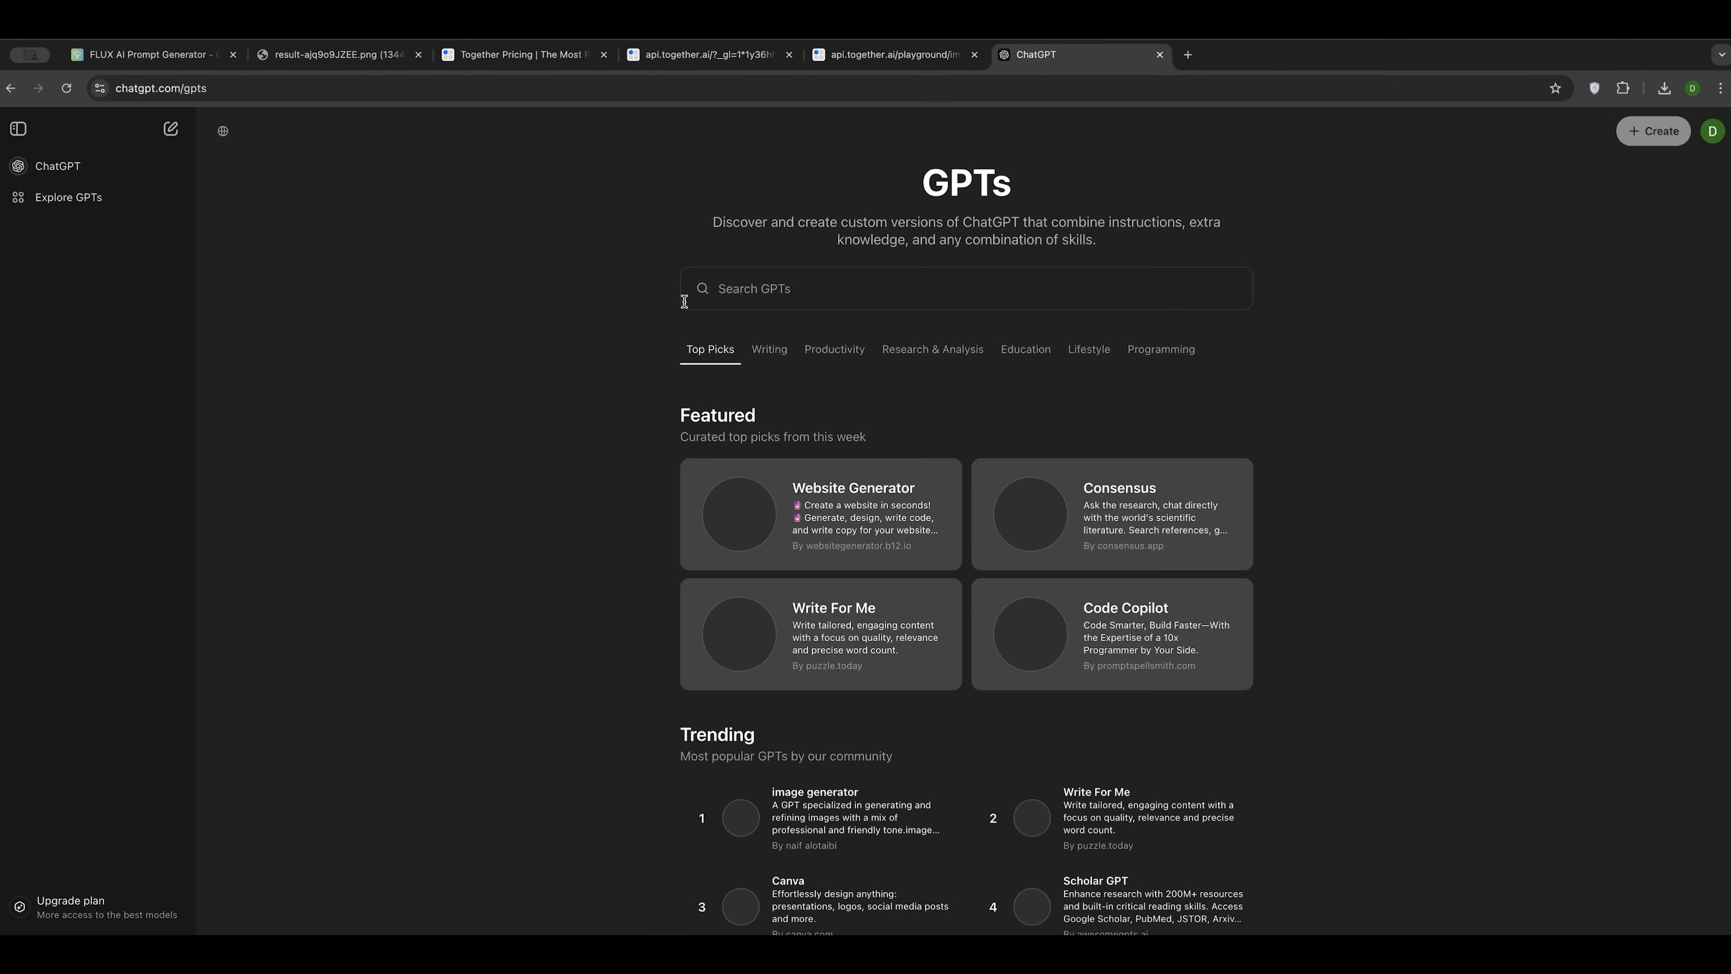
type("flux prompts")
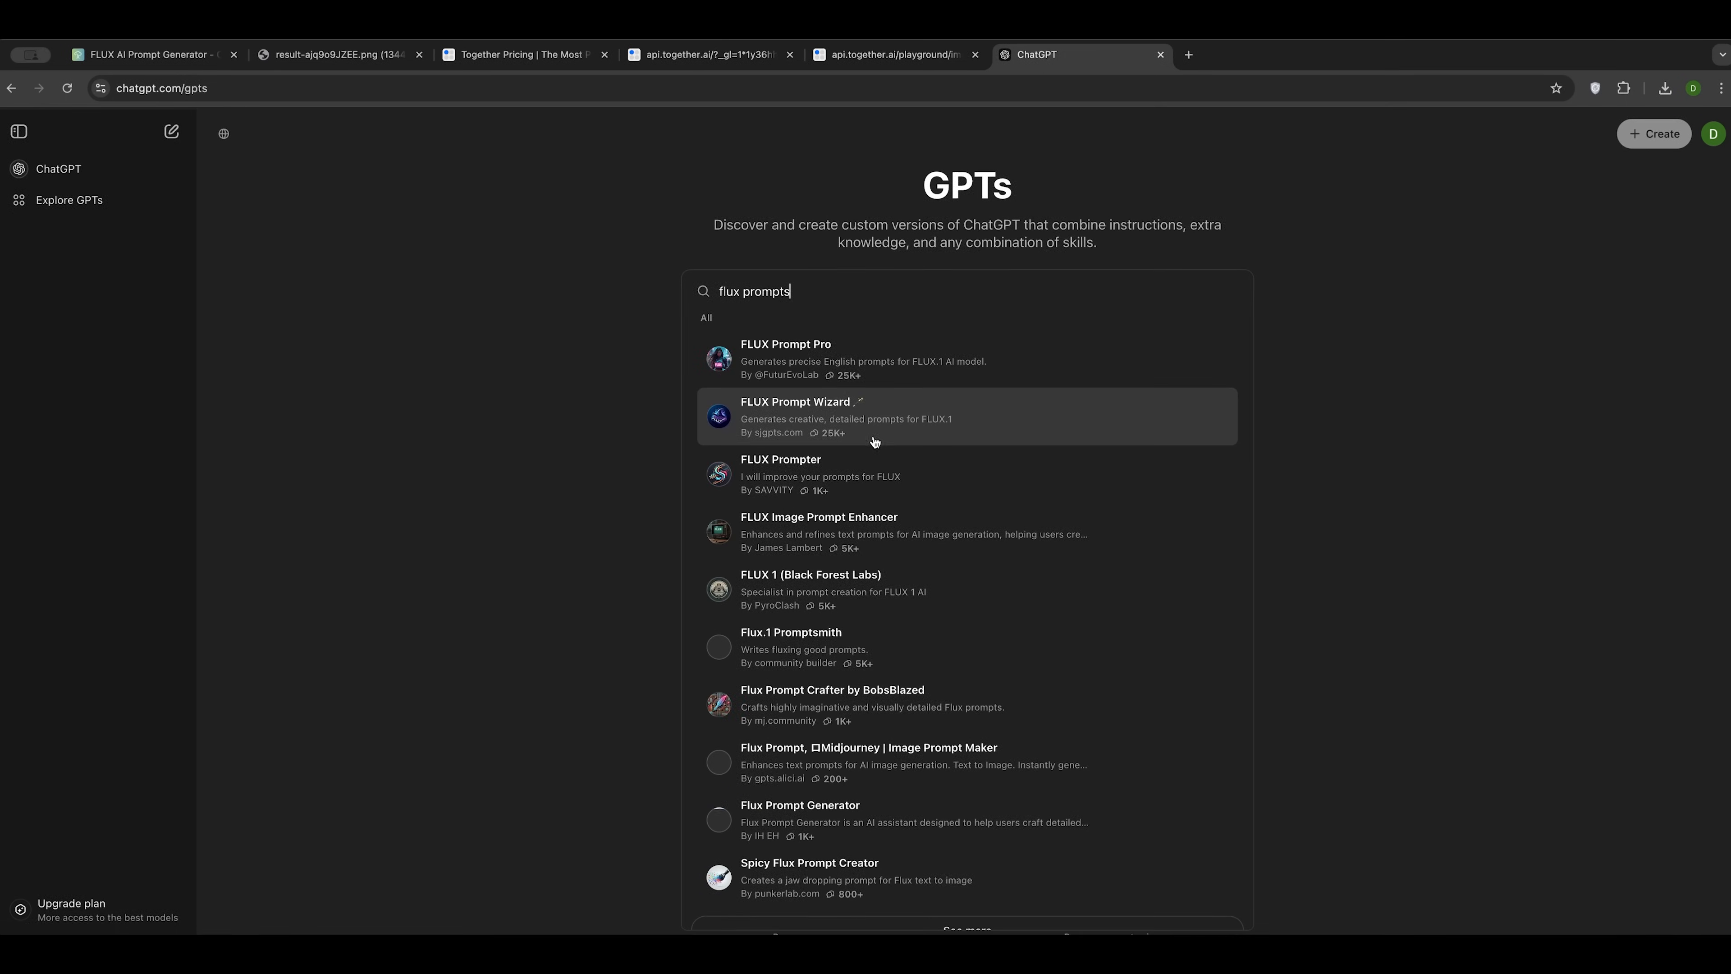
mouse_move(880, 384)
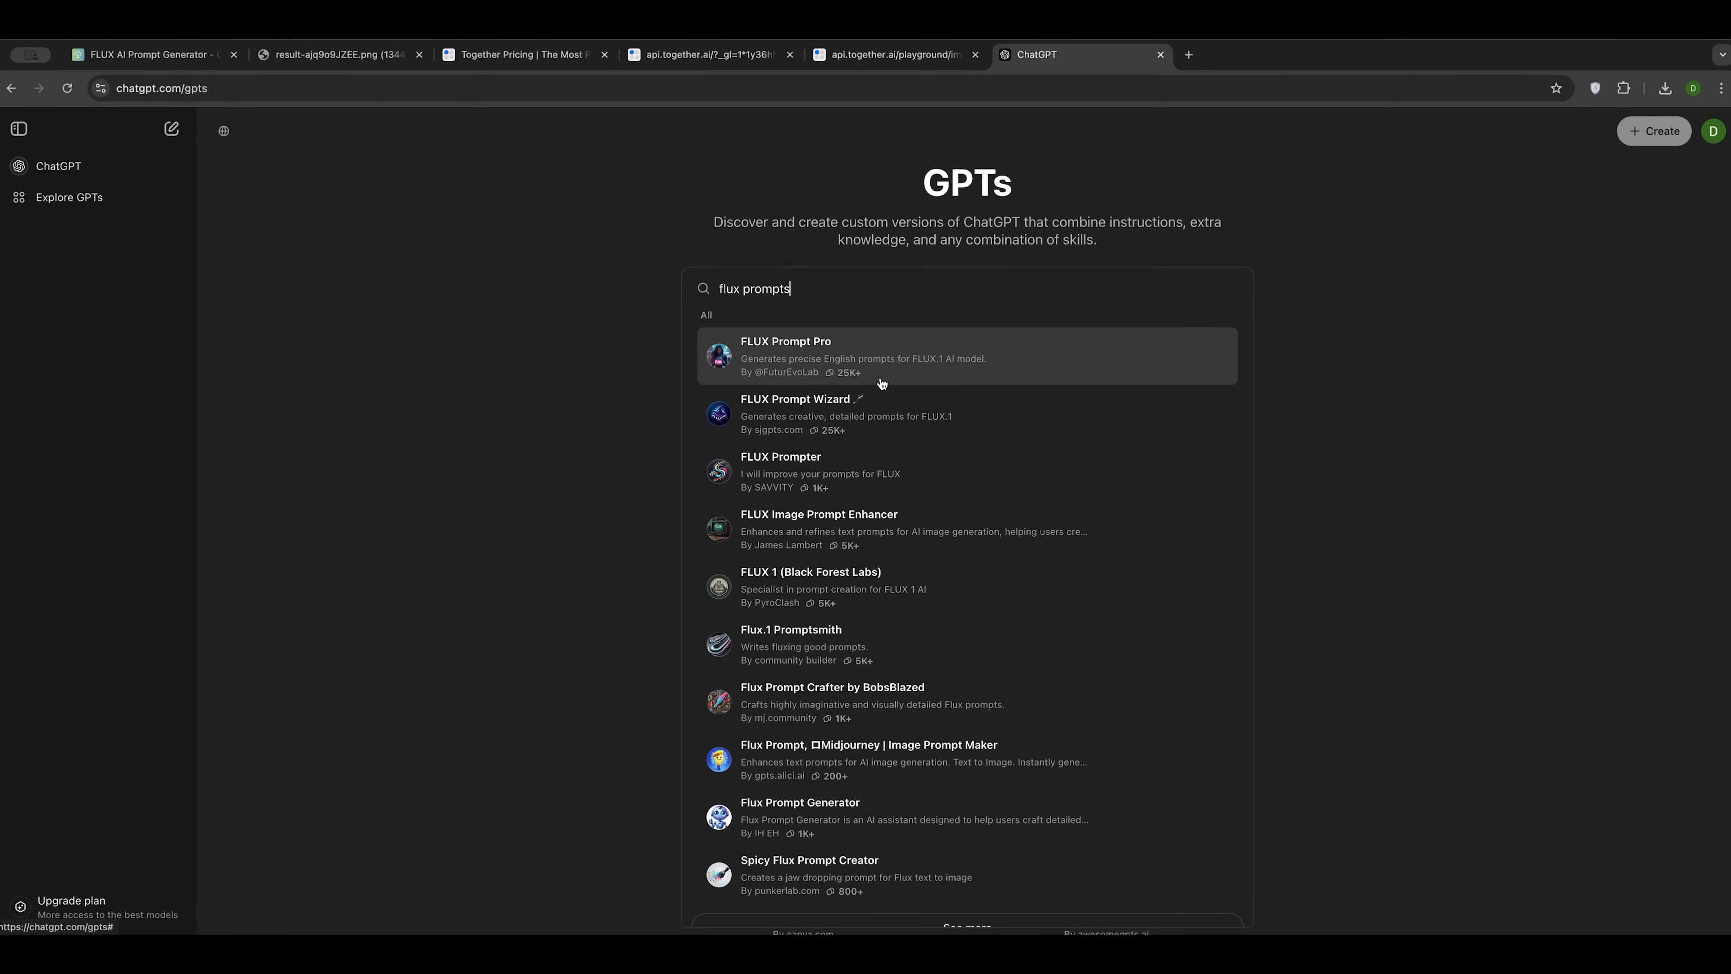
mouse_move(793, 405)
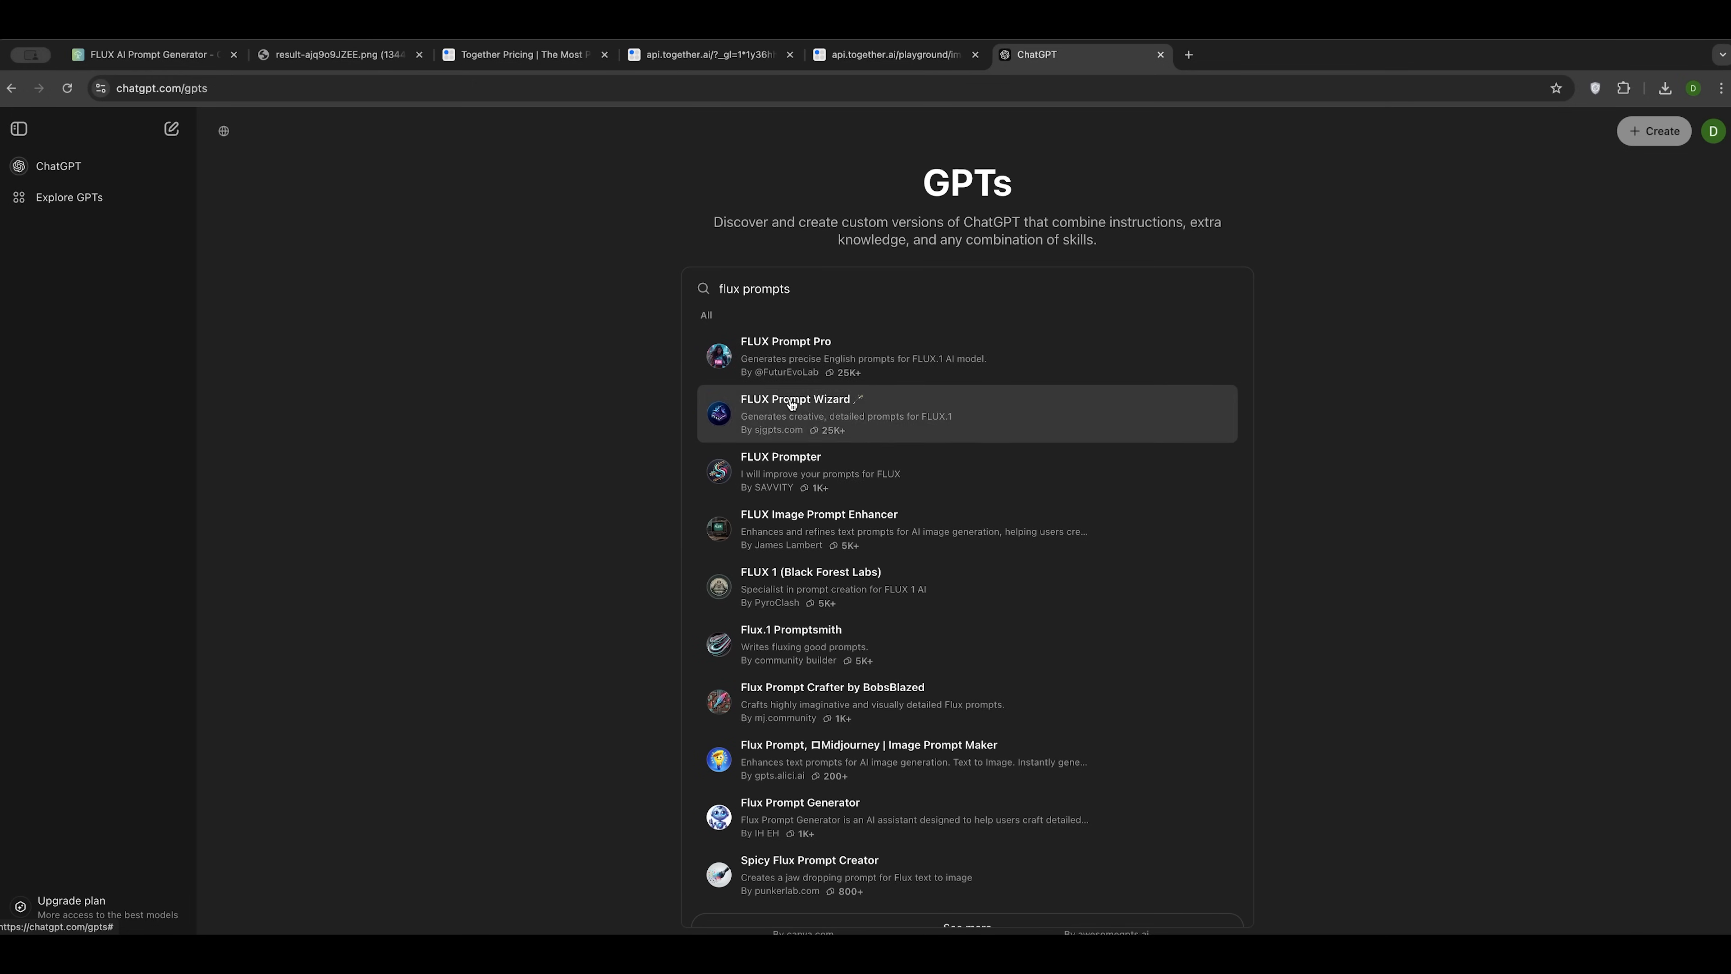
mouse_move(905, 380)
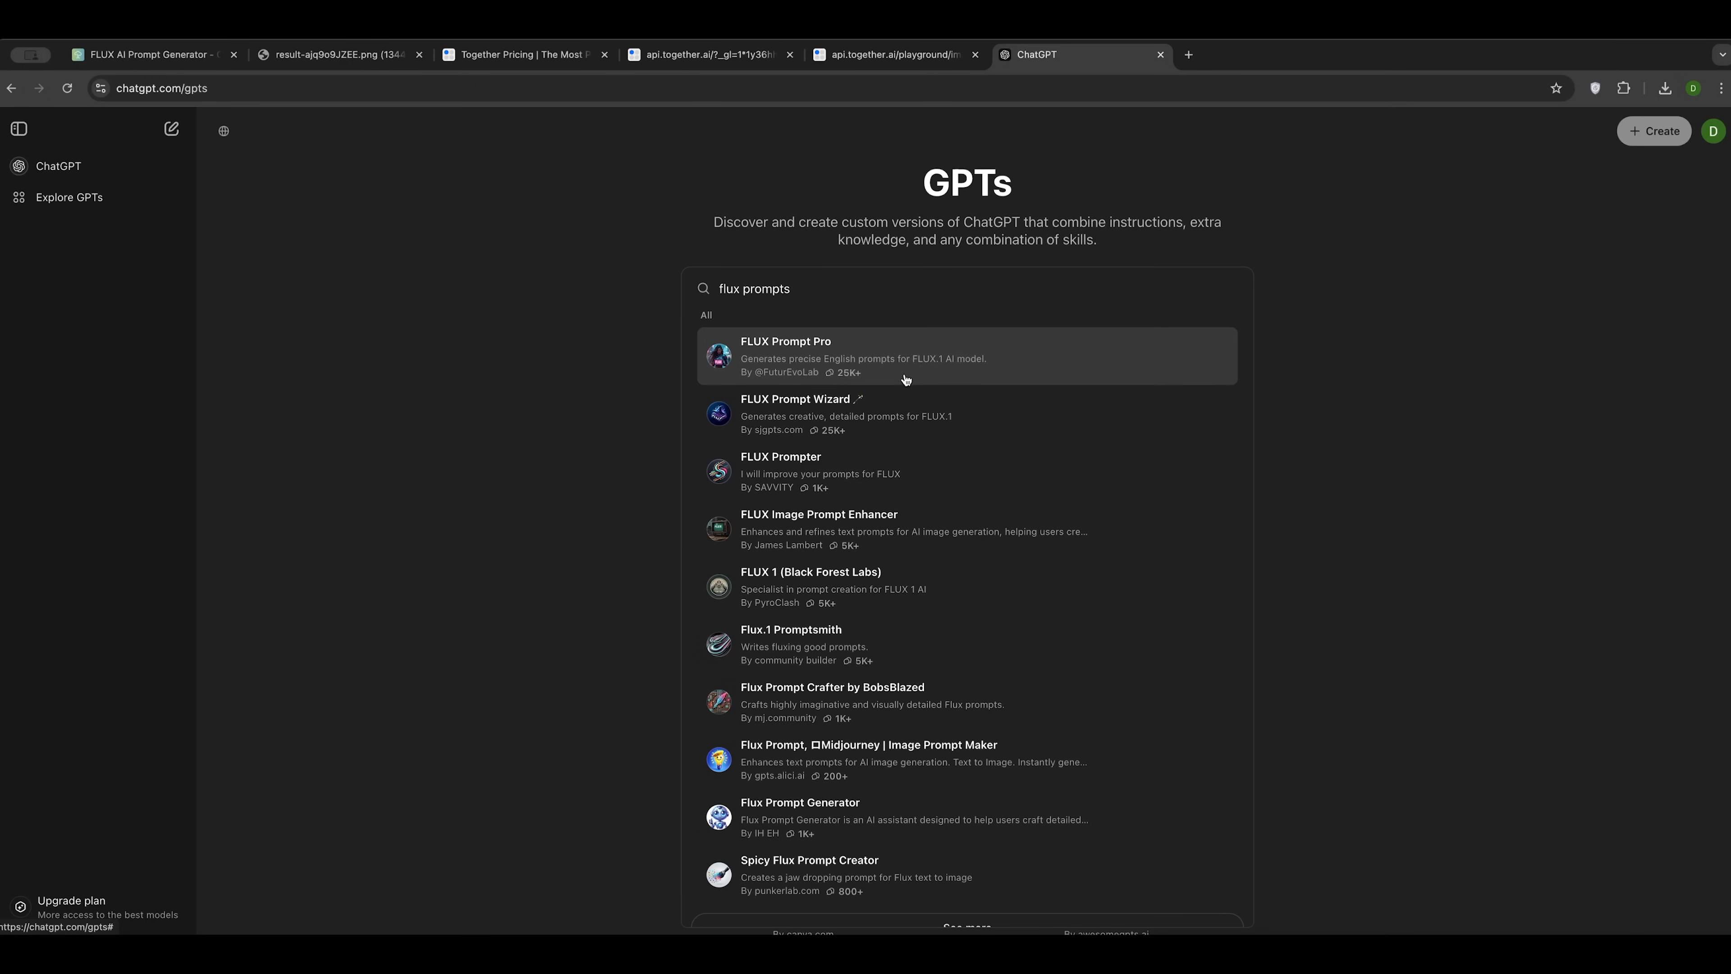
mouse_move(886, 777)
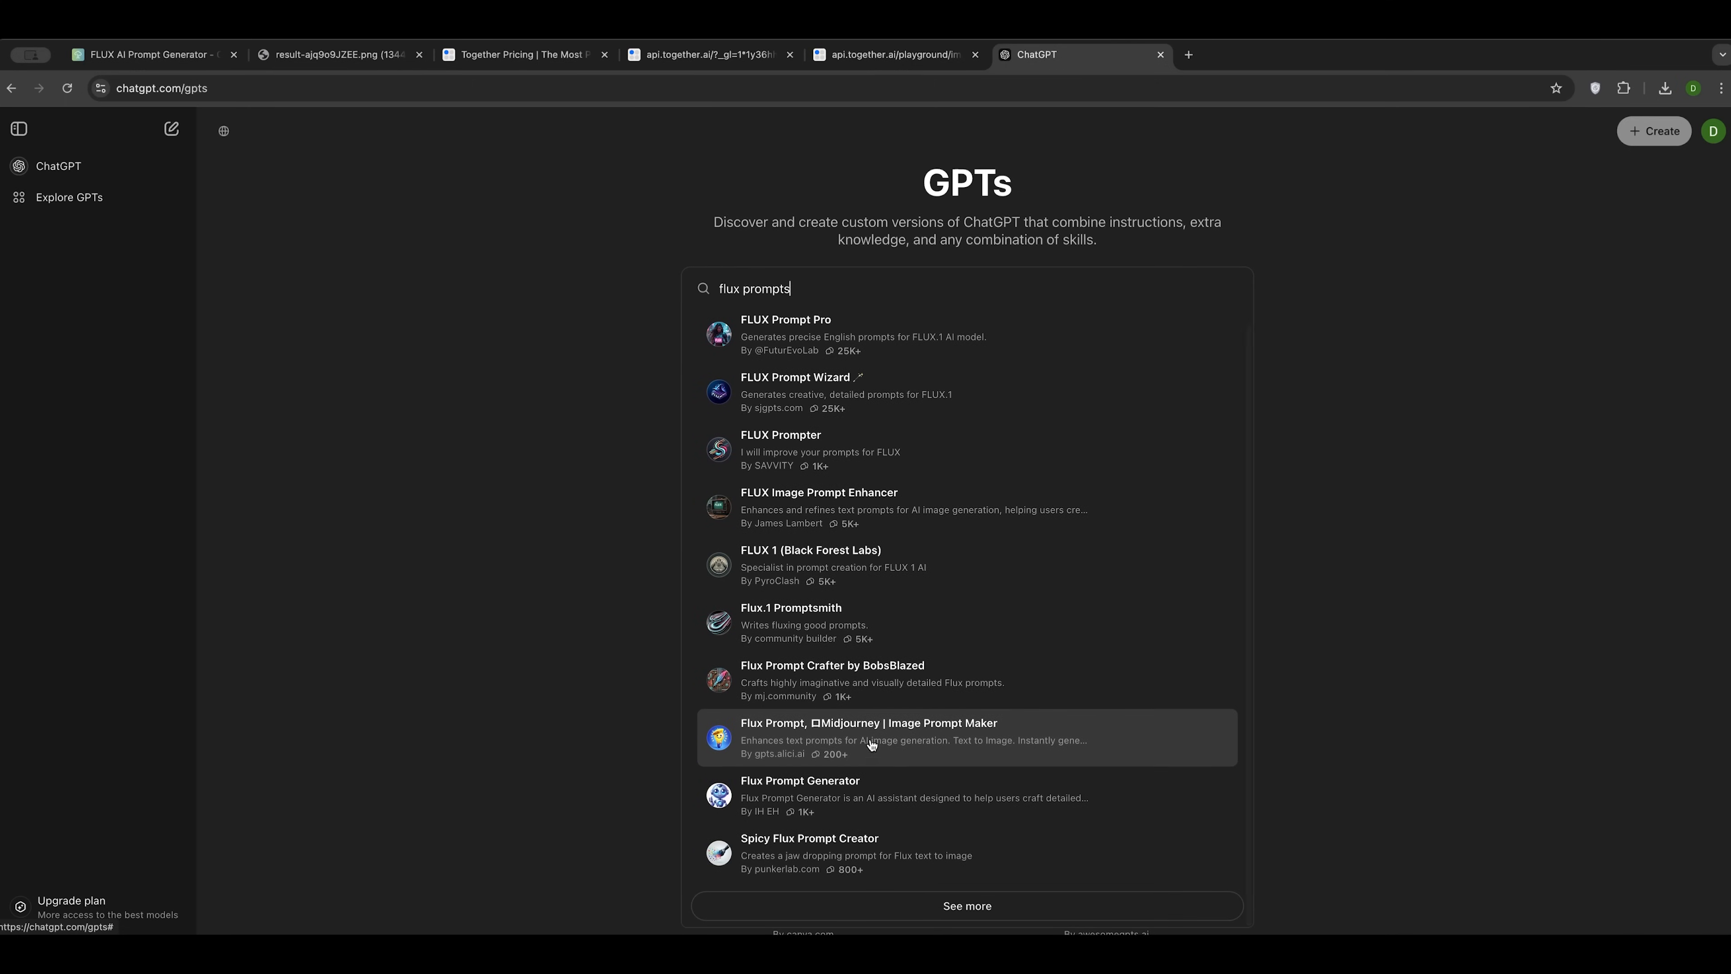
mouse_move(903, 806)
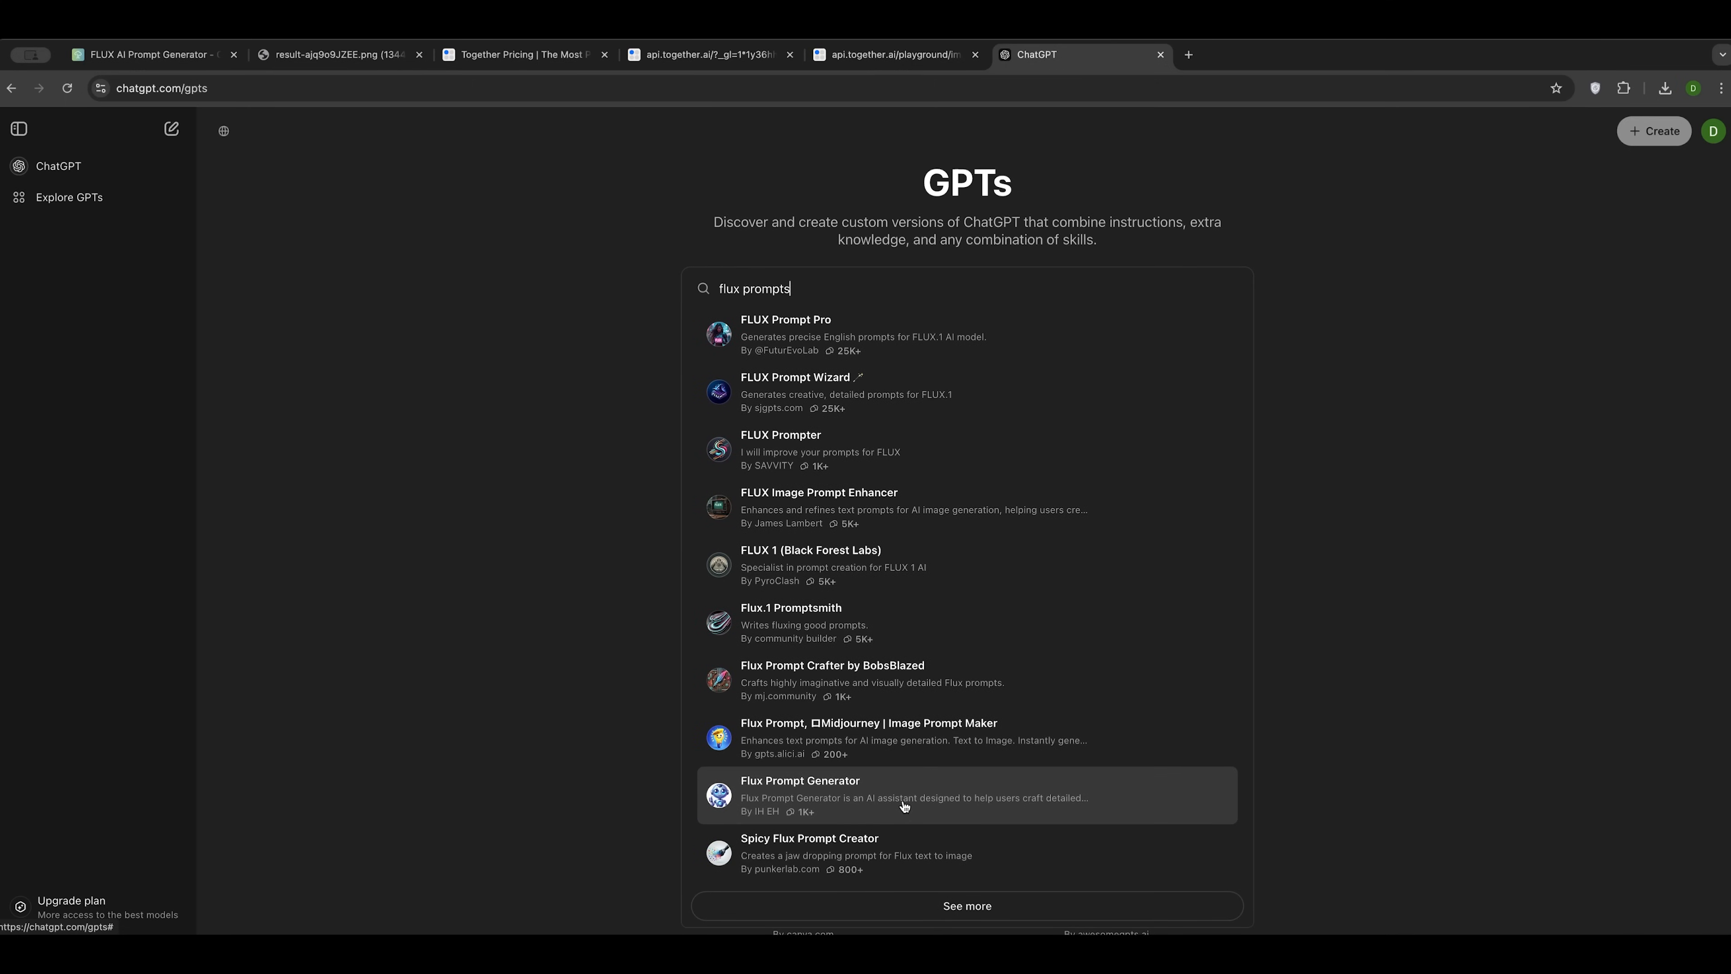
mouse_move(884, 856)
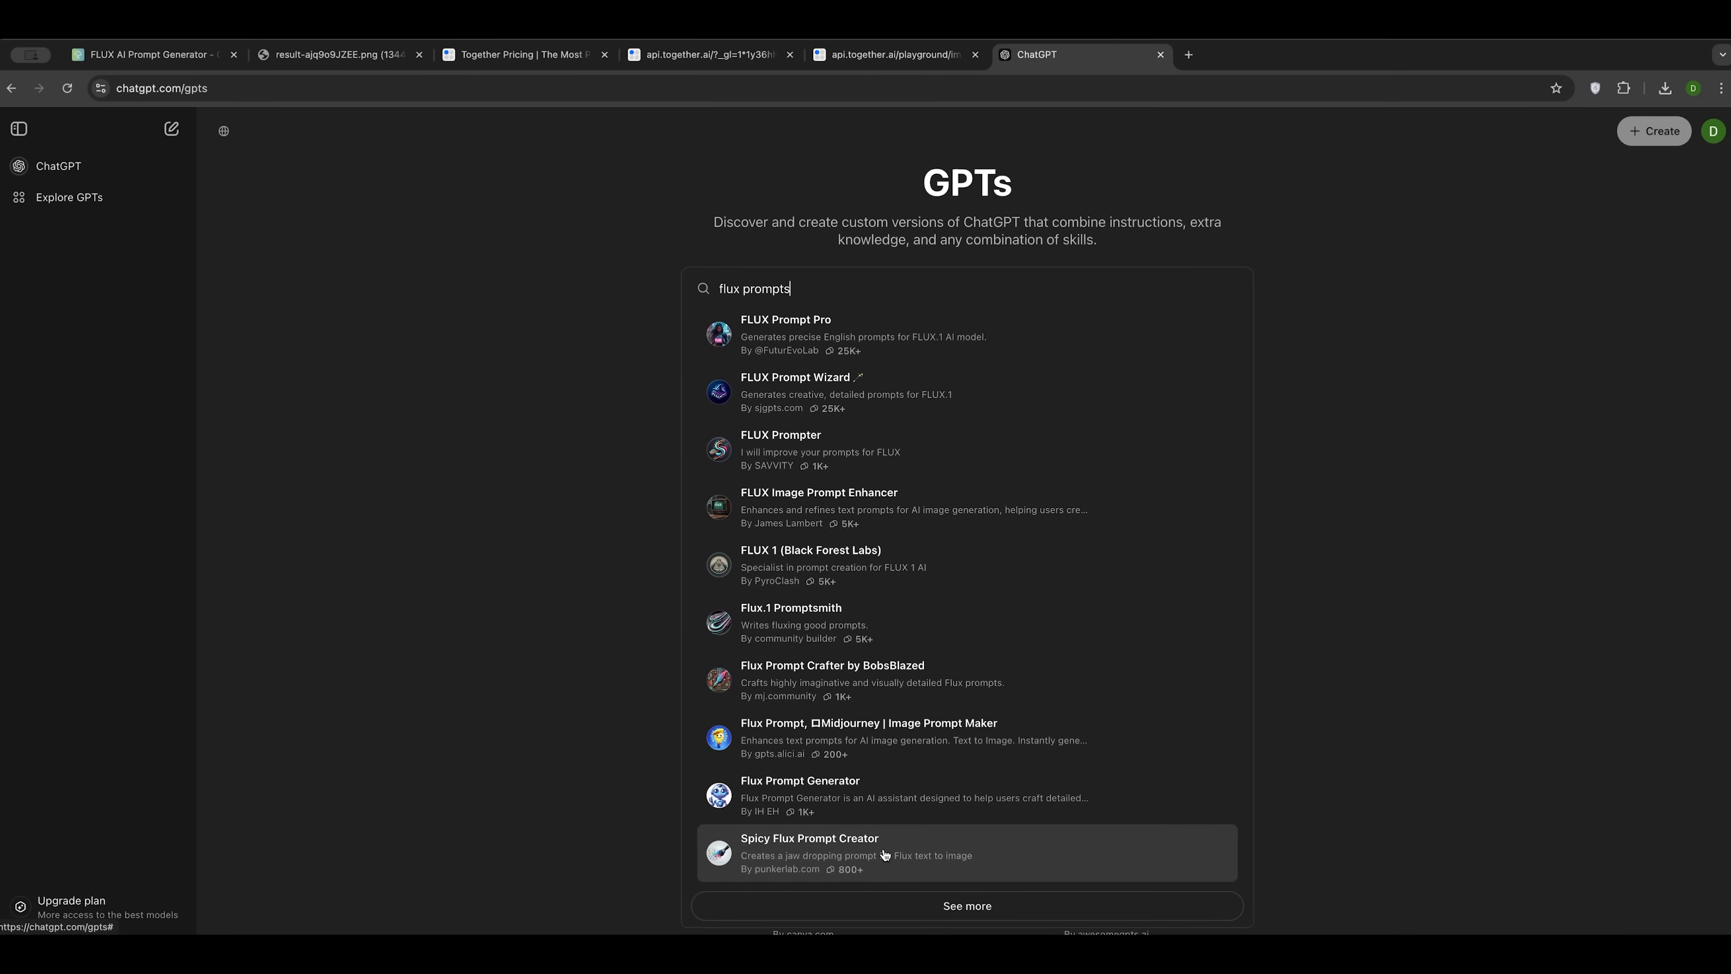
mouse_move(865, 512)
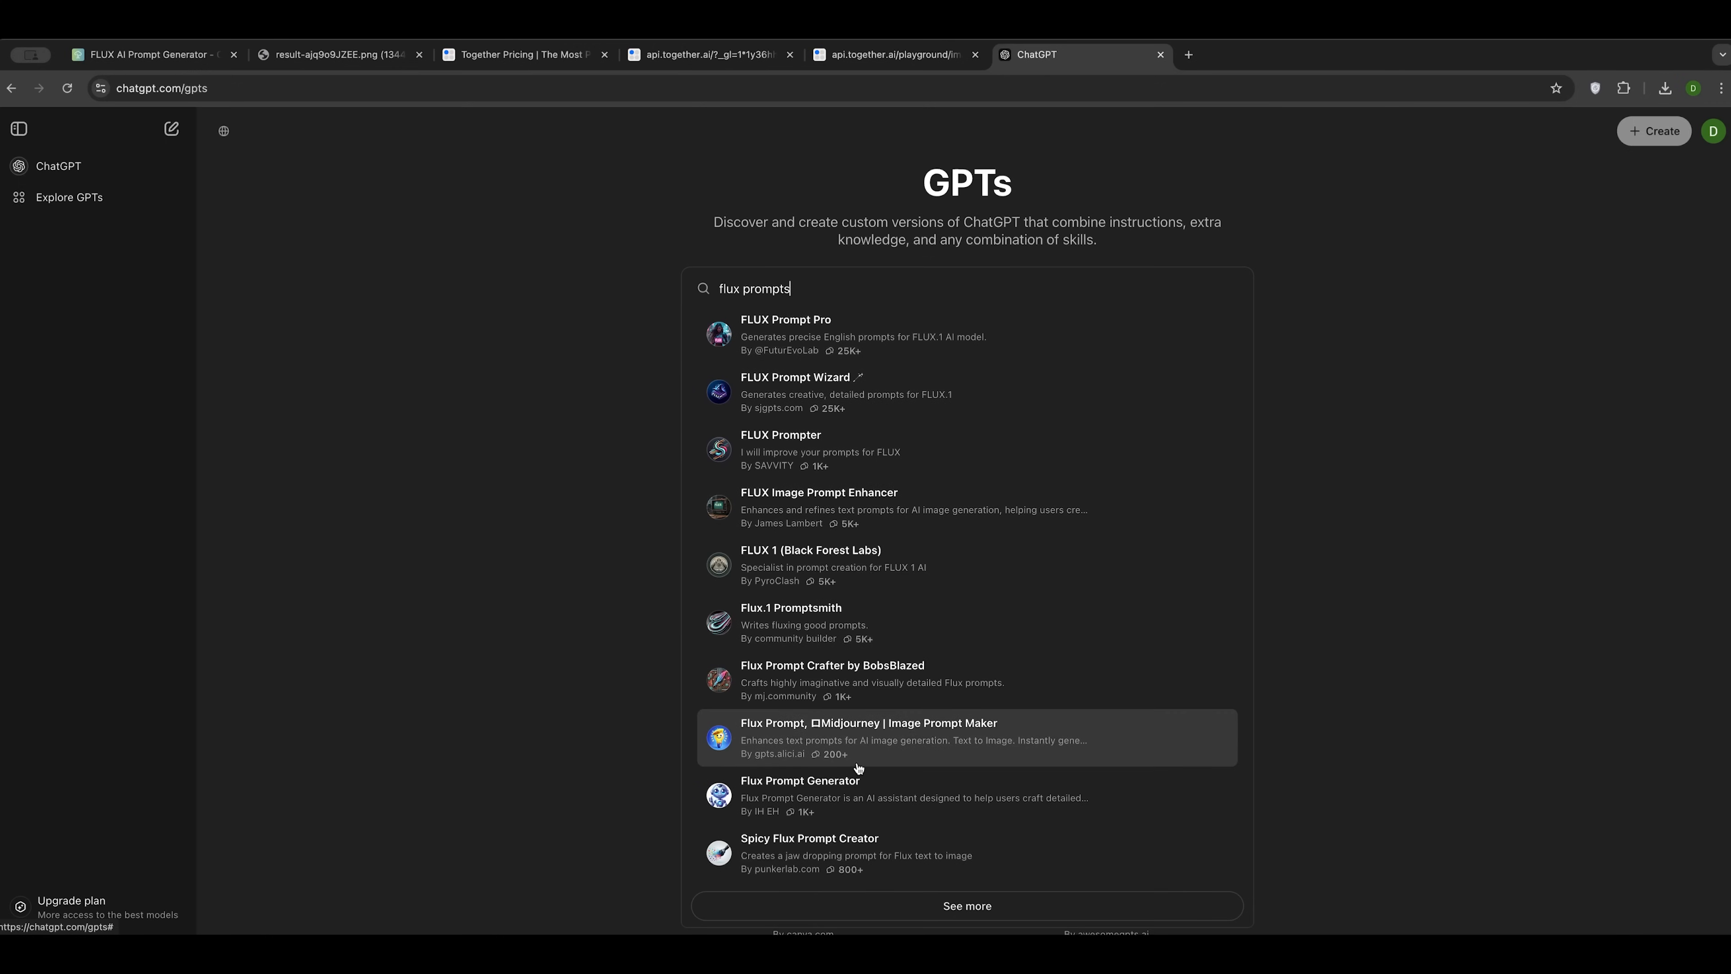
left_click(858, 741)
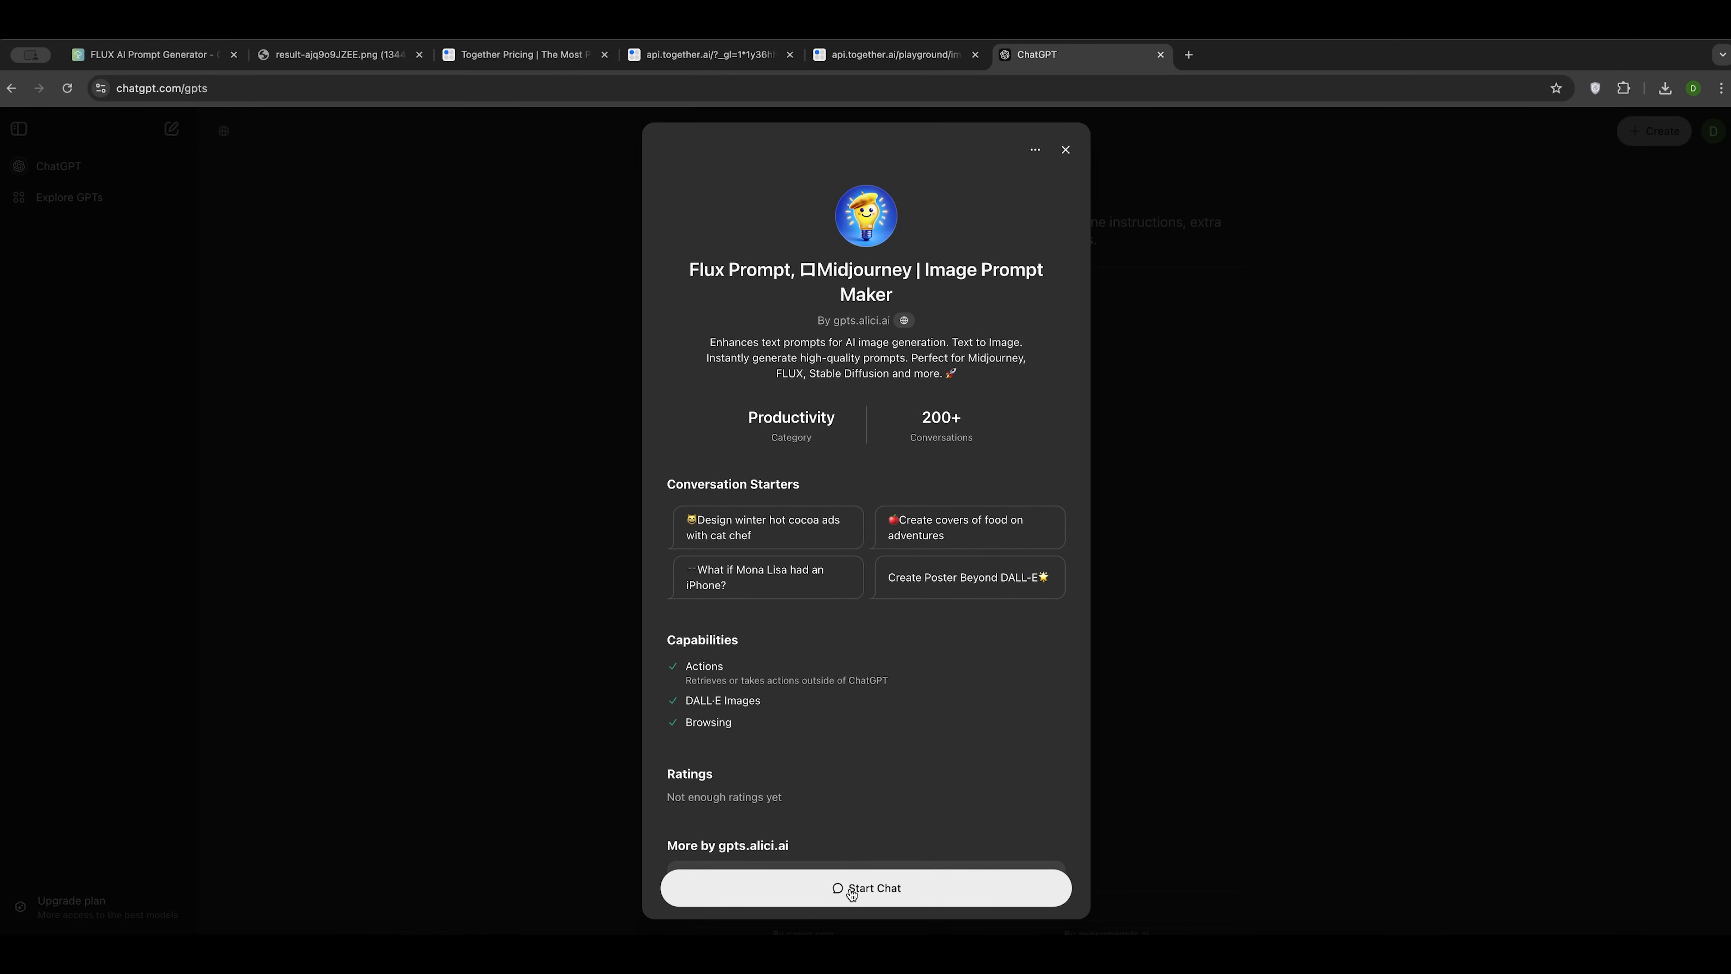
Step: Ask the prompt-maker GPT for a Flux prompt of a girl holding a Daniel Davidson book
left_click(852, 891)
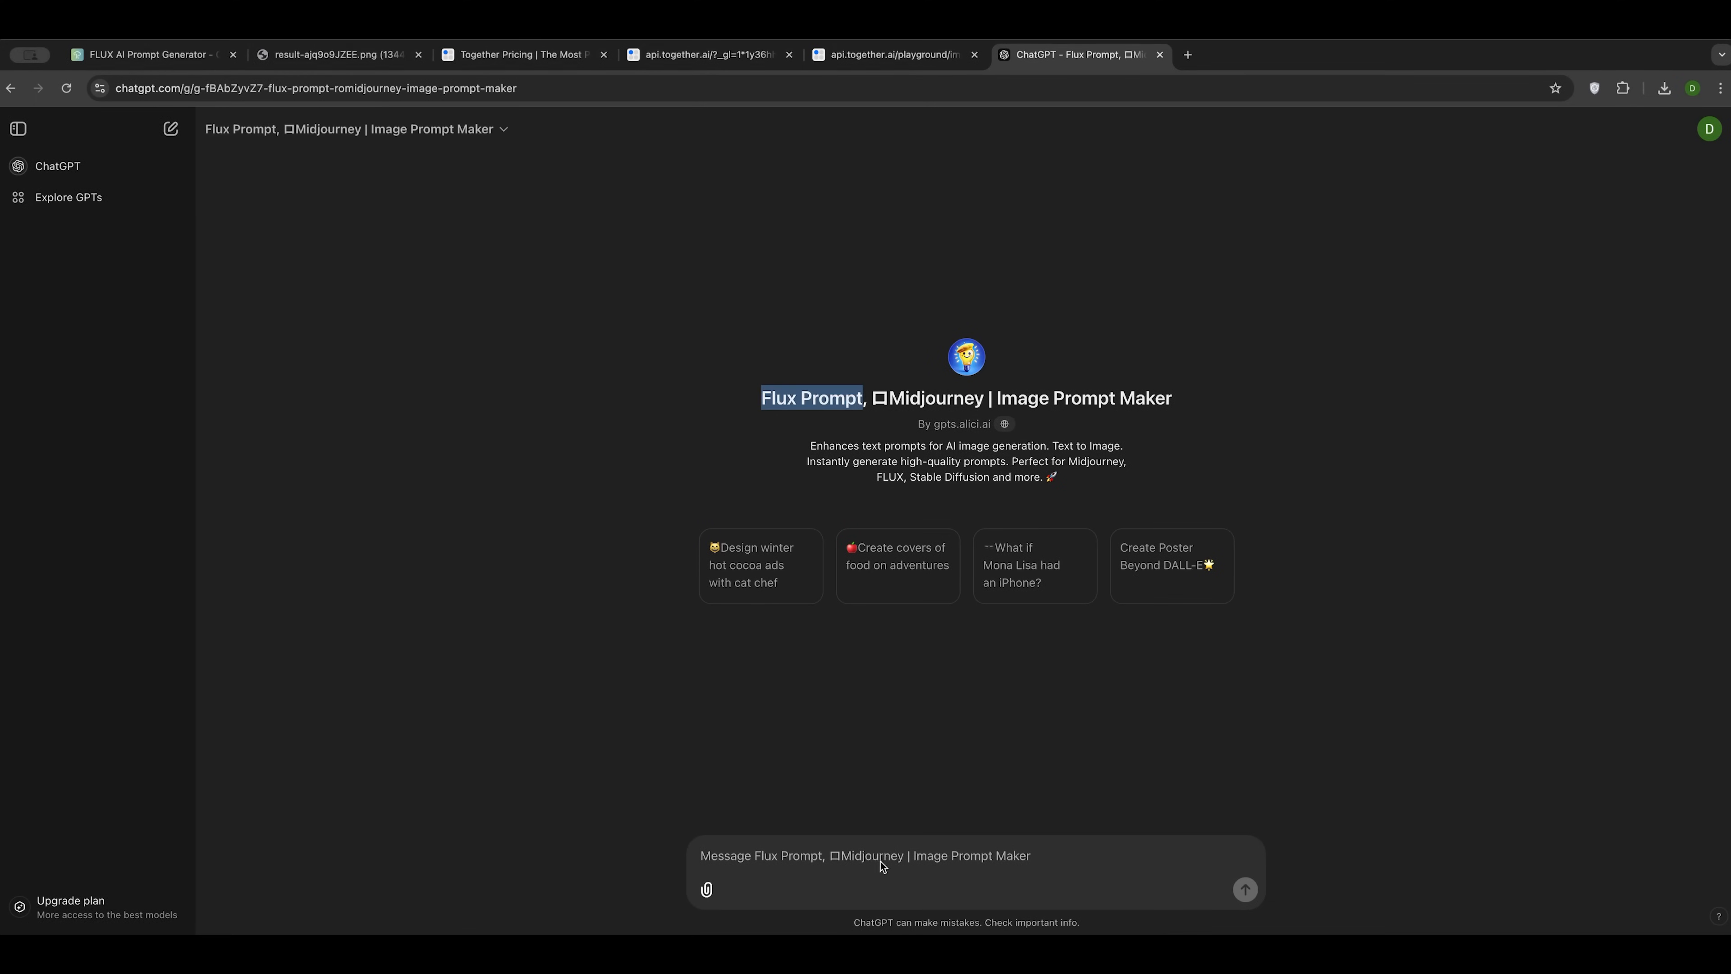
type("I want generate a girl with book of Daniel Davidson in her hands help me to ma")
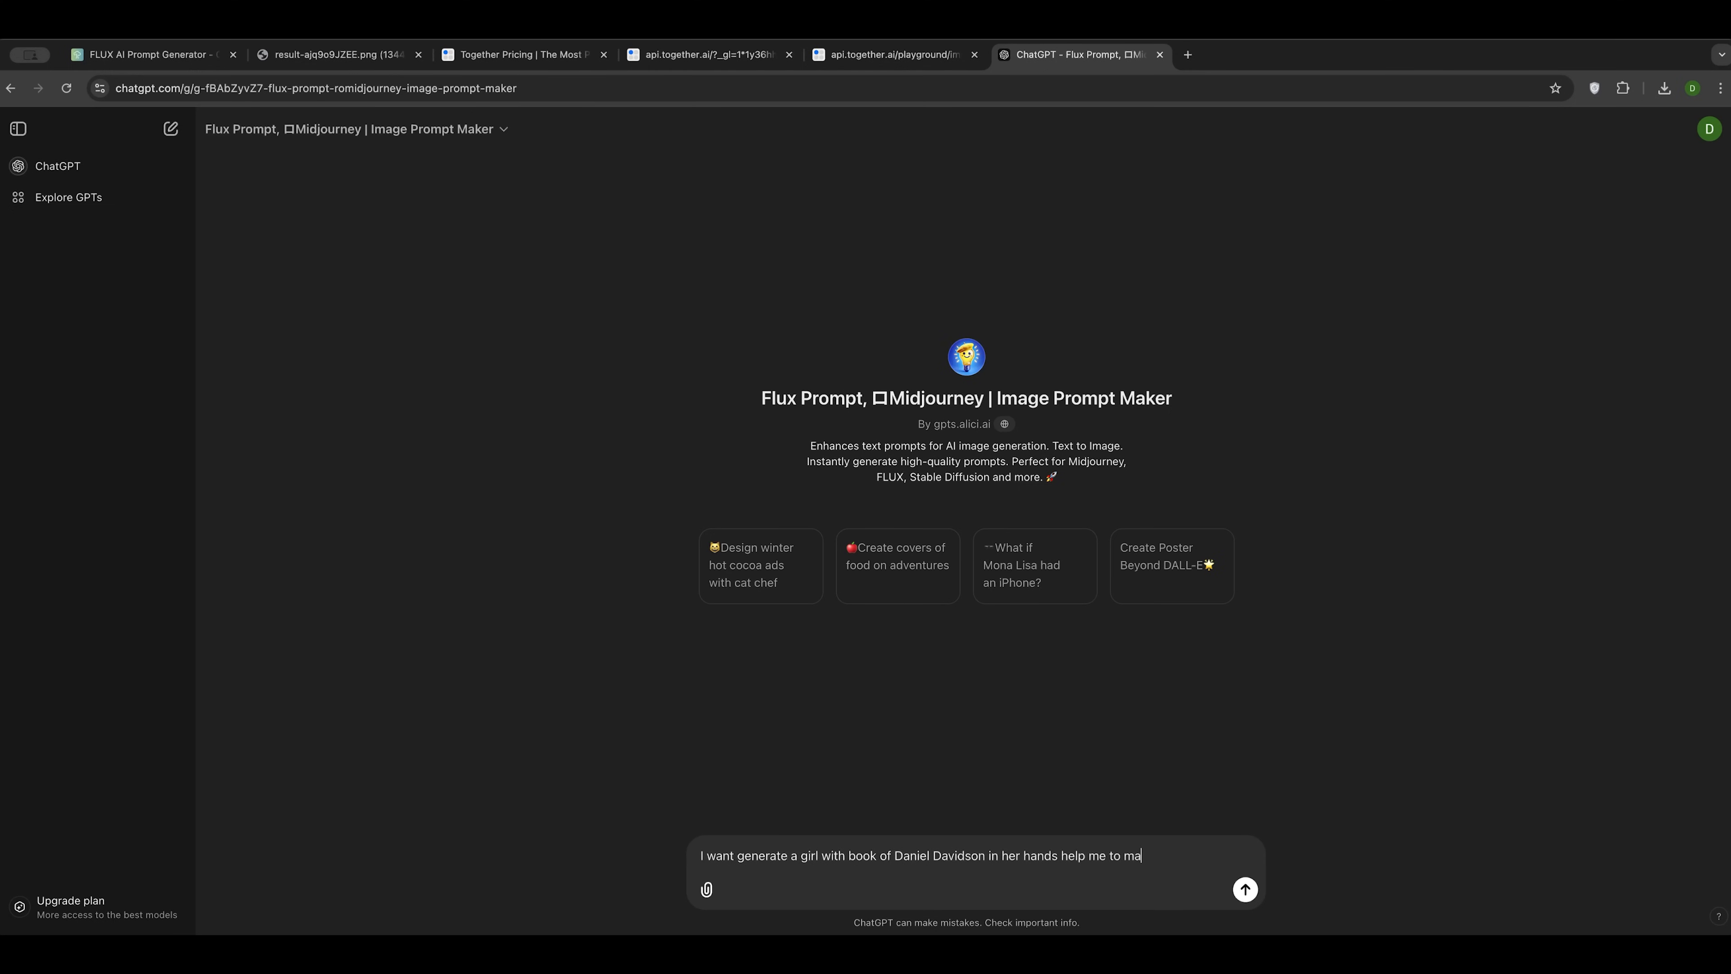
type("ke Flux Prompt")
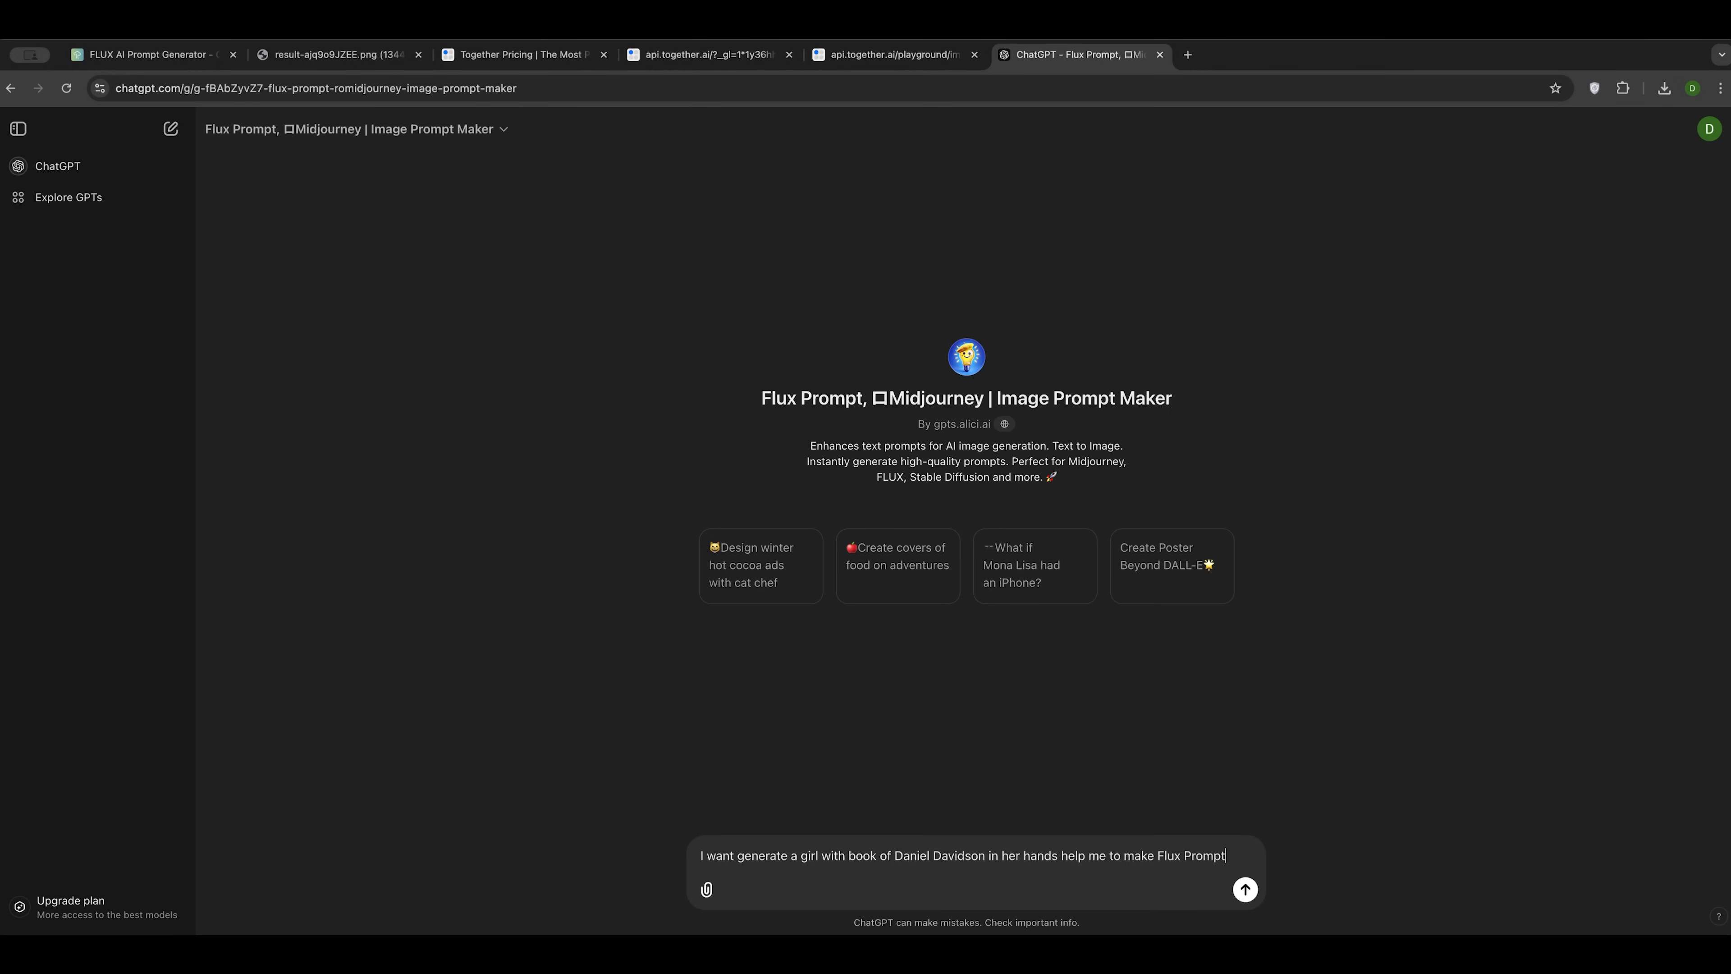
left_click(1245, 889)
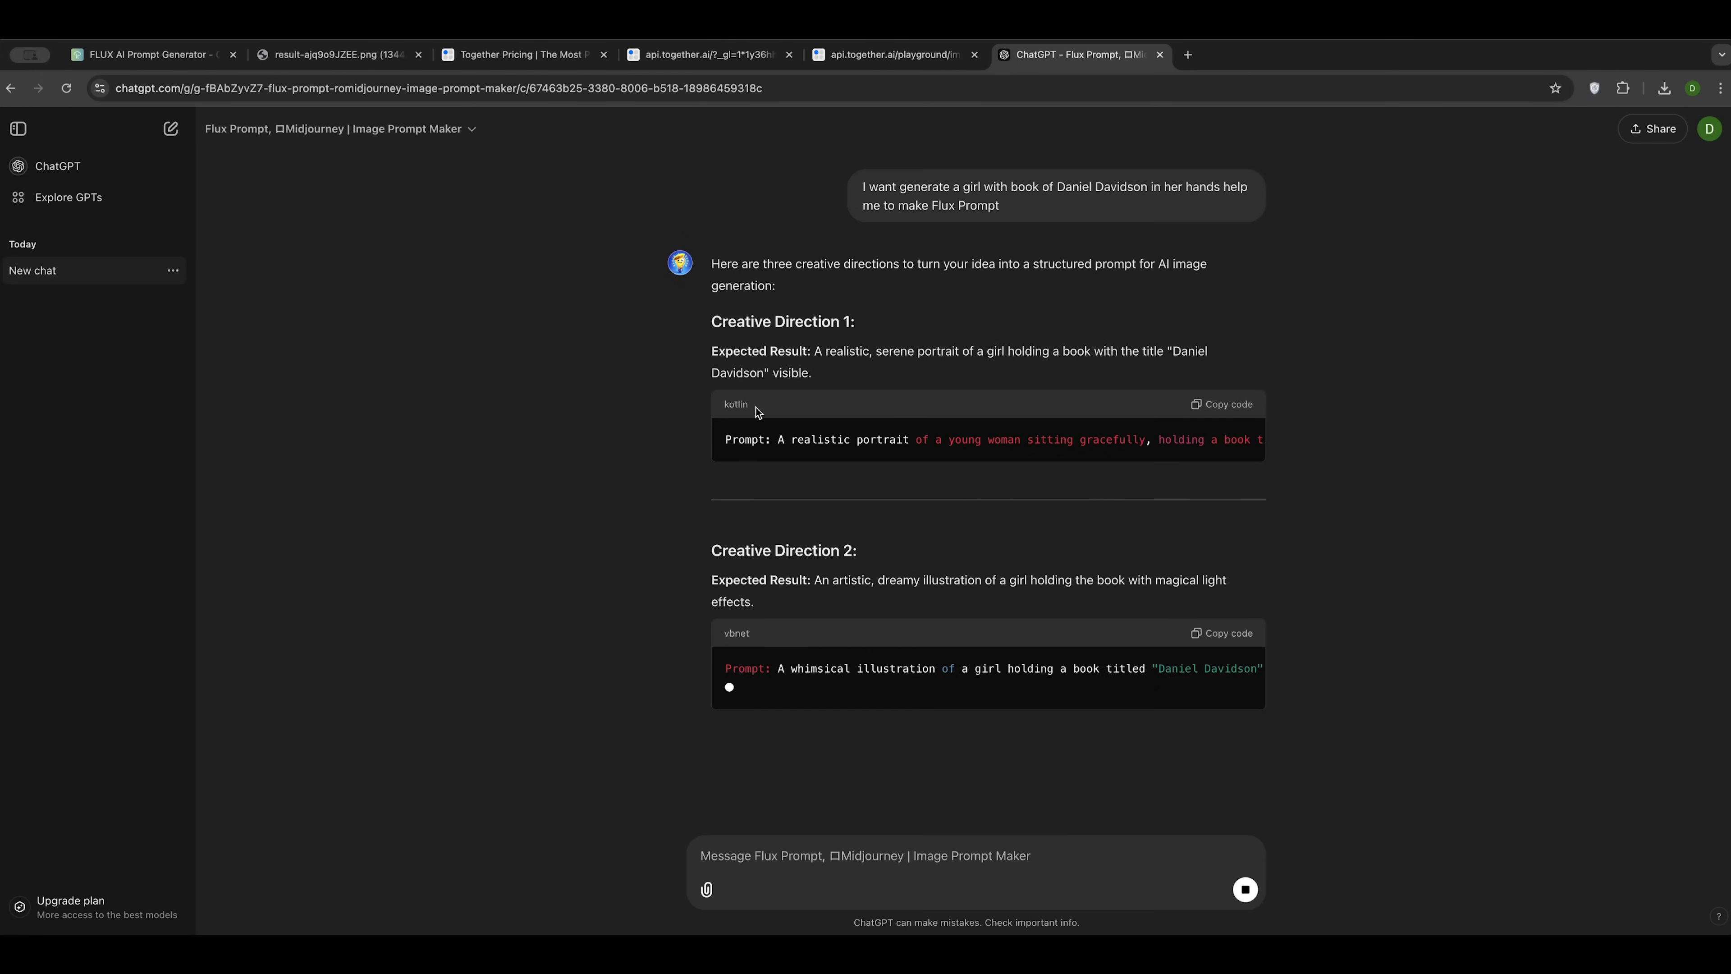
mouse_move(809, 402)
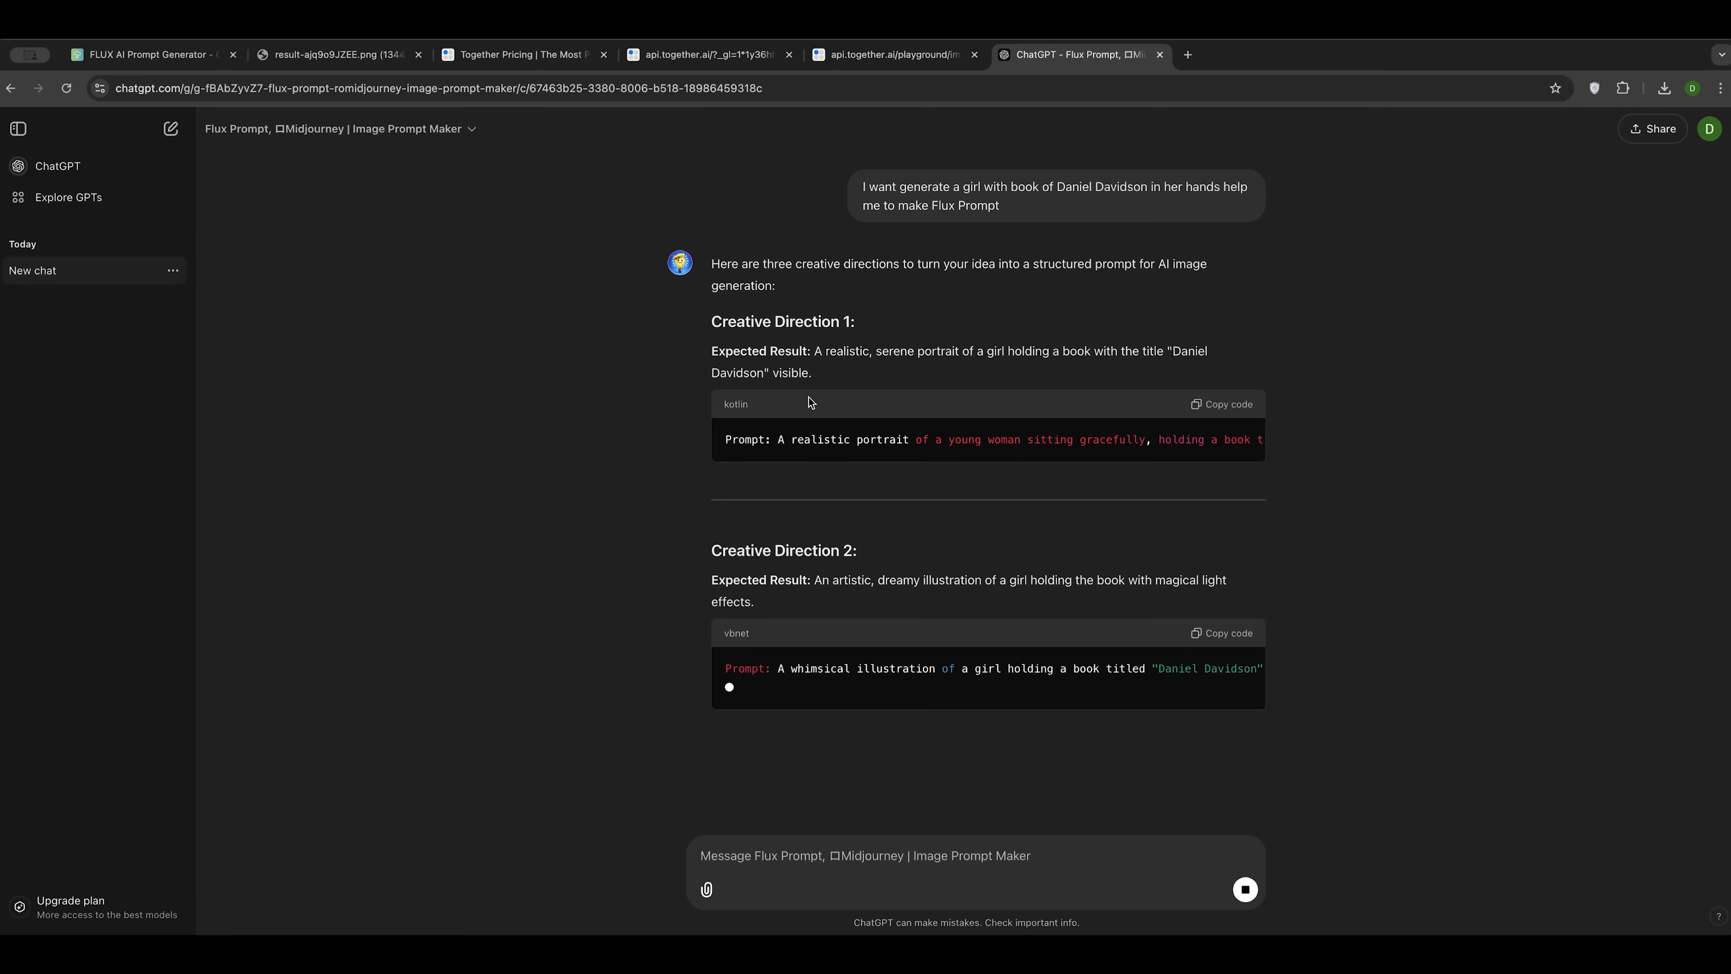
Step: Copy the third, cinematic creative-direction prompt and return to the Together AI playground
scroll("down", 3)
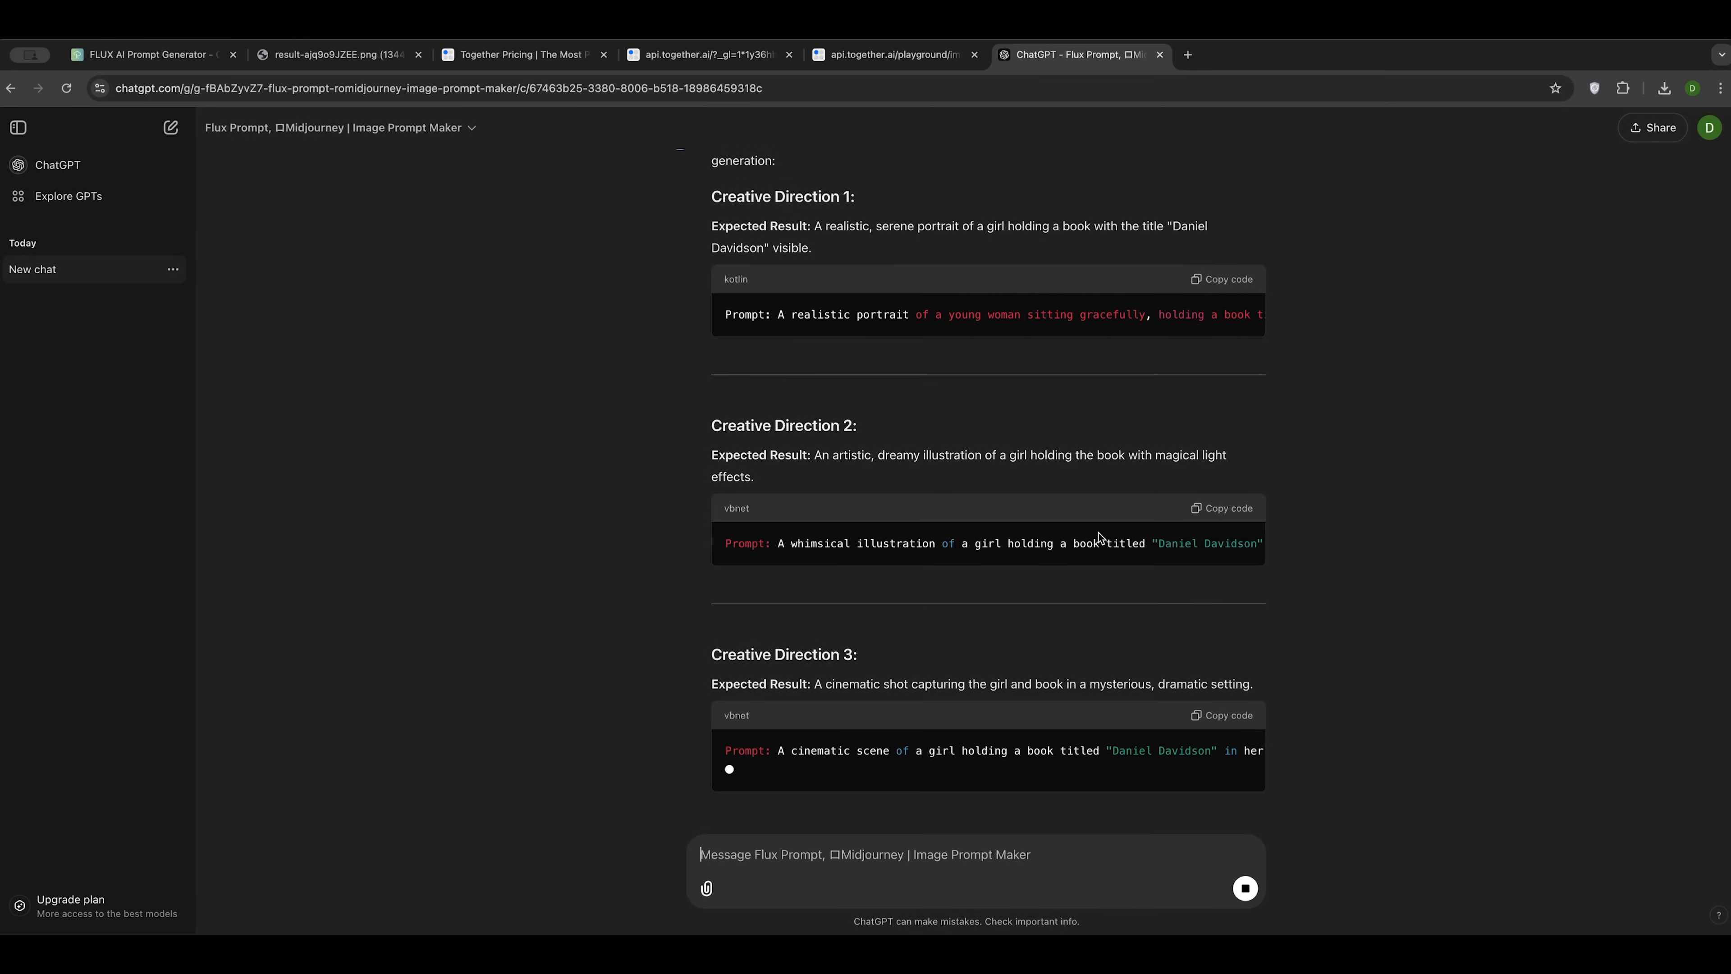
mouse_move(1221, 721)
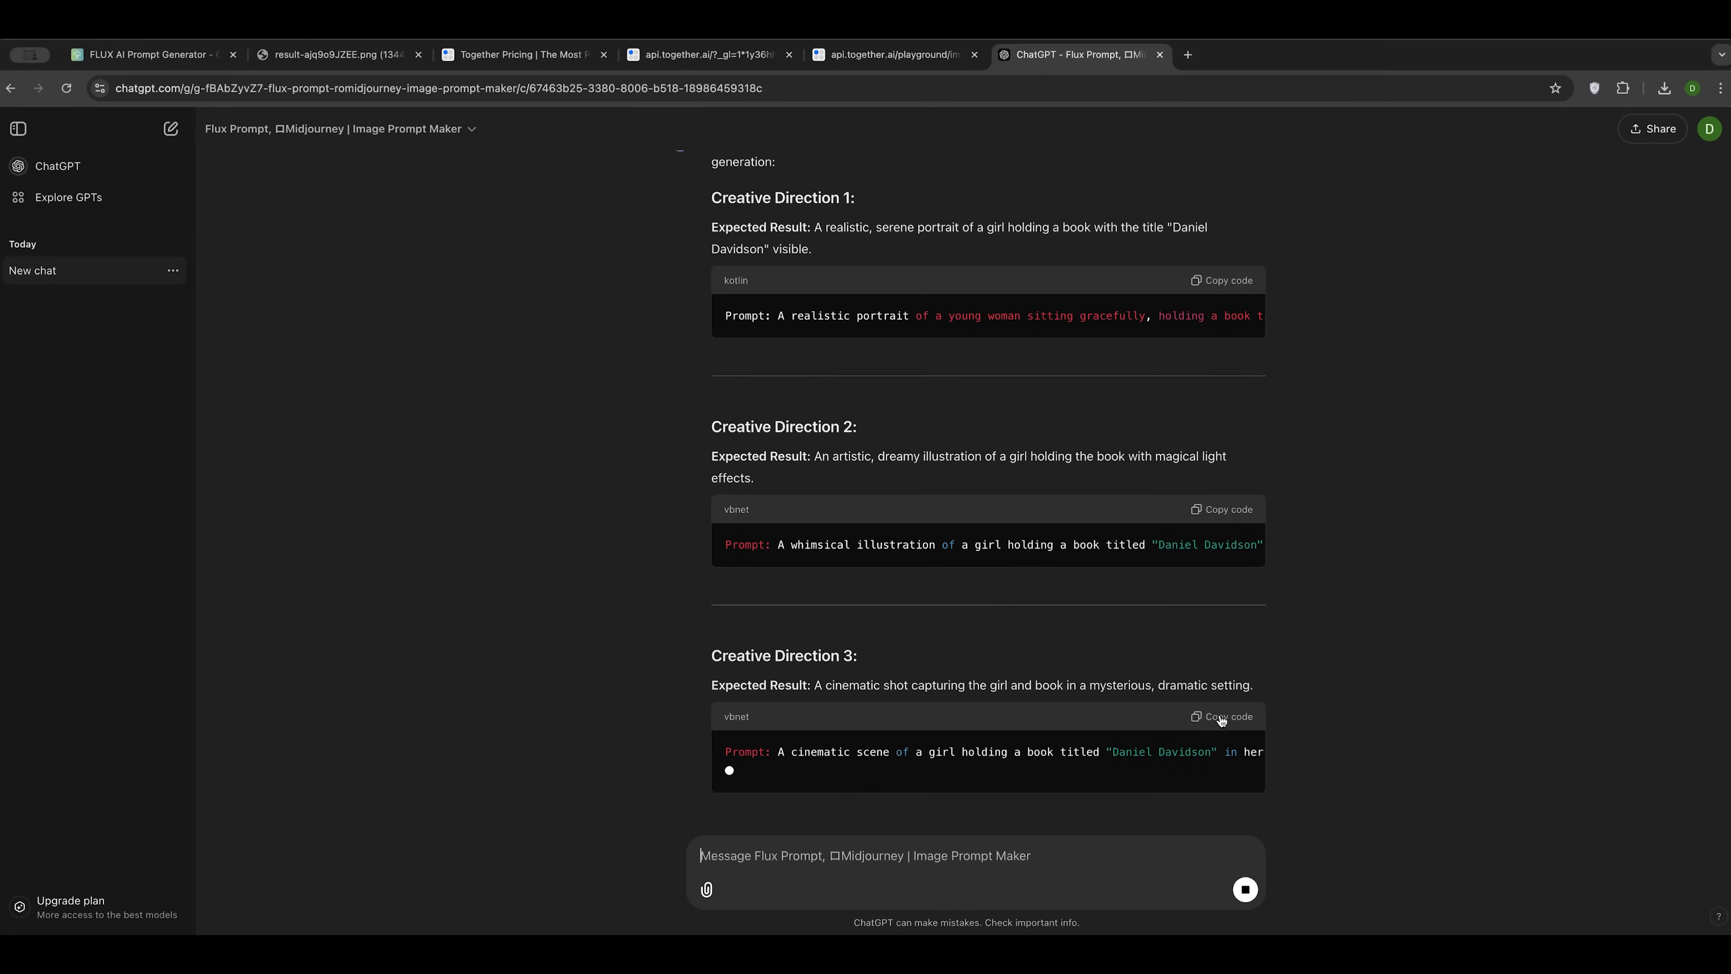
scroll("down", 3)
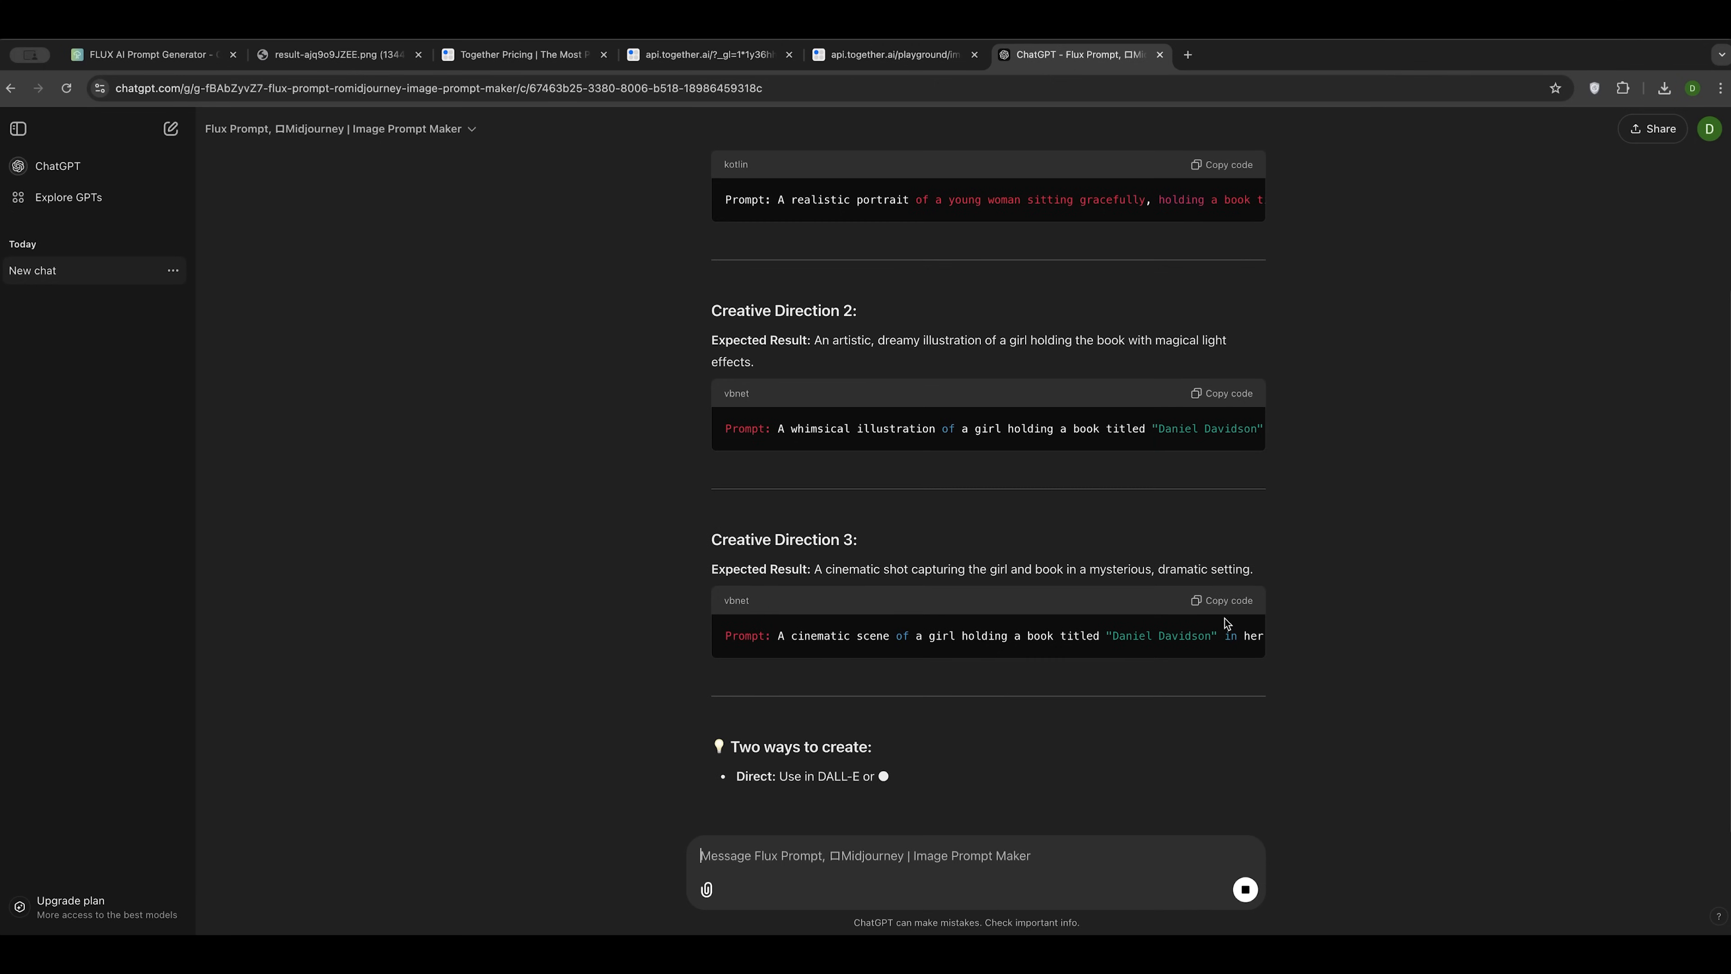
scroll("down", 3)
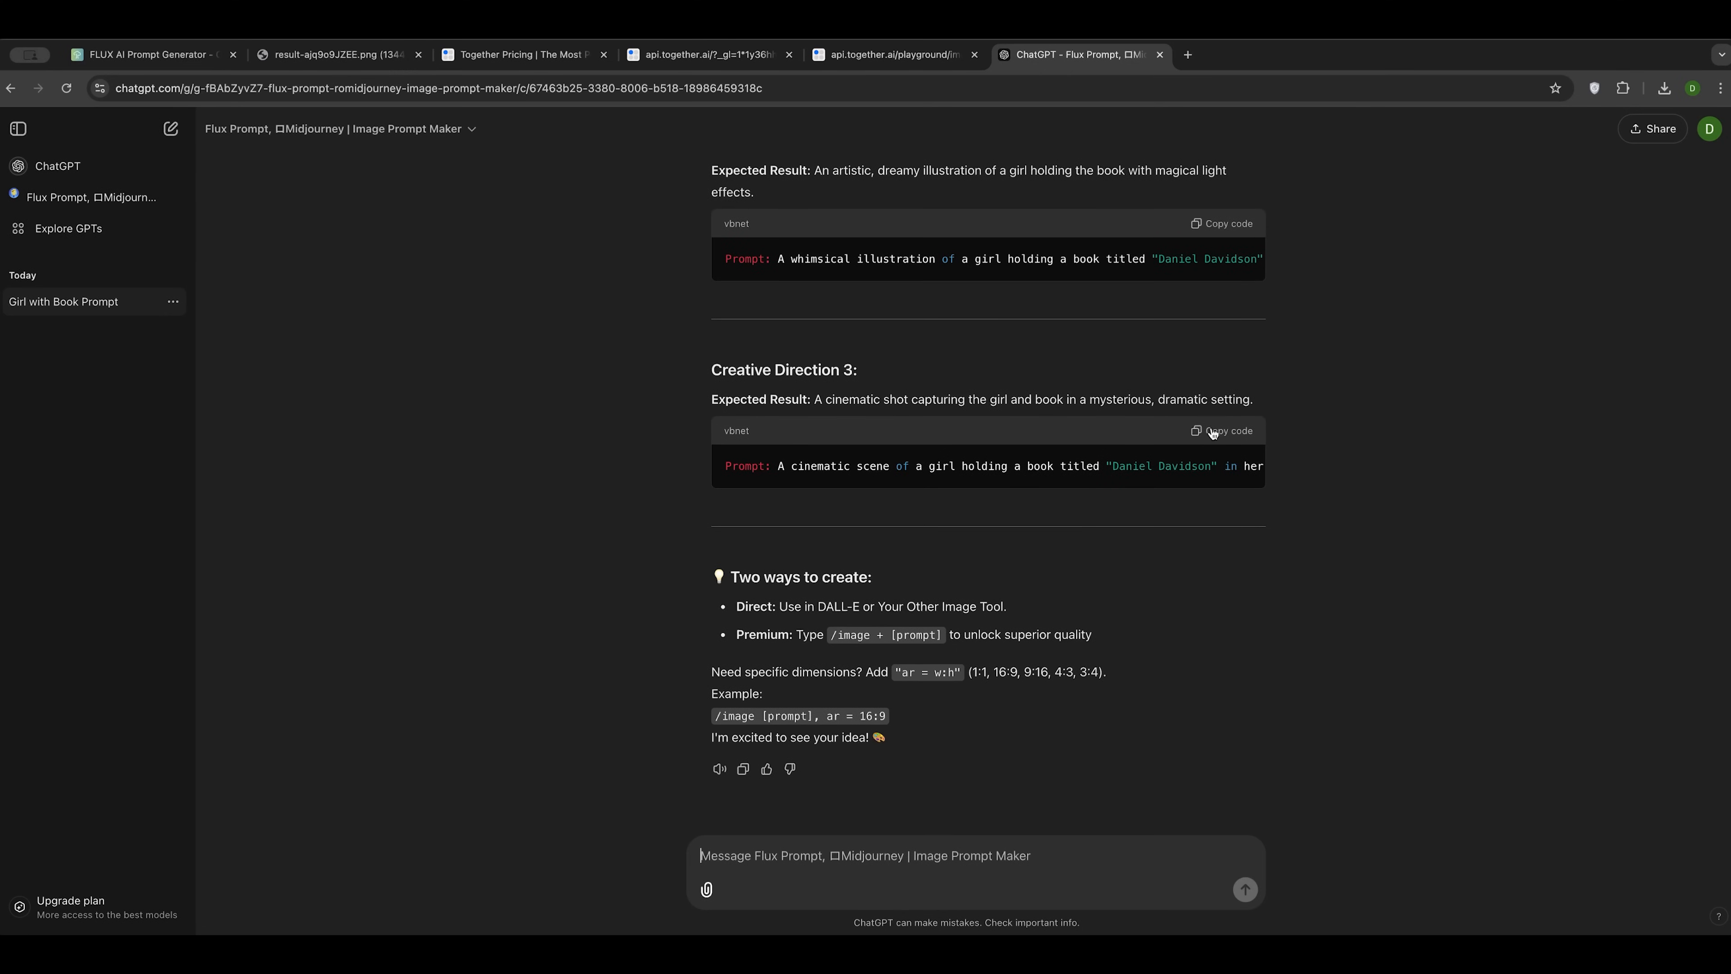
left_click(1222, 431)
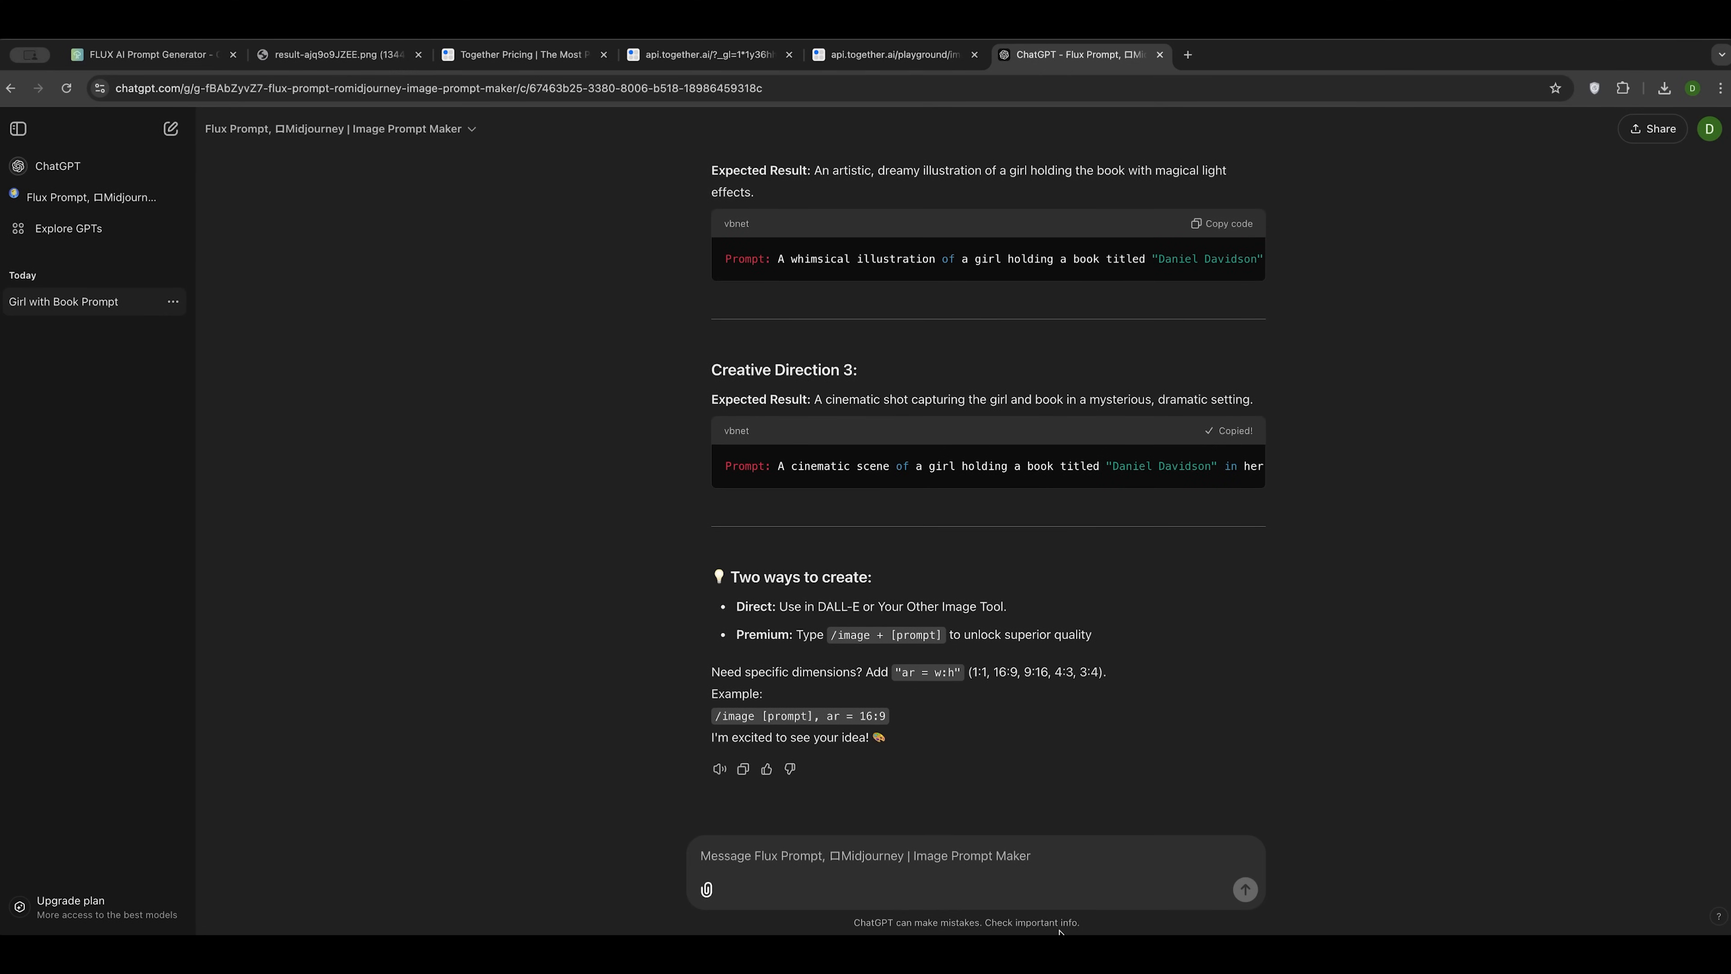
left_click(884, 55)
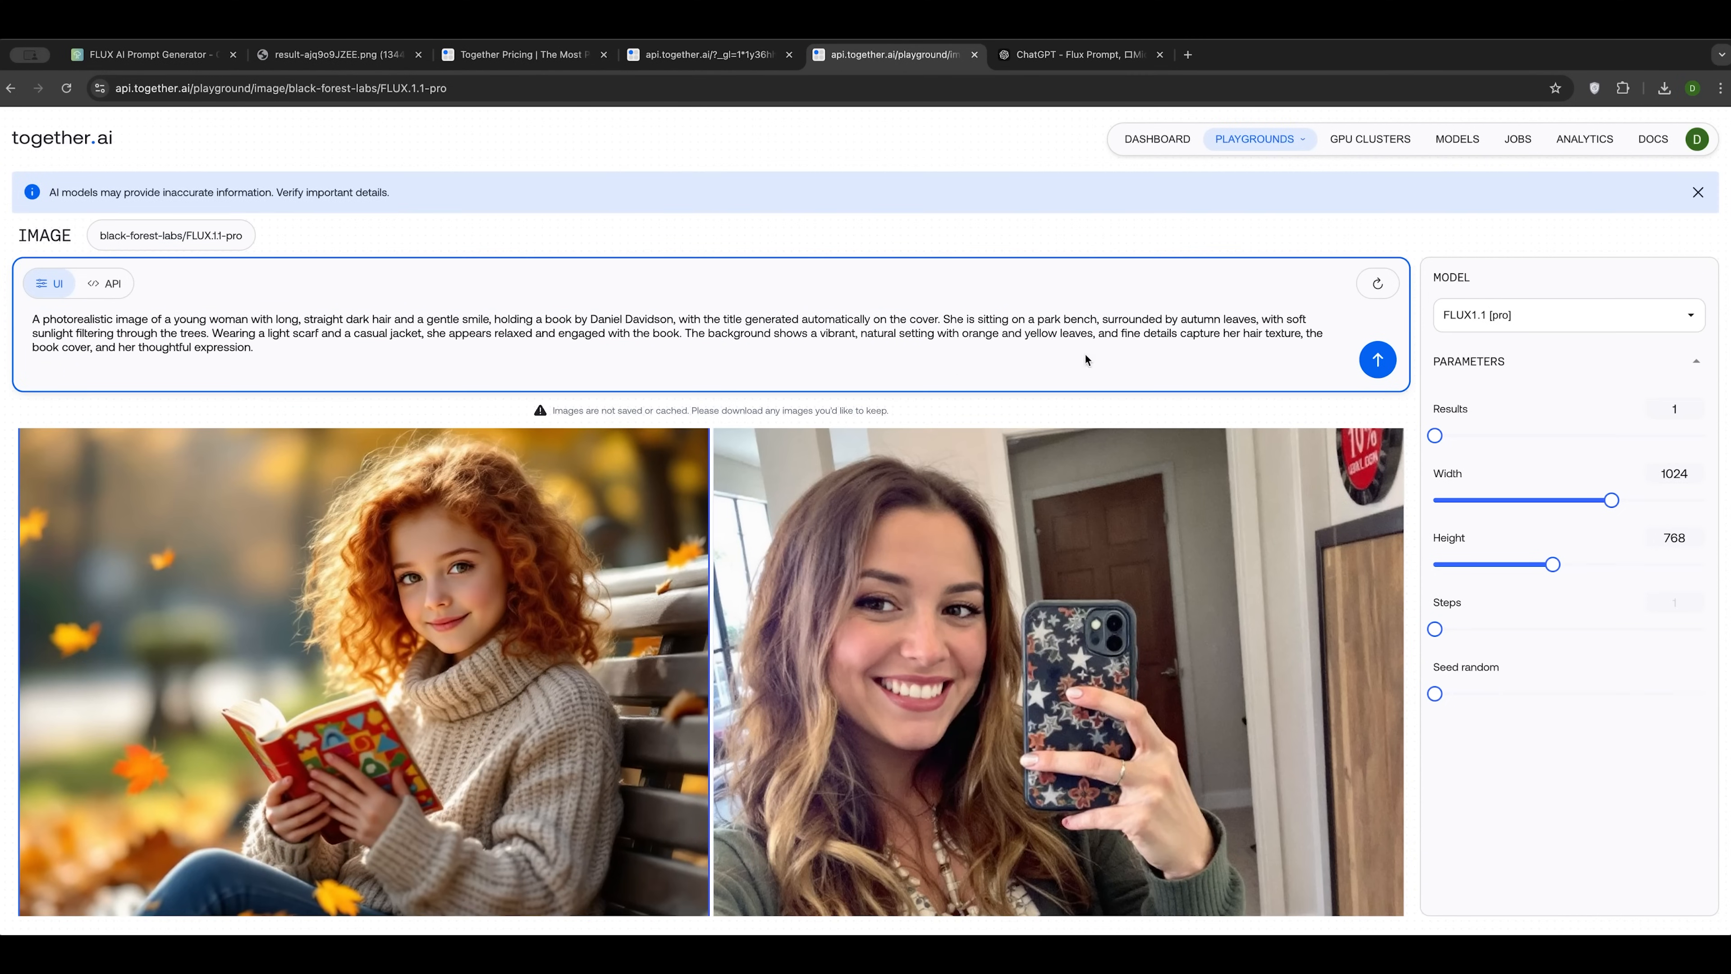
Step: Generate the dark-haired woman on an autumn bench holding a Daniel Davidson book
left_click(1378, 359)
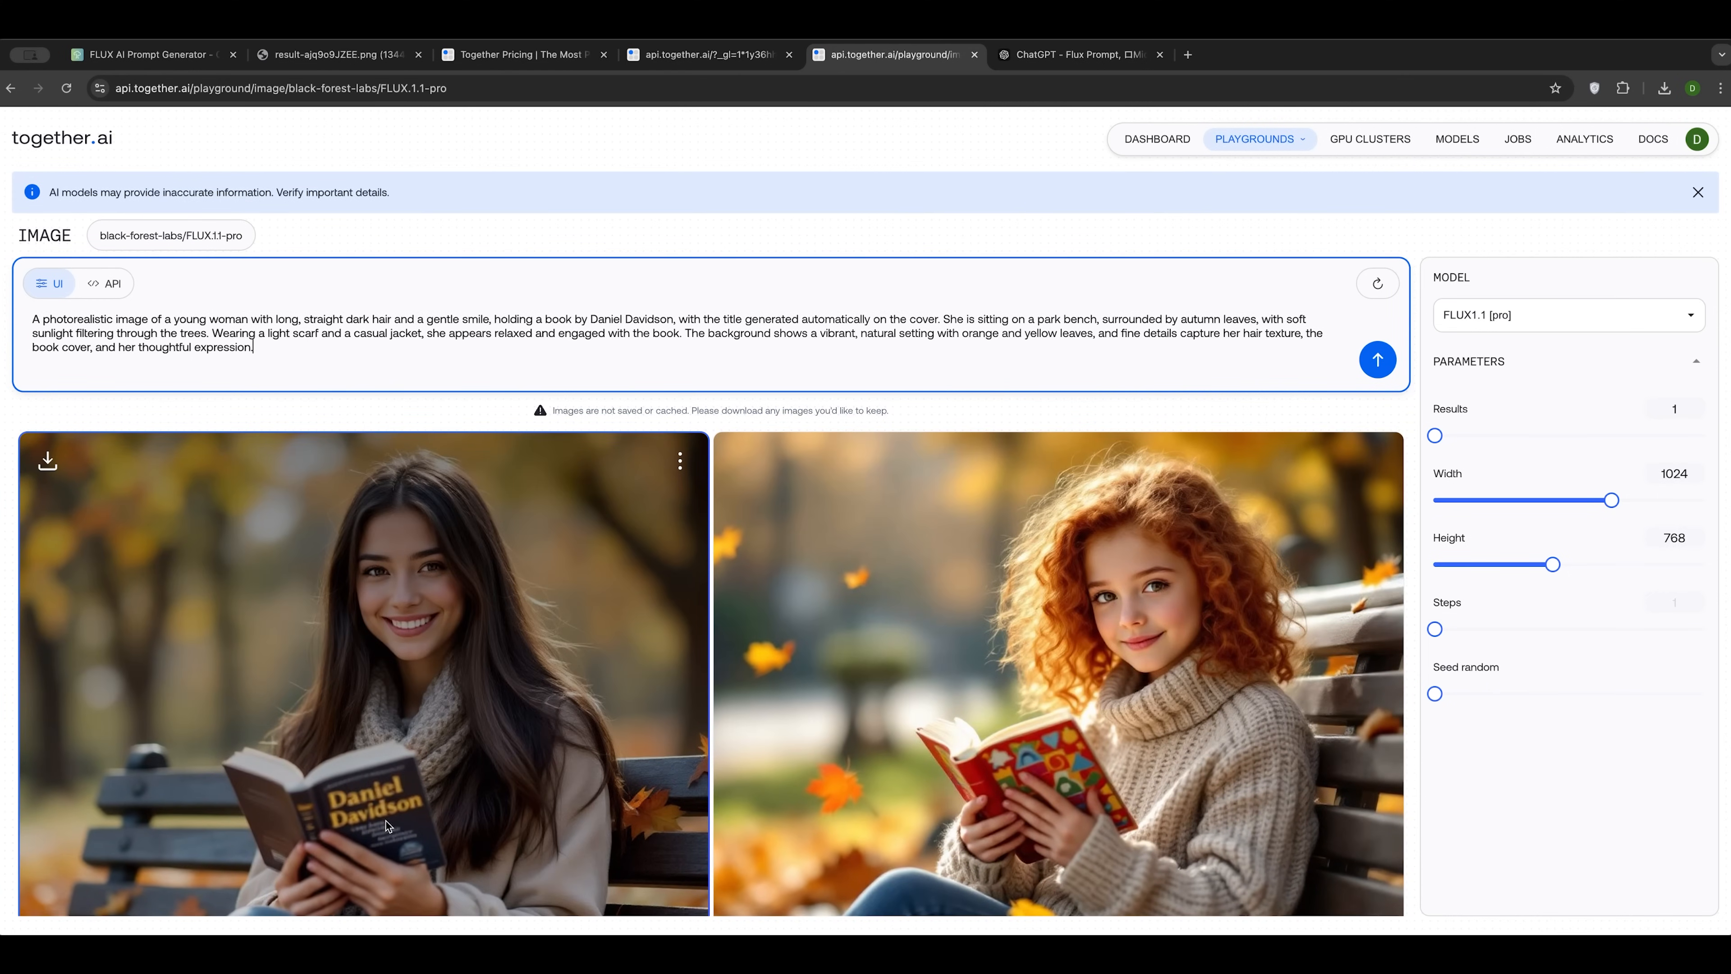
scroll("down", 3)
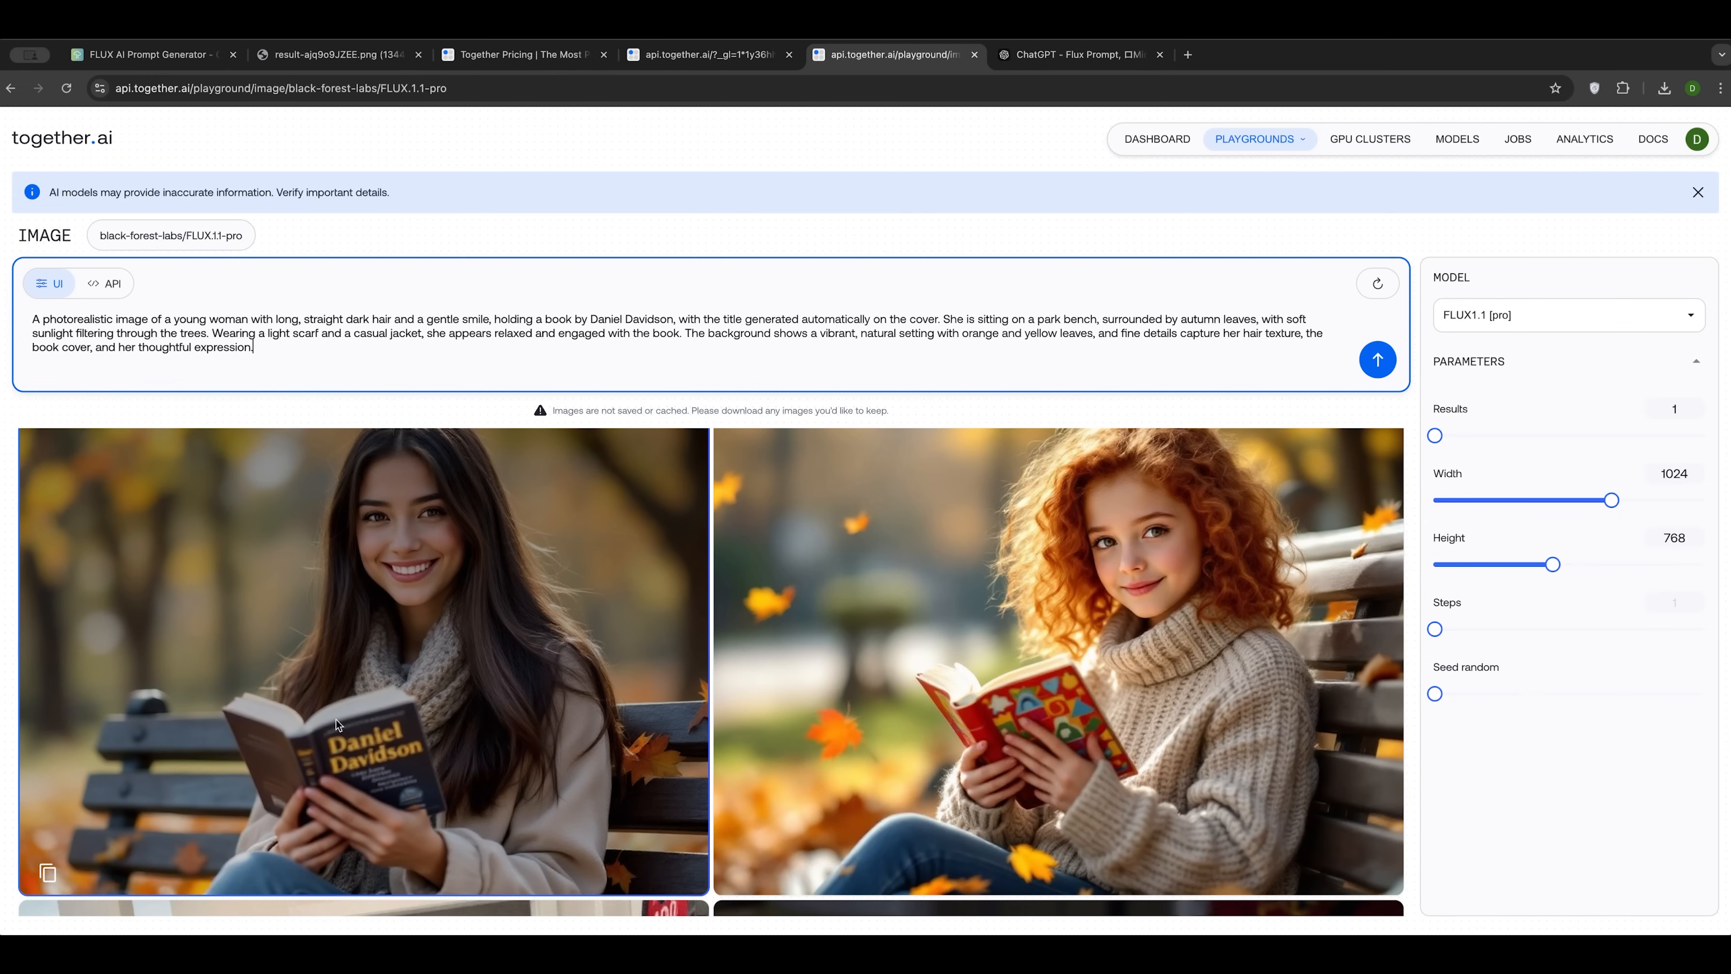
mouse_move(373, 784)
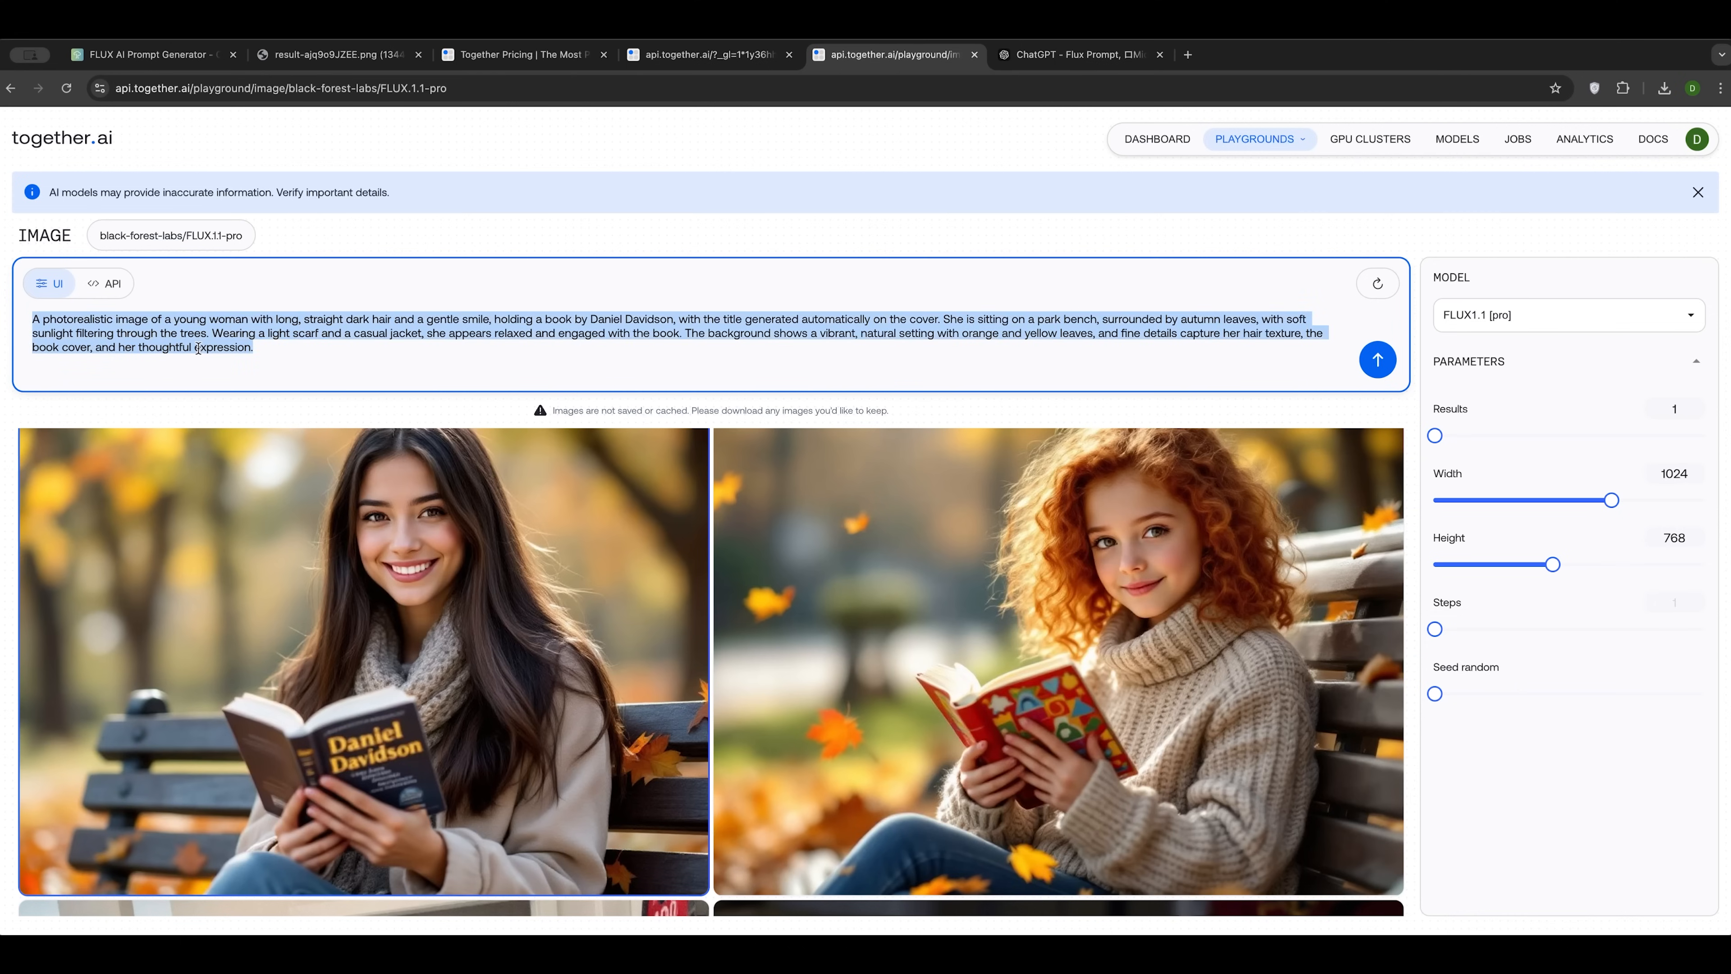
Step: Generate the curly-haired woman by a window holding a Daniel Davidson book
left_click(1377, 359)
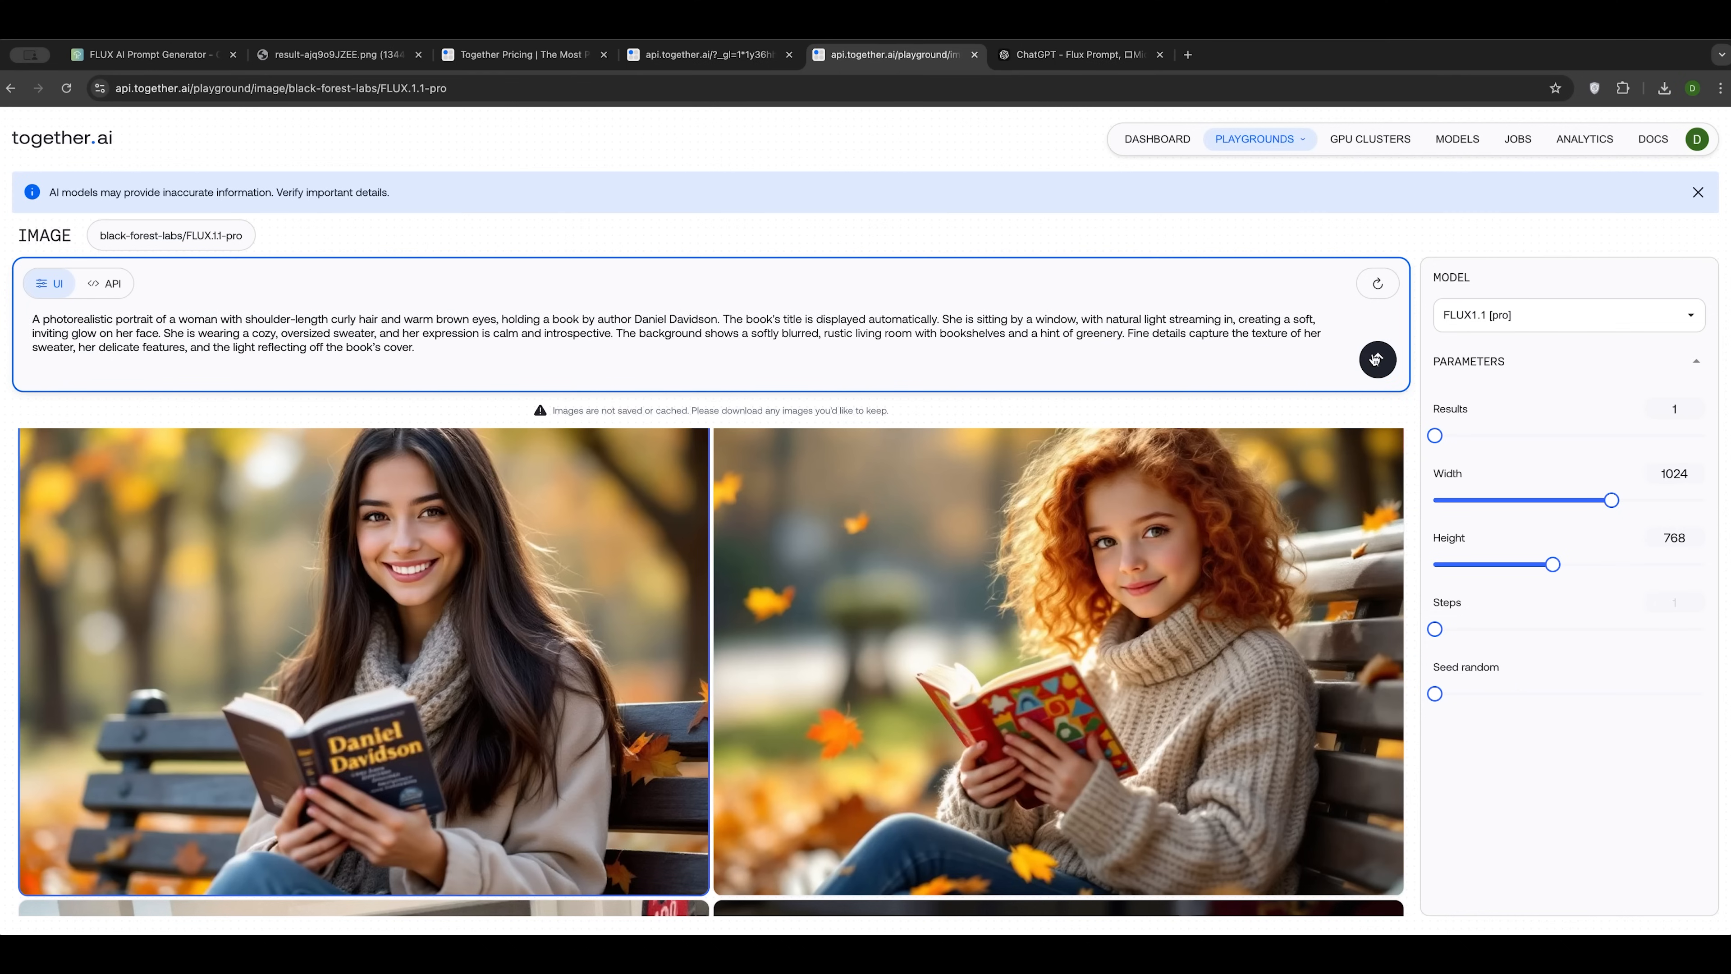
left_click(1377, 359)
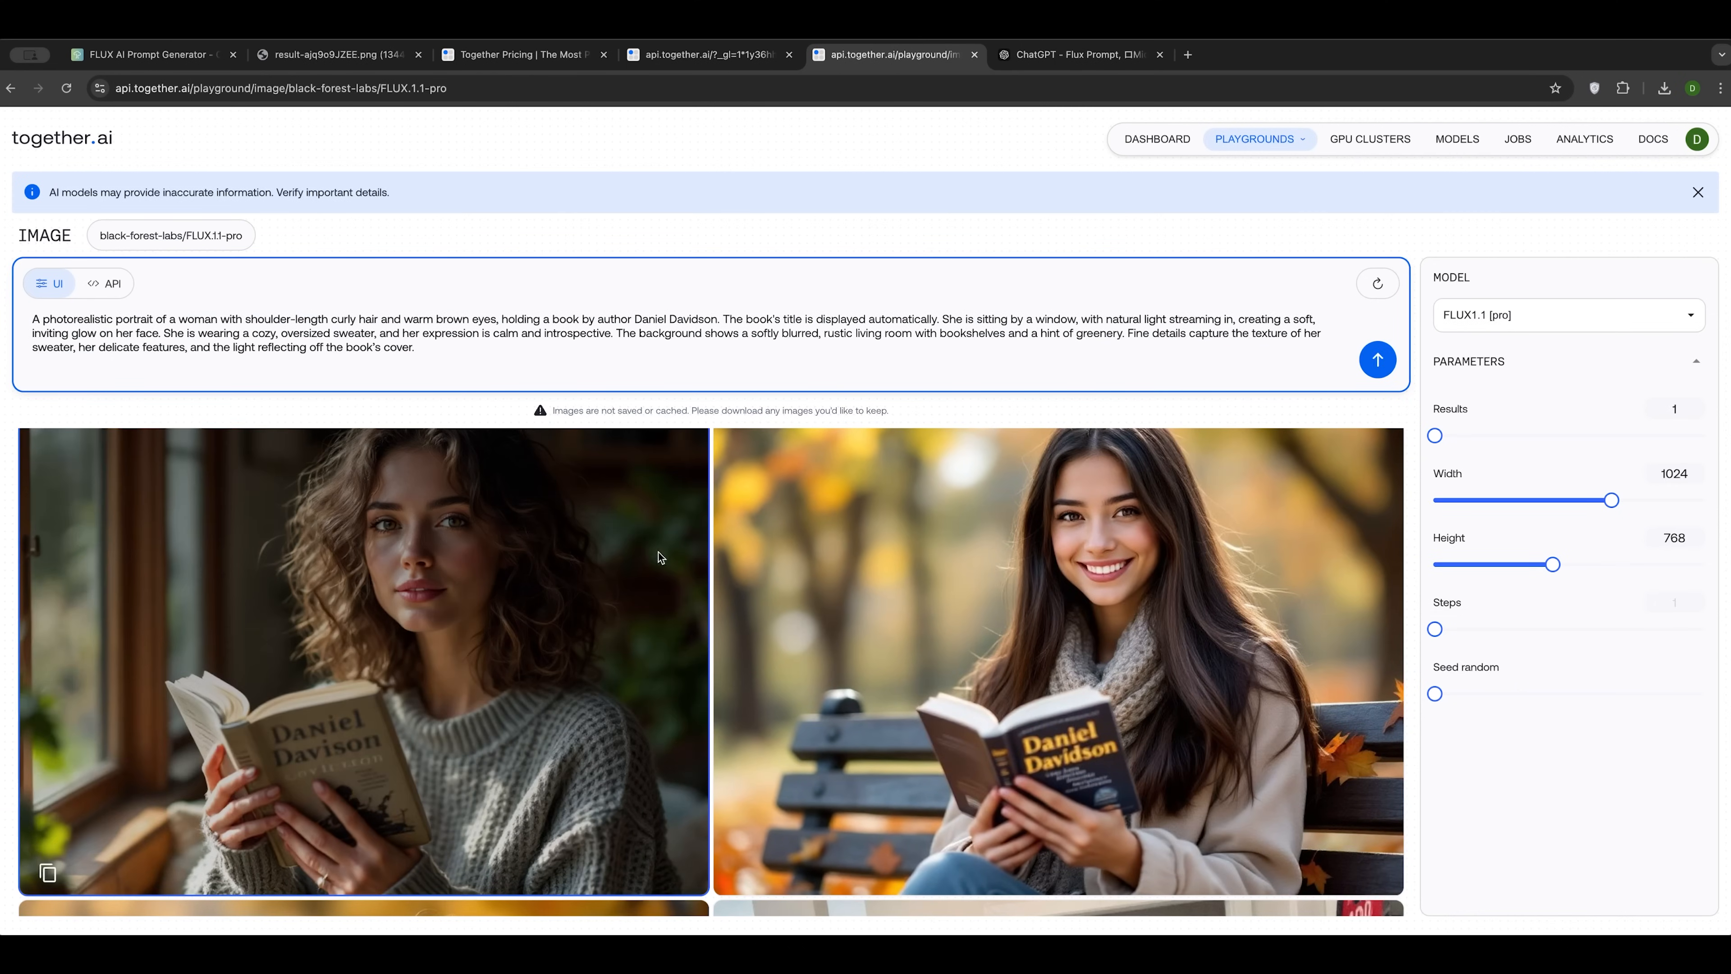
mouse_move(366, 753)
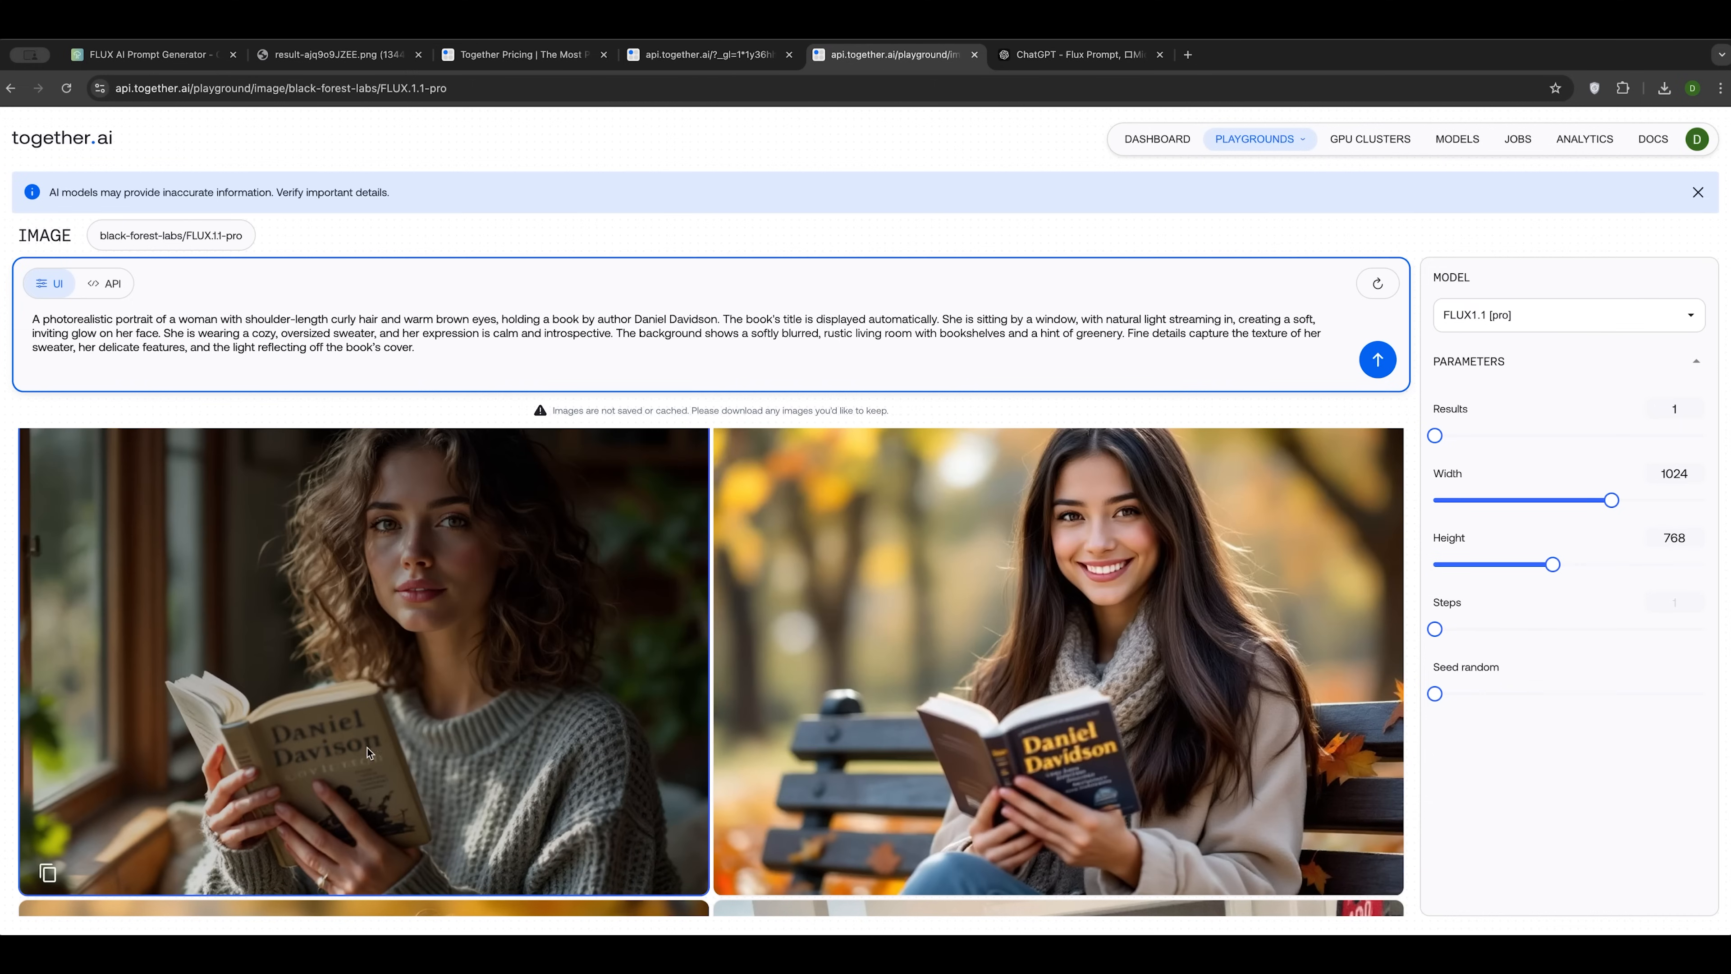
mouse_move(480, 790)
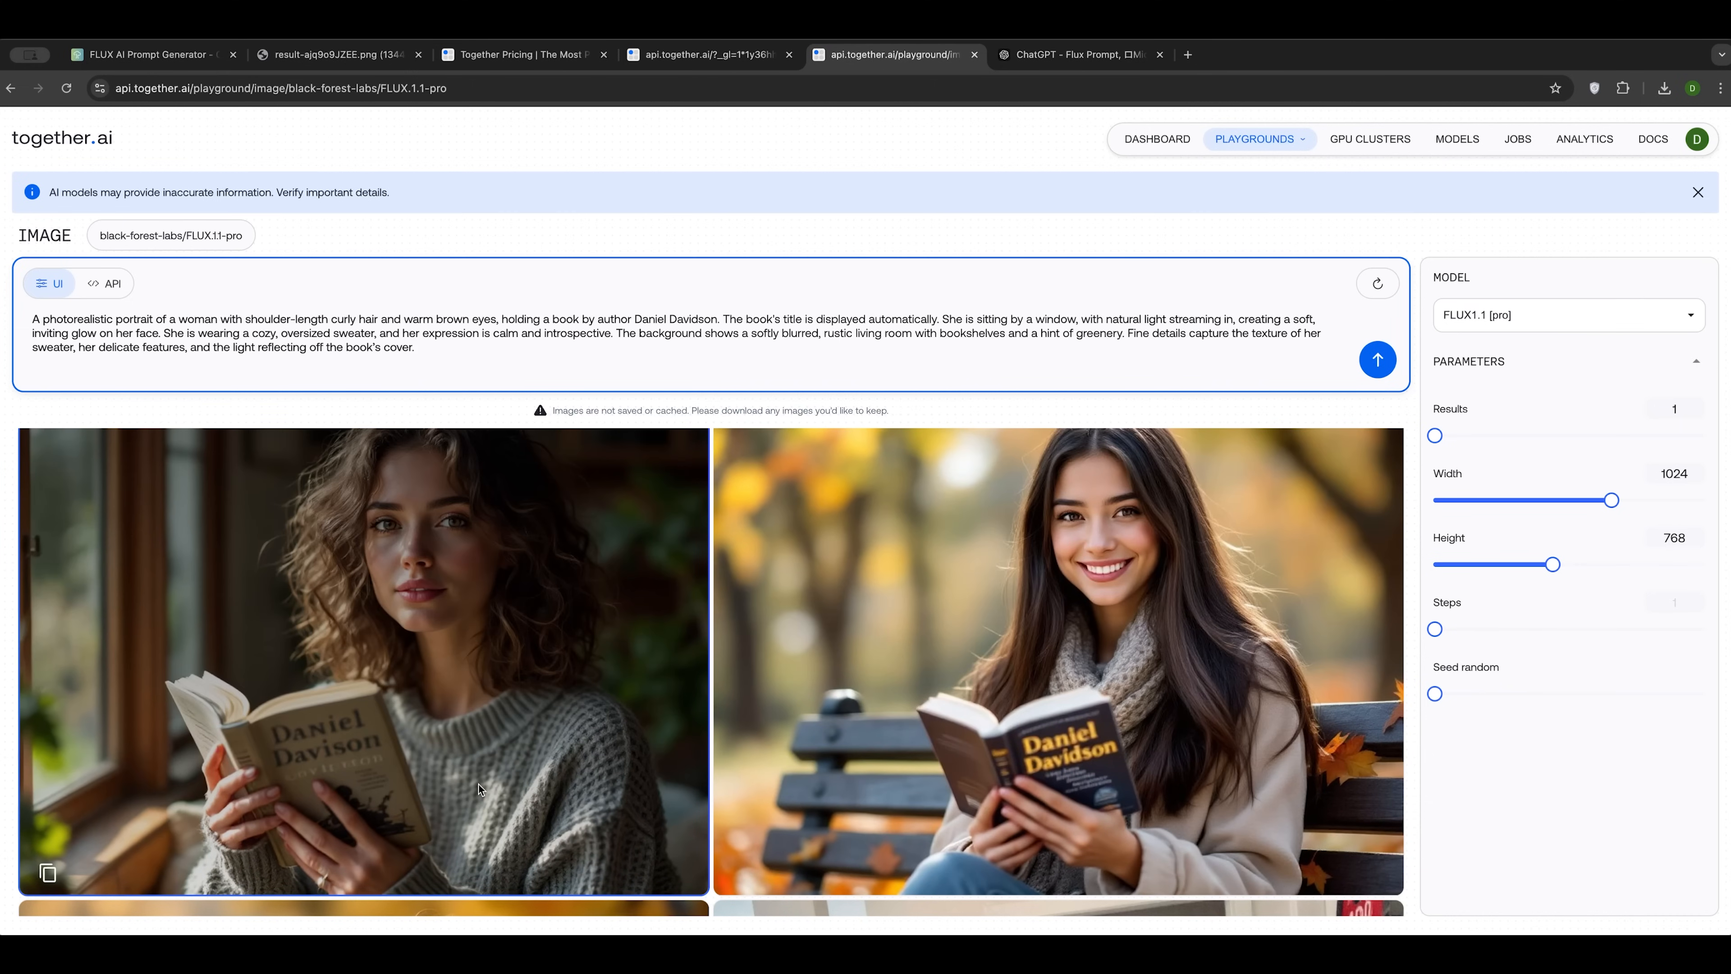
mouse_move(342, 756)
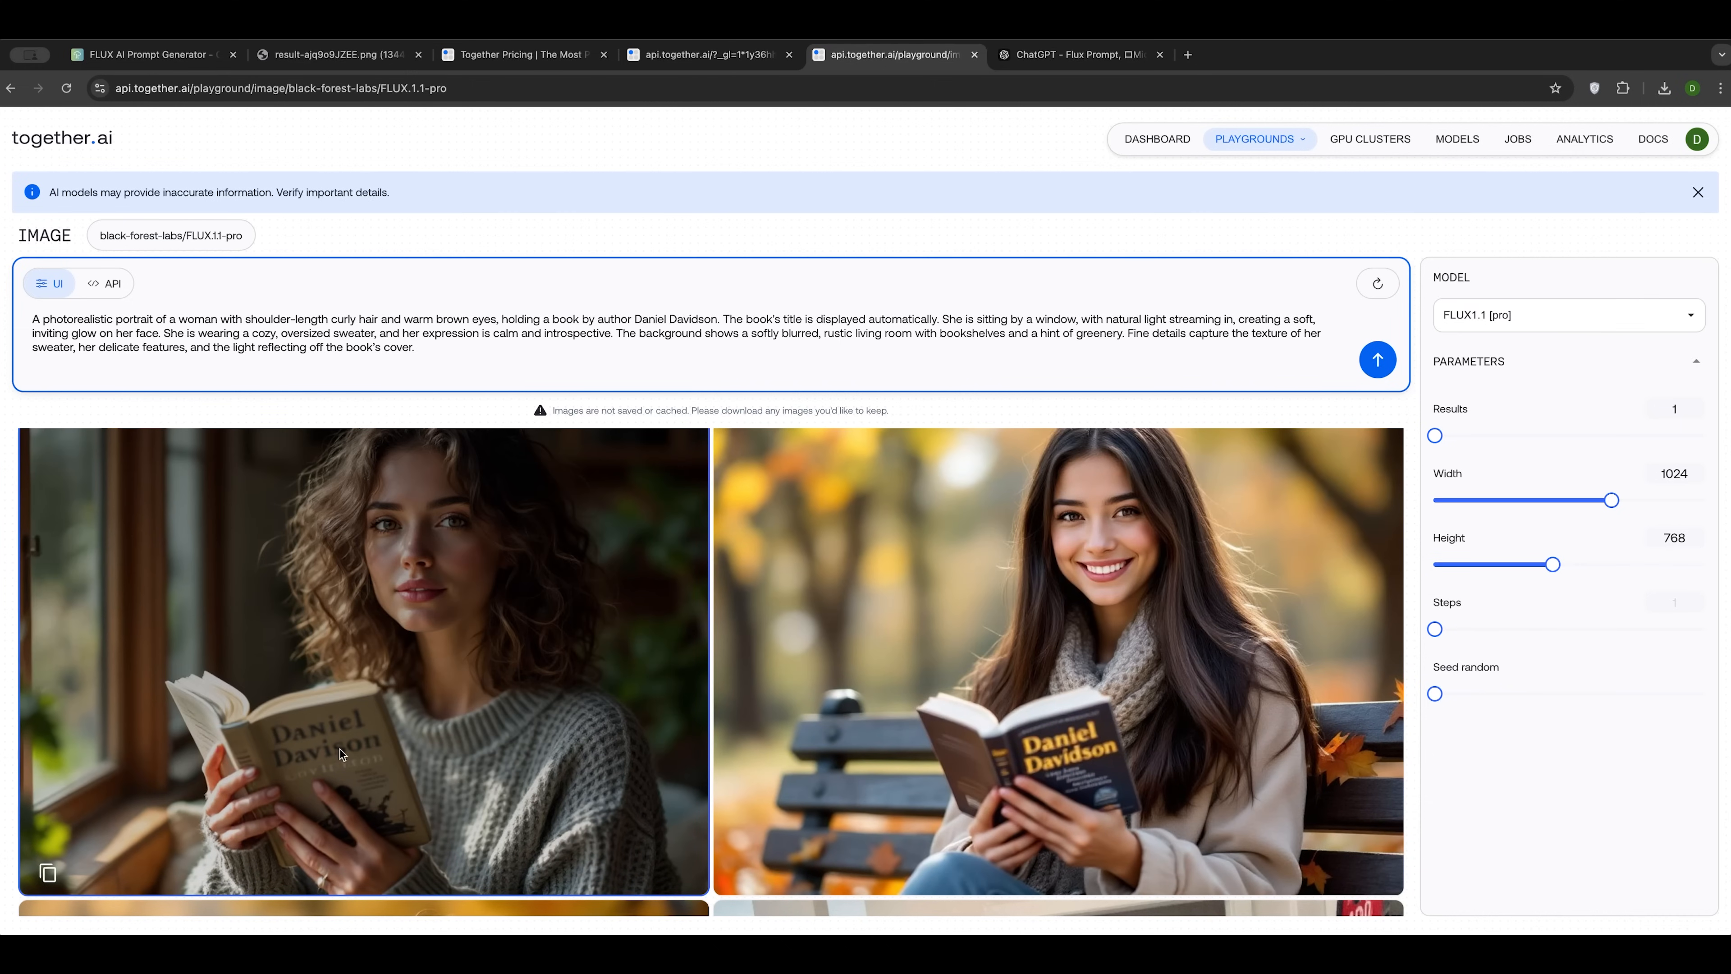
mouse_move(337, 763)
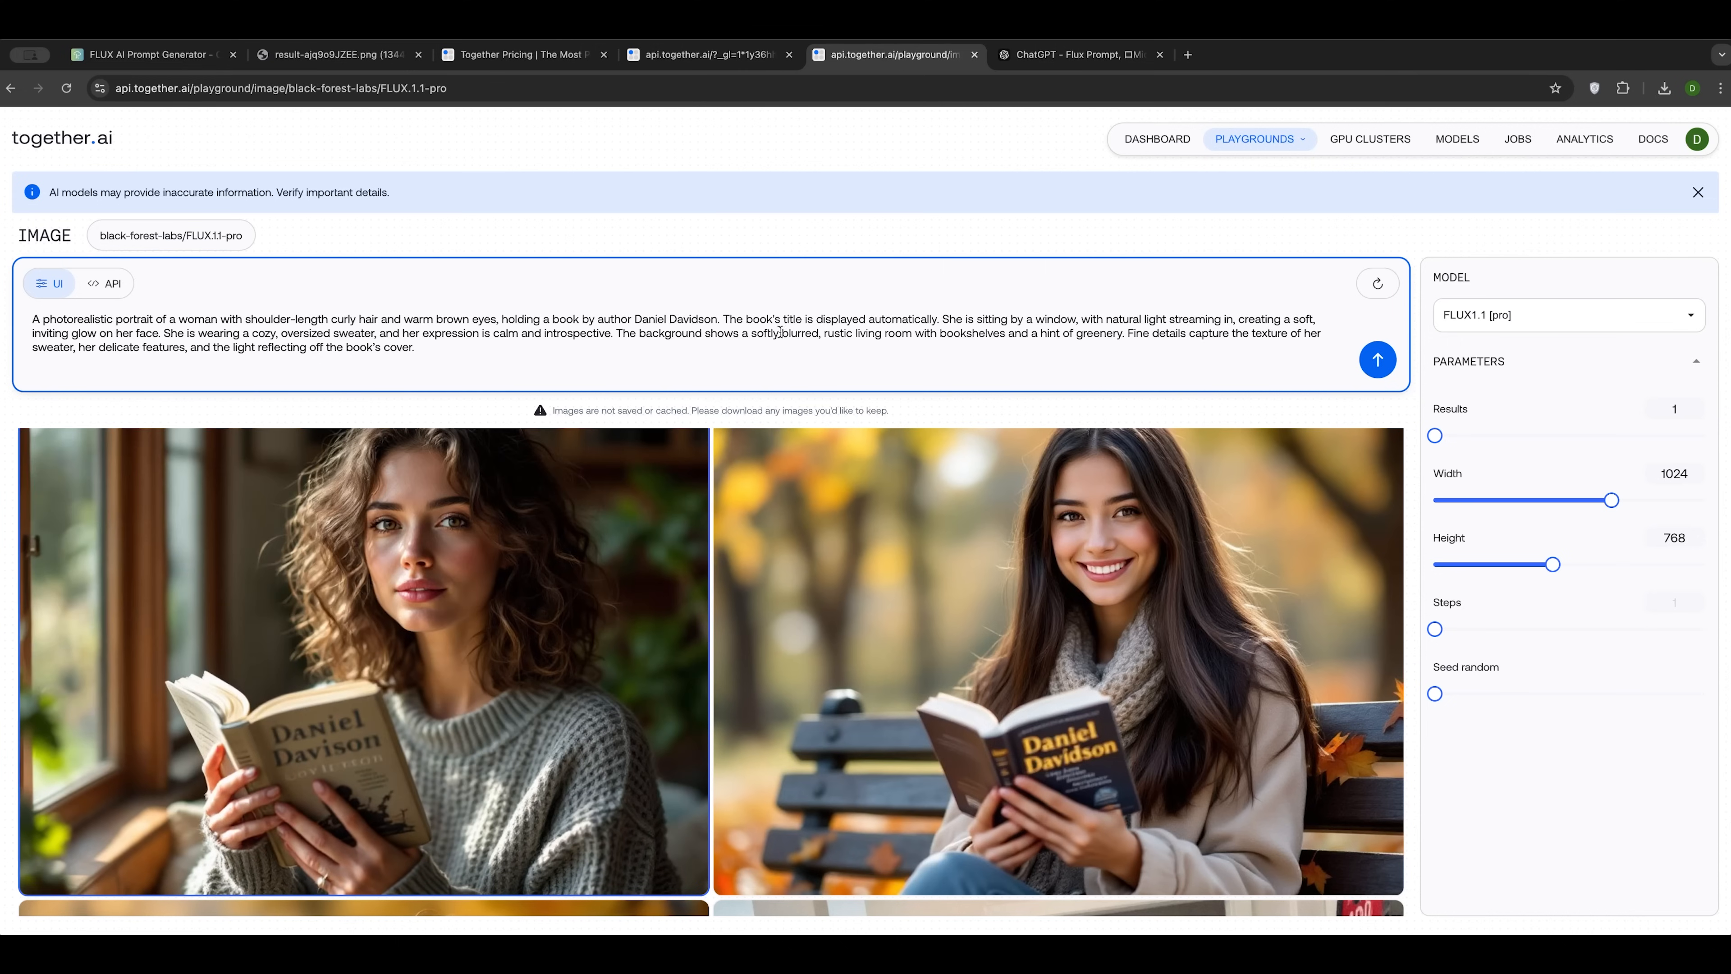
mouse_move(723, 428)
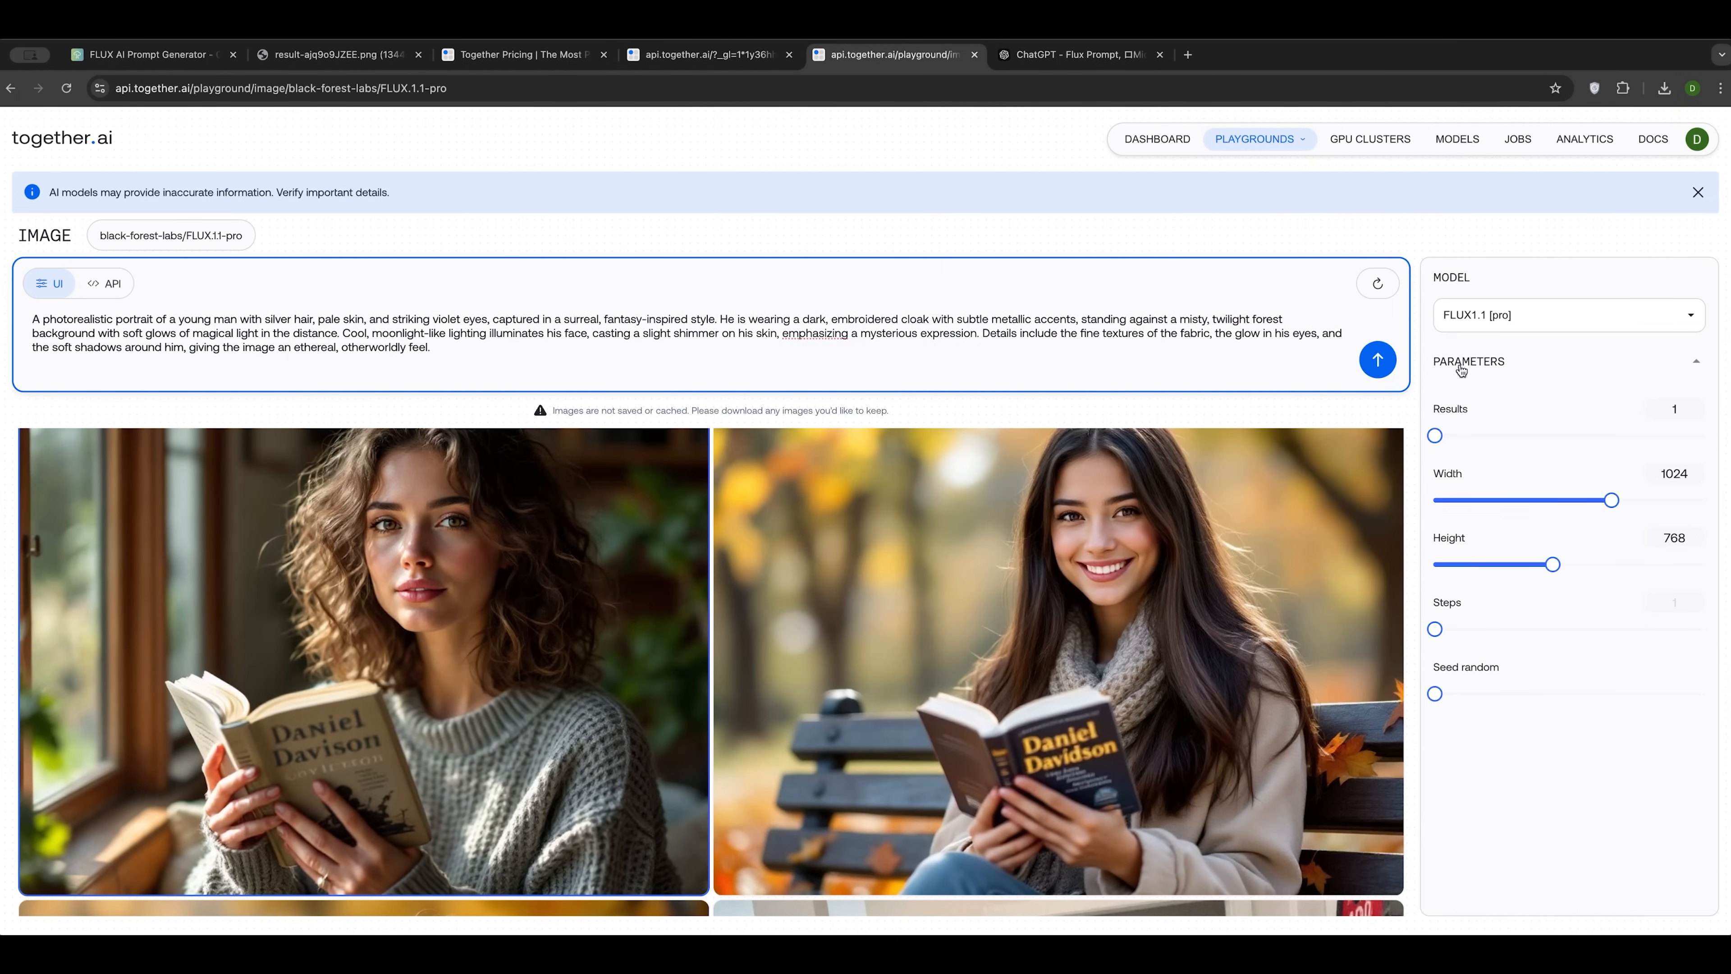
Step: Generate the silver-haired, violet-eyed young man portrait, then switch to the account dashboard
left_click(1377, 359)
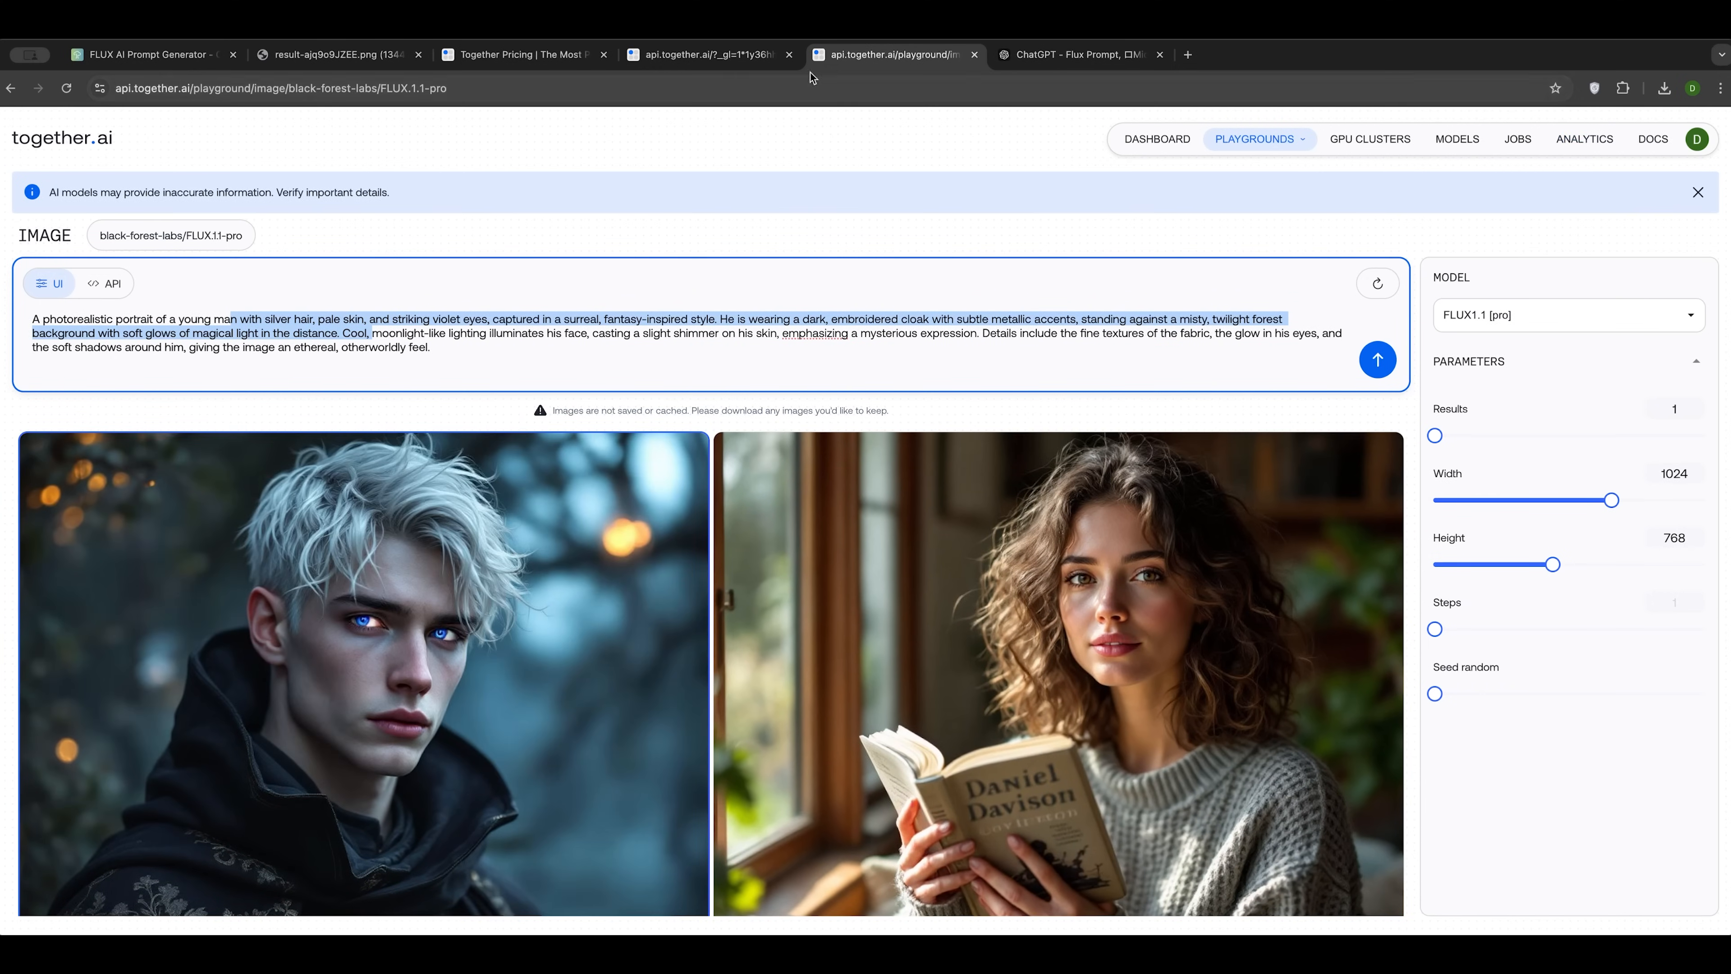
left_click(707, 56)
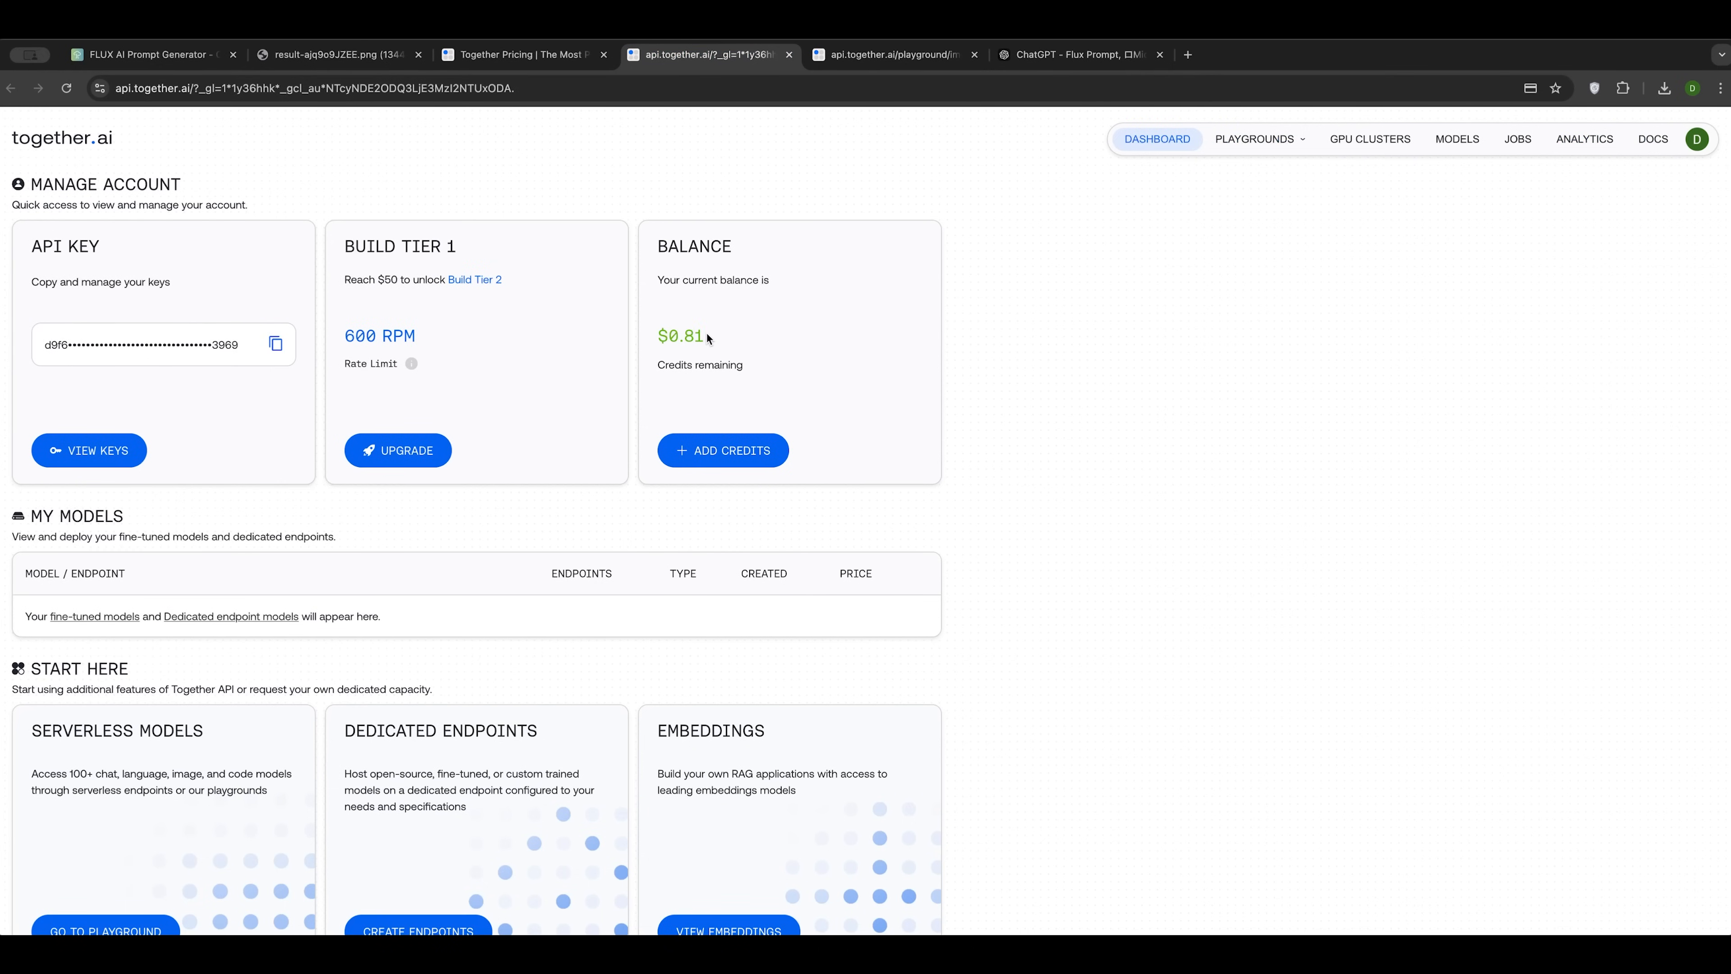
Step: Select the $0.81 remaining balance and return to the image playground
double_click(680, 336)
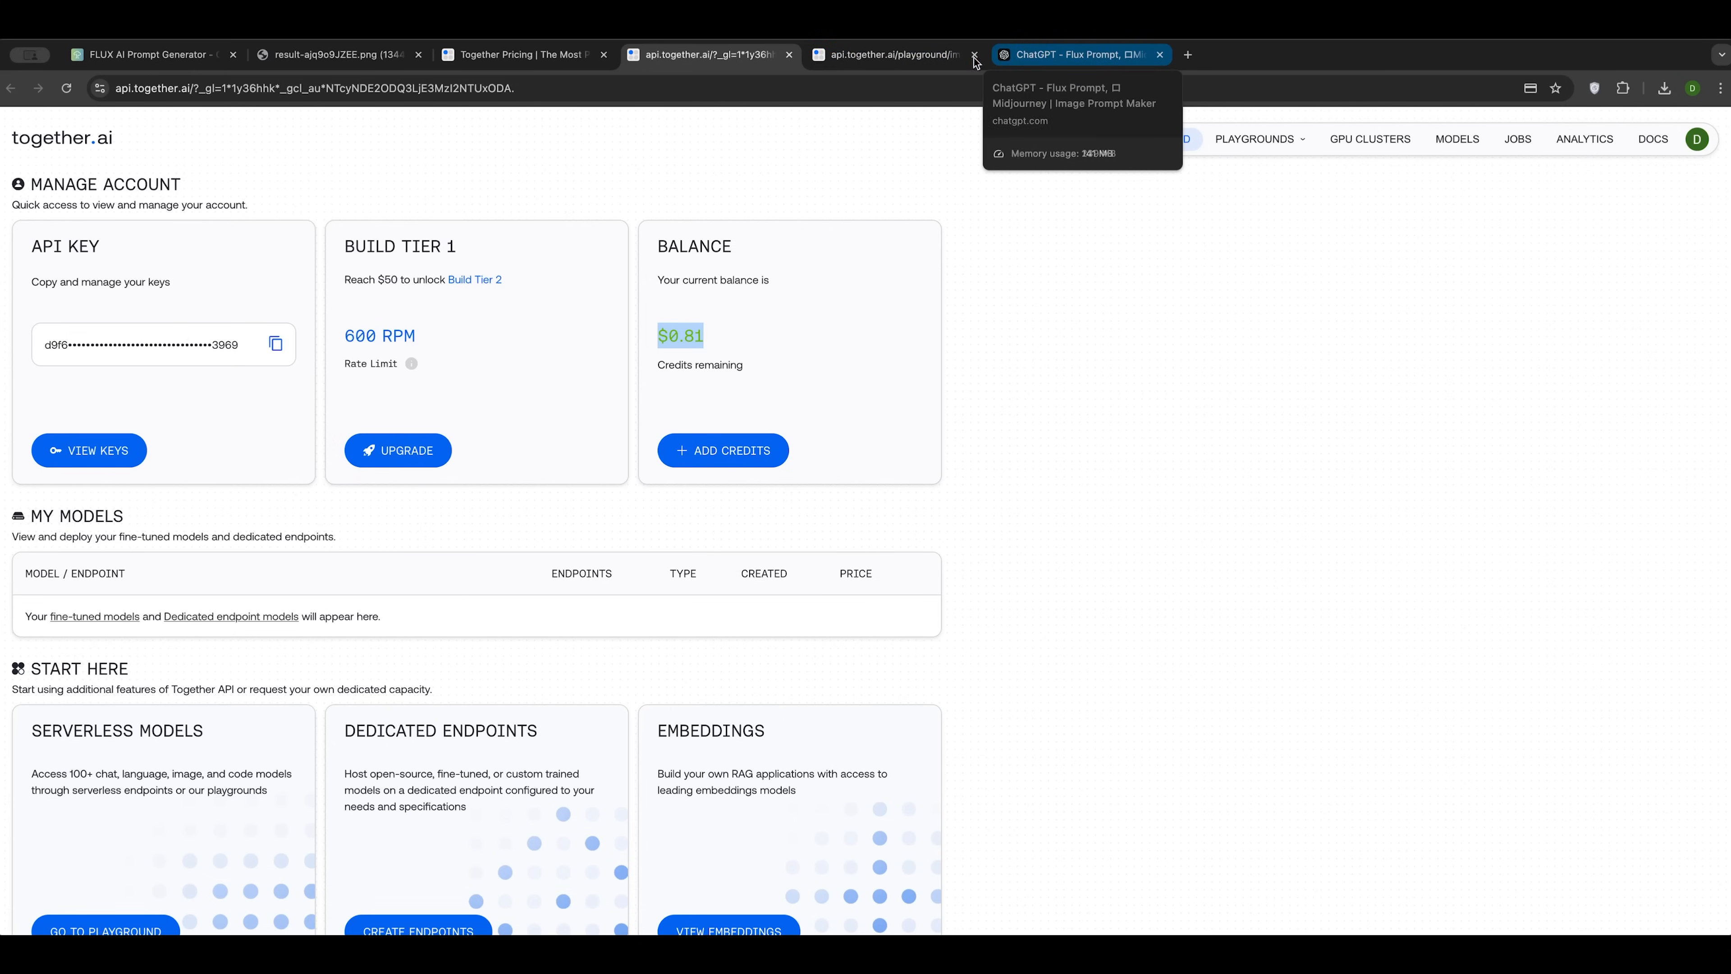
left_click(892, 55)
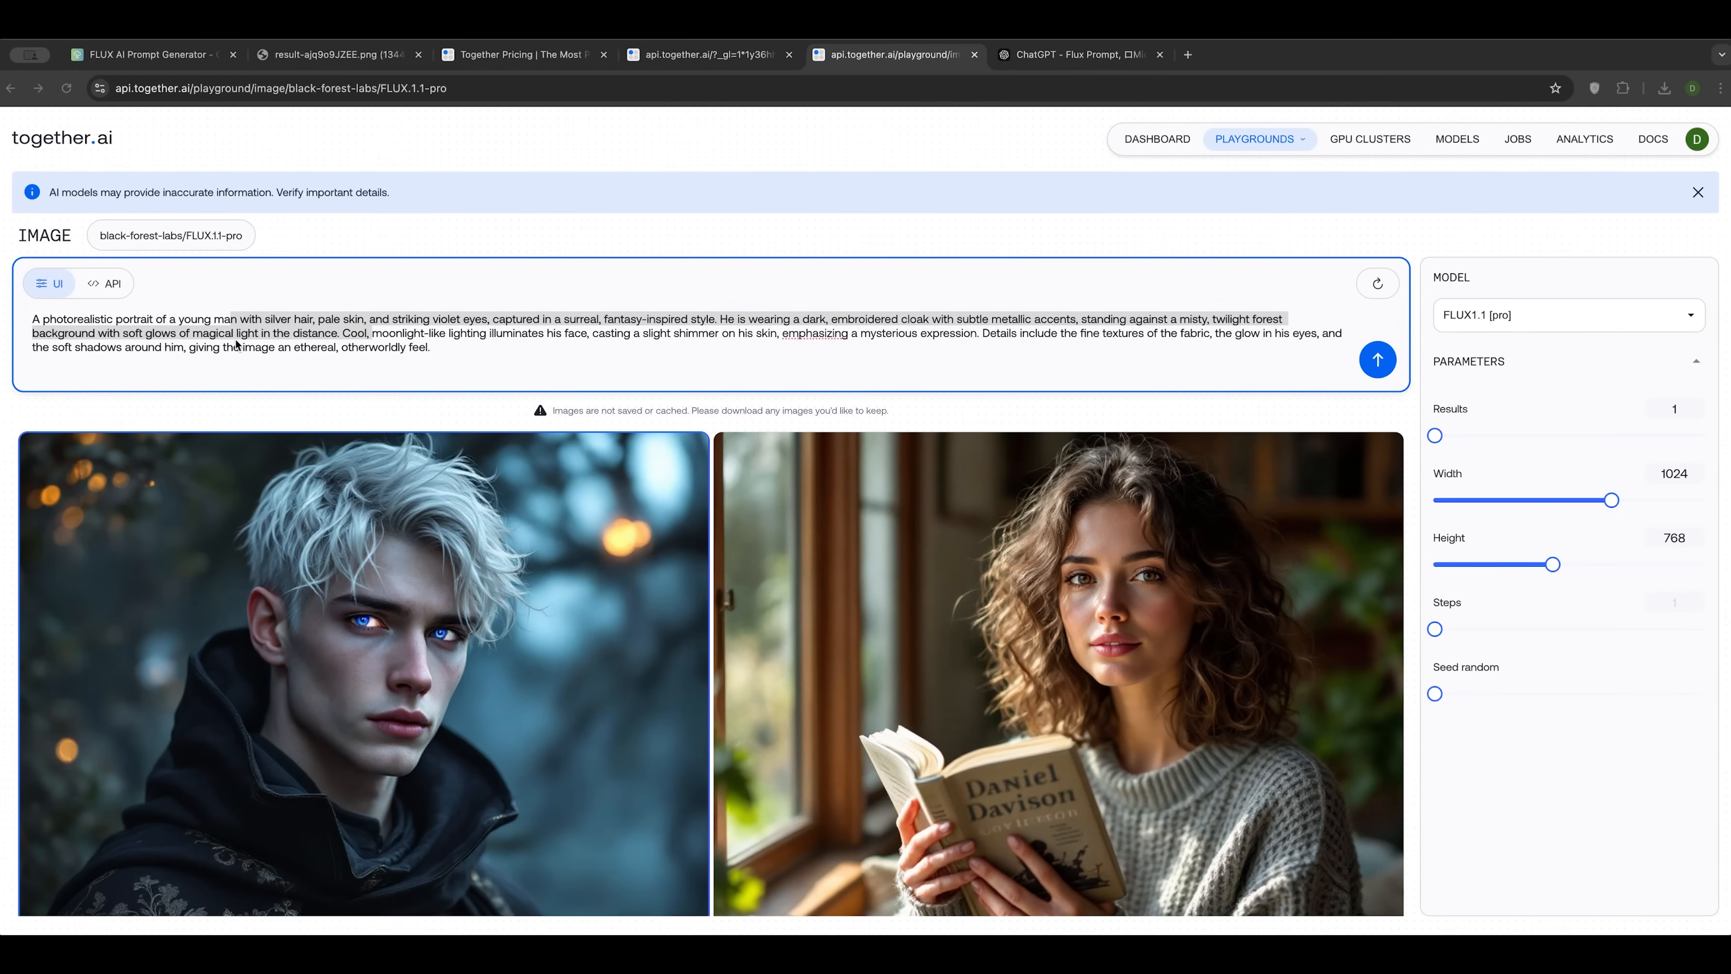
Step: Generate images from the IMG_2108.CR2 prompt, then again with 'portrait' appended
type("IMG_2108.CR2")
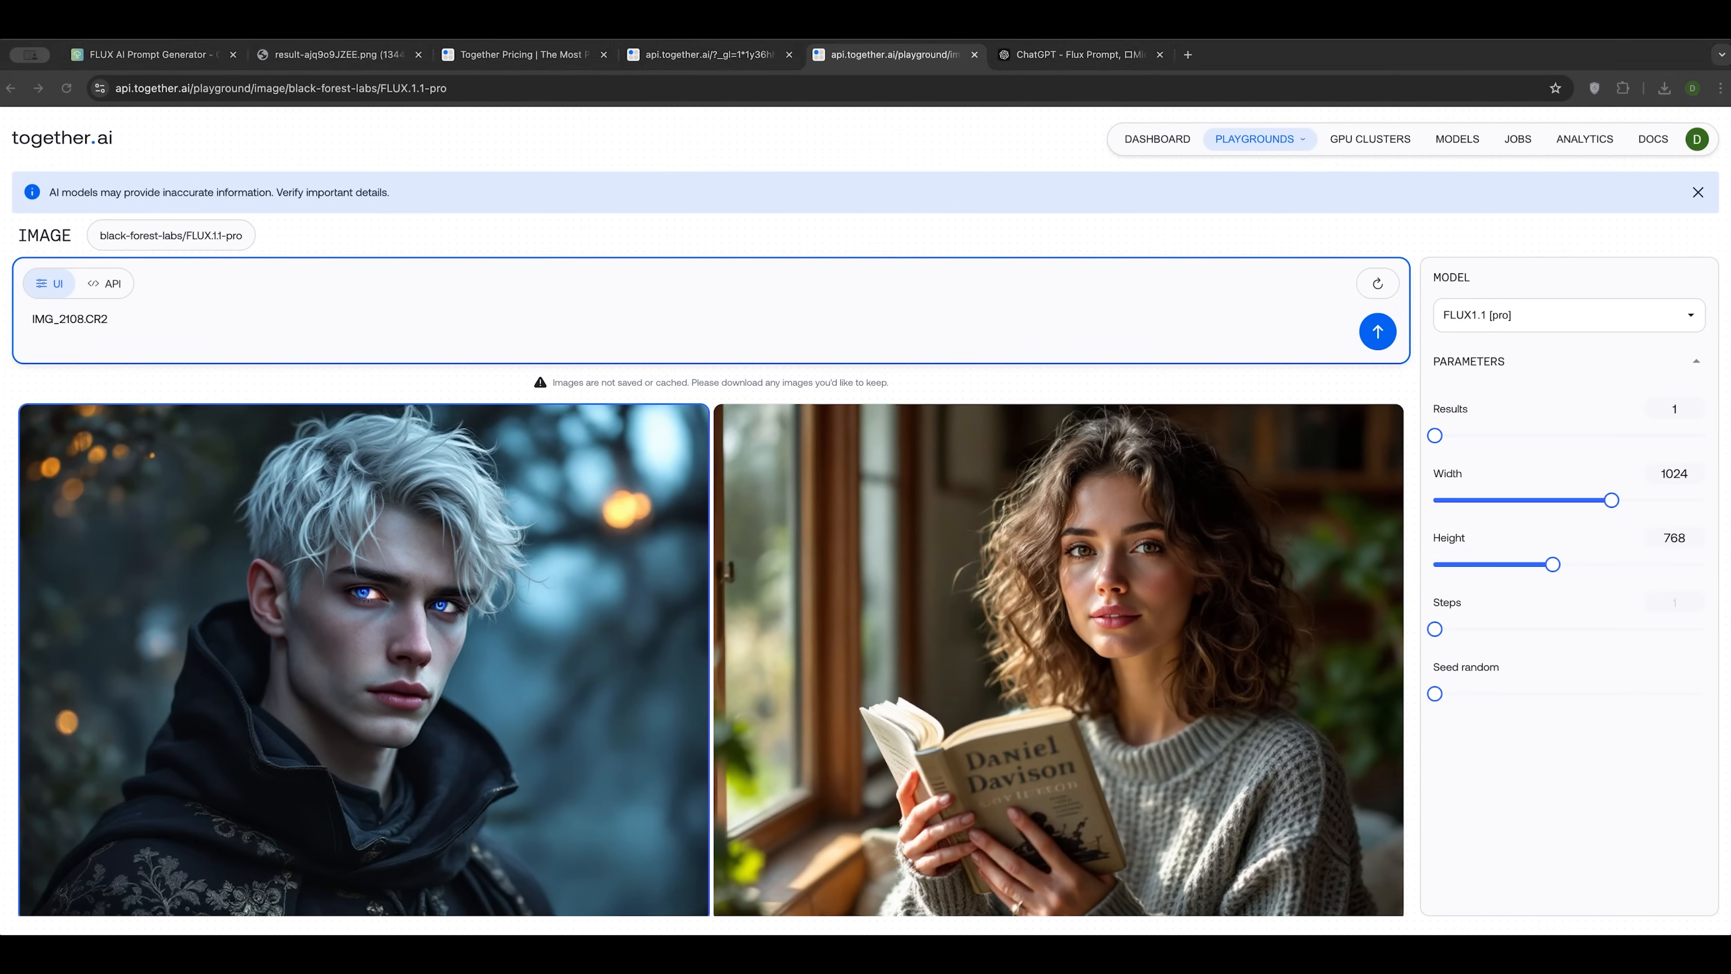
left_click(199, 321)
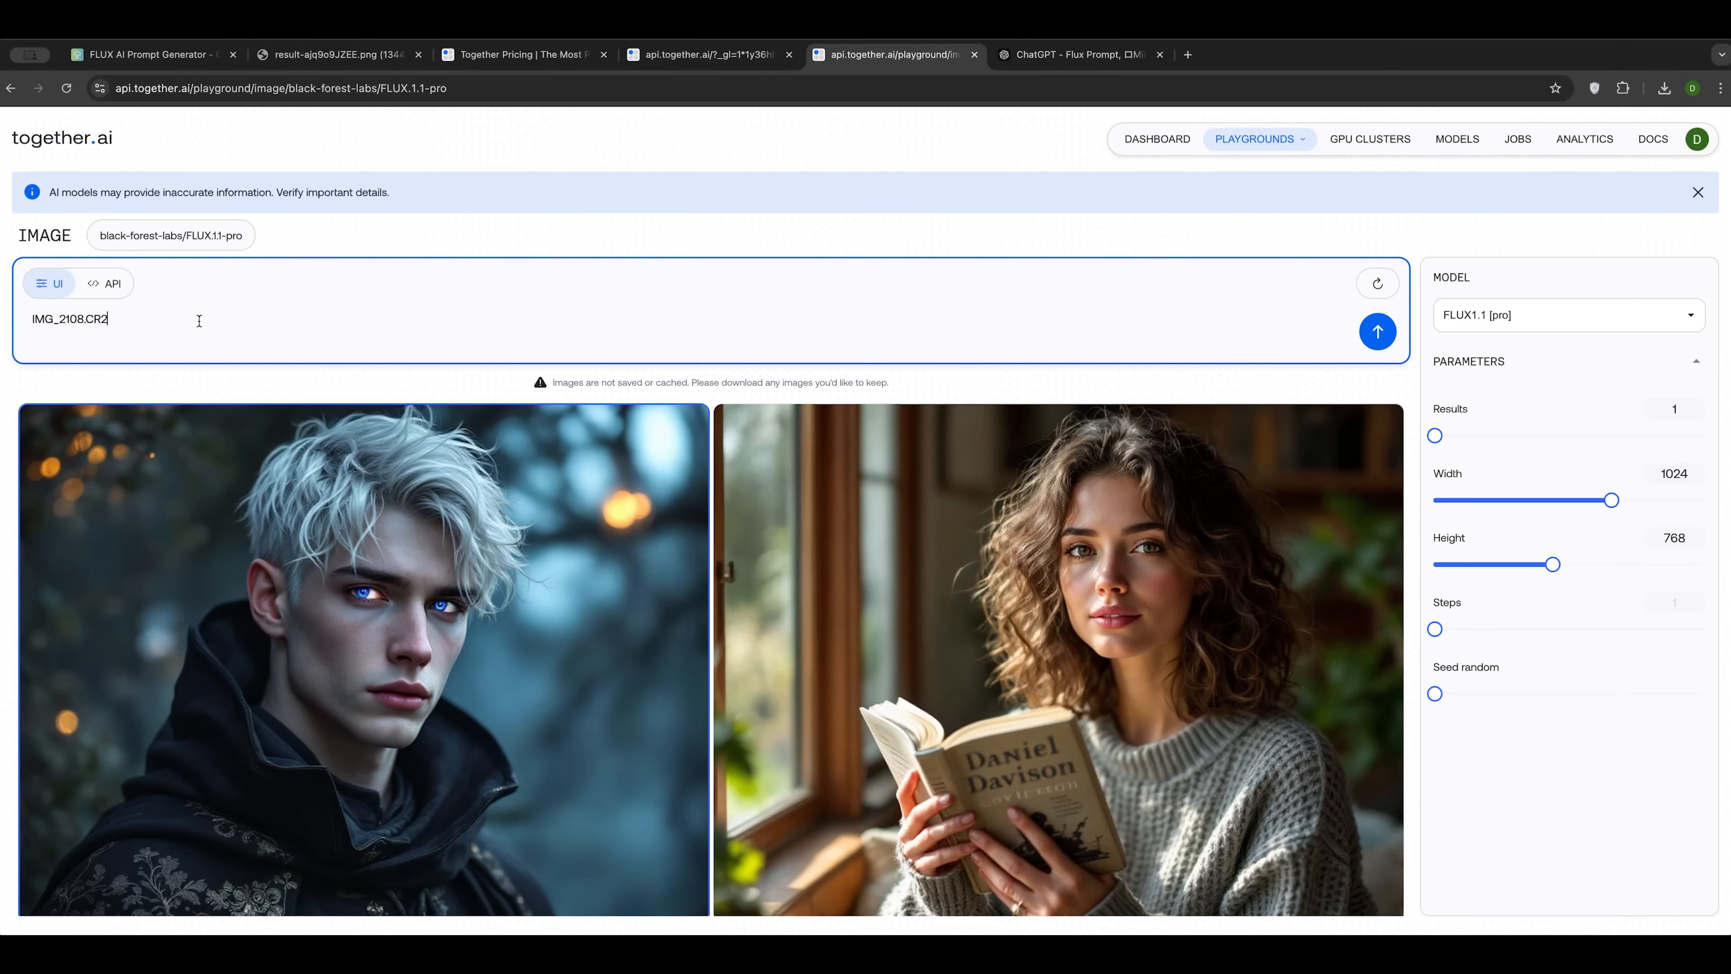
left_click(1378, 332)
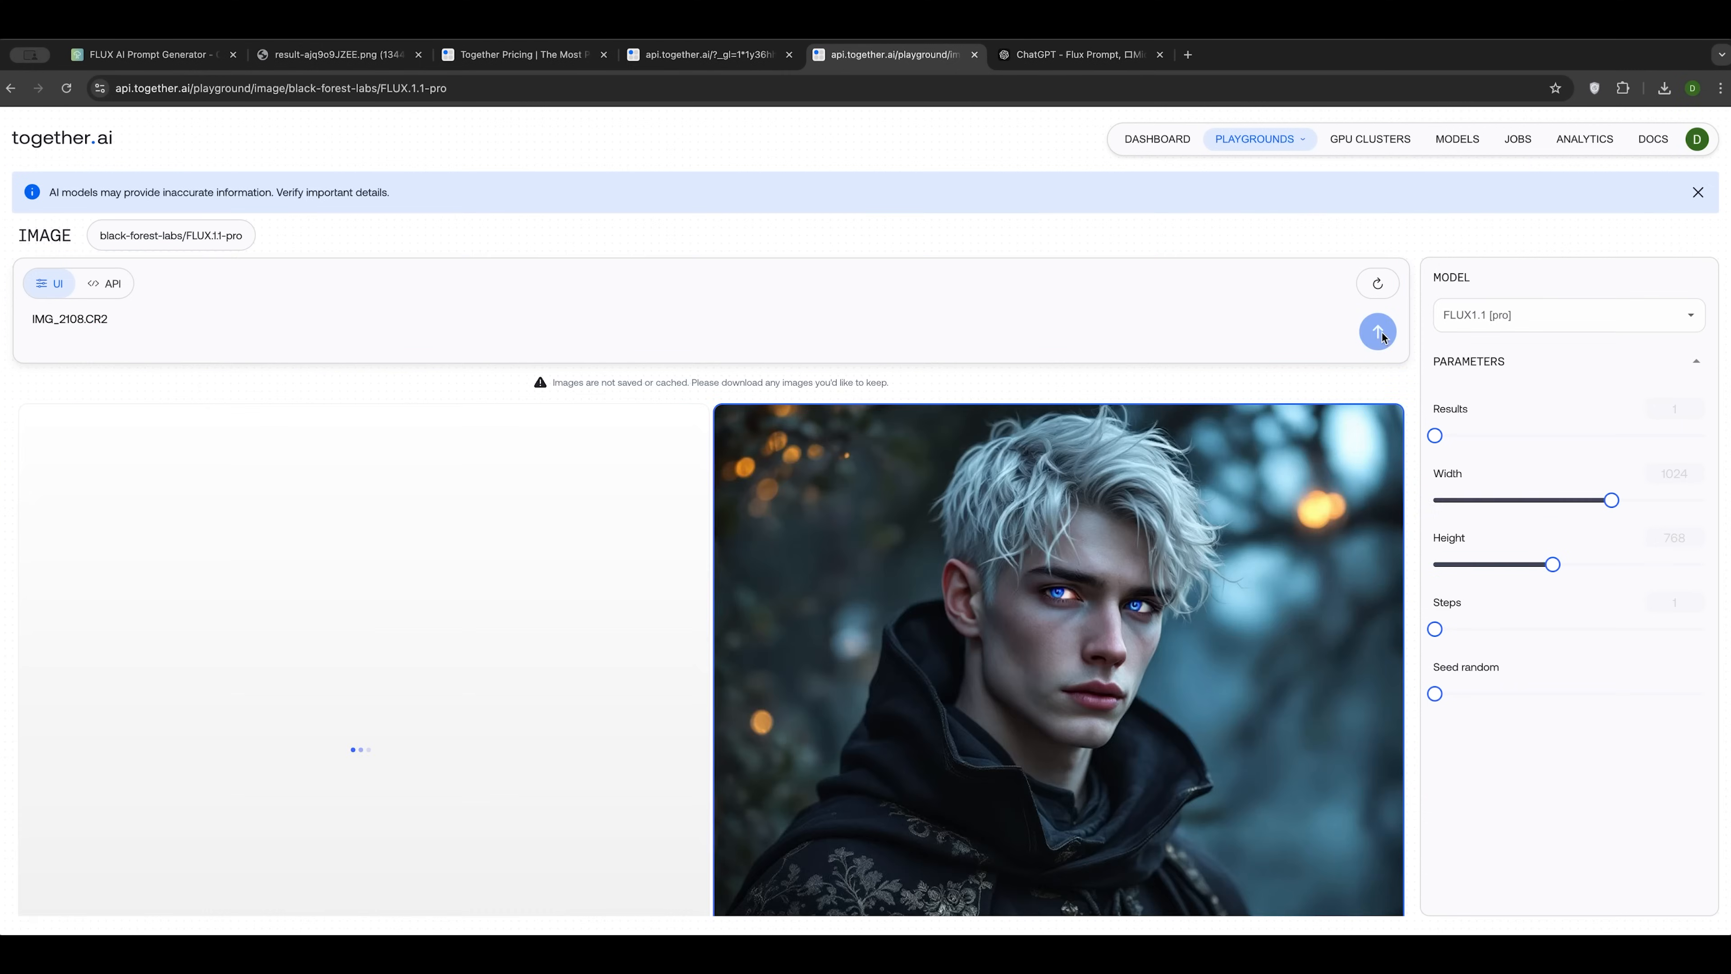
left_click(1377, 331)
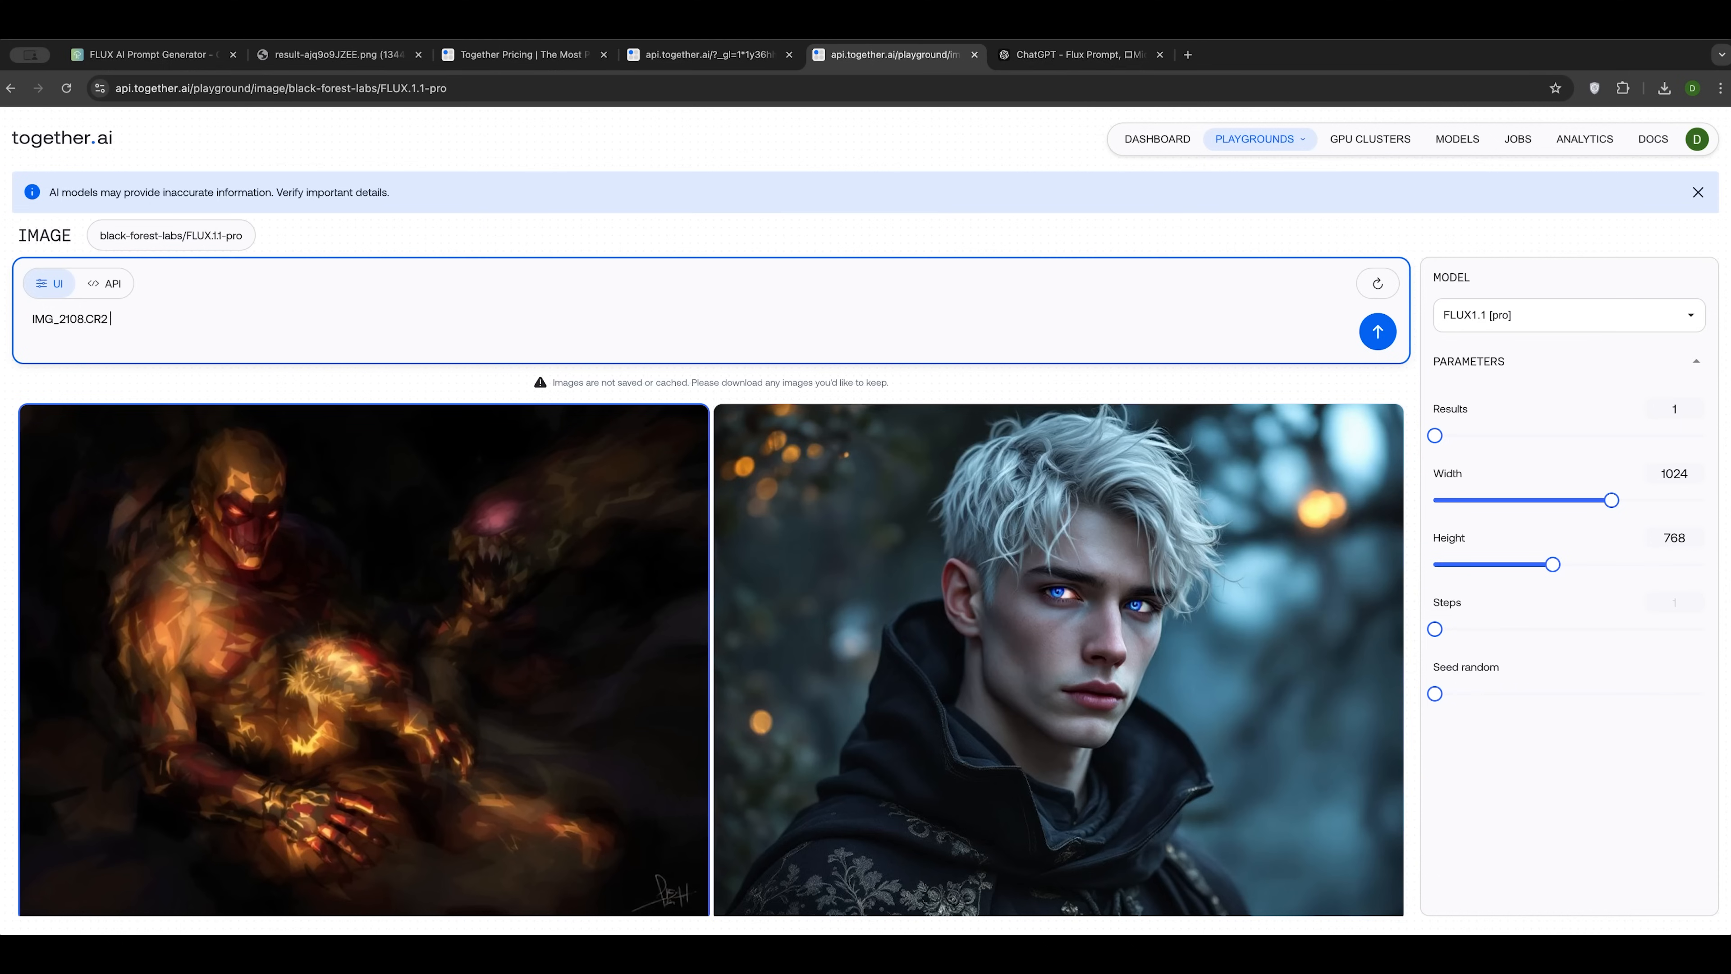
type("portrait")
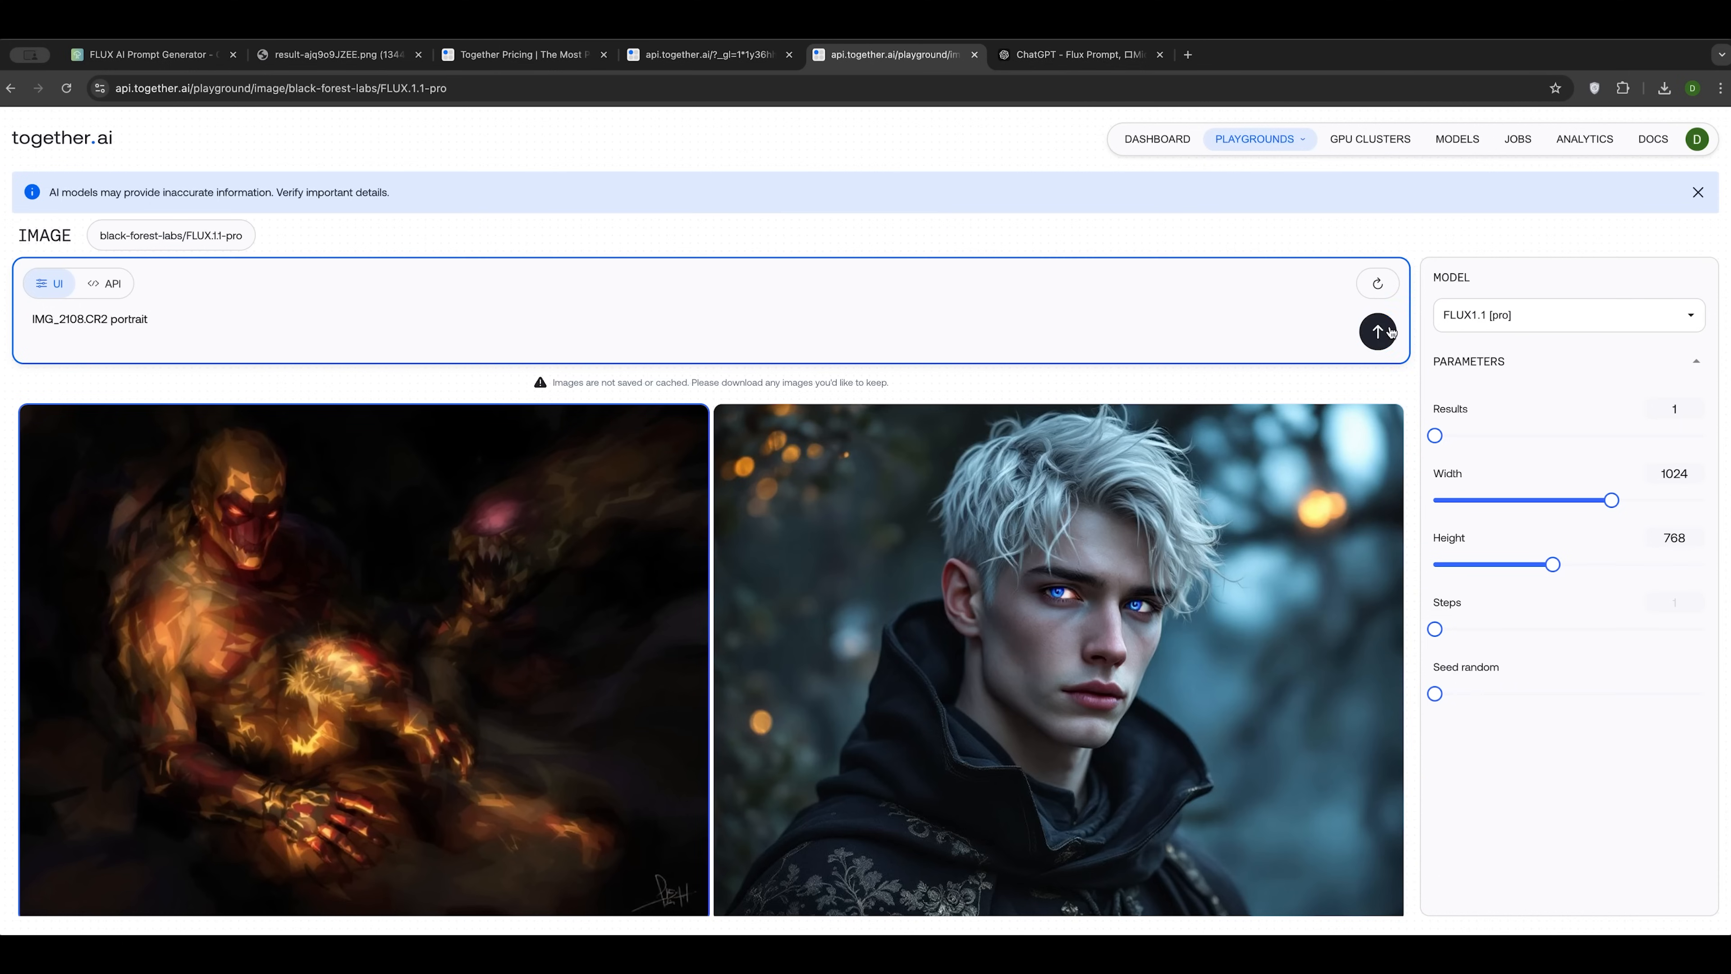
left_click(1377, 332)
type("woman ")
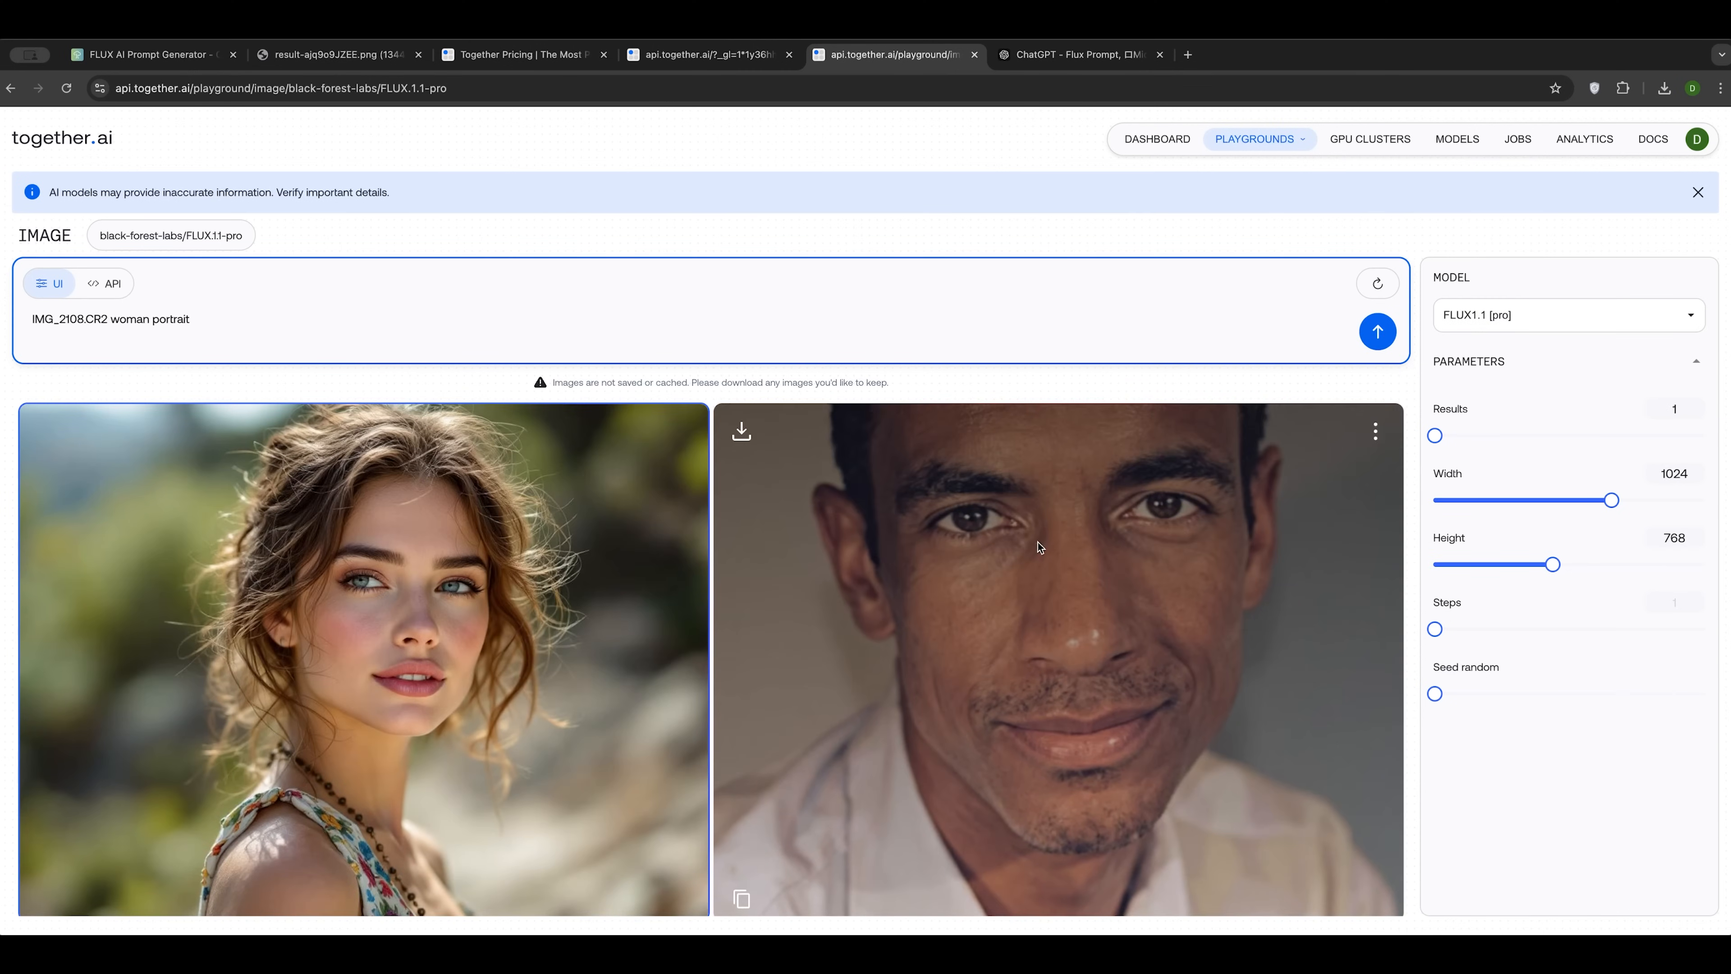
mouse_move(758, 552)
type("selfie")
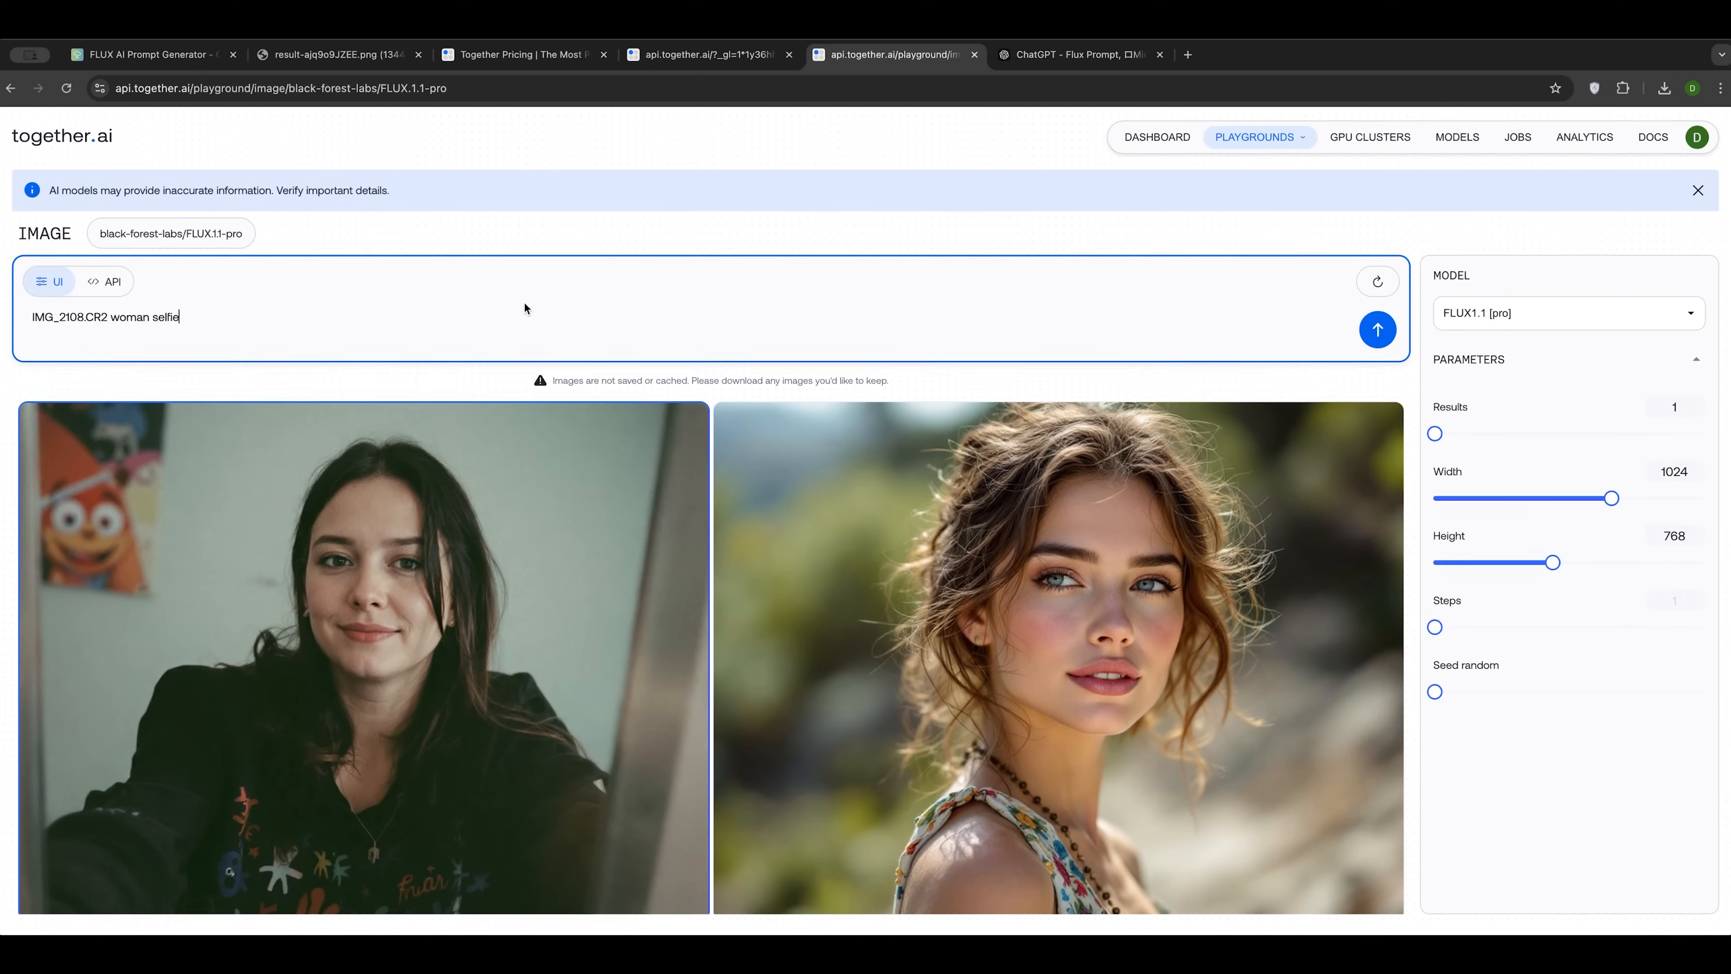
Step: Review the IMG_2108.CR2 results, generate once more, and check the $0.69 dashboard balance
scroll("down", 3)
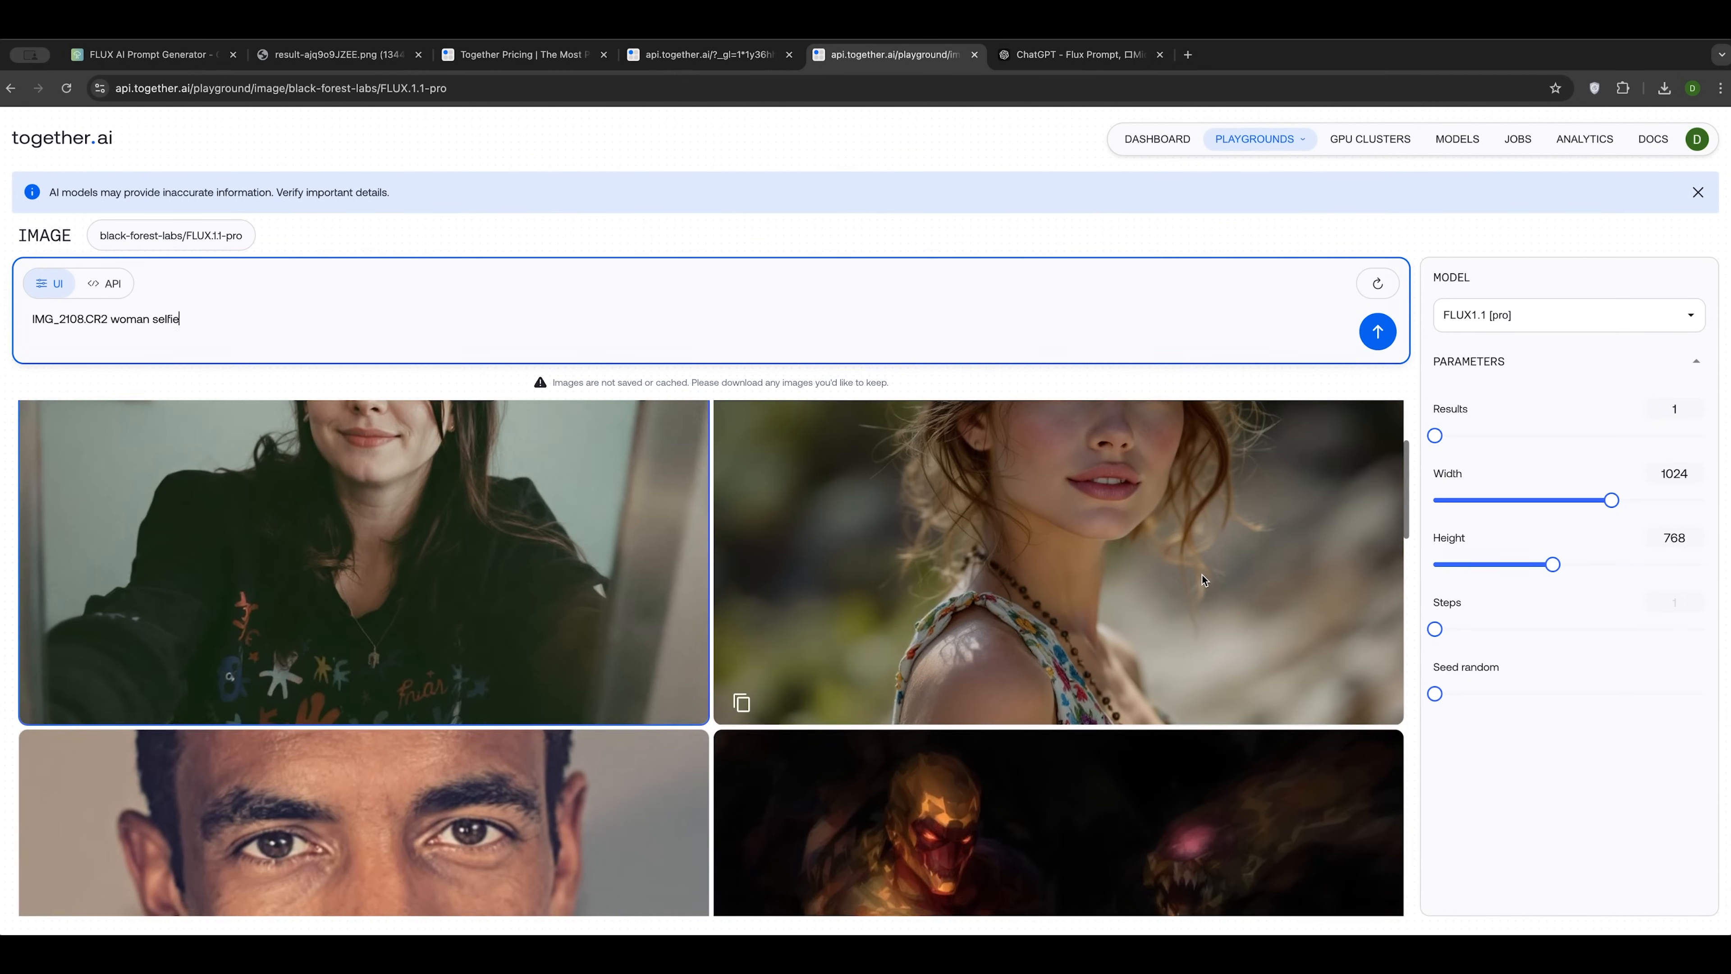
left_click(1377, 332)
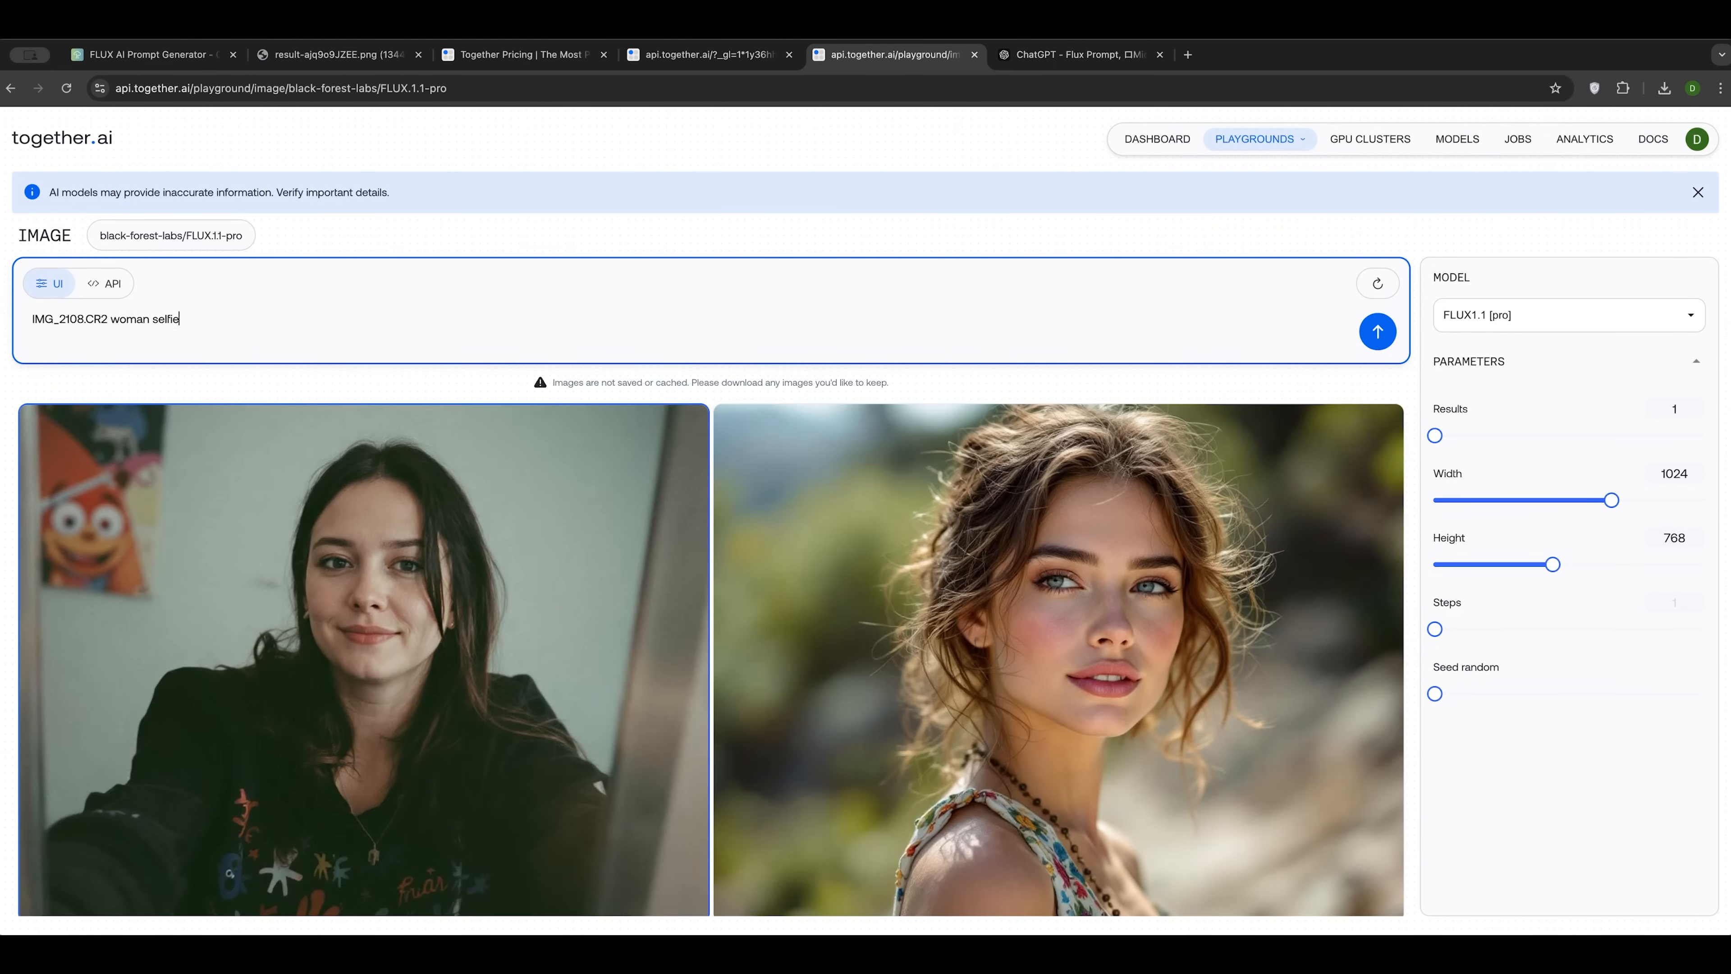
left_click(700, 55)
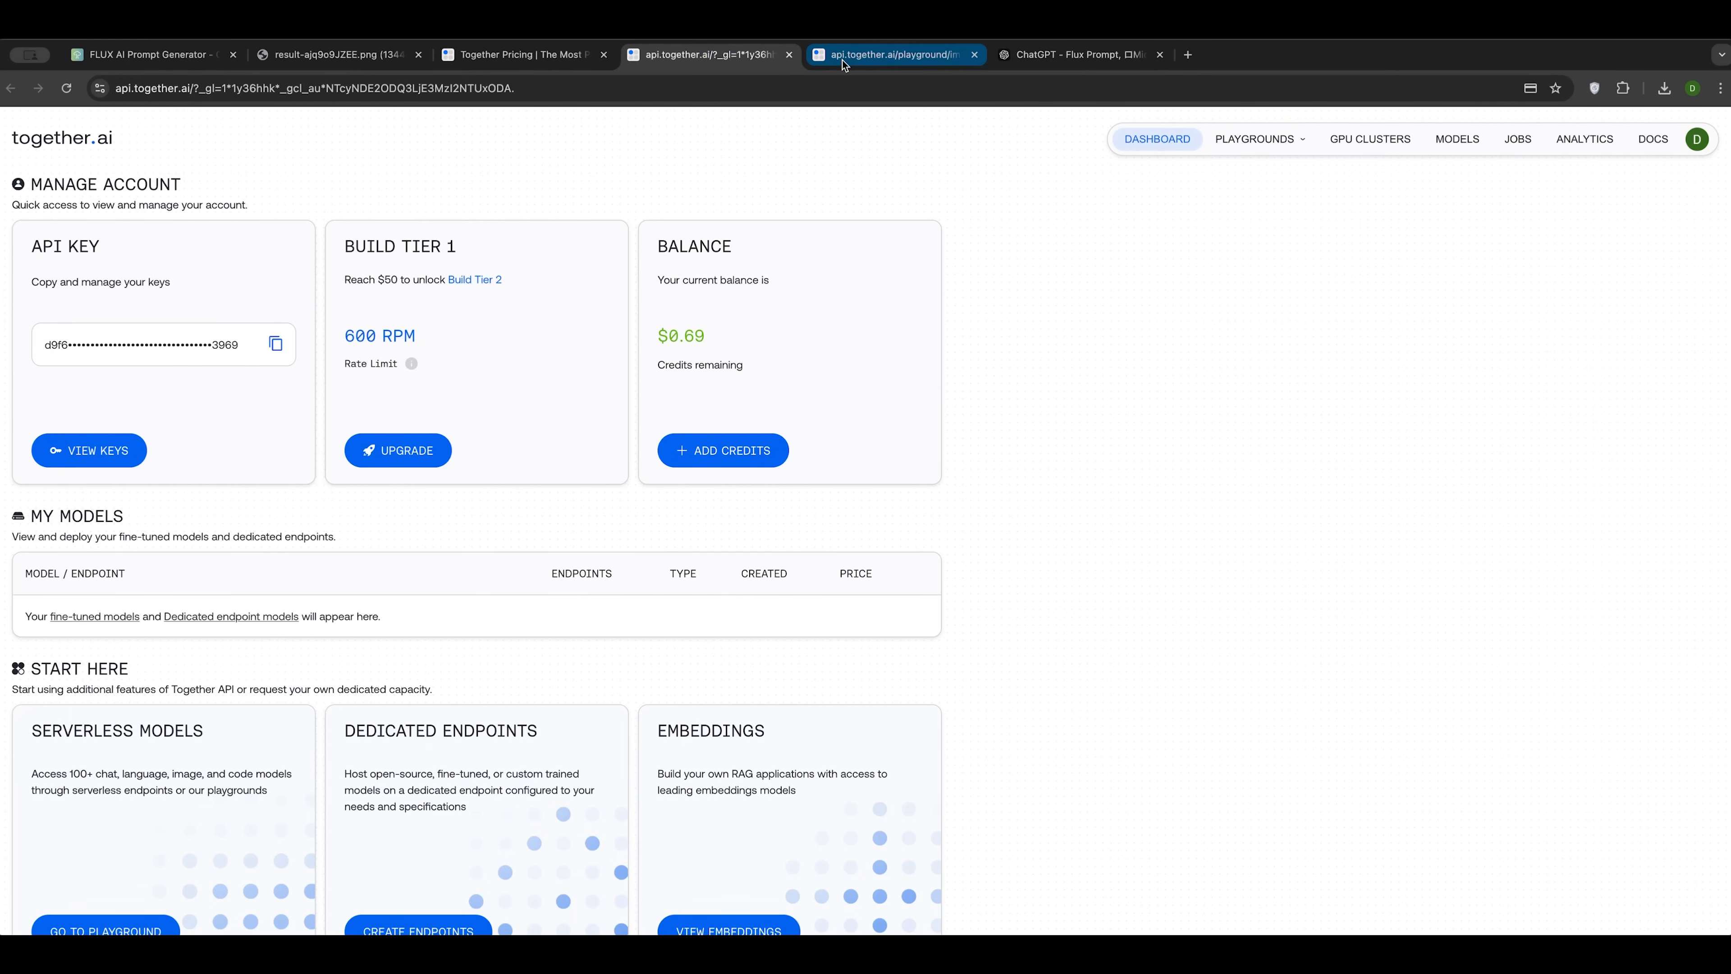
Step: Return to the playground's woman selfie results, then switch to the Flux.1 AI cake generator tab
left_click(892, 55)
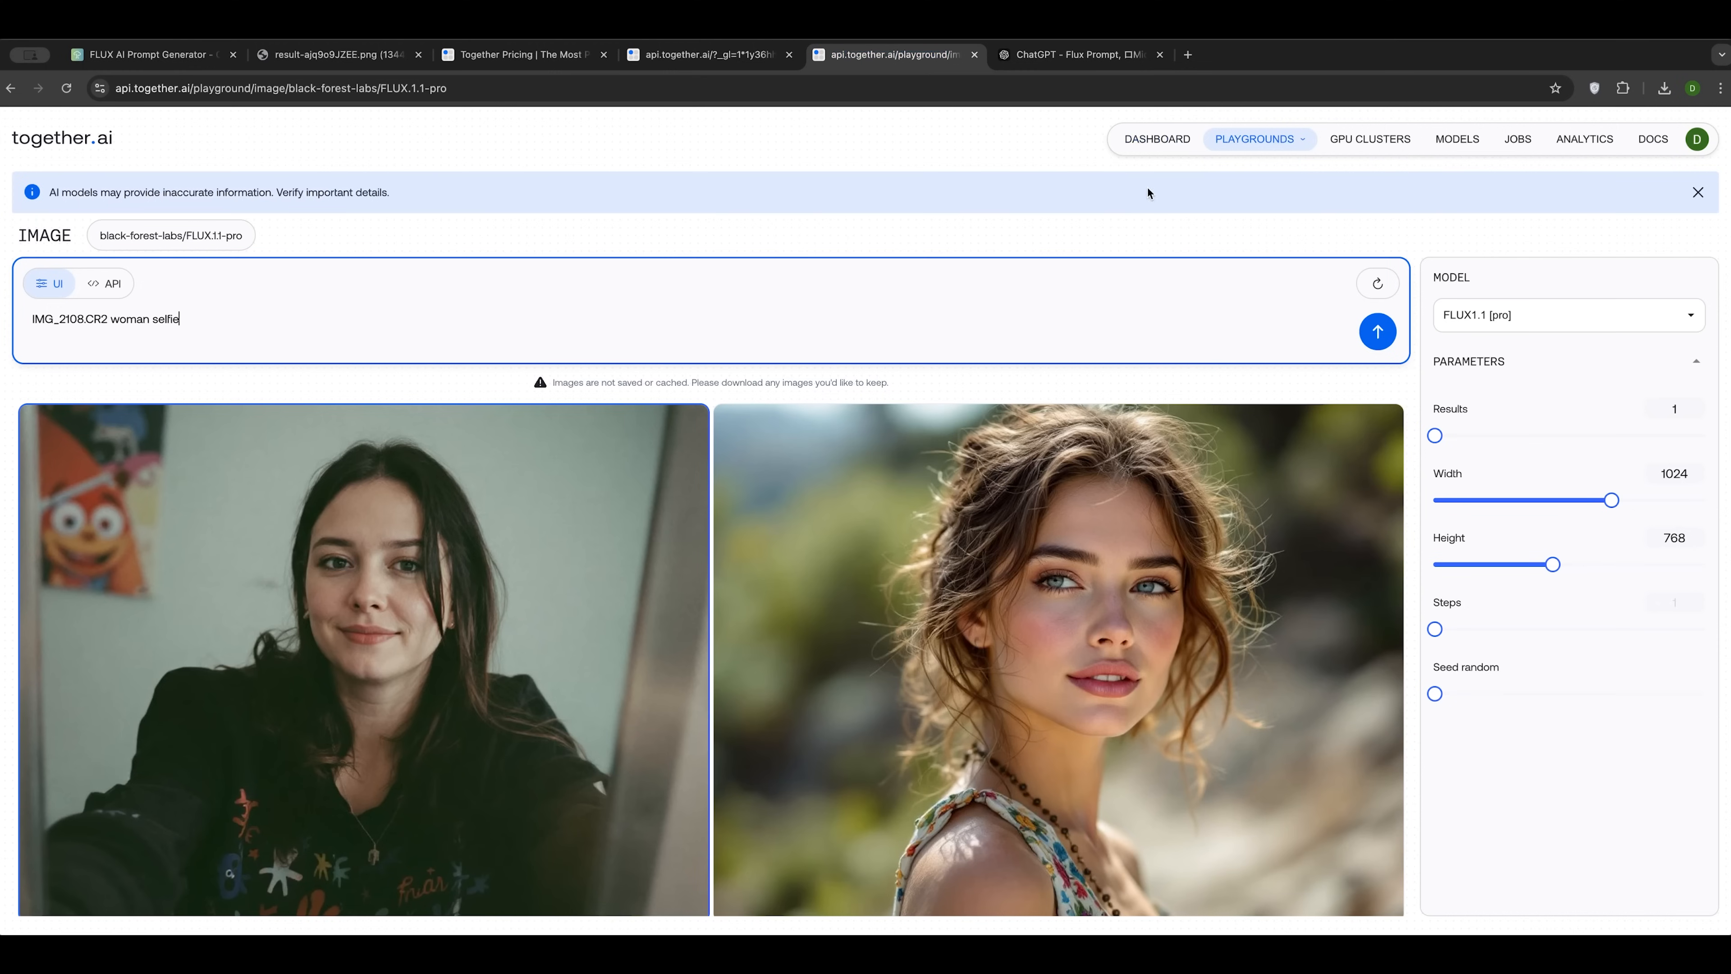
mouse_move(1098, 239)
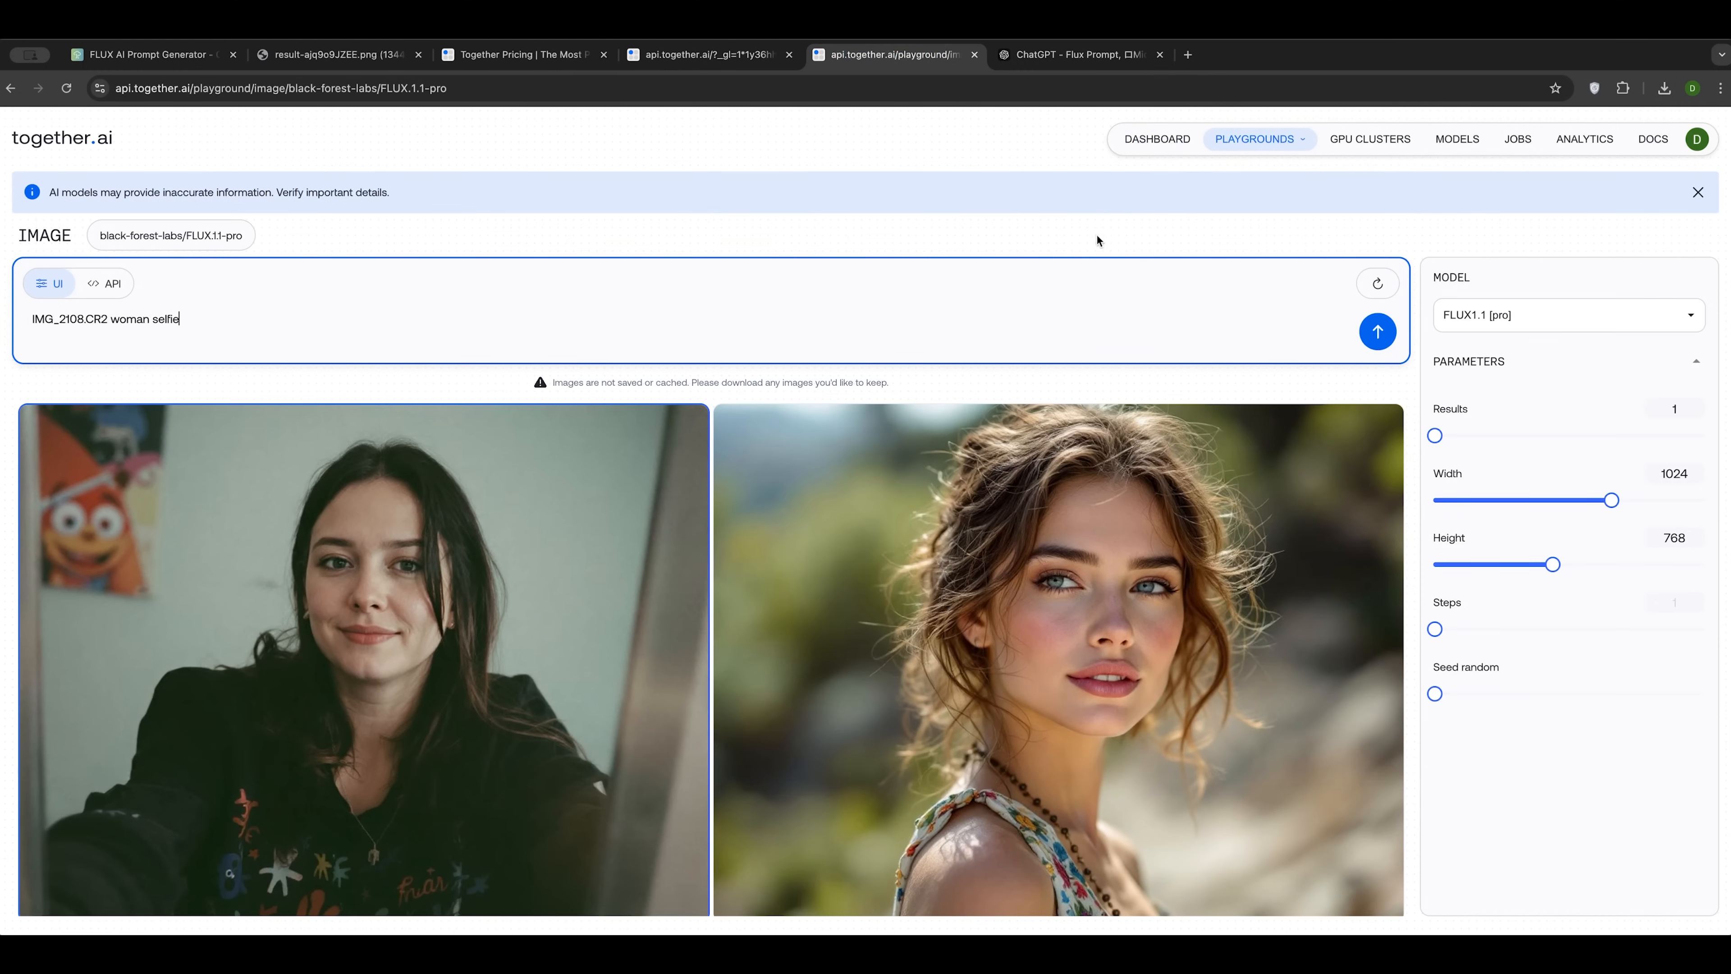
left_click(519, 54)
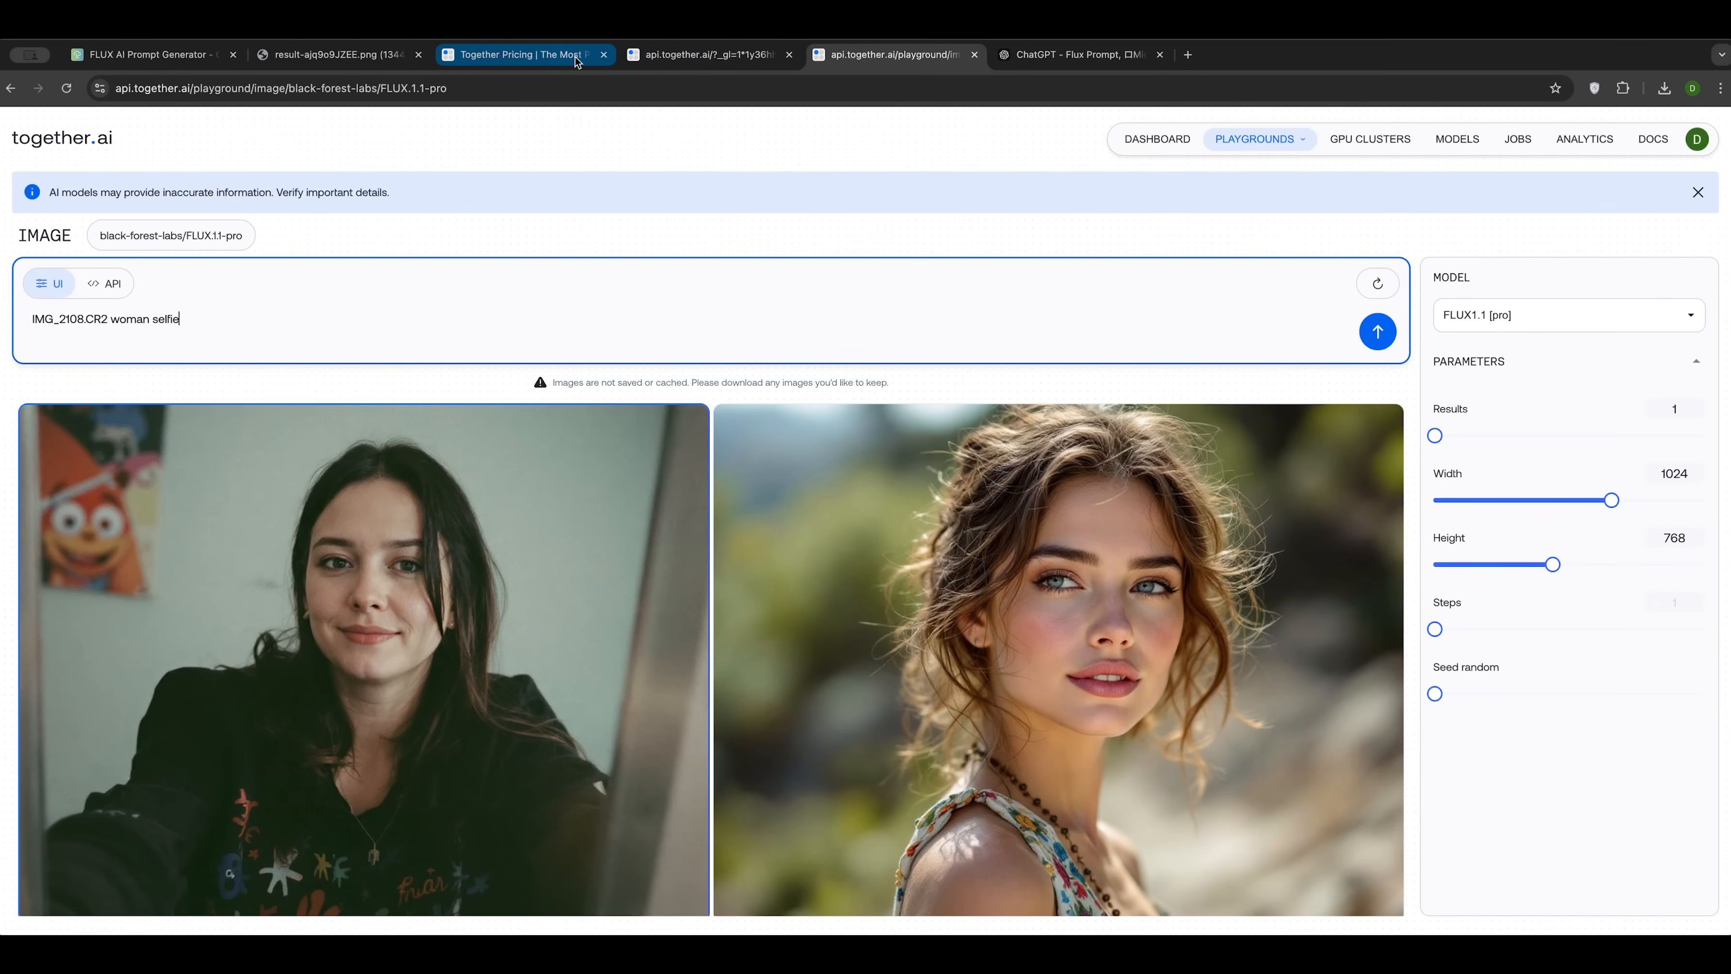
left_click(153, 54)
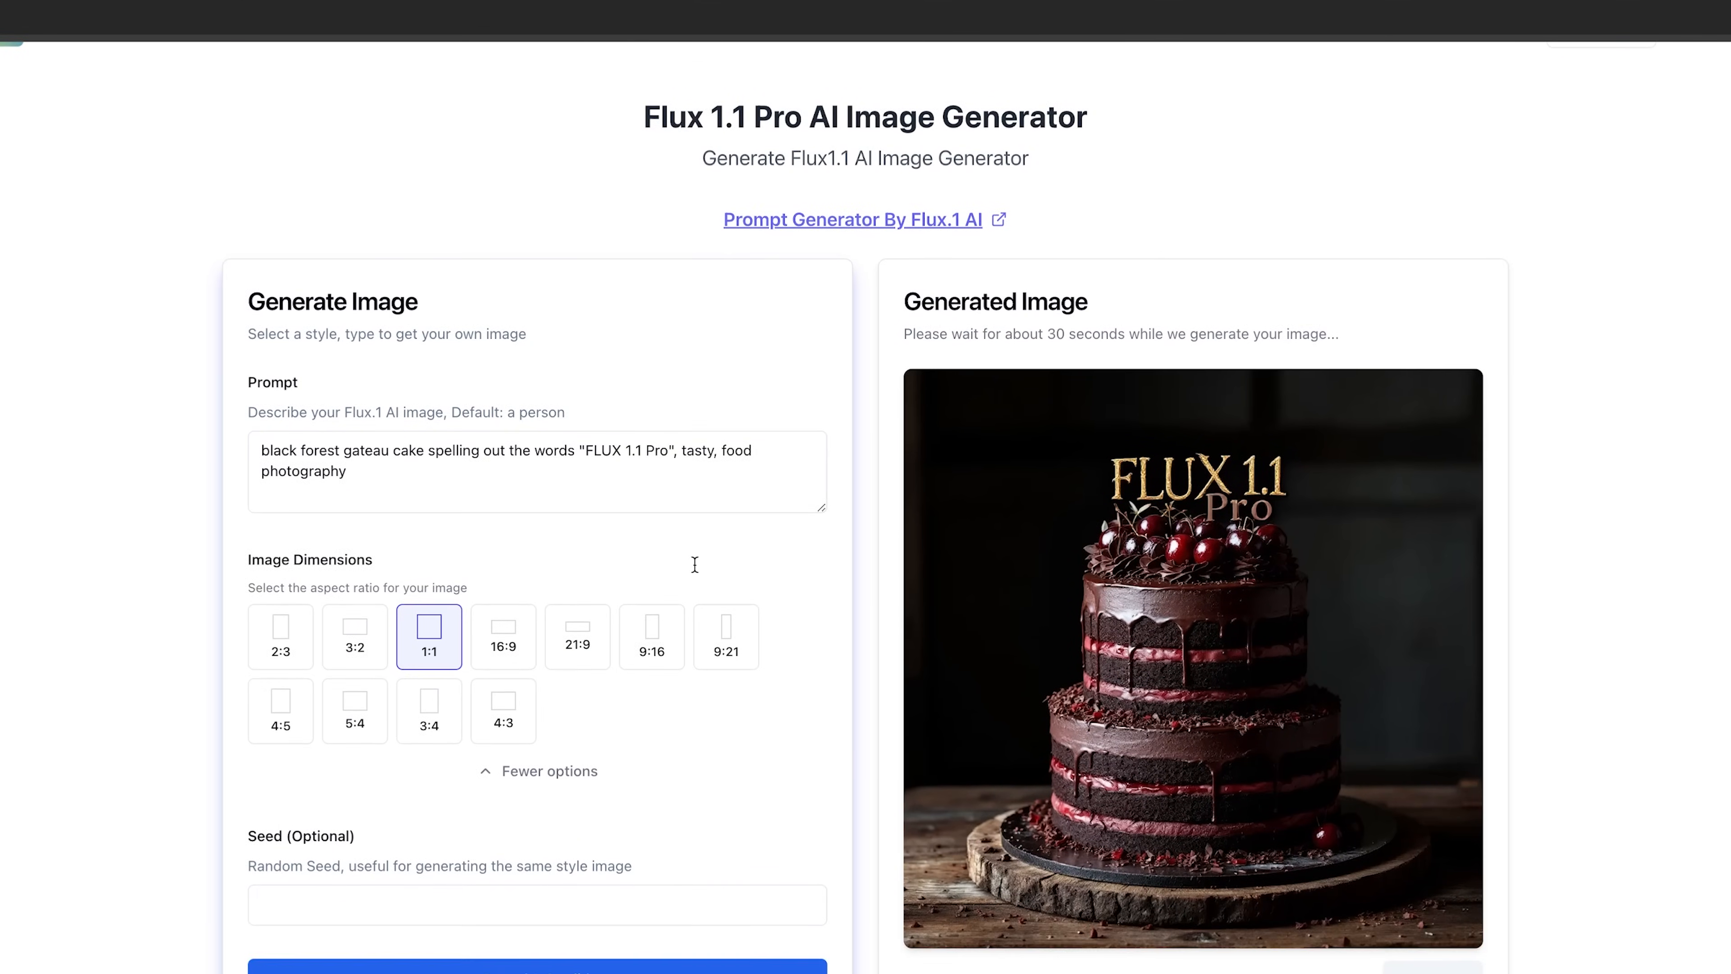